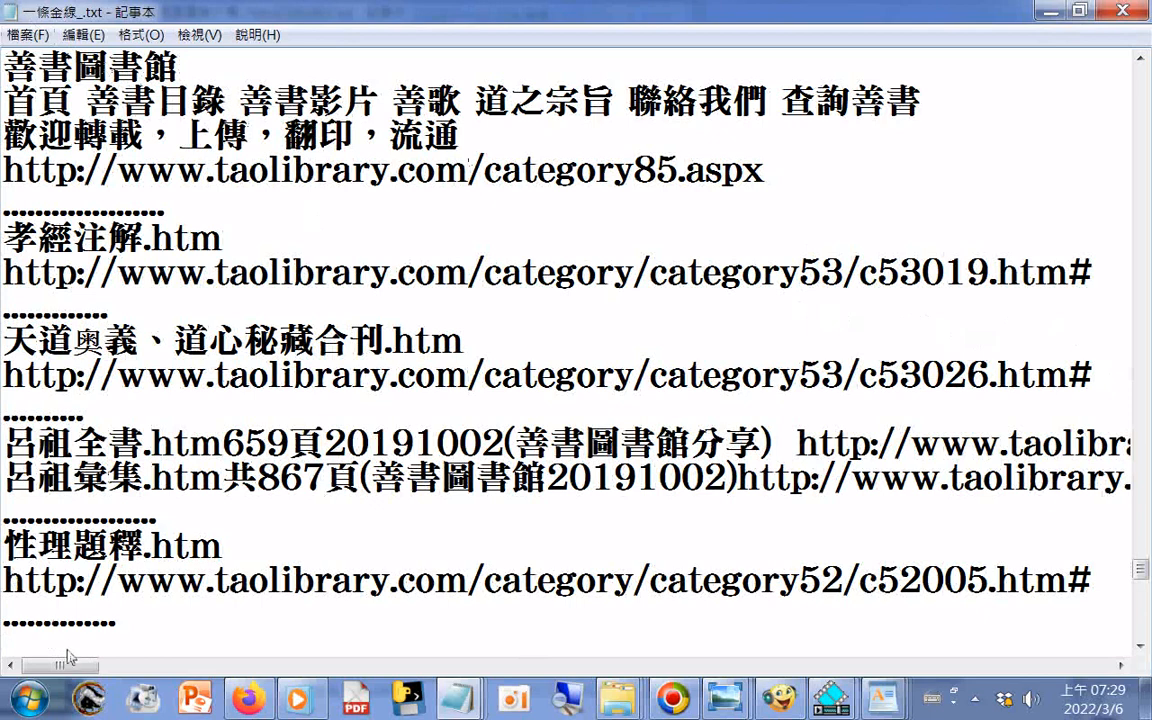
- Scroll down through the taolibrary link list, shifting sideways to read the long URLs
left_click_drag(60, 664, 128, 664)
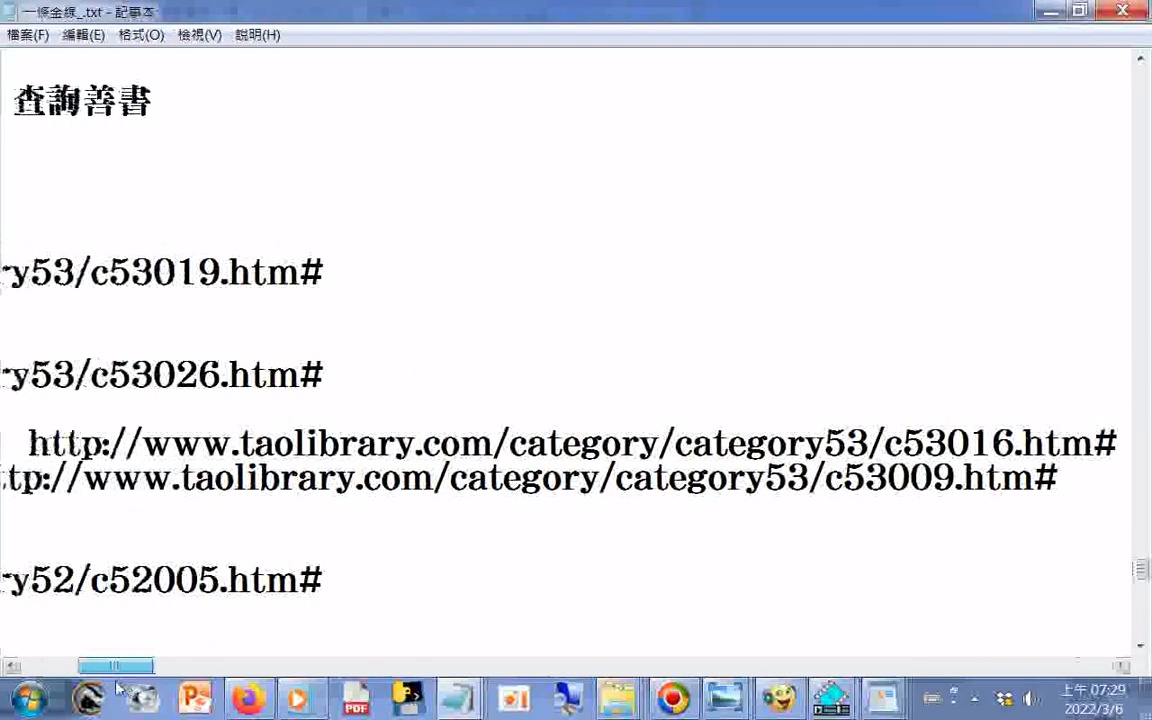
scroll("down", 3)
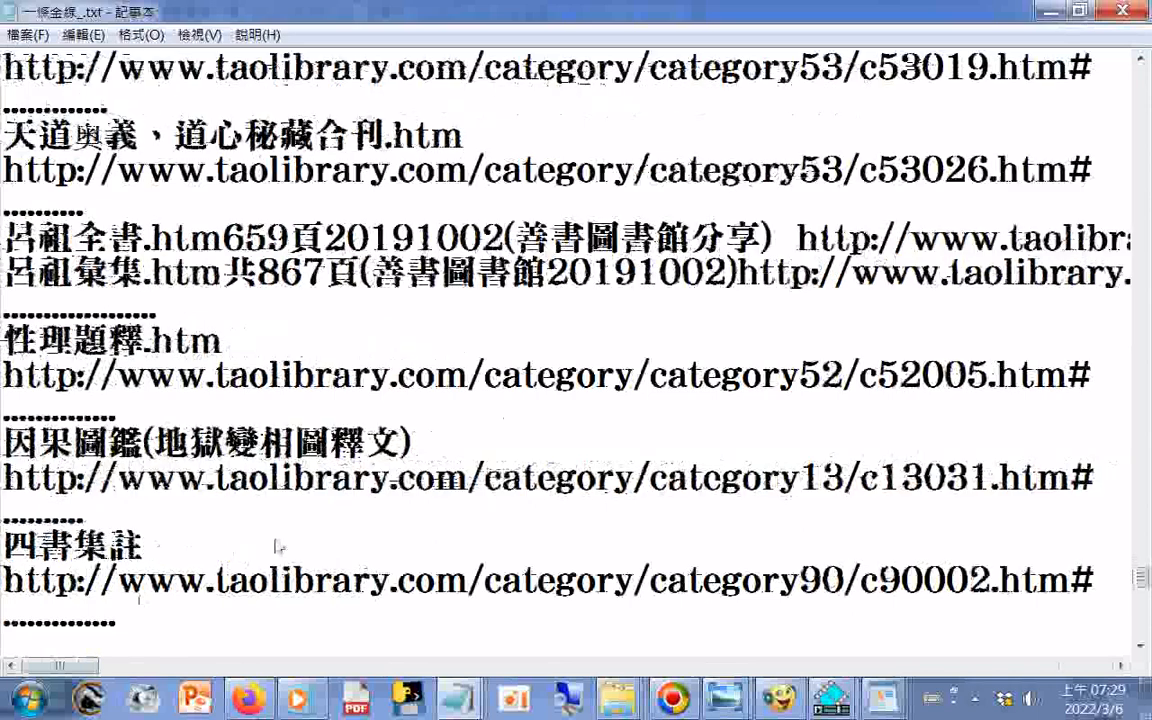
mouse_move(280, 546)
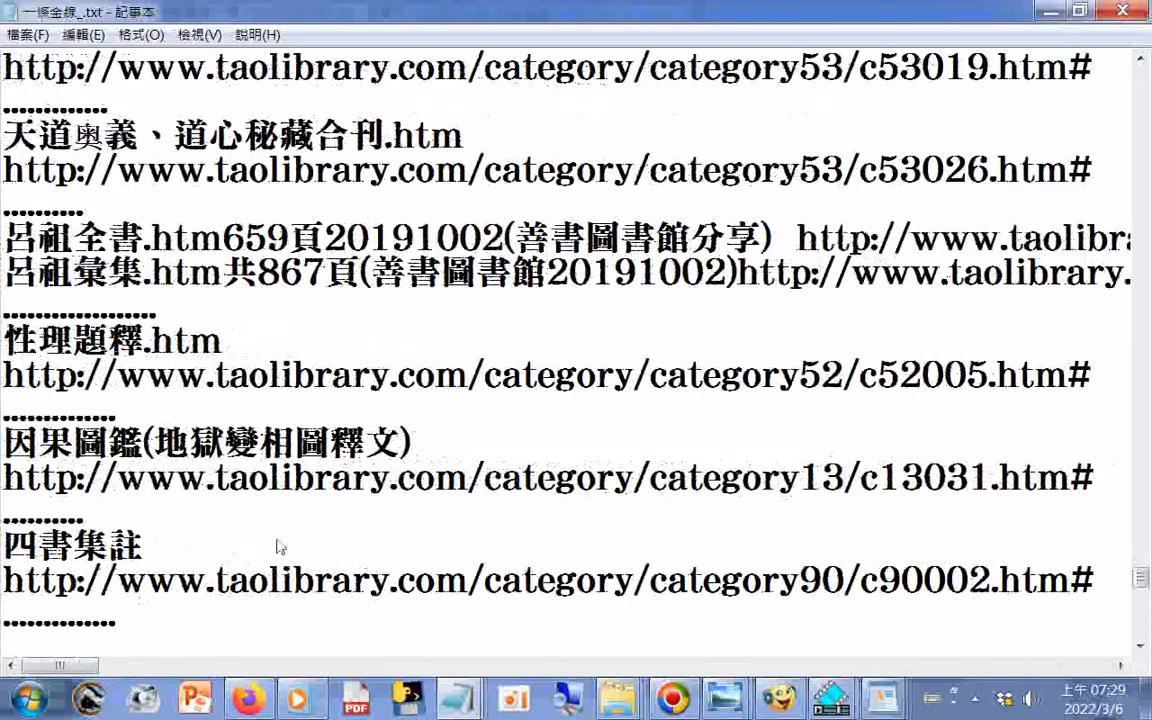
scroll("down", 3)
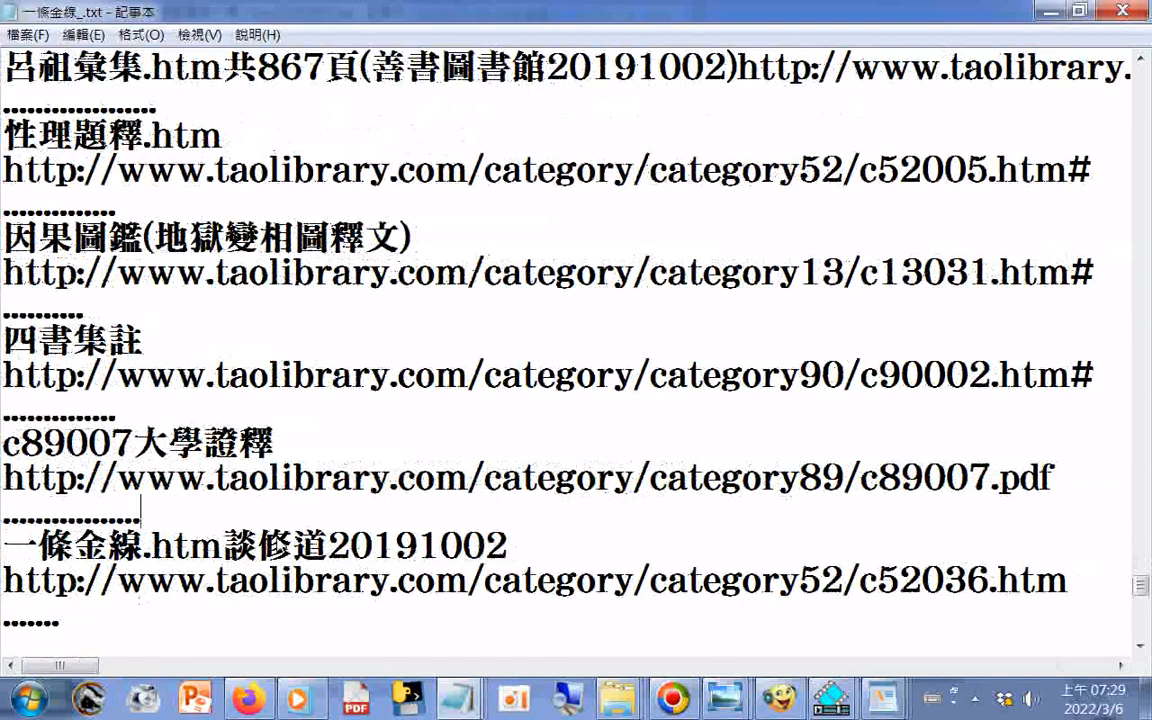
scroll("down", 3)
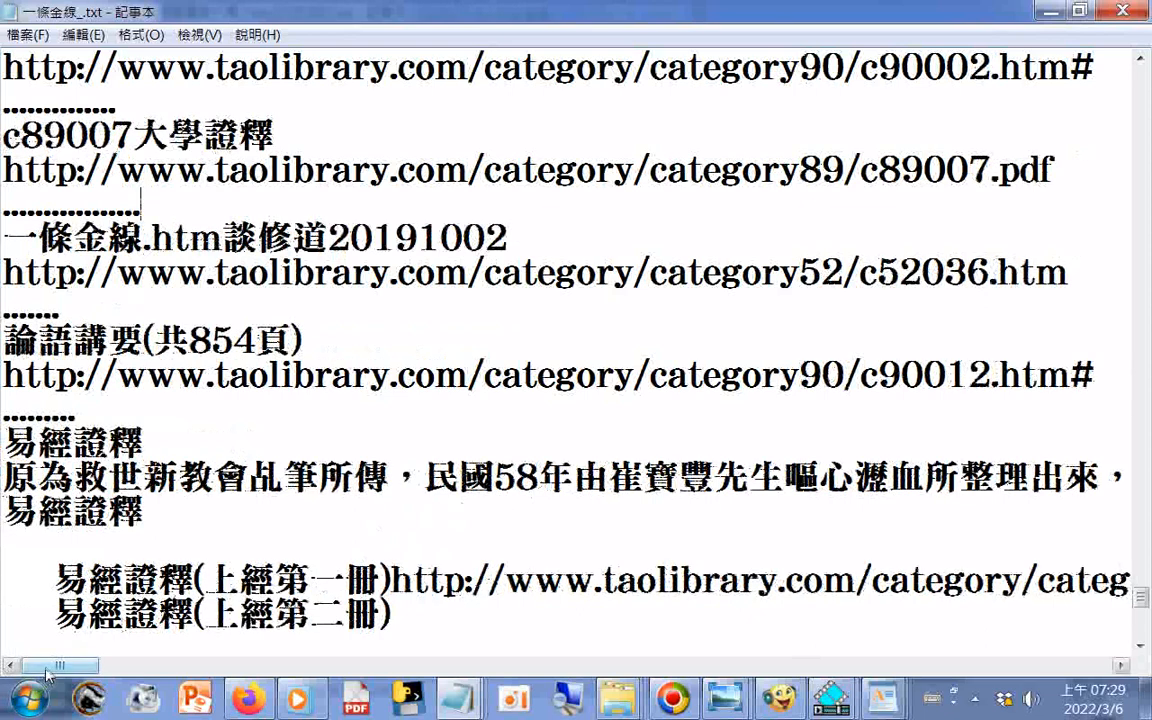
- Continue past the 易經證釋 volume list until the 一條金線 title sits at the top
left_click_drag(44, 664, 104, 664)
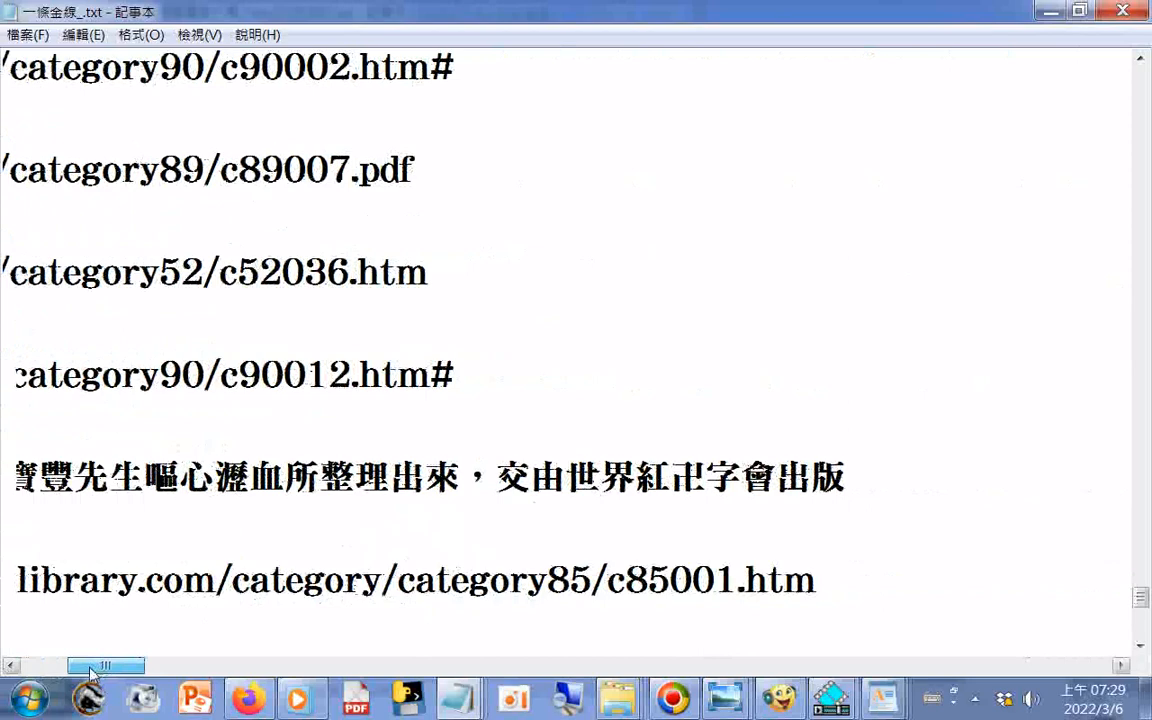
scroll("left", 3)
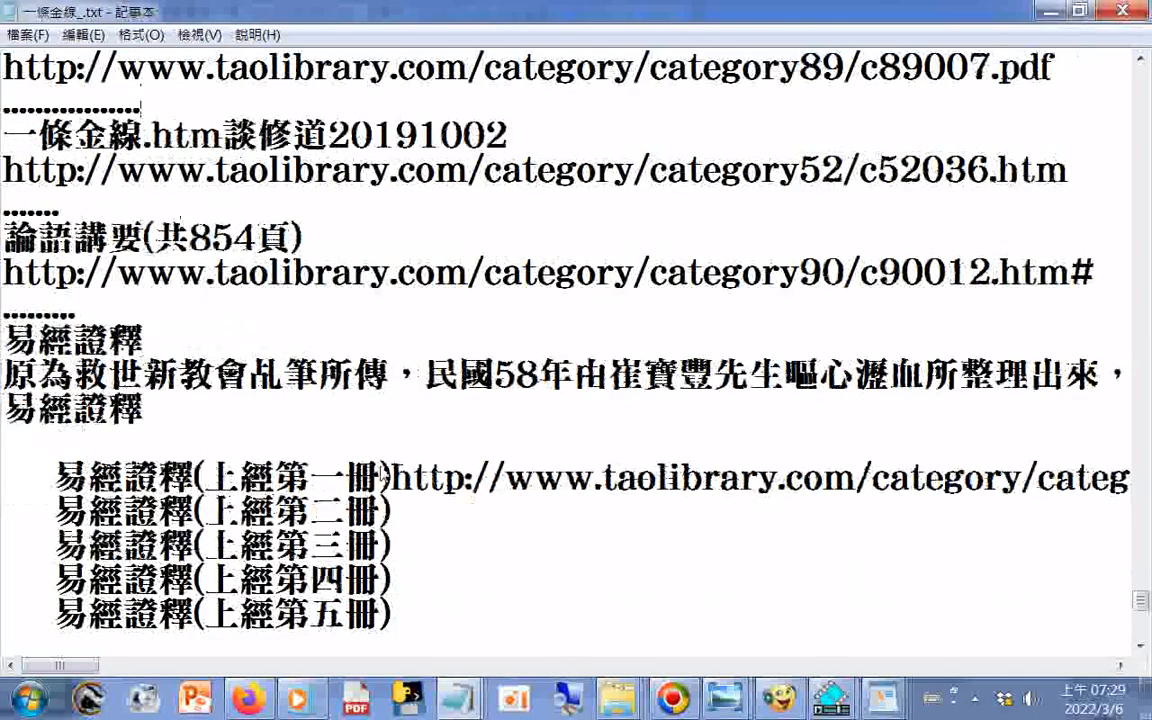
scroll("down", 3)
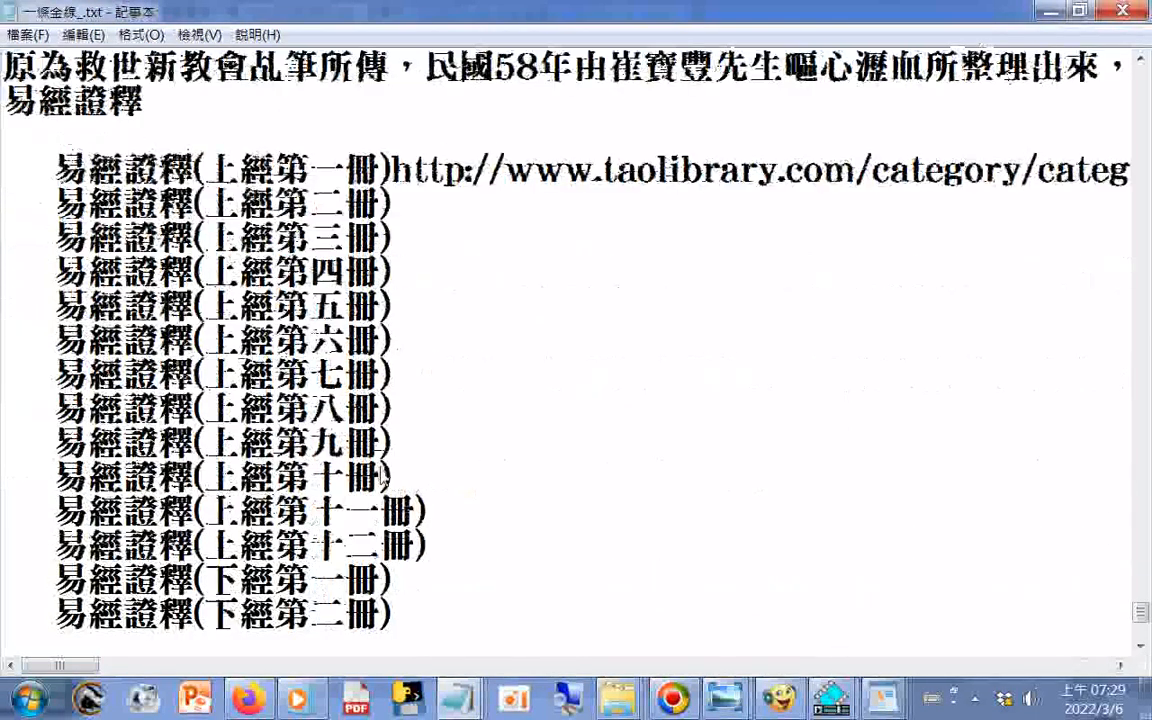
scroll("down", 3)
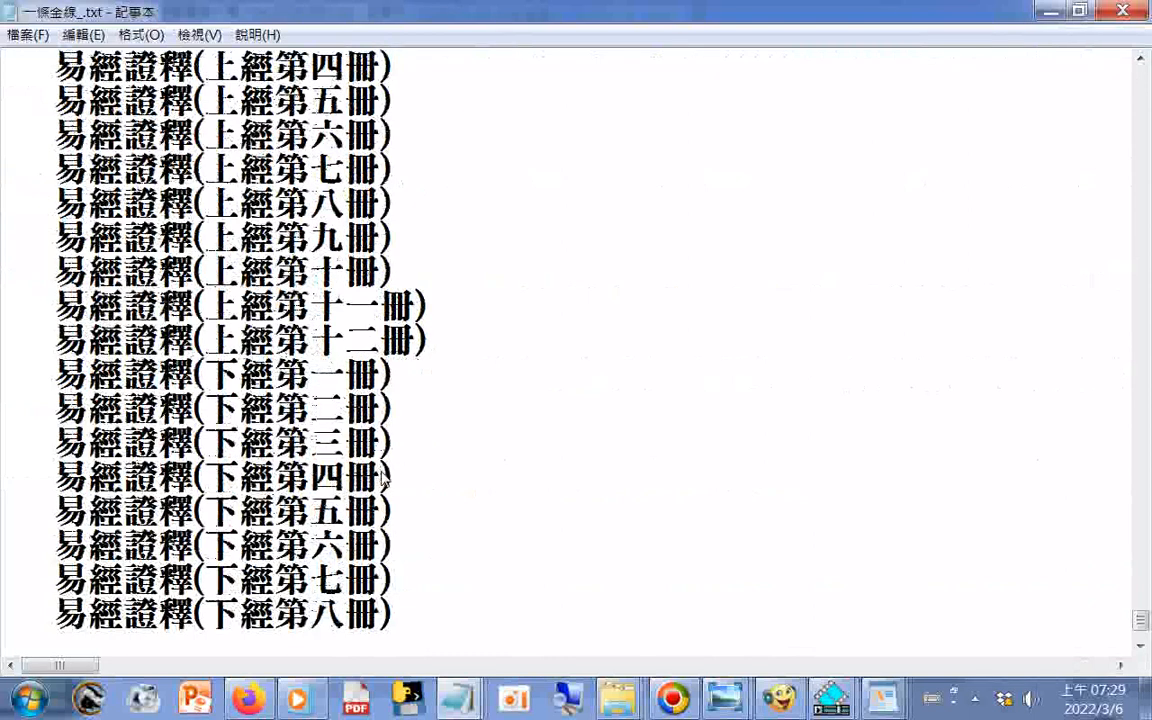
scroll("down", 3)
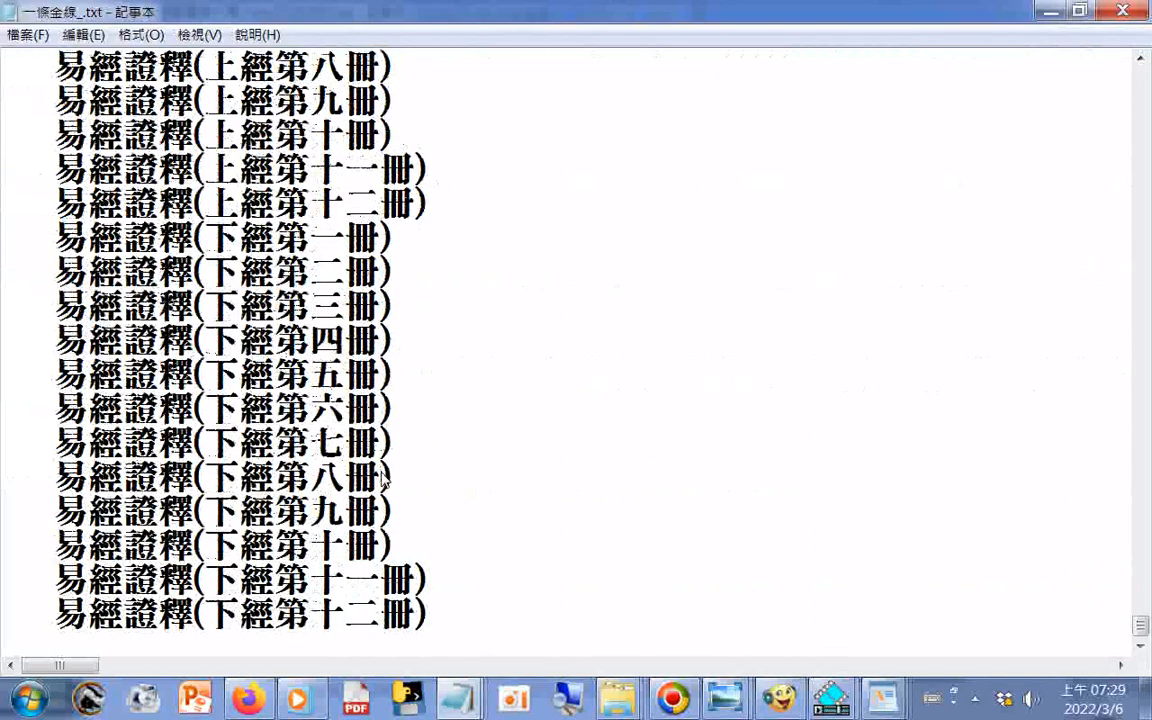
mouse_move(882, 430)
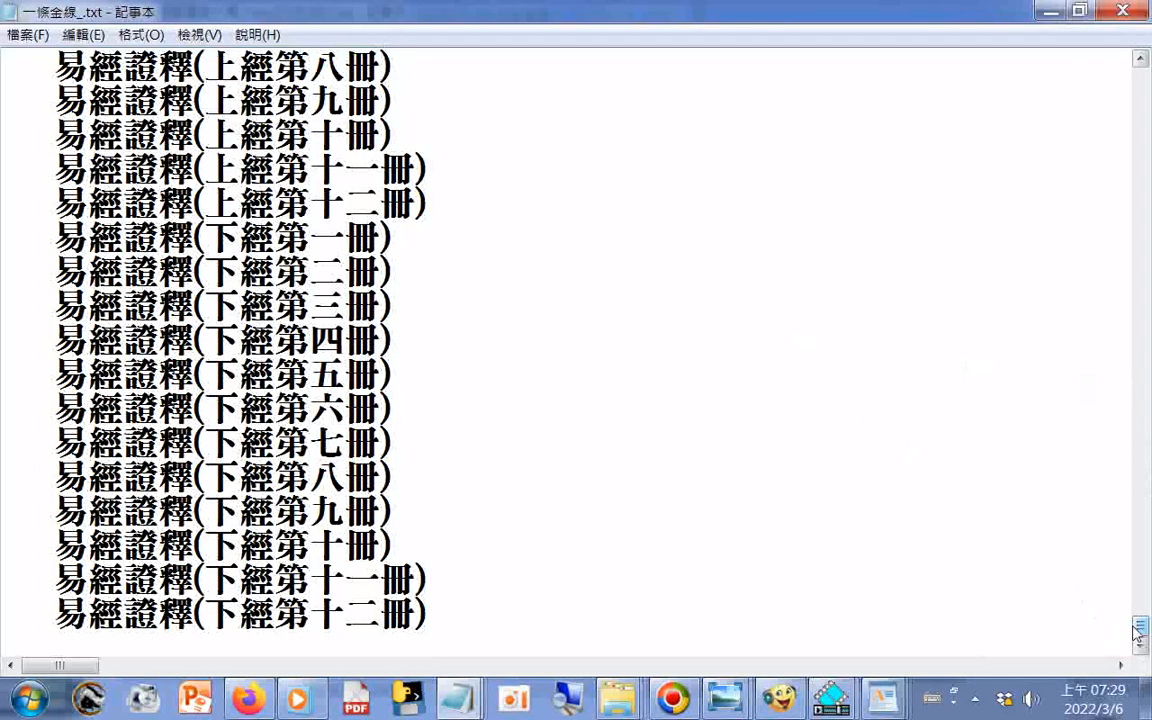
scroll("up", 3)
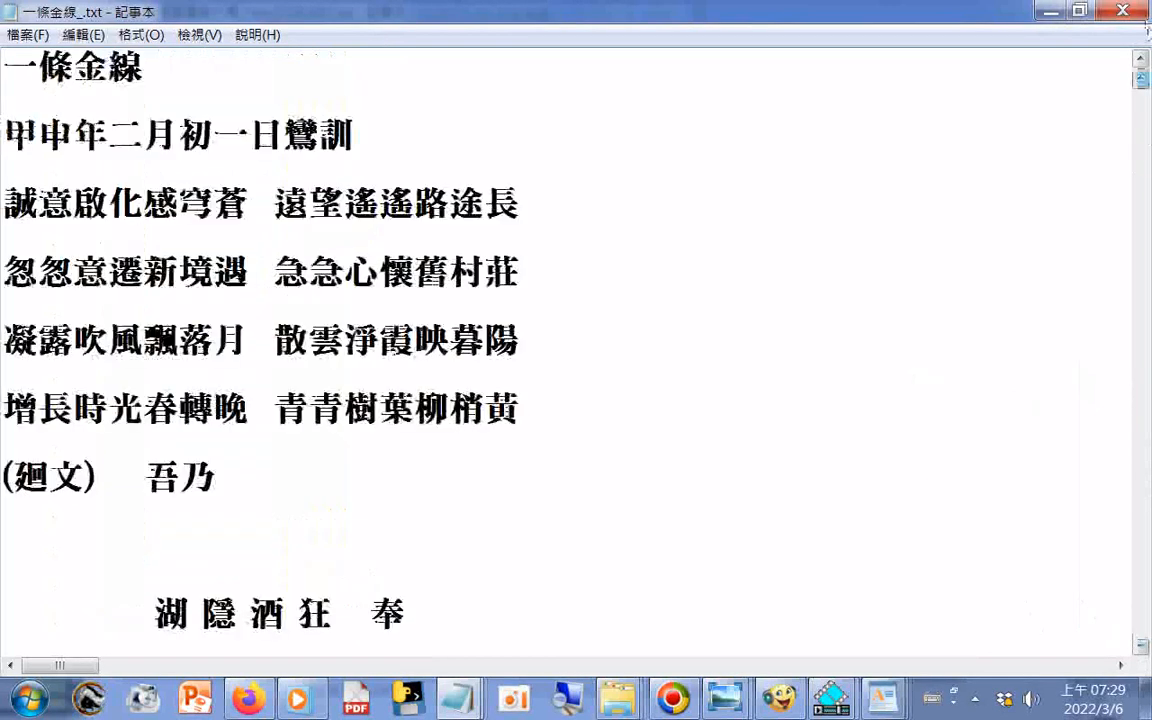
- Scroll past the cultivation-topics table of contents to the heading 三、傳道明師之印証
scroll("down", 3)
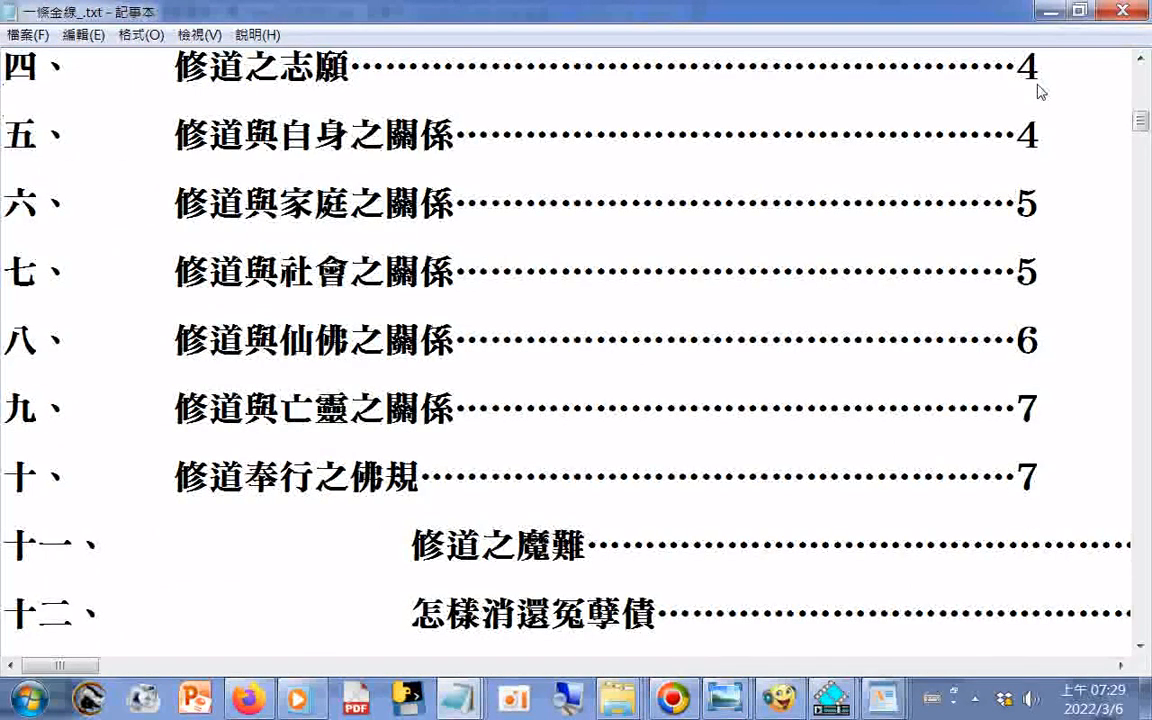
scroll("down", 3)
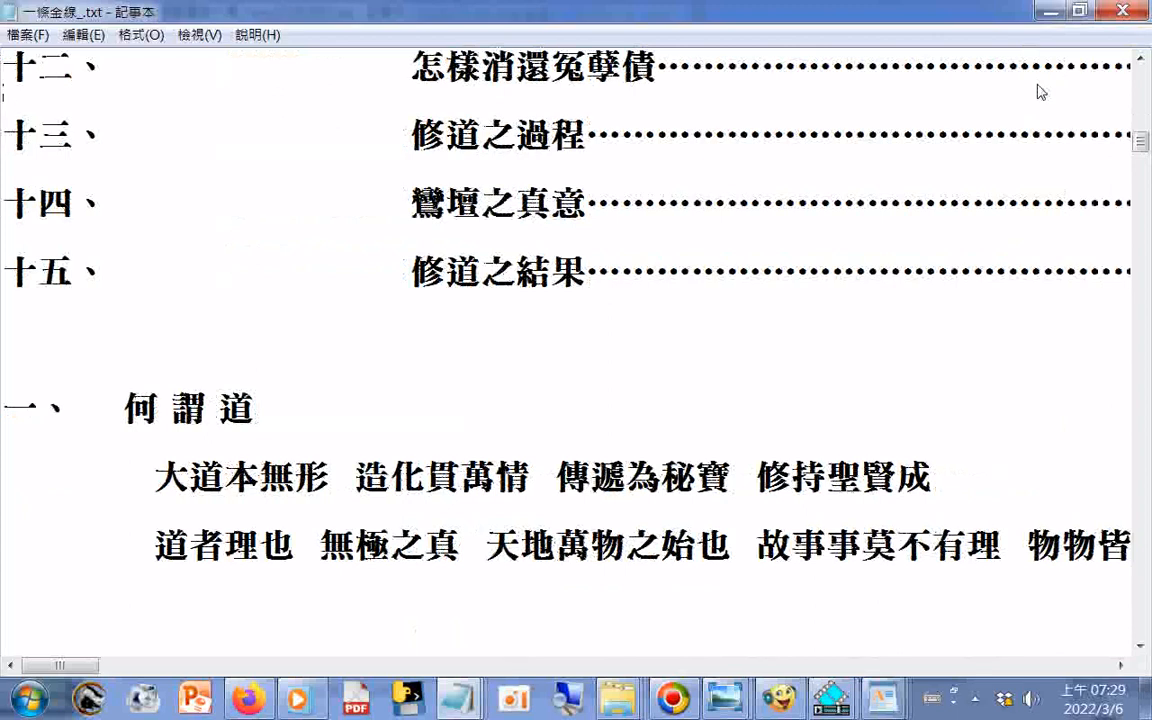
scroll("down", 3)
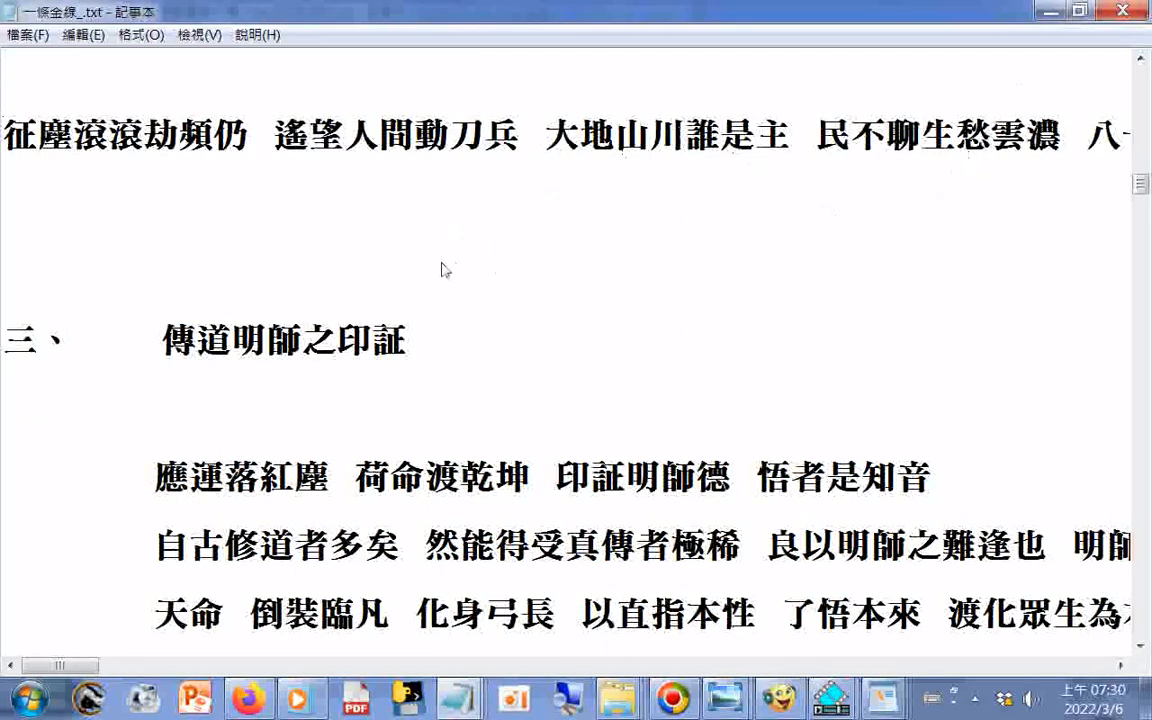
- Replace 証 with 證 in the section three heading using the Zhuyin IME
double_click(390, 340)
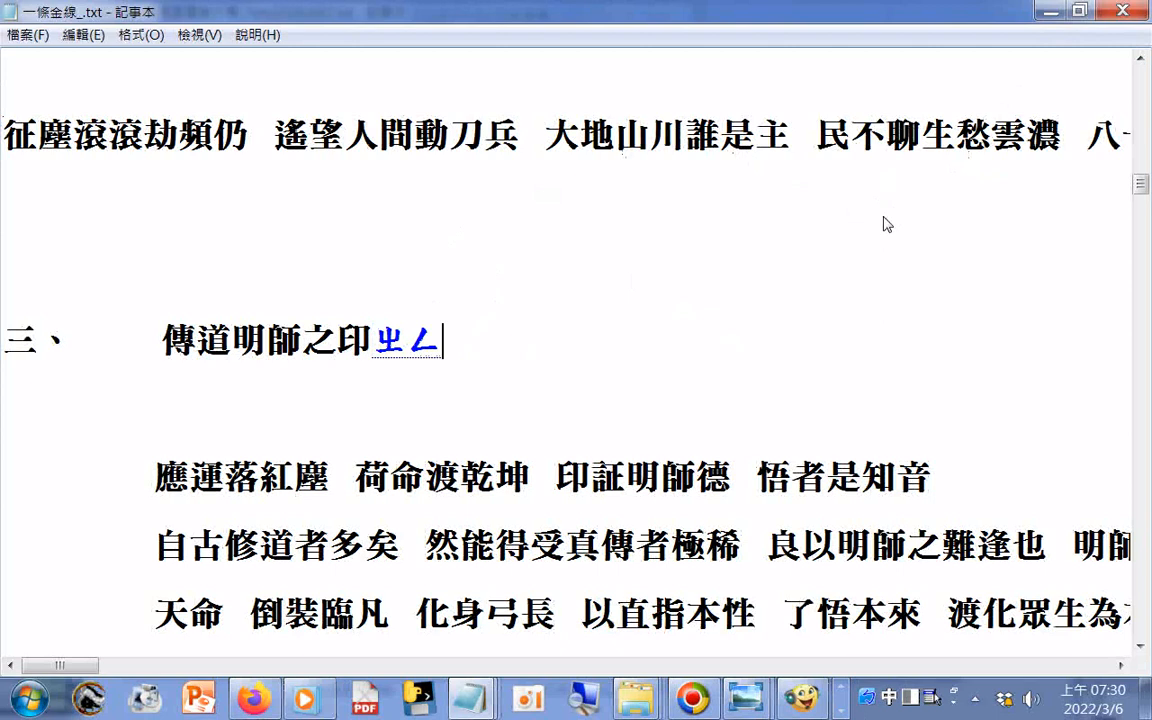
type("正")
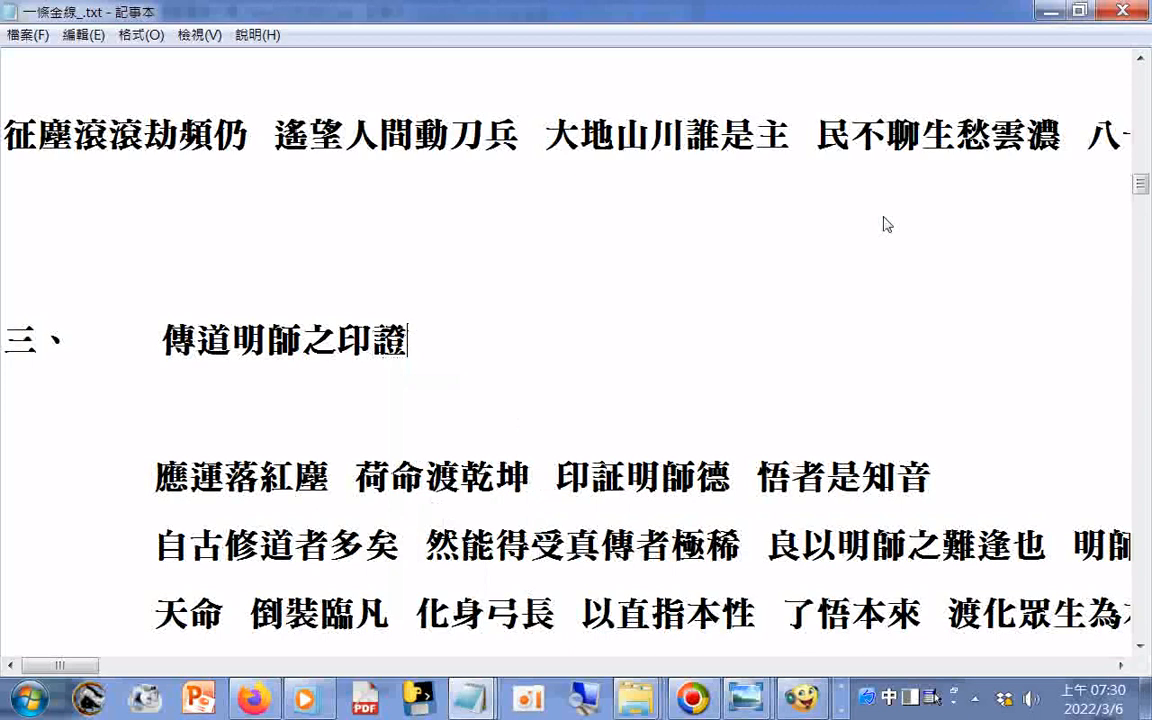
left_click(28, 36)
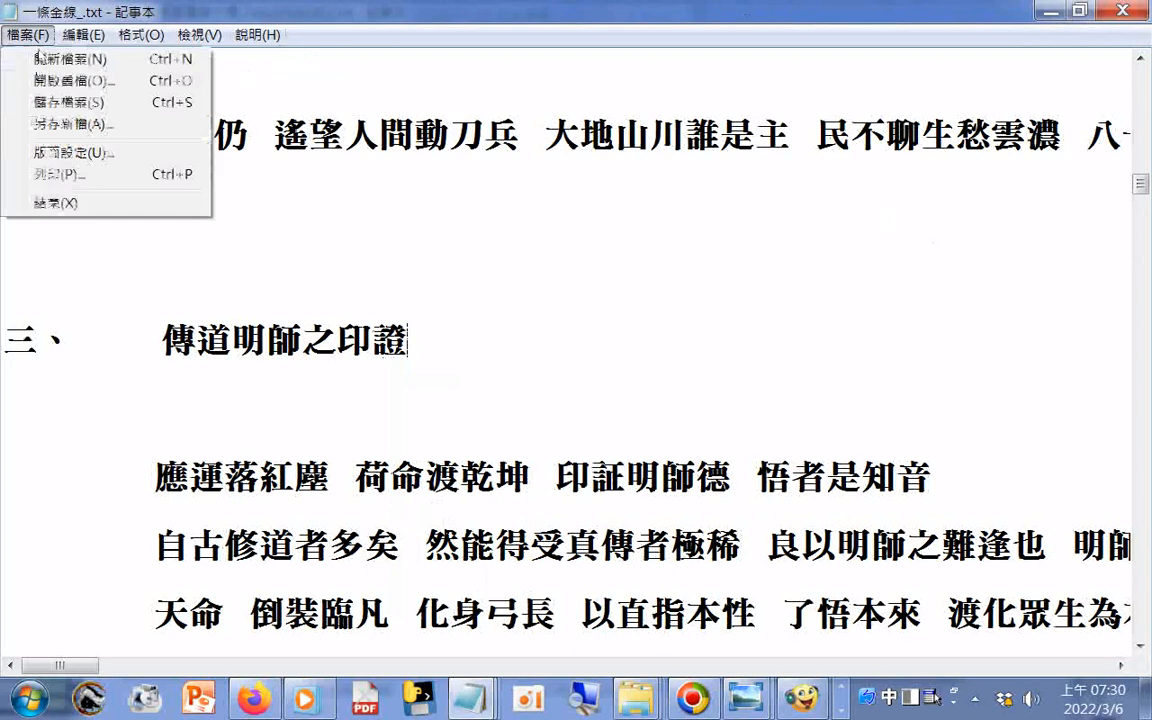
left_click(820, 372)
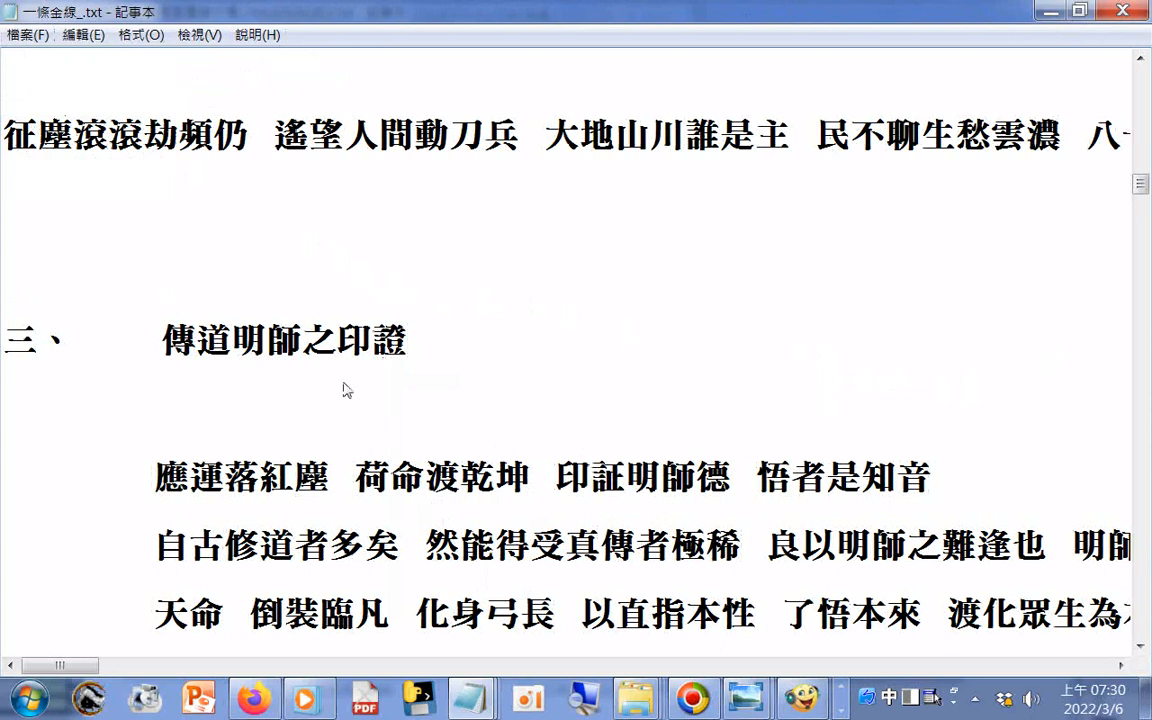
- Paste 證 over 証 in the first verse line below the heading
right_click(390, 340)
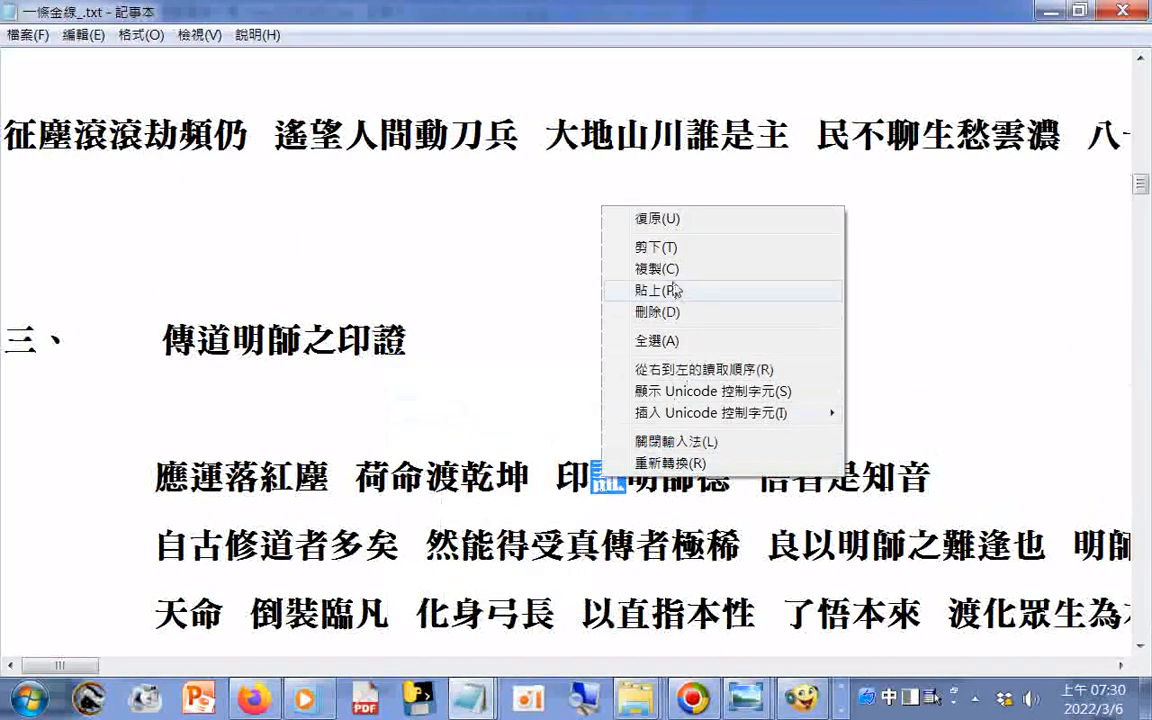
left_click(656, 290)
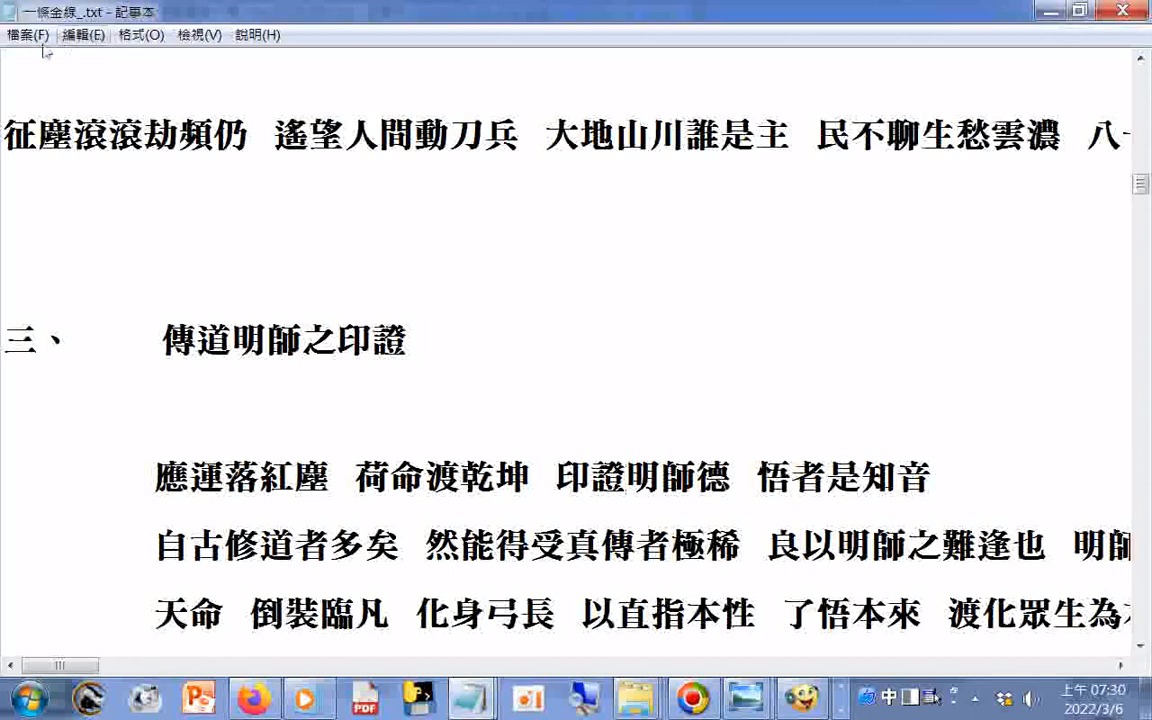
mouse_move(922, 302)
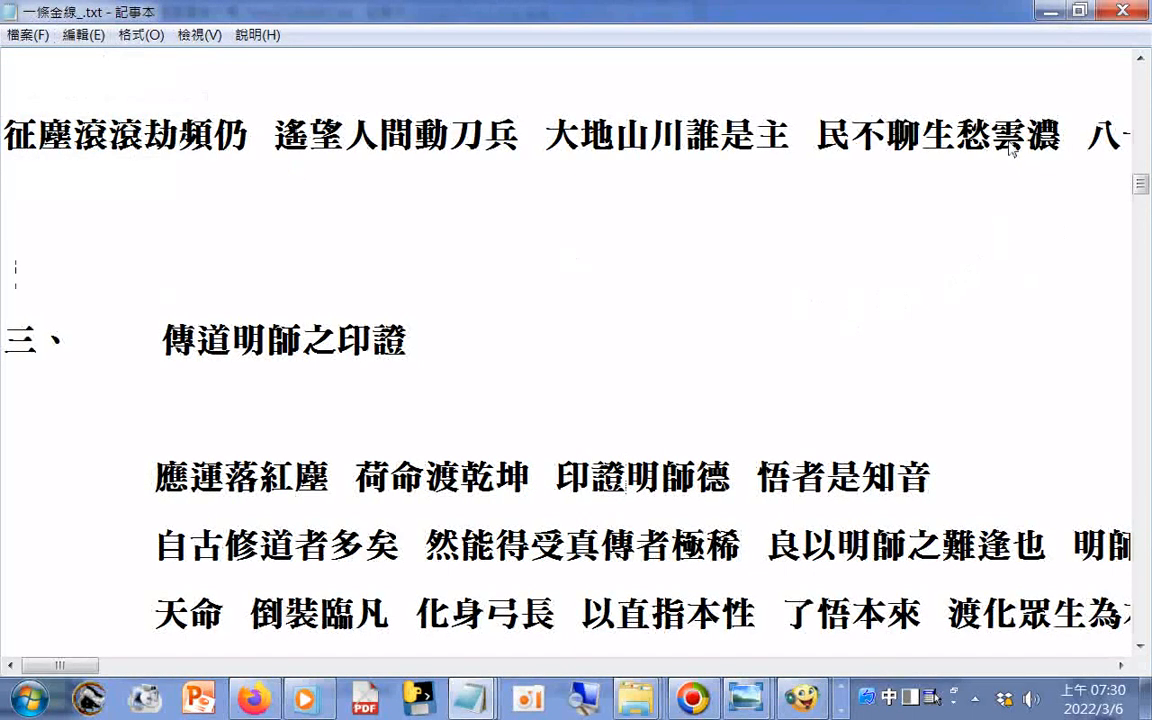
- Scroll down through the later sections of the 一條金線 text
scroll("down", 3)
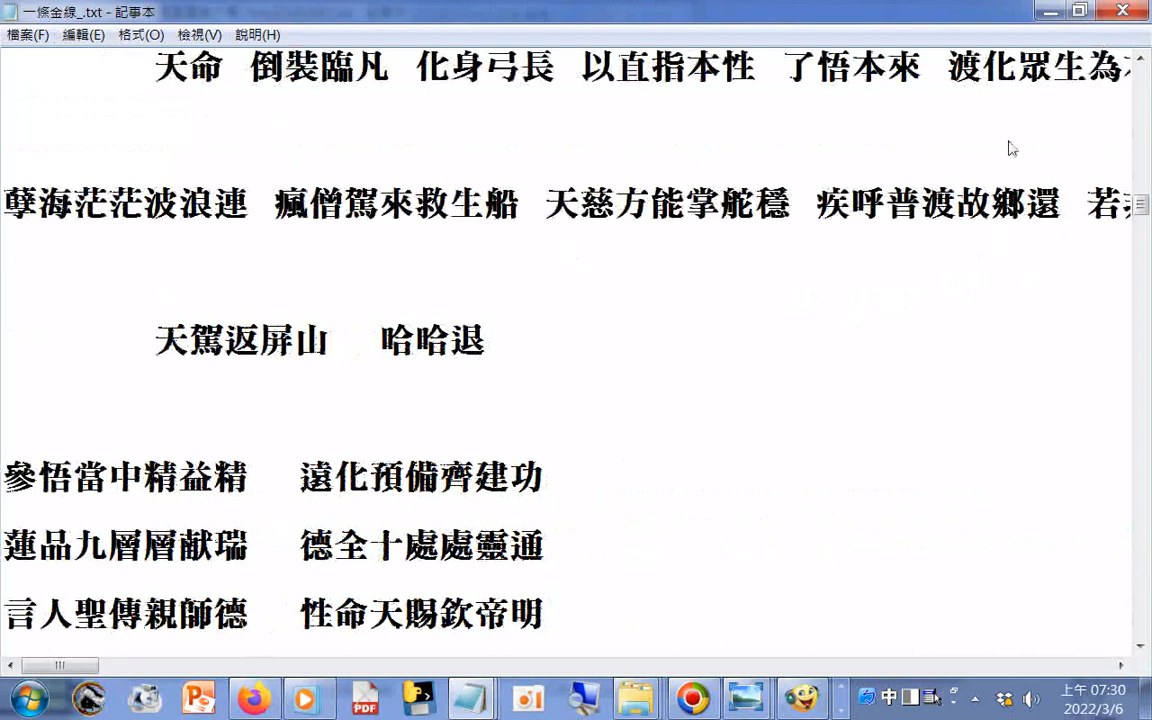
scroll("down", 3)
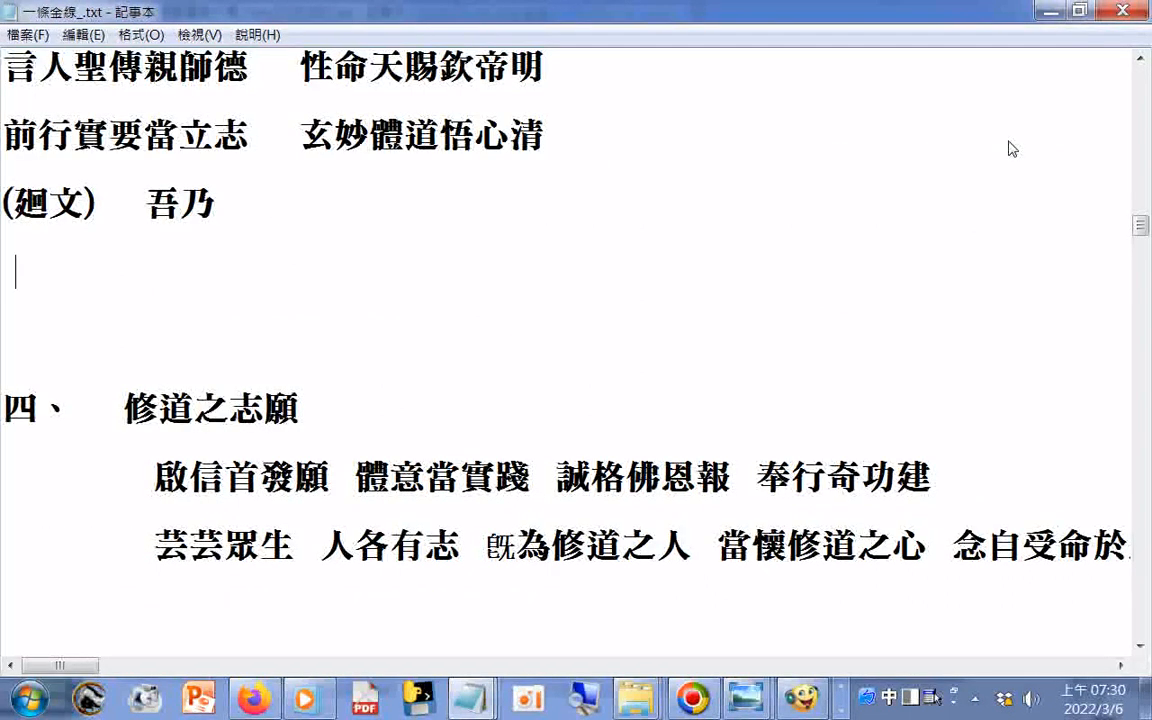
scroll("down", 3)
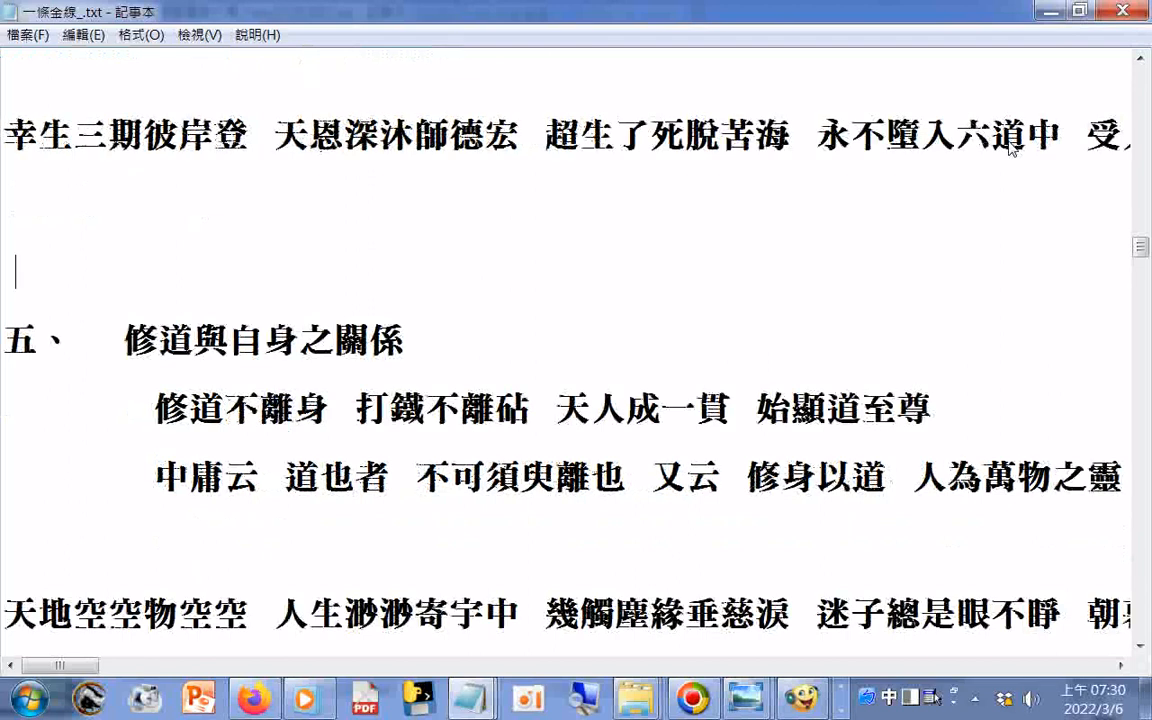
scroll("down", 3)
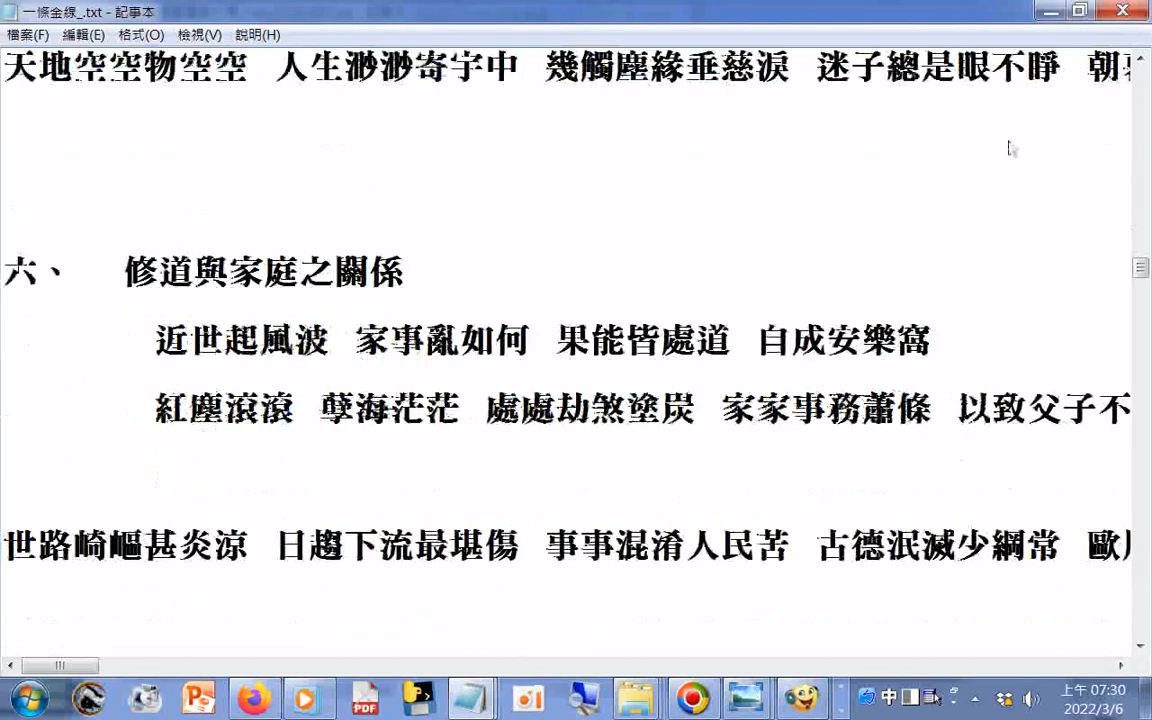
scroll("down", 3)
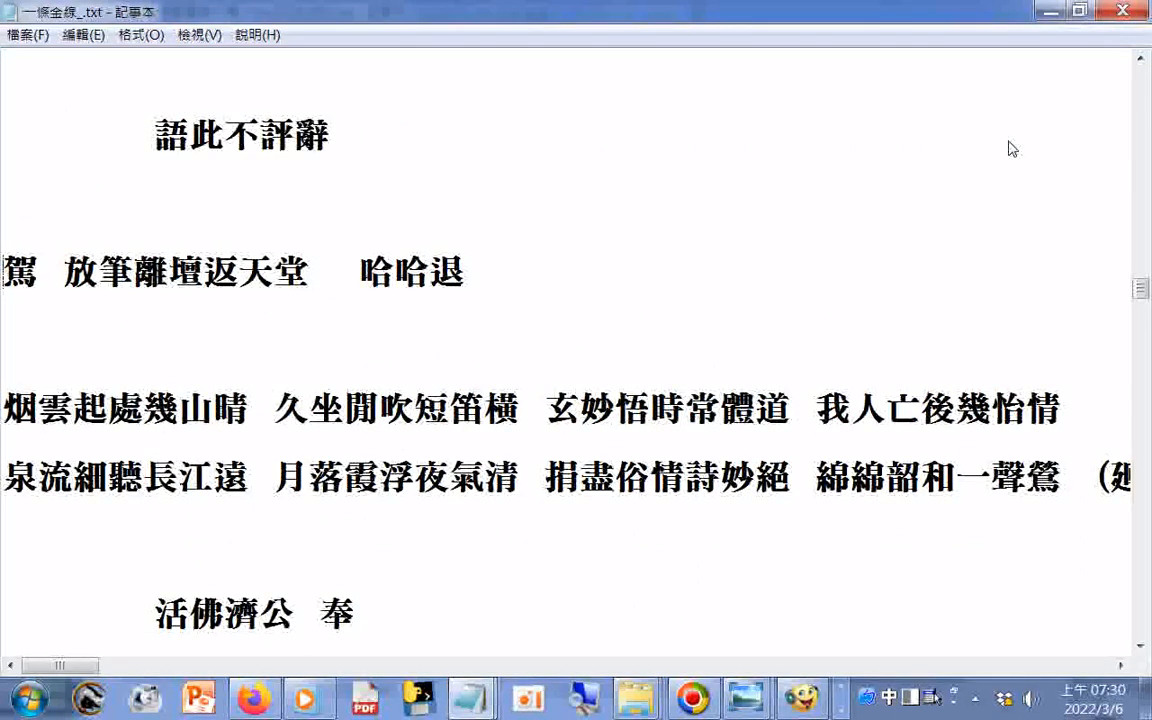
scroll("down", 3)
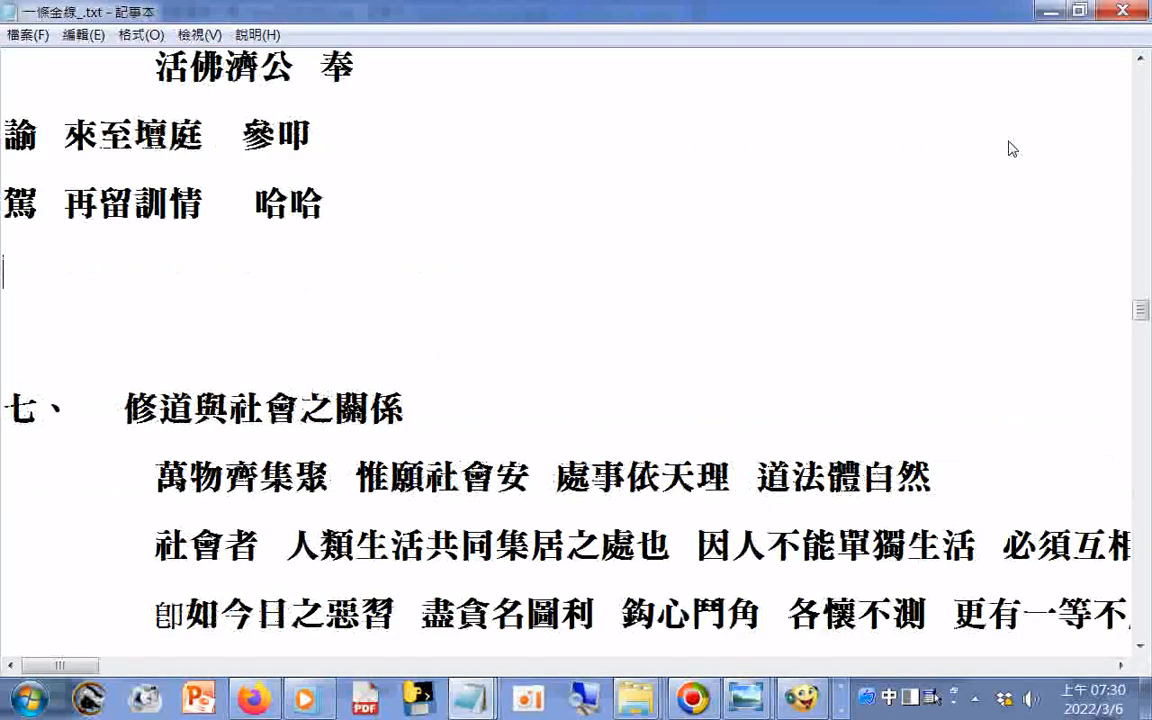
scroll("down", 3)
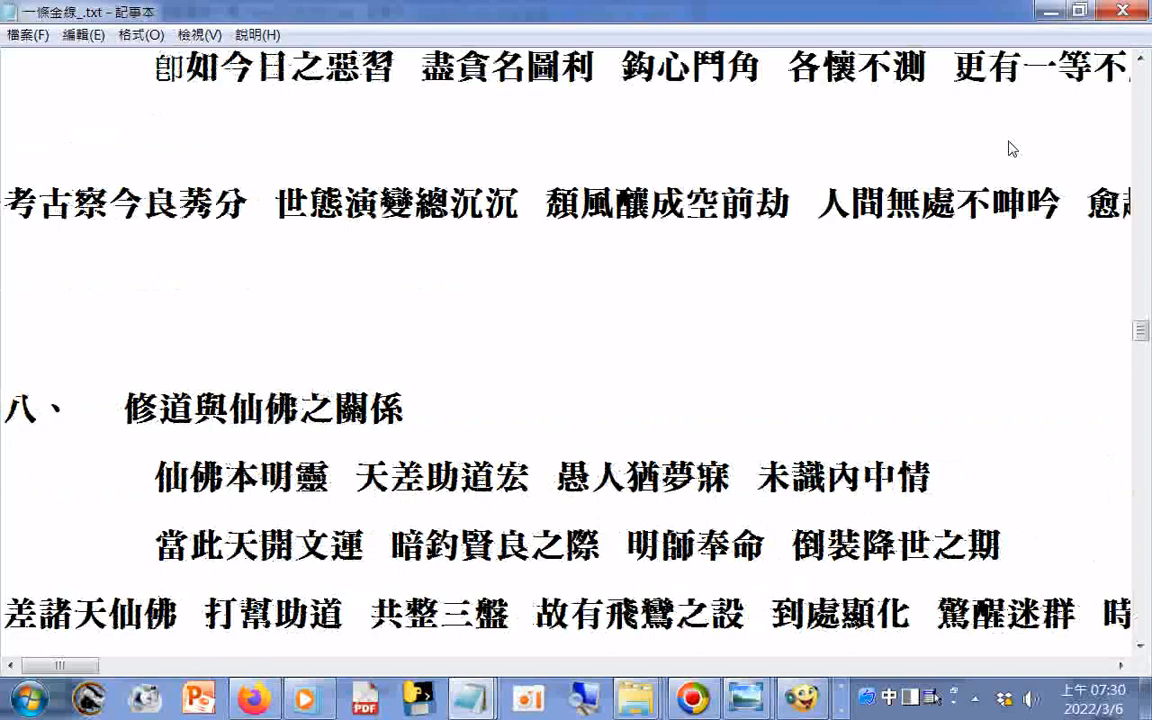
scroll("down", 3)
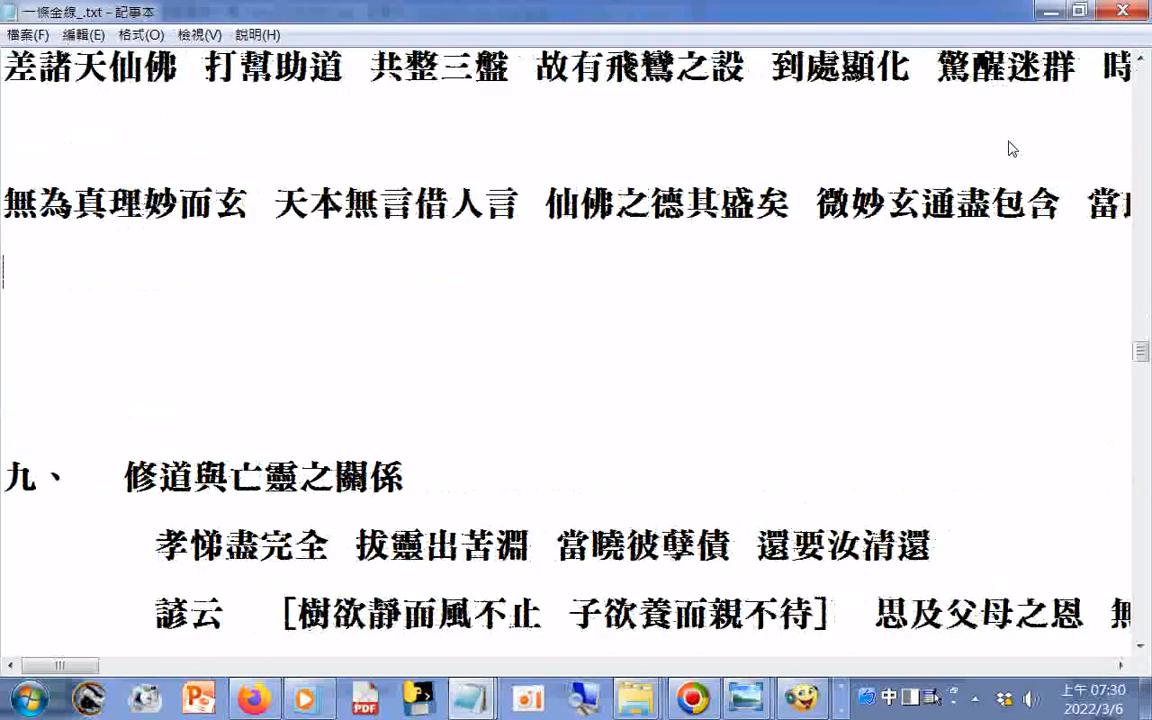
scroll("down", 3)
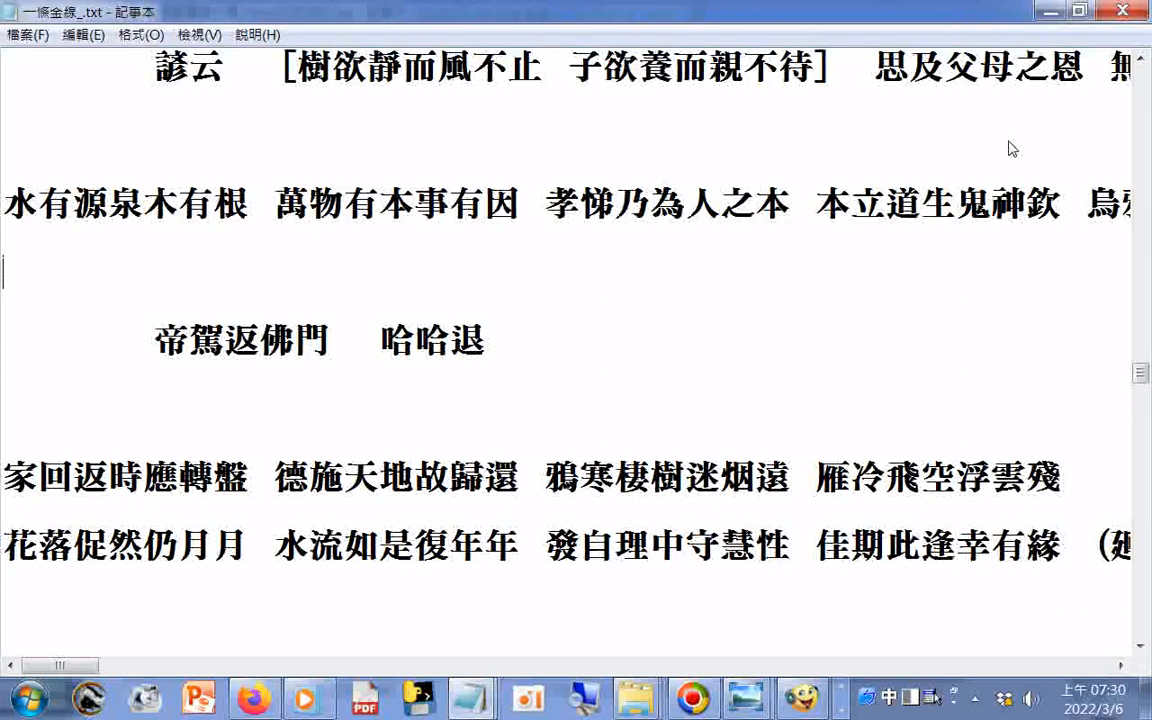
scroll("down", 3)
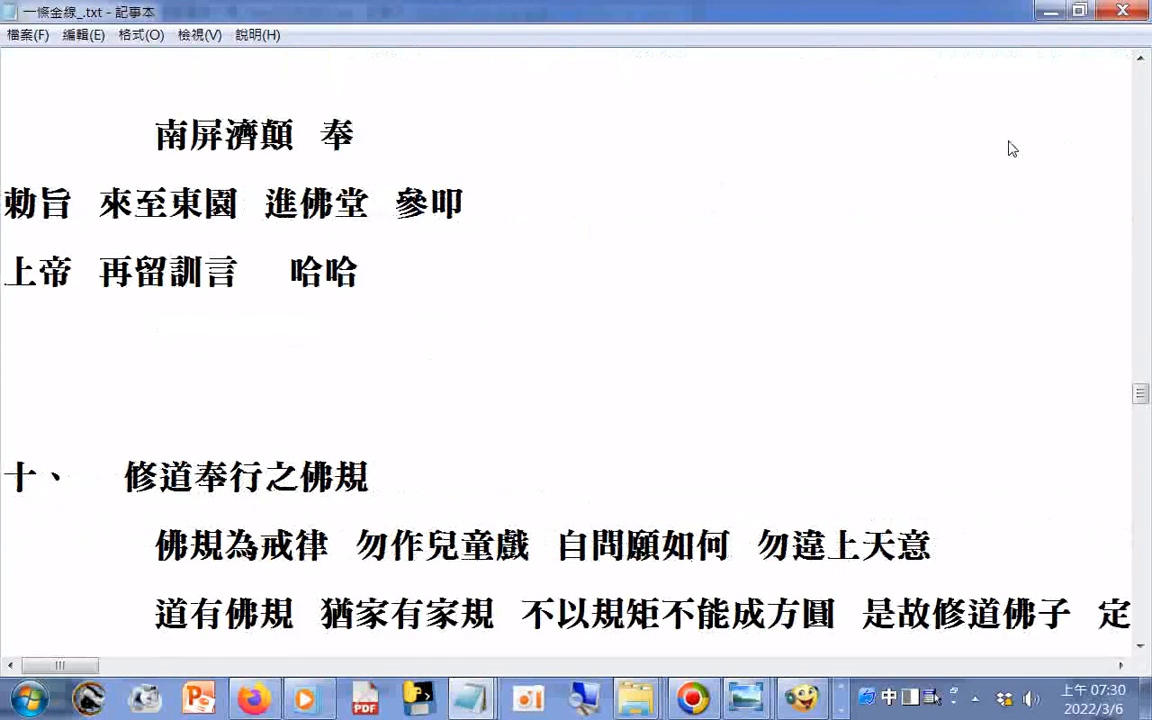
- Reach the closing link list of 一條金線, then switch to the 認理歸真 text file
scroll("down", 3)
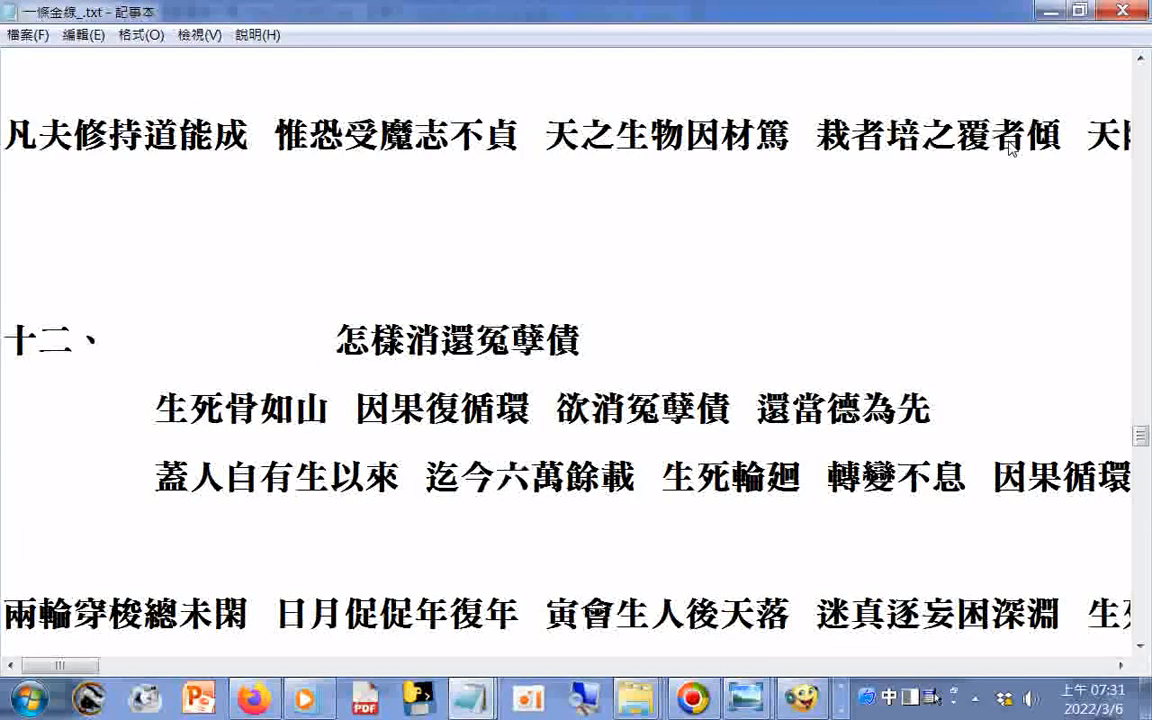
scroll("down", 3)
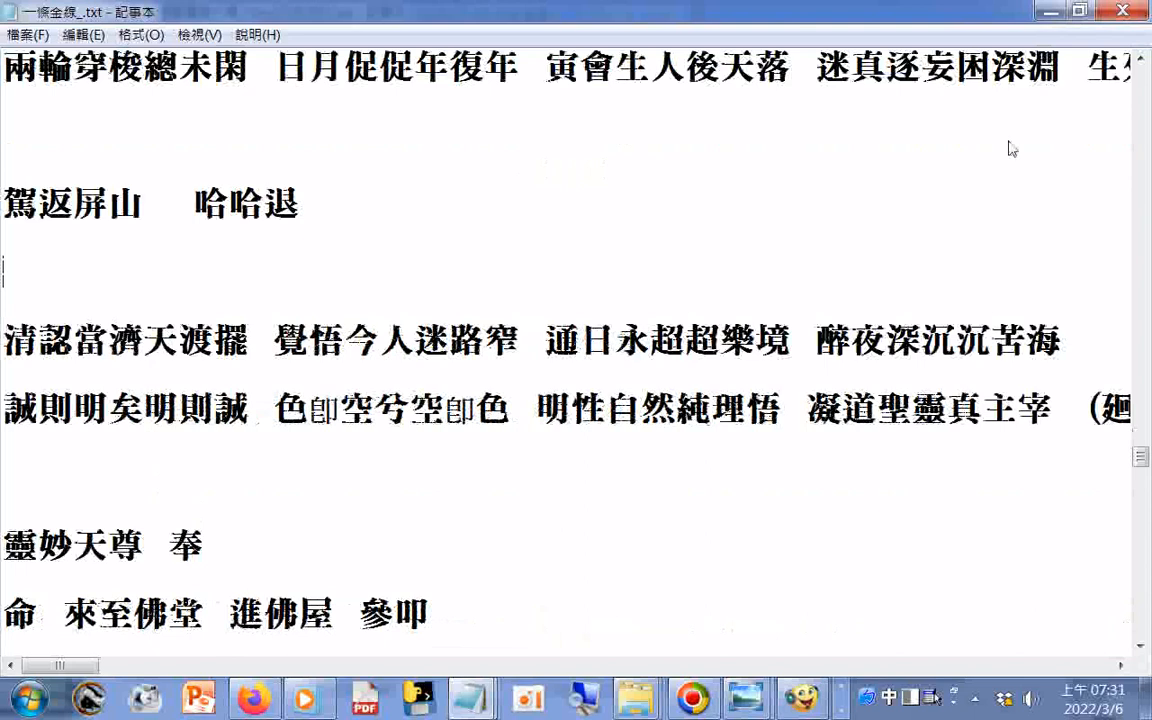
scroll("down", 3)
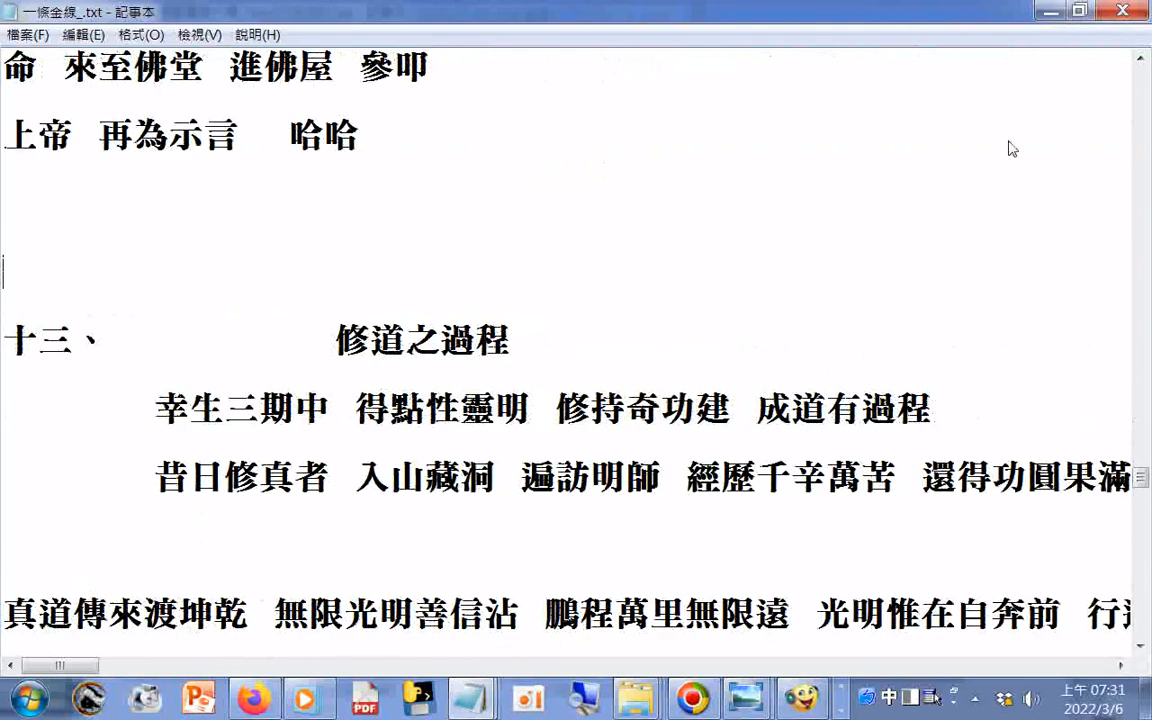
scroll("down", 3)
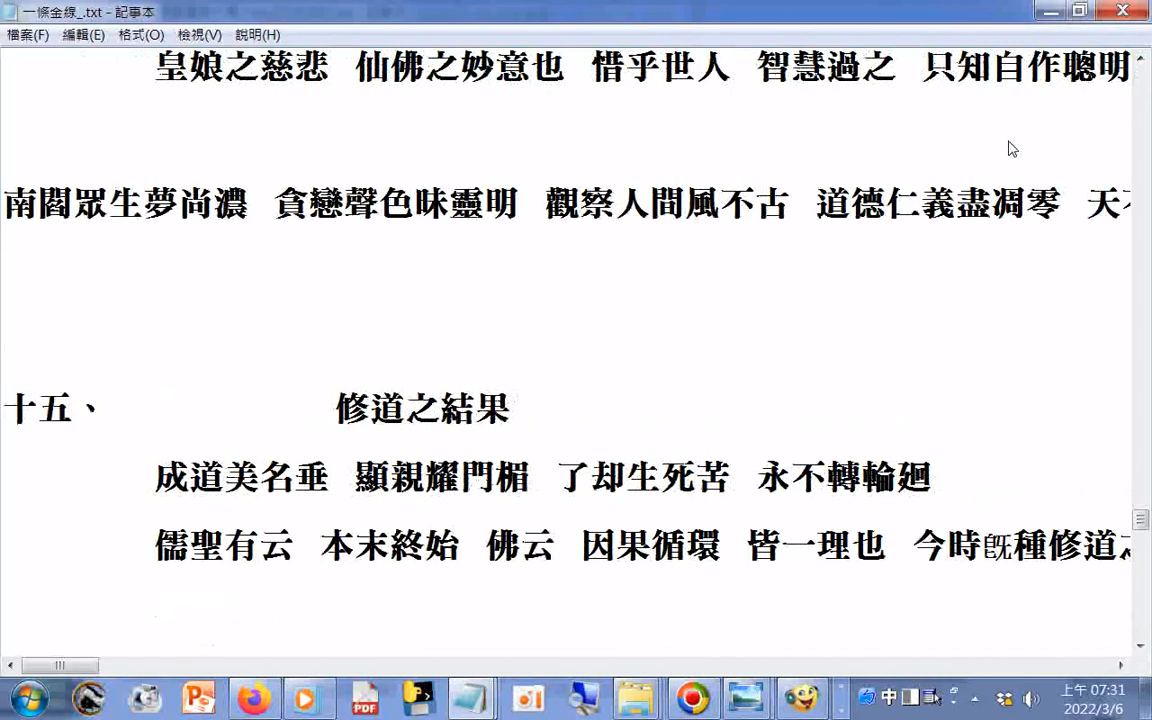
scroll("down", 3)
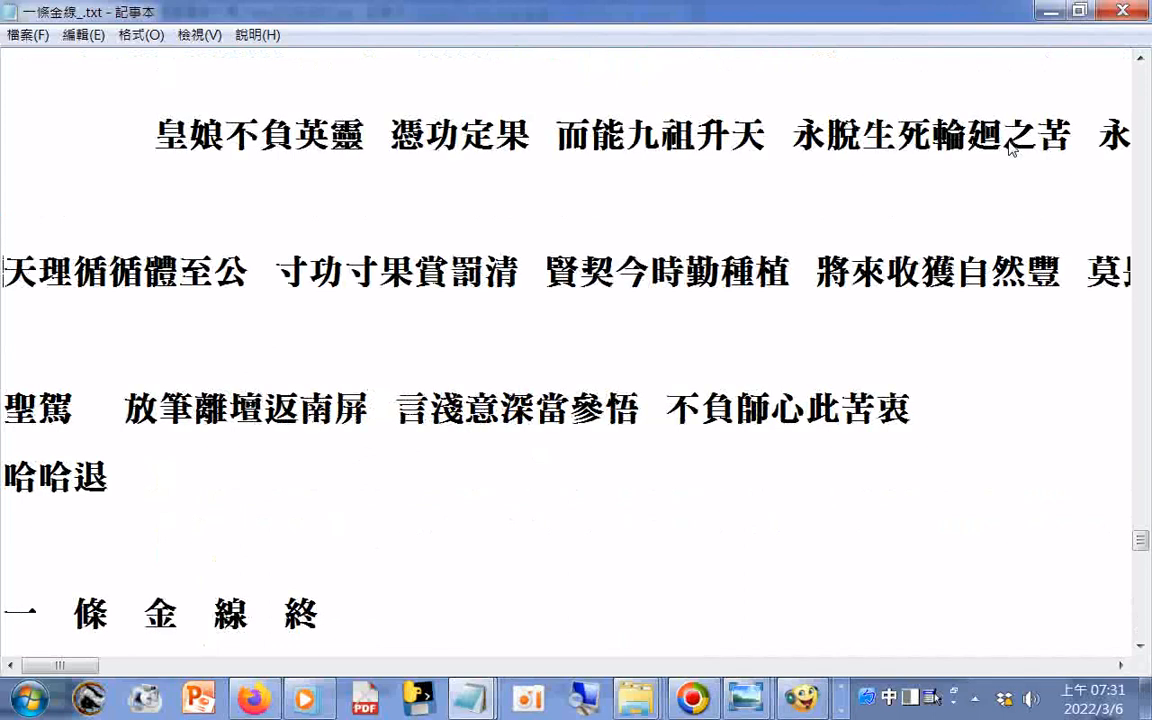
scroll("down", 3)
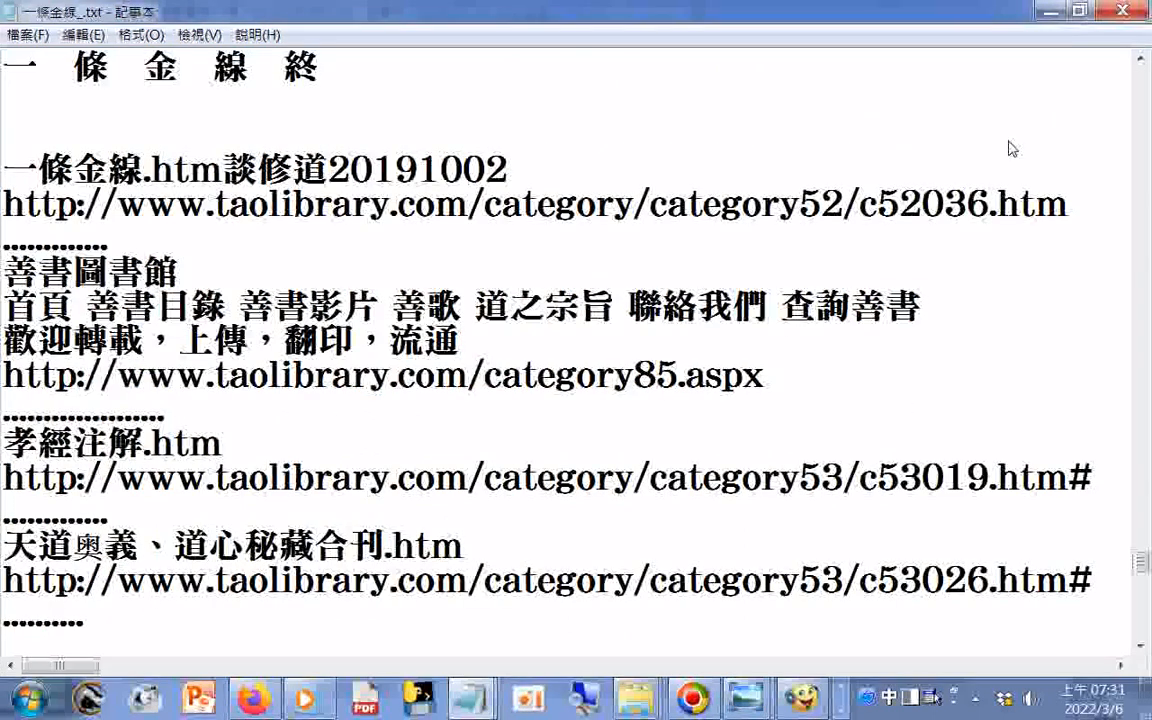
scroll("down", 3)
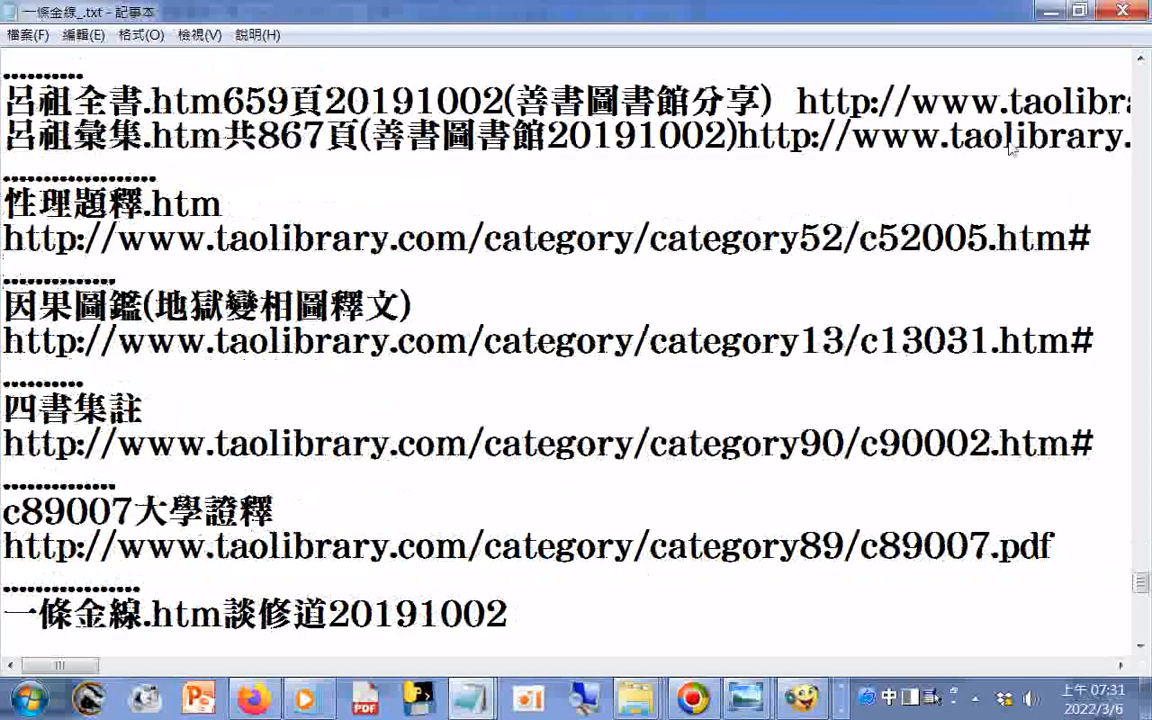
scroll("down", 3)
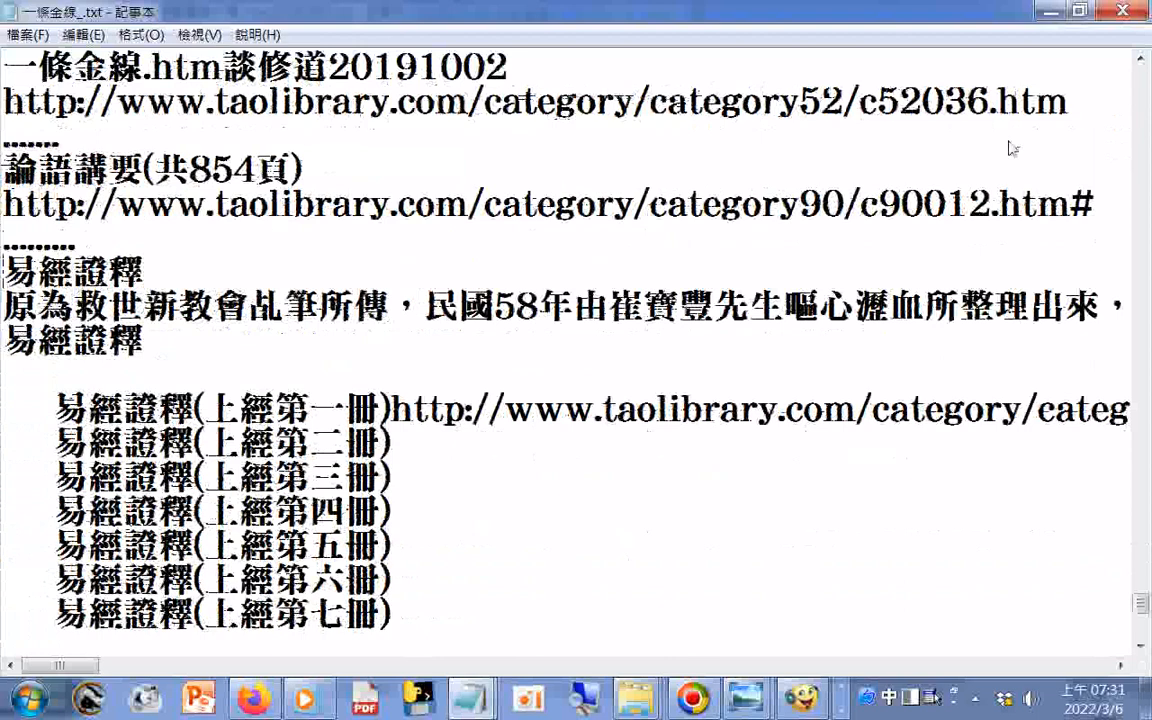
scroll("down", 3)
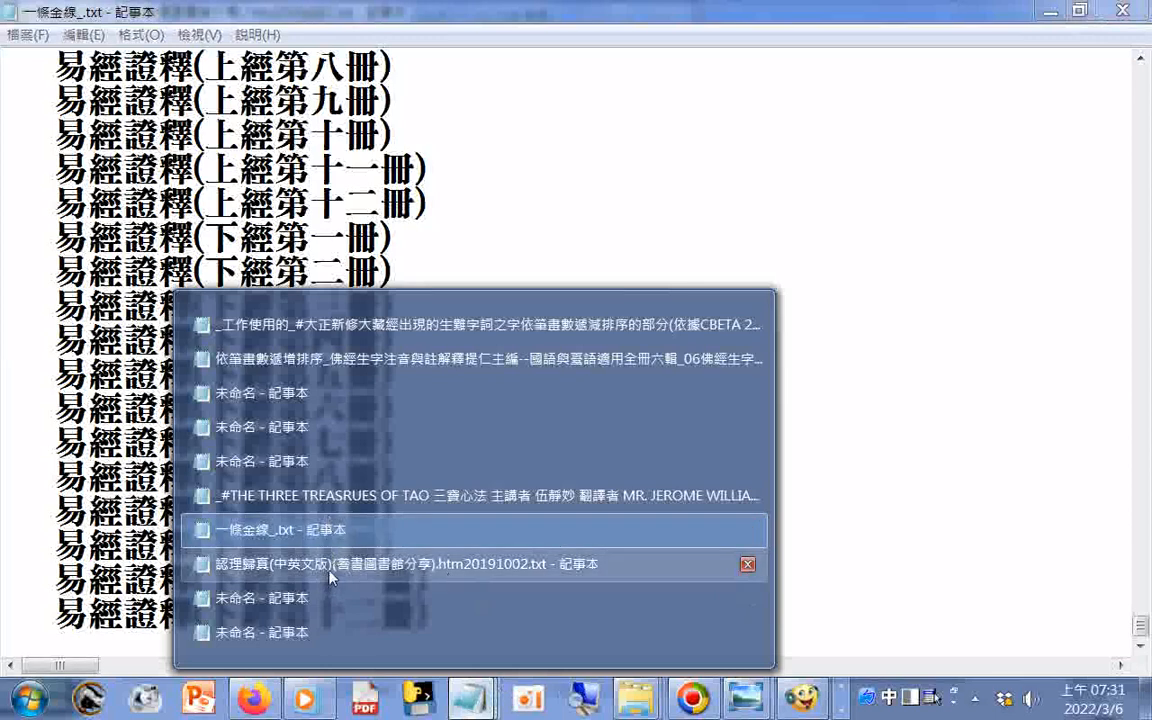
left_click(400, 564)
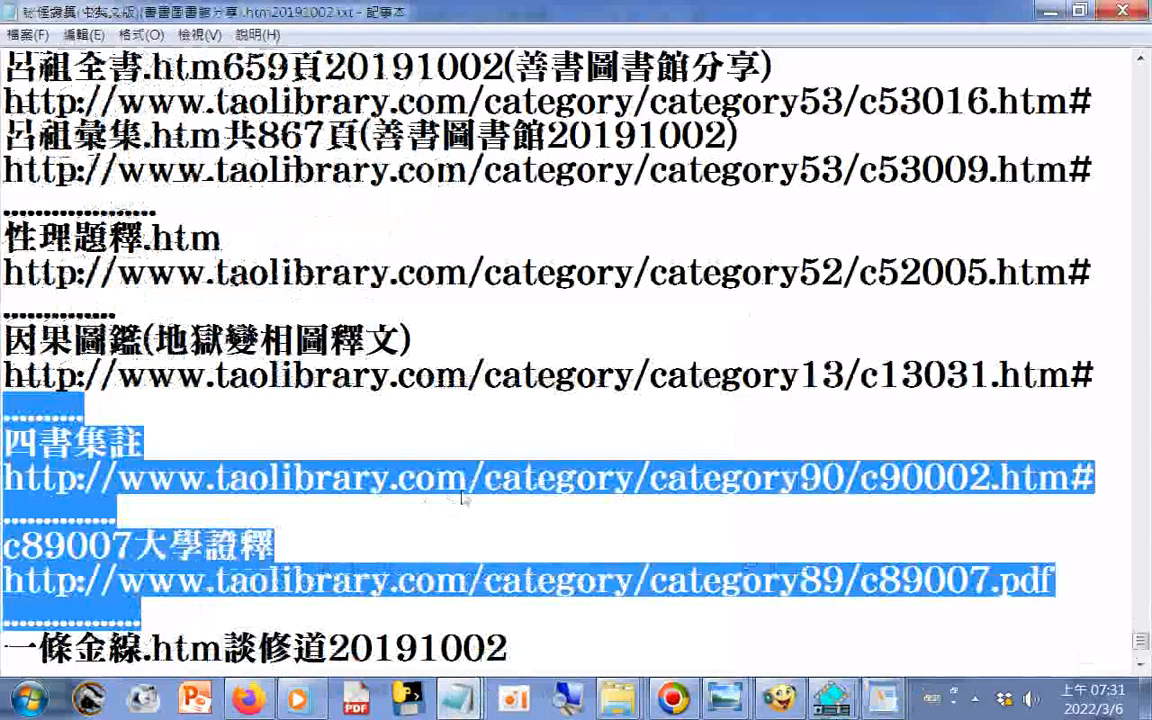
mouse_move(510, 448)
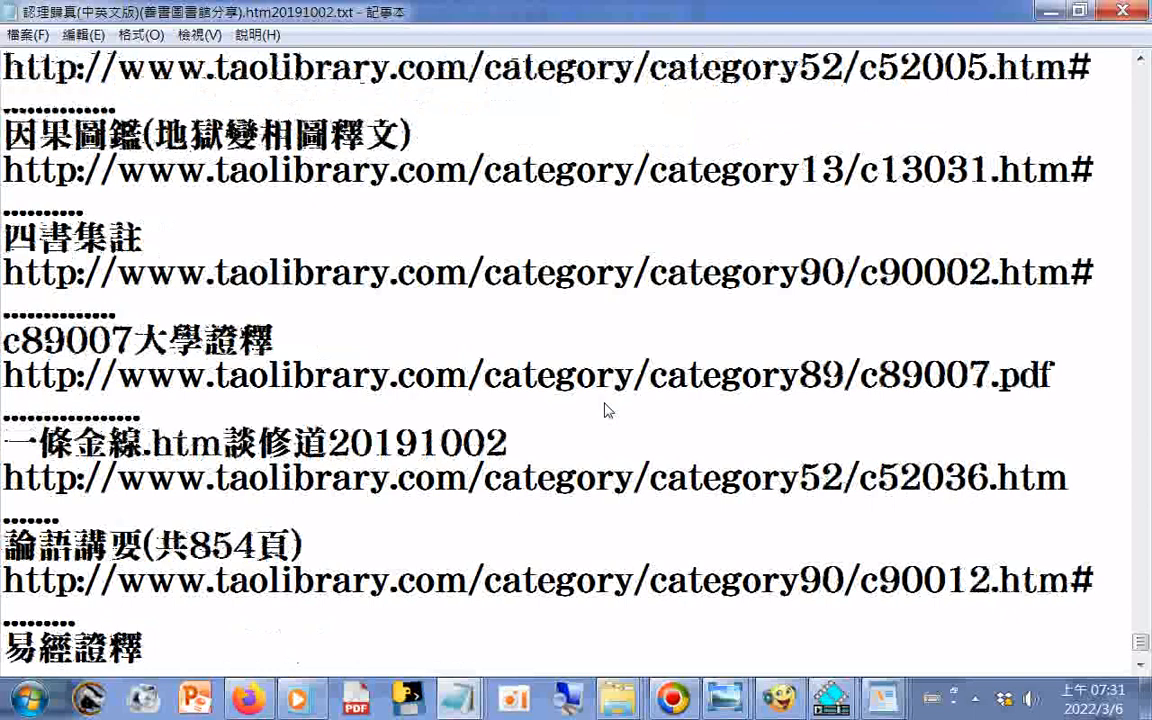
mouse_move(696, 420)
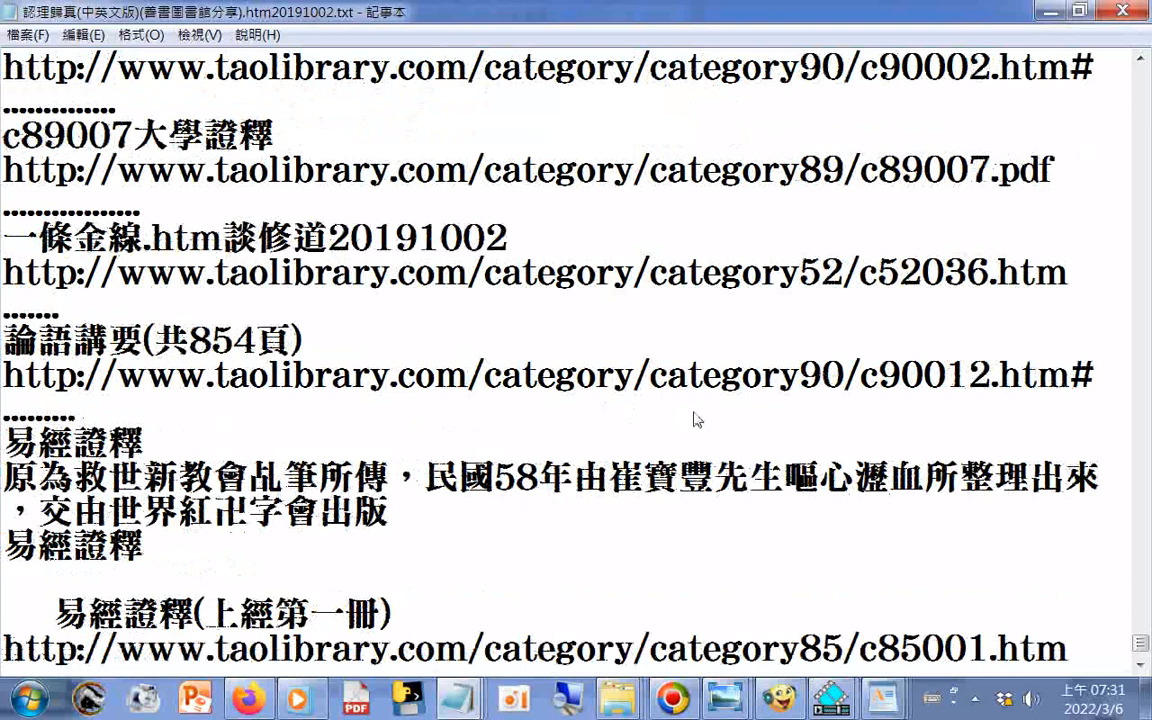
- Scroll past the link list and 易經證釋 volumes to the 認理歸真 title heading and menu list
scroll("down", 3)
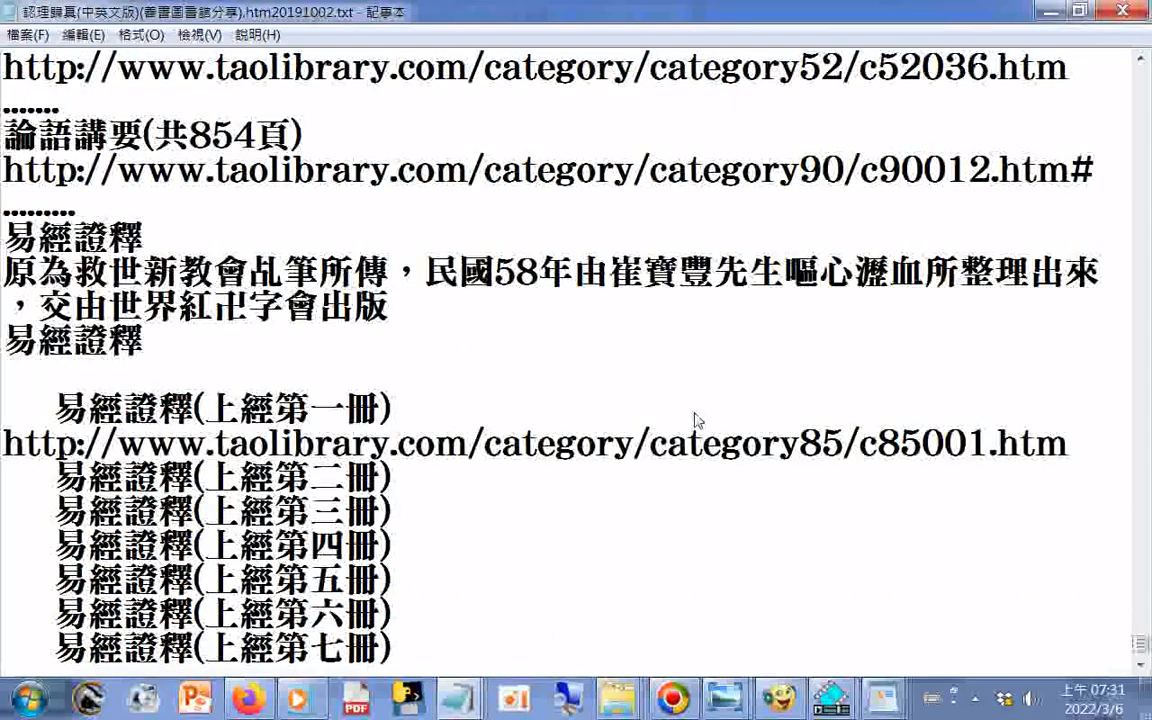
scroll("down", 3)
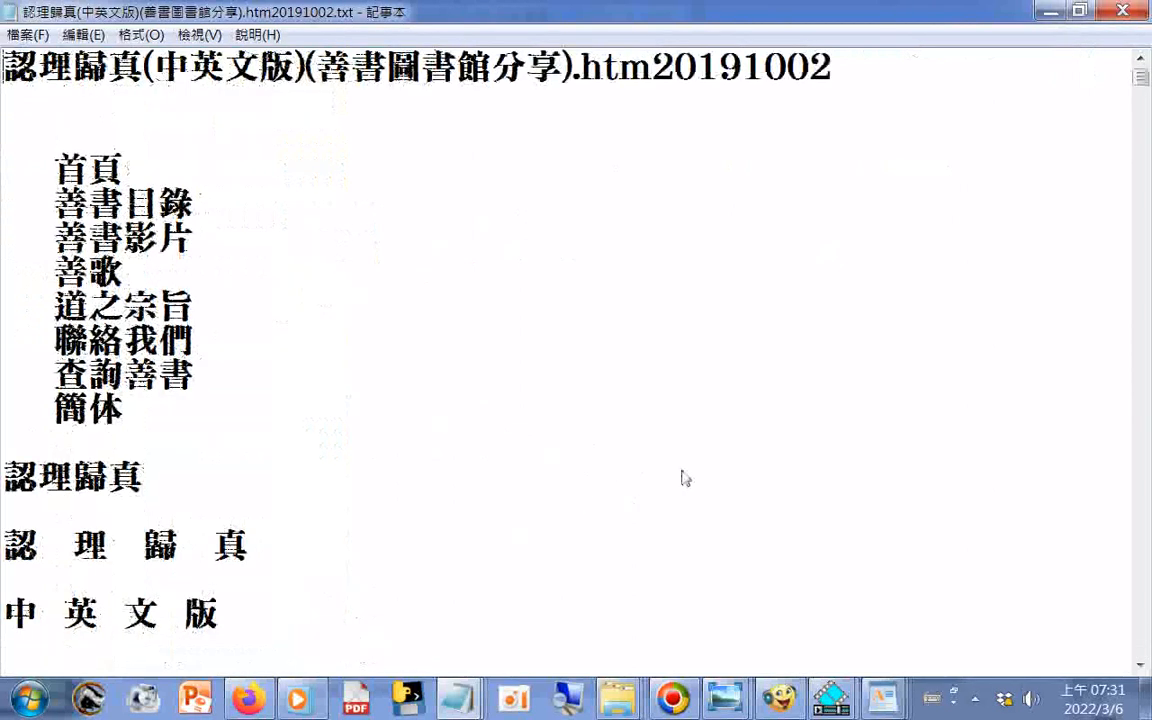
- Scroll through the 認理歸真 table of contents and section one on the Tao
scroll("down", 3)
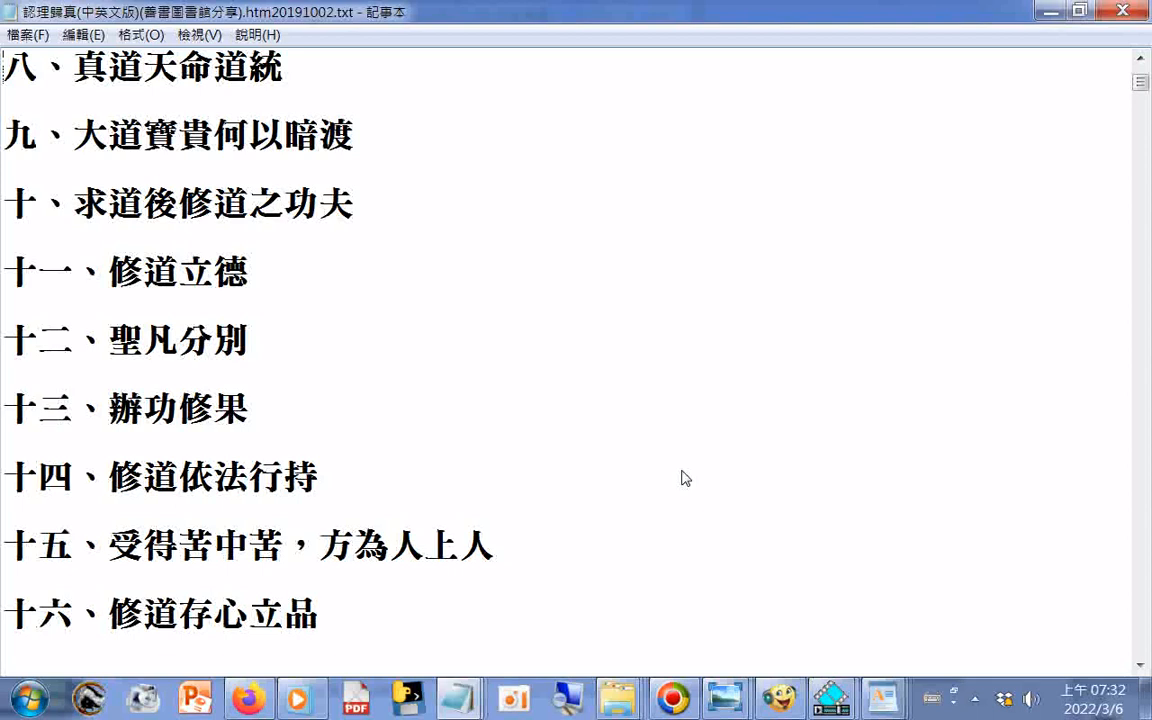
scroll("down", 3)
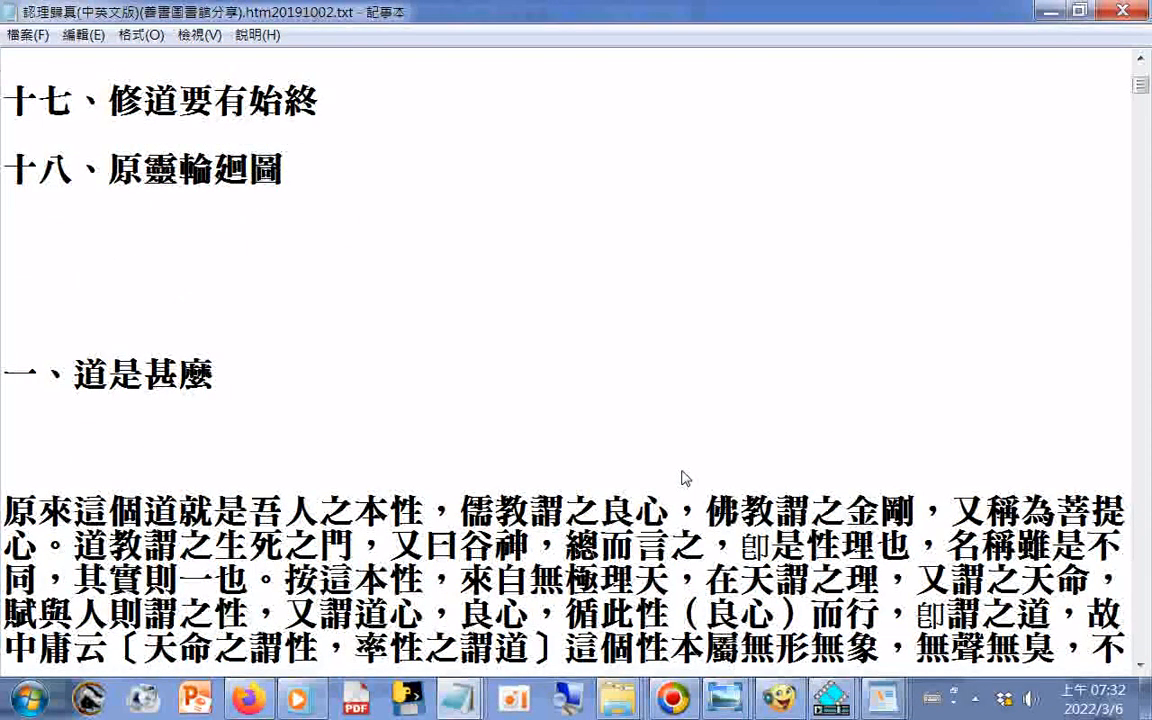
scroll("down", 3)
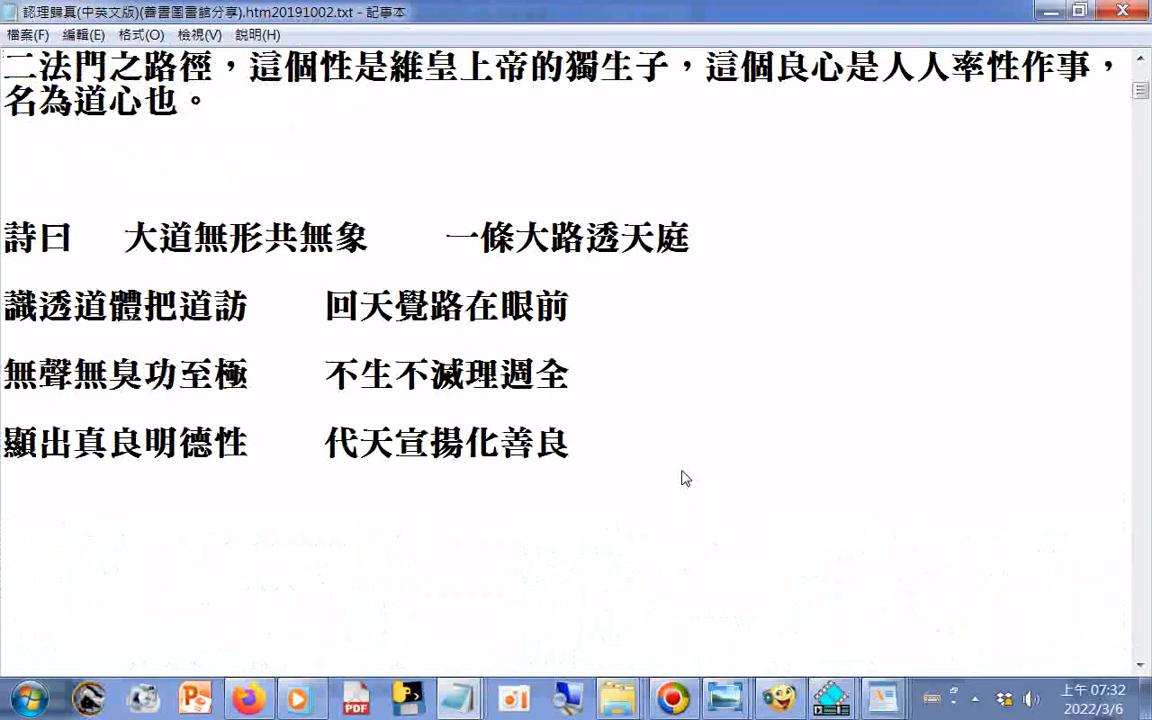
scroll("down", 3)
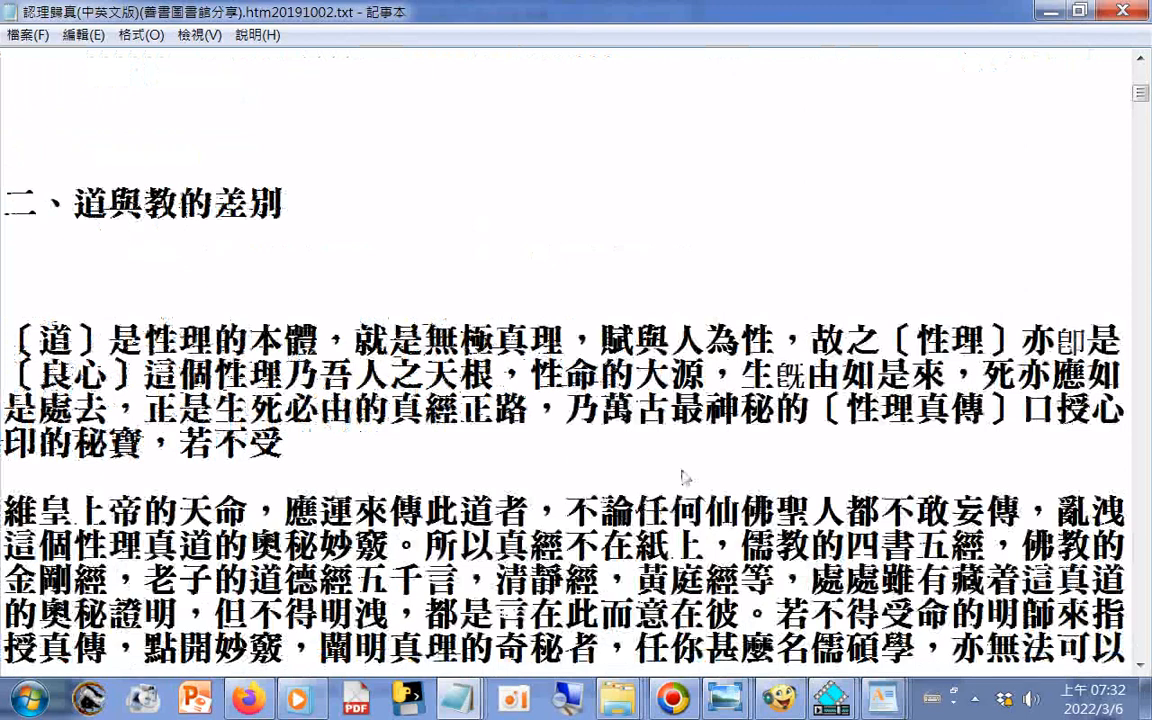
scroll("down", 3)
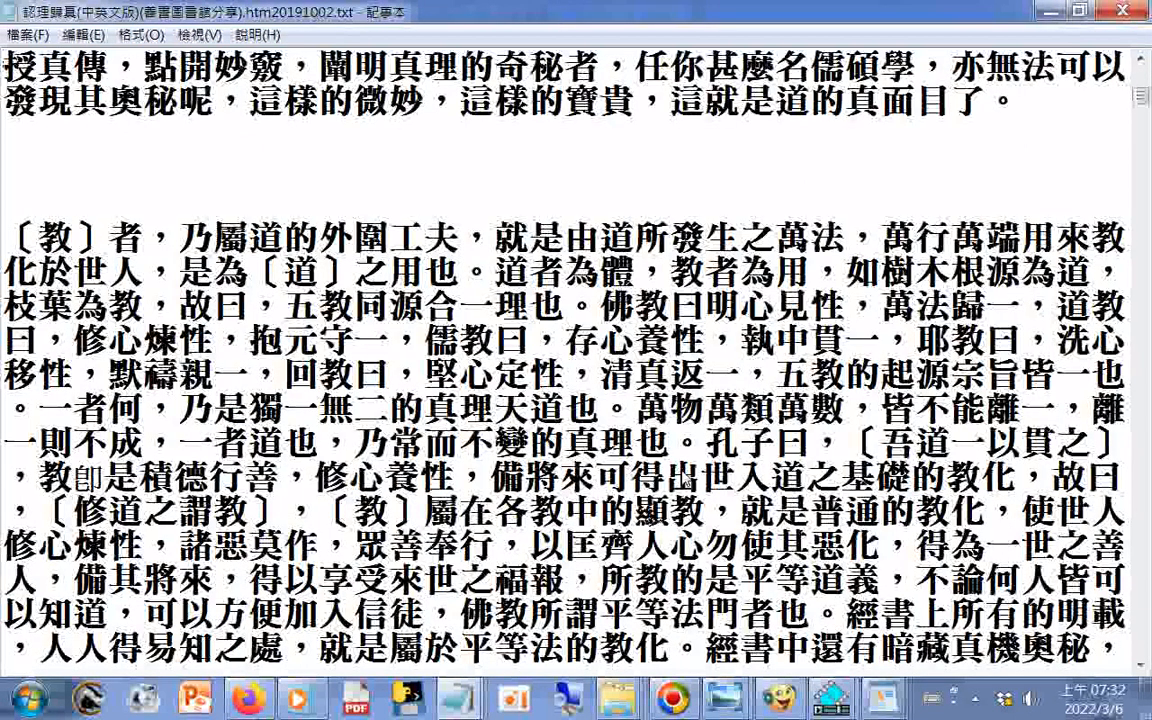
- Continue through sections two and three to the 詩曰 verses beginning 時至三期白陽天
scroll("down", 3)
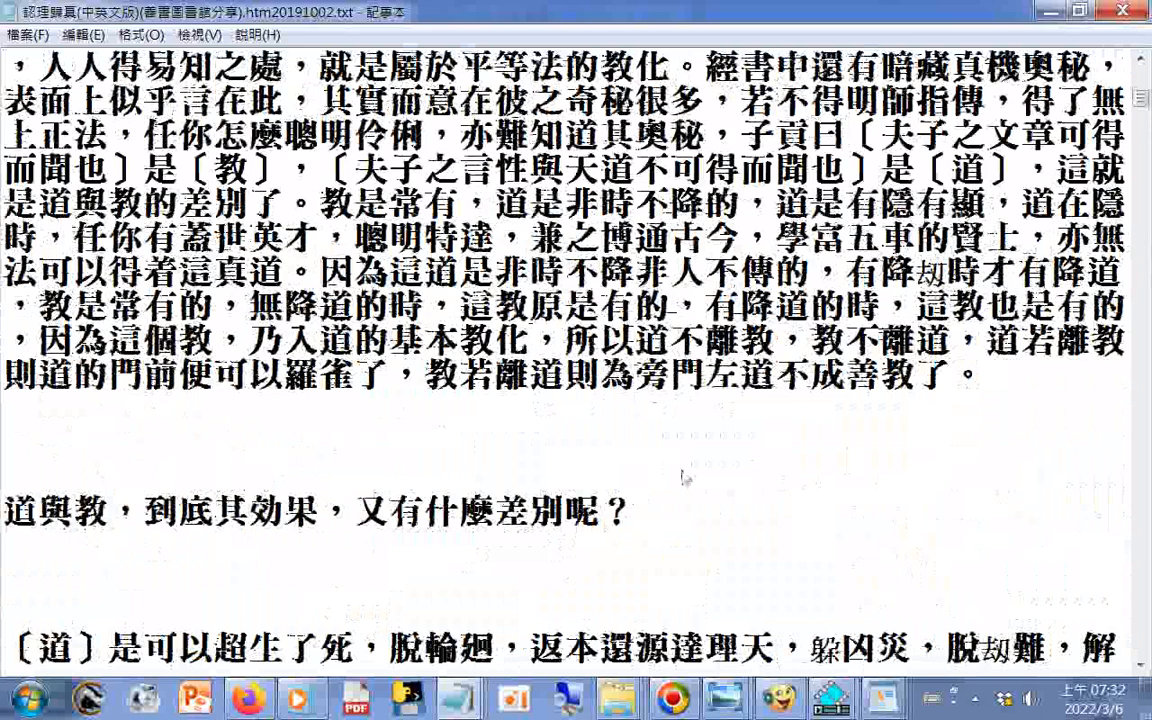
scroll("down", 3)
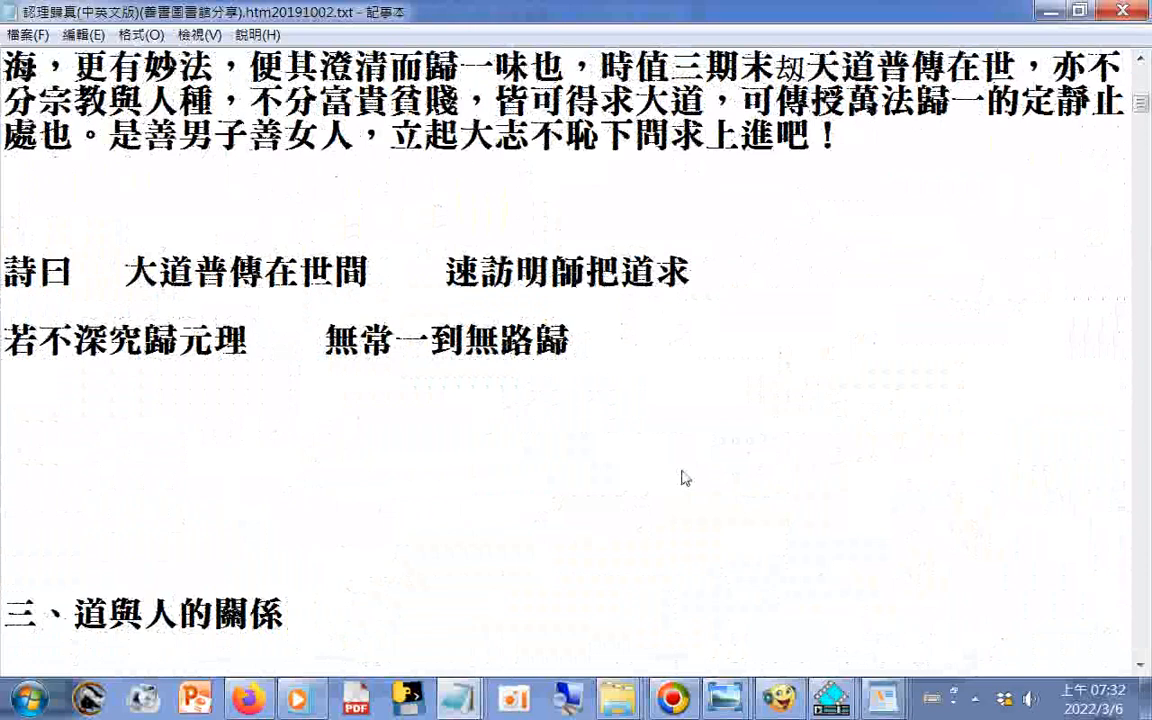
scroll("down", 3)
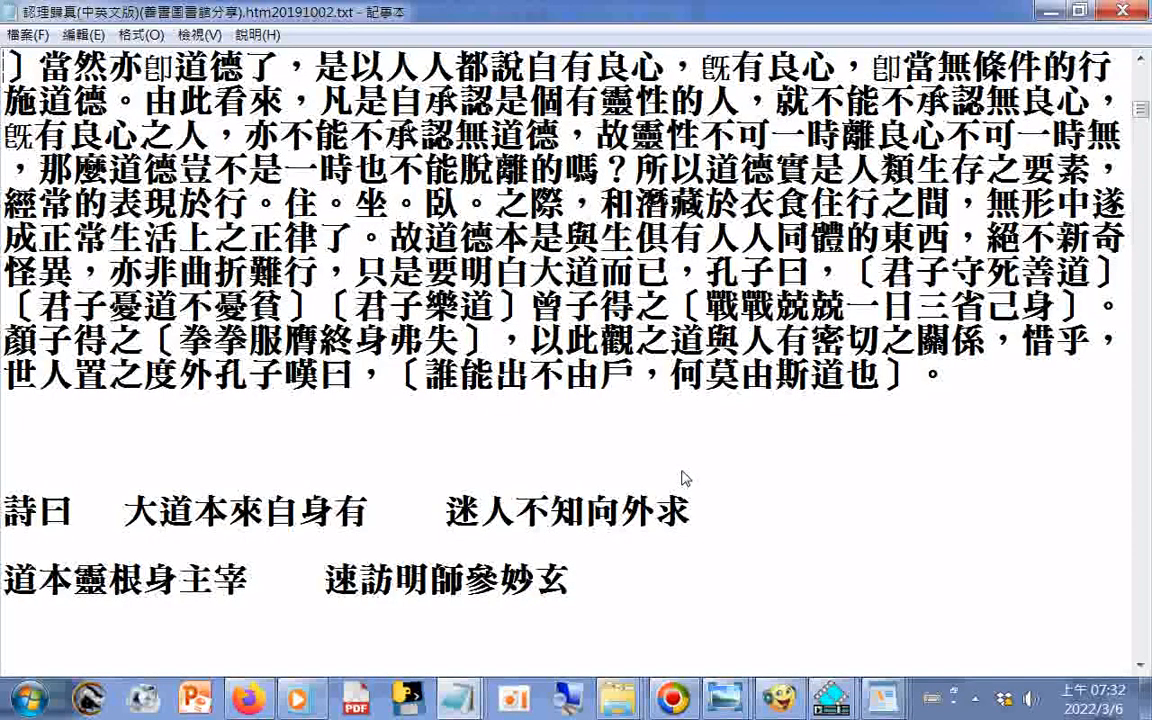
scroll("down", 3)
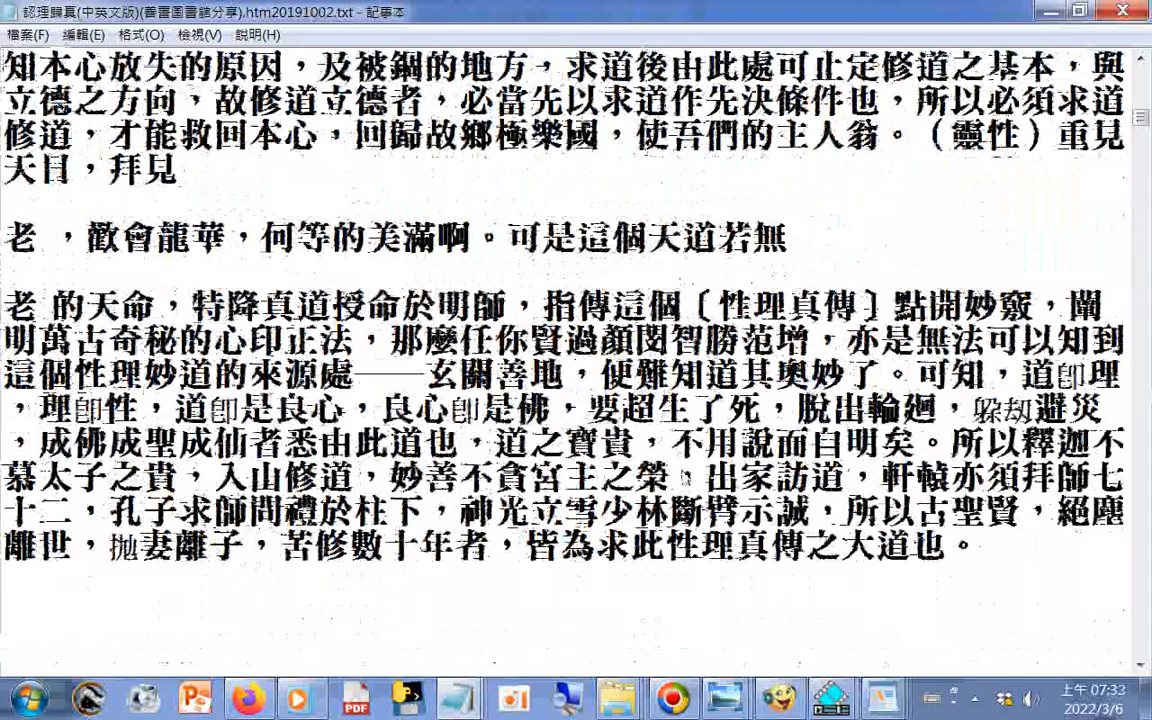
scroll("down", 3)
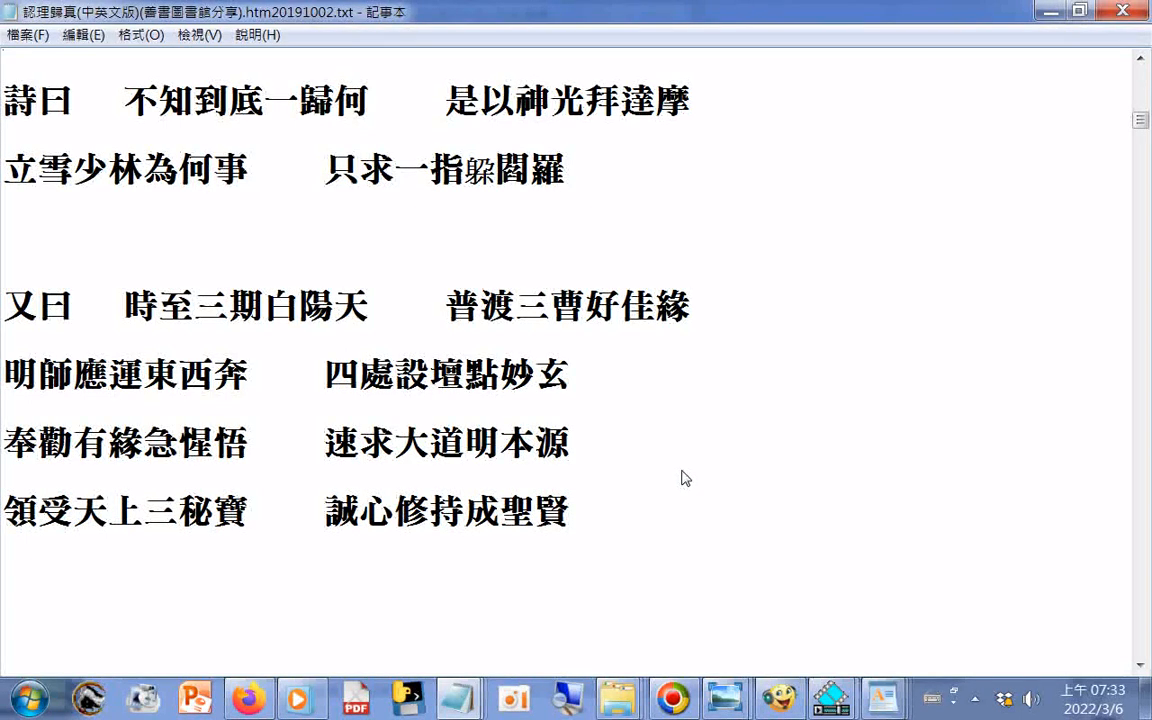
mouse_move(330, 410)
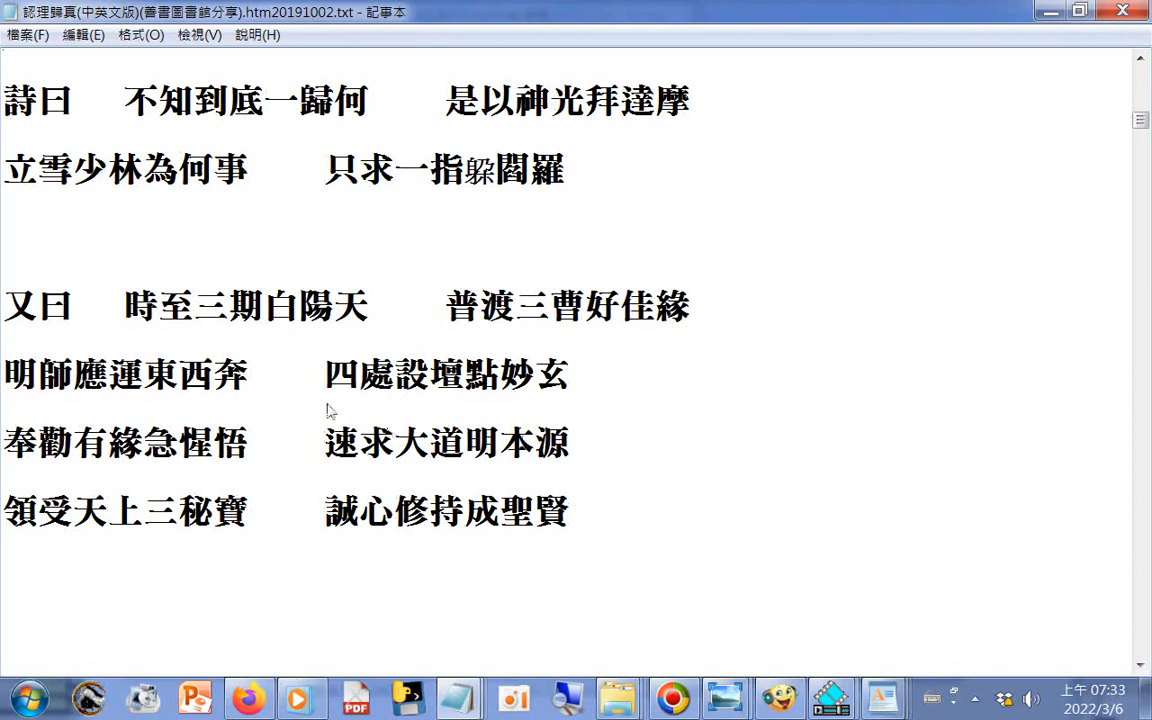
left_click_drag(124, 100, 250, 170)
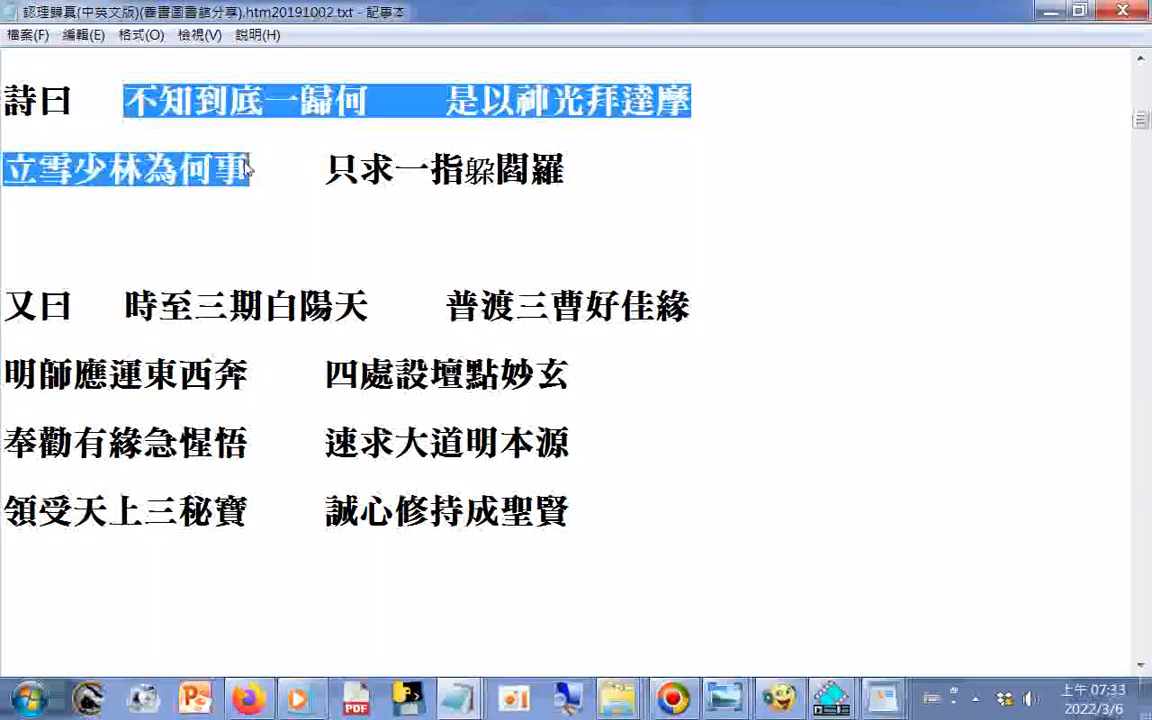
left_click_drag(250, 168, 584, 184)
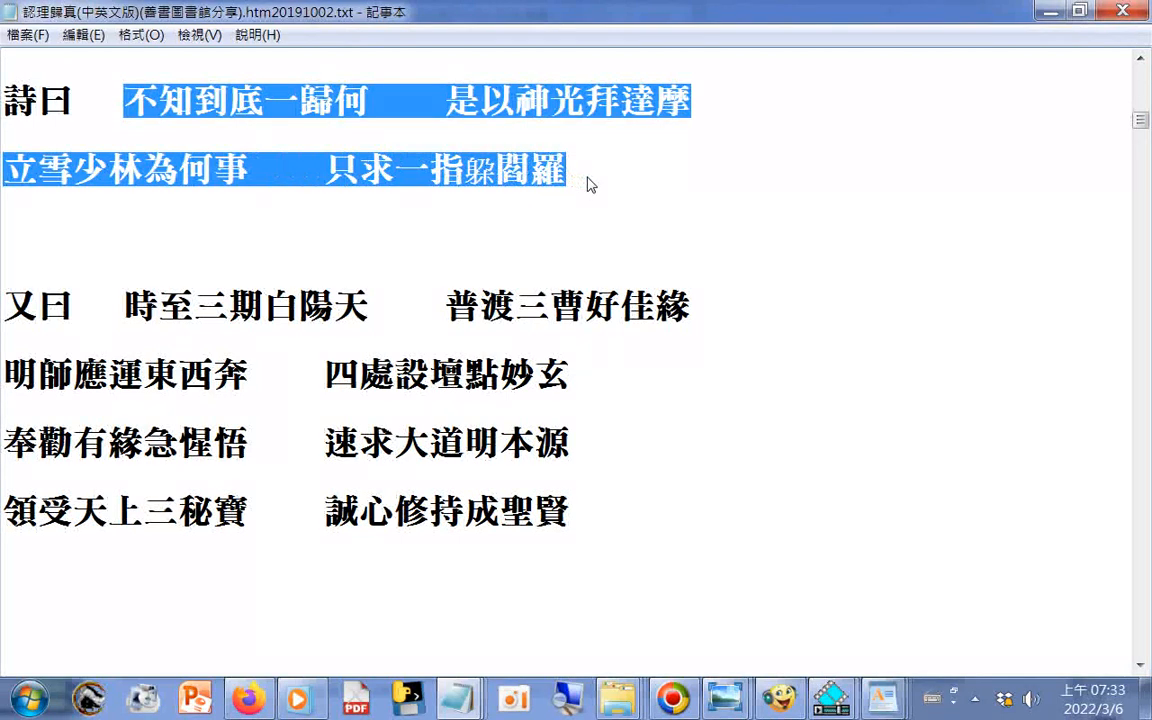
left_click(570, 170)
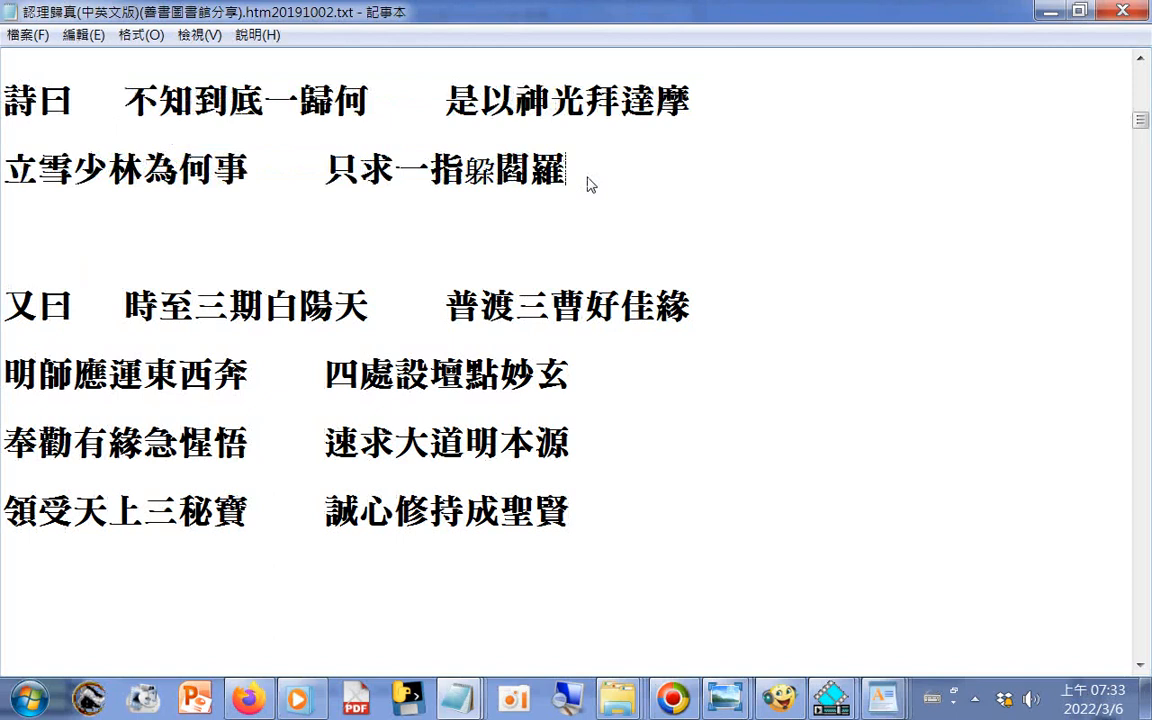
mouse_move(692, 158)
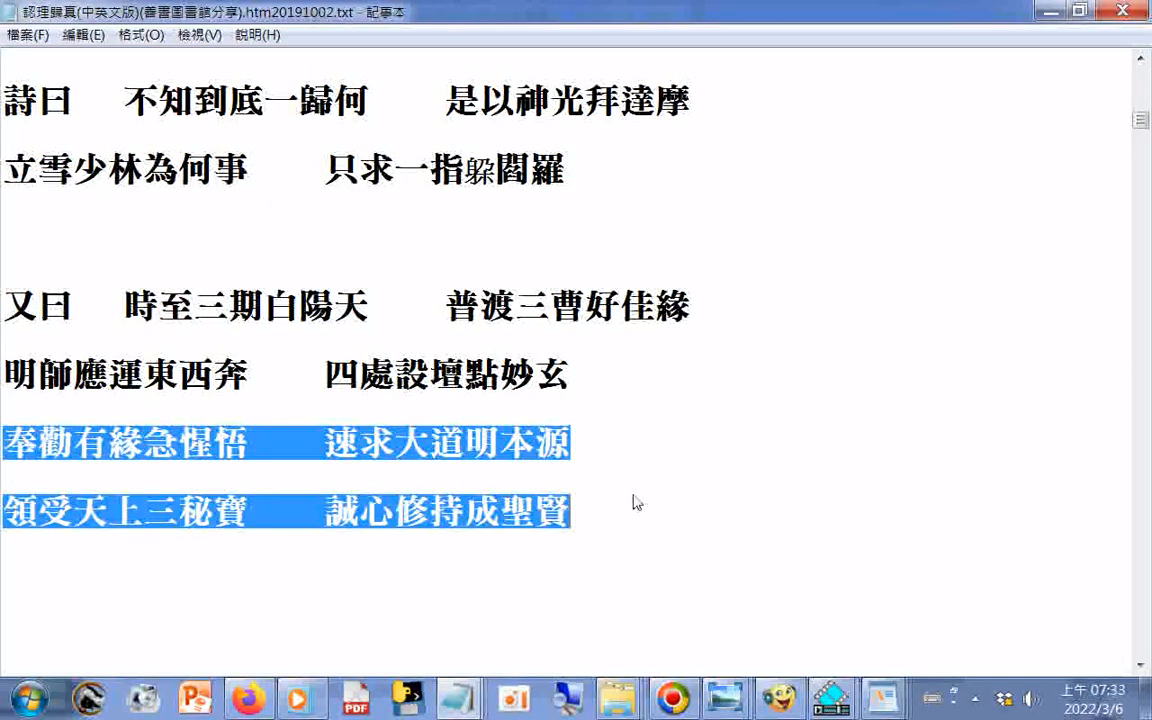
mouse_move(648, 490)
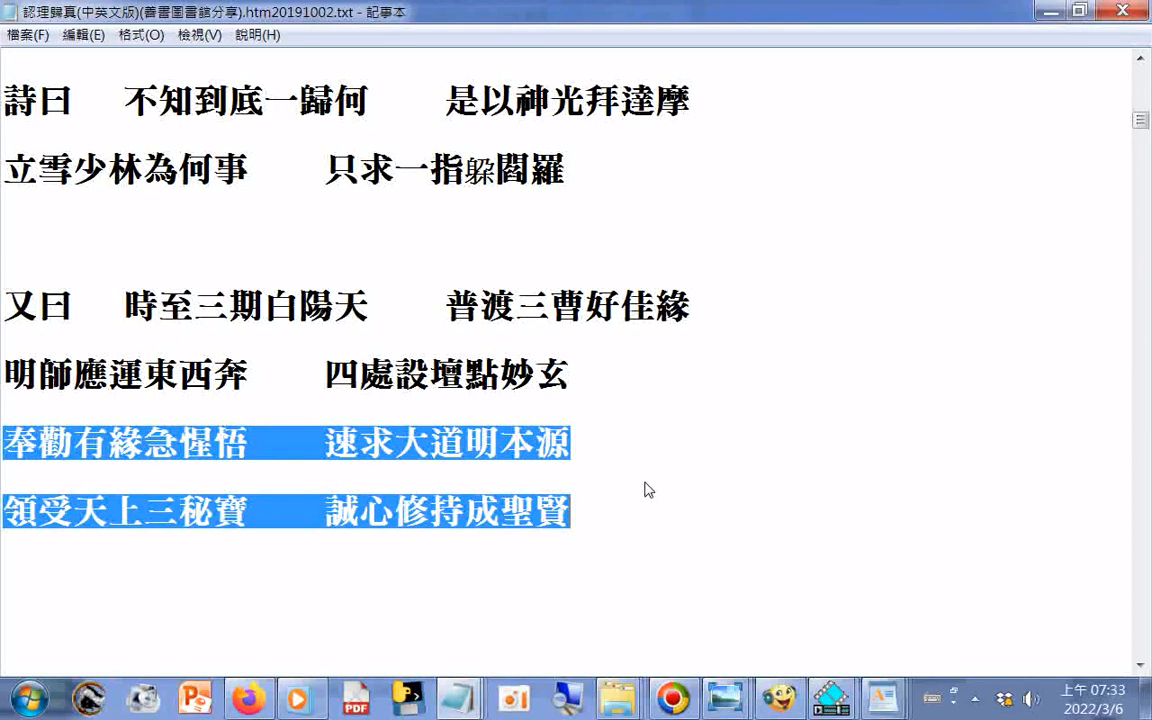
left_click(648, 486)
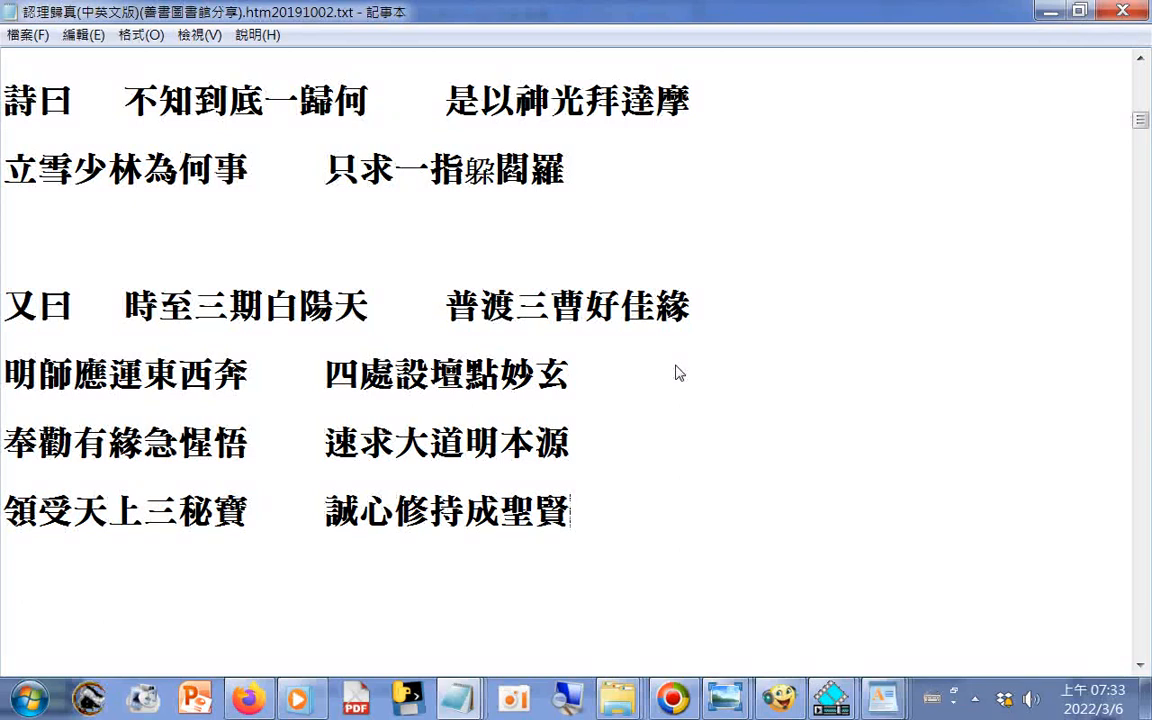
- Scroll through sections five and six to the verse 修道無別修 and heading 七、何謂三期末劫
scroll("down", 3)
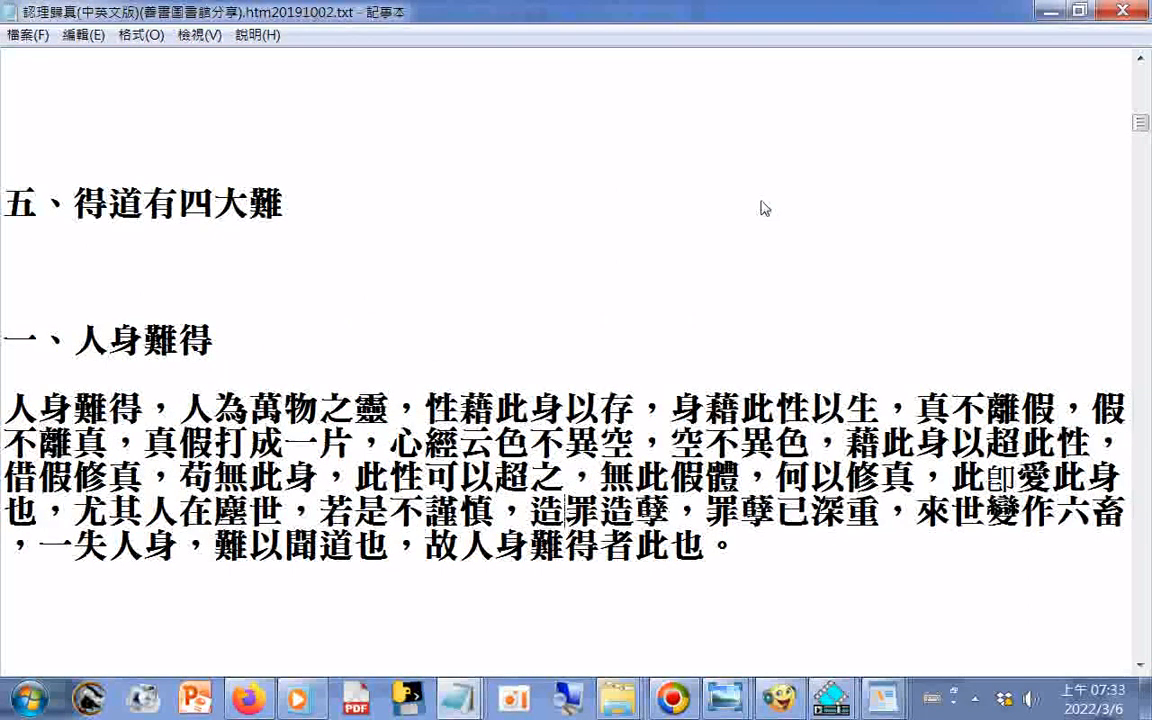
scroll("down", 3)
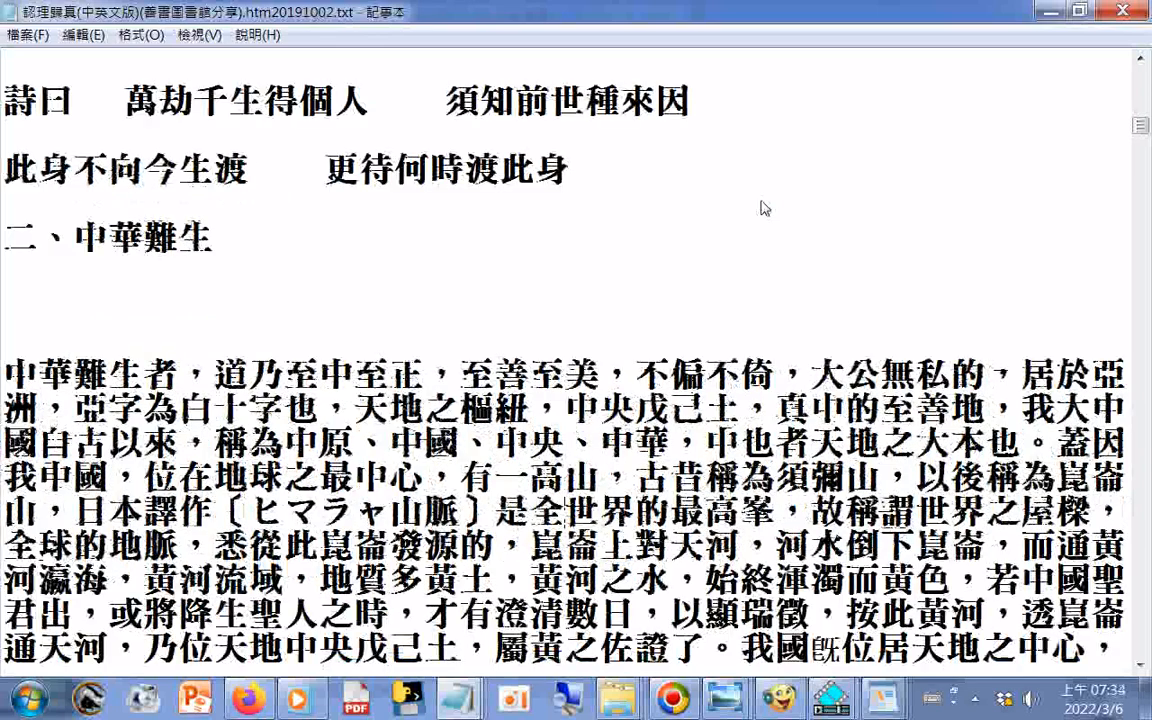
scroll("down", 3)
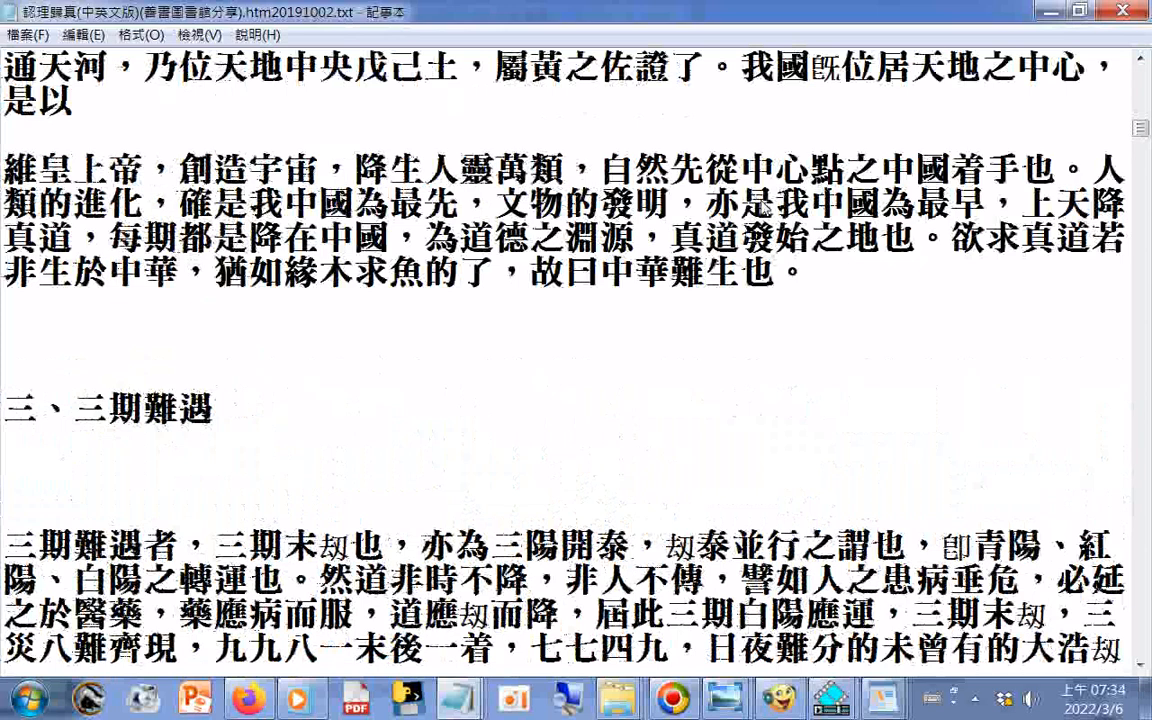
scroll("down", 3)
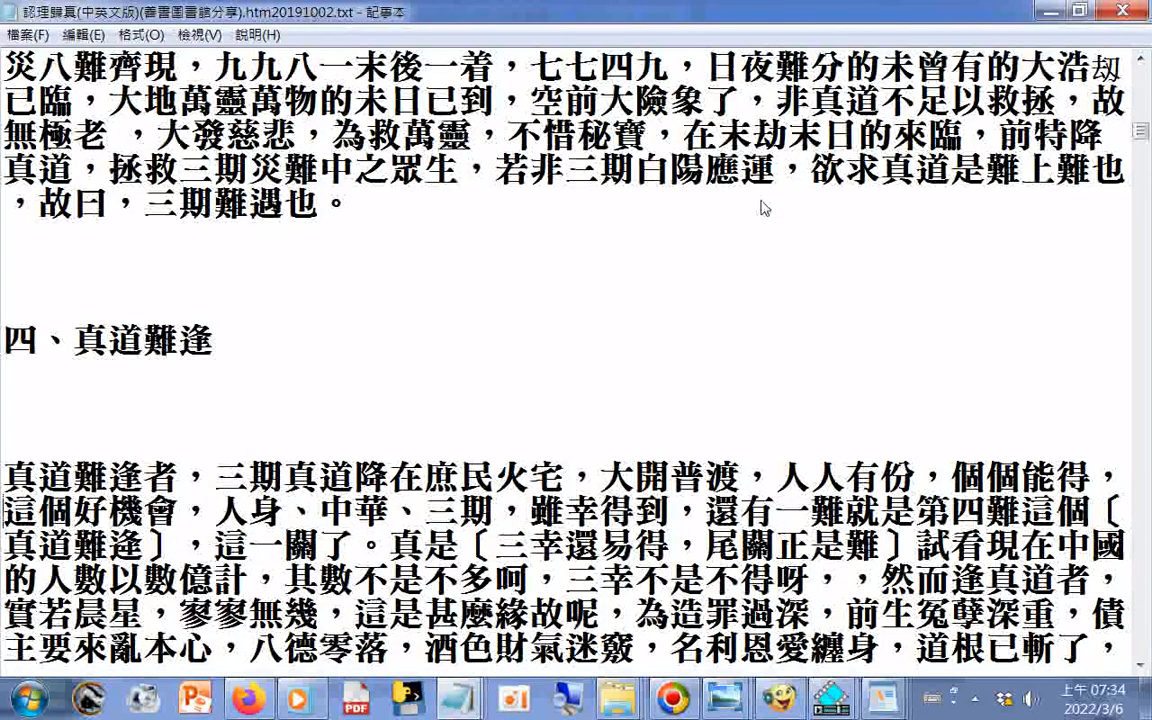
scroll("down", 3)
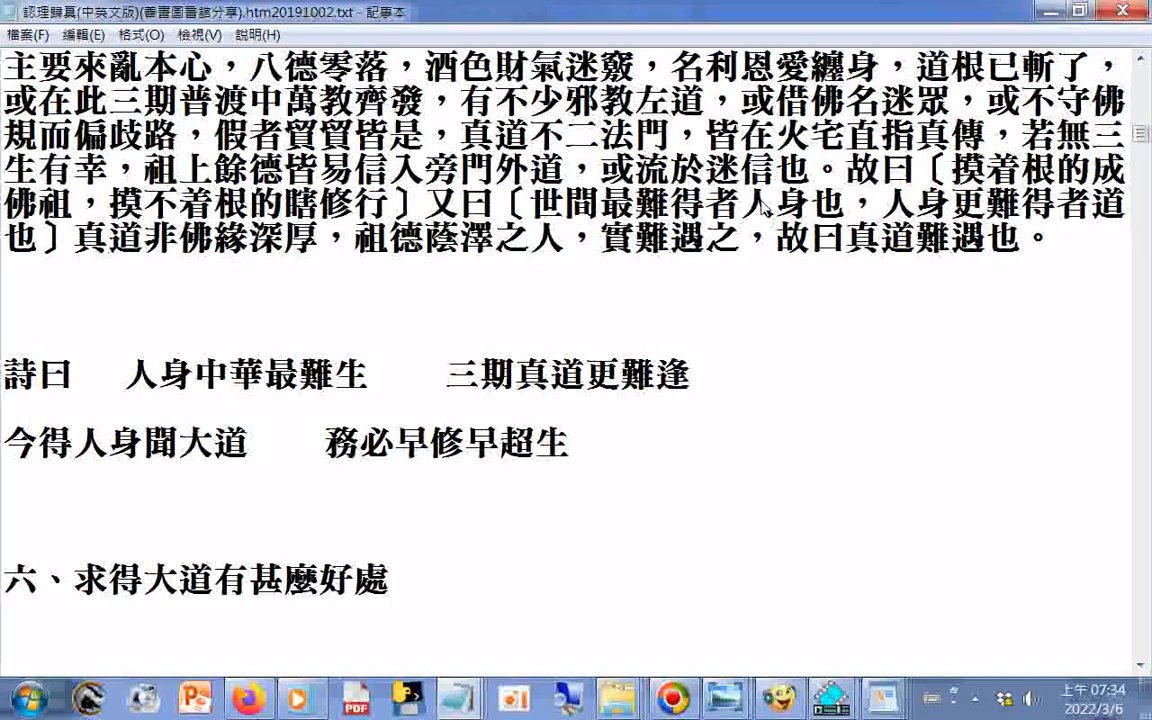
scroll("down", 3)
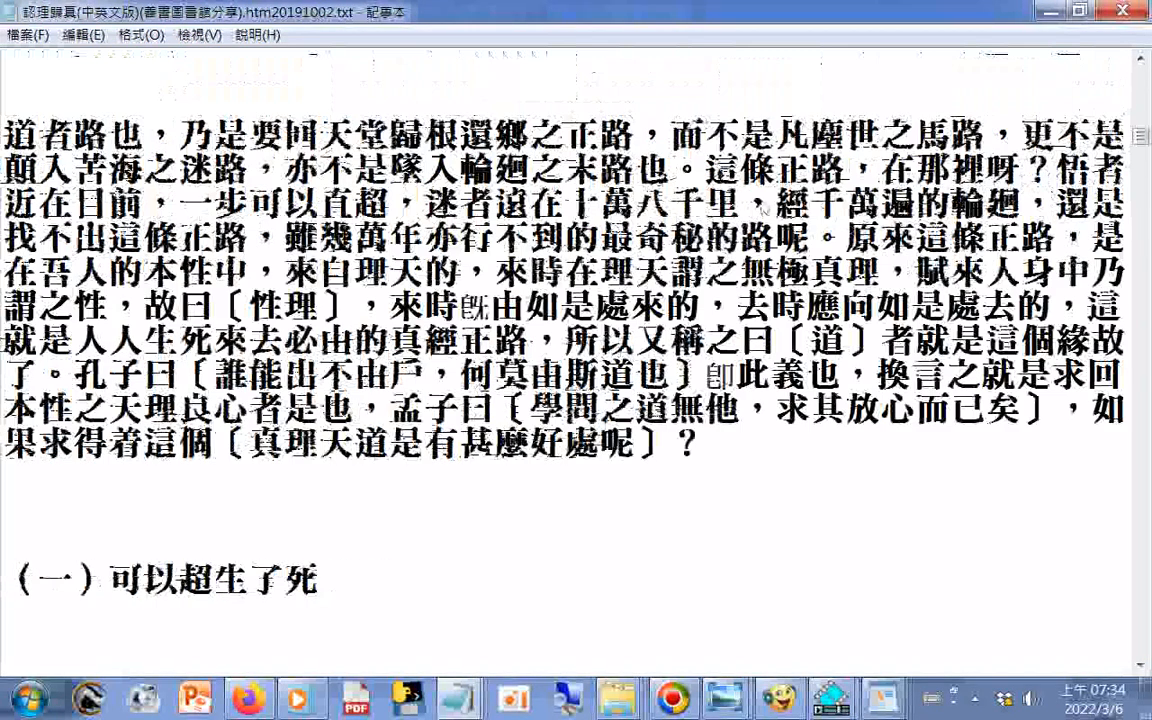
scroll("down", 3)
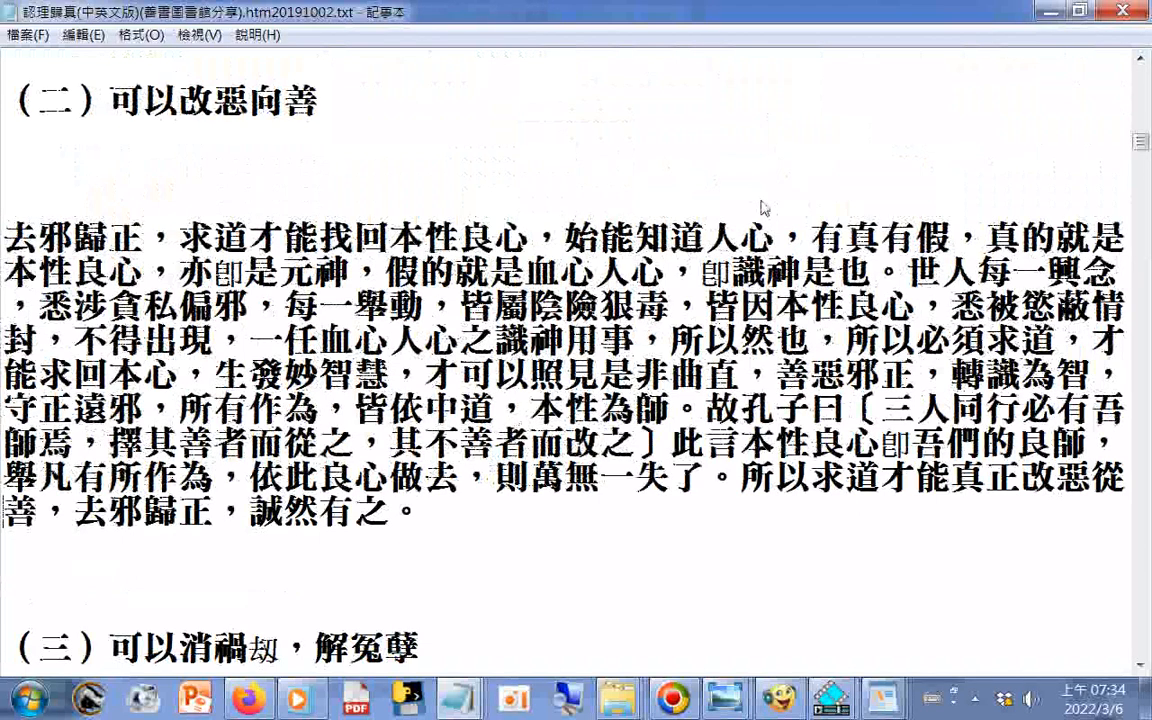
scroll("down", 3)
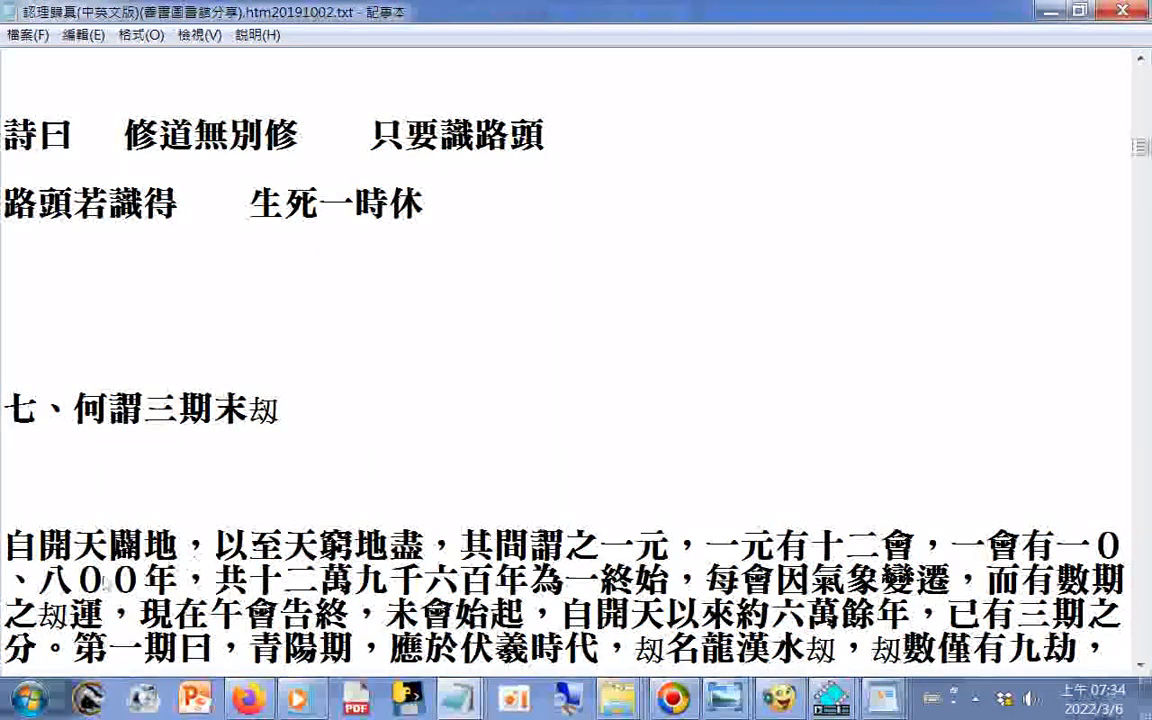
mouse_move(1070, 550)
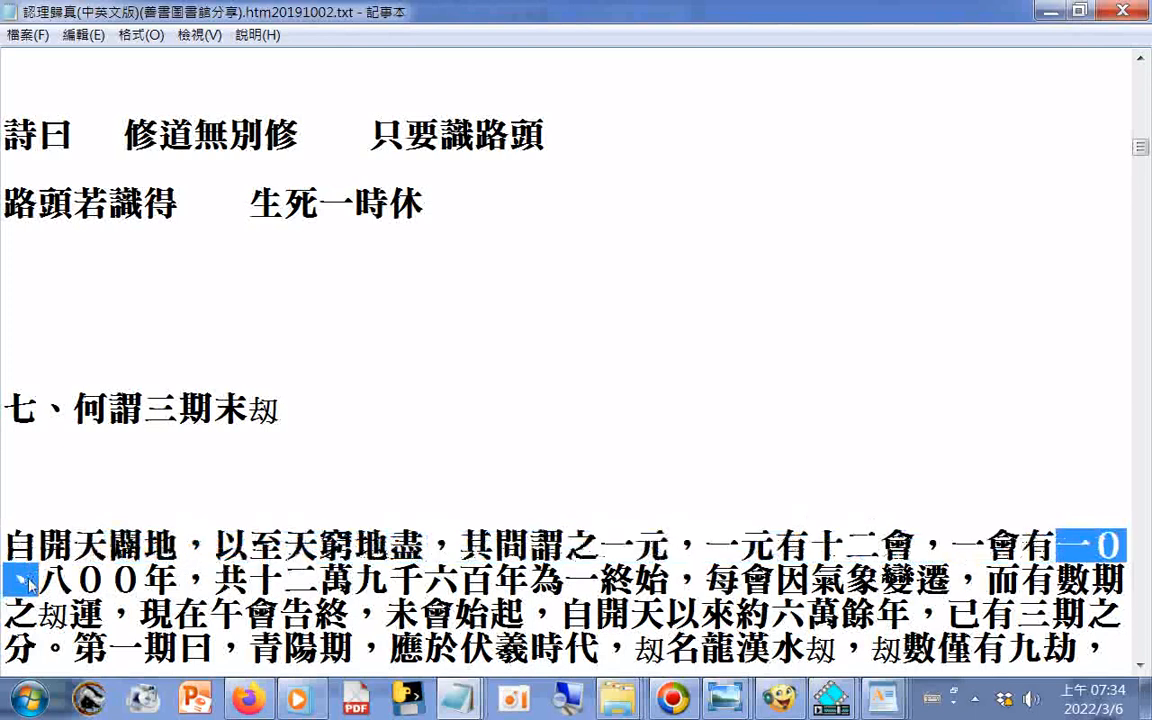
mouse_move(240, 282)
type("萬")
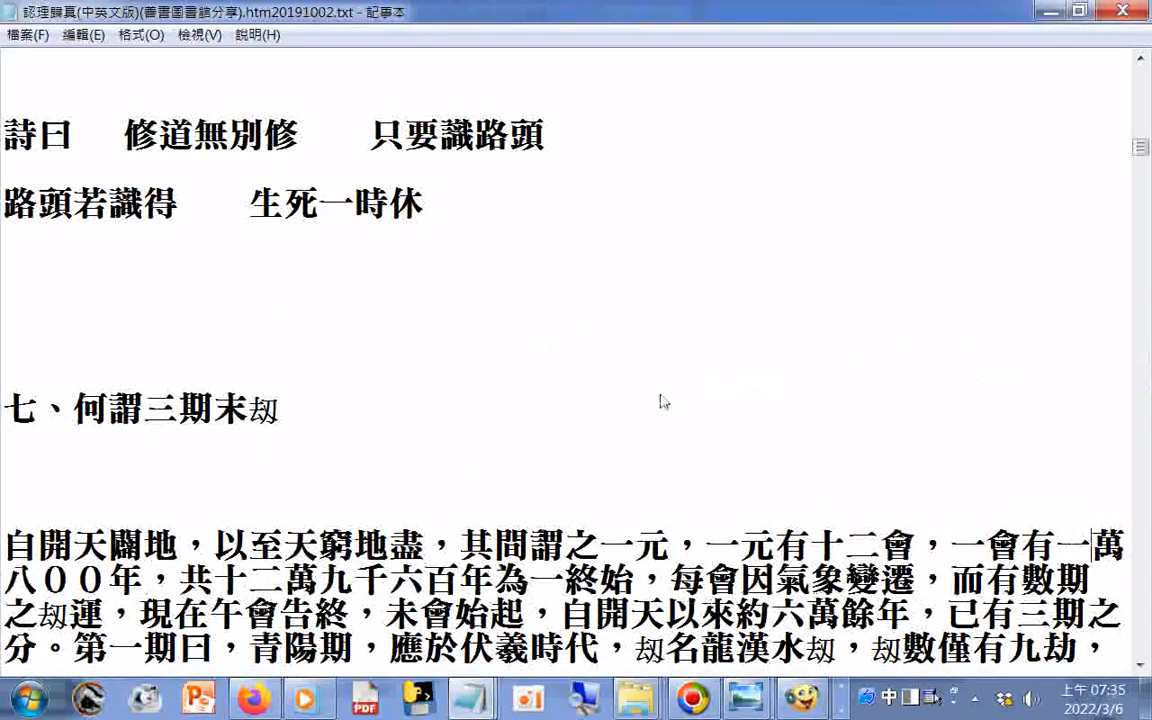
mouse_move(418, 340)
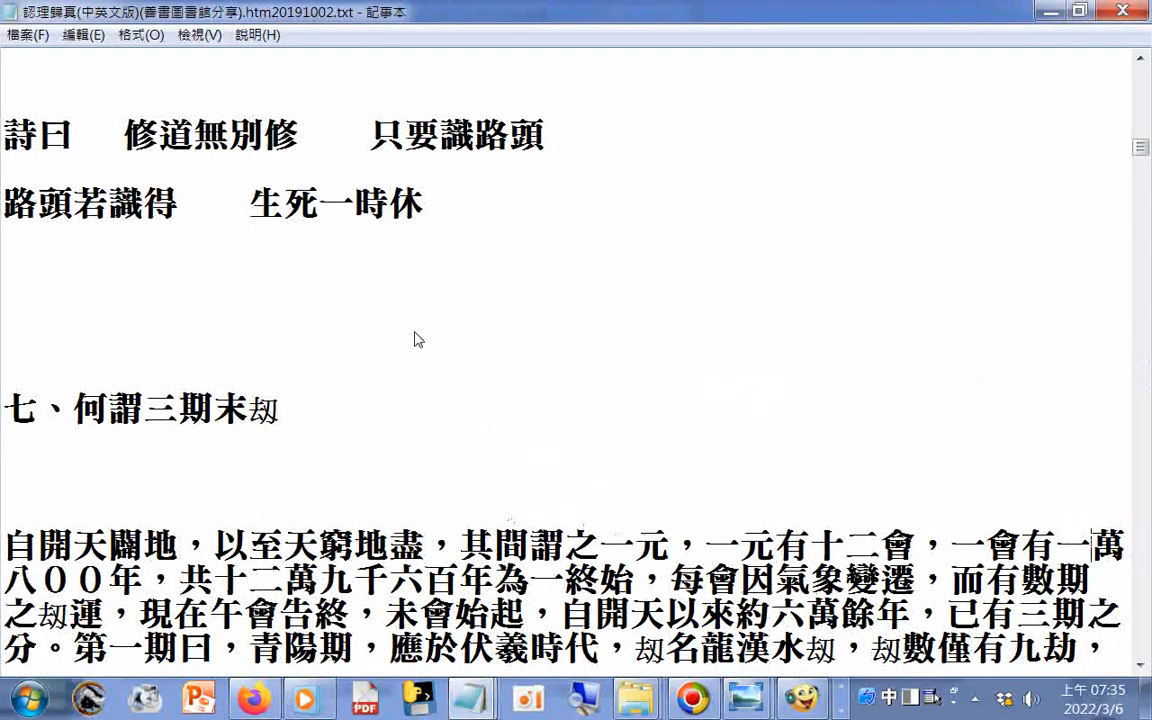
mouse_move(462, 404)
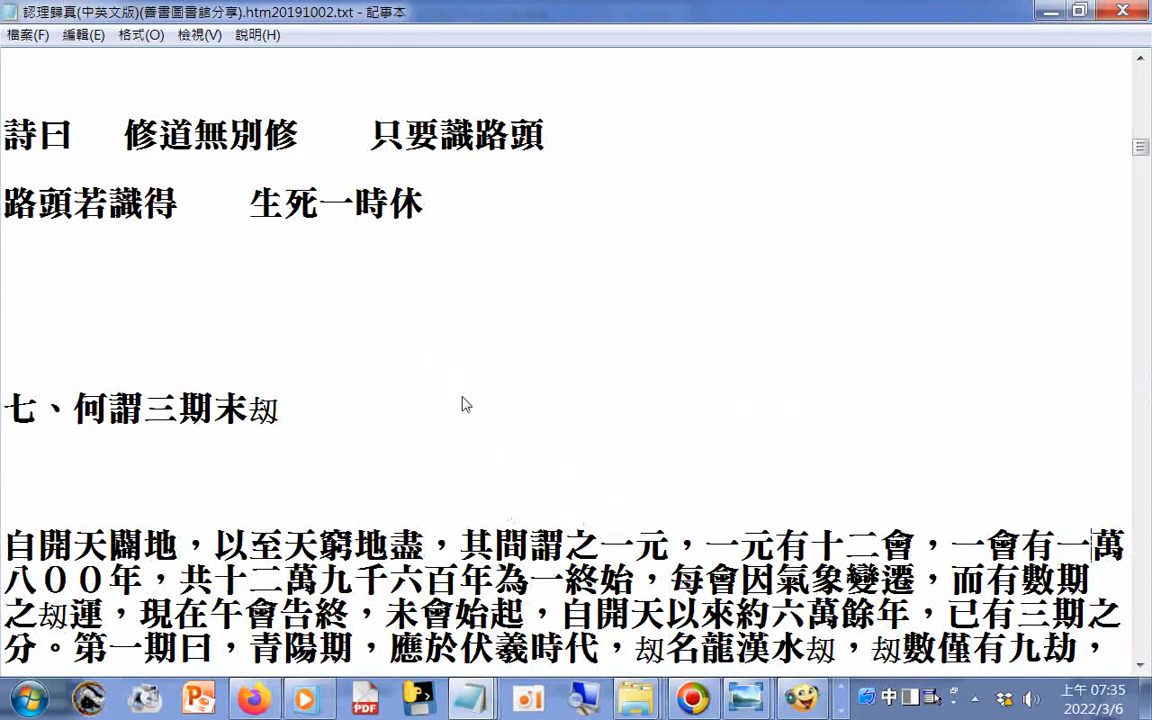
mouse_move(36, 588)
type("百")
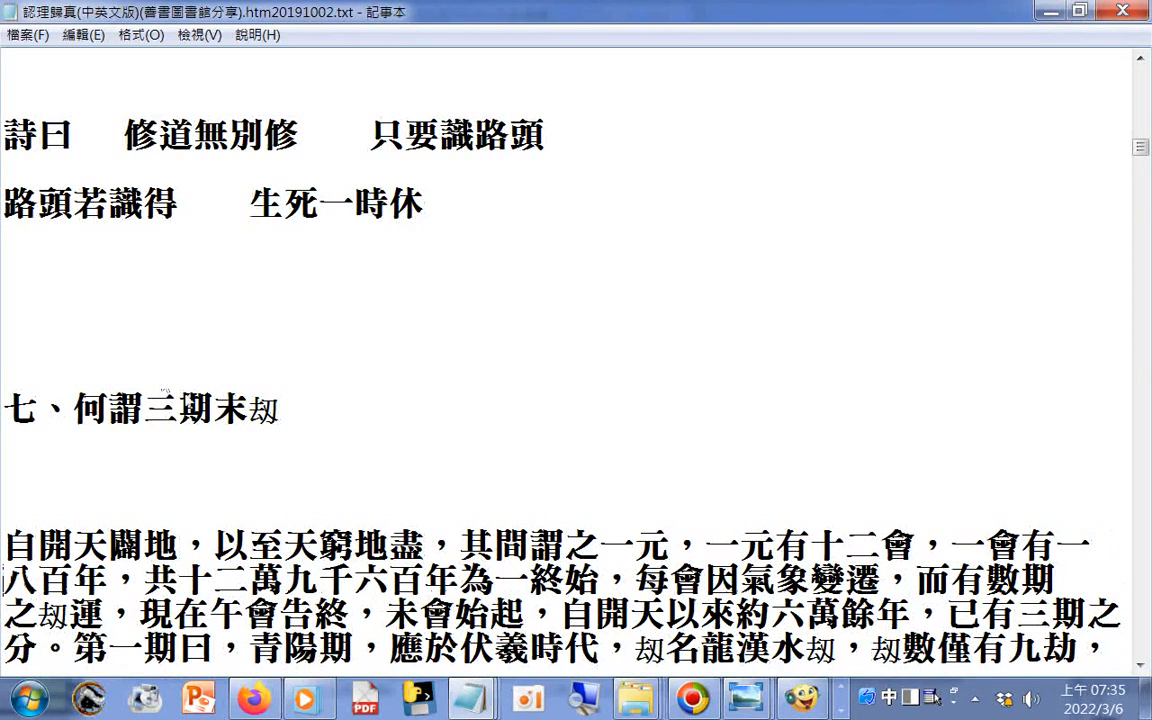
- Finish rewriting 一０八００年 as 一萬零八百年 and select the phrase 一會有一萬零八百年 to check it
right_click(264, 580)
type("萬零")
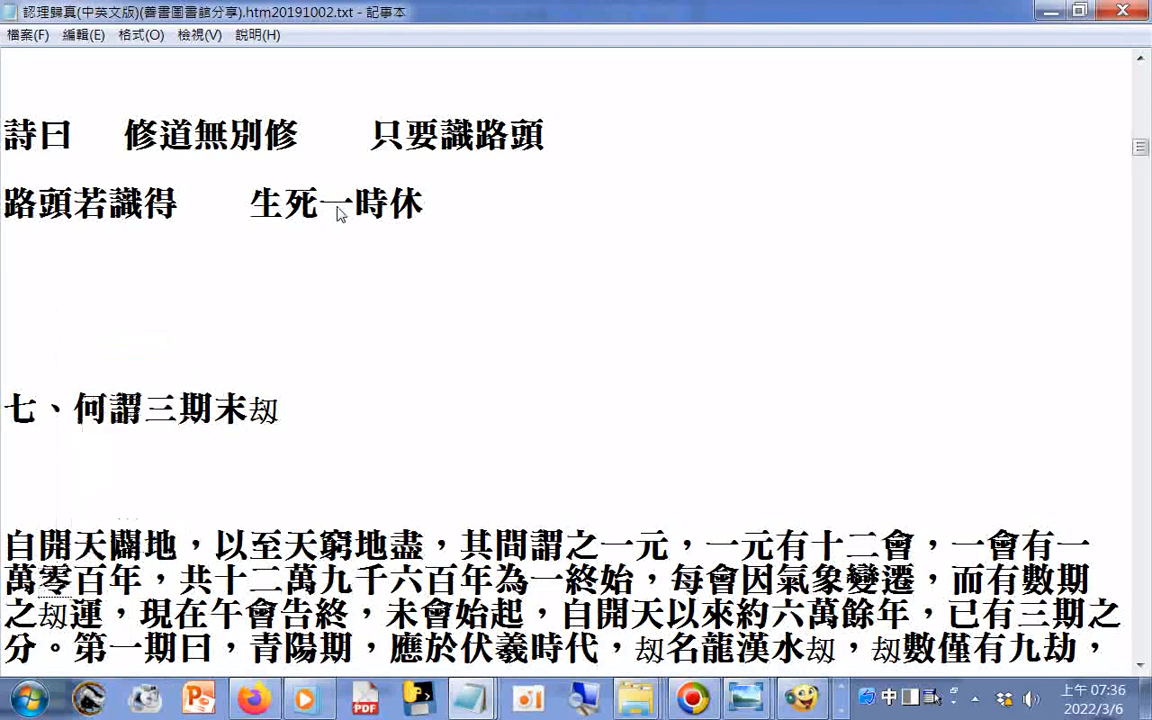
left_click(28, 34)
type("八")
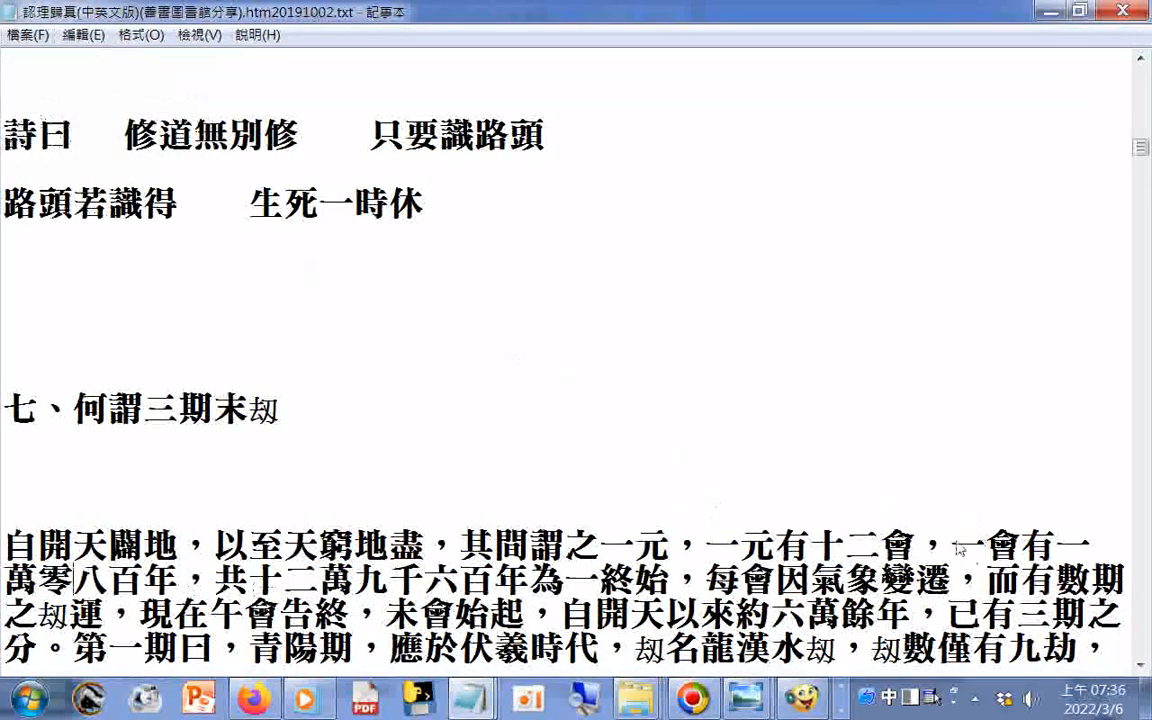
left_click_drag(952, 546, 172, 580)
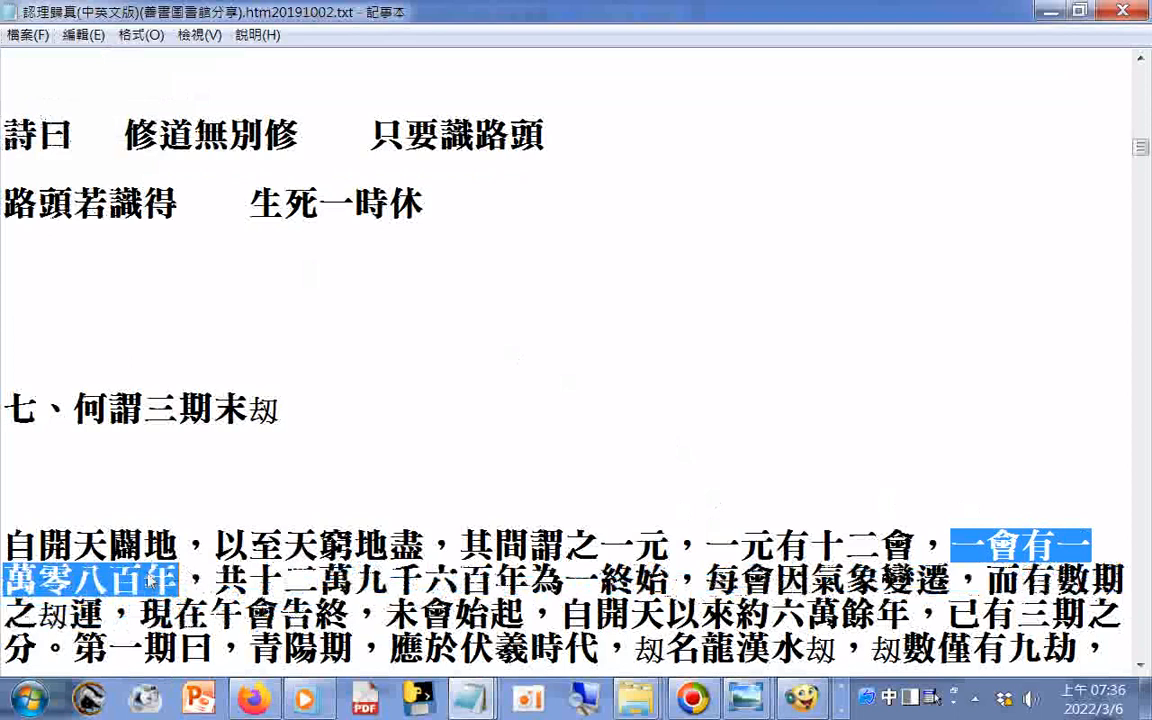
mouse_move(856, 488)
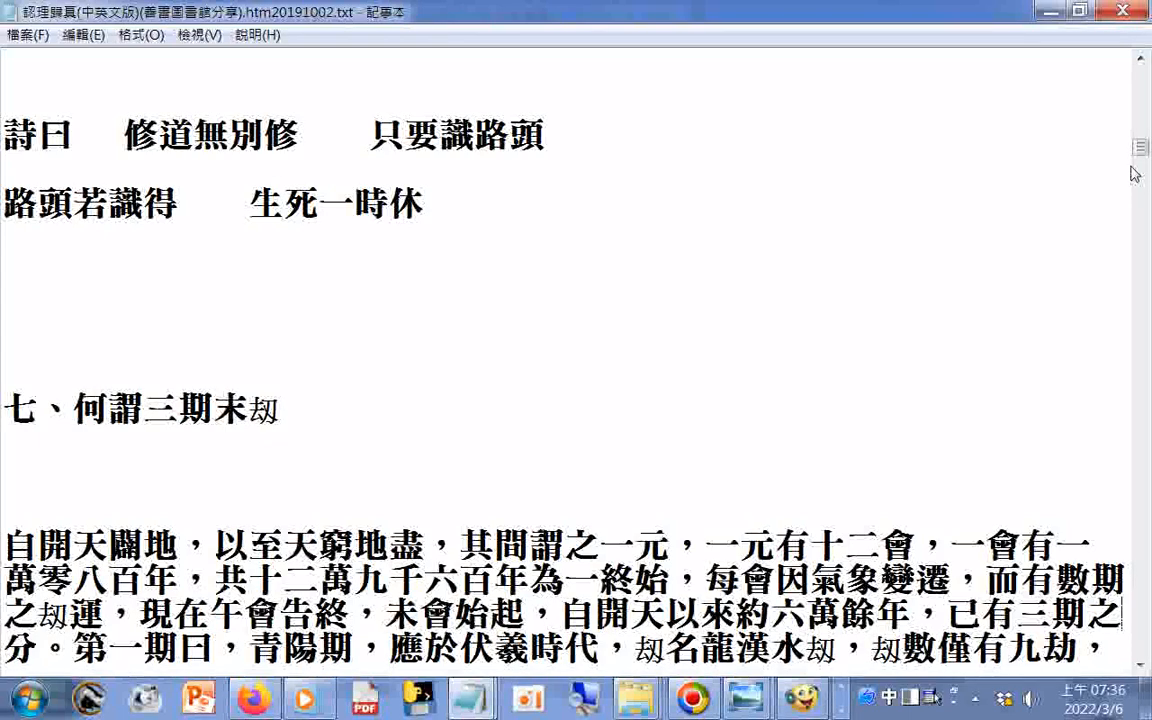
- Read the three-periods account, highlighting 次, 赤明火劫, 本會為第三期 and 罡風劫 in turn
scroll("down", 3)
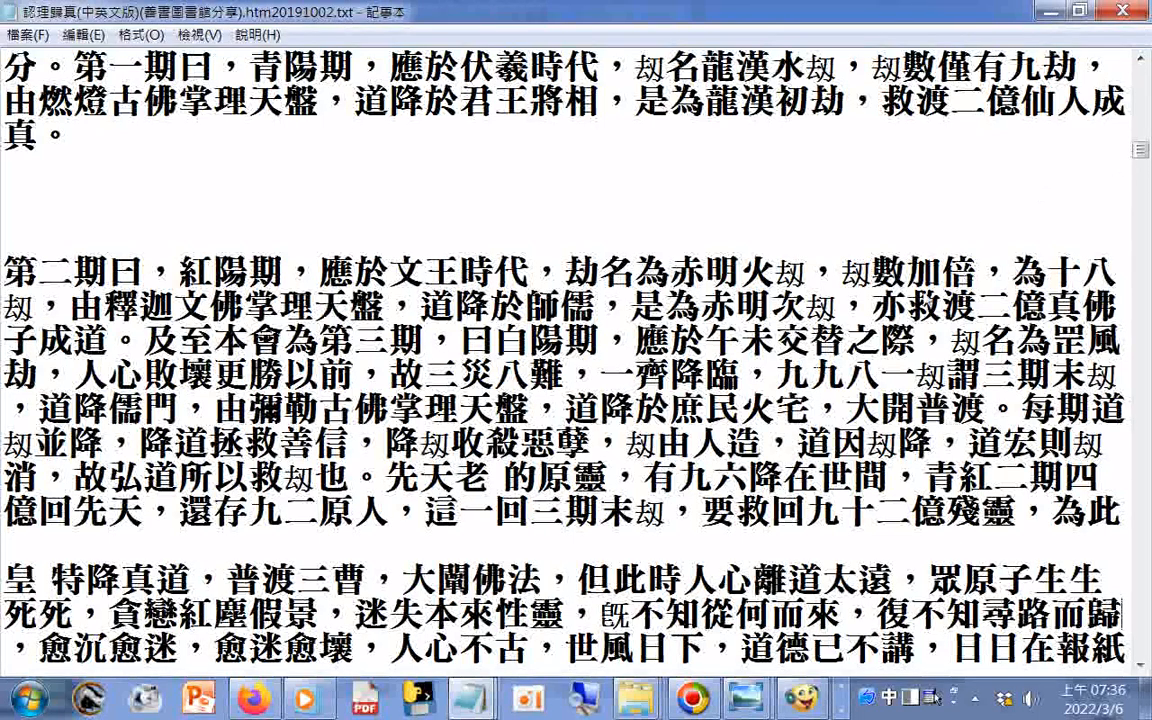
double_click(790, 308)
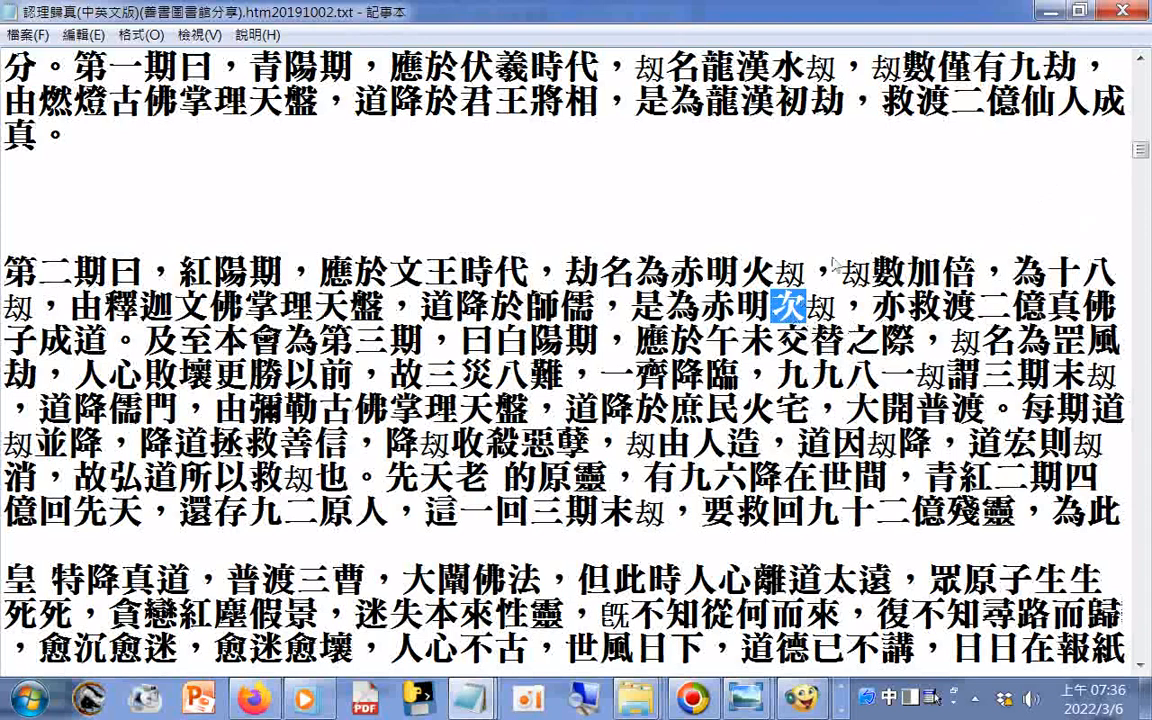
mouse_move(924, 200)
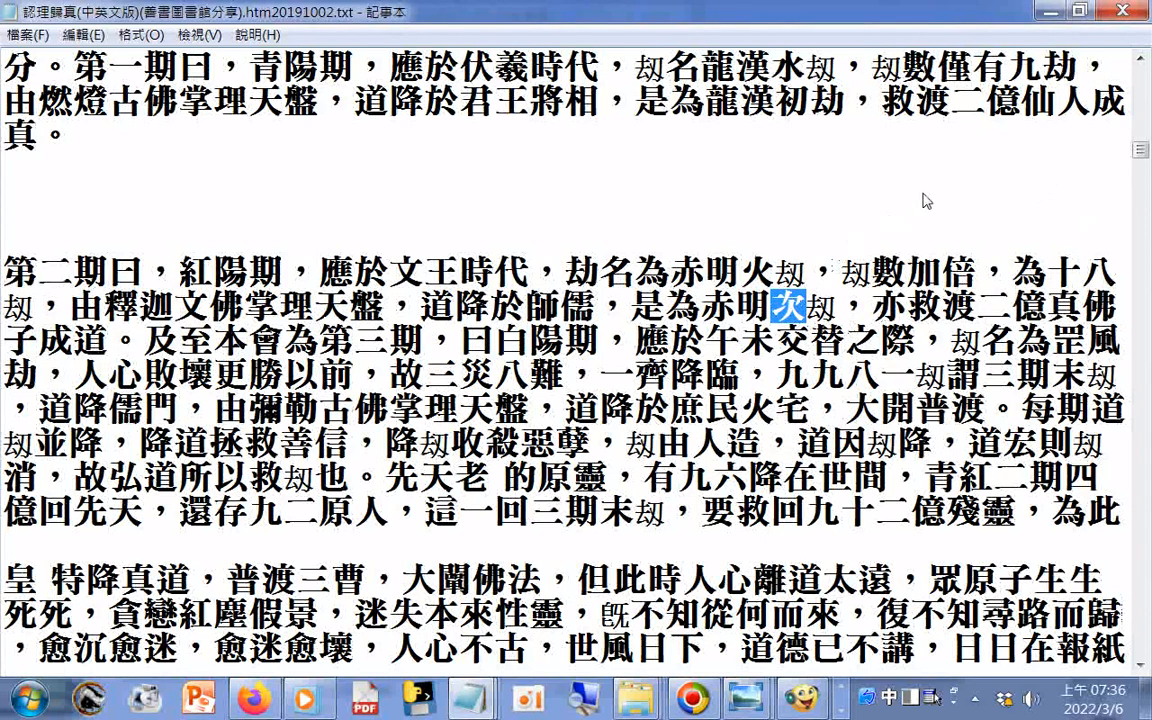
mouse_move(836, 190)
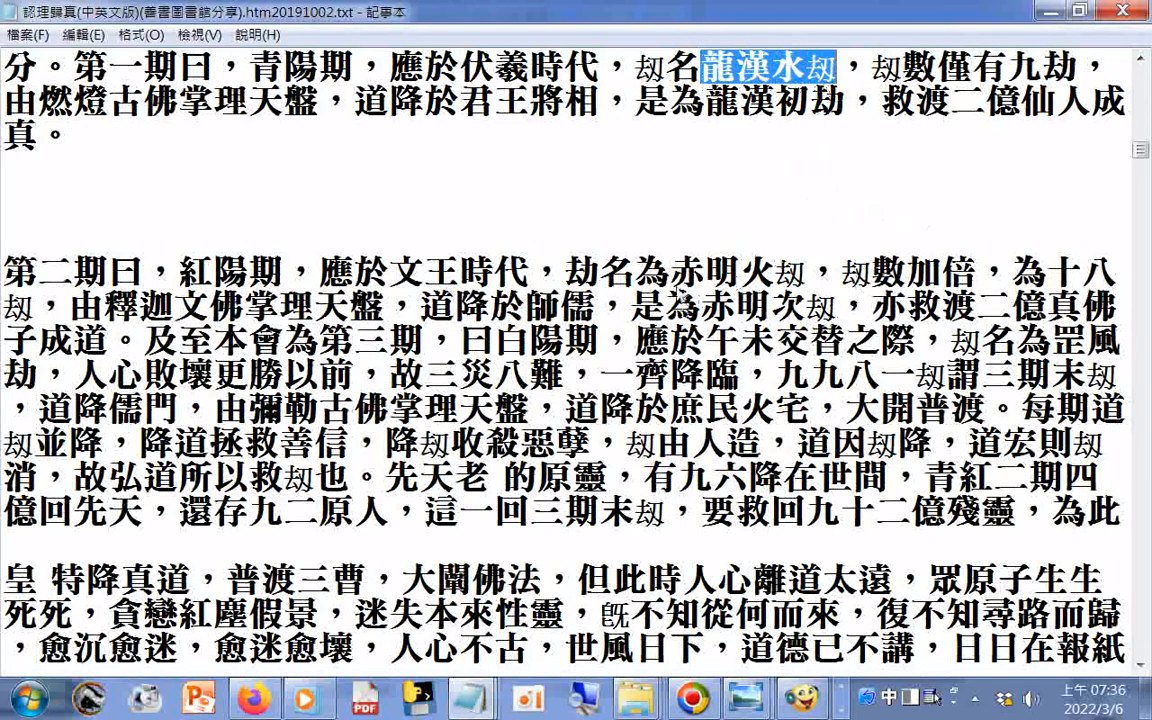
double_click(740, 272)
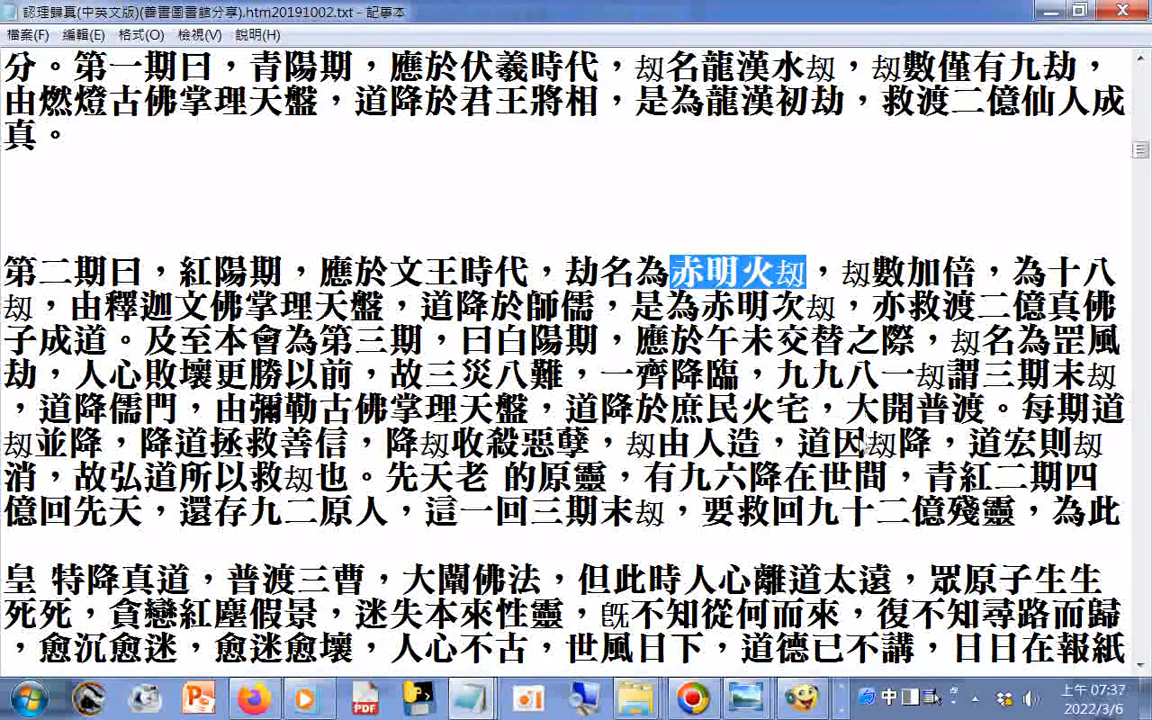
mouse_move(980, 384)
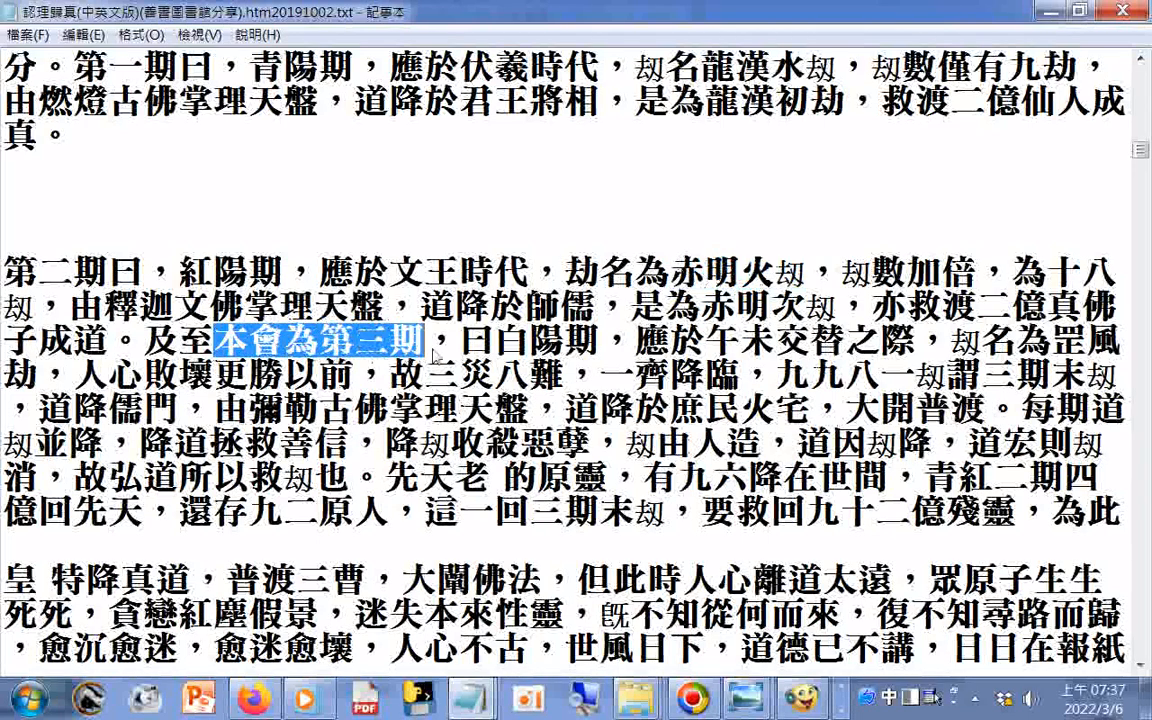
left_click_drag(428, 338, 600, 340)
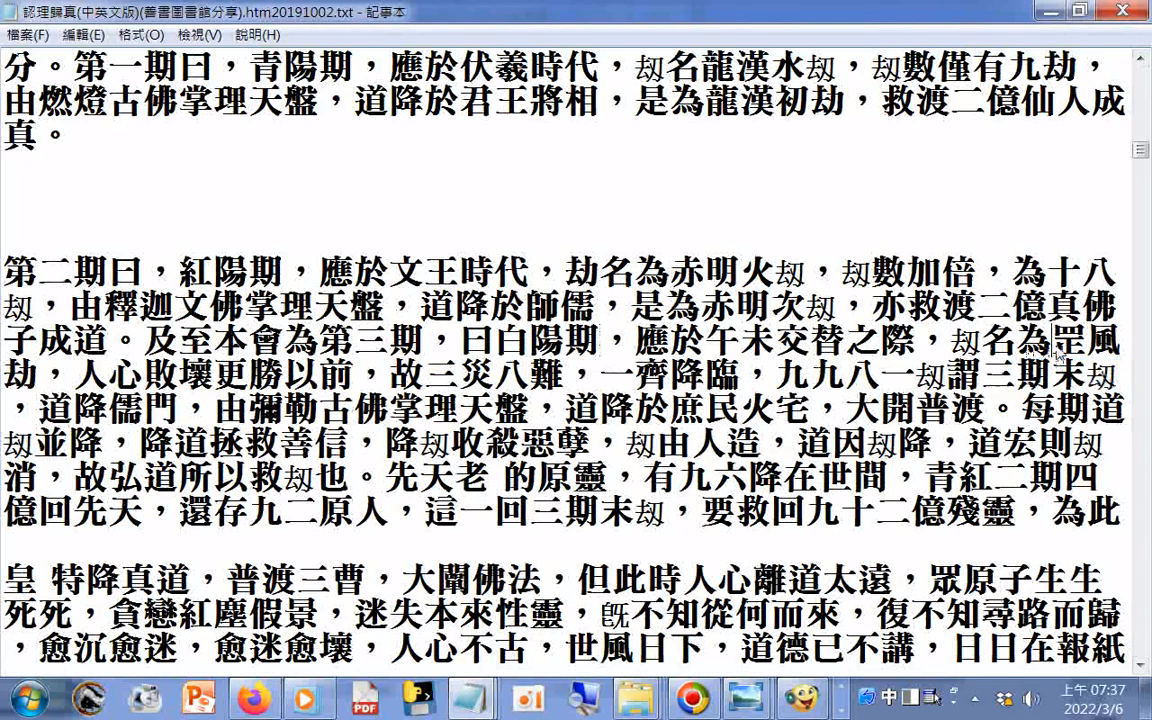
left_click_drag(1044, 342, 30, 374)
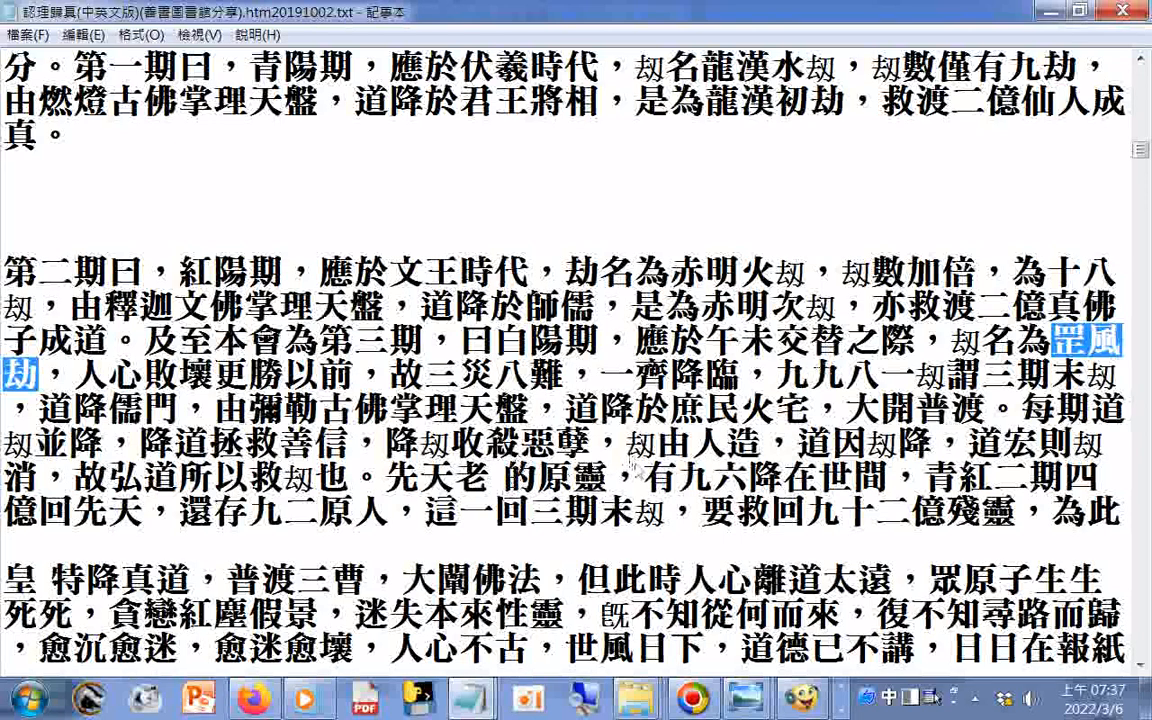
- Scroll on to the Third Period line ending 白陽劫中，道傳庶民 and clear the highlight
scroll("down", 3)
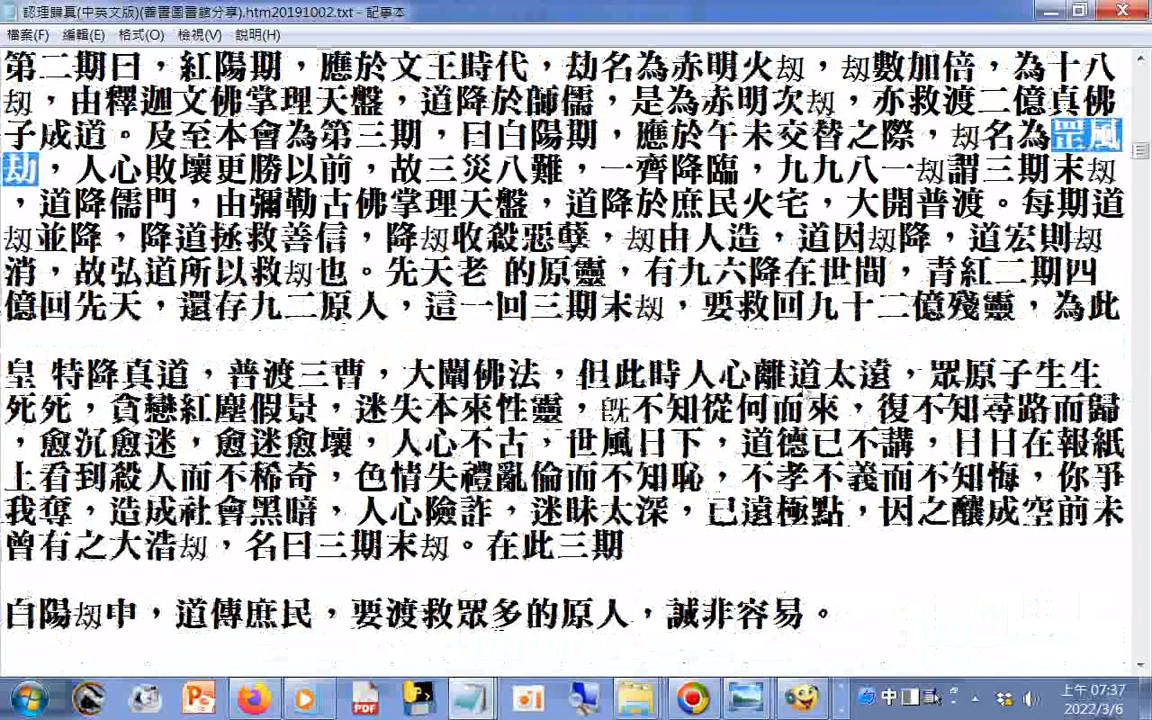
scroll("down", 3)
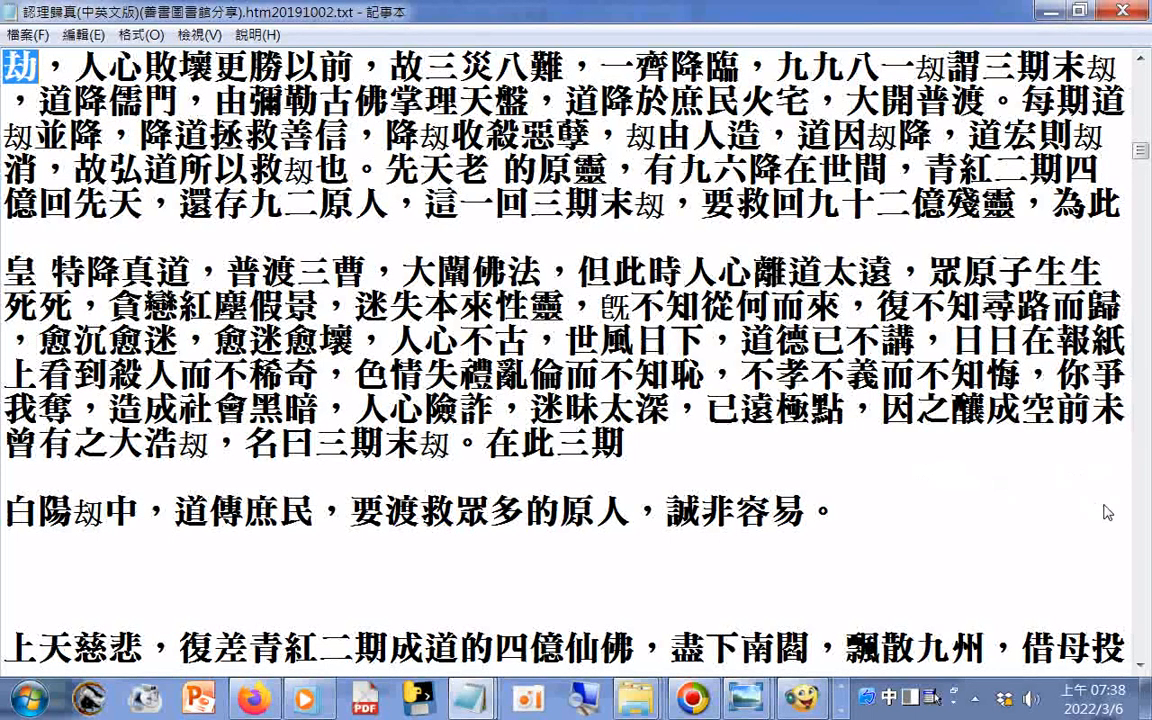
left_click(840, 510)
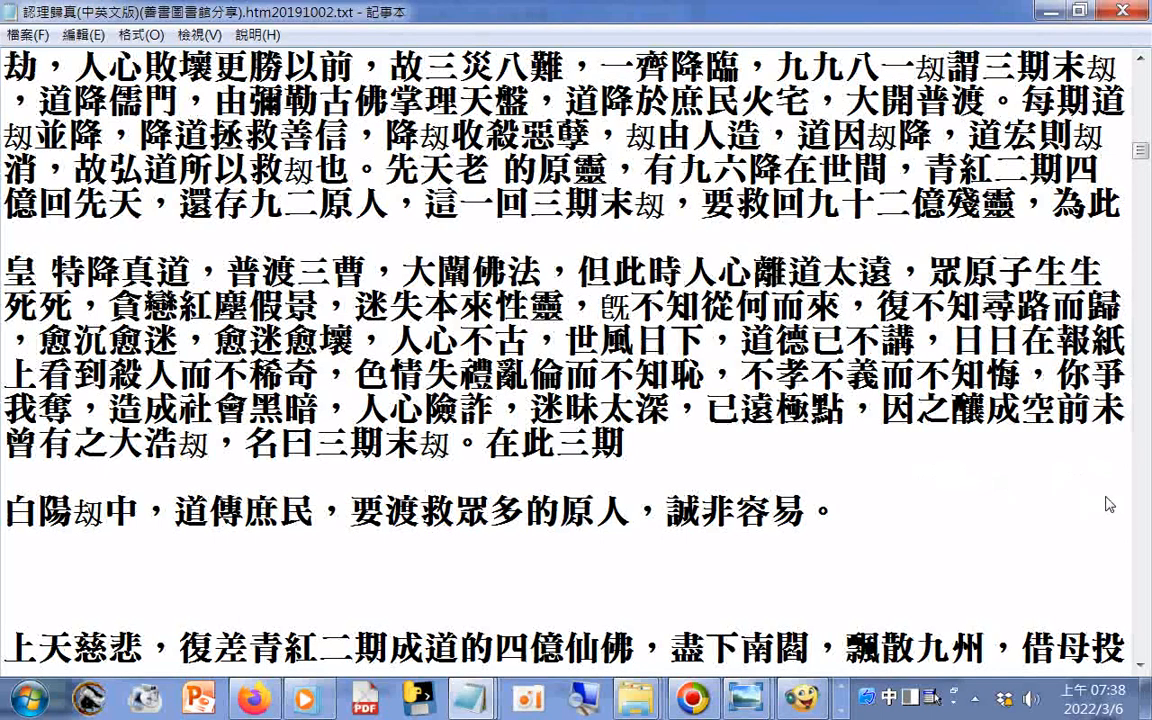
left_click(844, 510)
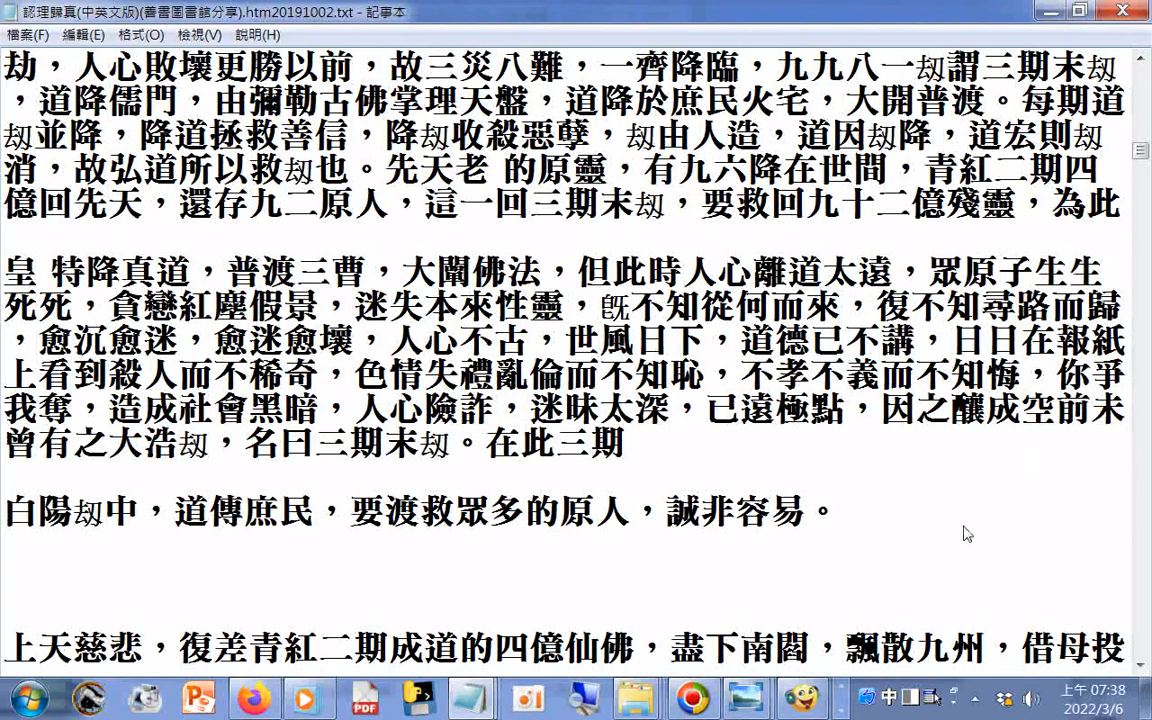
mouse_move(966, 534)
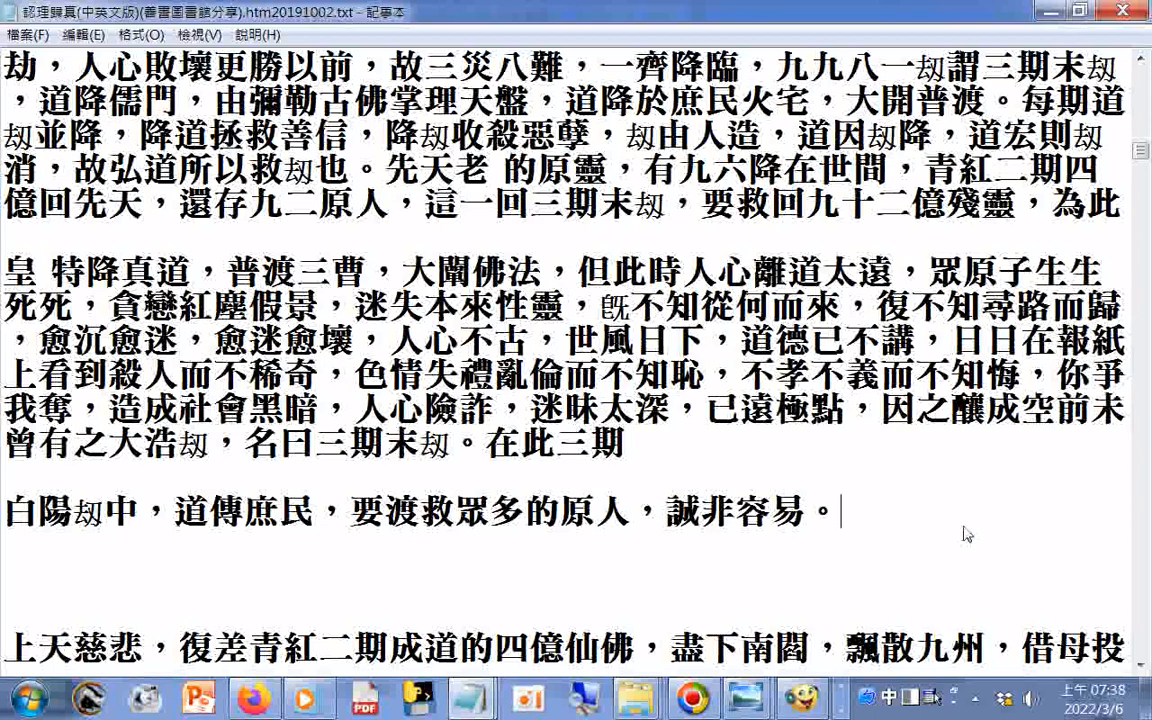
- Scroll past the 天運迭轉末三秋 poem and heading 八、真道天命道統 to the lineage verses 釋家從我絕宗風
scroll("down", 3)
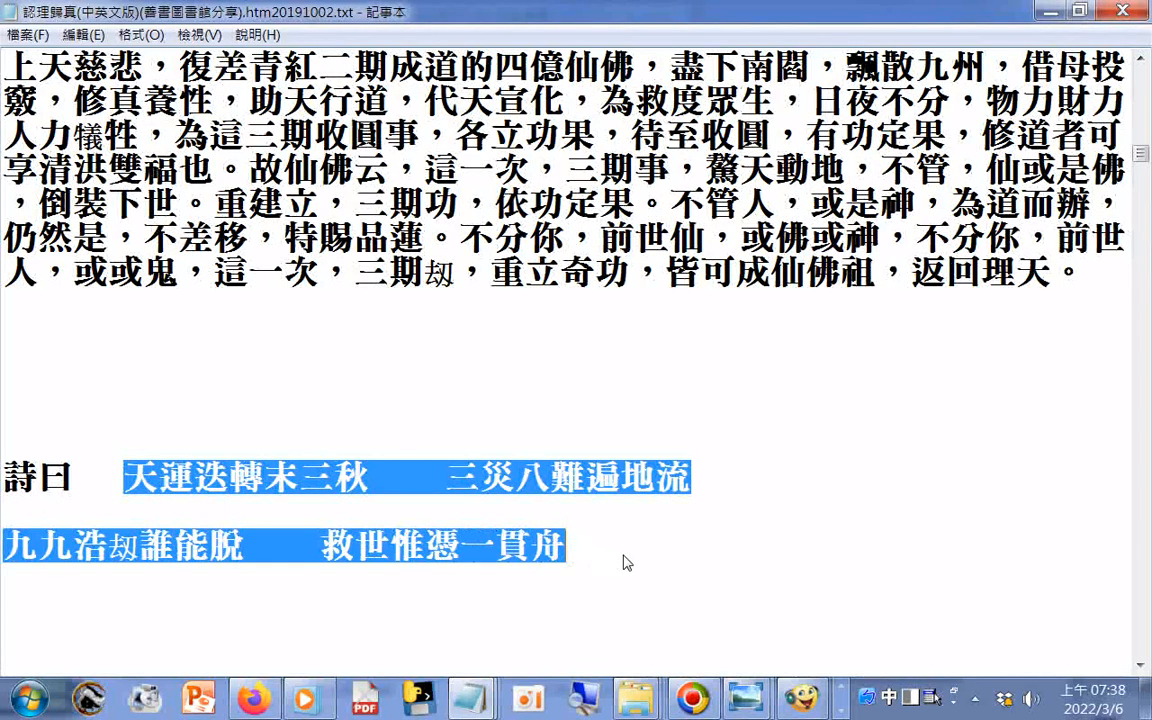
scroll("down", 3)
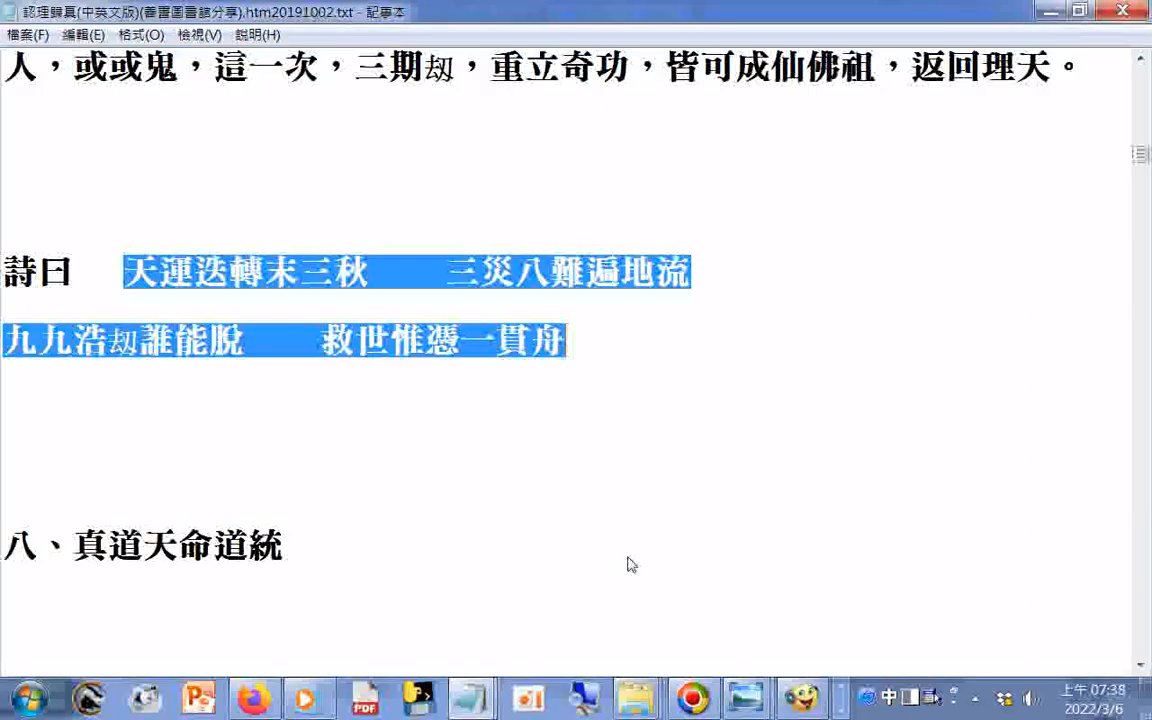
scroll("down", 3)
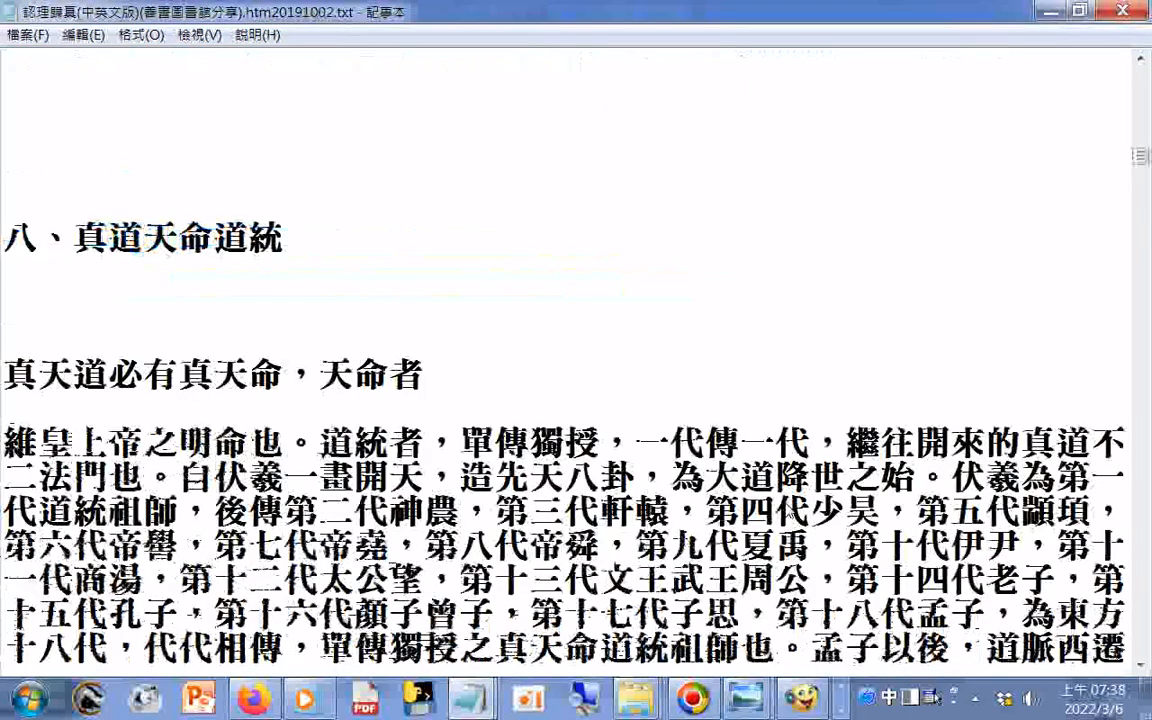
scroll("down", 3)
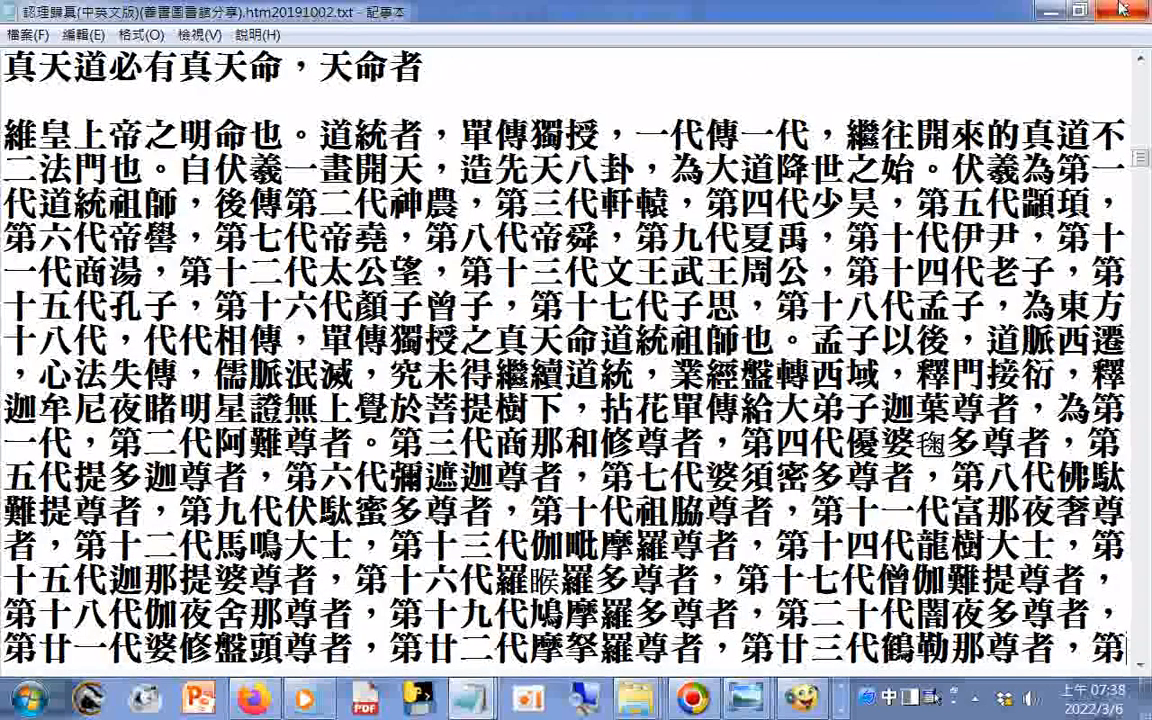
scroll("down", 3)
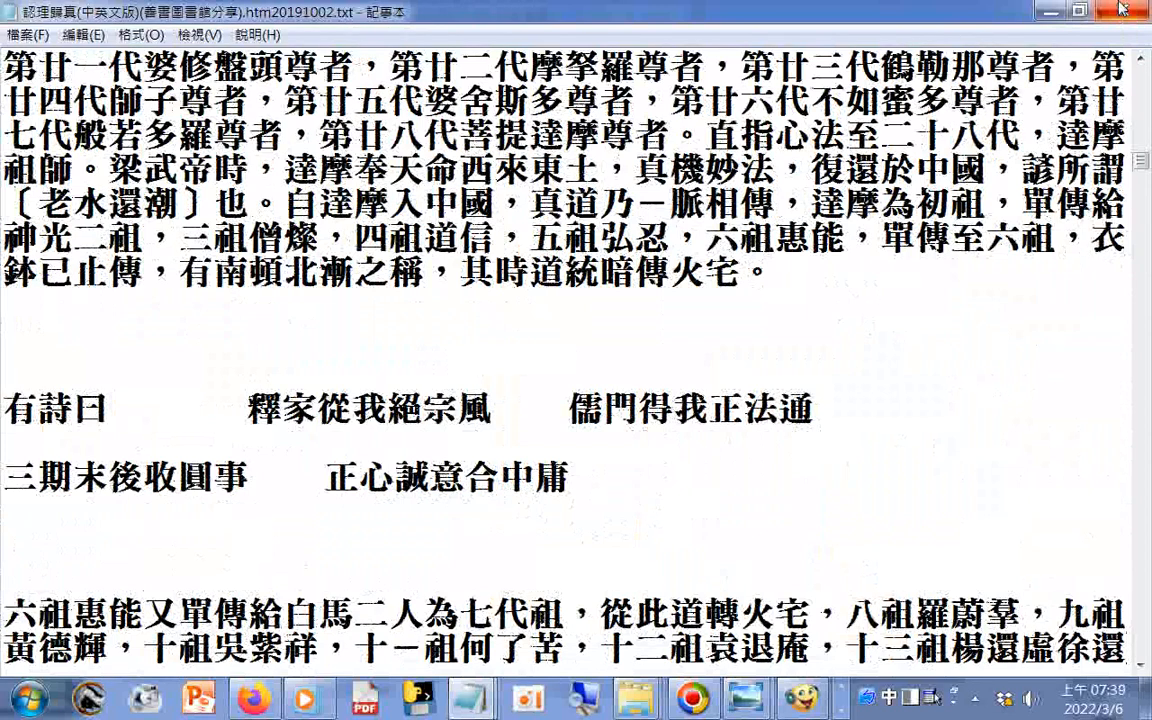
- Highlight the poem lines from 釋家從我絕宗風 through 正心誠意合中庸
left_click_drag(246, 408, 388, 408)
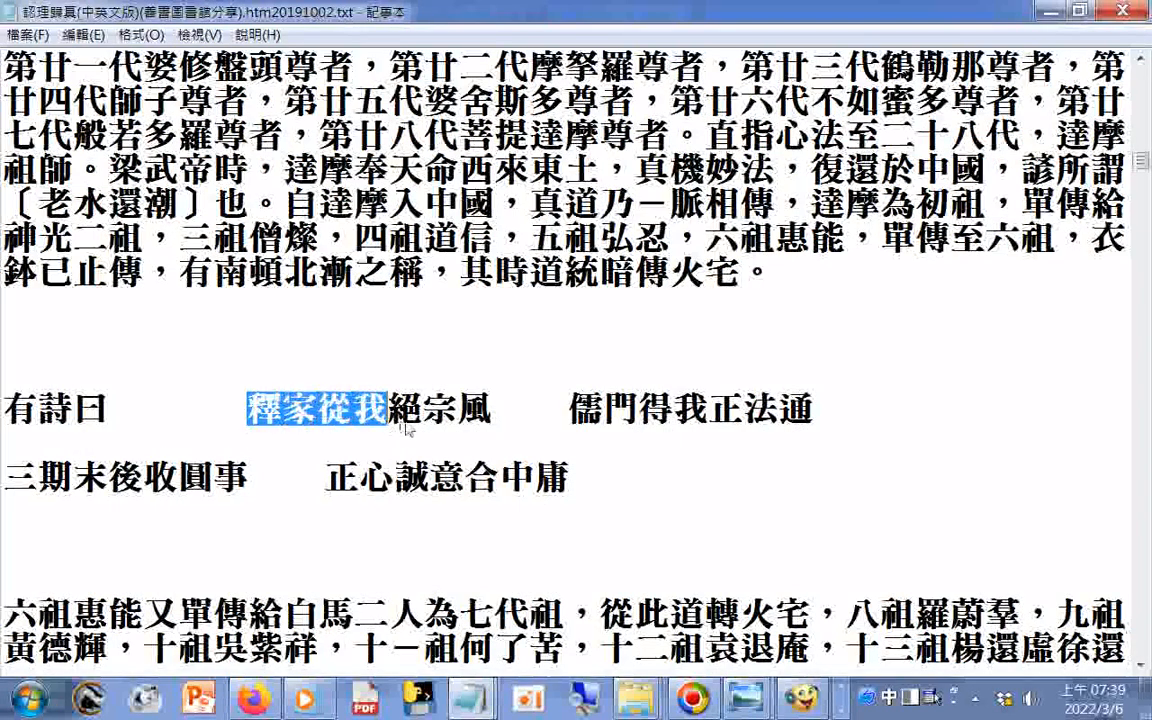
left_click_drag(390, 408, 740, 408)
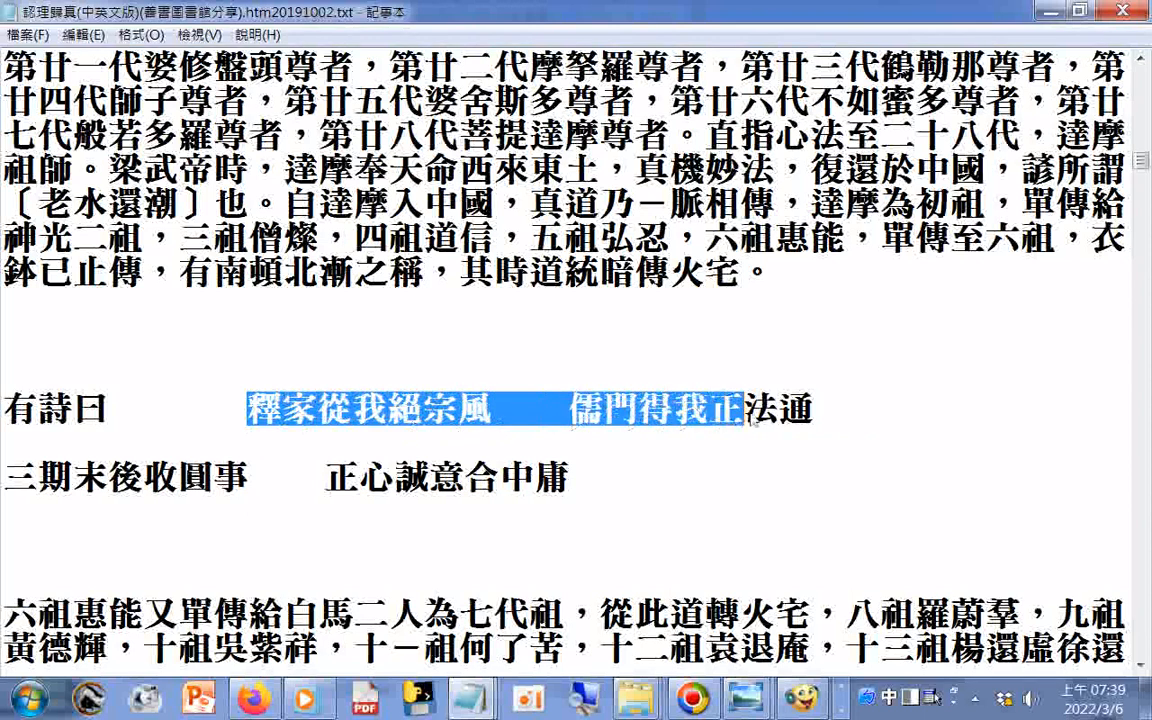
left_click_drag(740, 408, 816, 408)
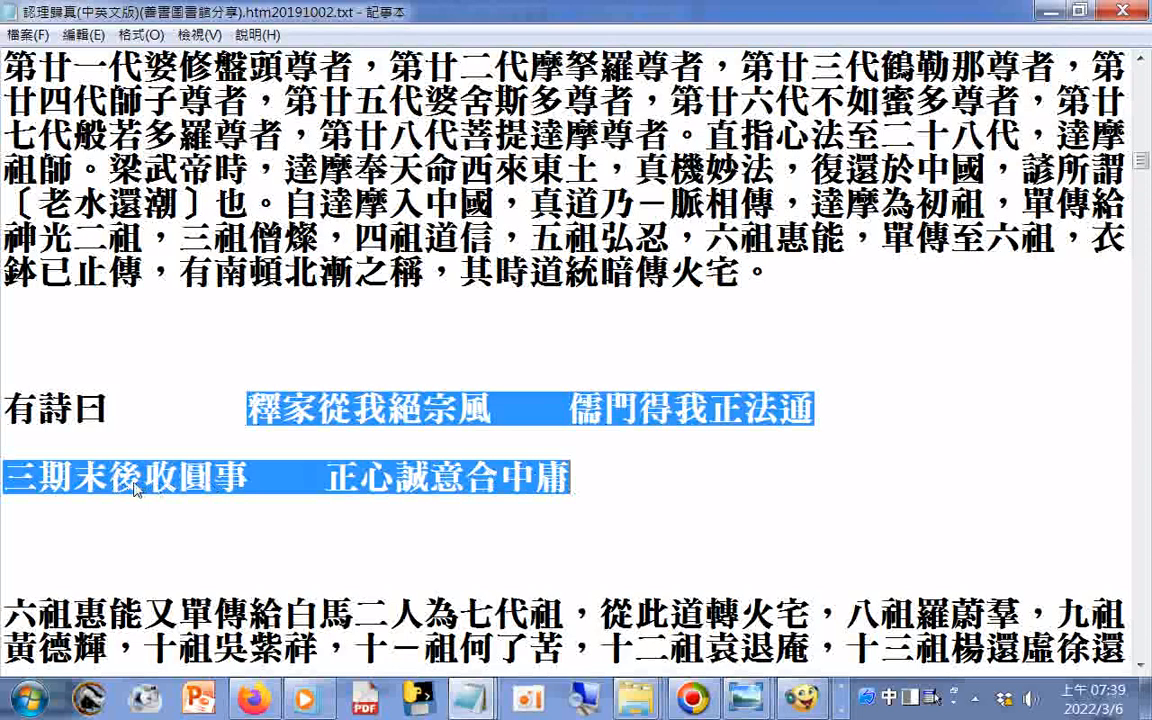
mouse_move(380, 510)
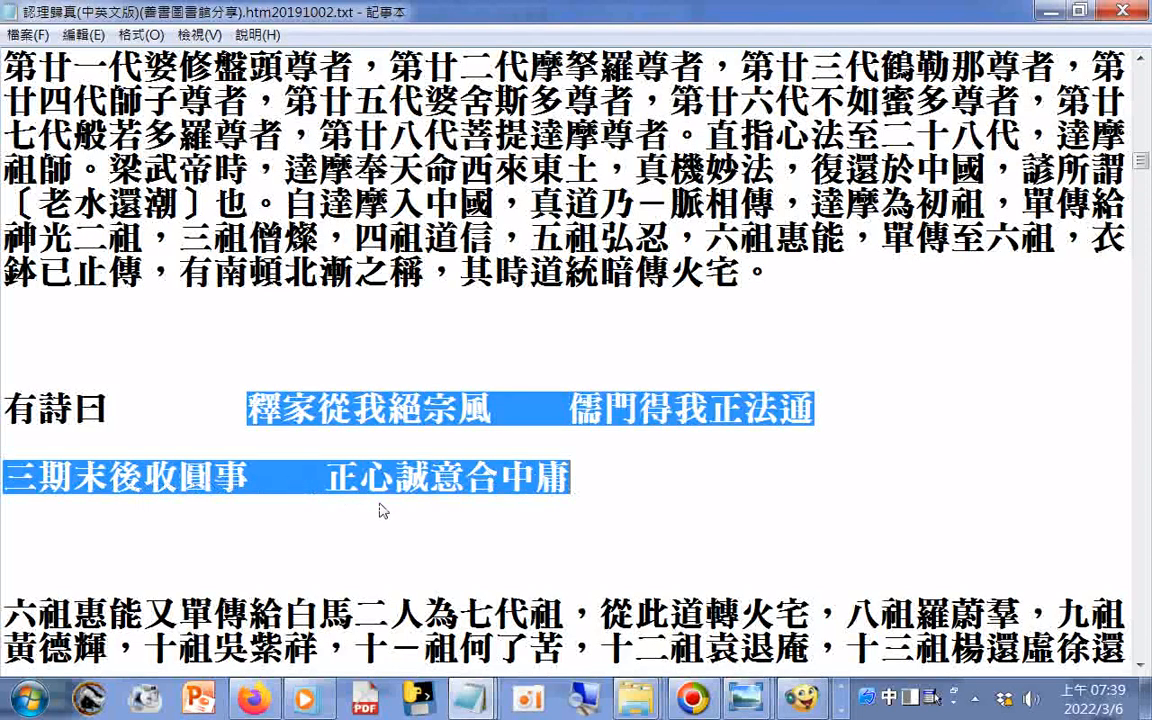
mouse_move(592, 502)
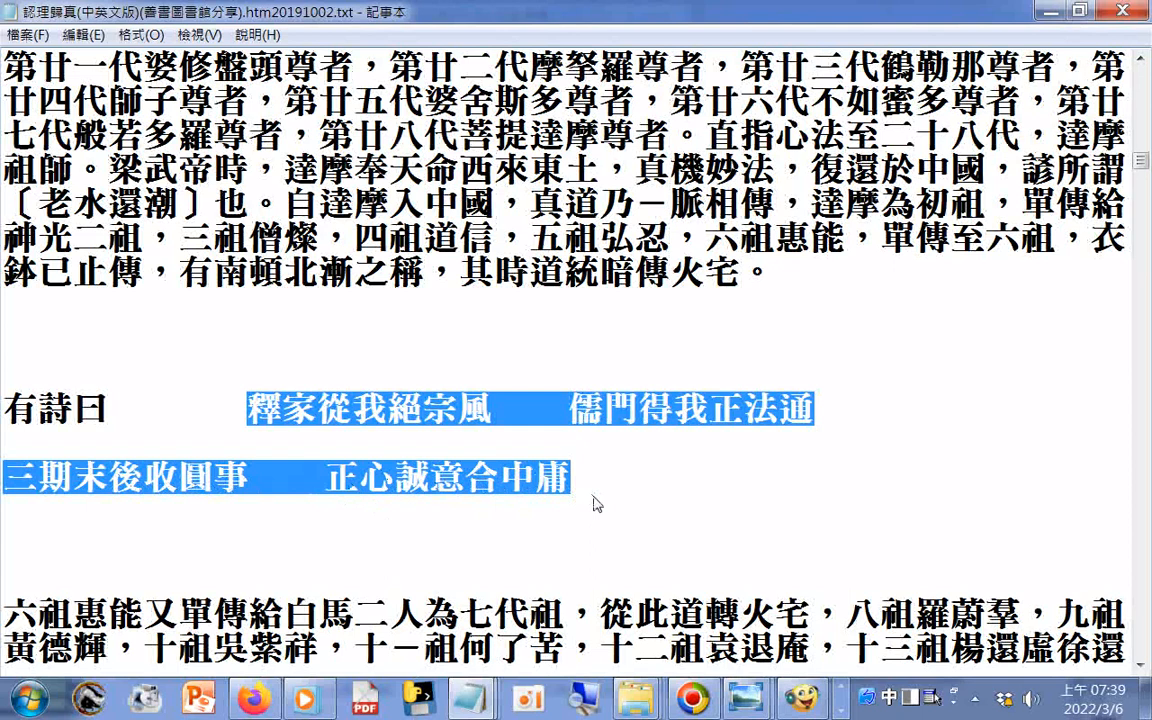
mouse_move(596, 506)
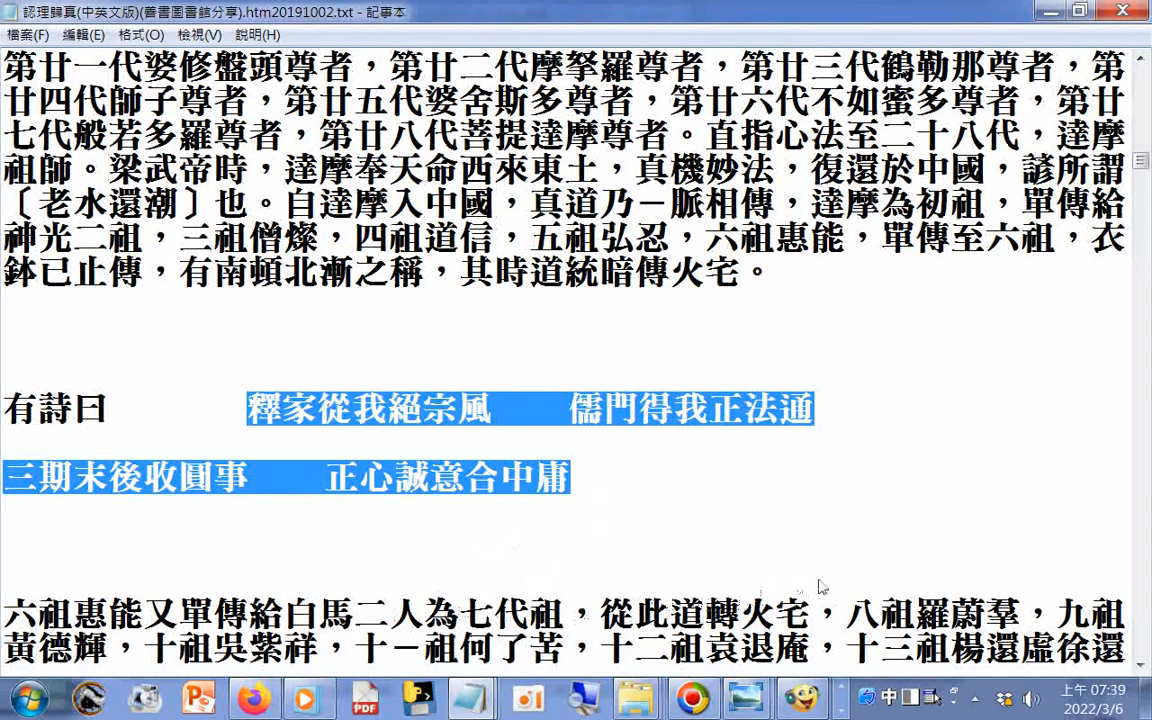
- Scroll through the sixth-patriarch lineage past the 詩曰 and 又曰 poems to heading 九、大道寶貴何以暗渡
scroll("down", 3)
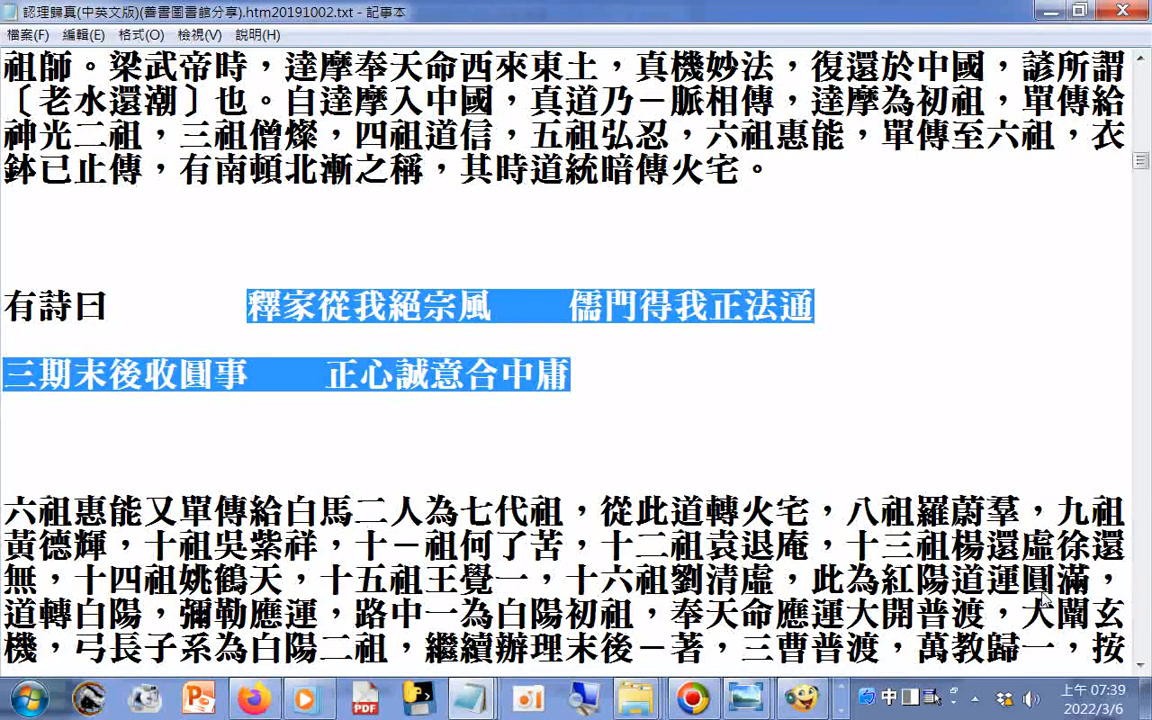
scroll("down", 3)
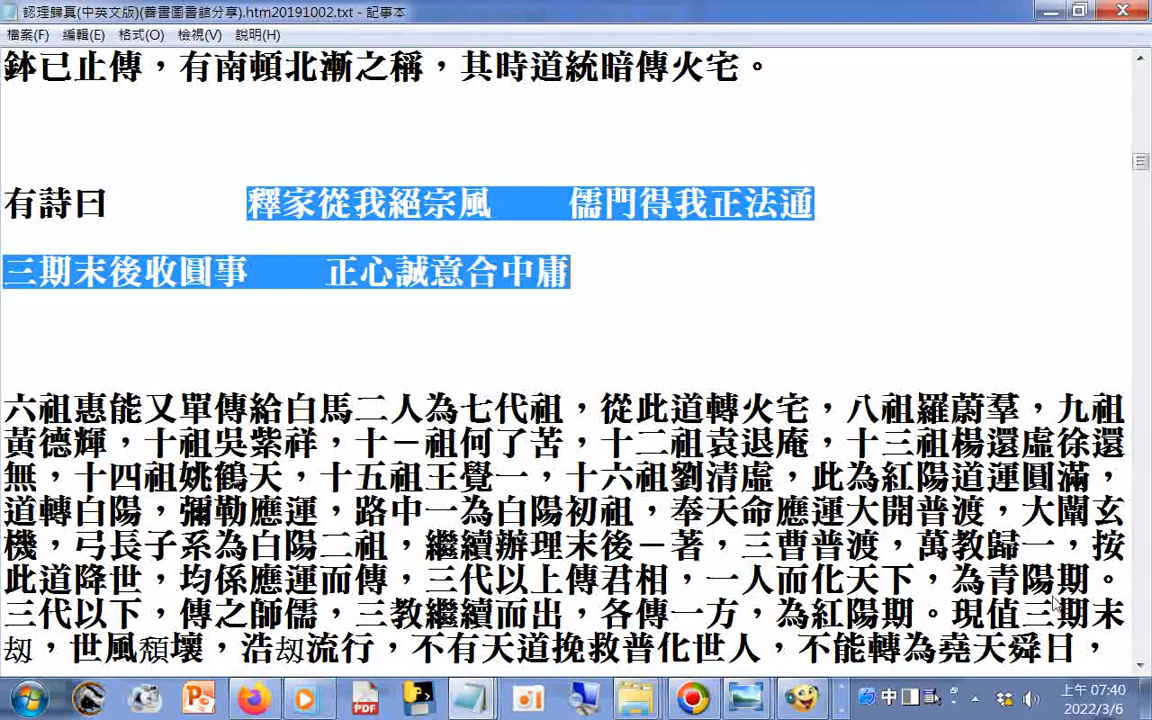
scroll("down", 3)
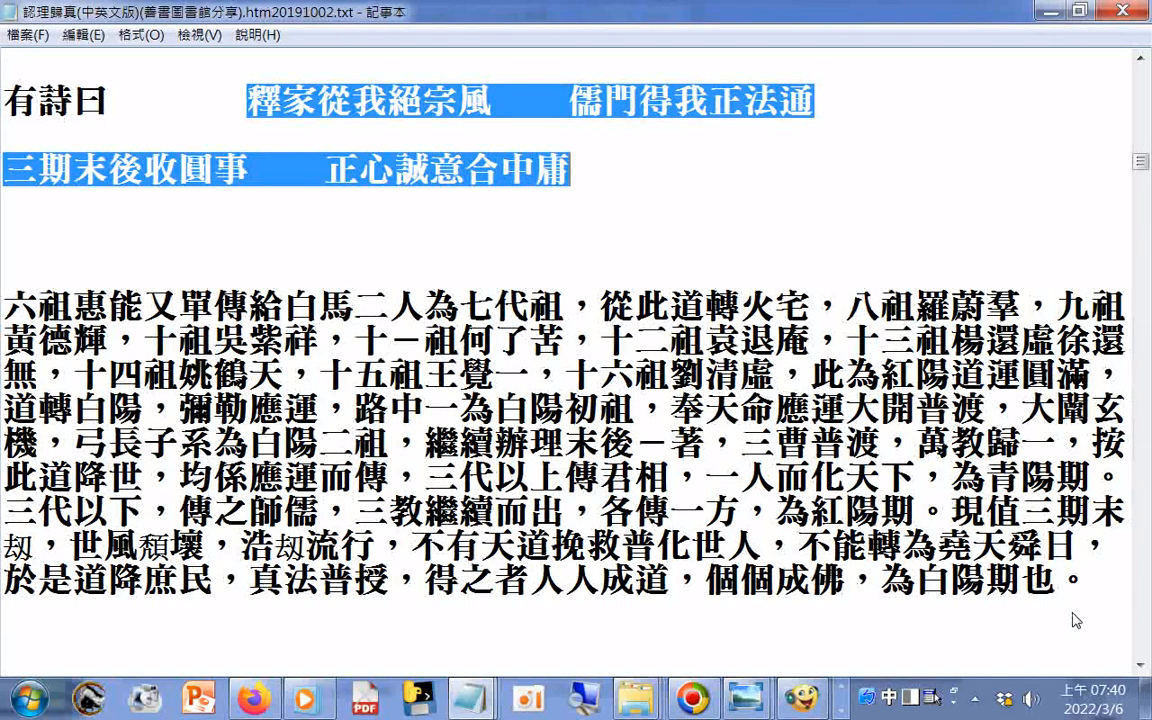
mouse_move(1084, 620)
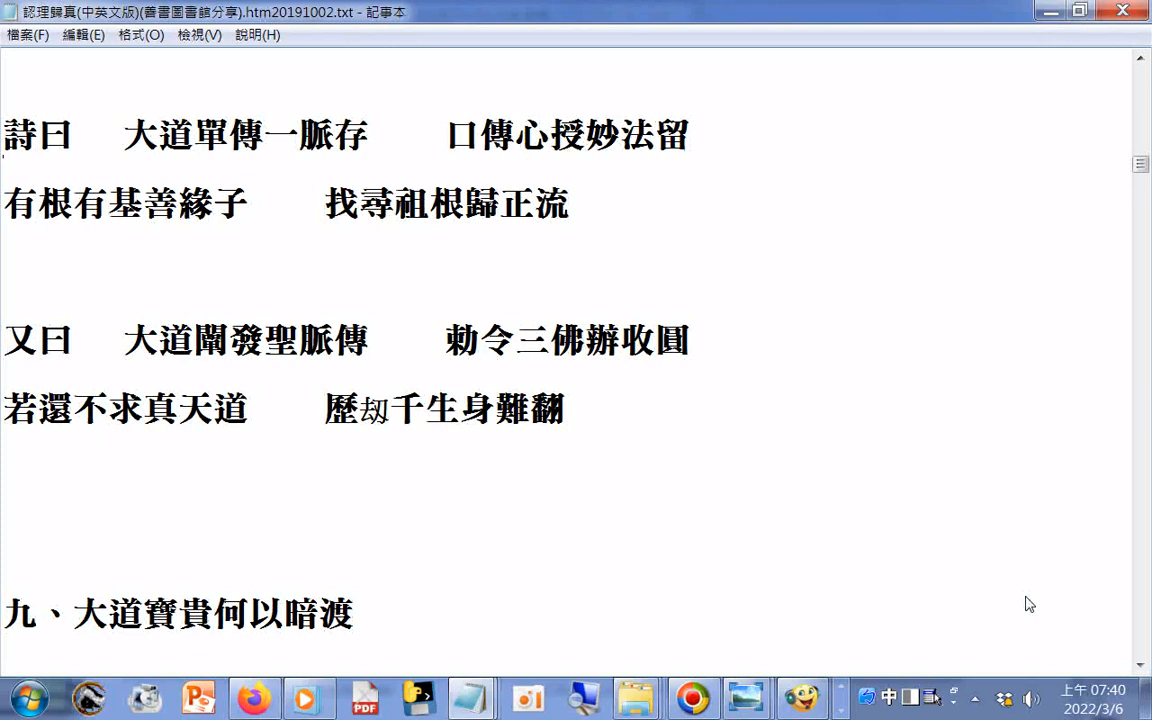
mouse_move(156, 376)
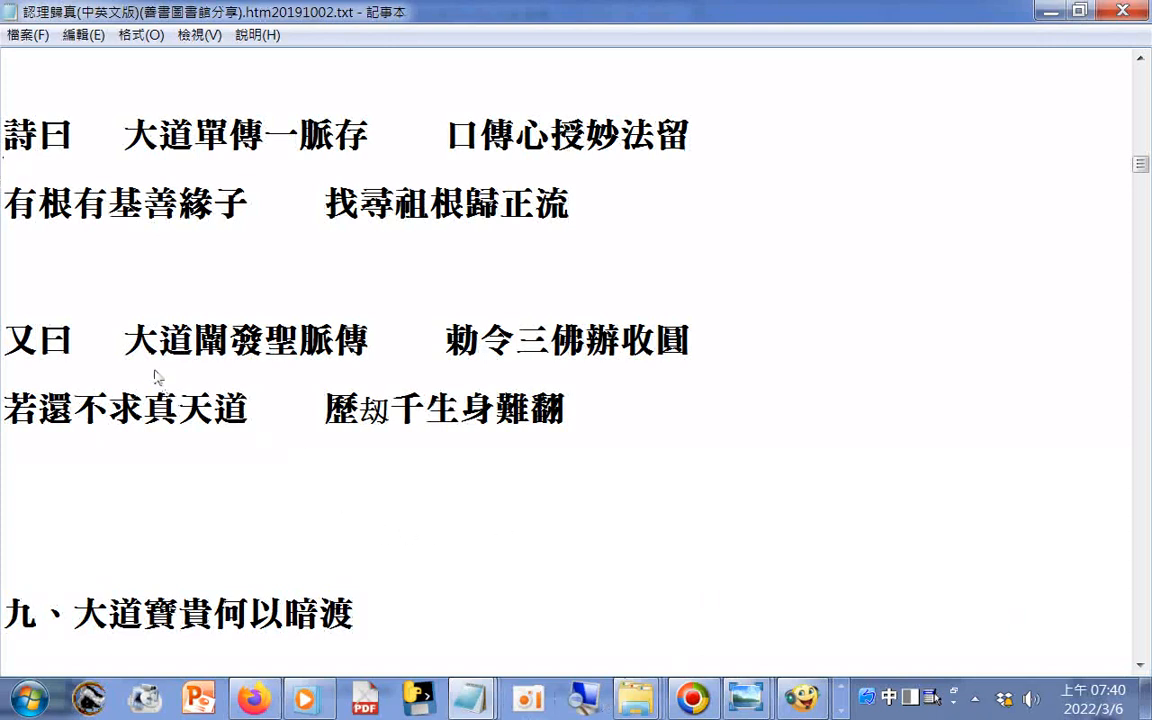
- Highlight the 又曰 poem, then continue down to the 明明上帝 passage and the 三界十方 為主 line
left_click_drag(122, 340, 364, 408)
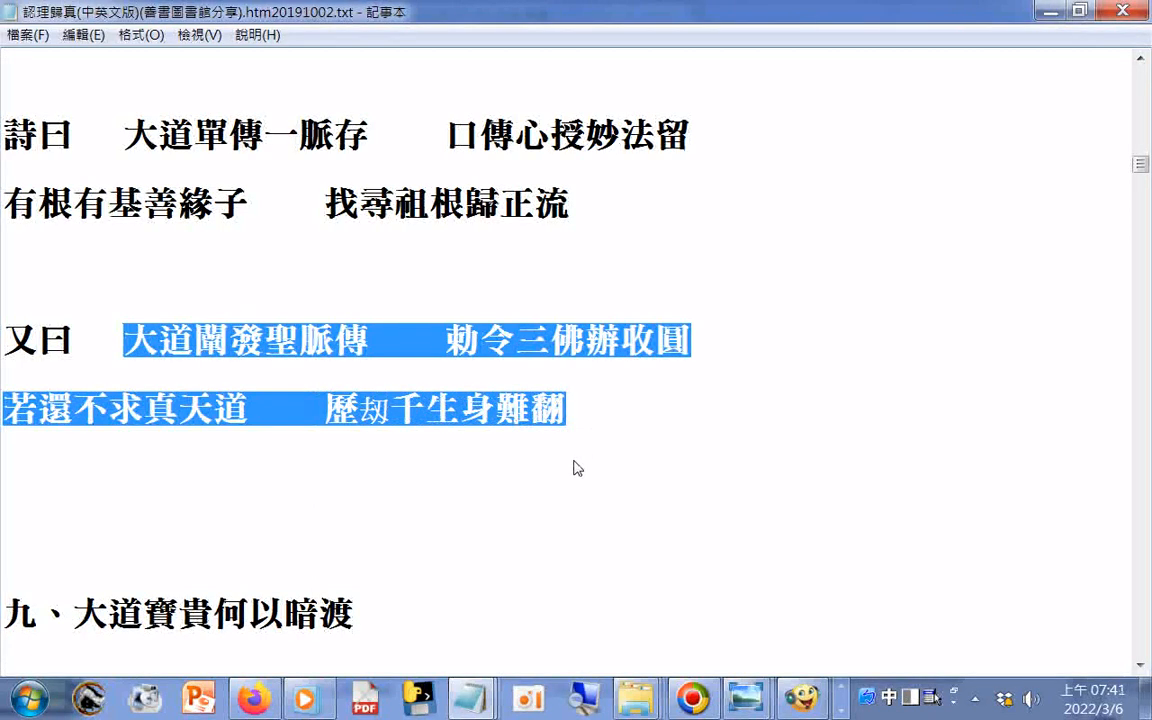
mouse_move(600, 460)
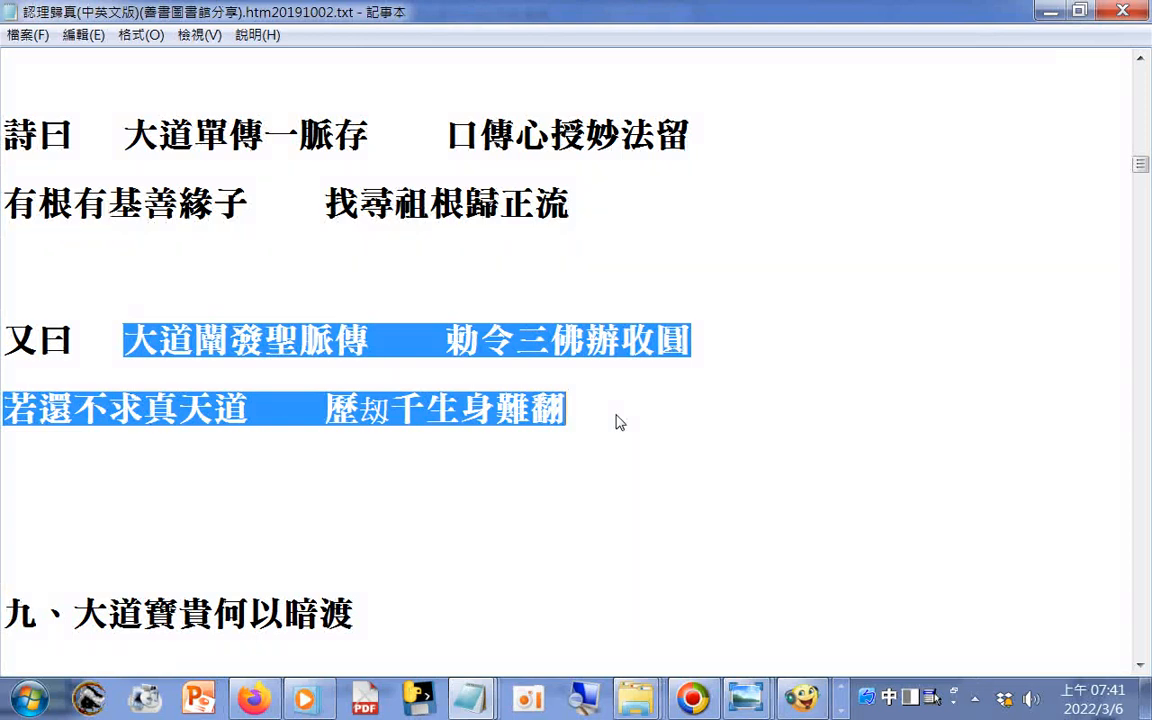
left_click(616, 422)
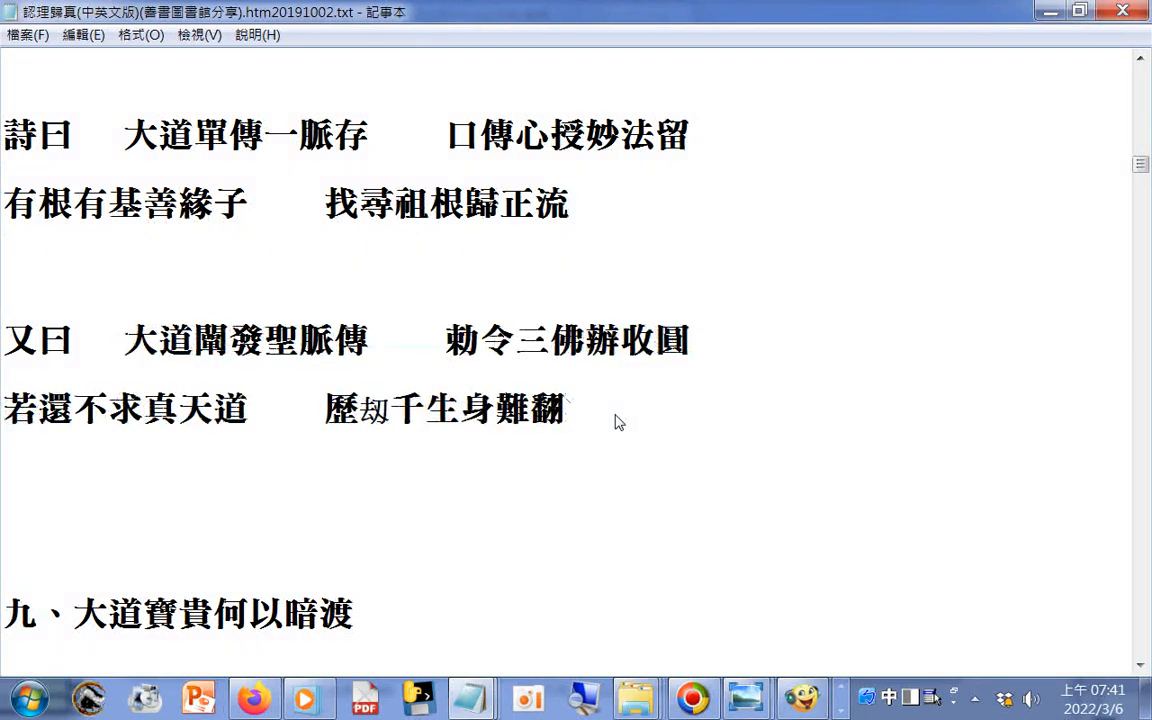
left_click(568, 410)
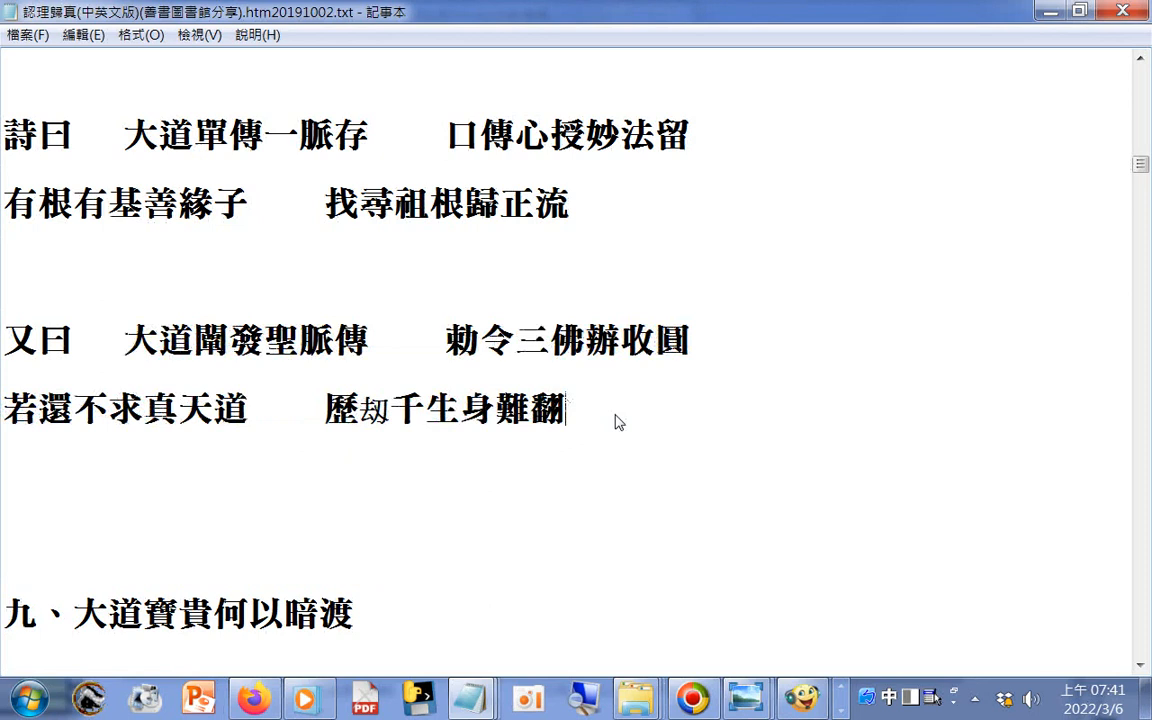
scroll("down", 3)
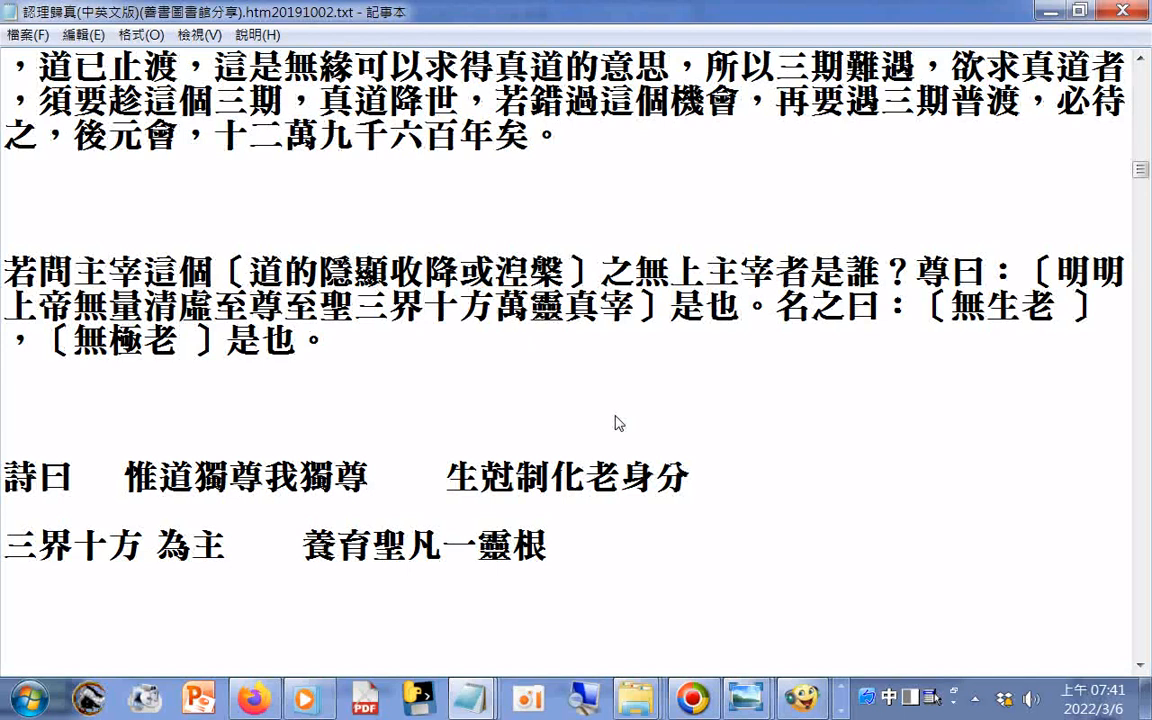
mouse_move(148, 544)
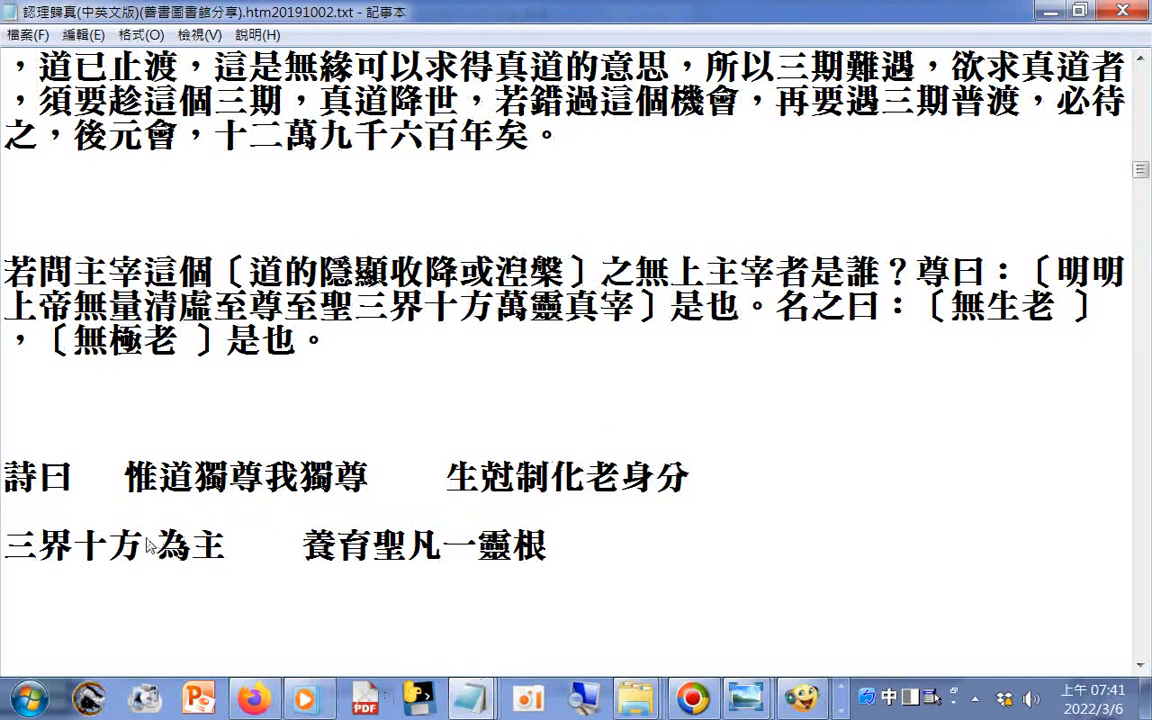
left_click(152, 546)
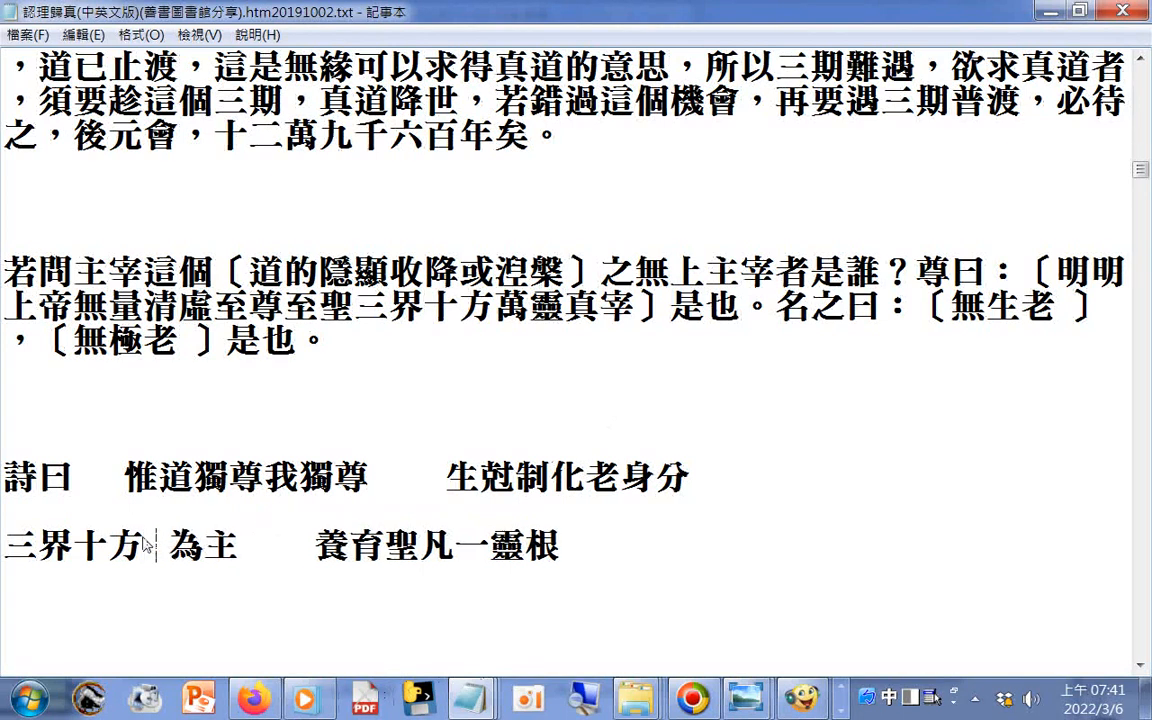
mouse_move(724, 388)
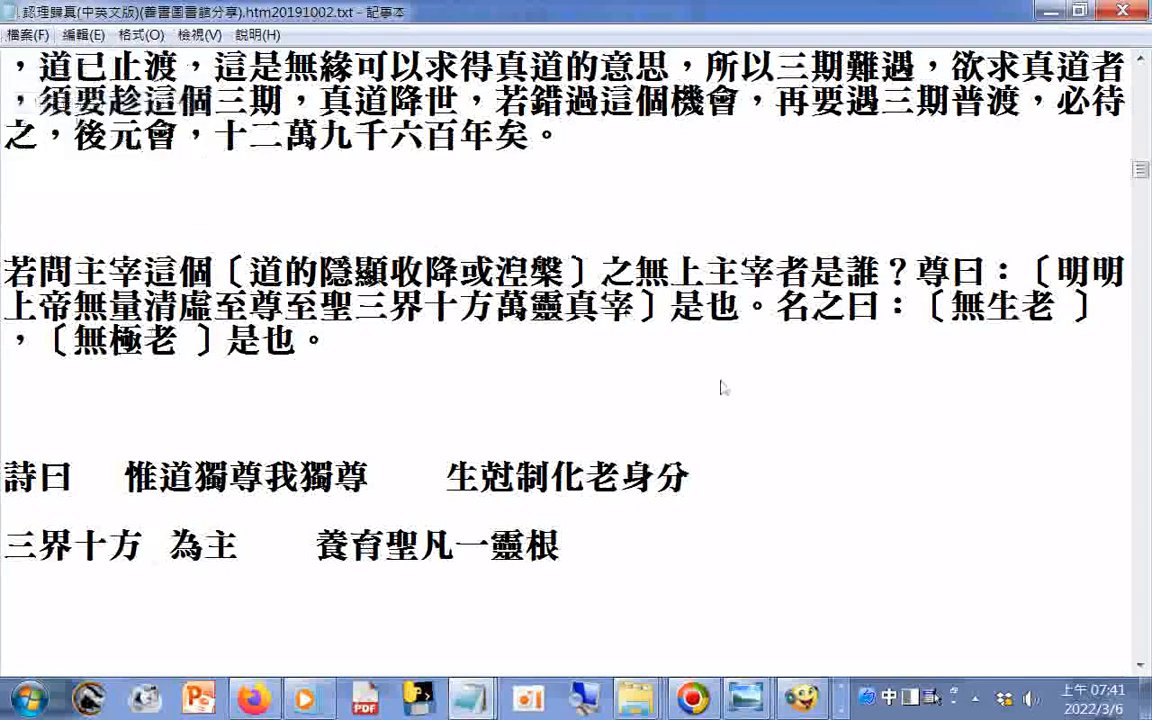
- Scroll into section 十、求道後修道之功夫 and highlight its quoted sayings about the Tao
scroll("down", 3)
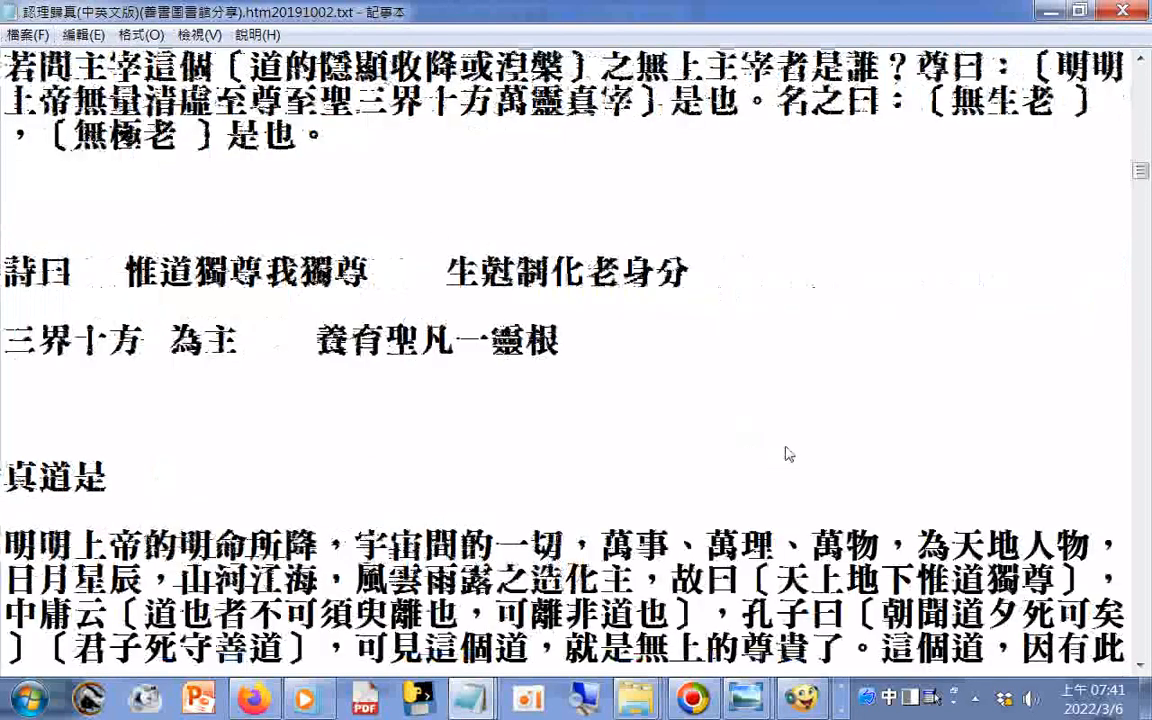
scroll("down", 3)
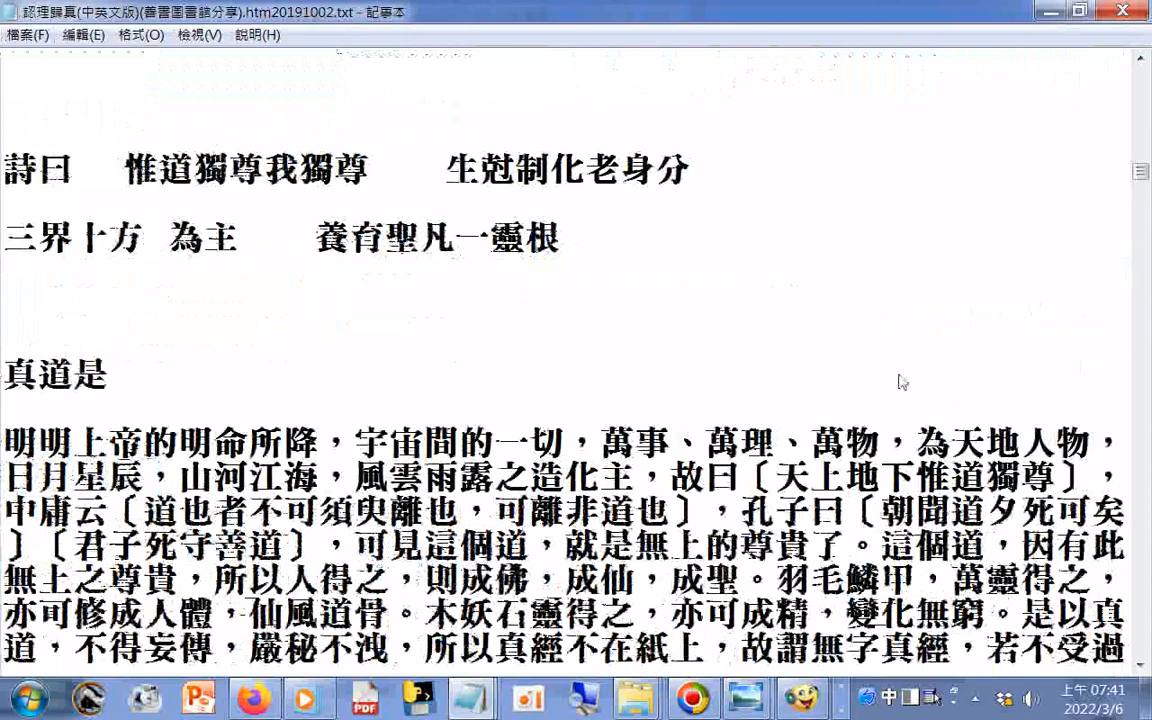
scroll("down", 3)
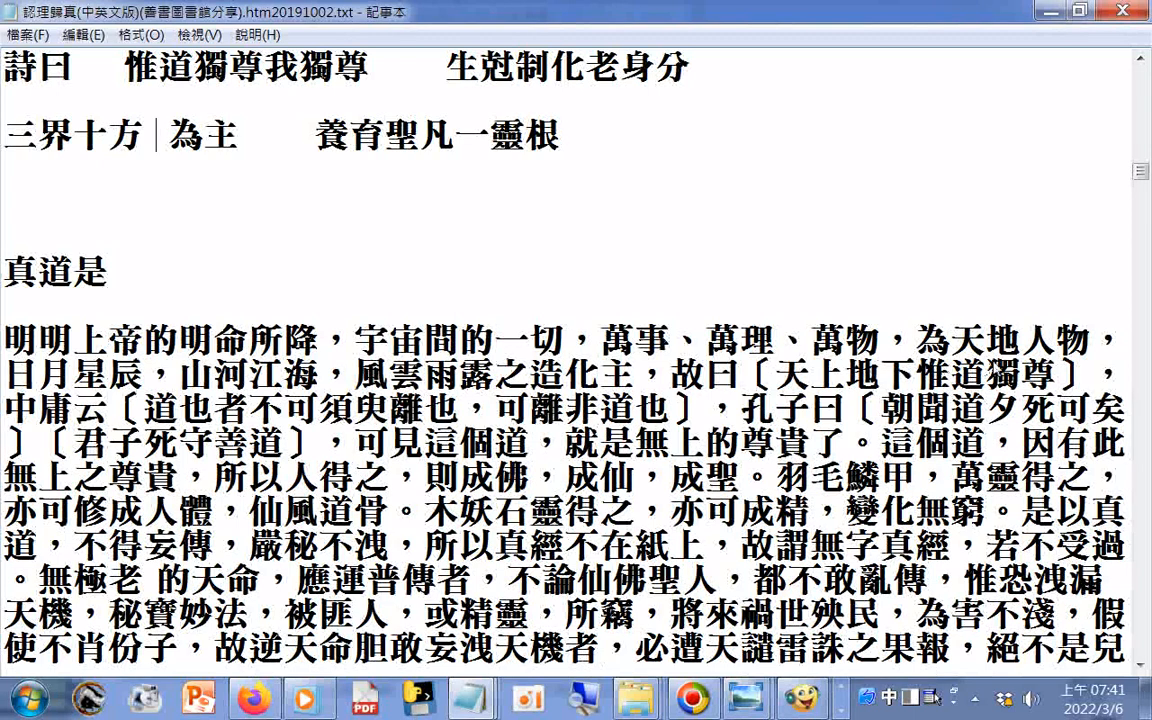
mouse_move(896, 284)
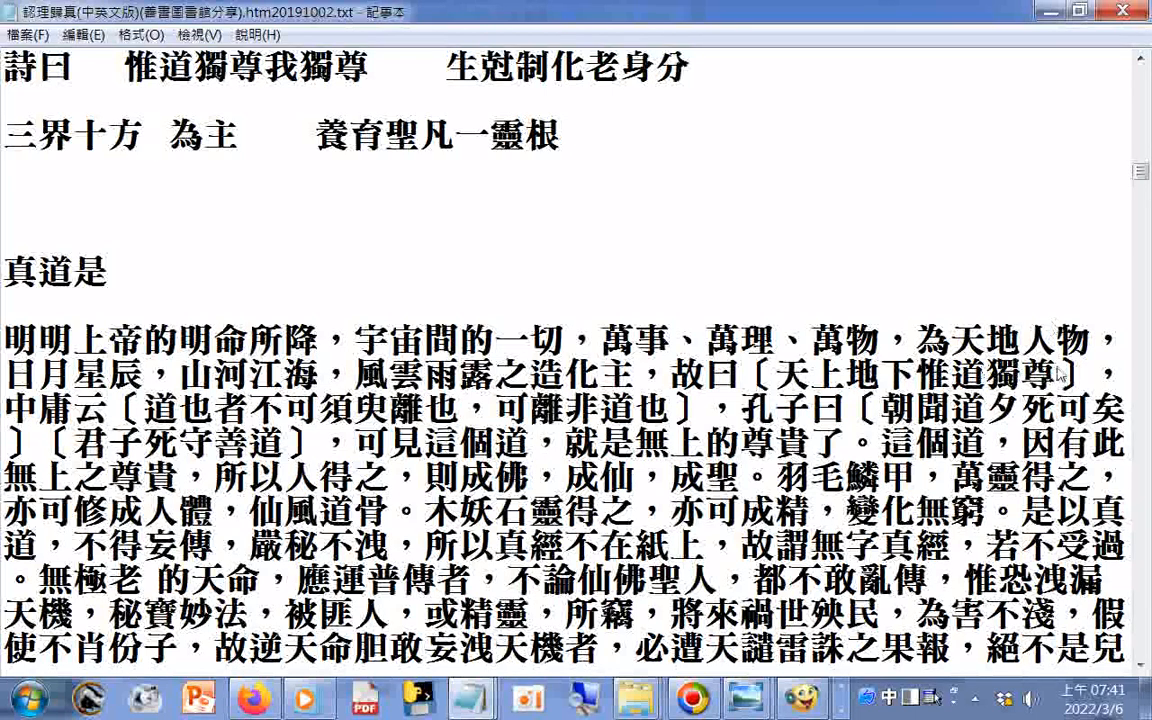
mouse_move(1096, 392)
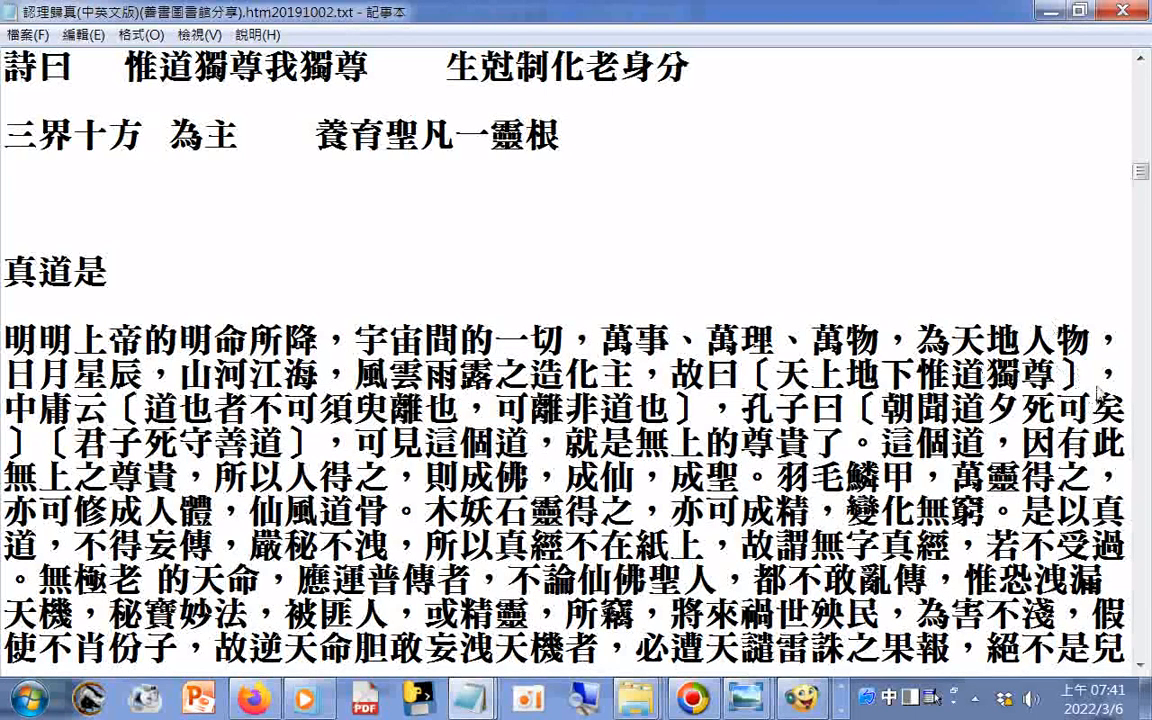
left_click(156, 136)
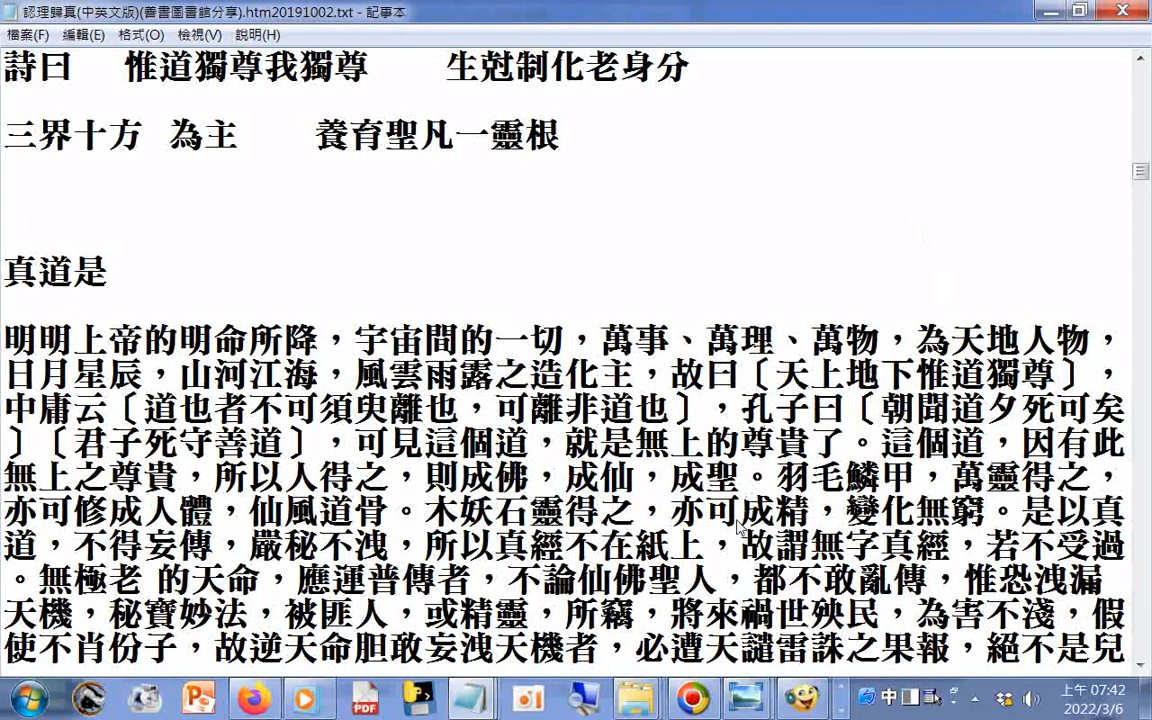
mouse_move(830, 480)
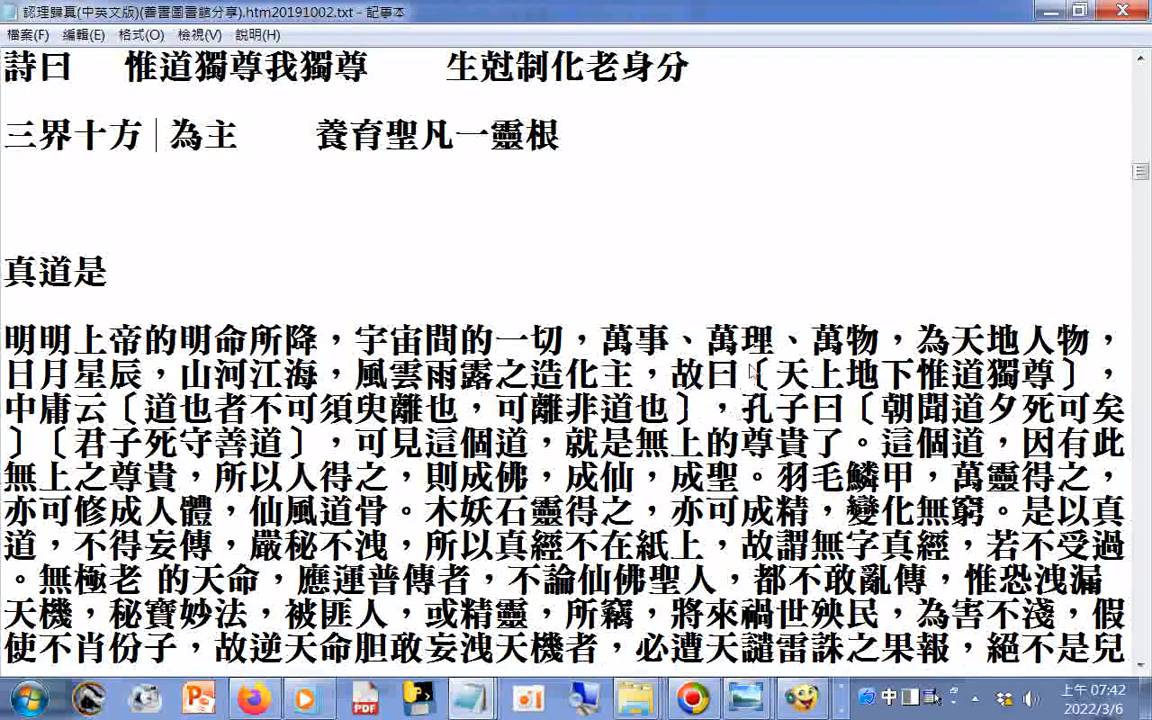
left_click_drag(744, 376, 848, 440)
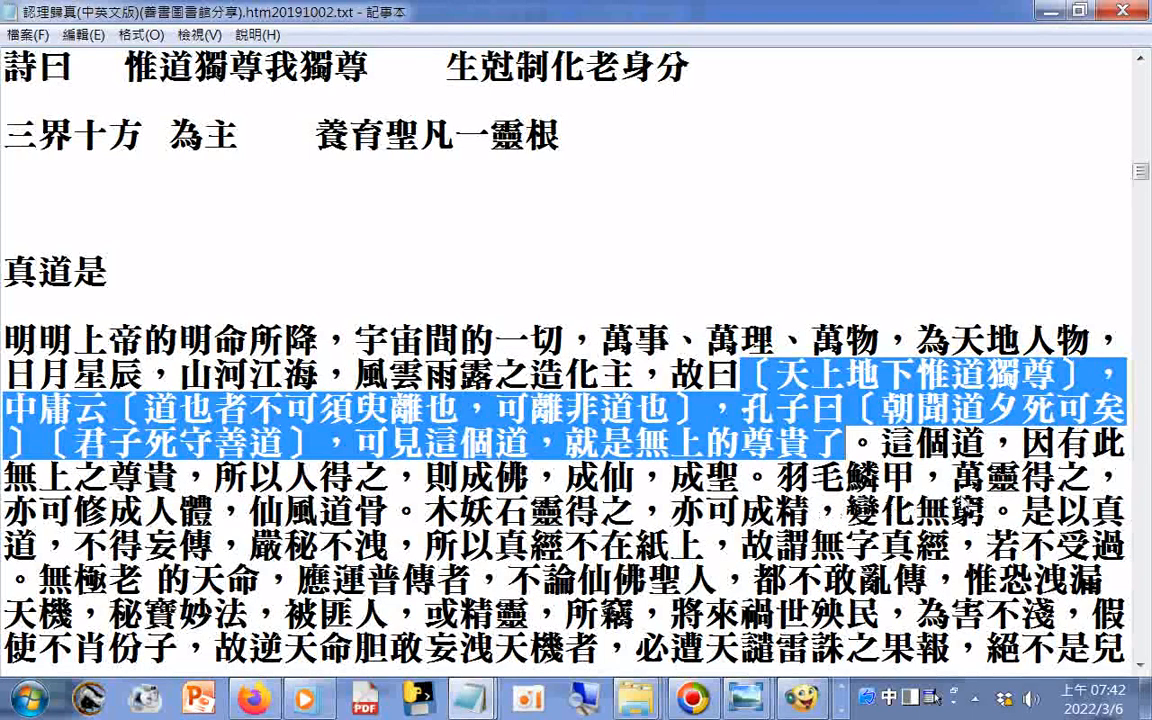
mouse_move(744, 664)
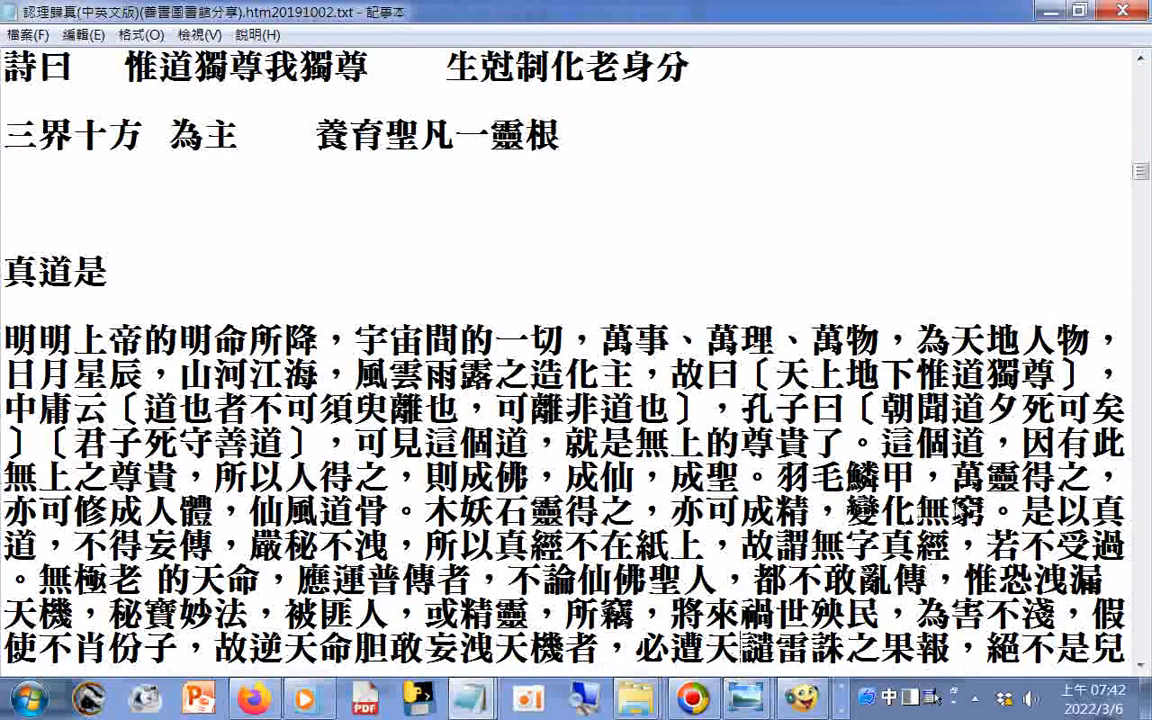
- Continue past the 萬古奇緣奧妙多 poem down to the 十一、修道立德 heading
scroll("down", 3)
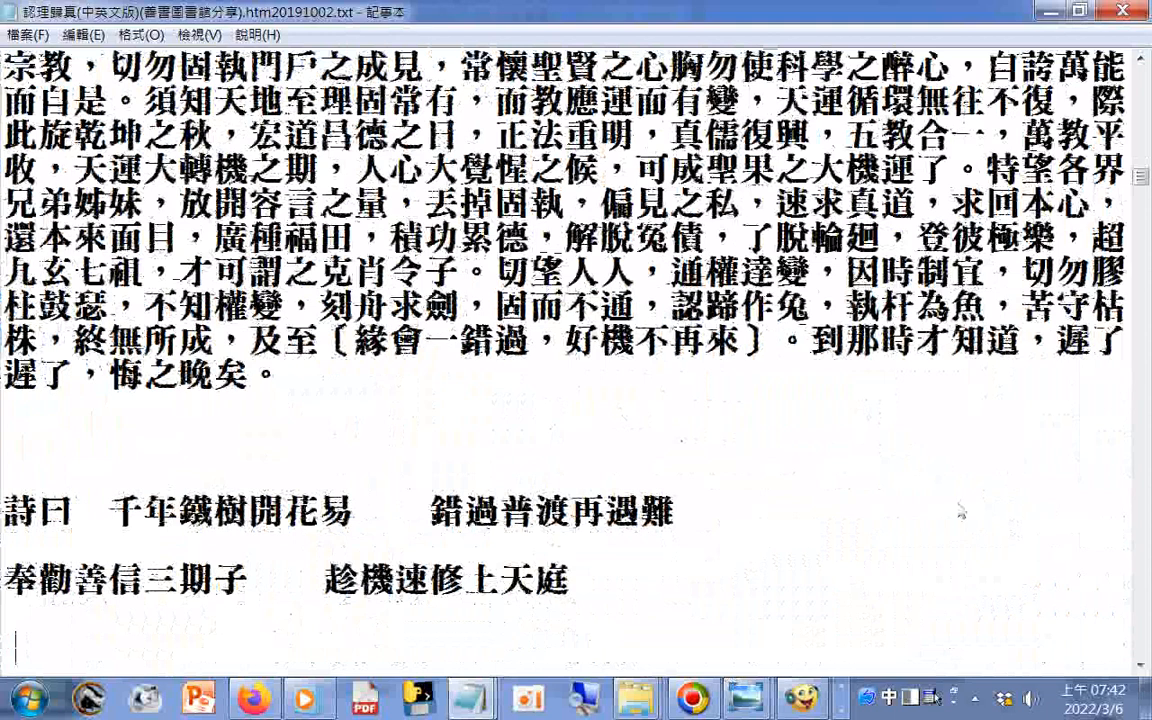
scroll("down", 3)
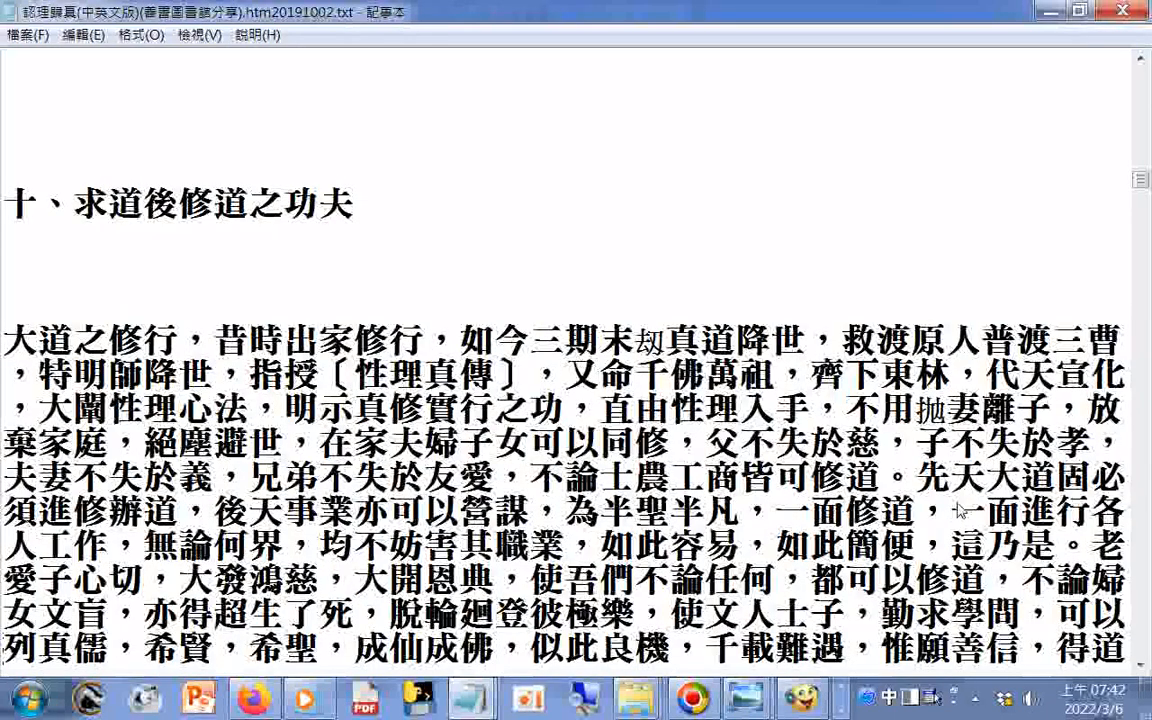
scroll("down", 3)
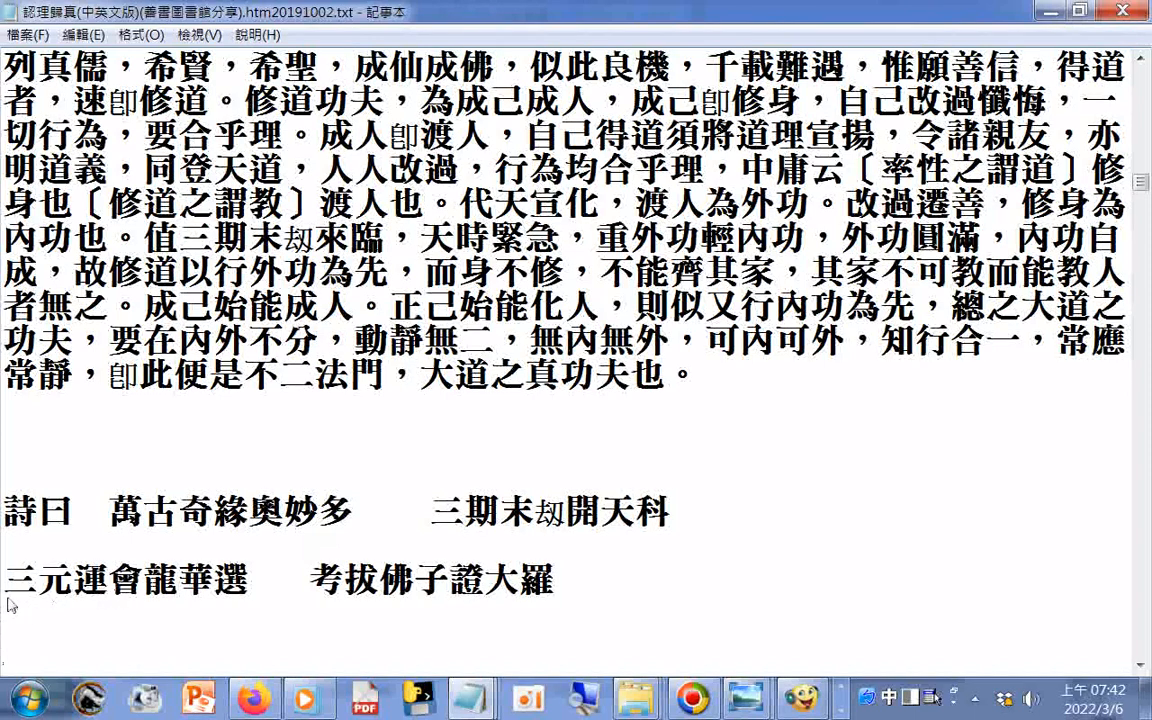
mouse_move(588, 596)
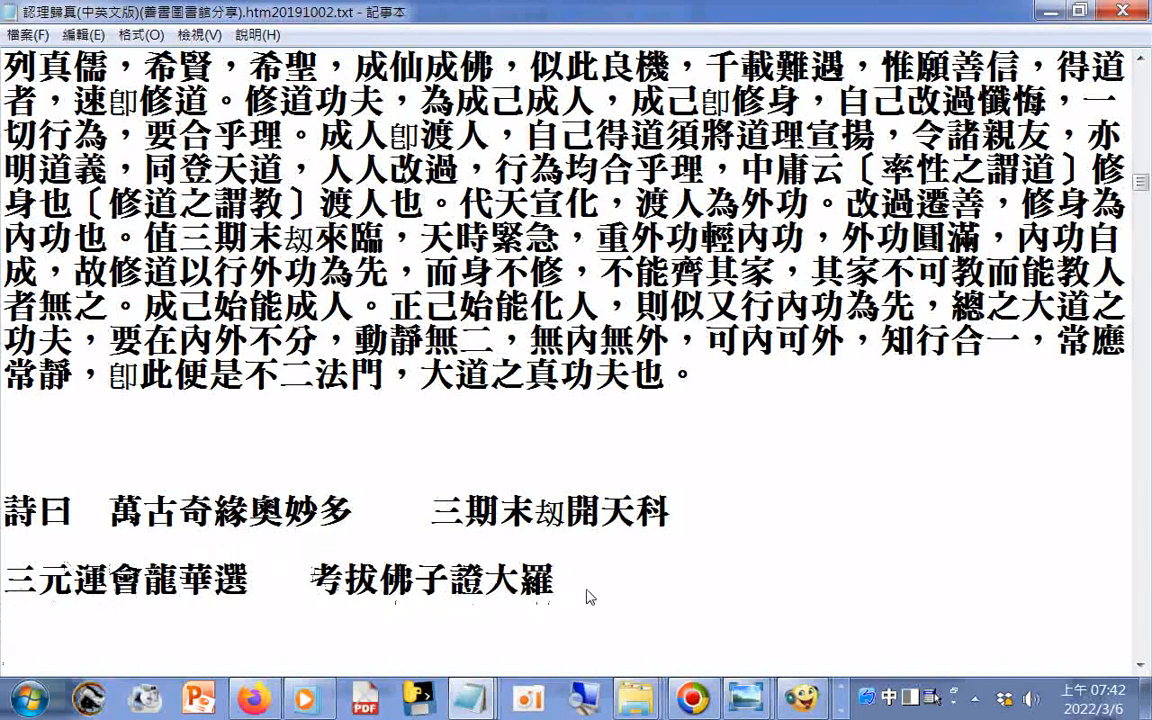
left_click(552, 580)
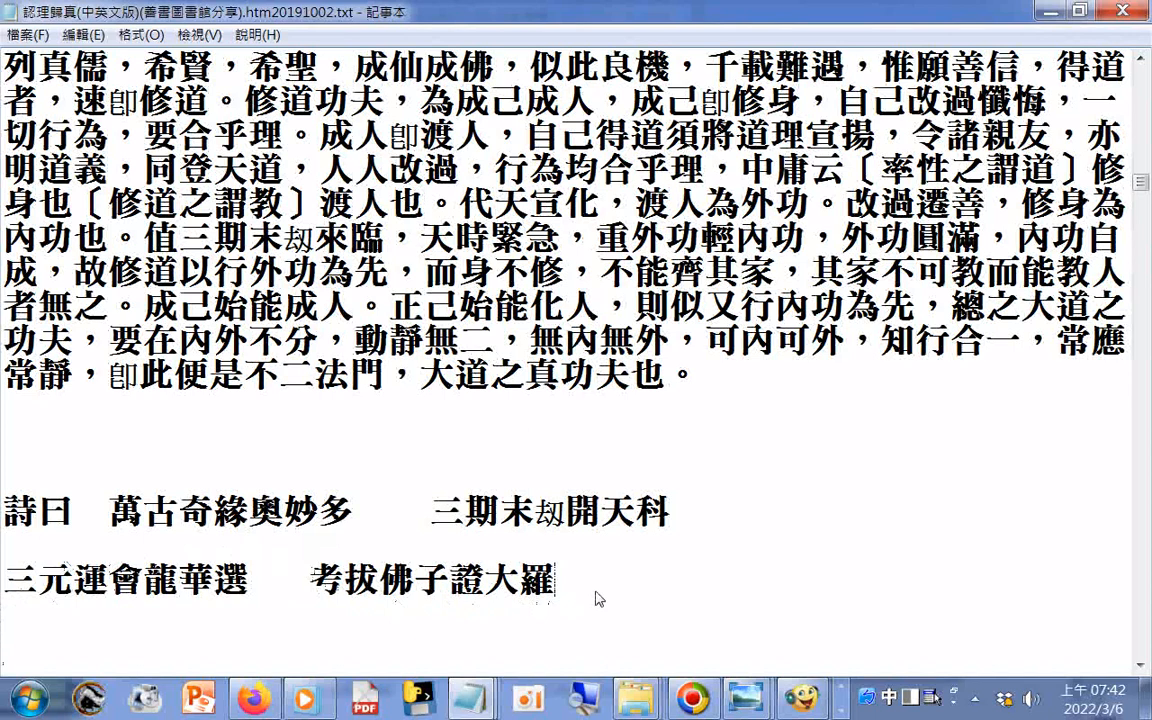
mouse_move(628, 584)
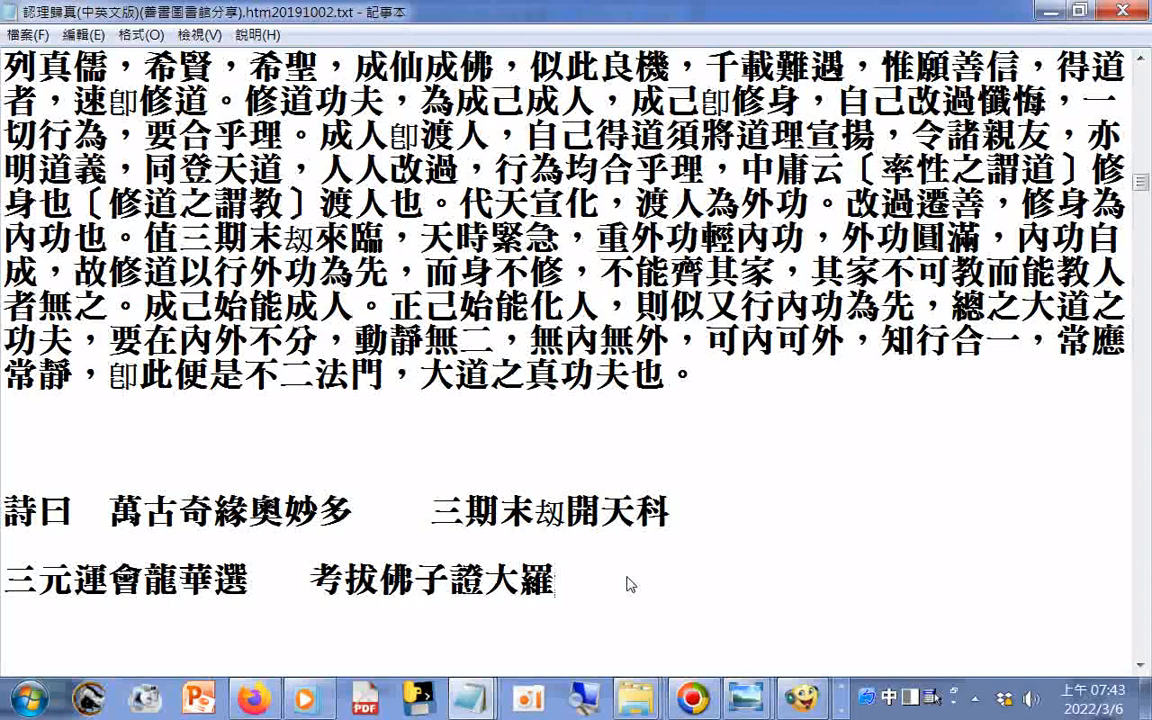
scroll("down", 3)
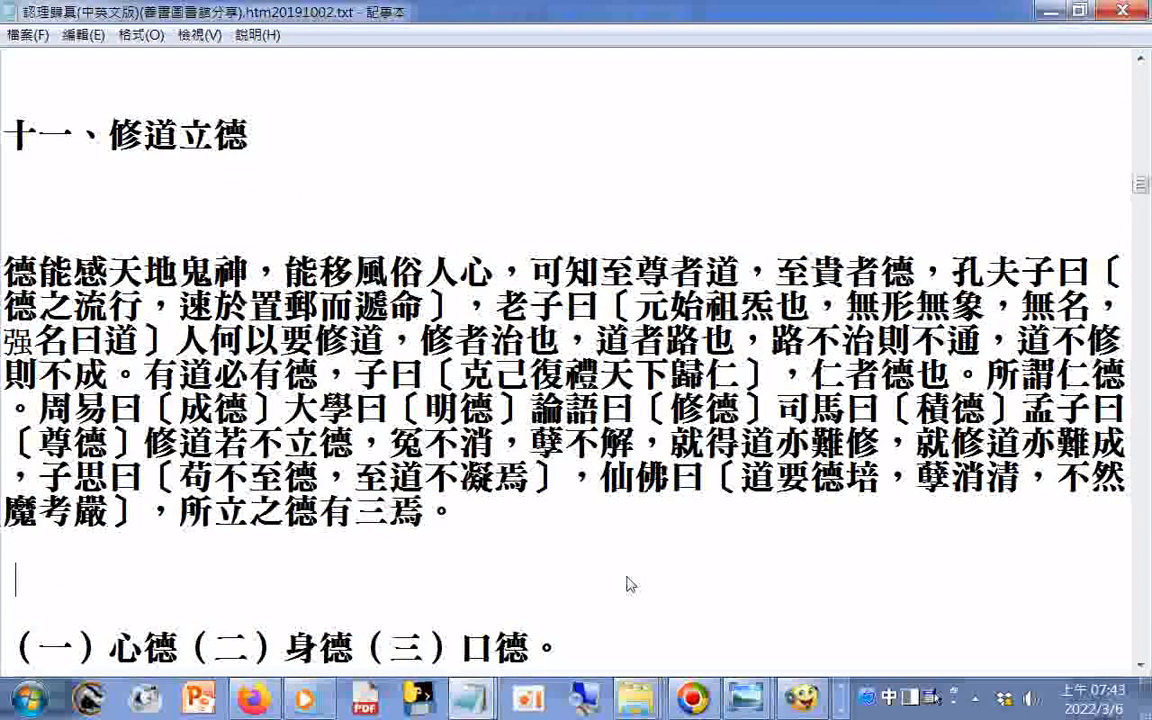
- Scroll through section eleven's three virtues and the 明德親民日日新 poem to 十二、聖凡分別
scroll("down", 3)
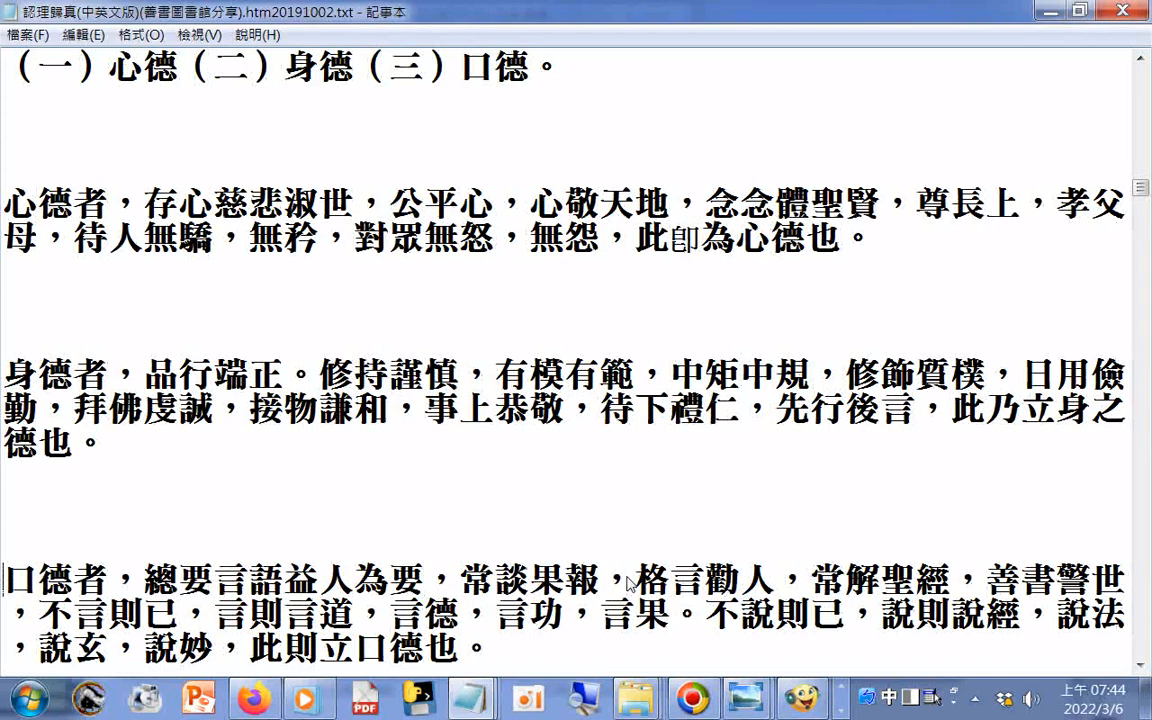
scroll("down", 3)
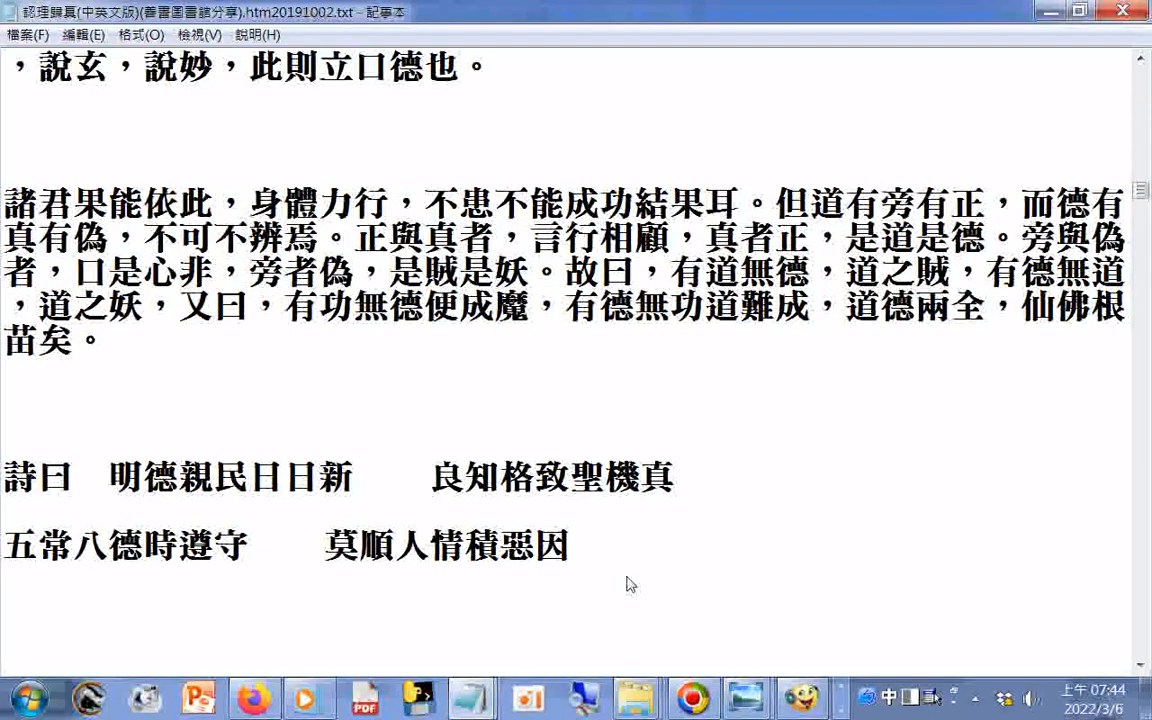
scroll("down", 3)
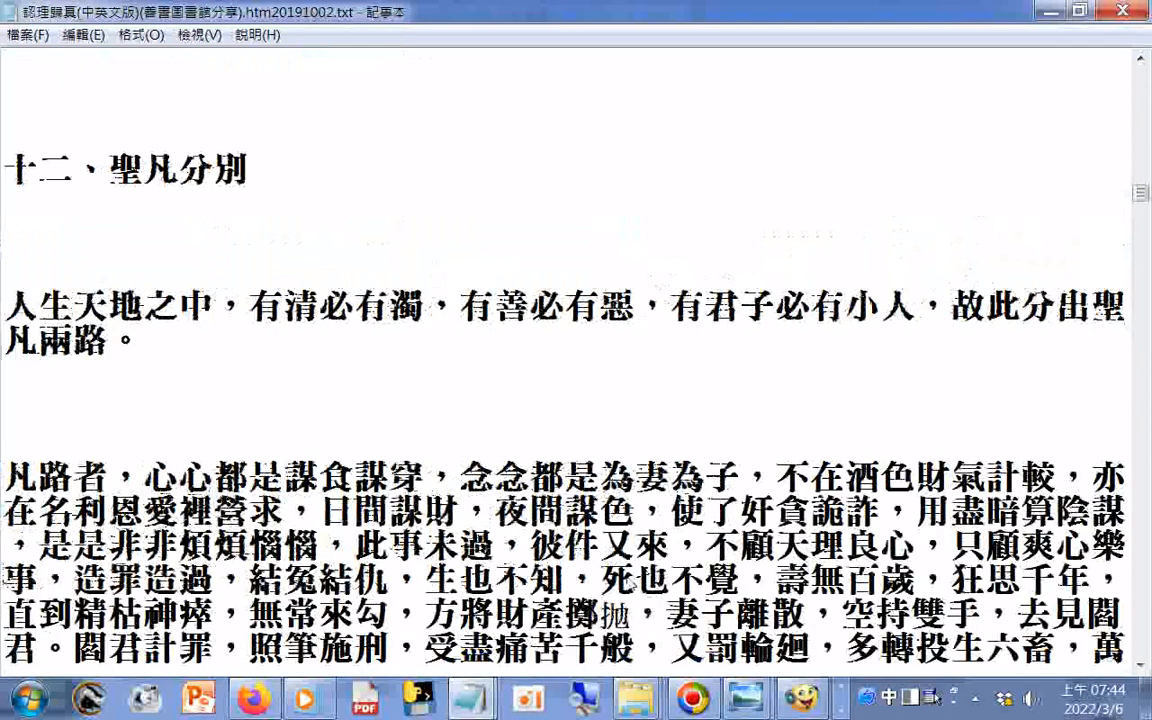
- Scroll through section twelve into 十三、辦功修果 and its numbered list of six kinds of 辦者
scroll("down", 3)
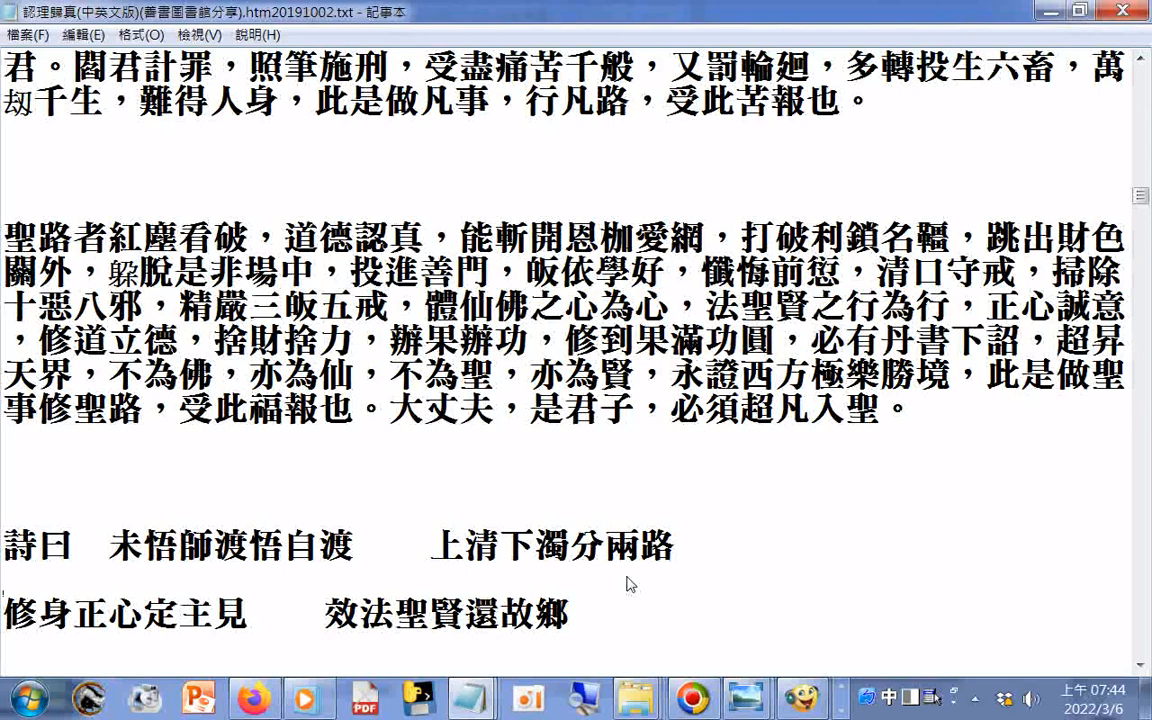
scroll("down", 3)
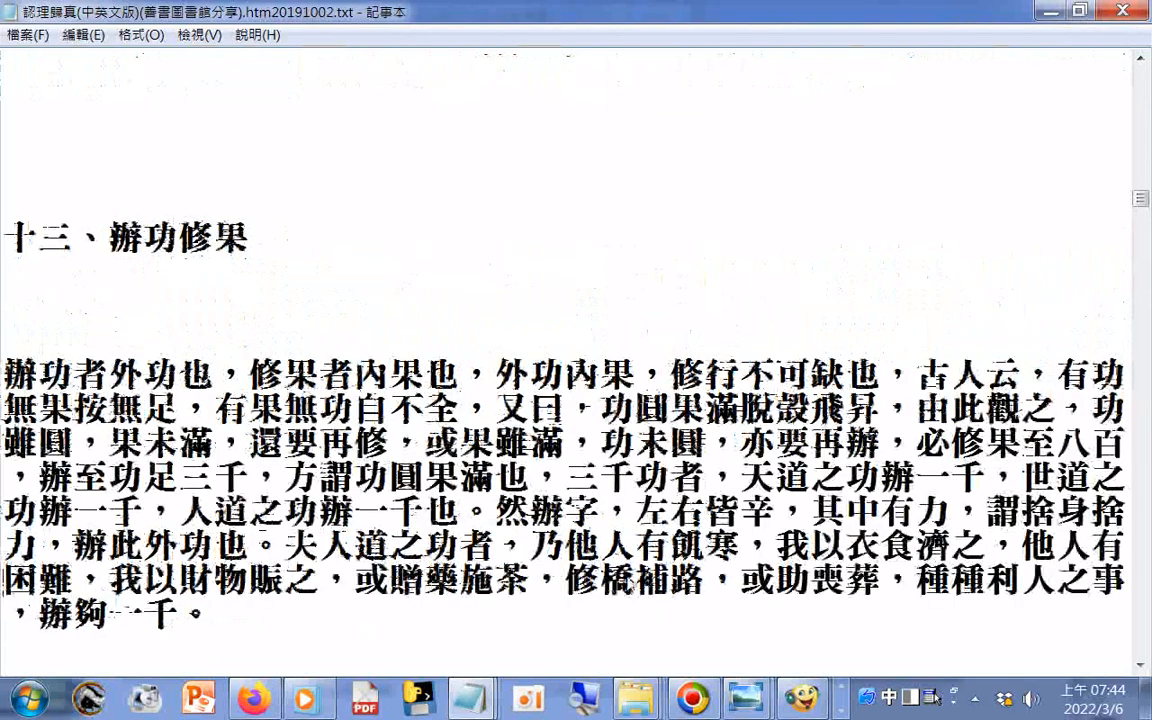
scroll("down", 3)
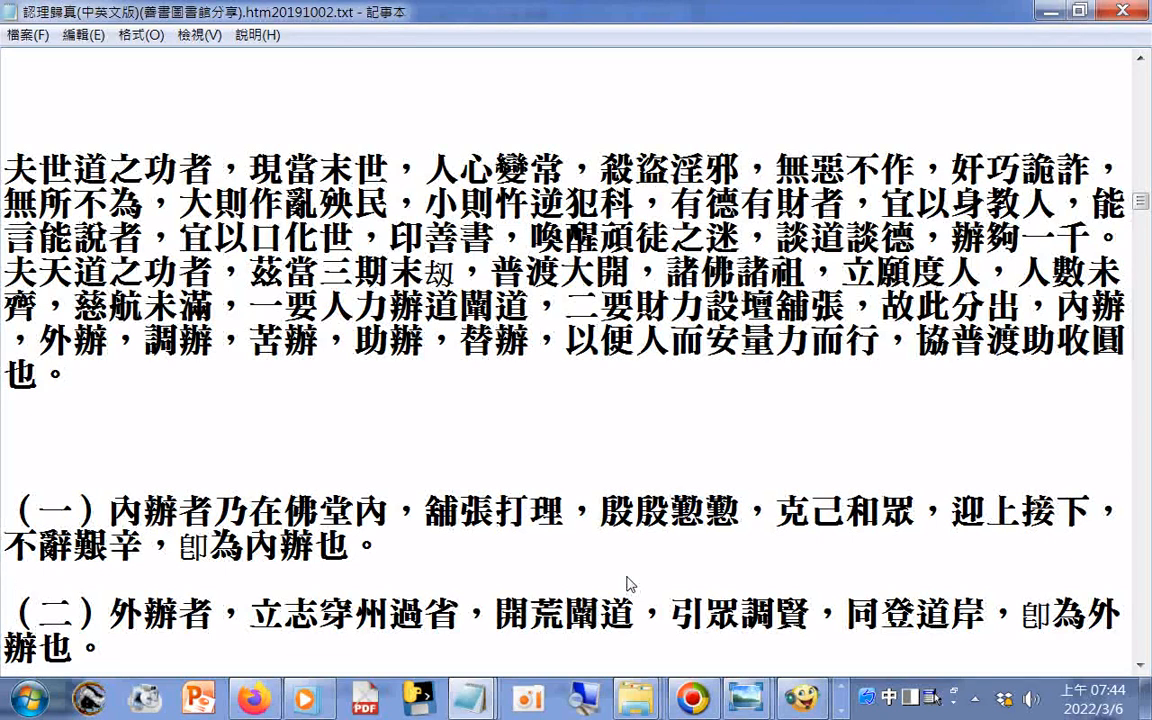
mouse_move(544, 528)
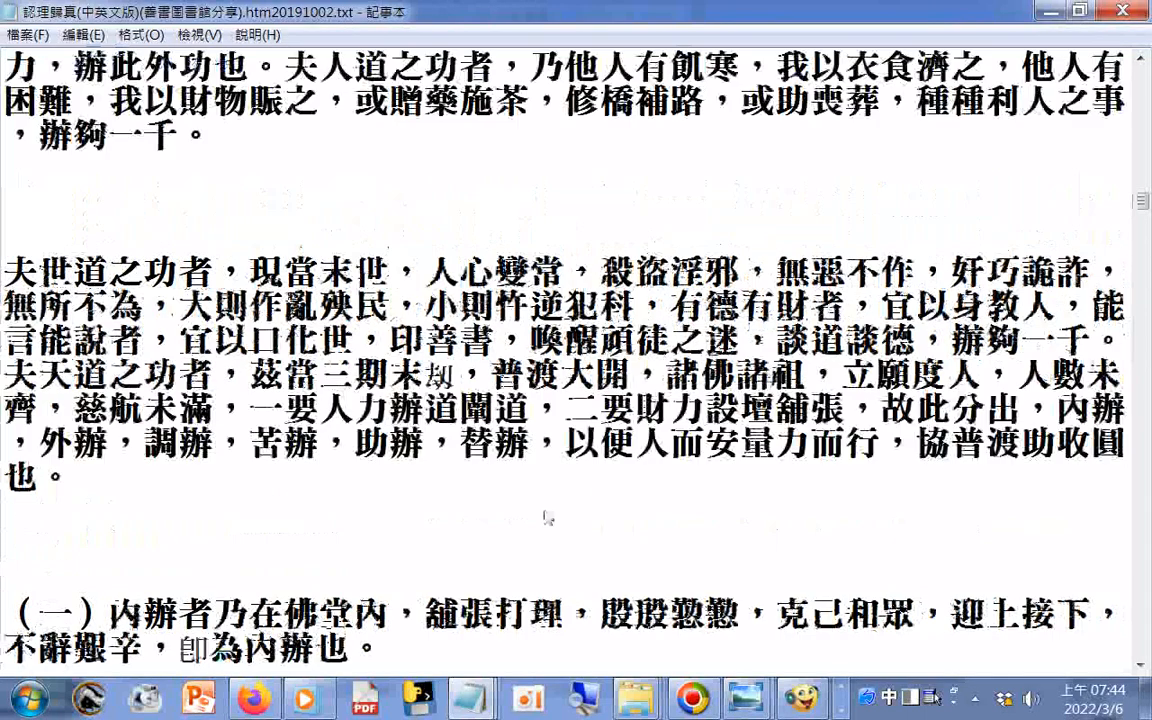
scroll("down", 3)
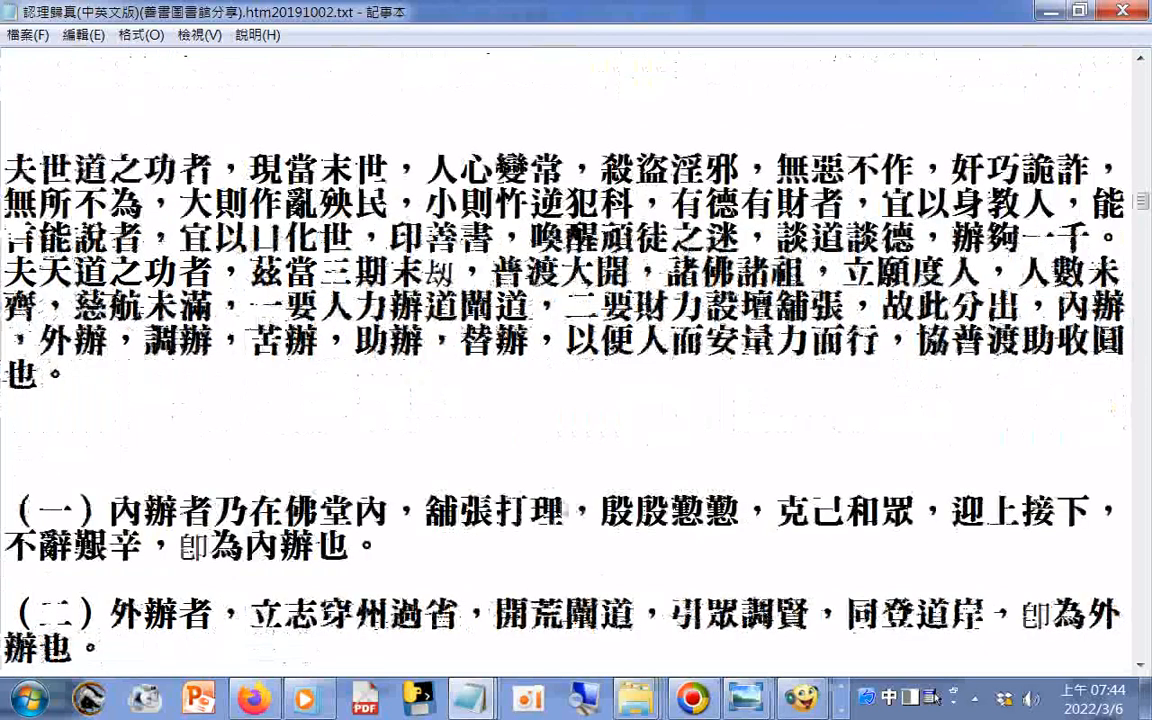
scroll("down", 3)
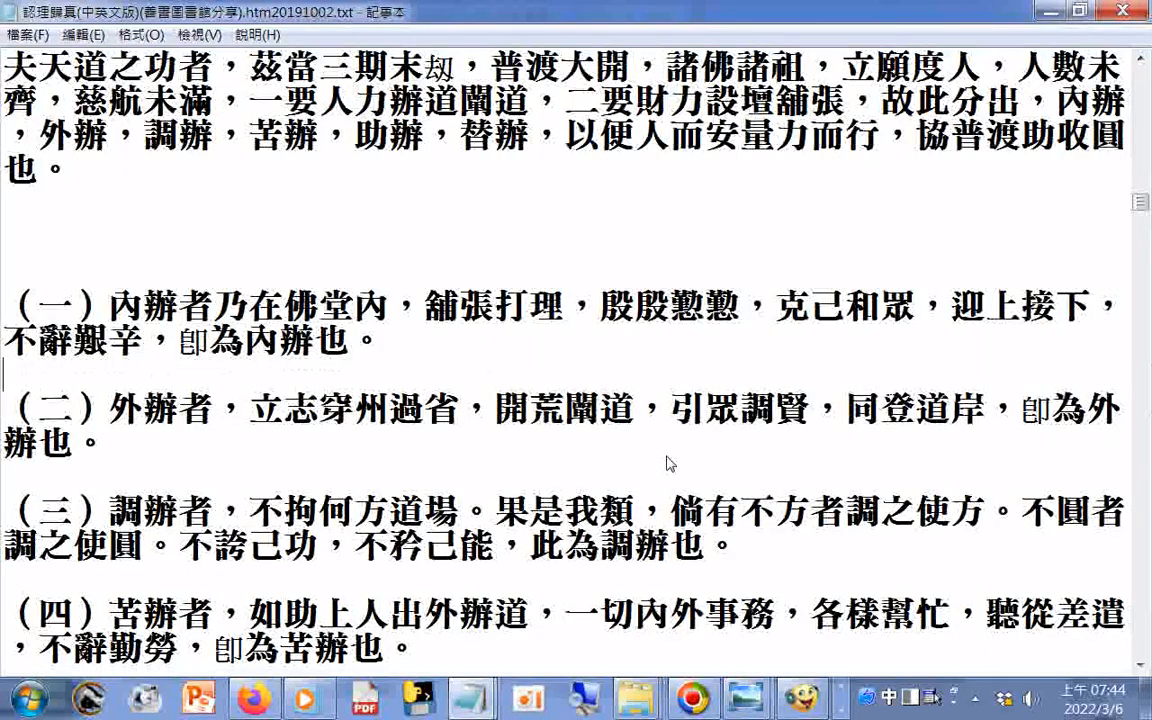
scroll("down", 3)
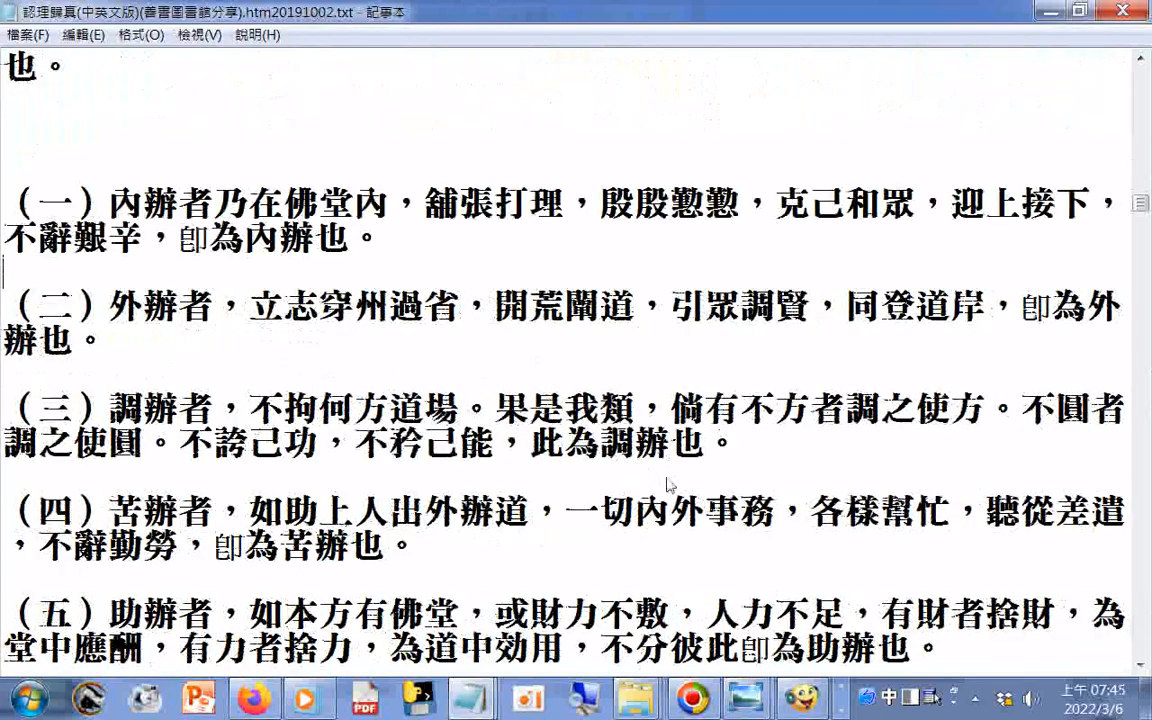
scroll("down", 3)
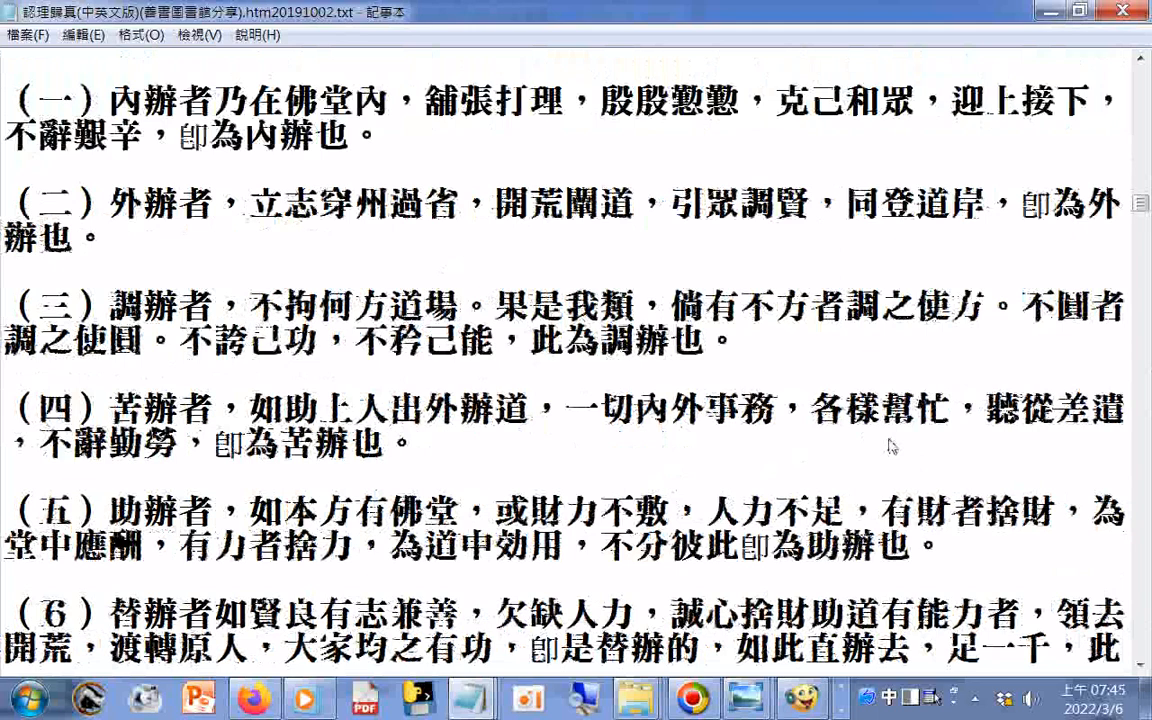
scroll("down", 3)
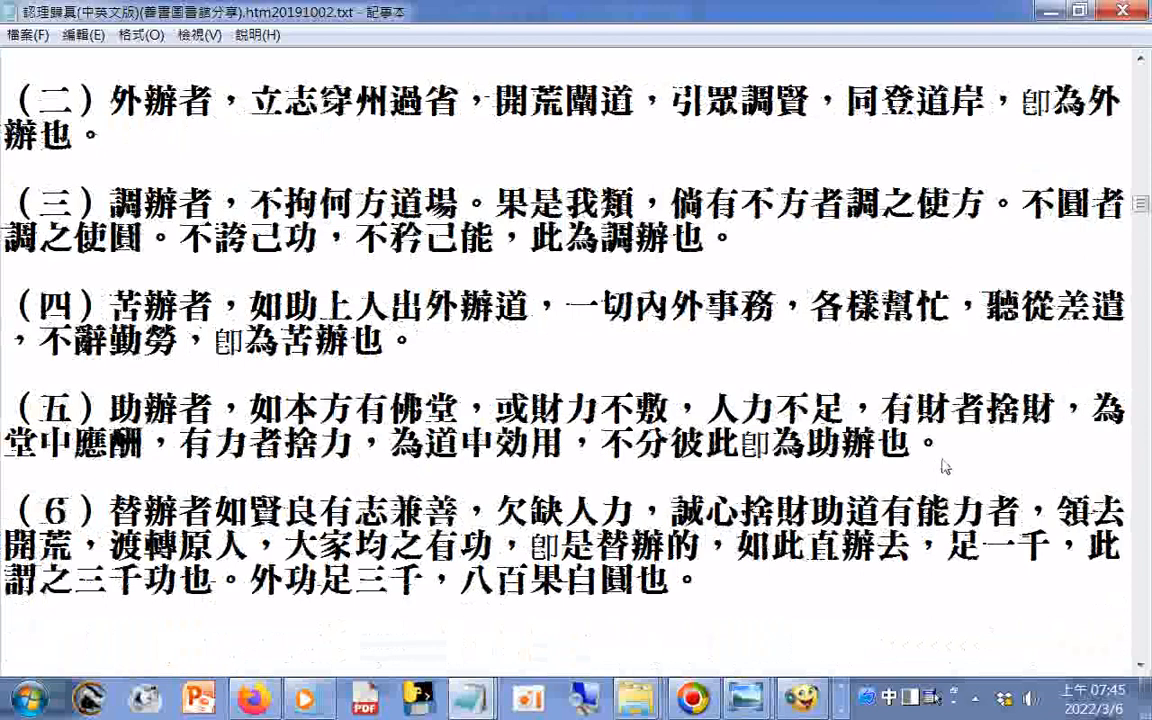
mouse_move(960, 464)
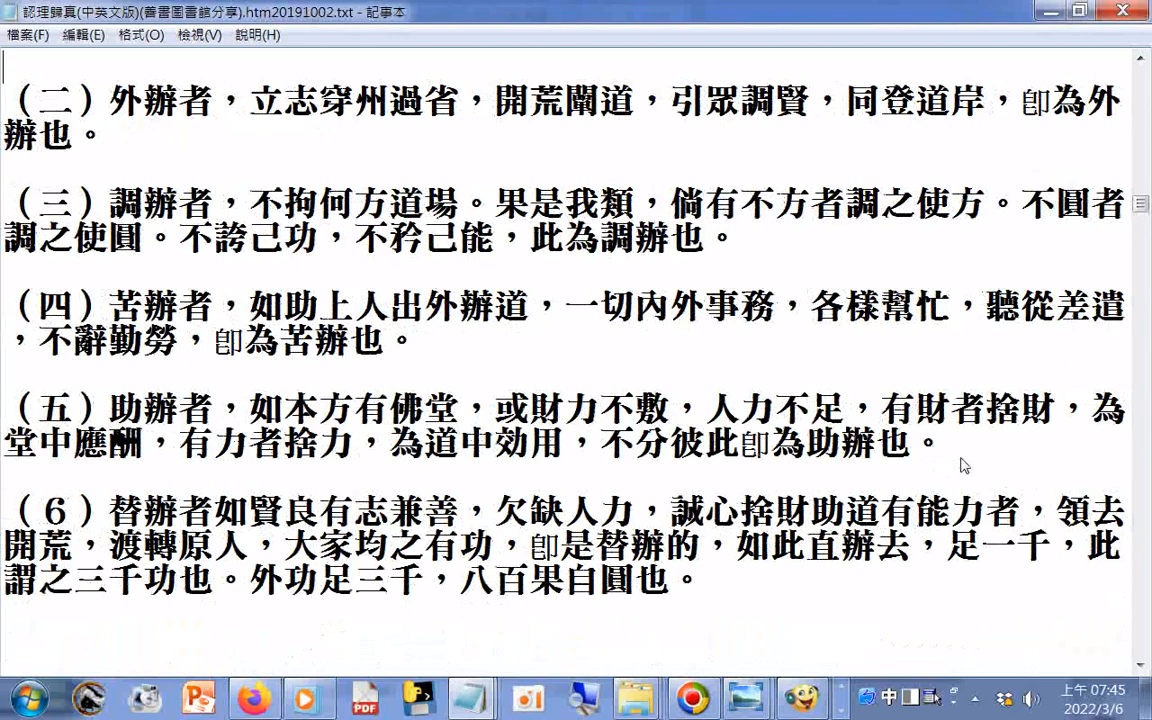
scroll("down", 3)
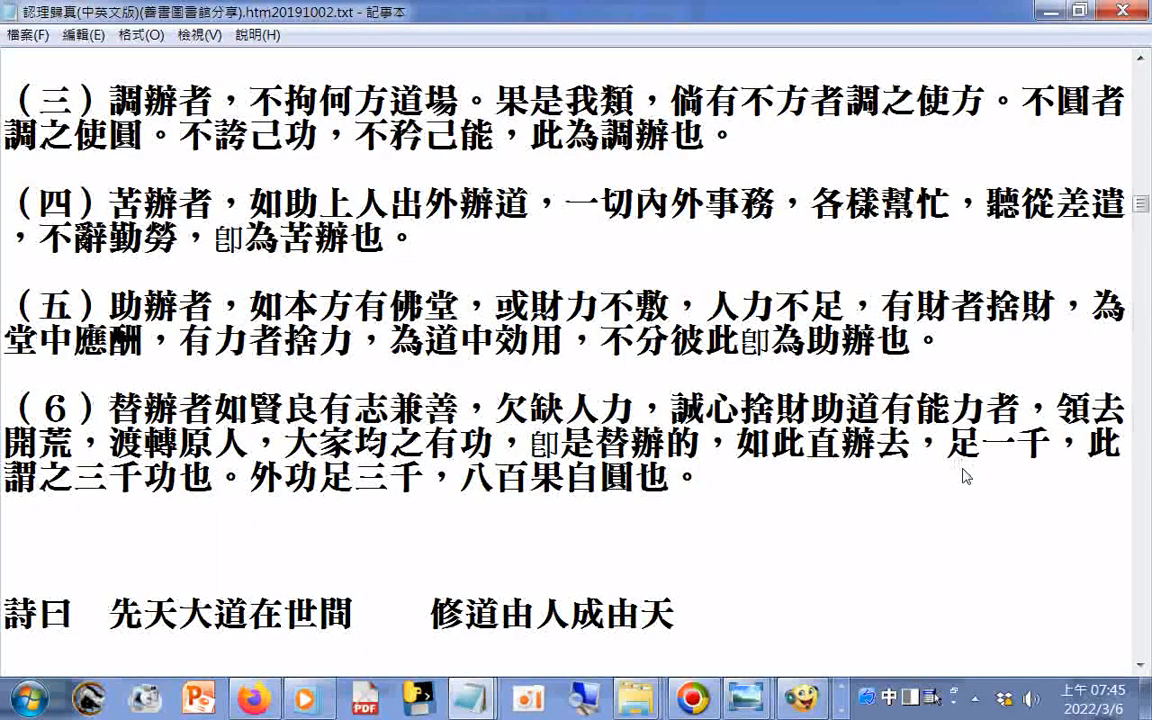
scroll("down", 3)
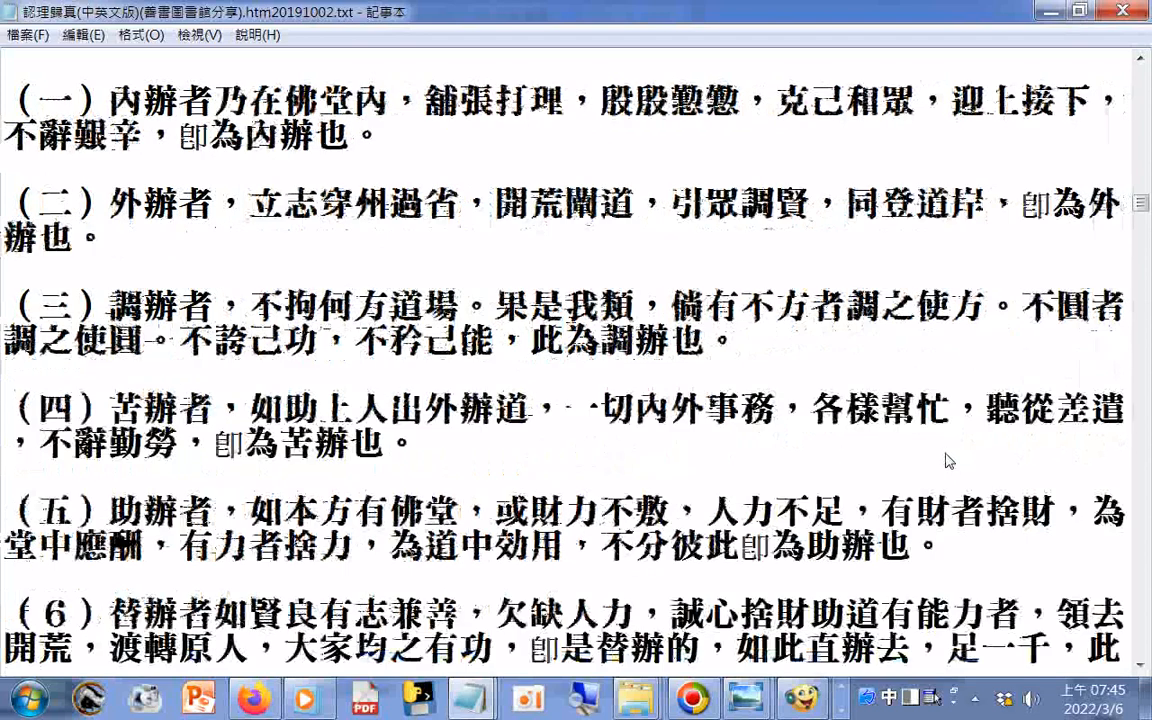
scroll("down", 3)
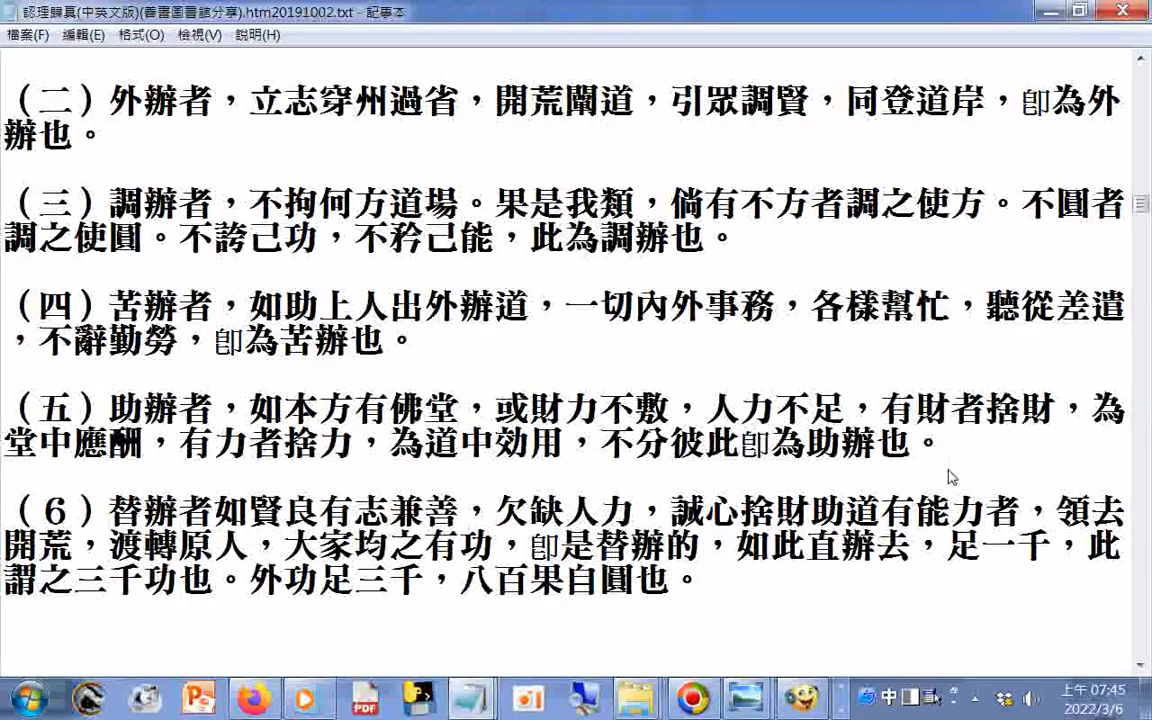
scroll("down", 3)
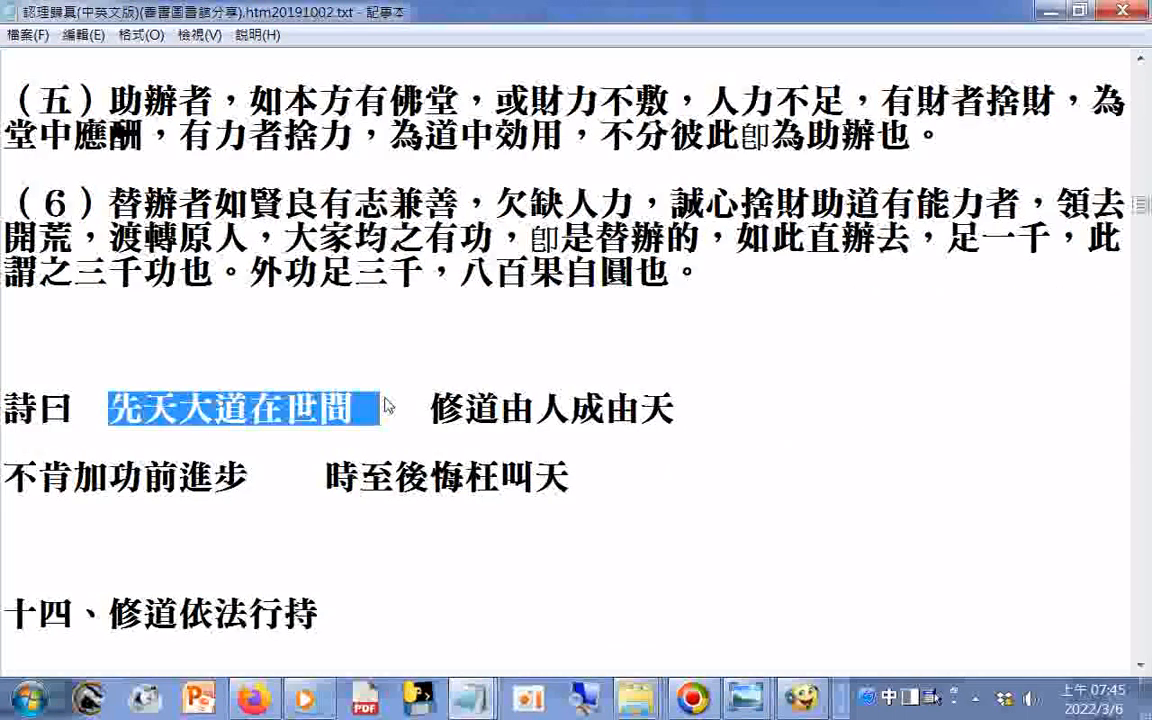
- Highlight the 先天大道在世間 poem lines and continue down to 十四、修道依法行持
left_click_drag(380, 408, 680, 408)
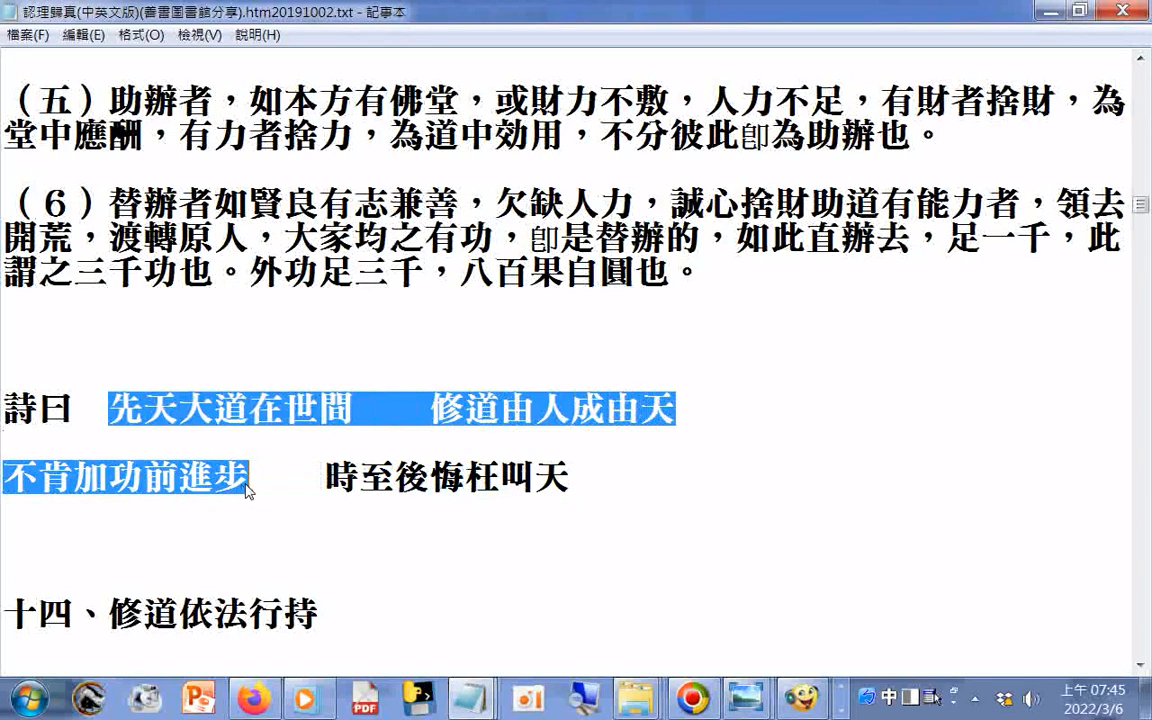
left_click_drag(250, 488, 516, 500)
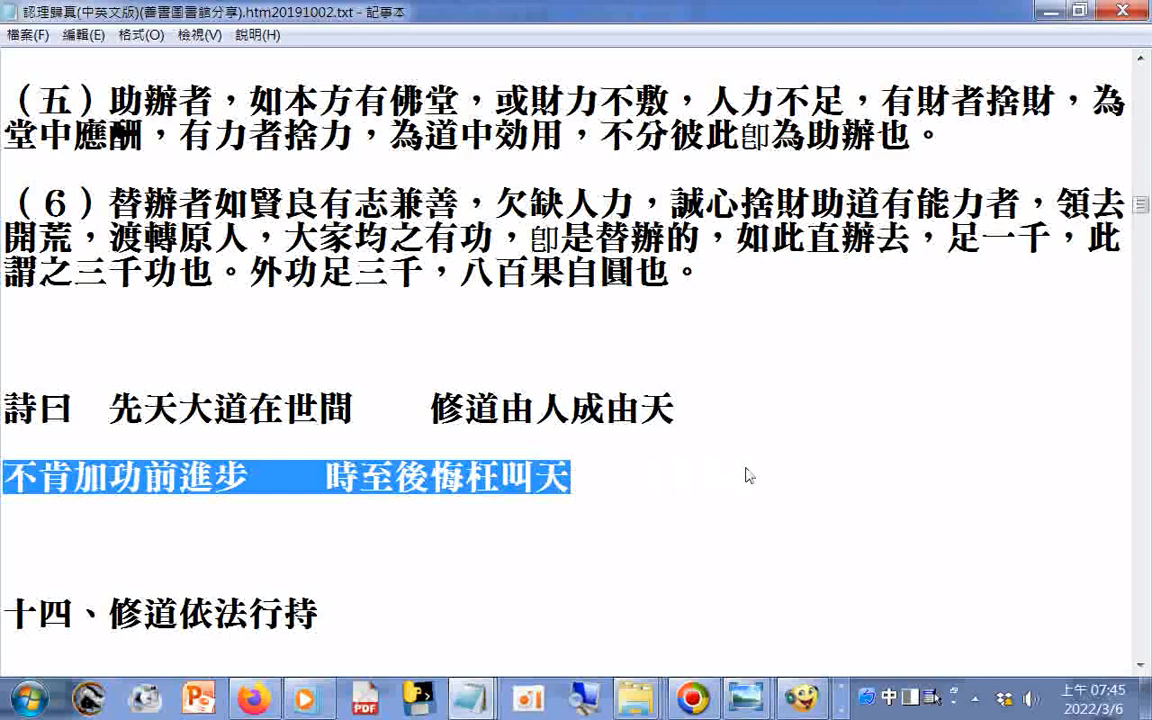
scroll("down", 3)
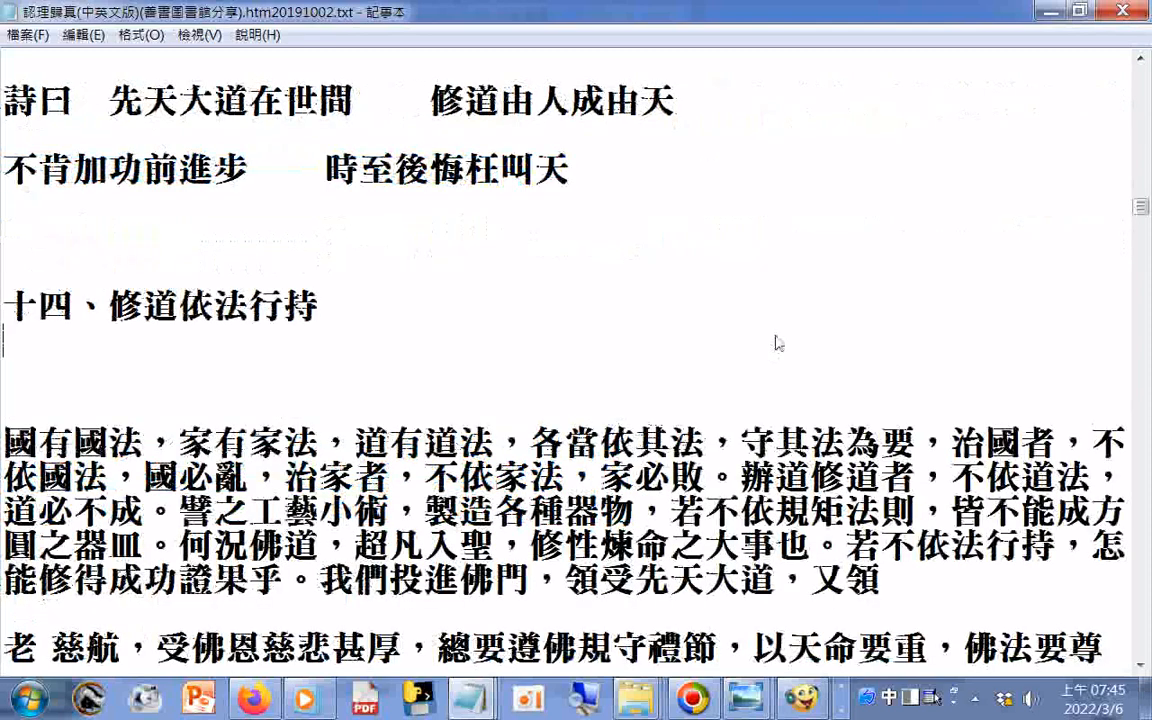
- Scroll past section 十五、受得苦中苦，方為人上人 to the 不知到底一歸何 poem and 邱祖 paragraph
scroll("down", 3)
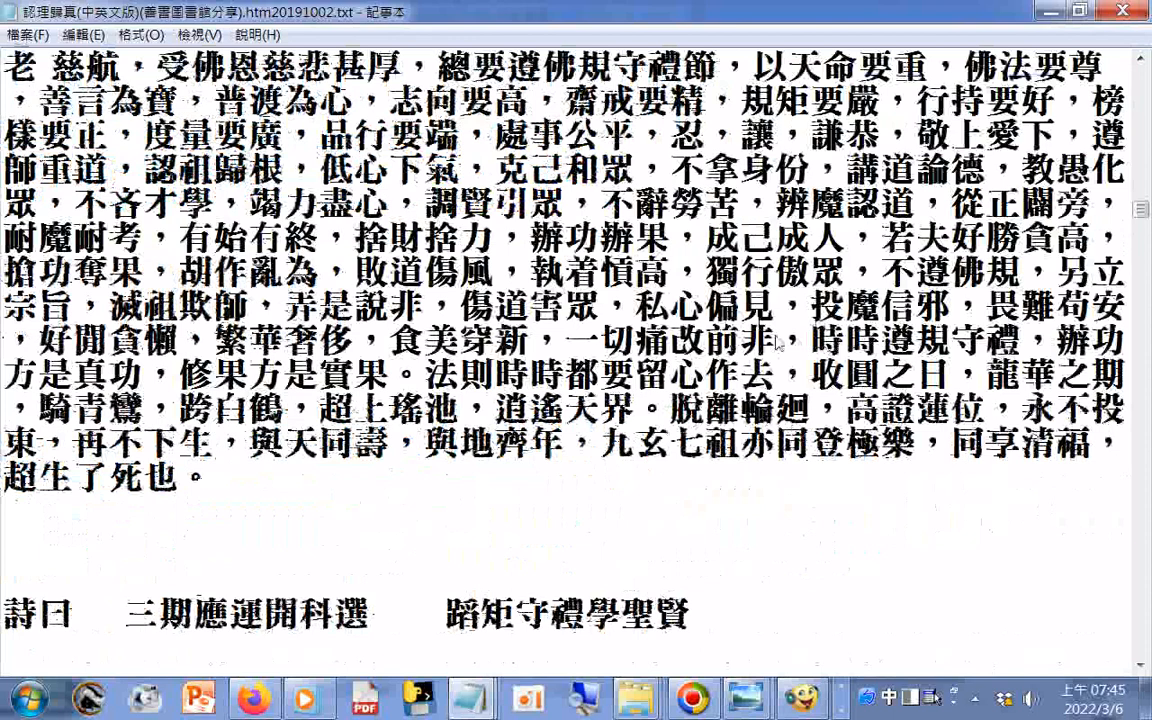
scroll("down", 3)
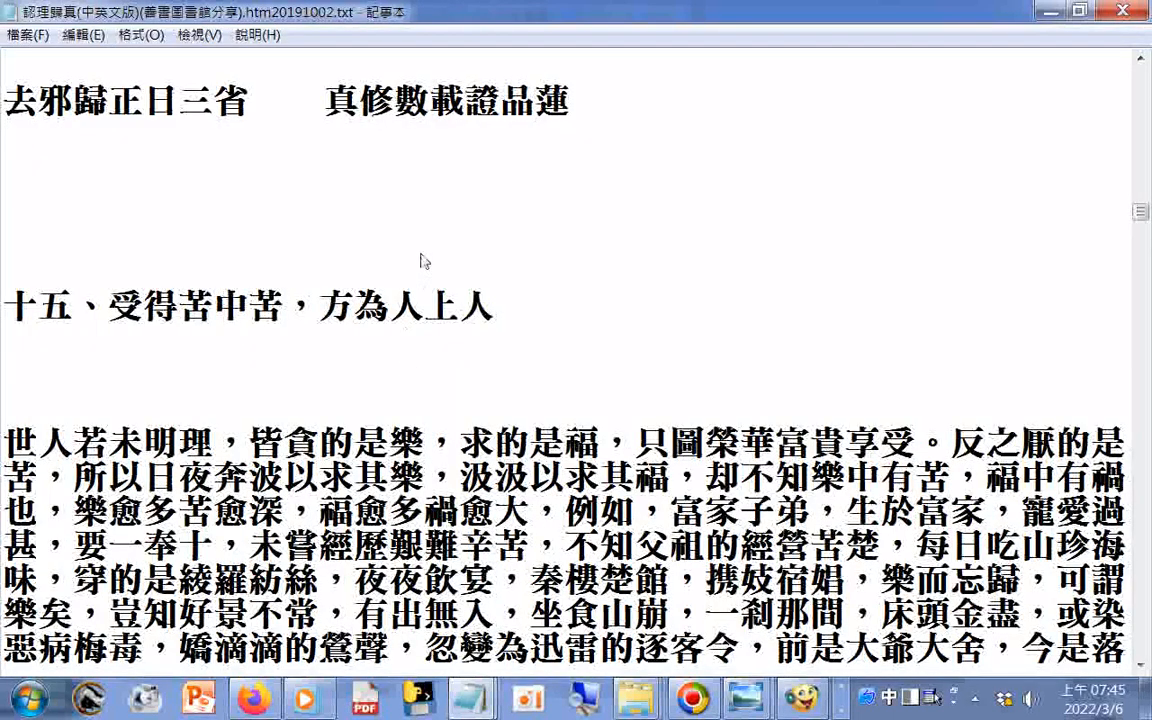
mouse_move(448, 264)
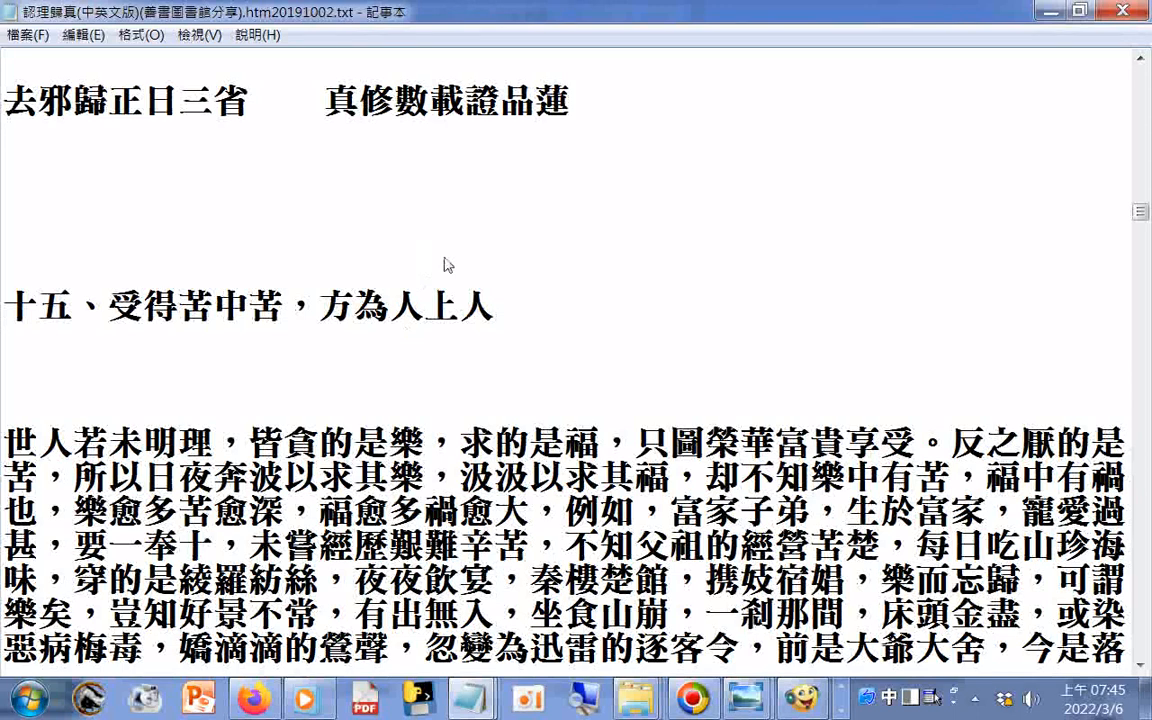
mouse_move(726, 108)
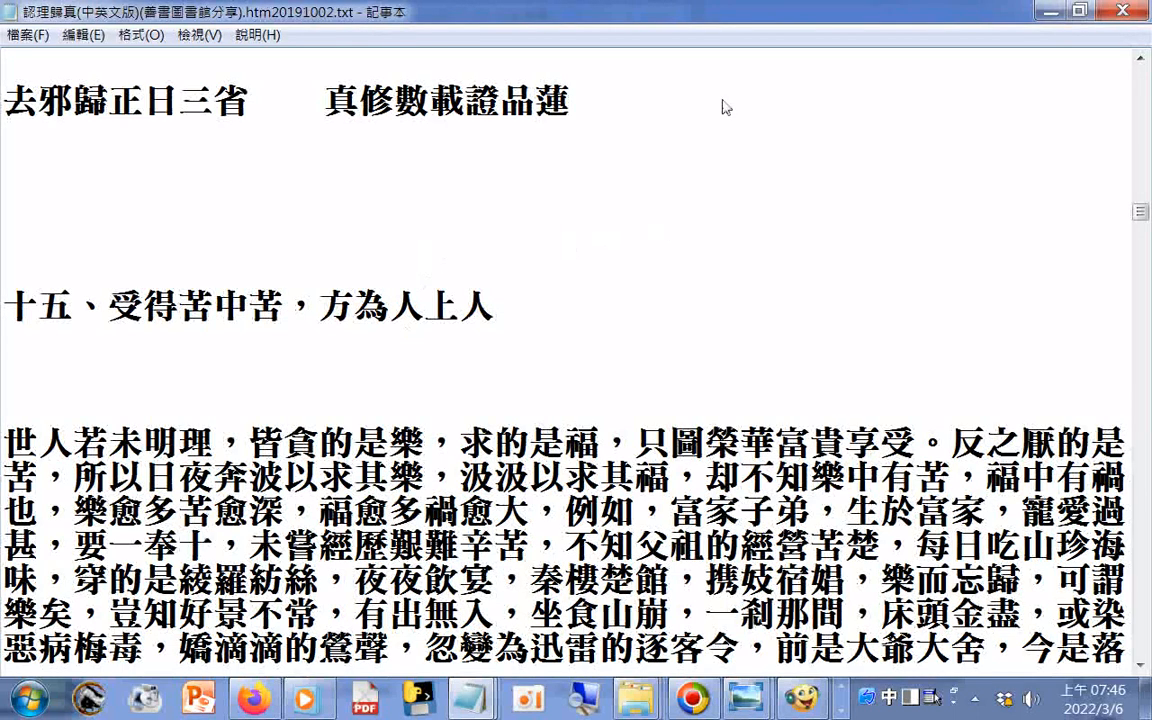
scroll("down", 3)
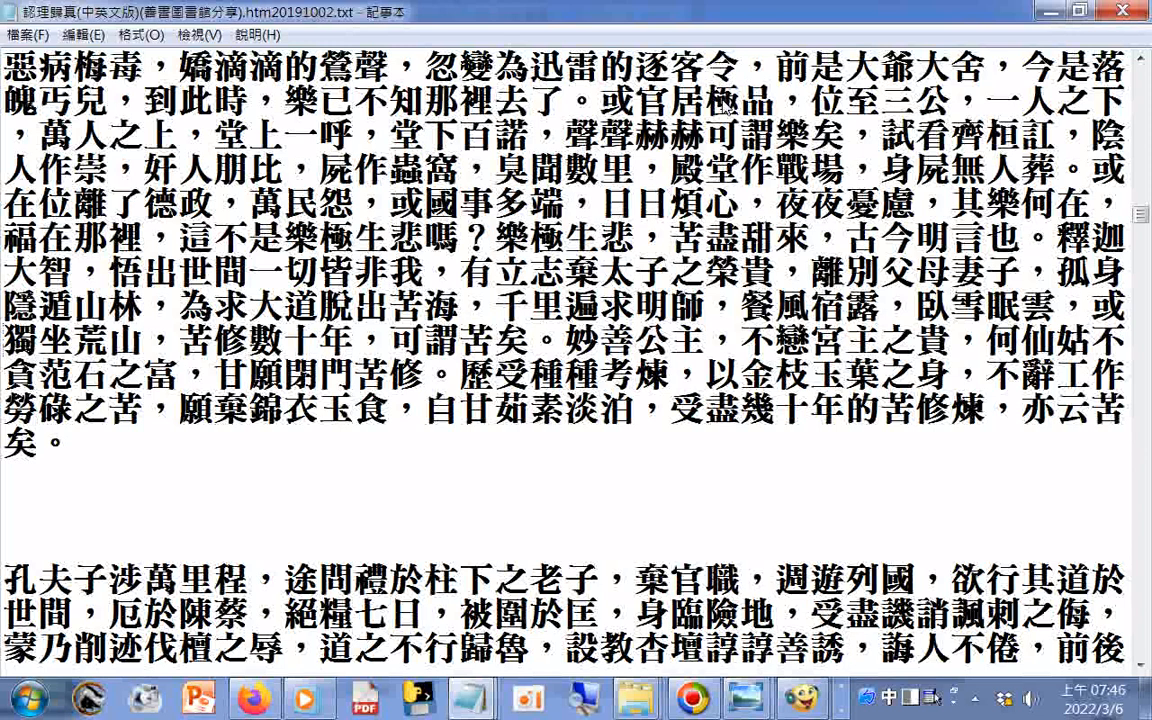
scroll("down", 3)
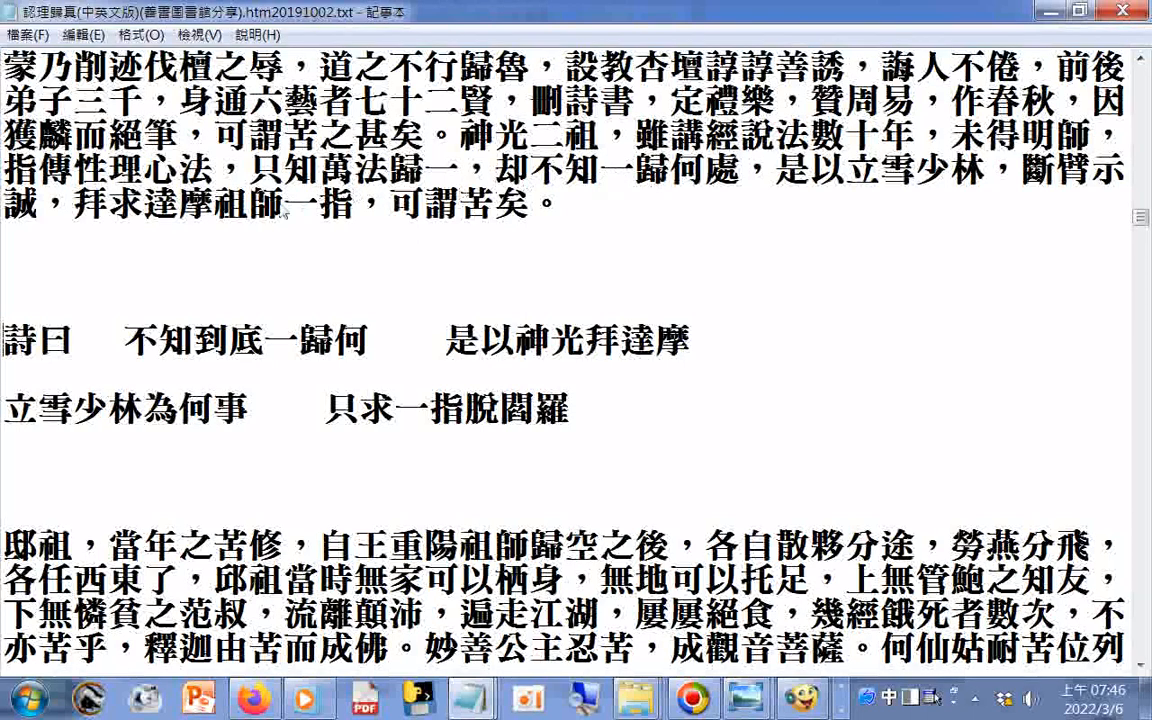
mouse_move(320, 222)
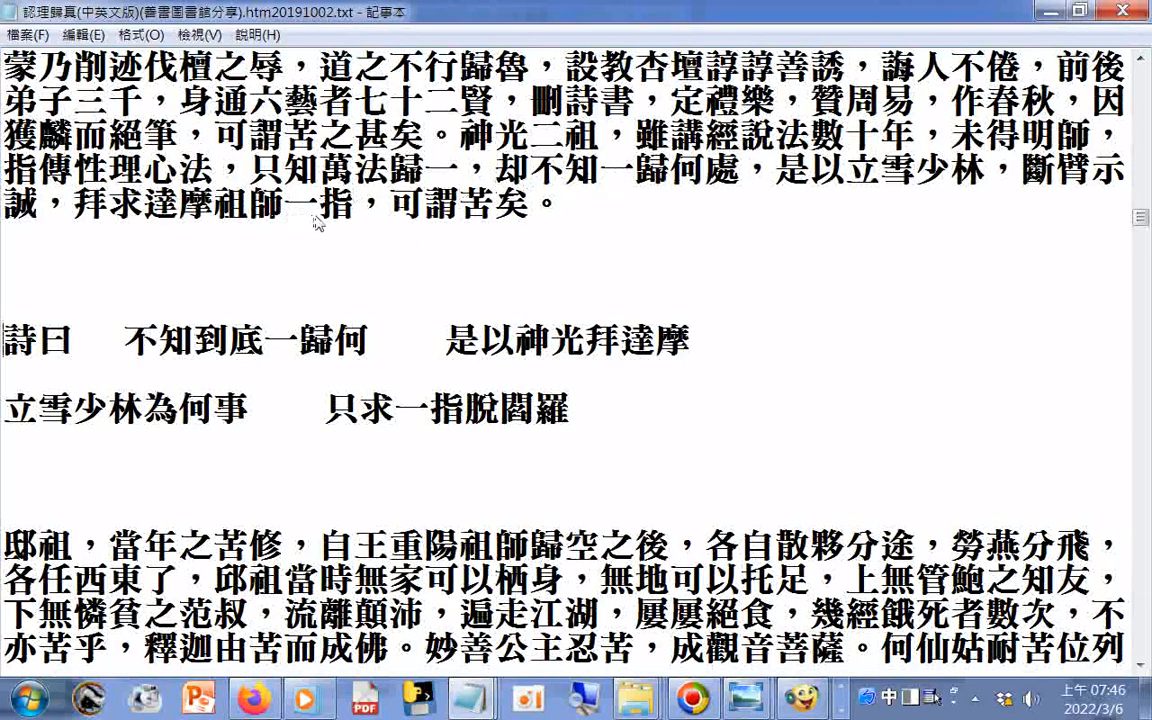
mouse_move(344, 236)
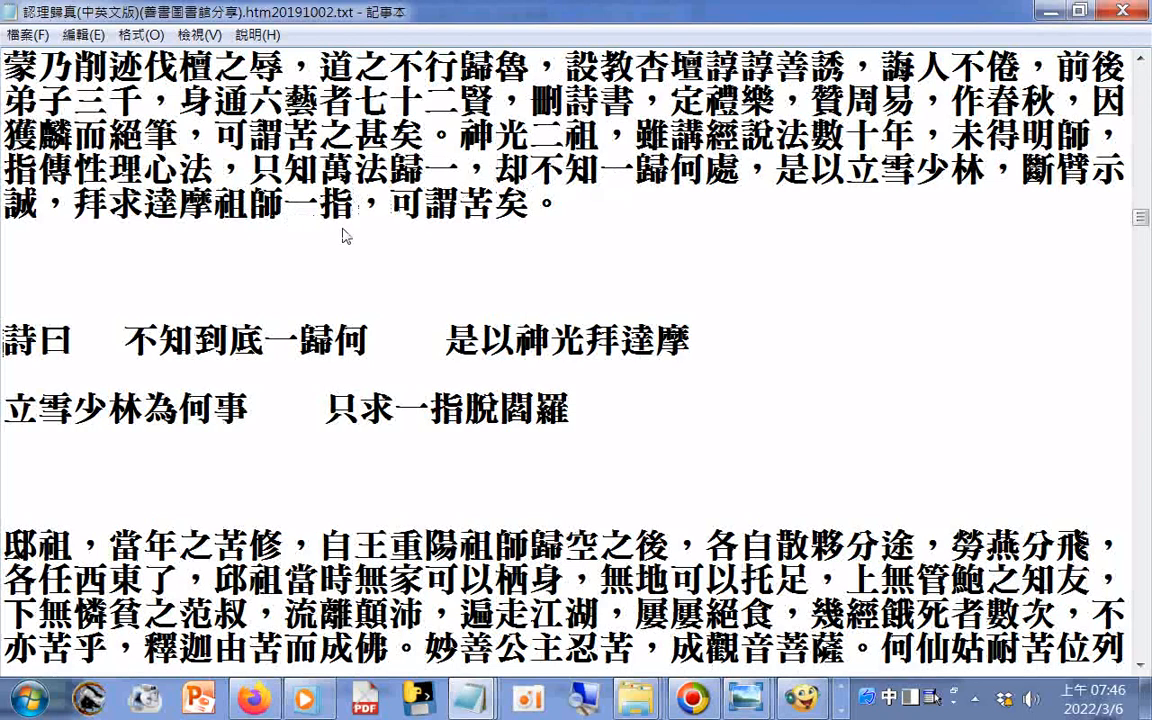
- Replace 定 with 訂 via the Zhuyin IME so the Confucius sentence reads 刪詩書，訂禮樂
double_click(686, 100)
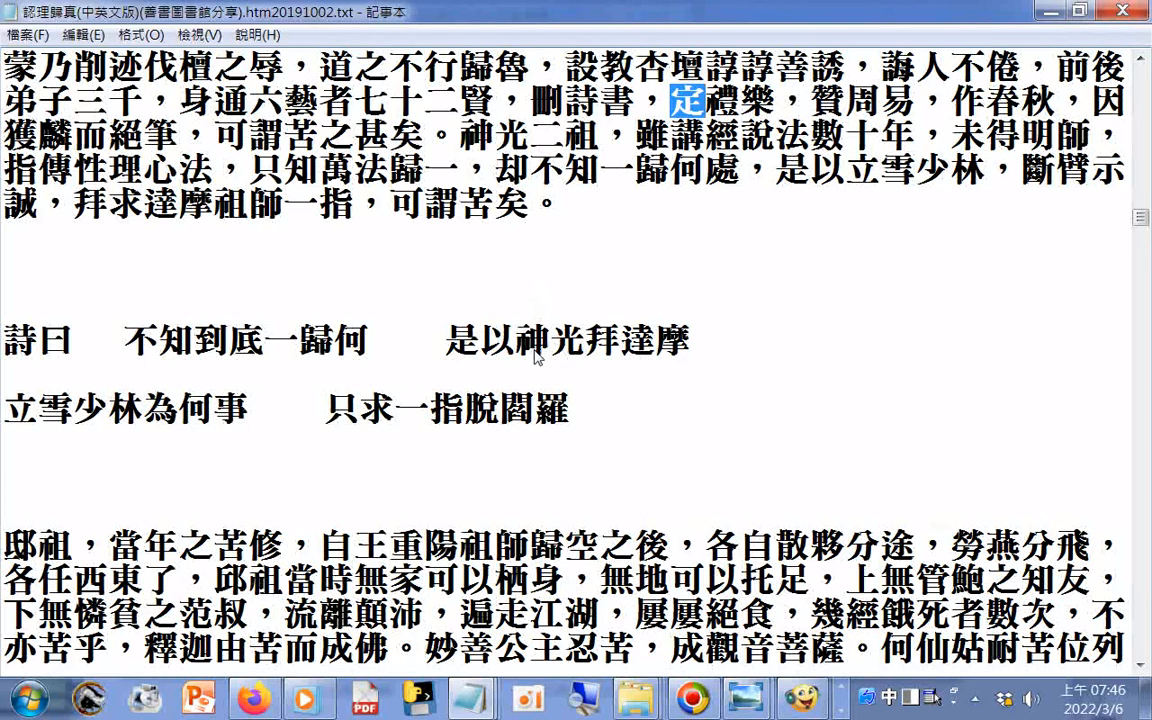
mouse_move(532, 374)
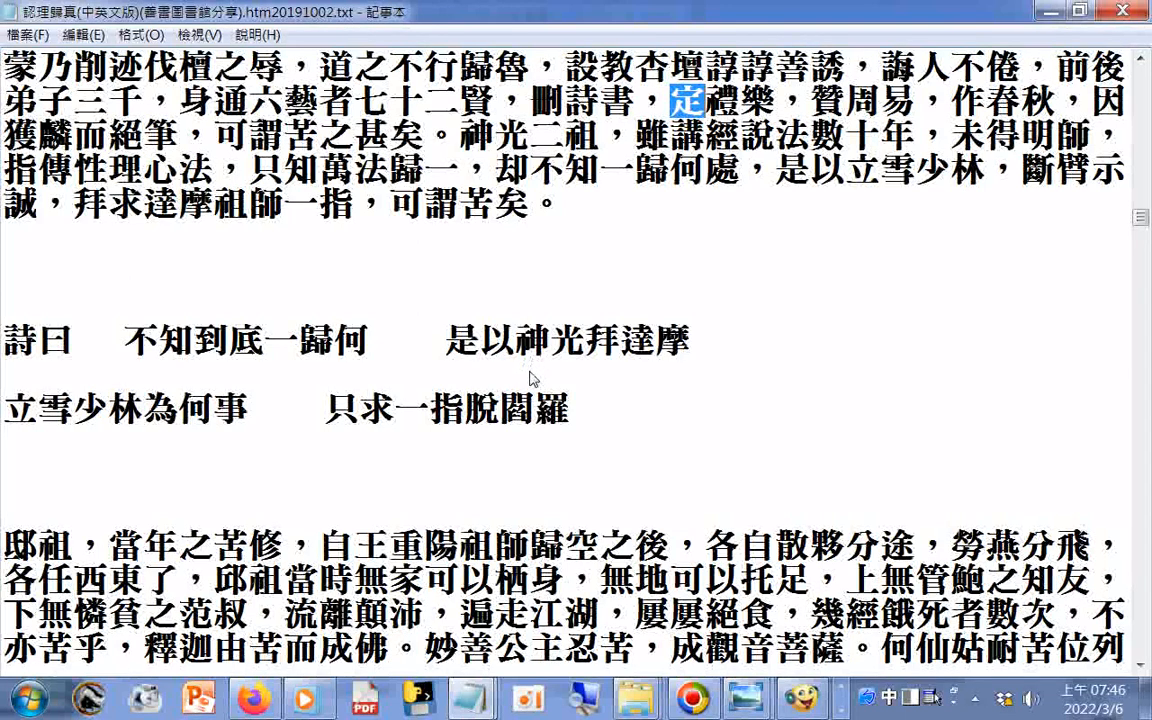
mouse_move(532, 392)
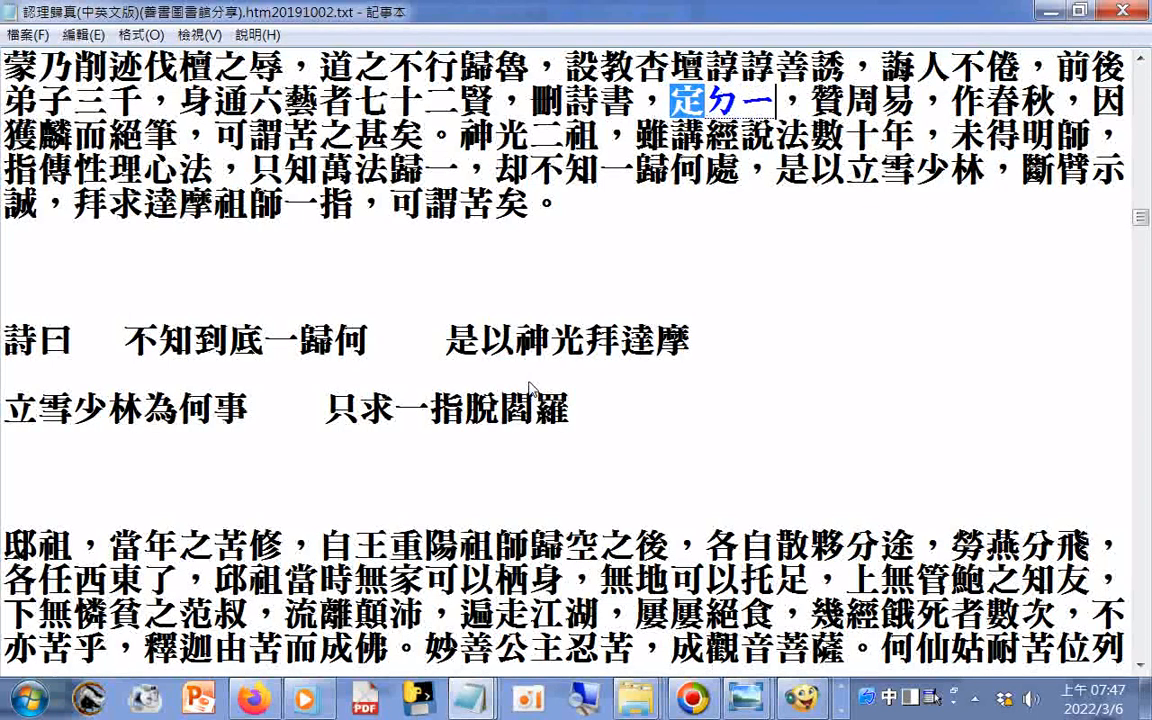
type("禮樂")
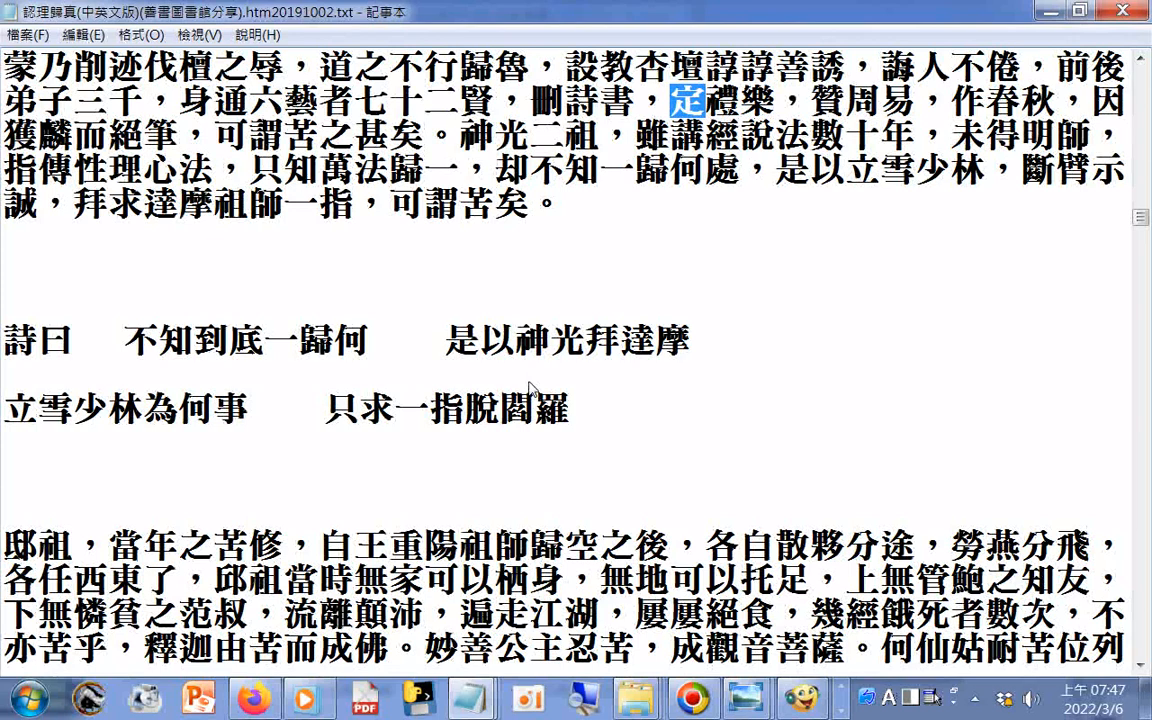
type("2U")
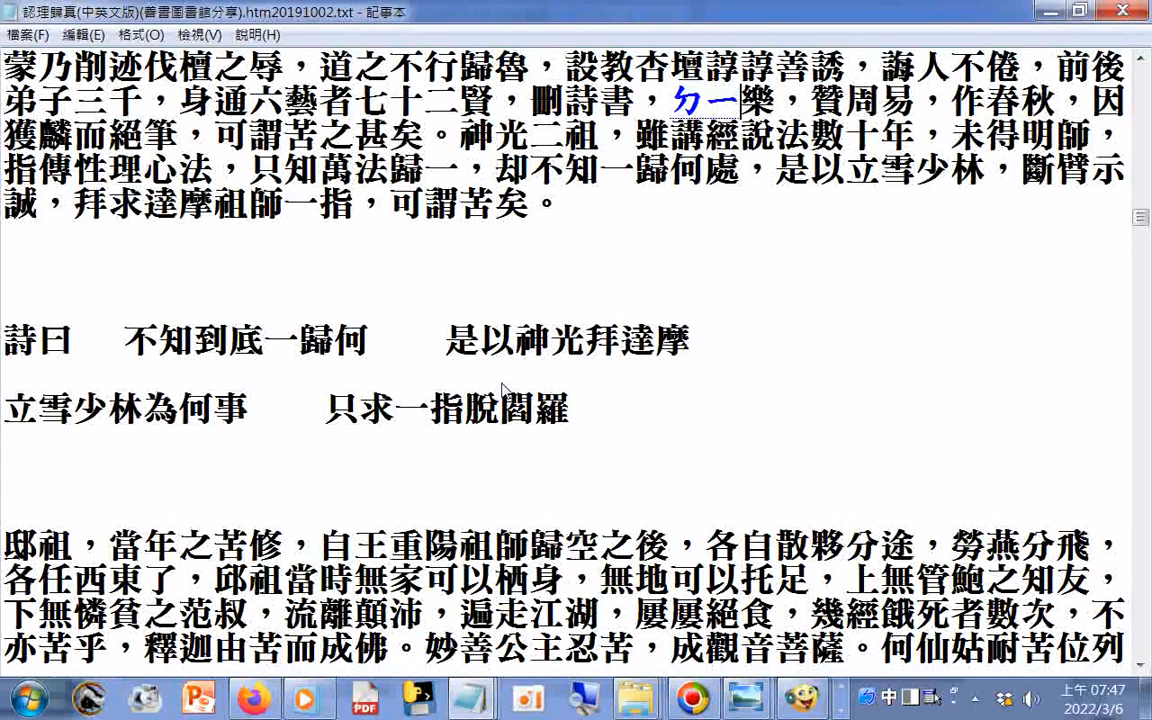
type("定禮")
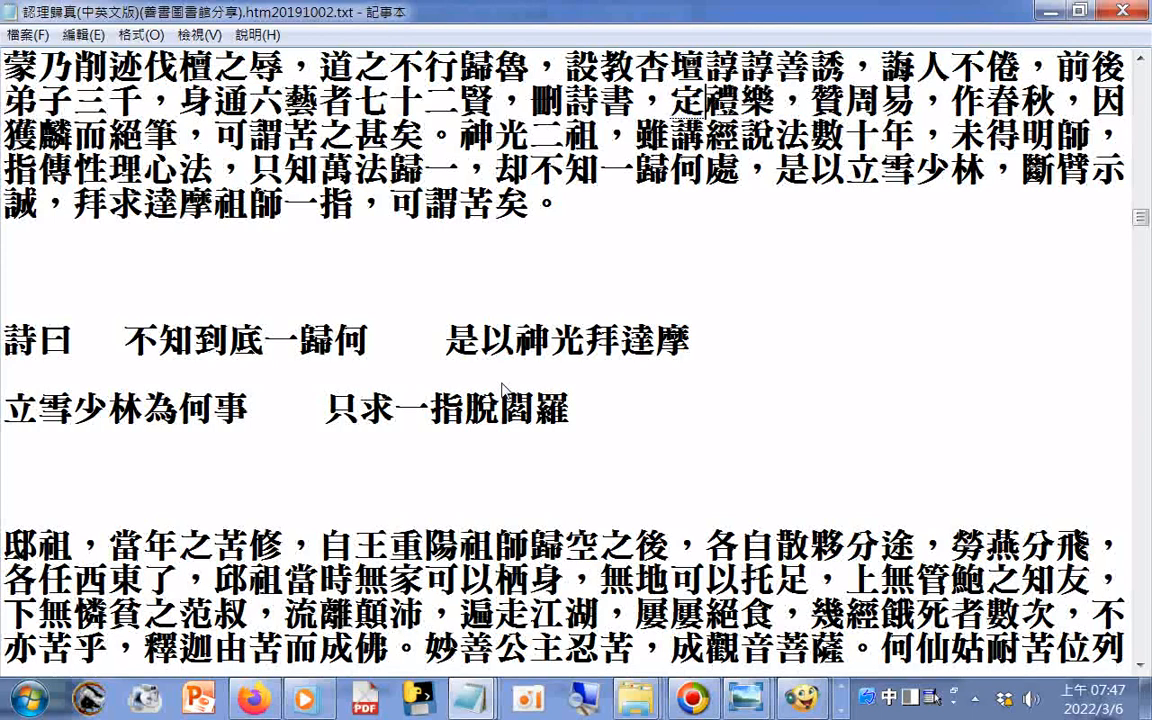
type("定")
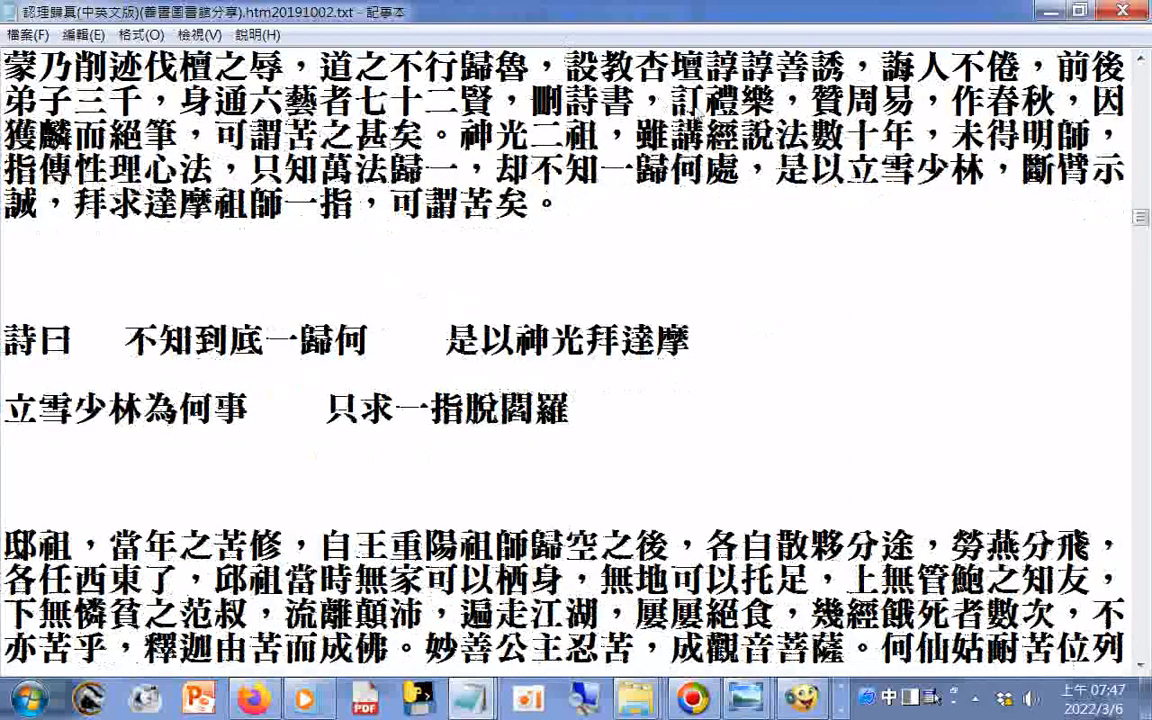
double_click(684, 102)
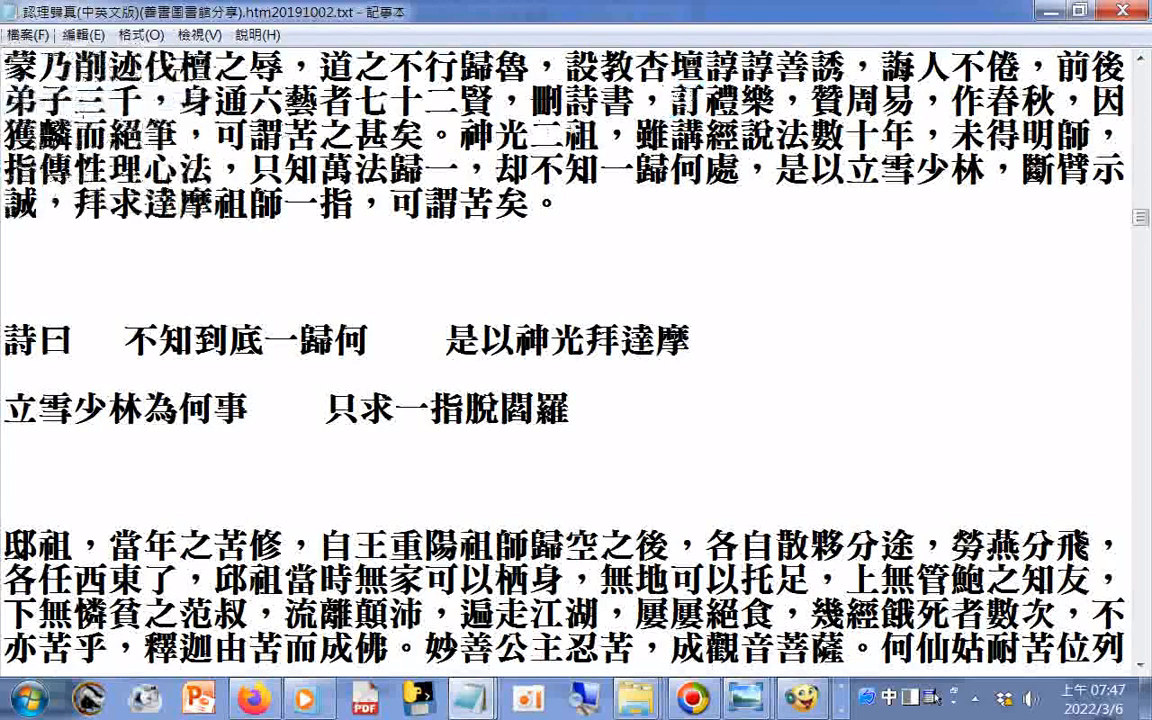
left_click_drag(532, 100, 776, 100)
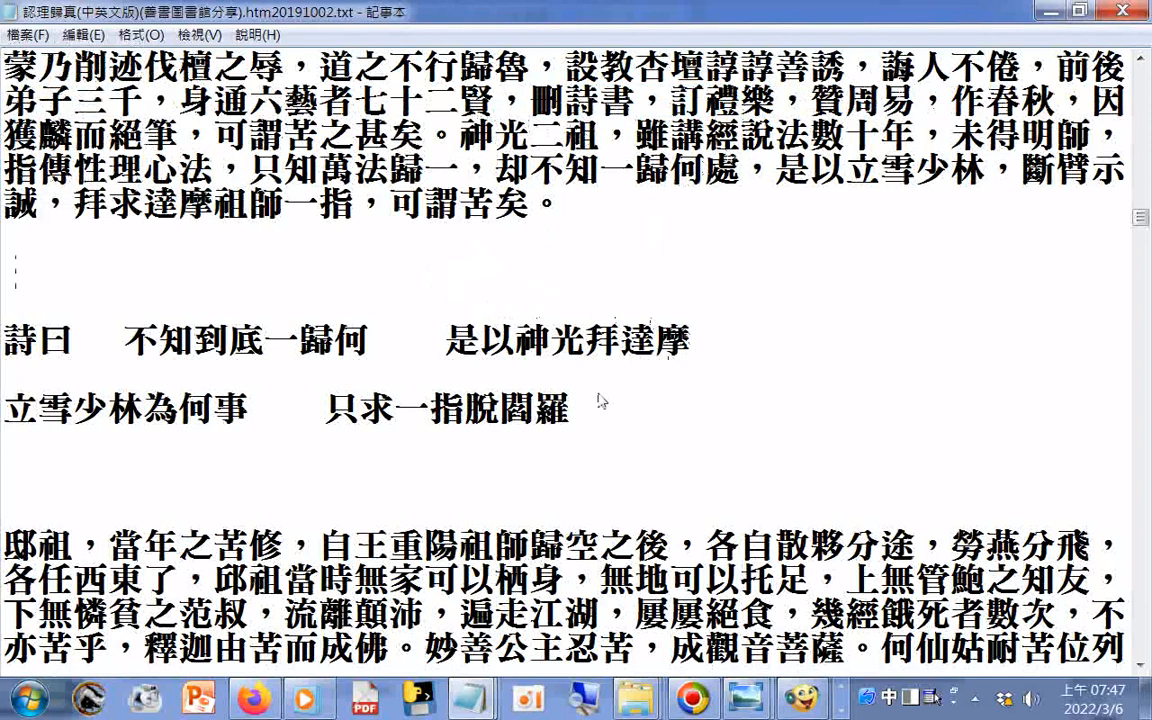
mouse_move(730, 414)
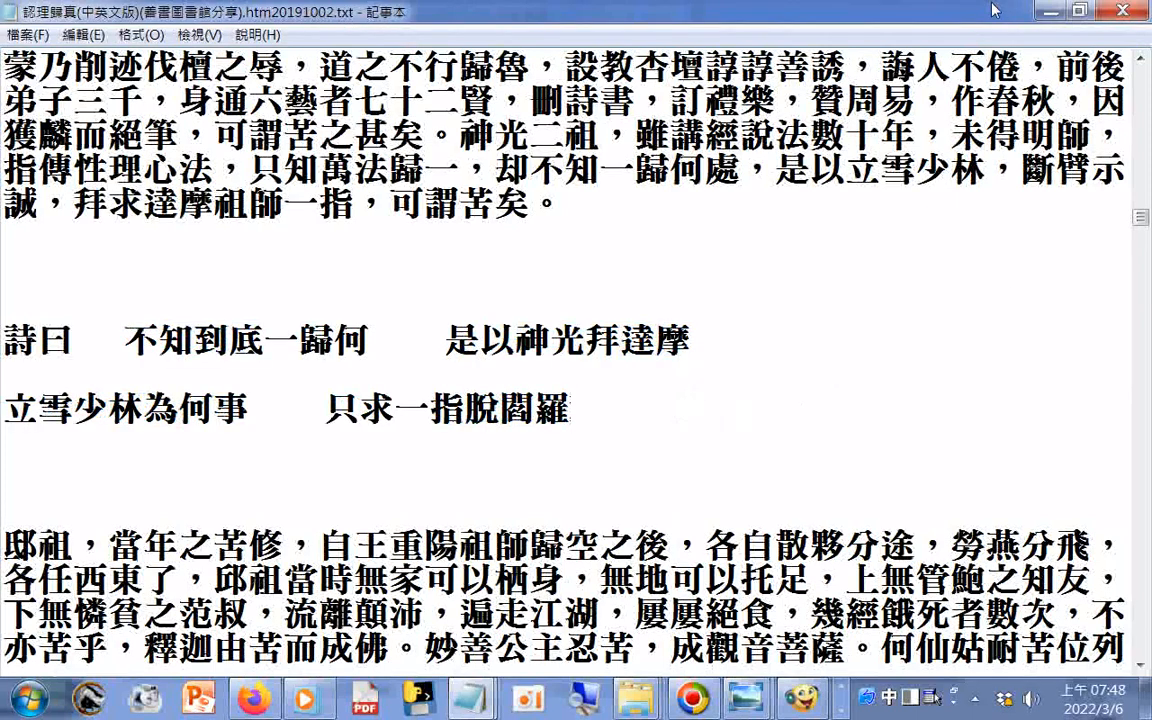
left_click(570, 408)
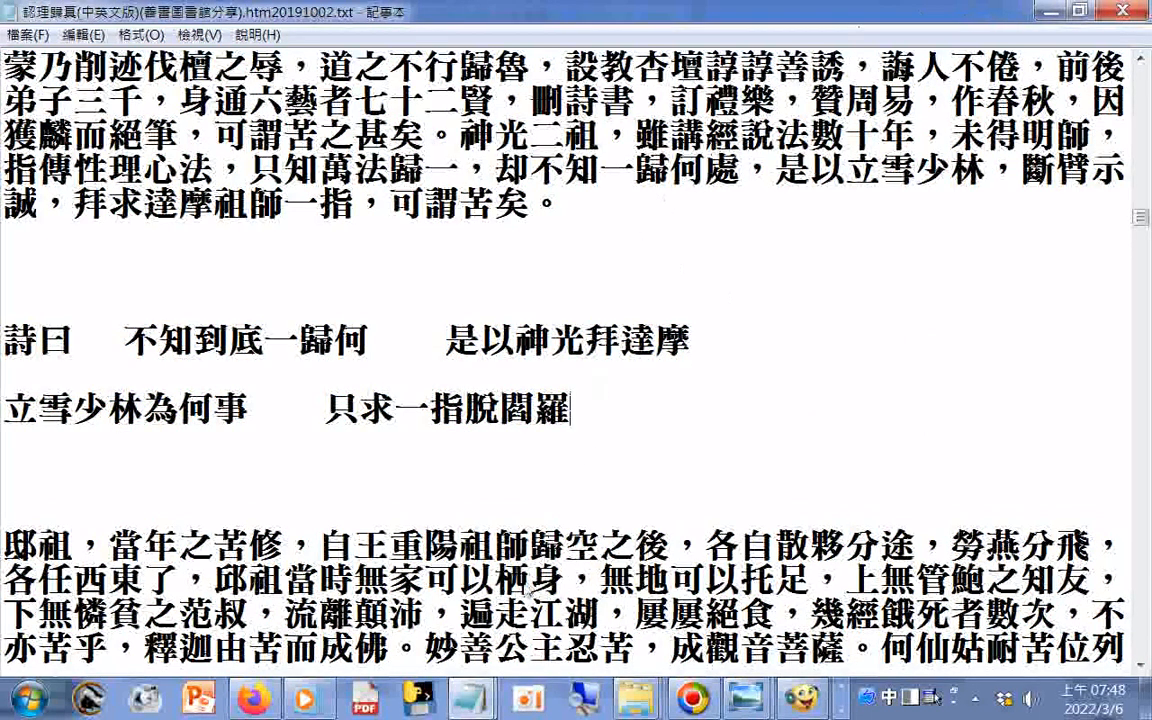
double_click(510, 586)
type("棲")
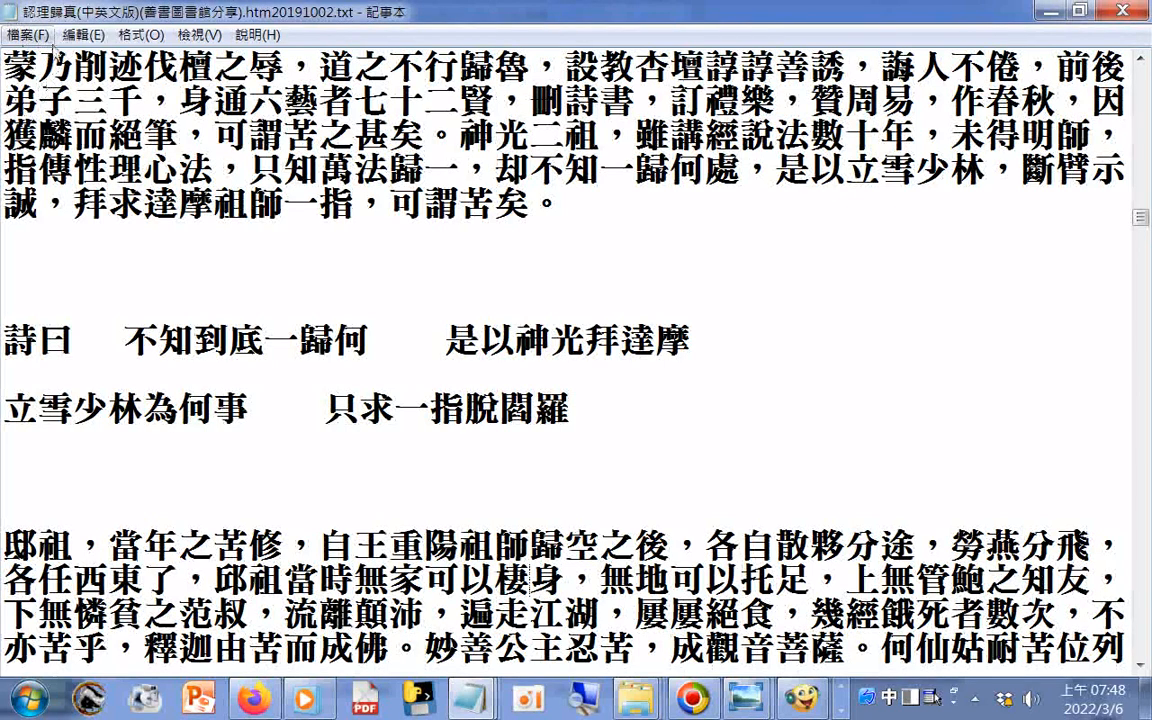
scroll("down", 3)
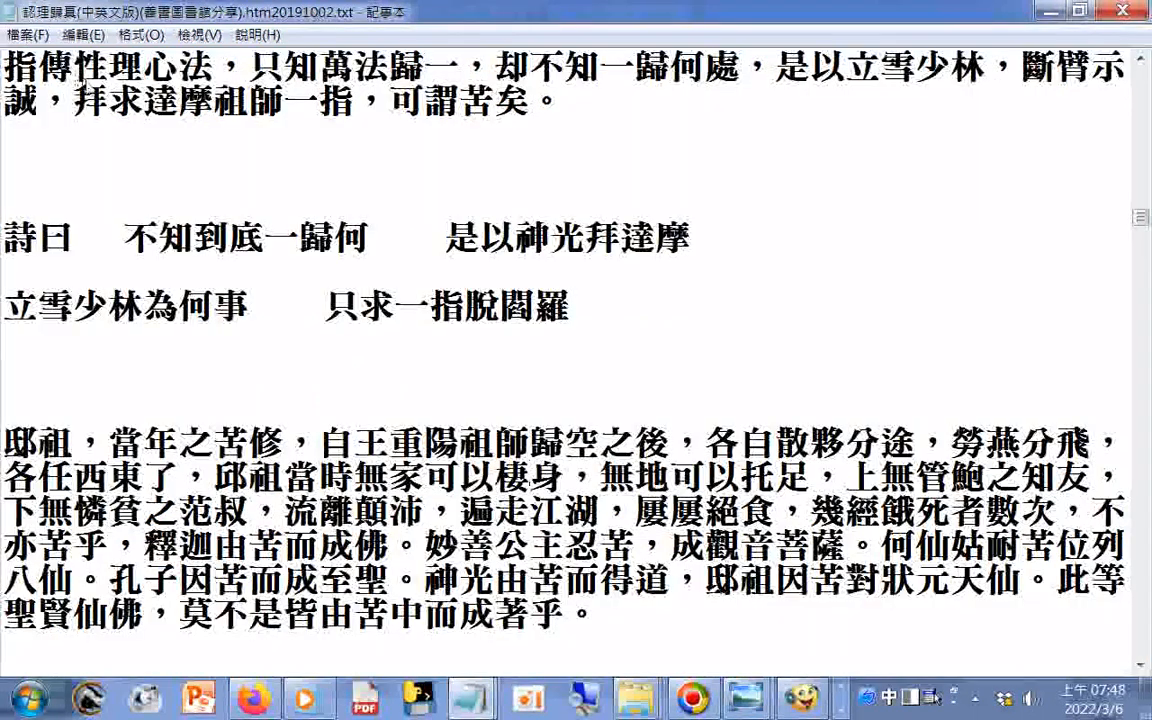
mouse_move(360, 258)
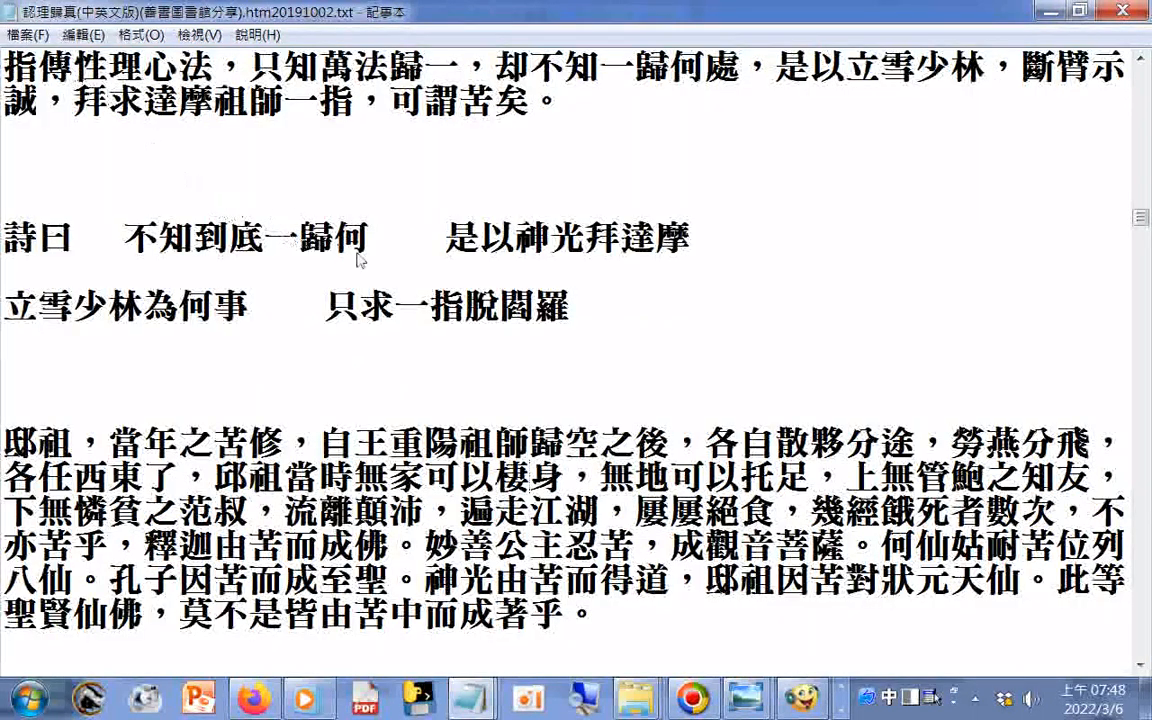
mouse_move(410, 288)
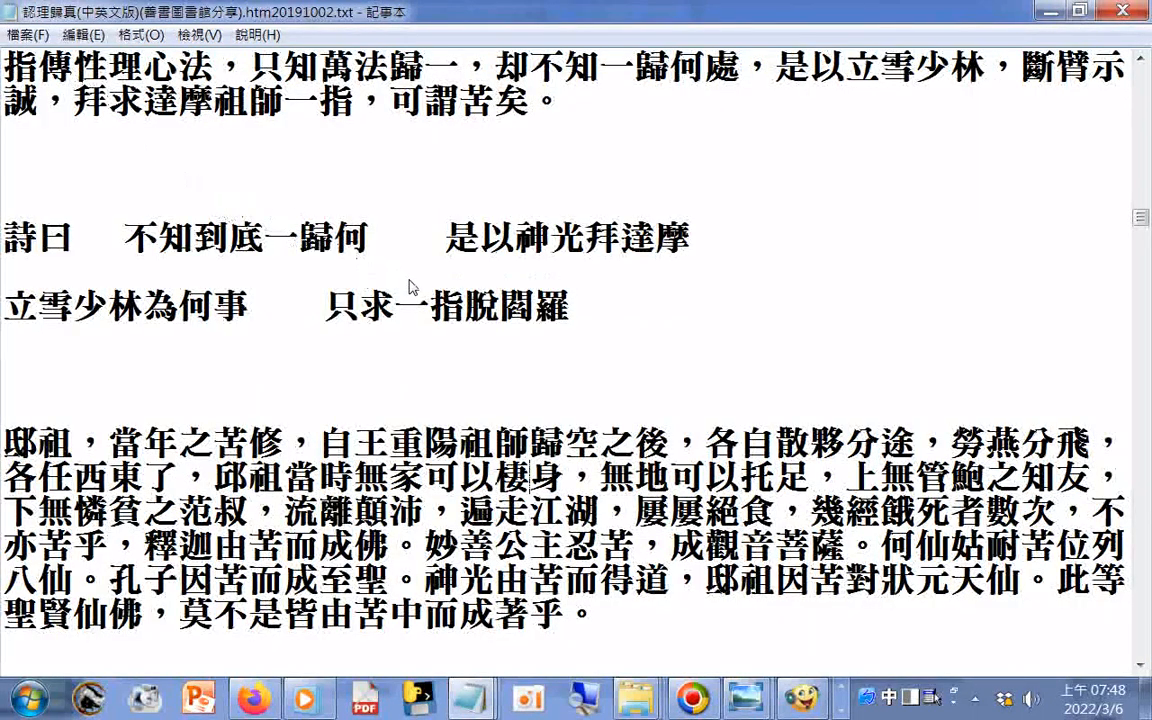
mouse_move(678, 620)
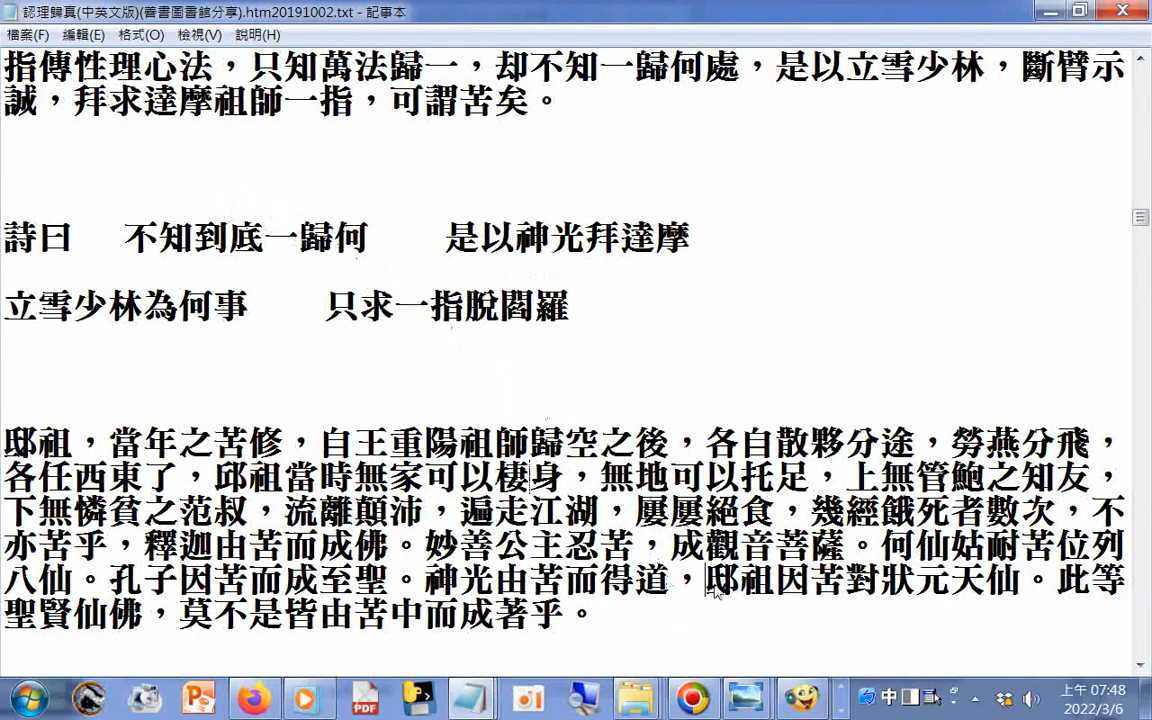
right_click(228, 476)
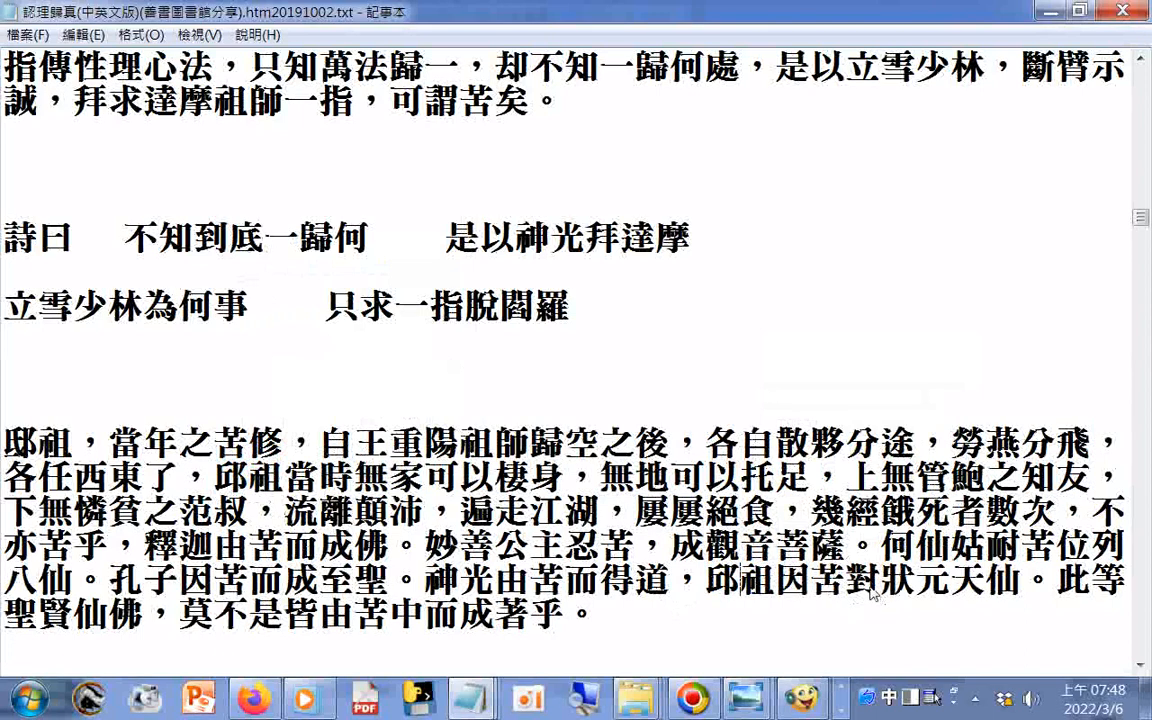
double_click(860, 580)
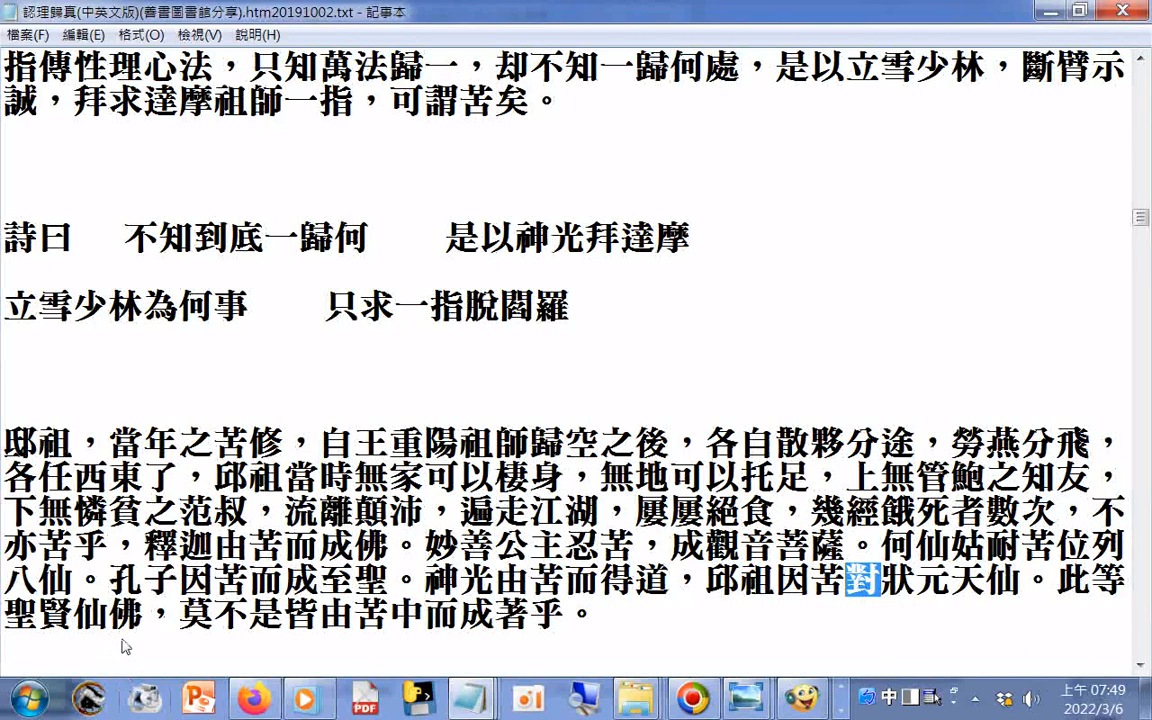
mouse_move(416, 624)
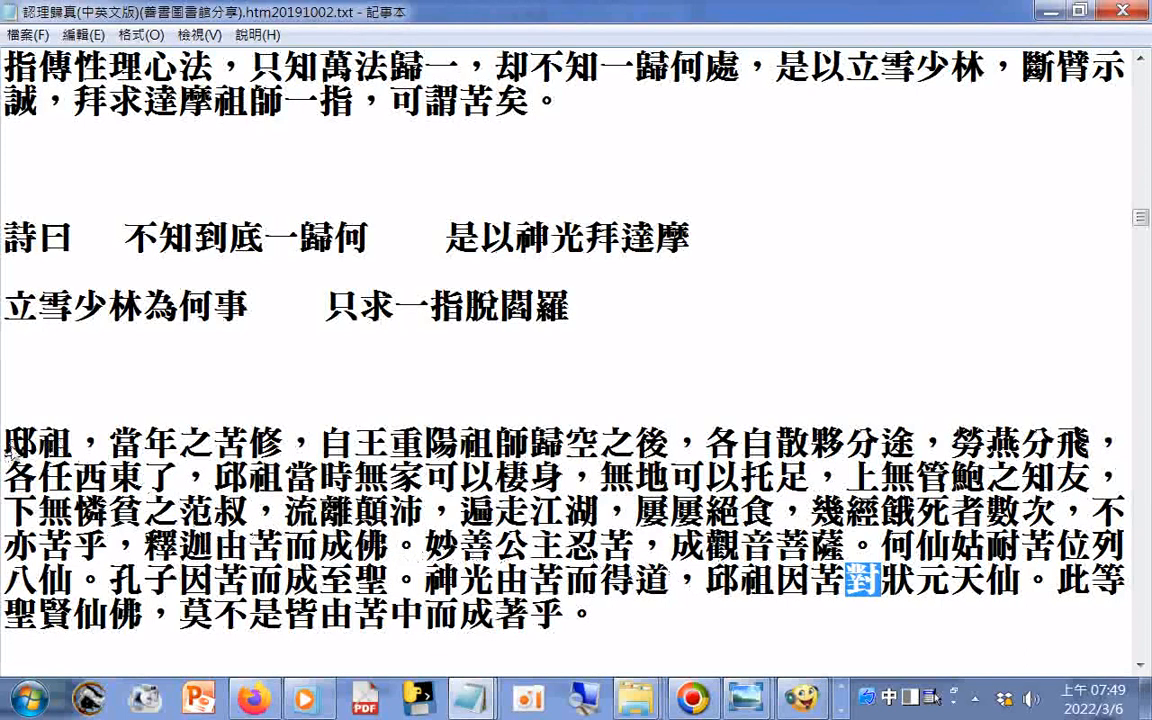
right_click(20, 440)
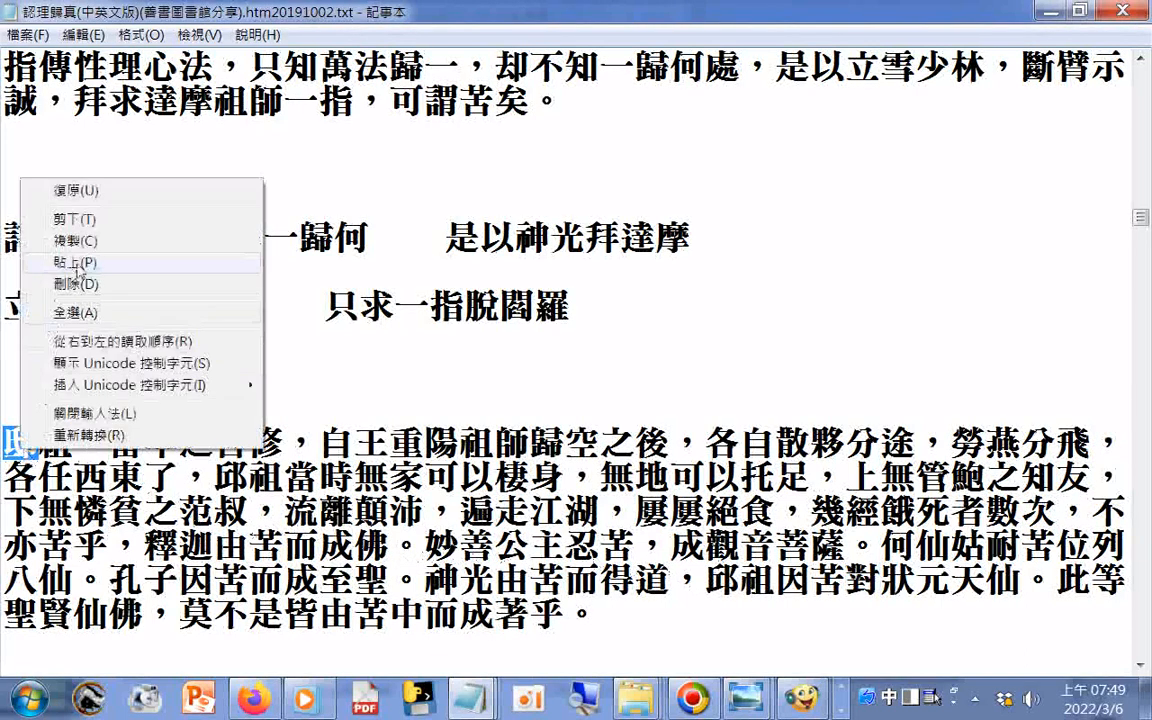
left_click(76, 262)
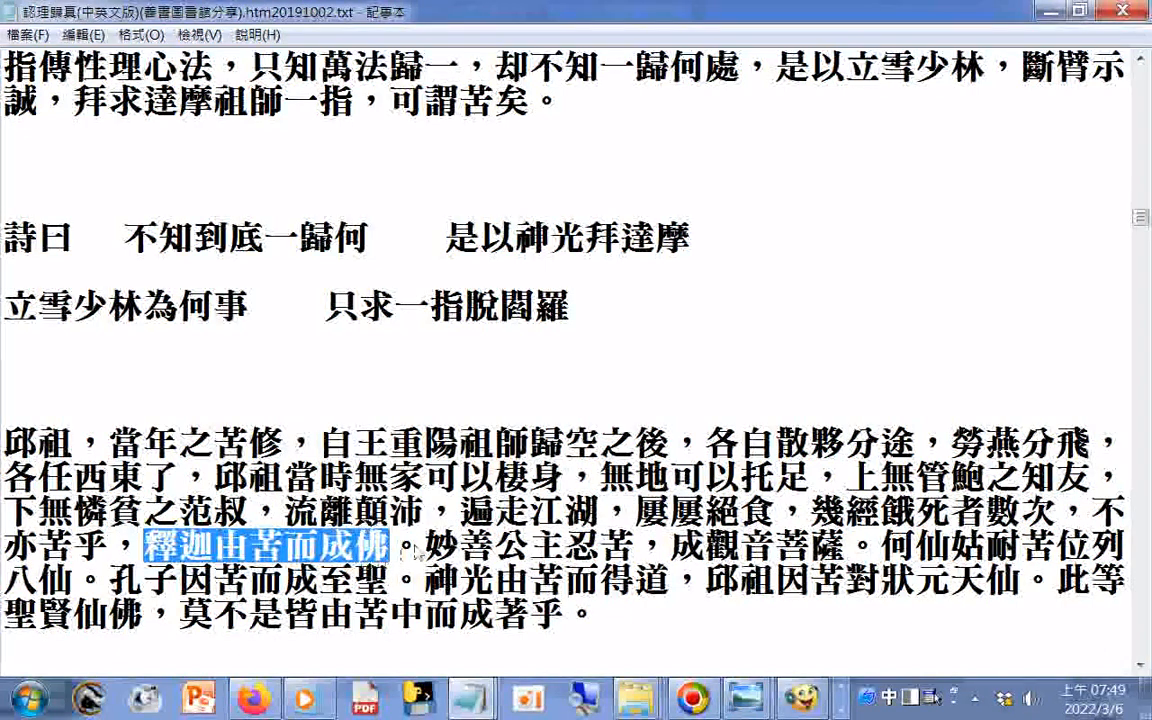
left_click_drag(416, 546, 632, 546)
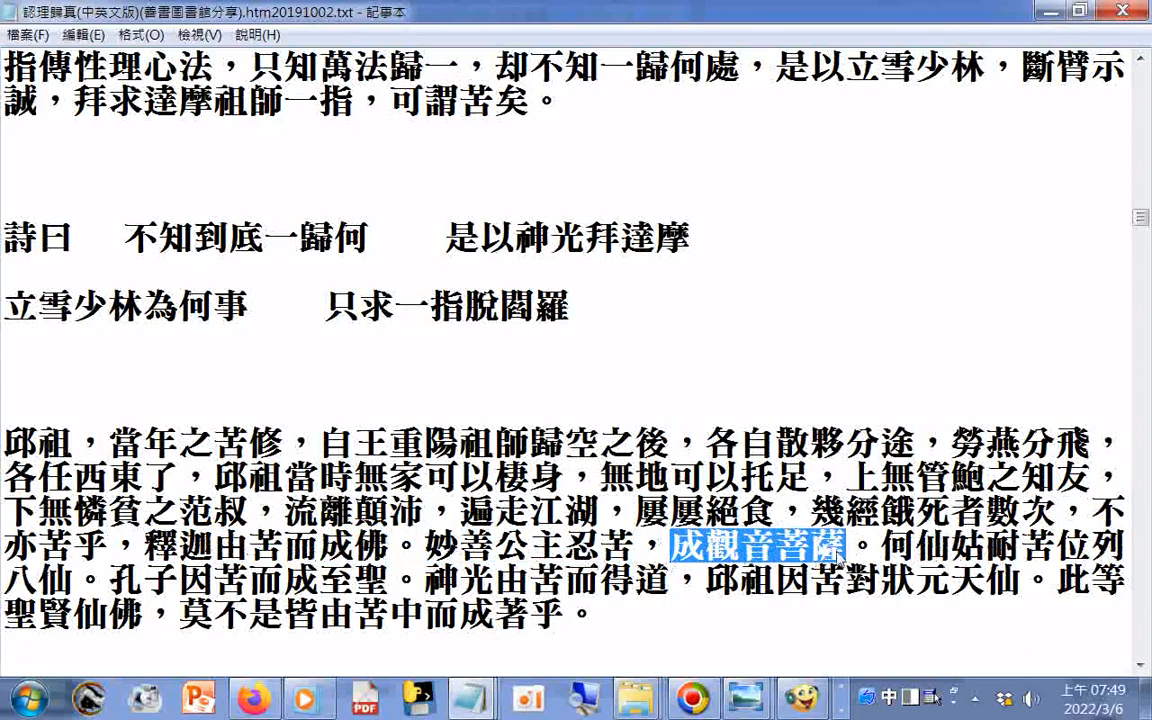
left_click_drag(842, 548, 1108, 580)
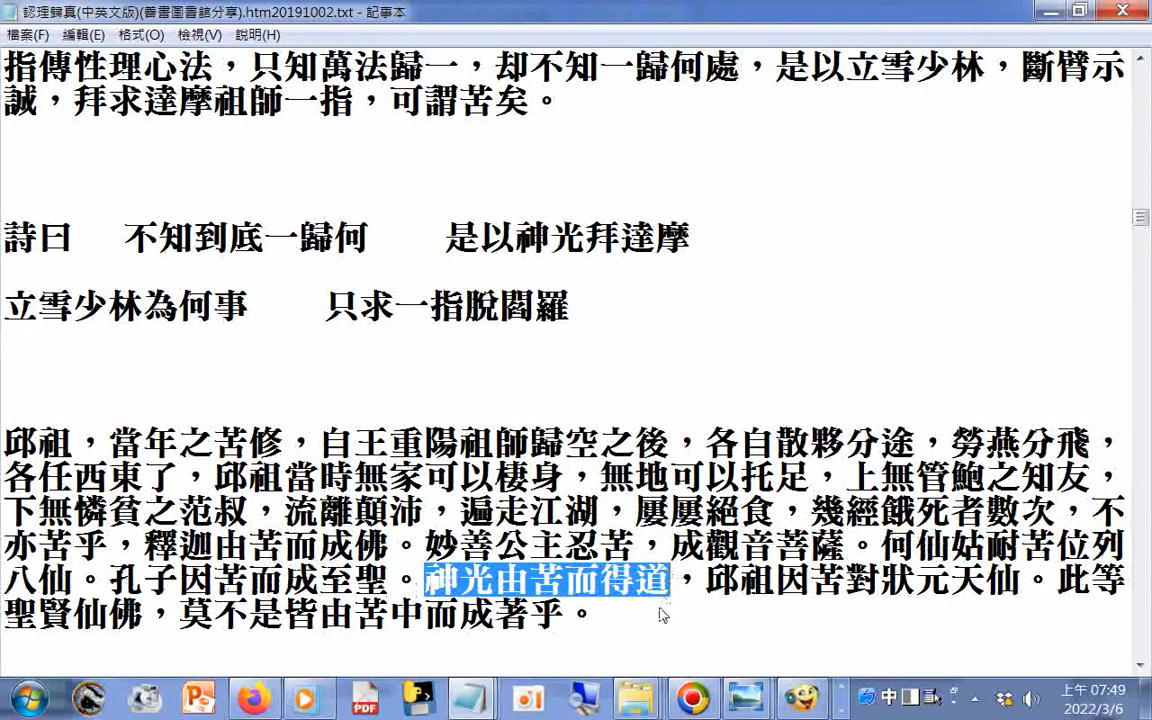
left_click(704, 580)
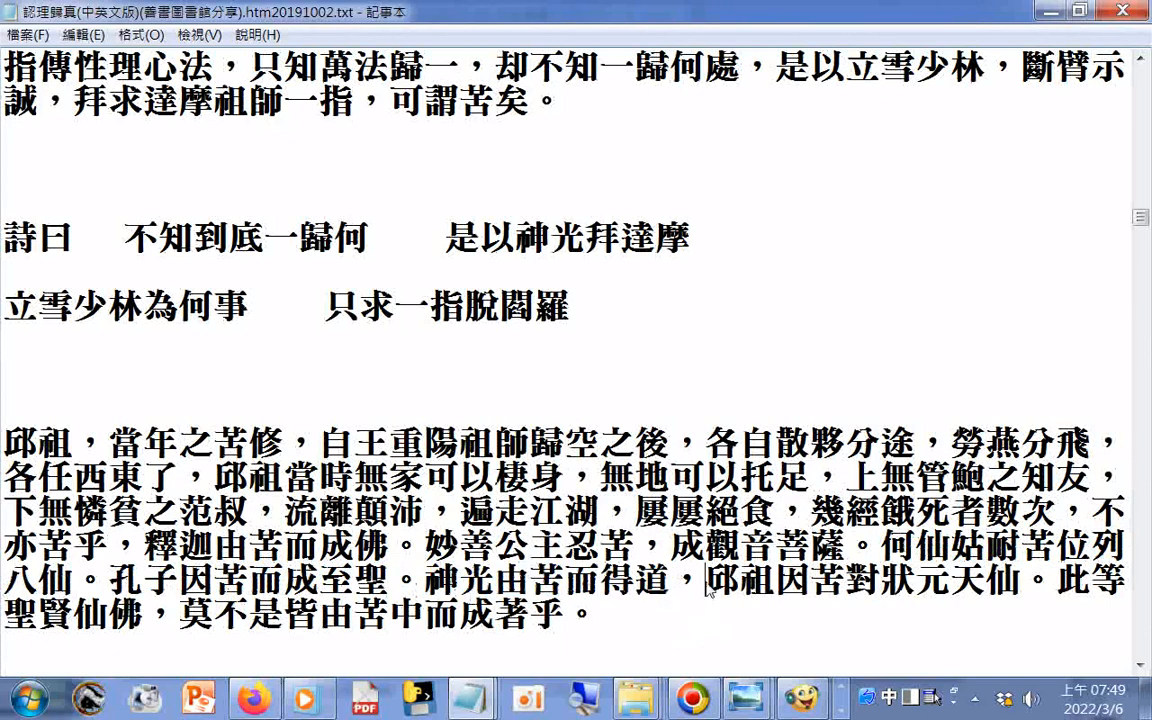
left_click_drag(706, 580, 884, 580)
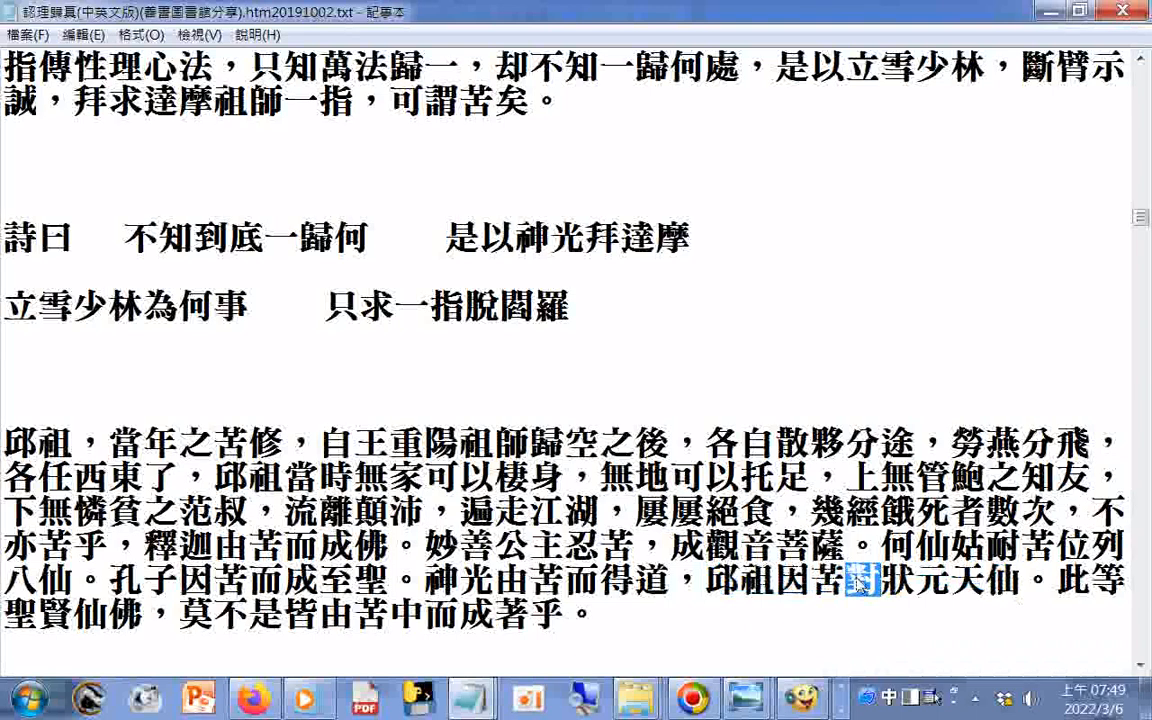
mouse_move(816, 284)
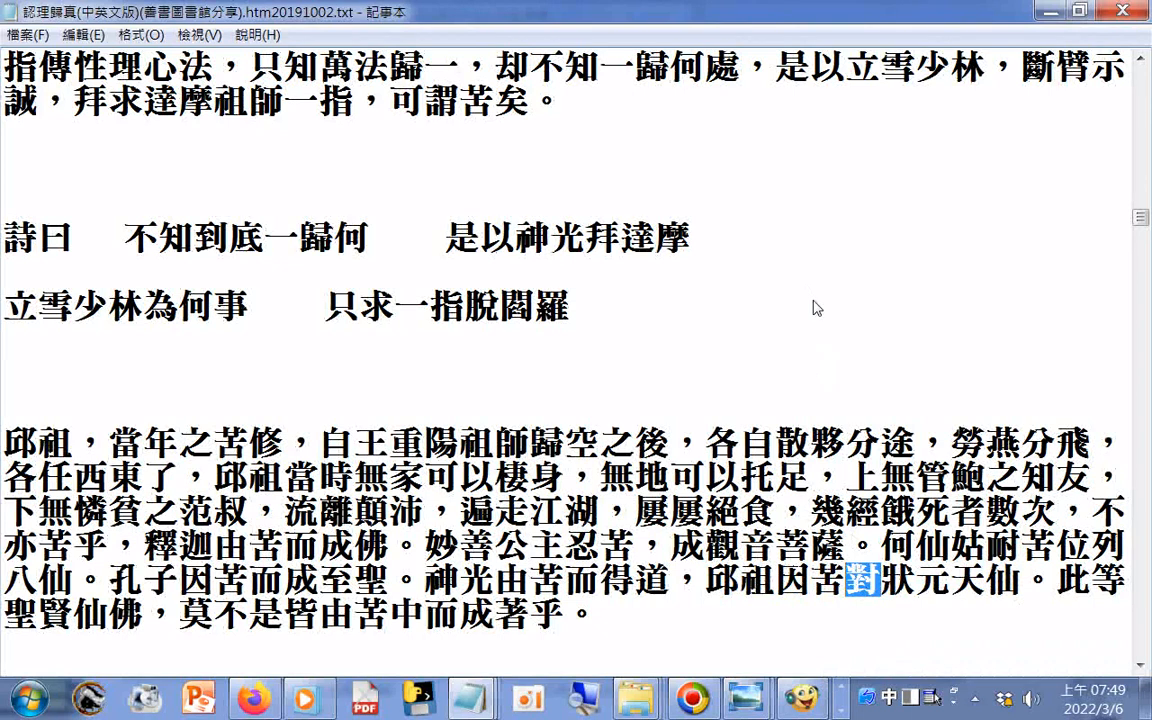
mouse_move(876, 620)
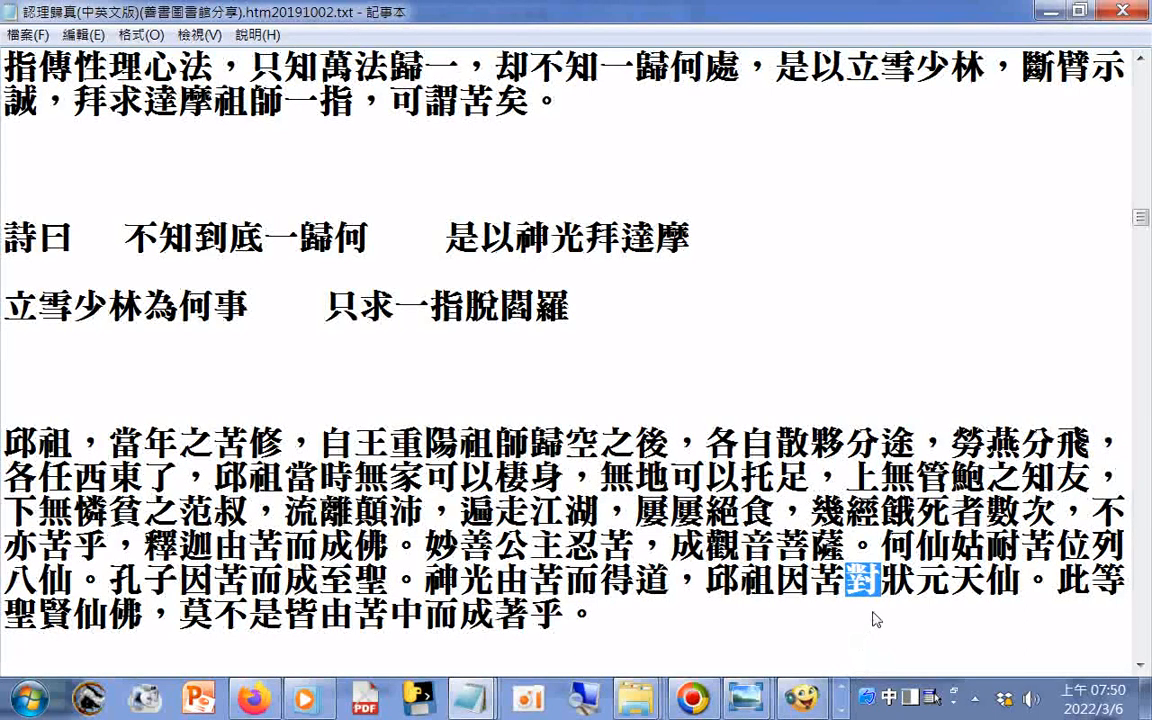
mouse_move(390, 592)
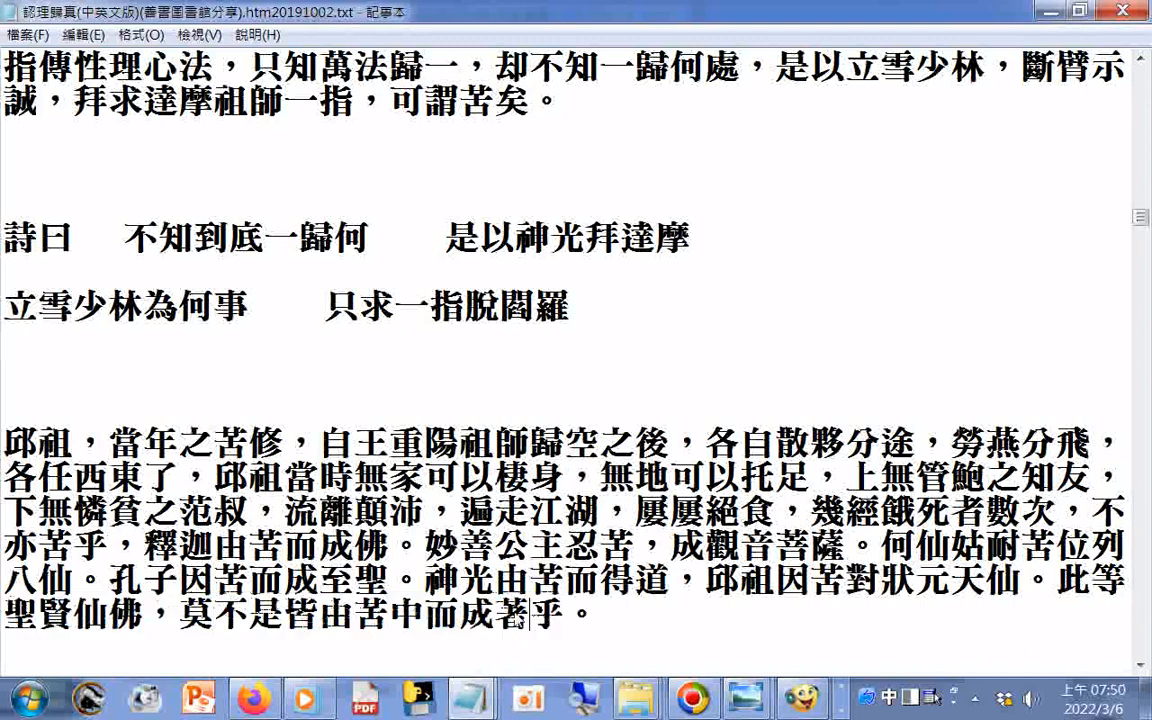
double_click(510, 614)
type("ㄓ")
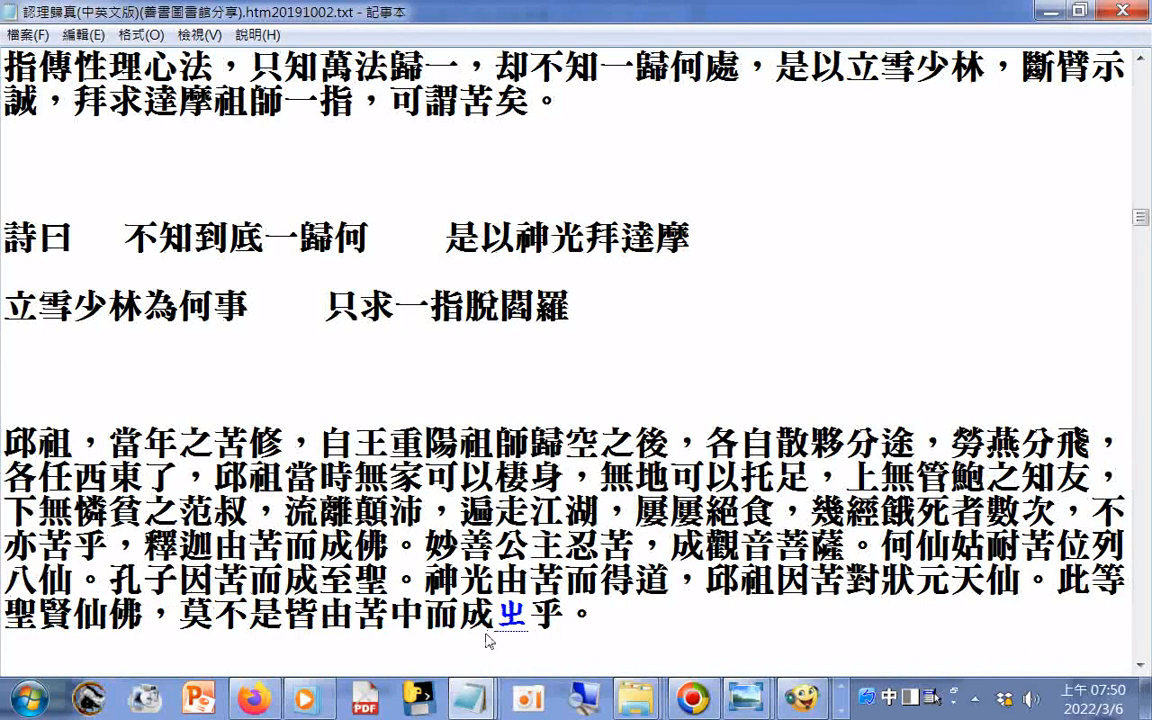
type("ㄠ")
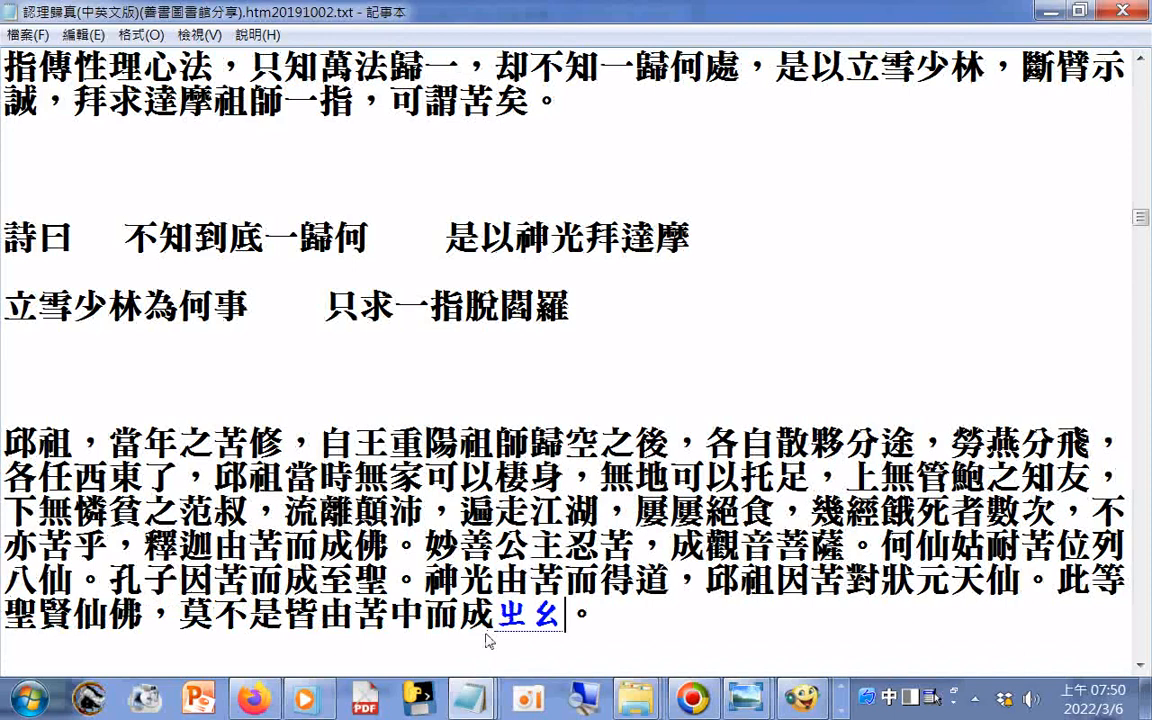
type("這乎")
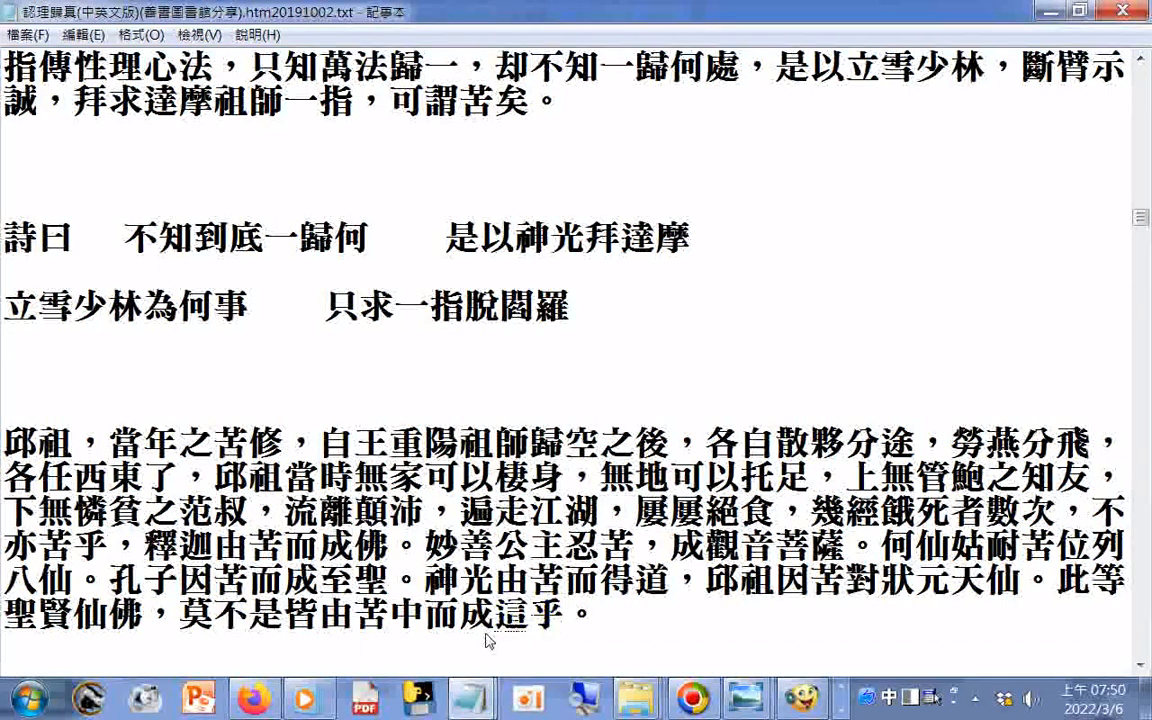
double_click(510, 614)
type("ㄓ")
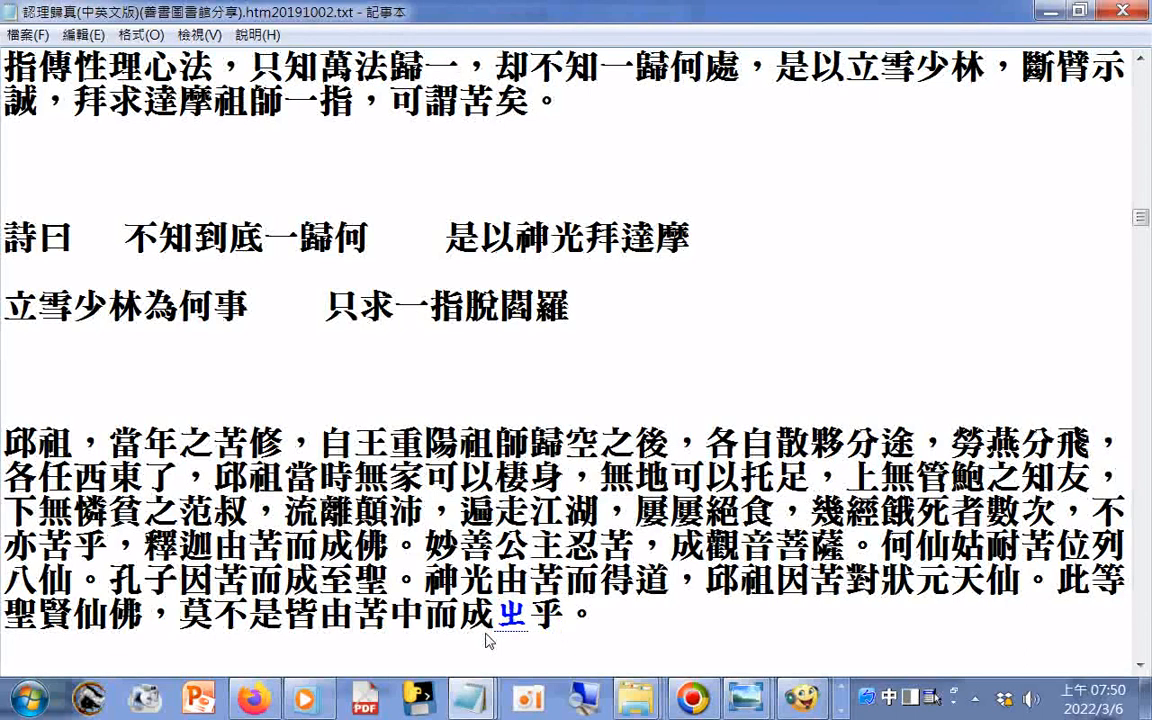
type("ㄜ")
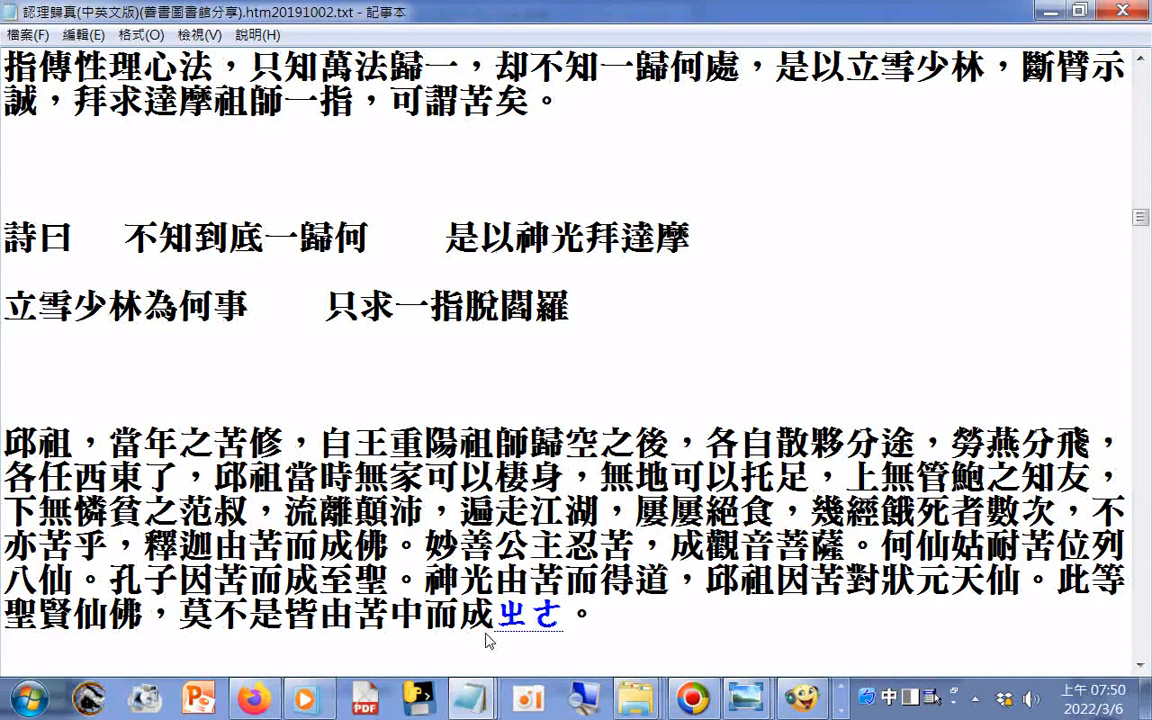
type("ㄟ")
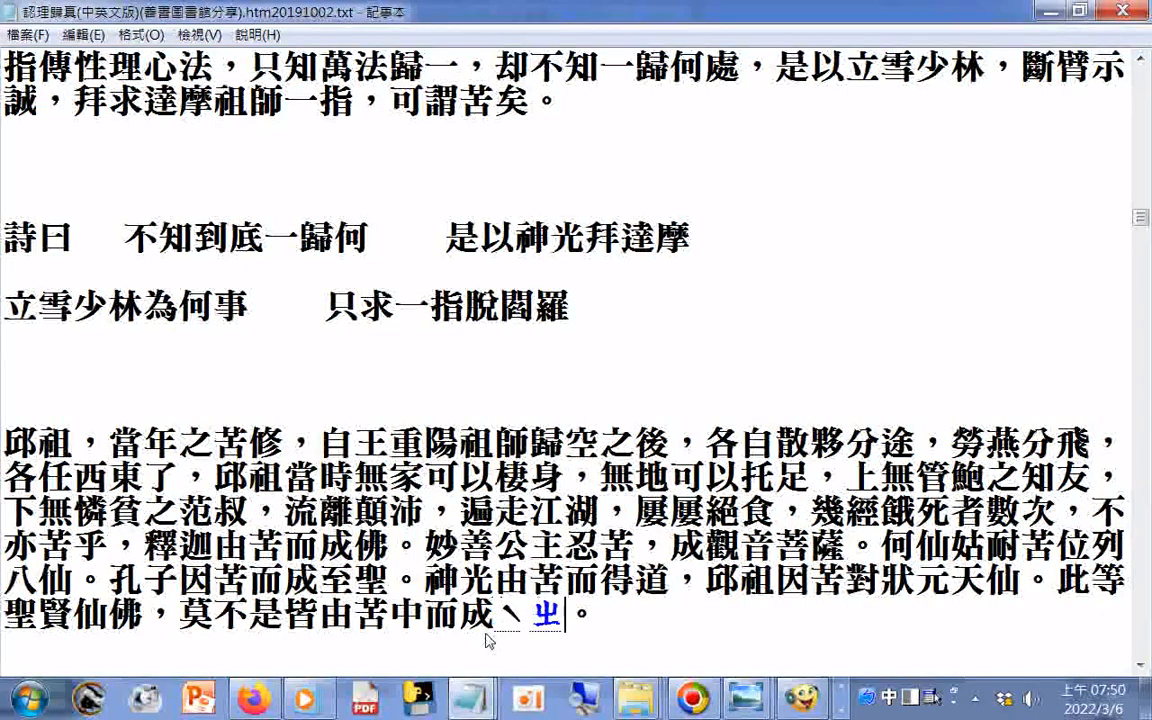
type("找")
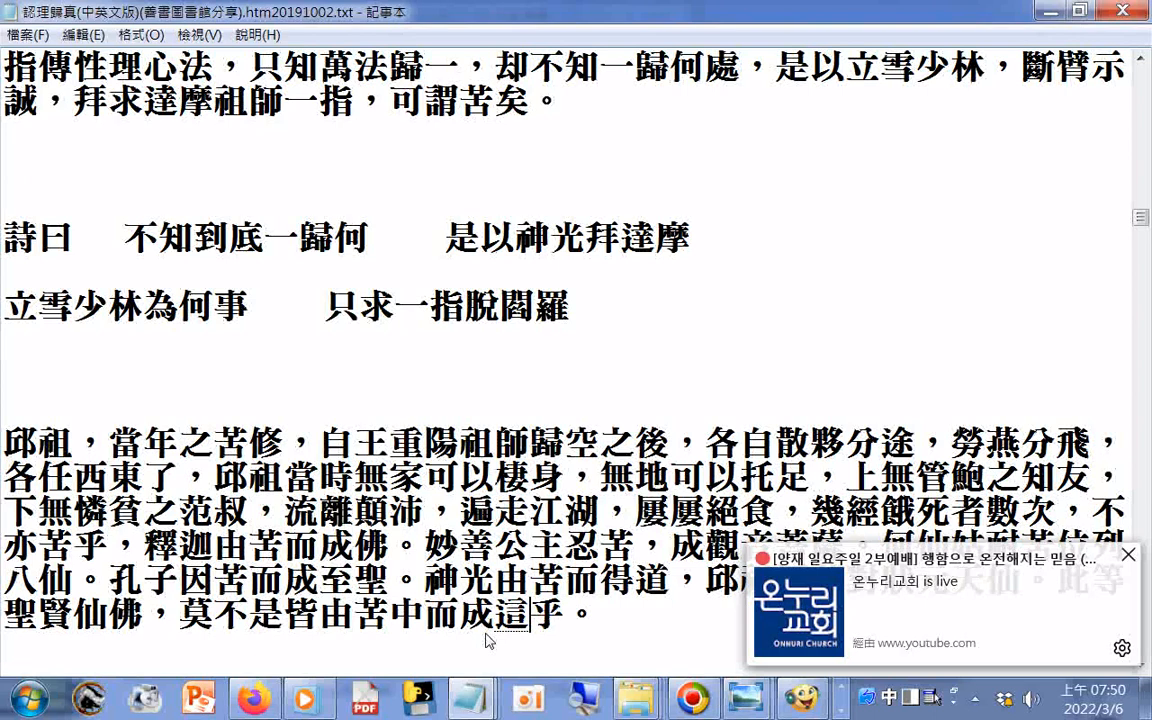
double_click(510, 612)
type("者")
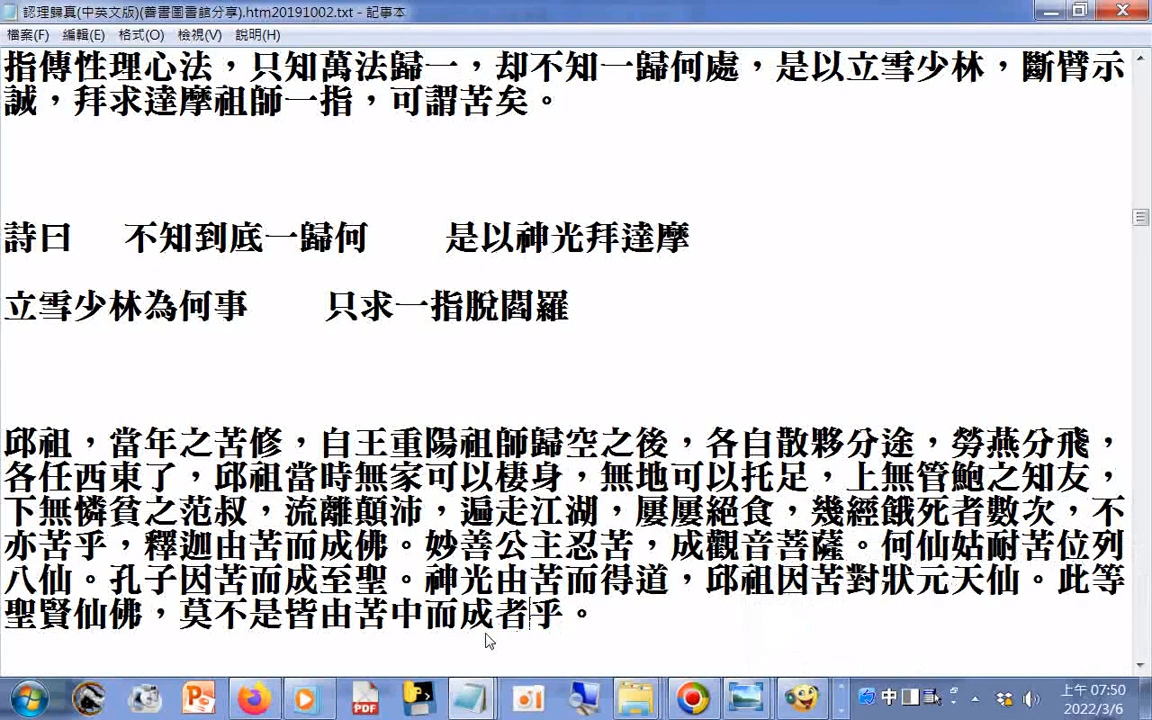
mouse_move(408, 628)
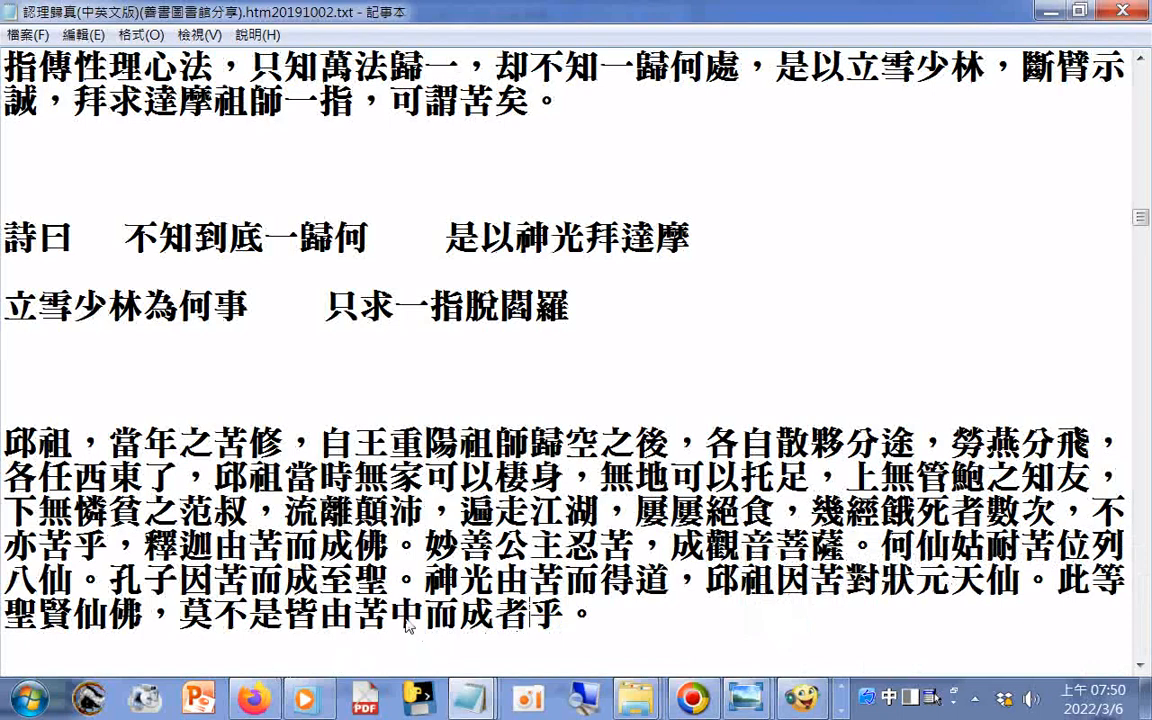
left_click_drag(318, 614, 530, 614)
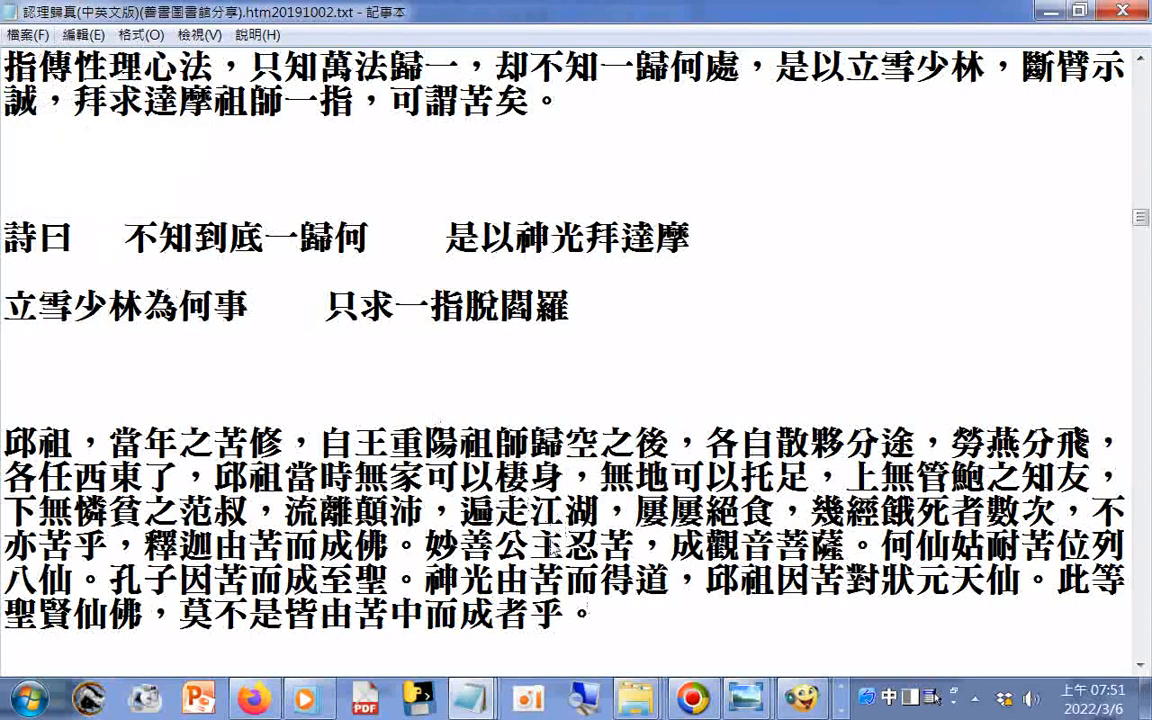
- Scroll past the 試看，古今東西 paragraph, marking 成聖成佛者, to the 龍華 passage and 遂利貪名滿世間 poem
scroll("down", 3)
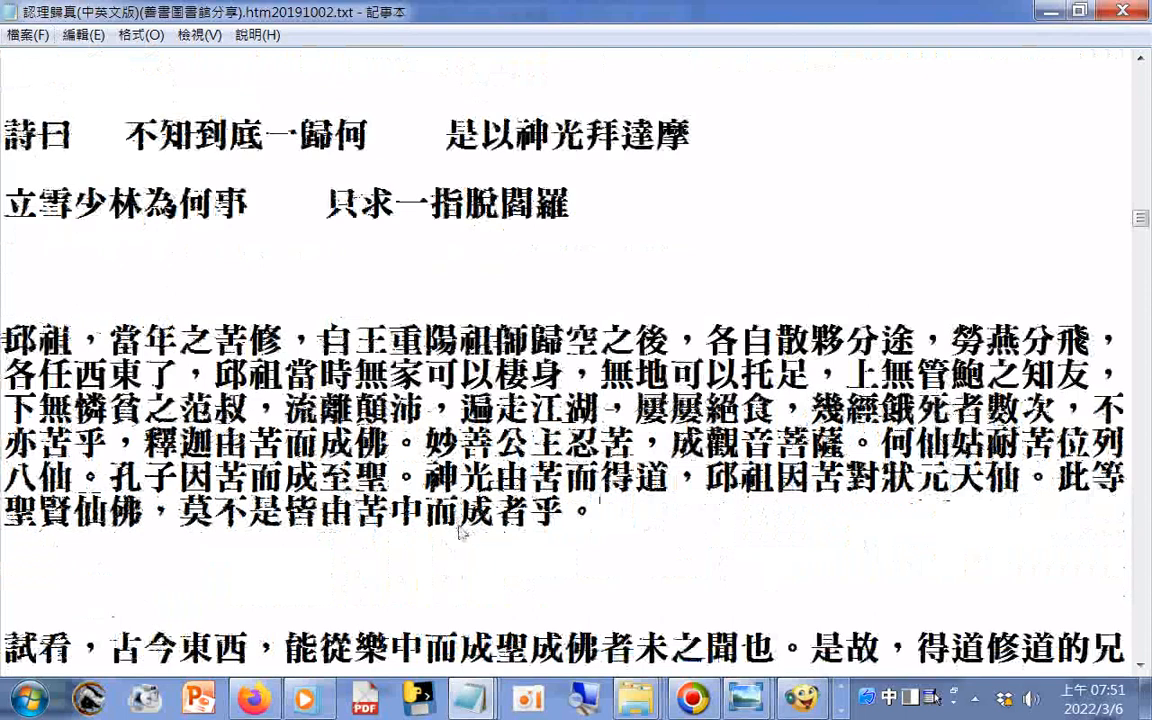
scroll("down", 3)
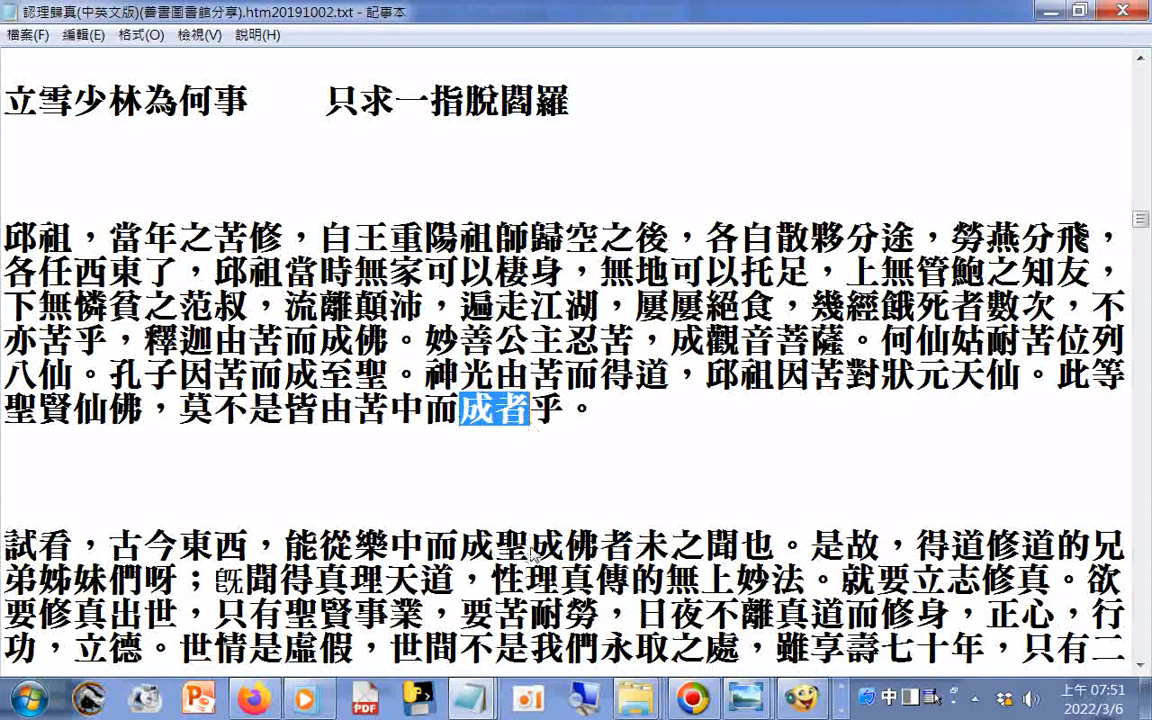
left_click_drag(456, 544, 636, 544)
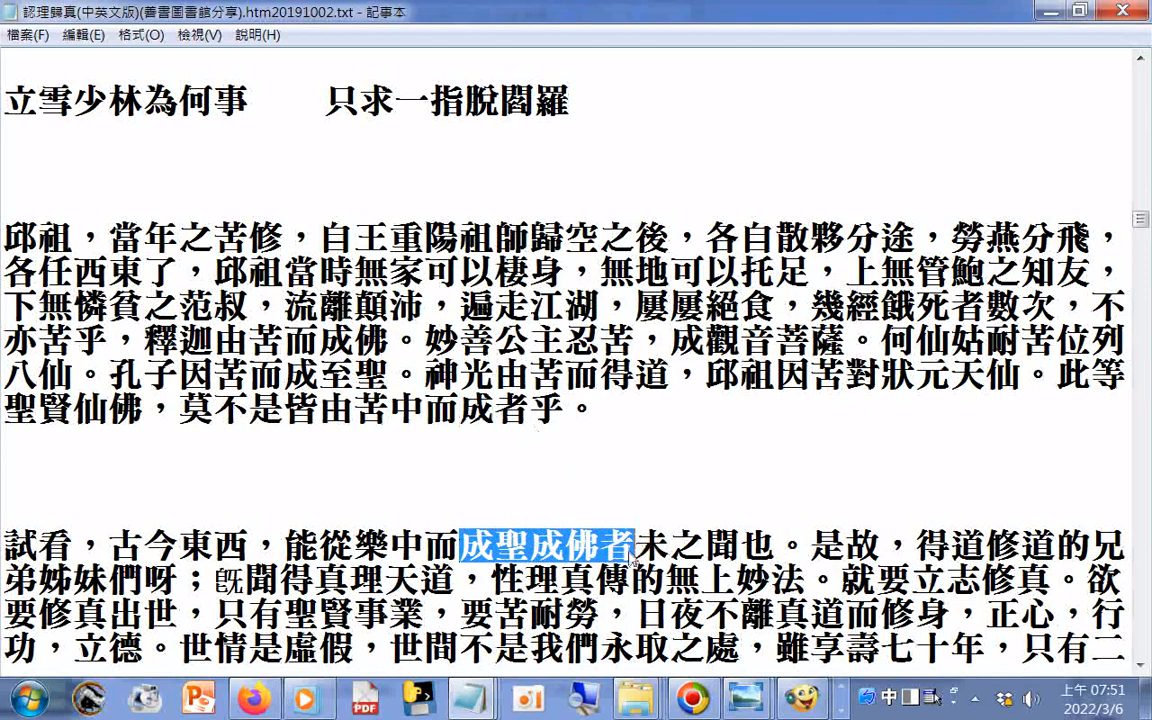
scroll("down", 3)
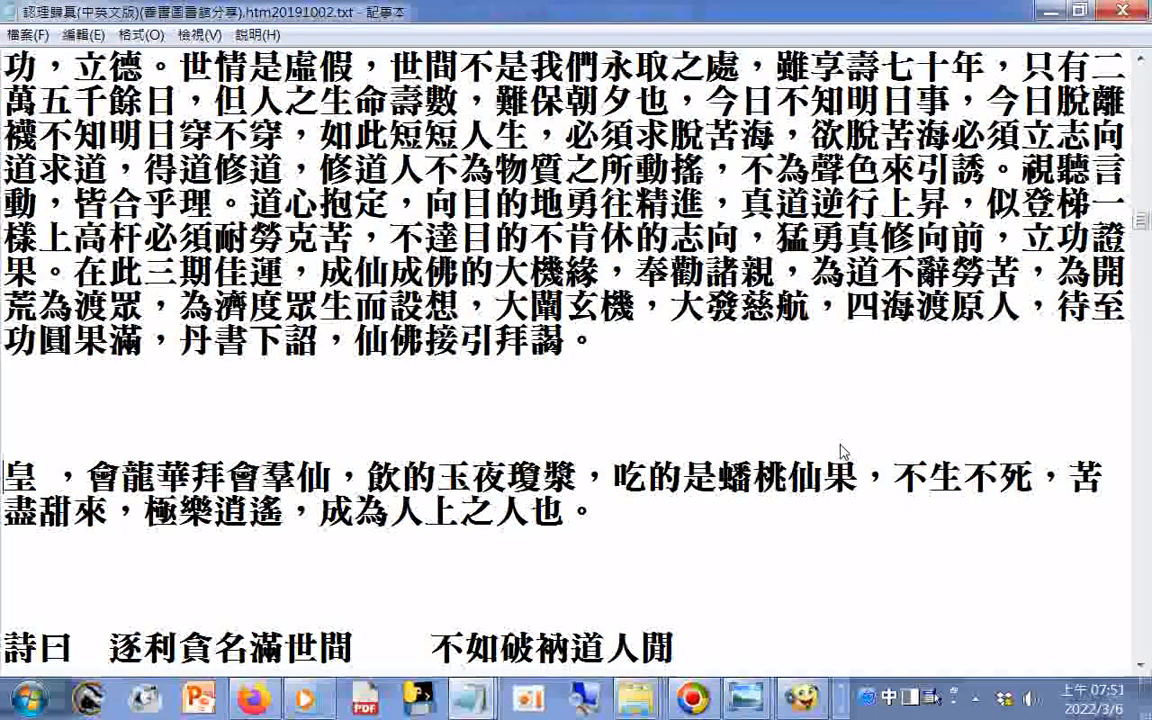
- Scroll down to the 遂利貪名滿世間 poem and heading 十六、修道存心立品 with its 存心 items
scroll("down", 3)
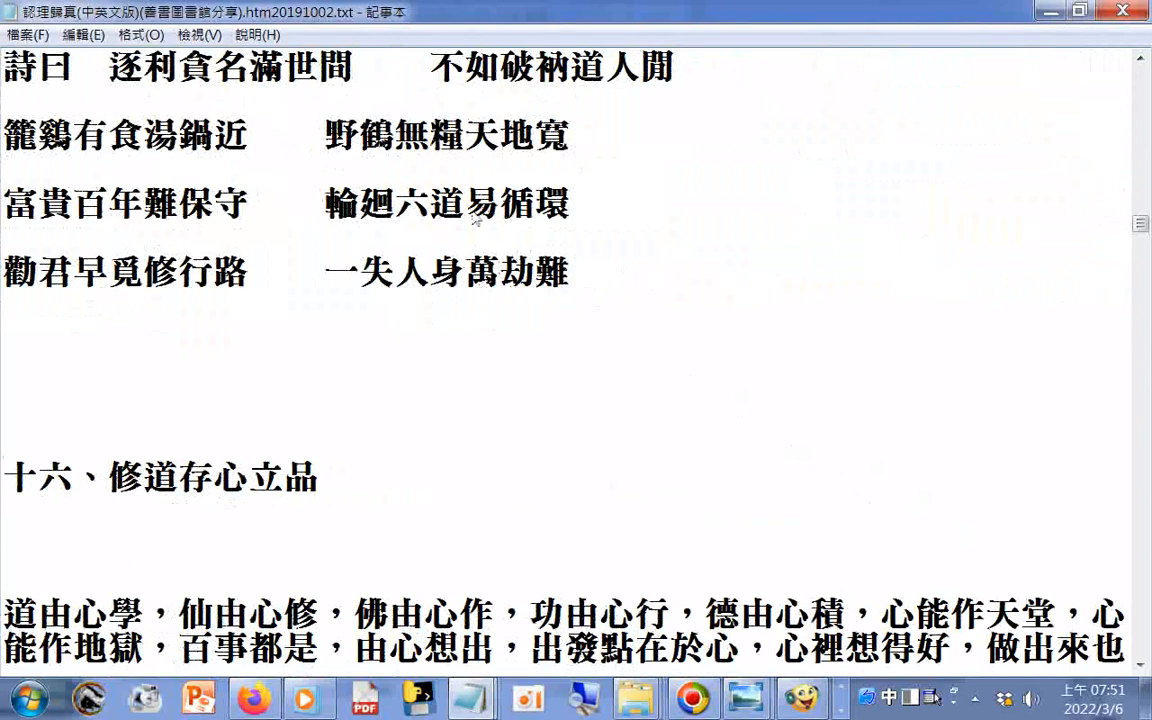
mouse_move(156, 112)
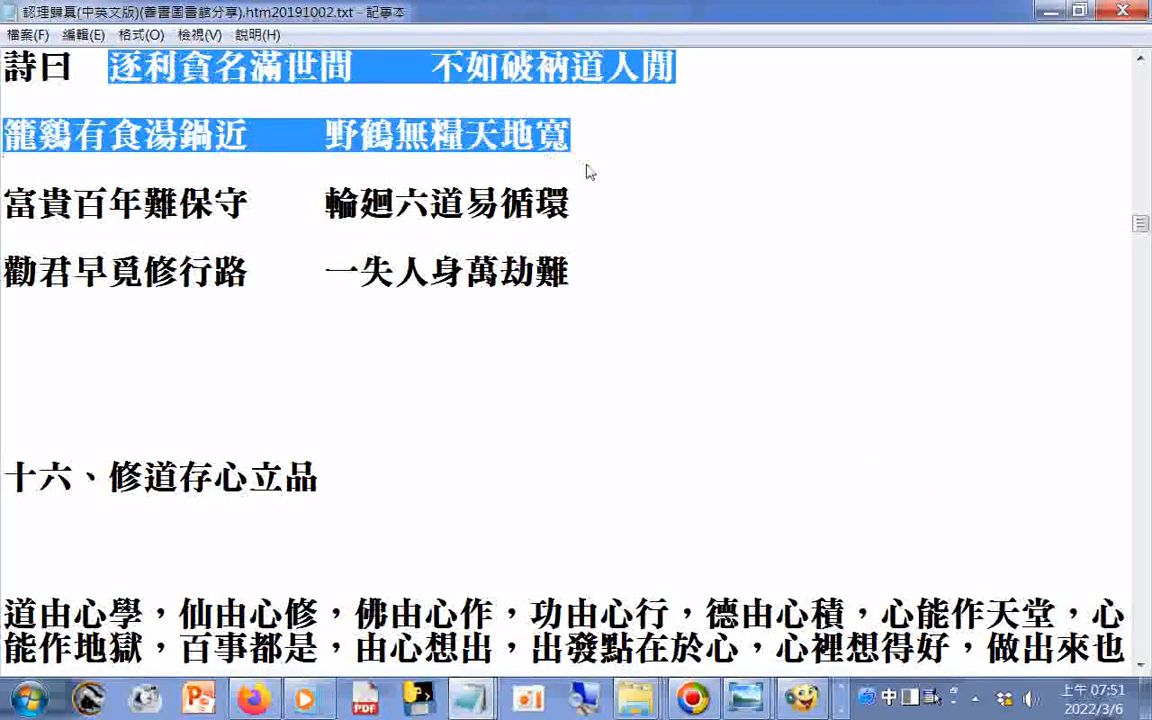
mouse_move(684, 212)
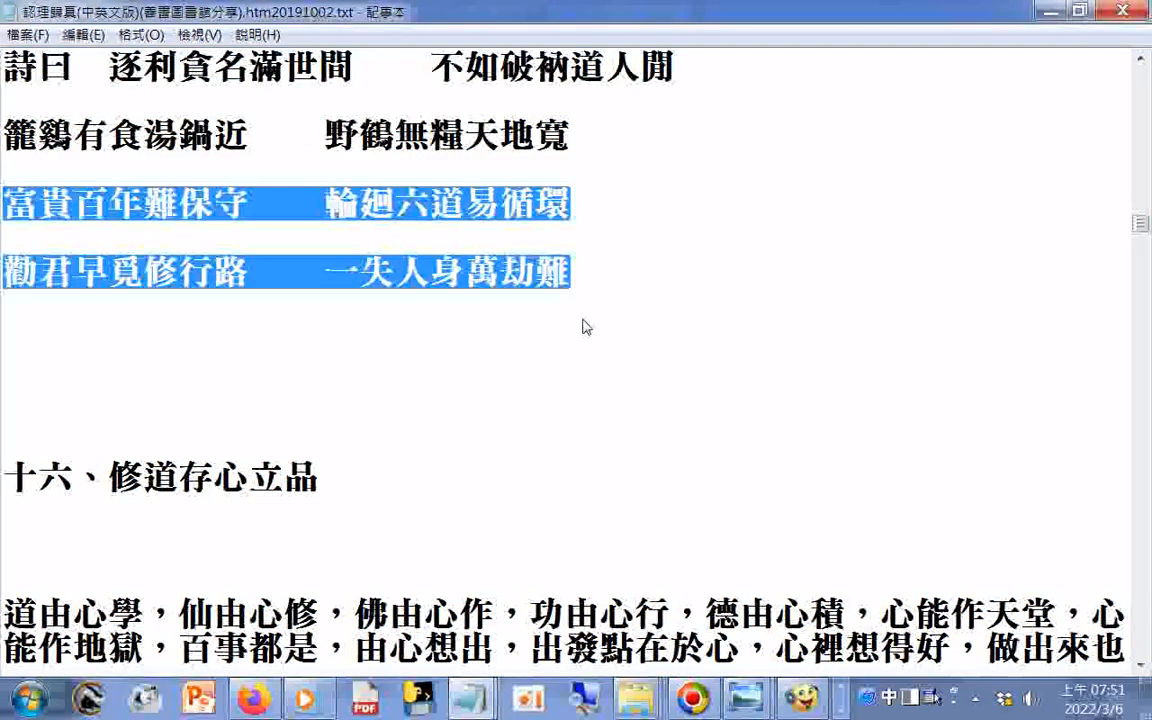
mouse_move(796, 332)
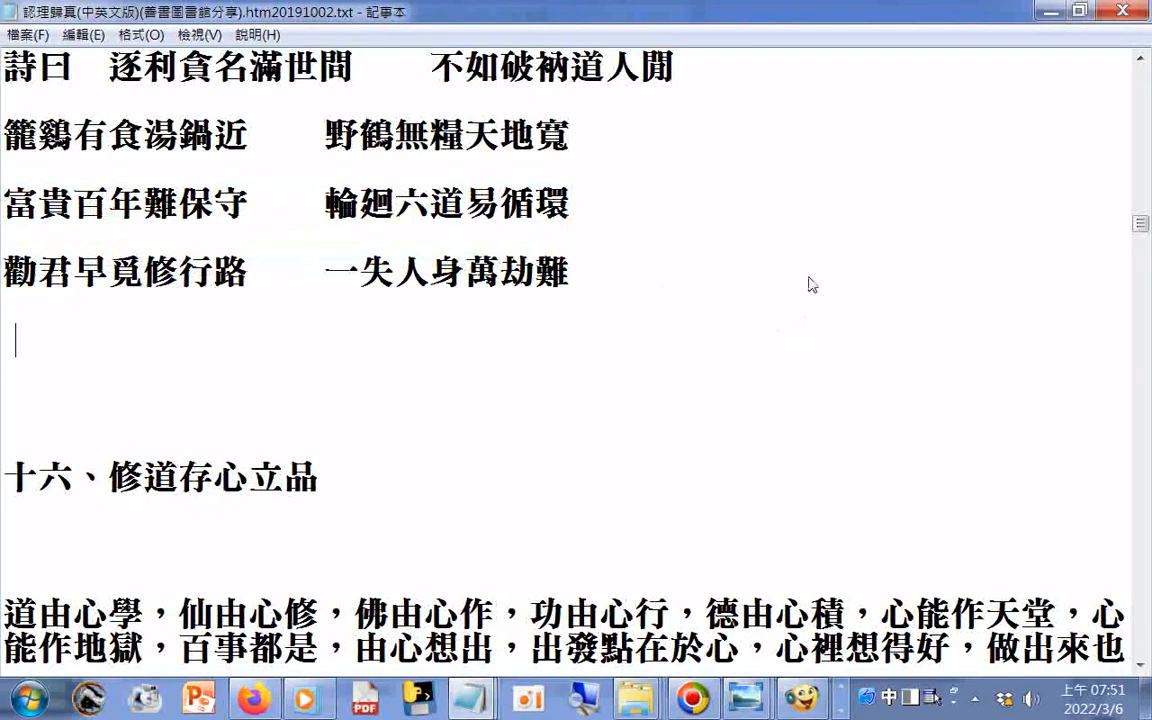
scroll("down", 3)
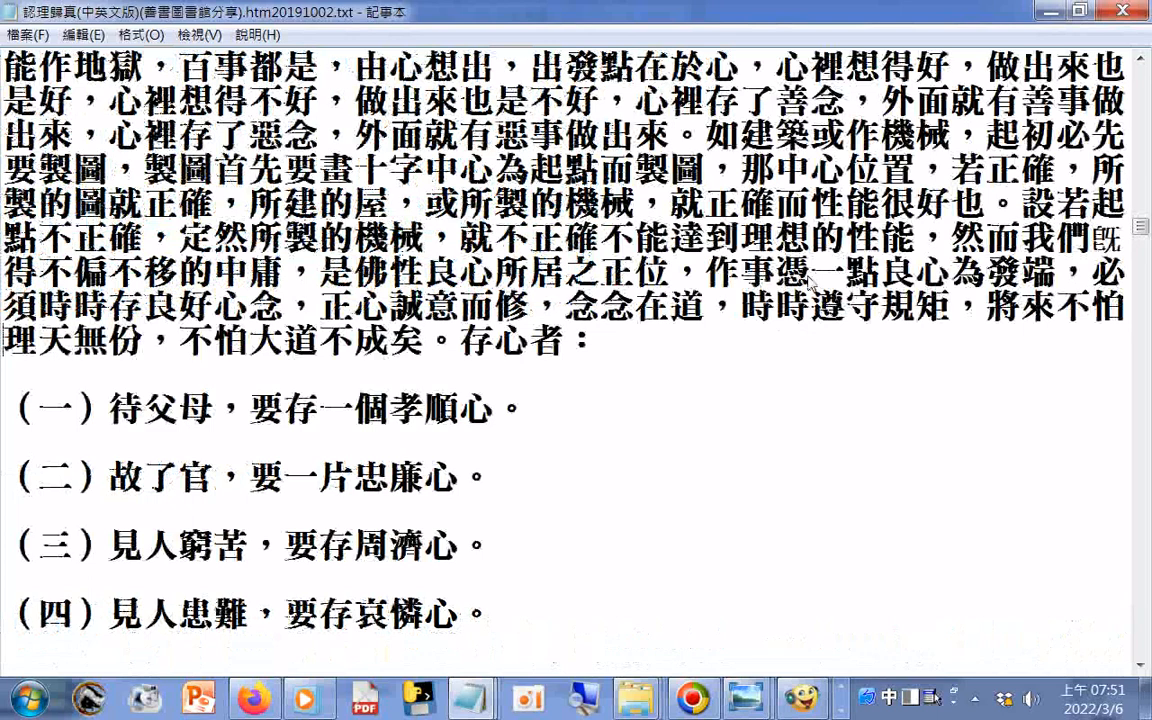
- Scroll through the numbered list of improper speech items in section sixteen
scroll("down", 3)
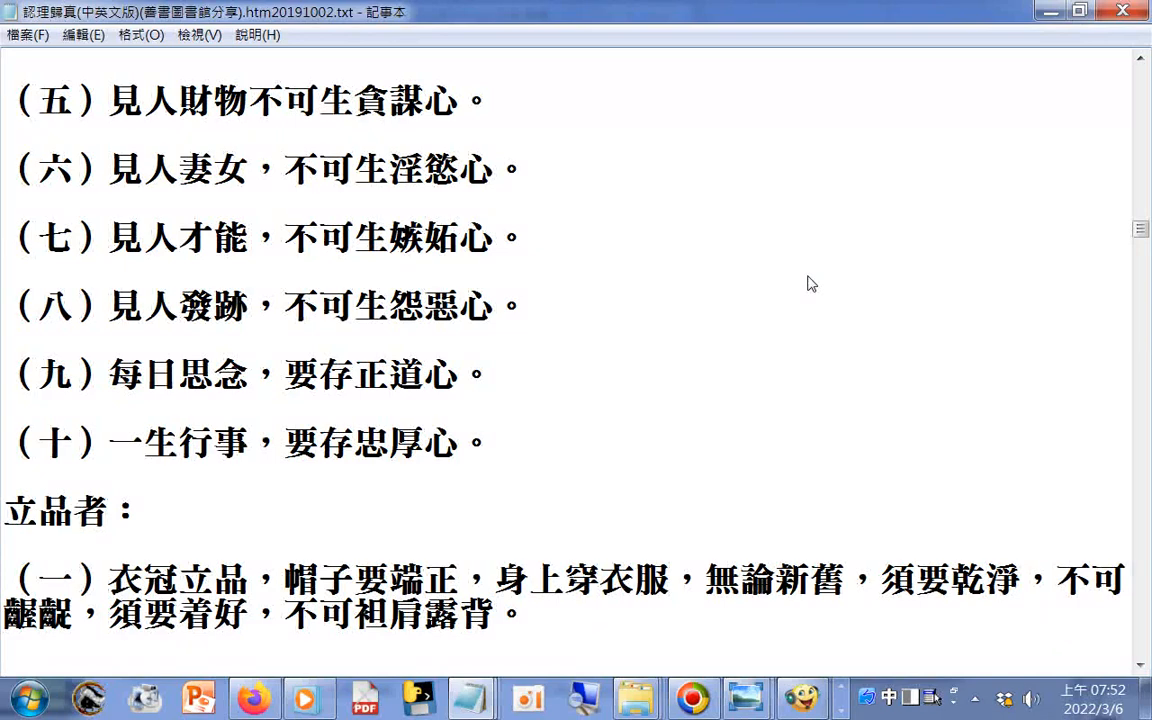
scroll("down", 3)
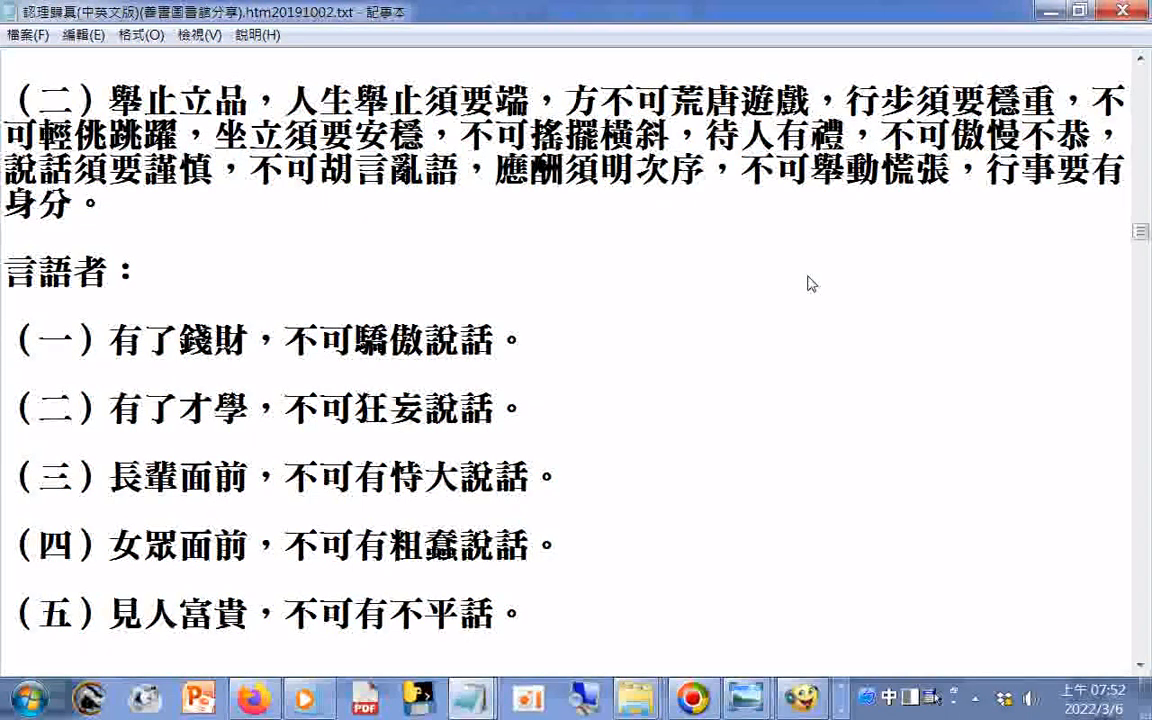
left_click(10, 340)
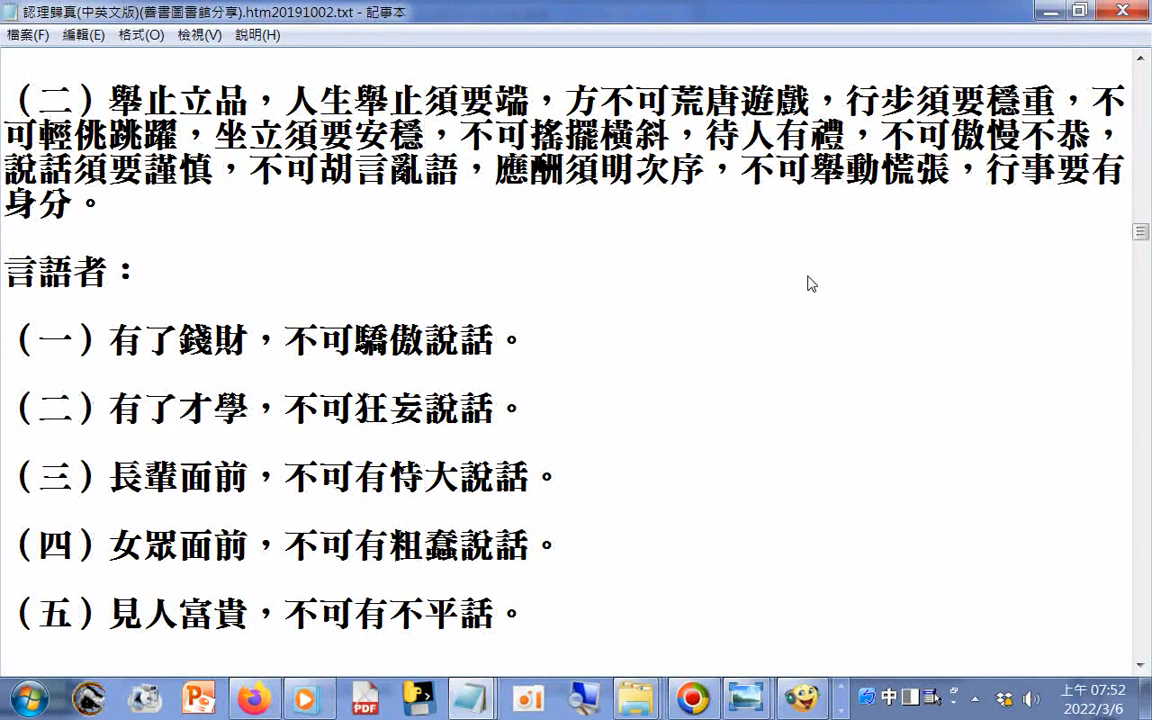
left_click(10, 340)
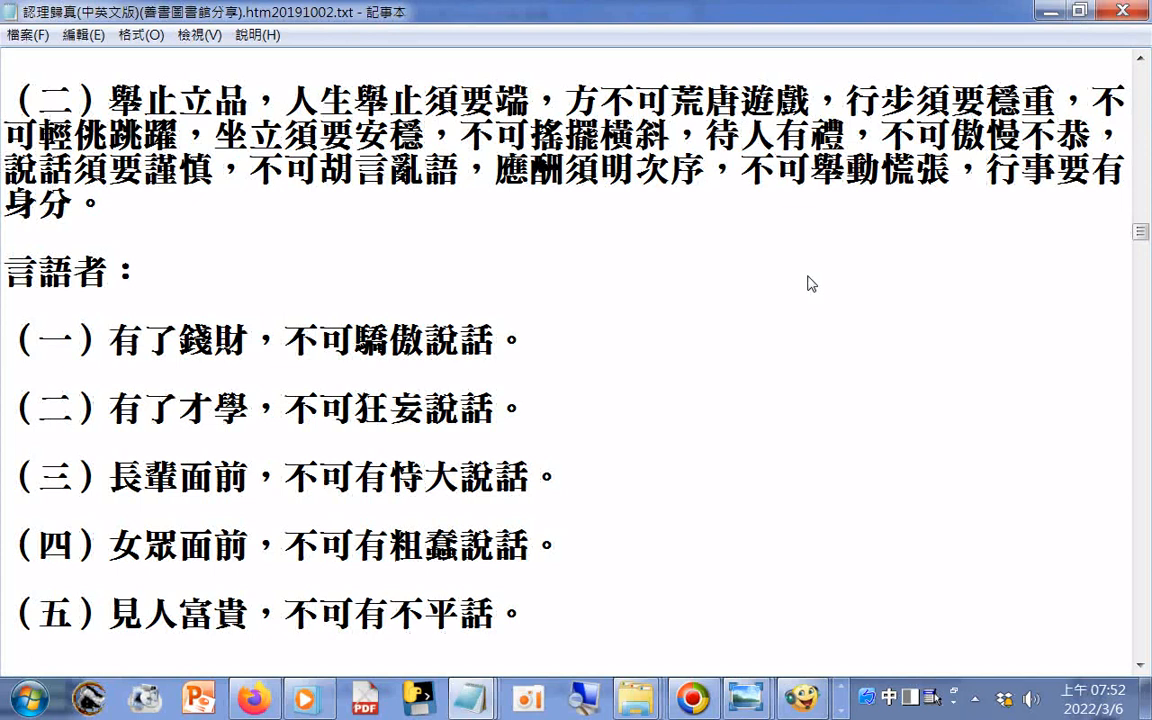
scroll("down", 3)
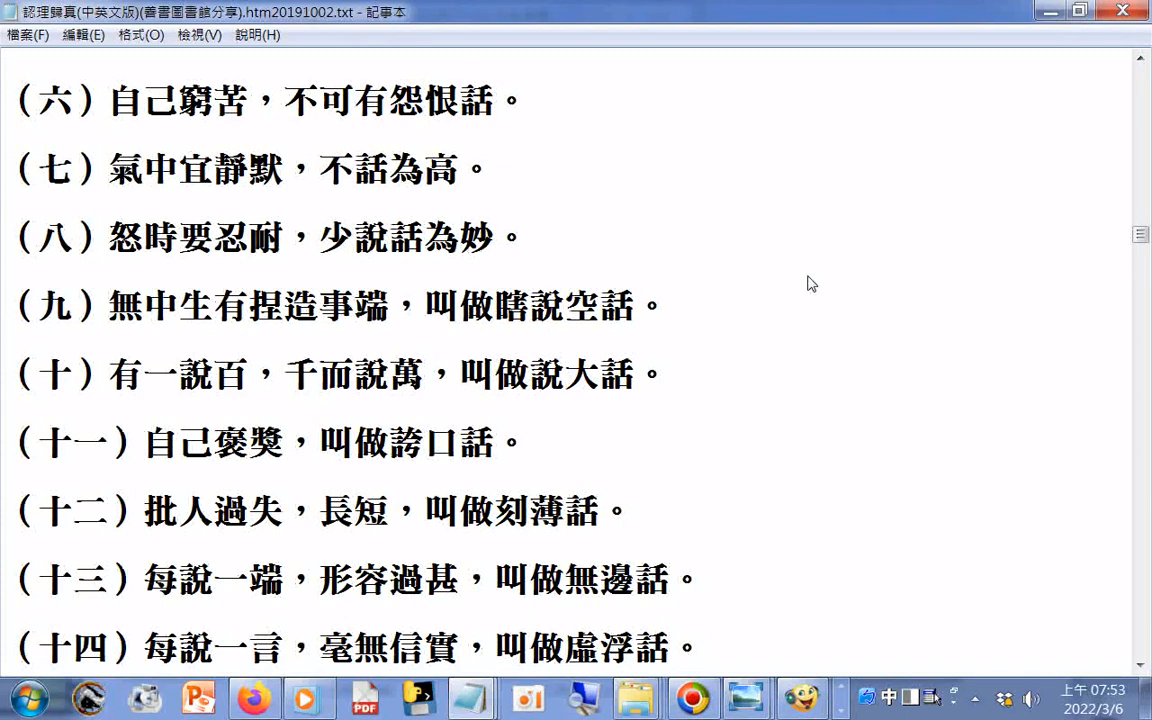
mouse_move(800, 276)
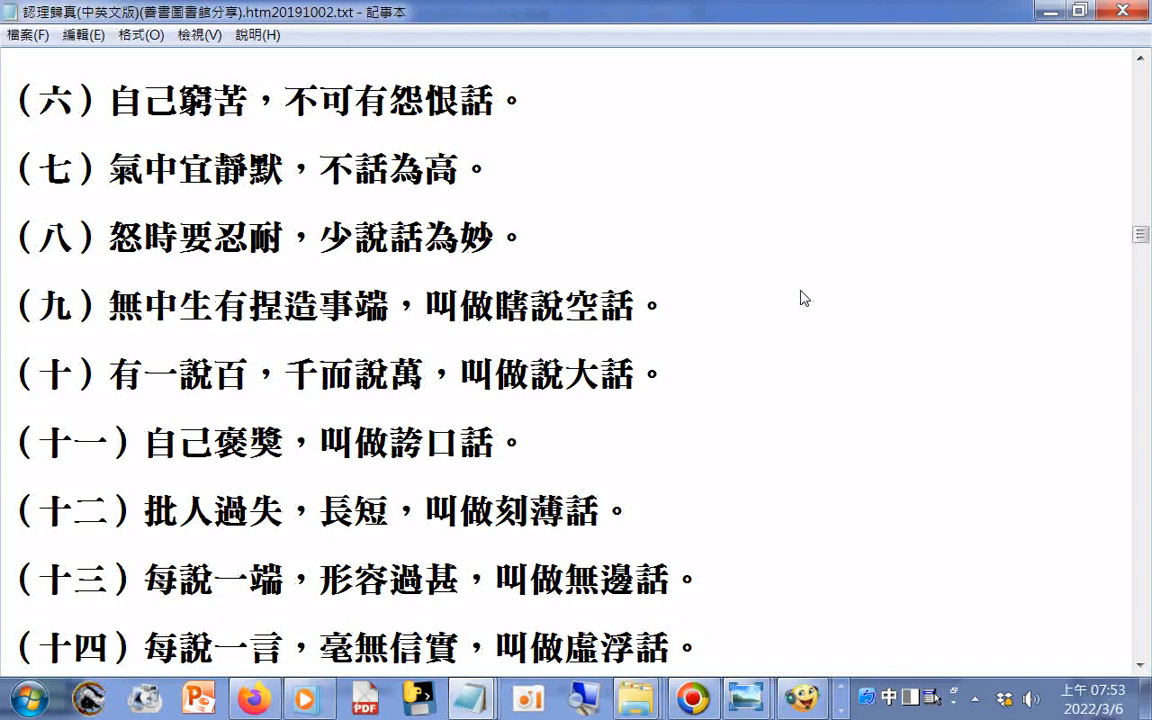
scroll("down", 3)
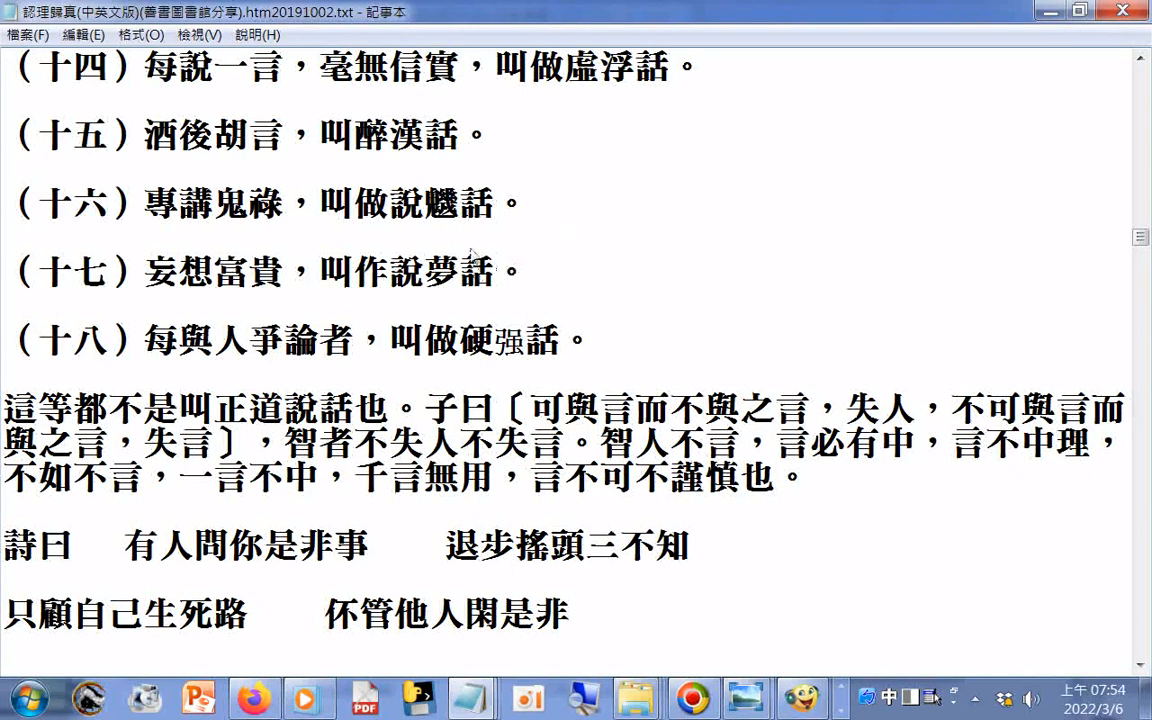
mouse_move(390, 182)
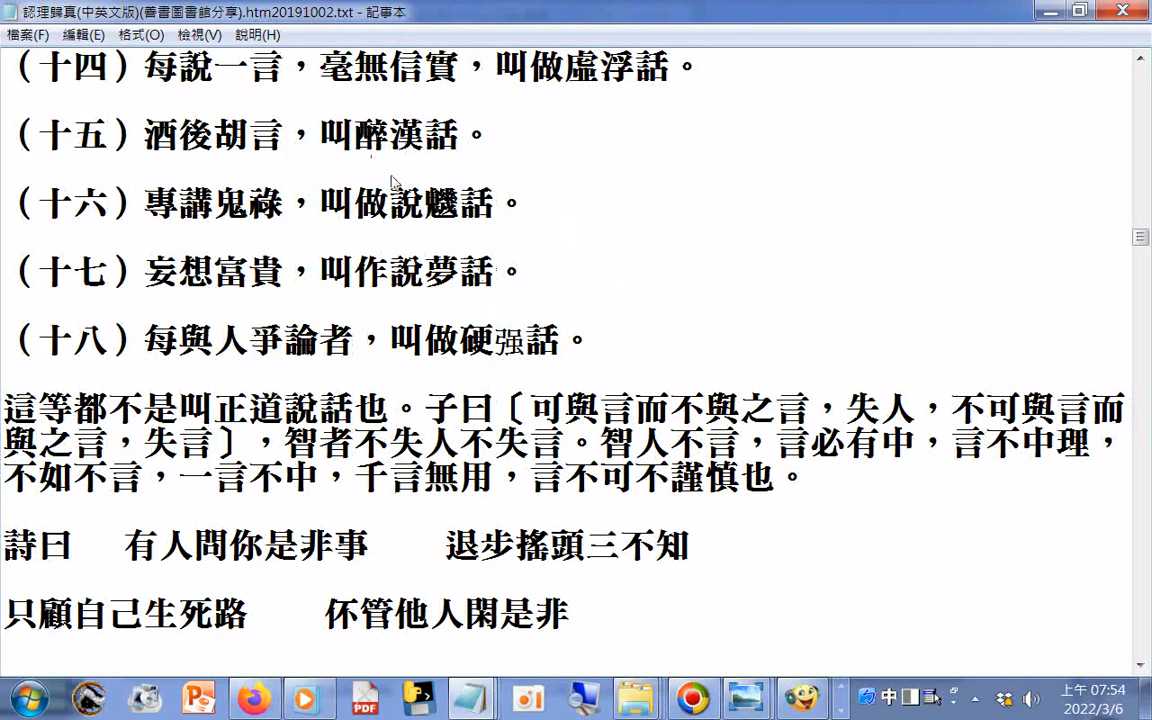
- Reach the 有人問你是非事 poem after item 十八 and clear the selection
double_click(442, 338)
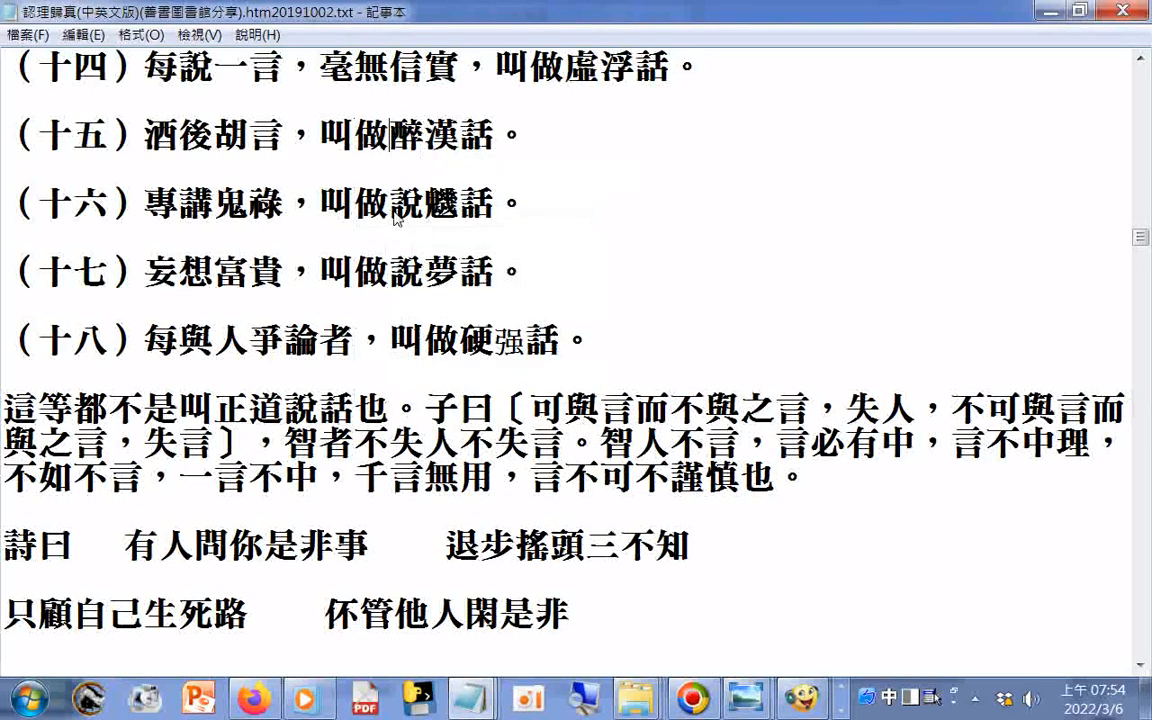
mouse_move(352, 164)
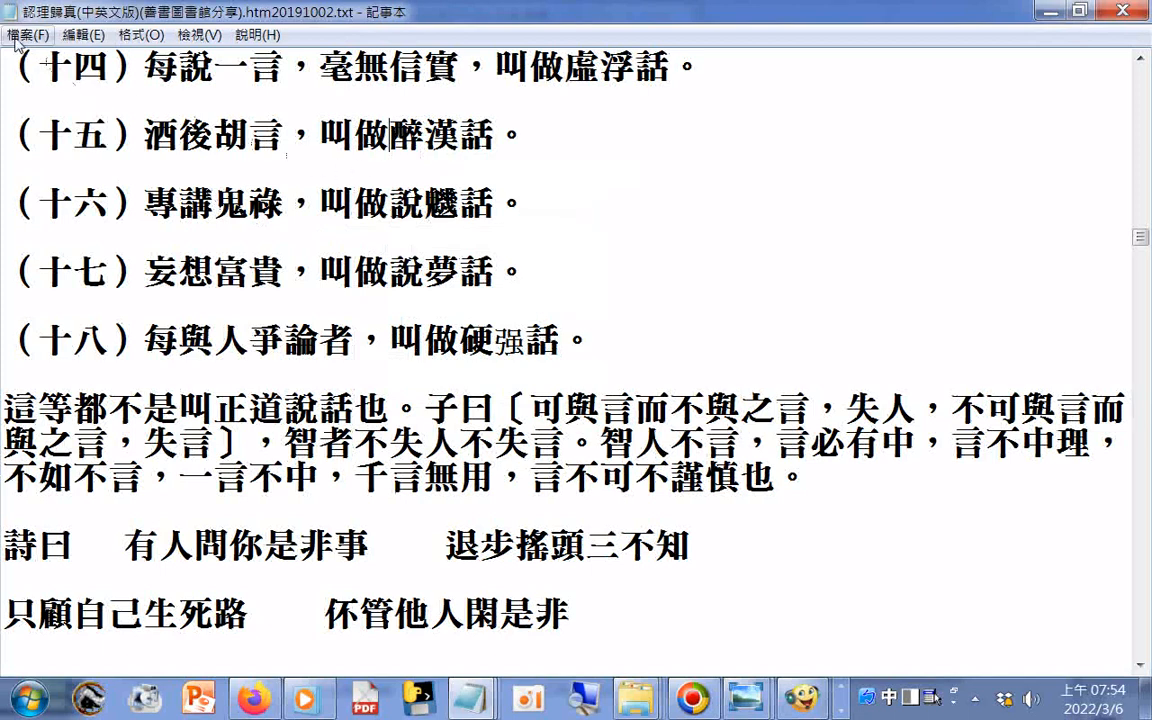
mouse_move(636, 176)
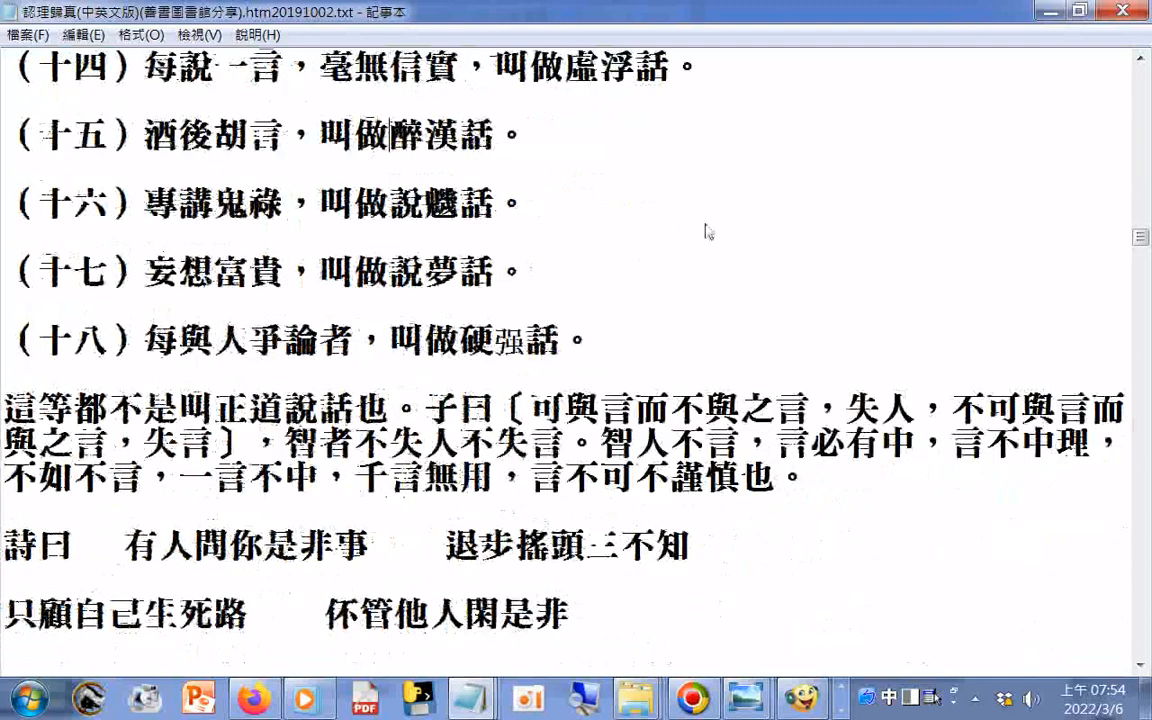
scroll("down", 3)
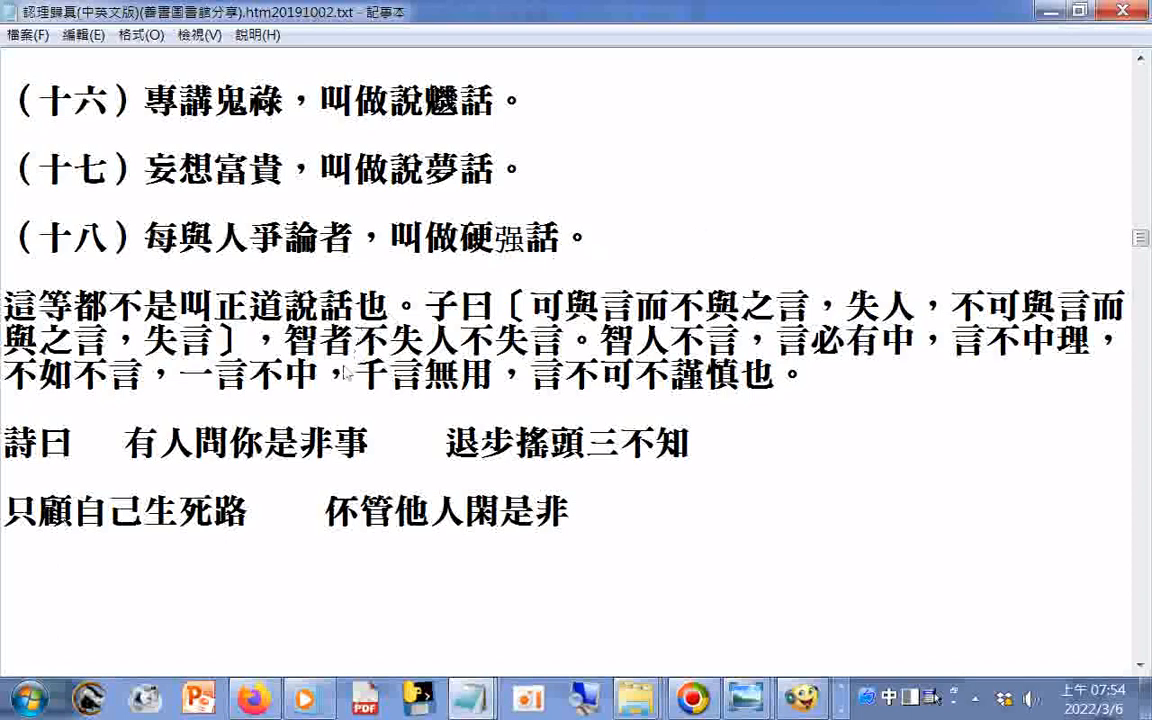
double_click(338, 512)
type("休")
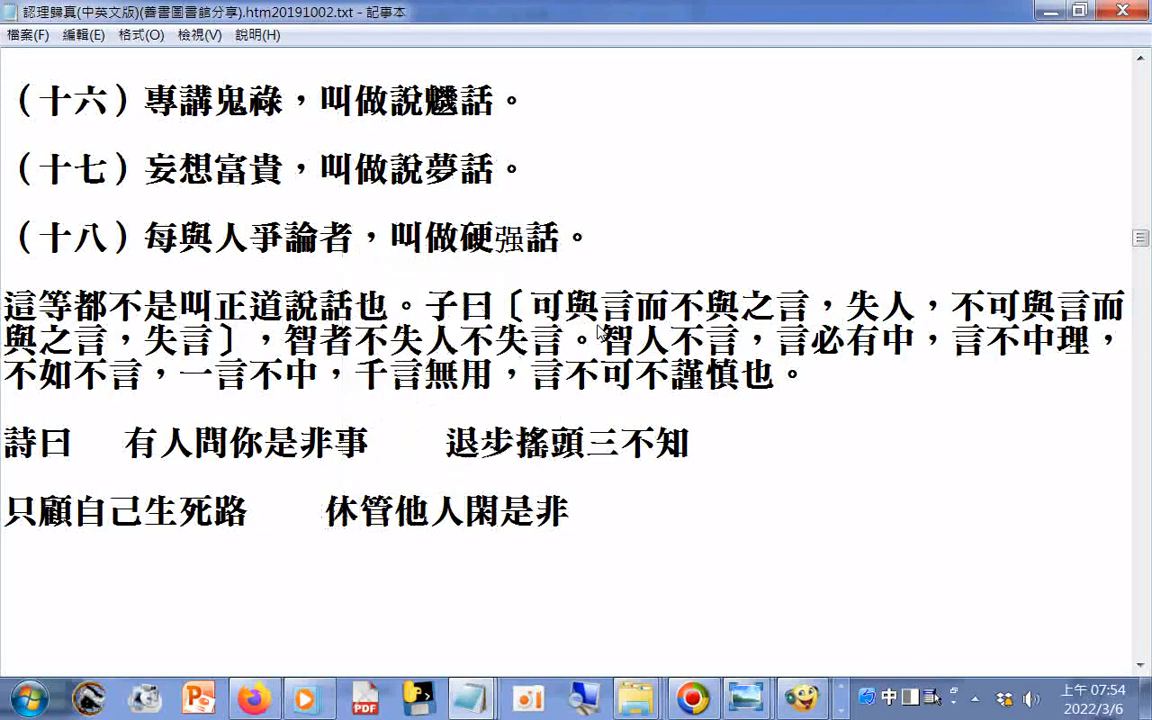
mouse_move(244, 398)
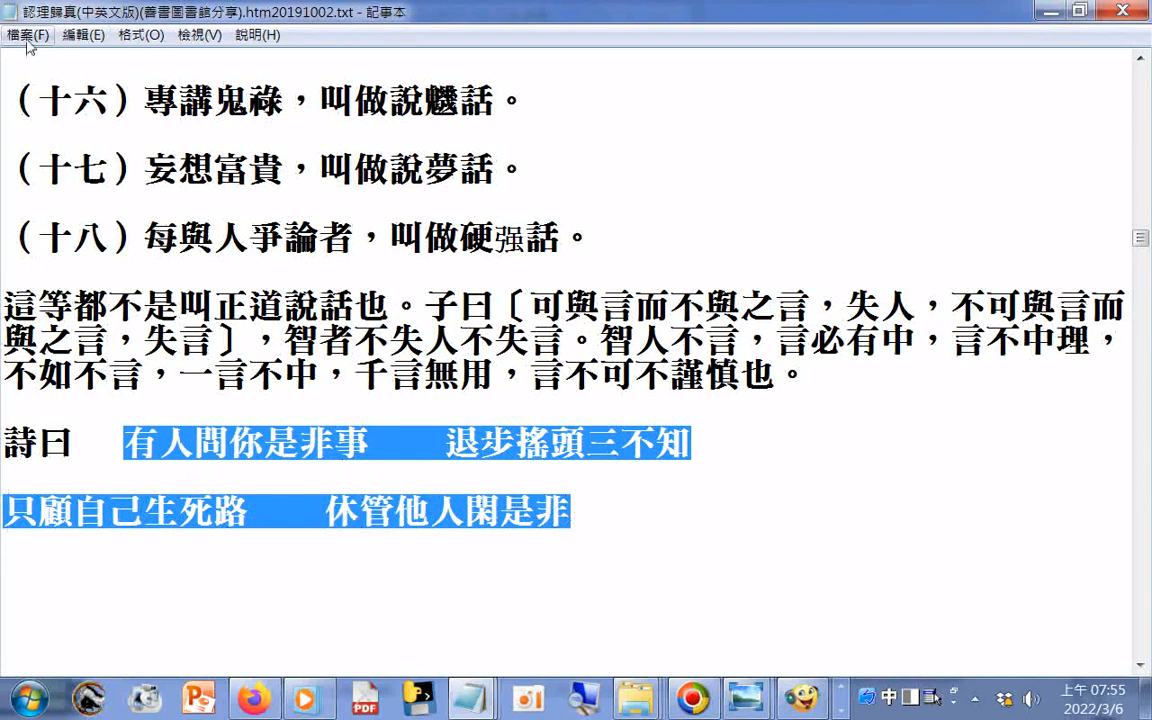
left_click(28, 36)
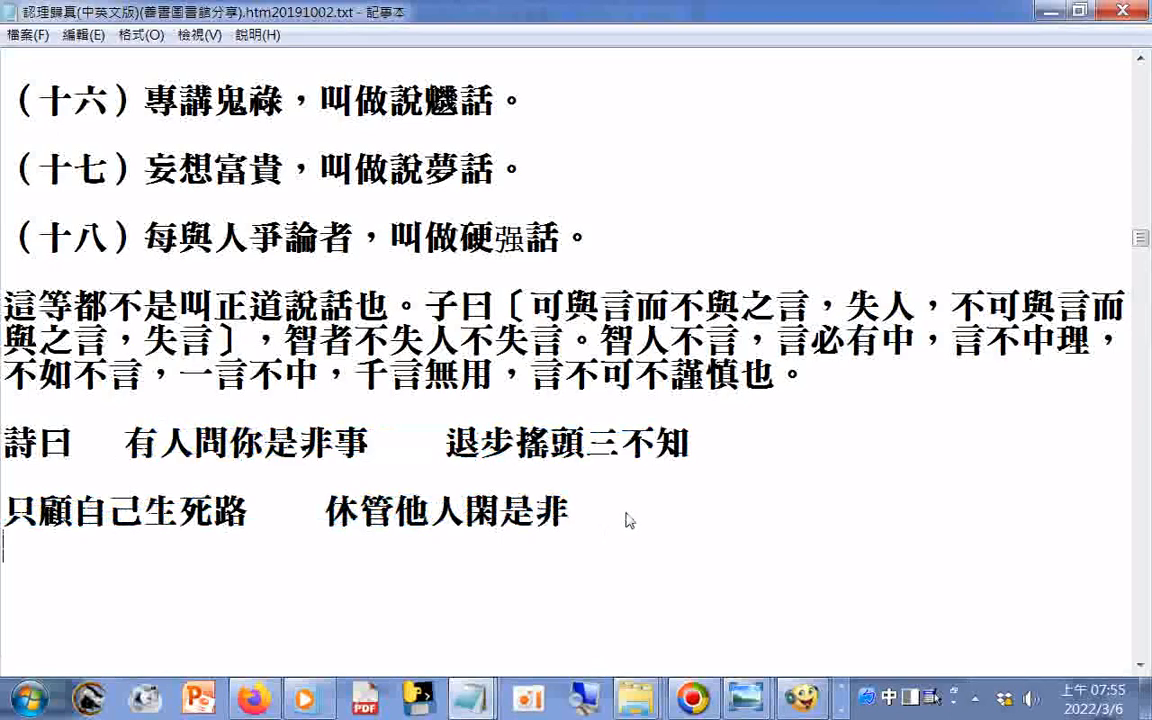
- Append 成 to section 十七's poem line so it reads 真苦辛苦道可成, then check it
scroll("down", 3)
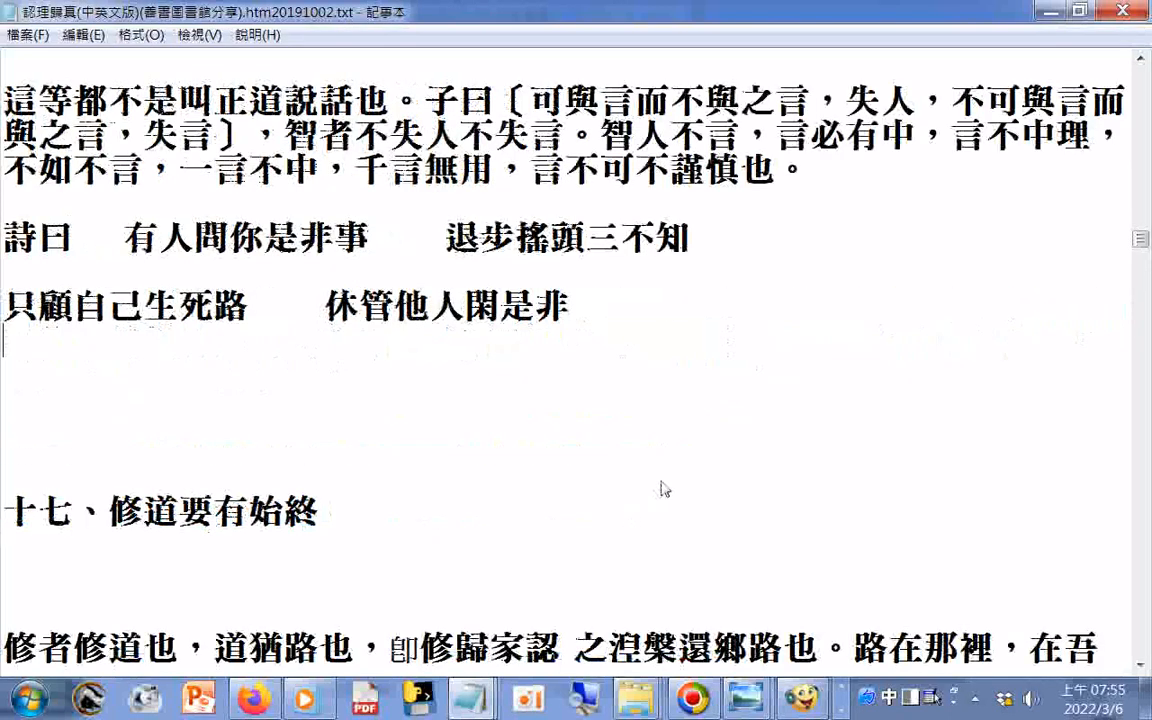
scroll("down", 3)
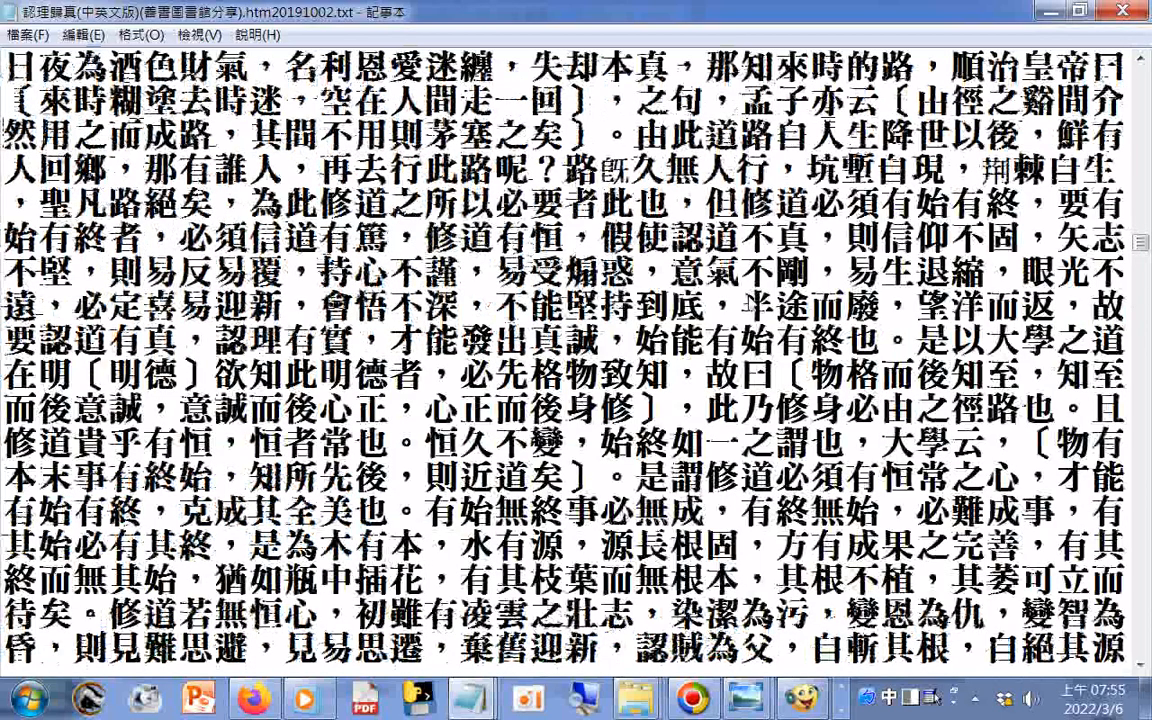
scroll("down", 3)
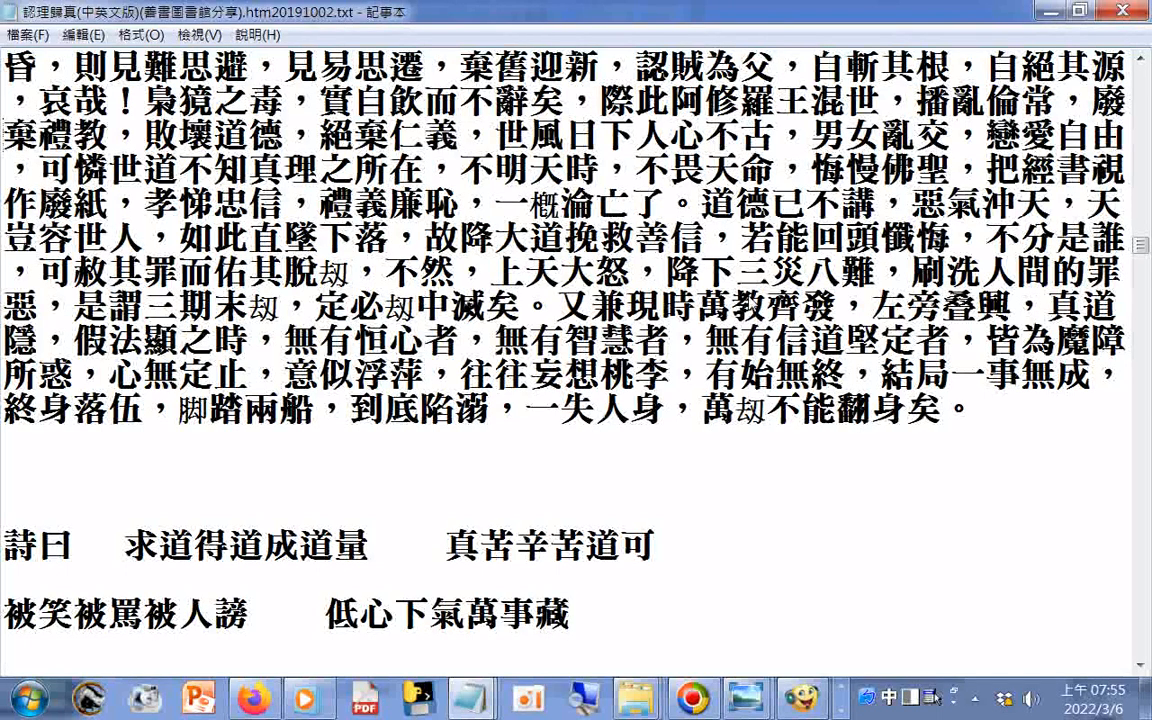
mouse_move(804, 544)
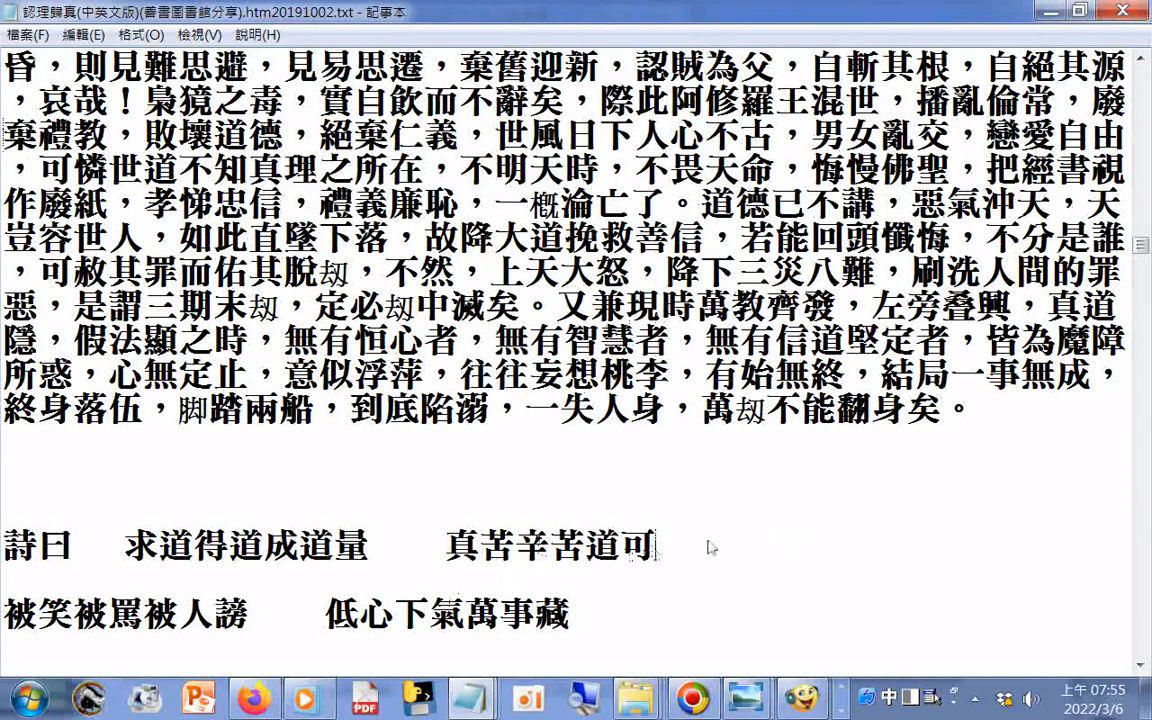
double_click(280, 546)
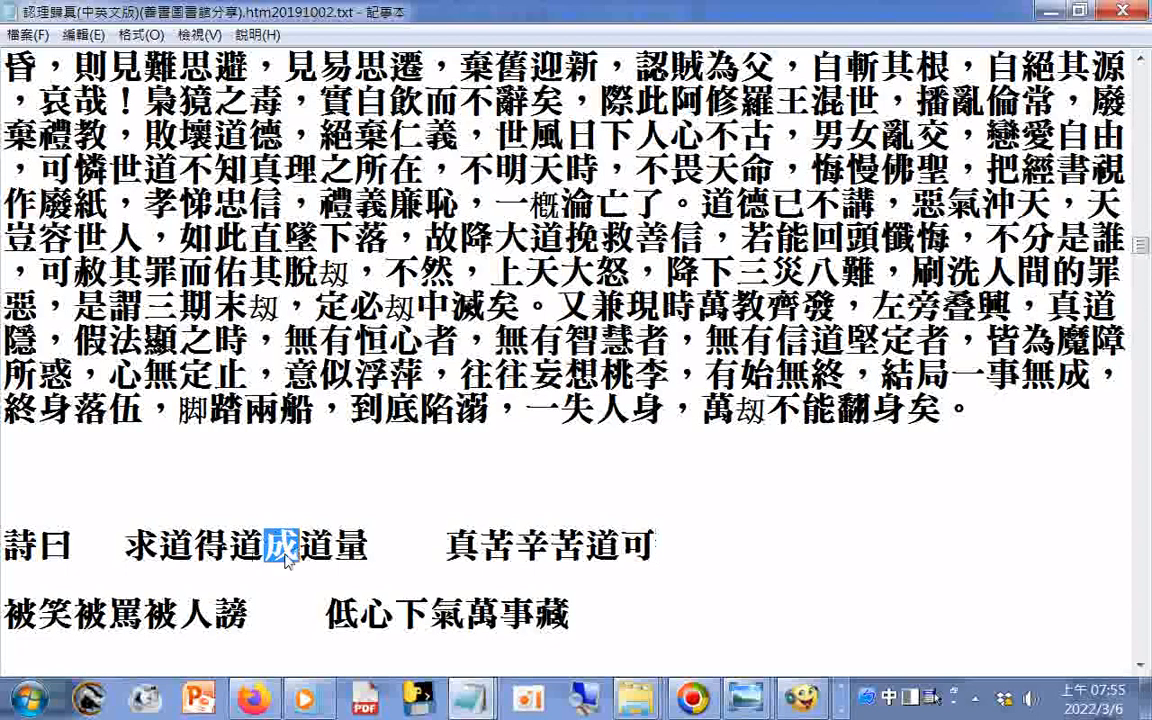
mouse_move(692, 550)
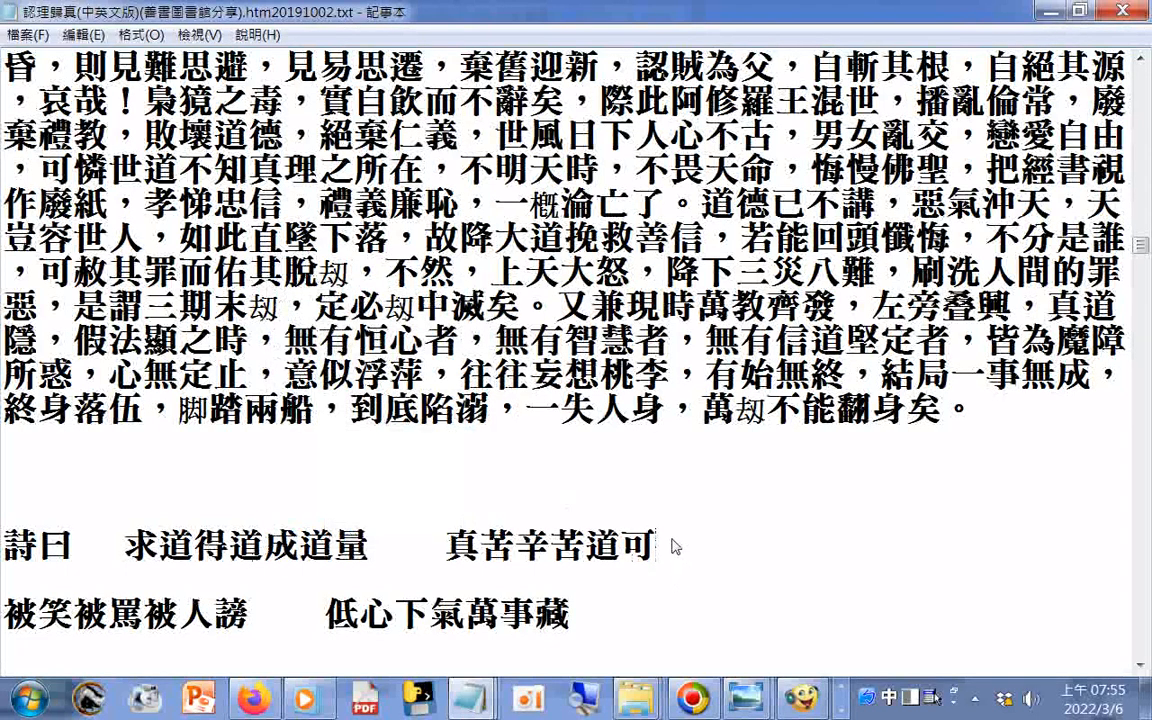
type("成")
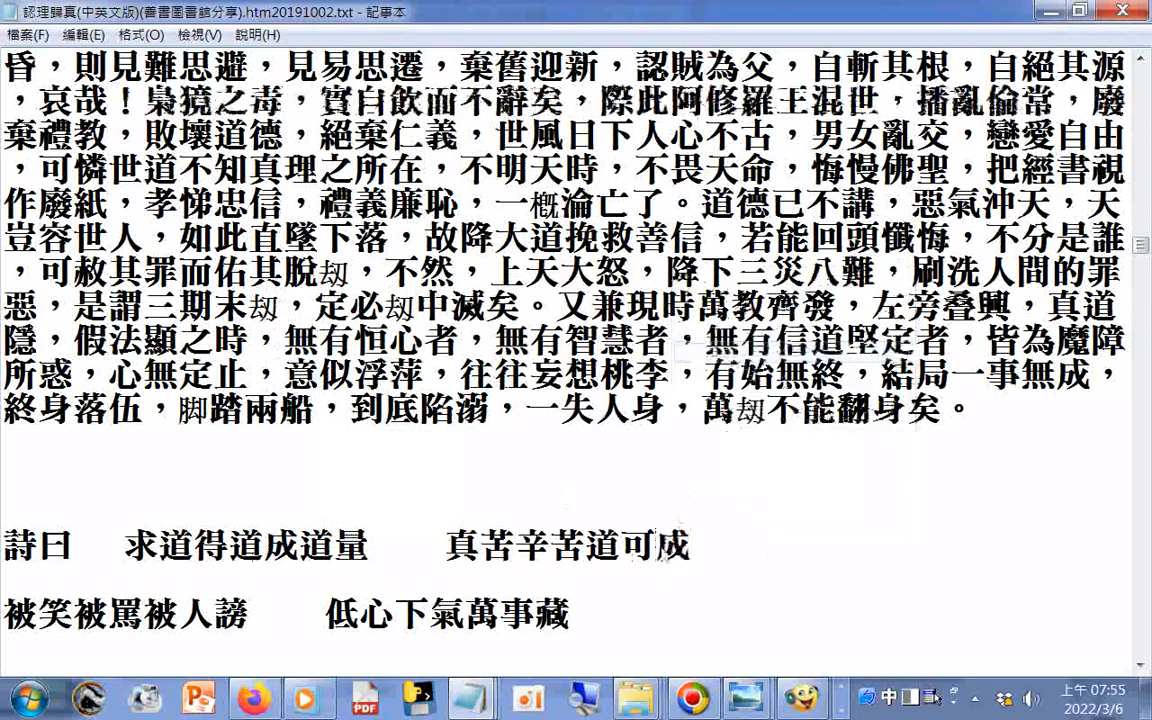
double_click(674, 546)
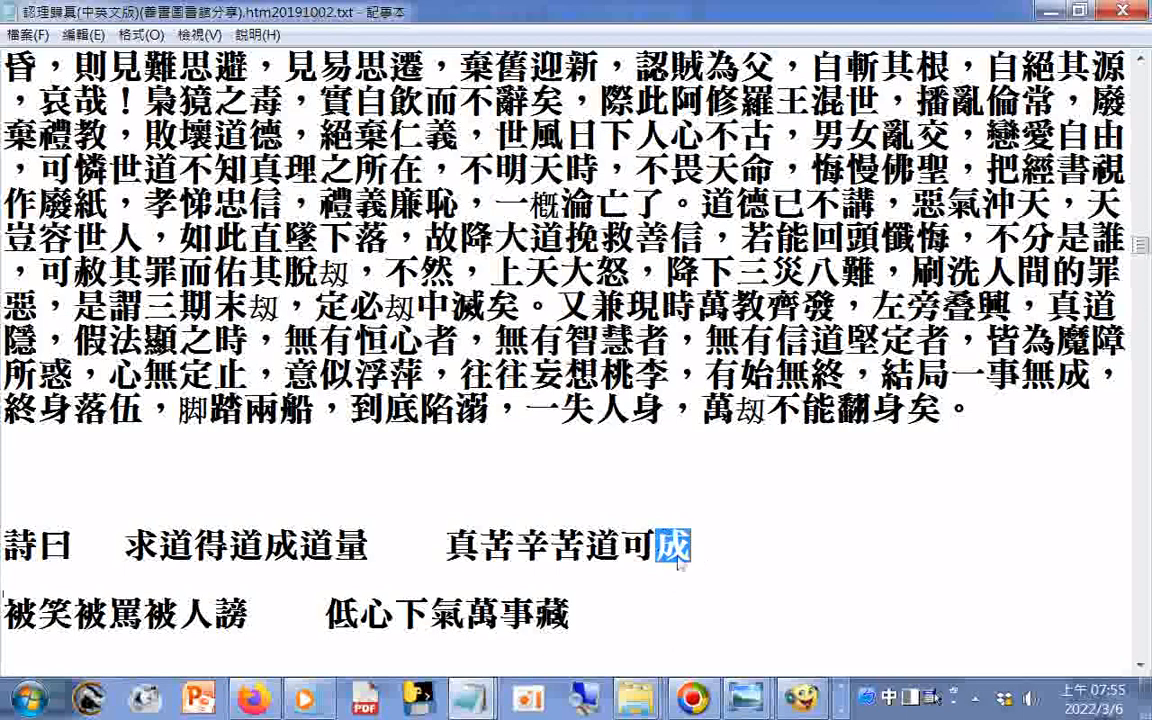
mouse_move(684, 560)
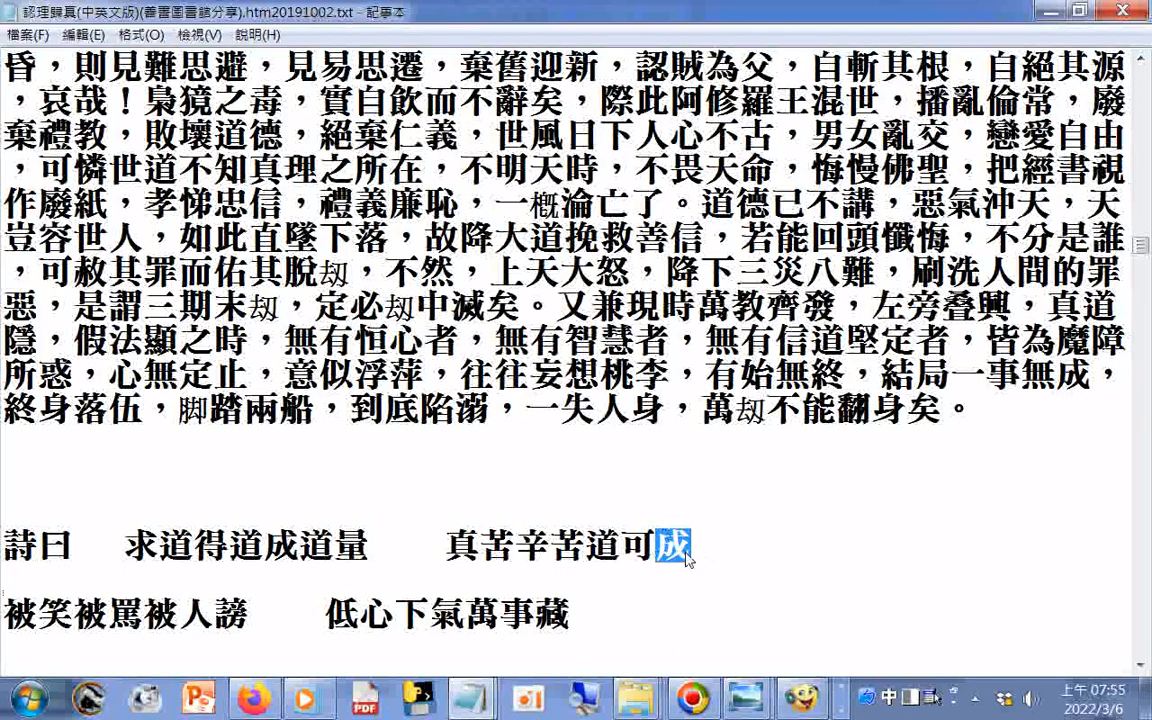
mouse_move(672, 600)
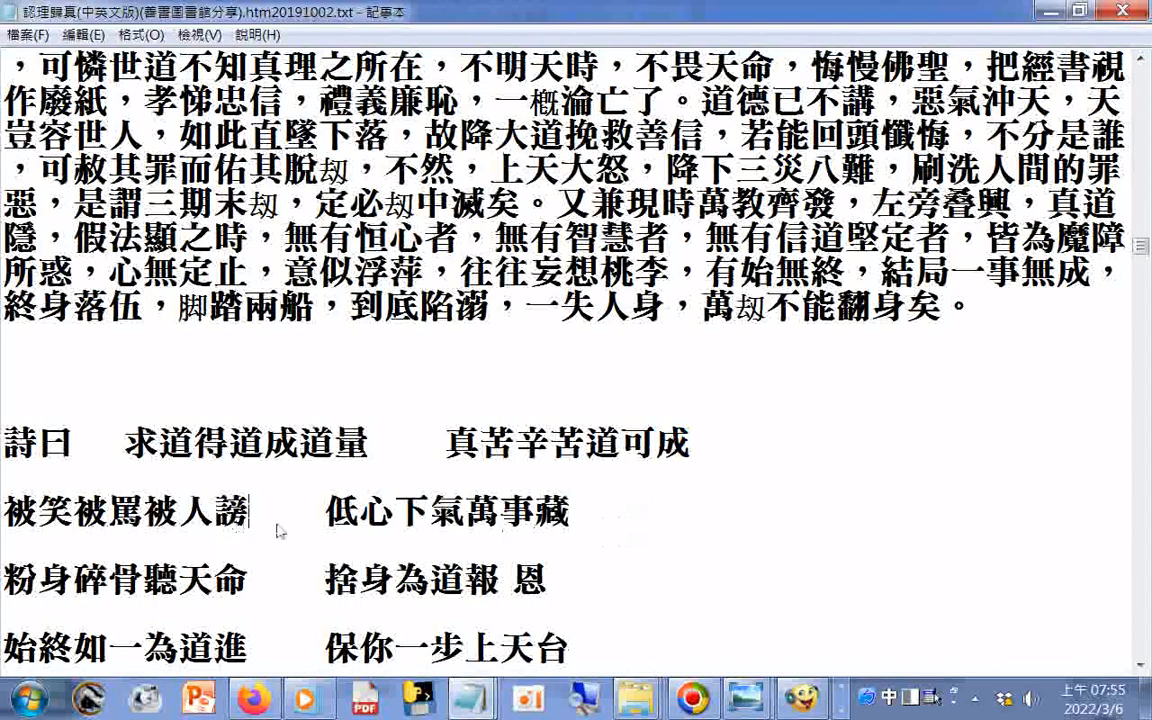
- Scroll to the 求道得道成道量 poem through 超九拔七證佛仙 and heading 十八、原靈輪迴圖
scroll("down", 3)
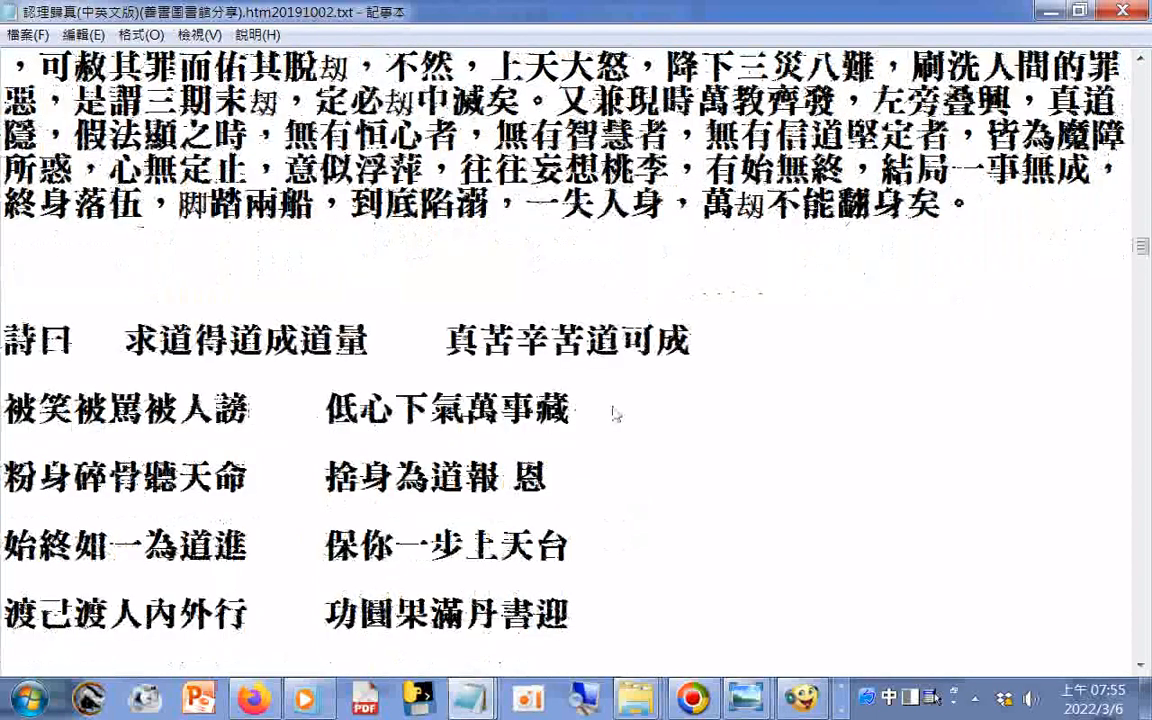
scroll("down", 3)
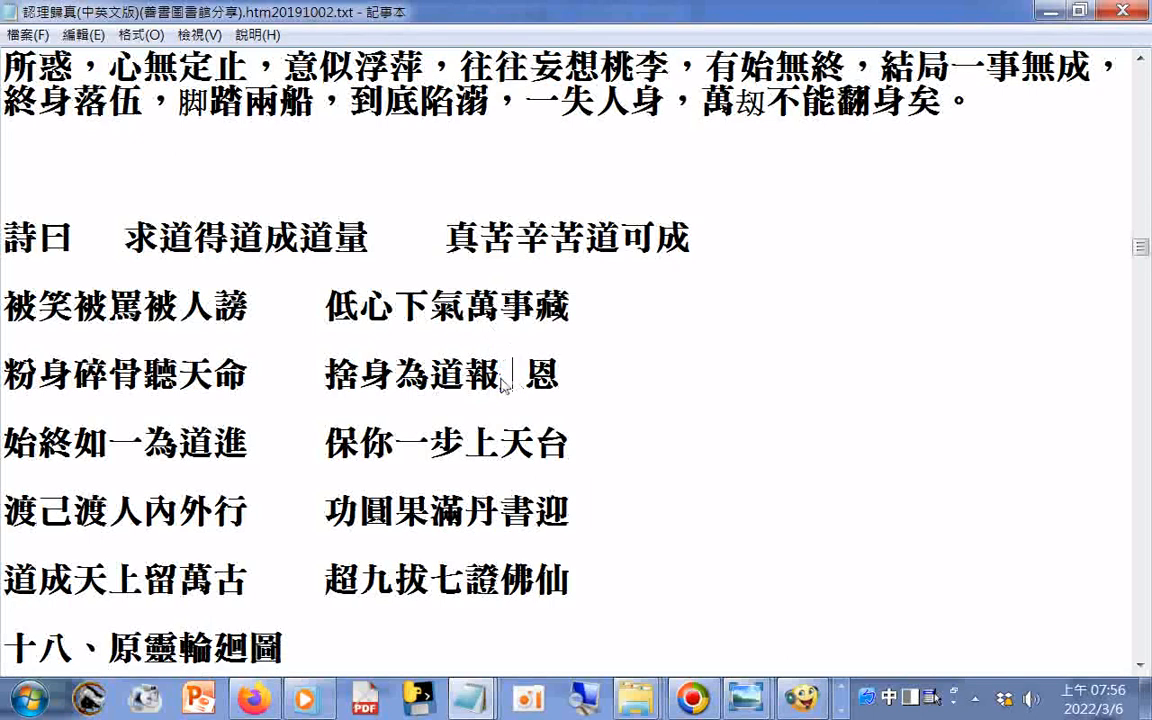
mouse_move(356, 464)
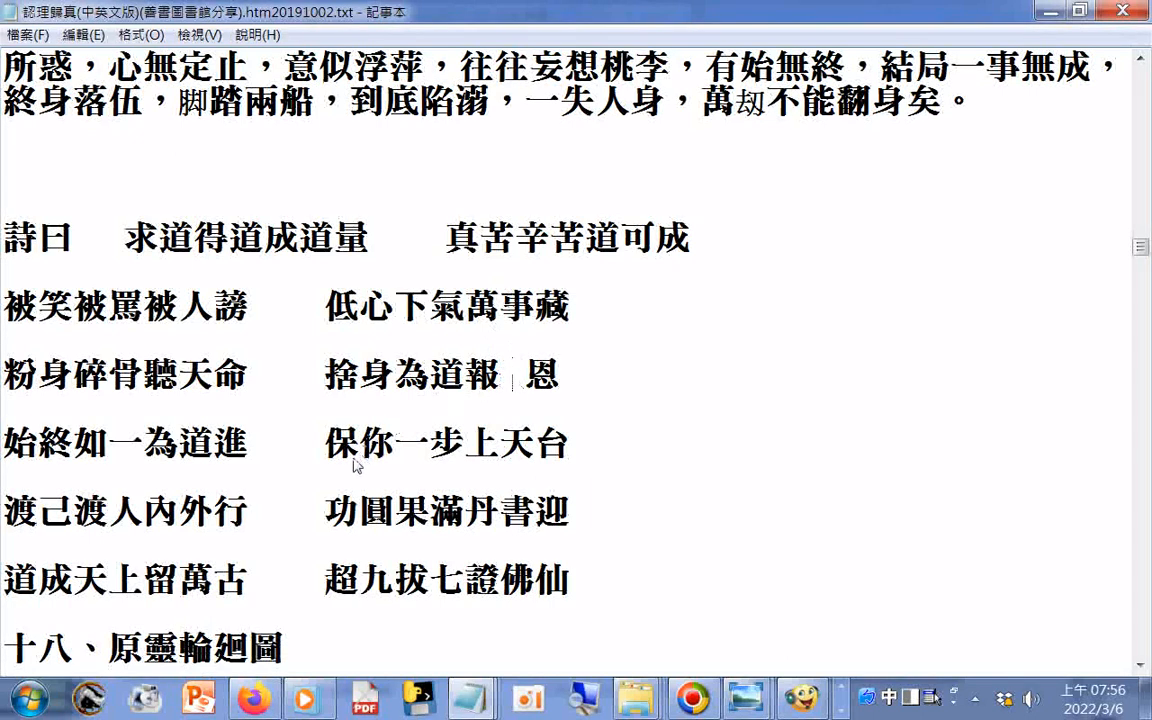
mouse_move(280, 490)
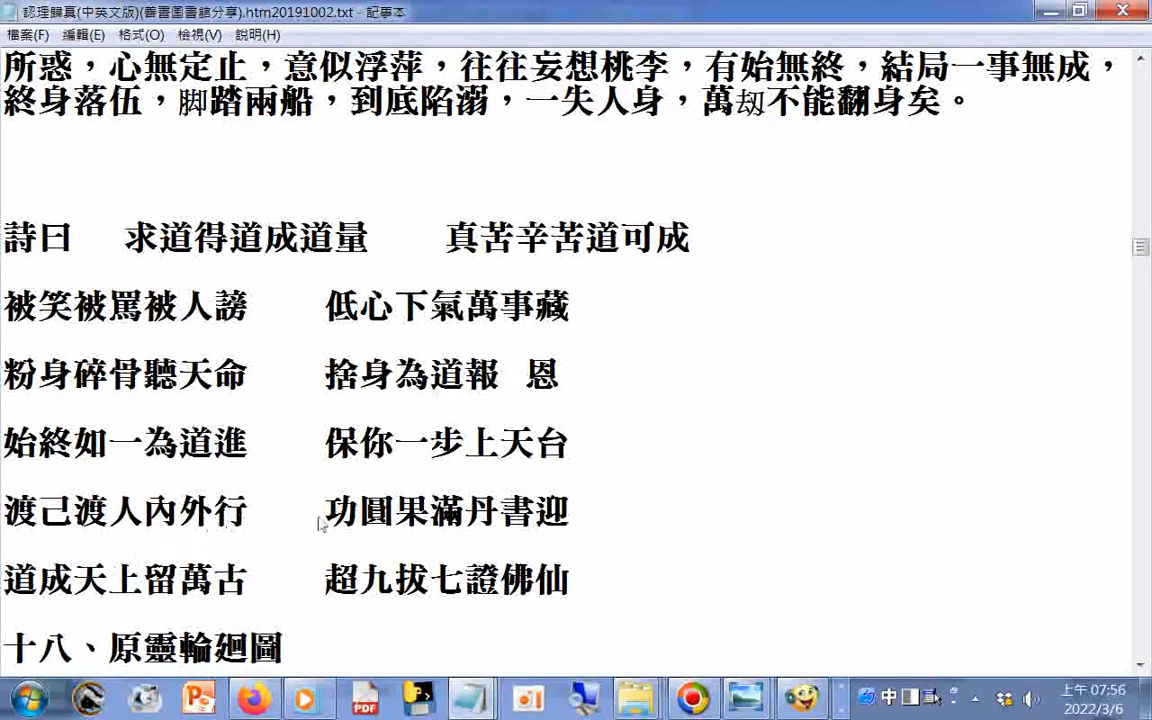
mouse_move(490, 538)
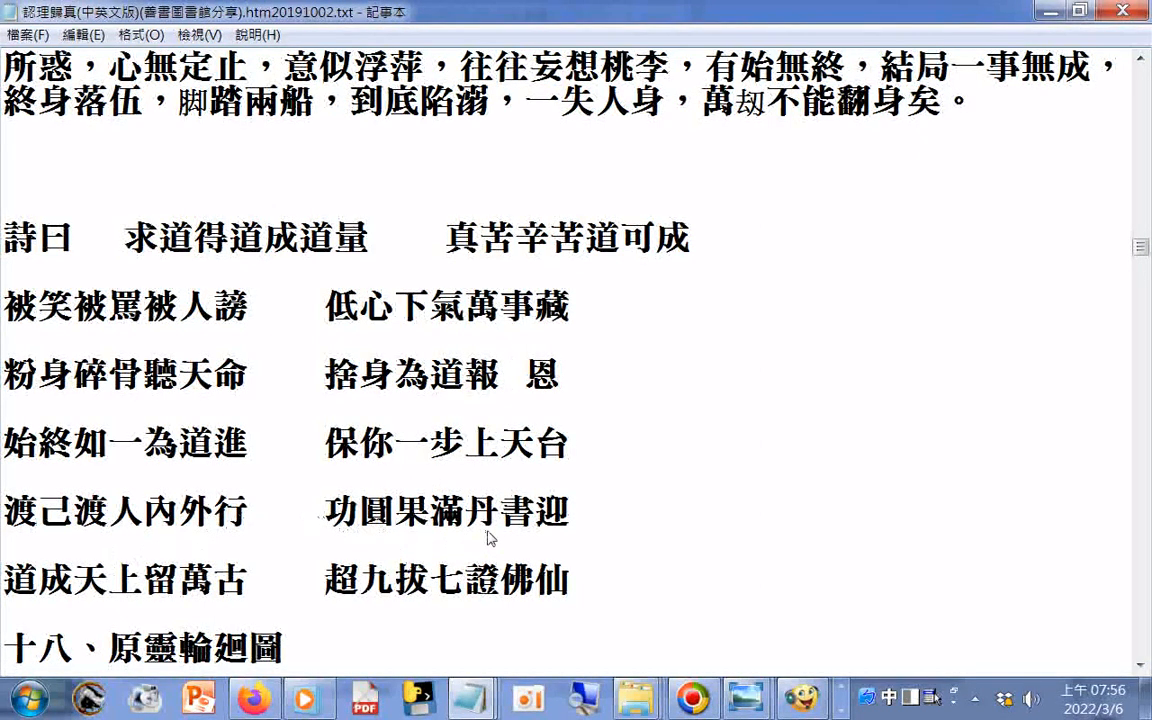
mouse_move(264, 610)
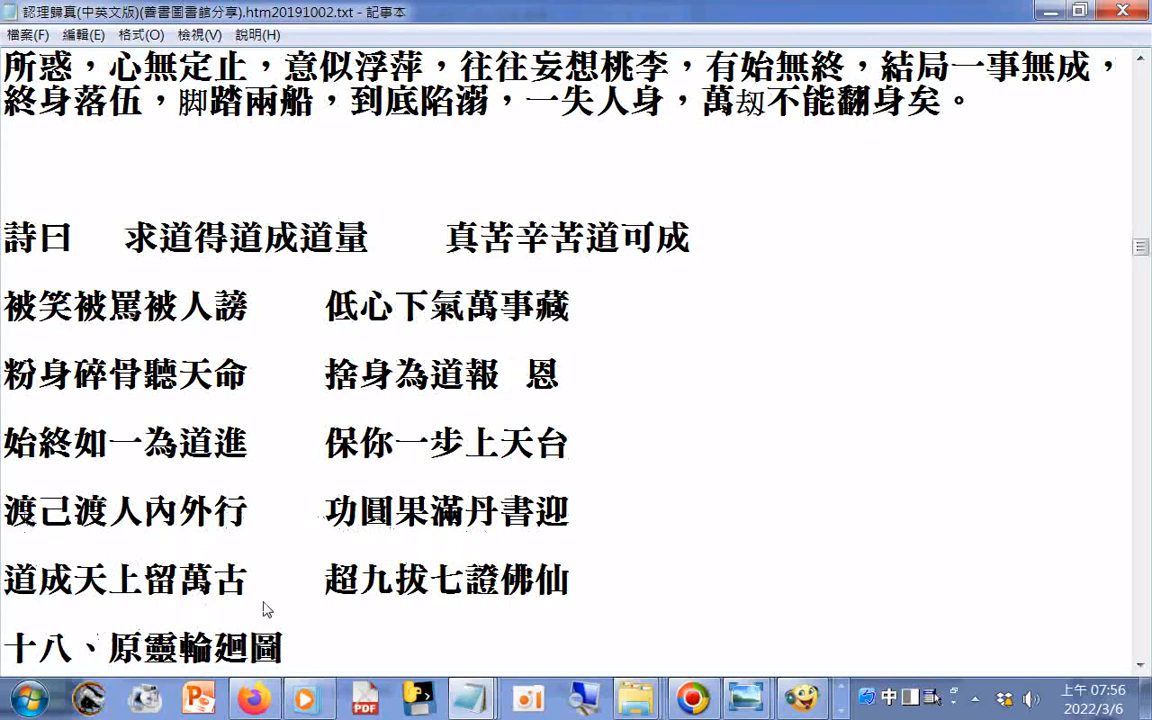
left_click(510, 374)
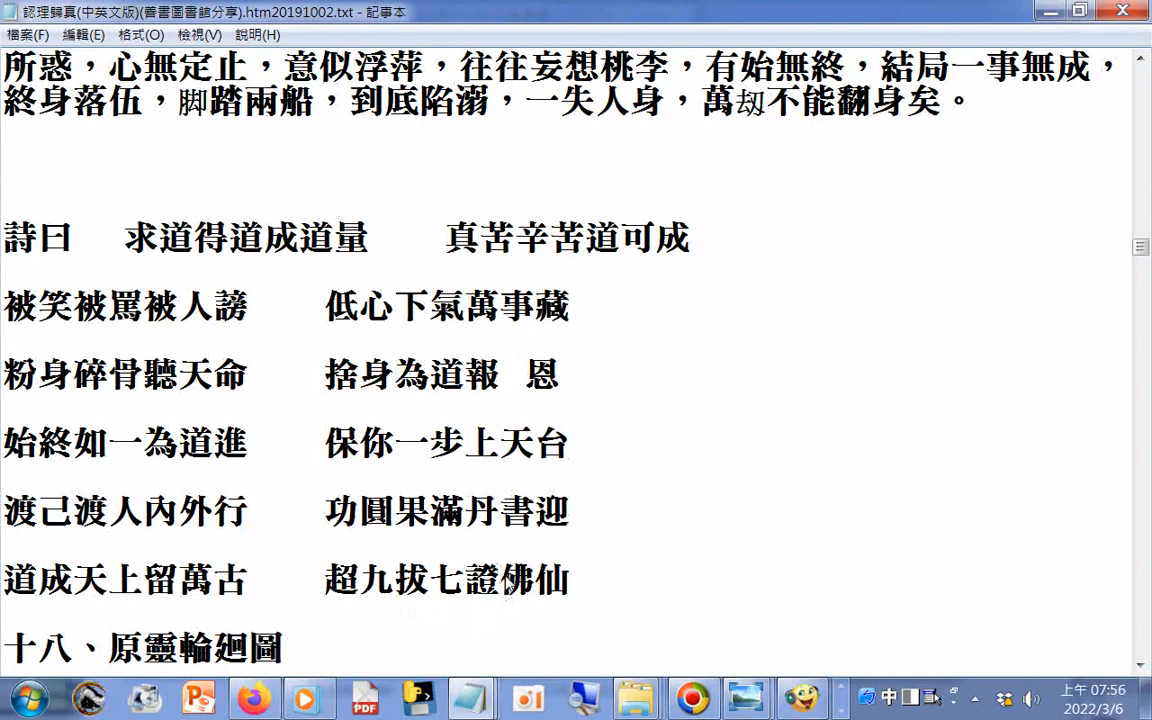
mouse_move(504, 588)
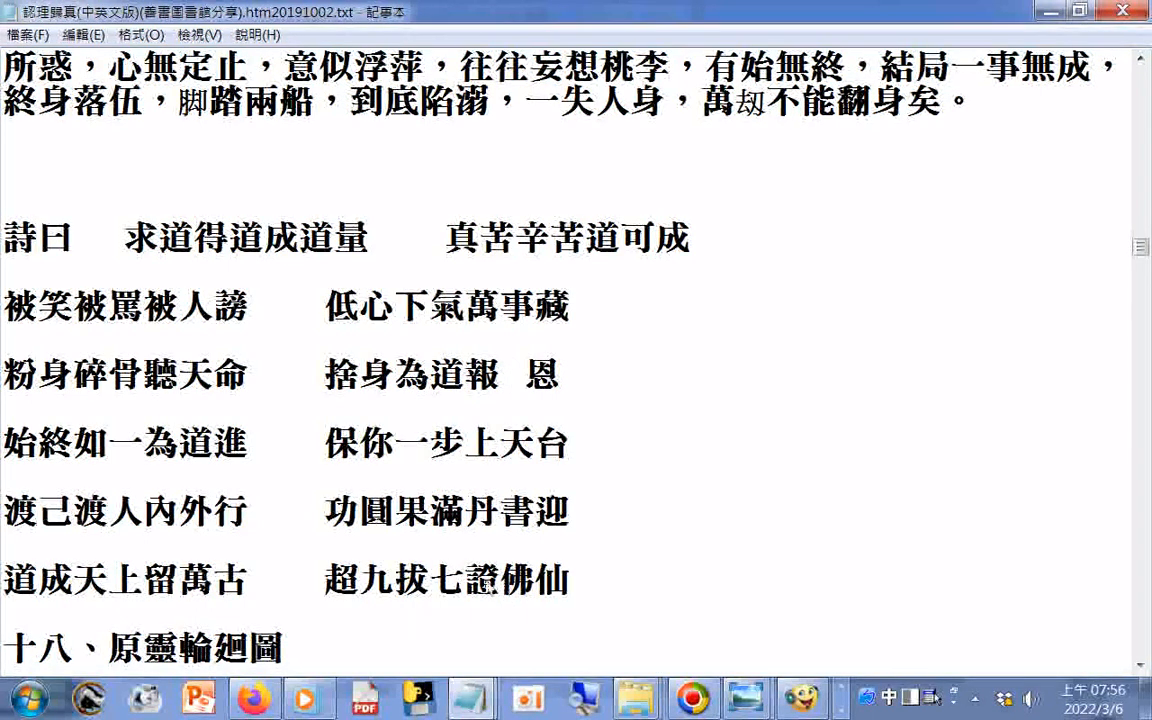
mouse_move(490, 596)
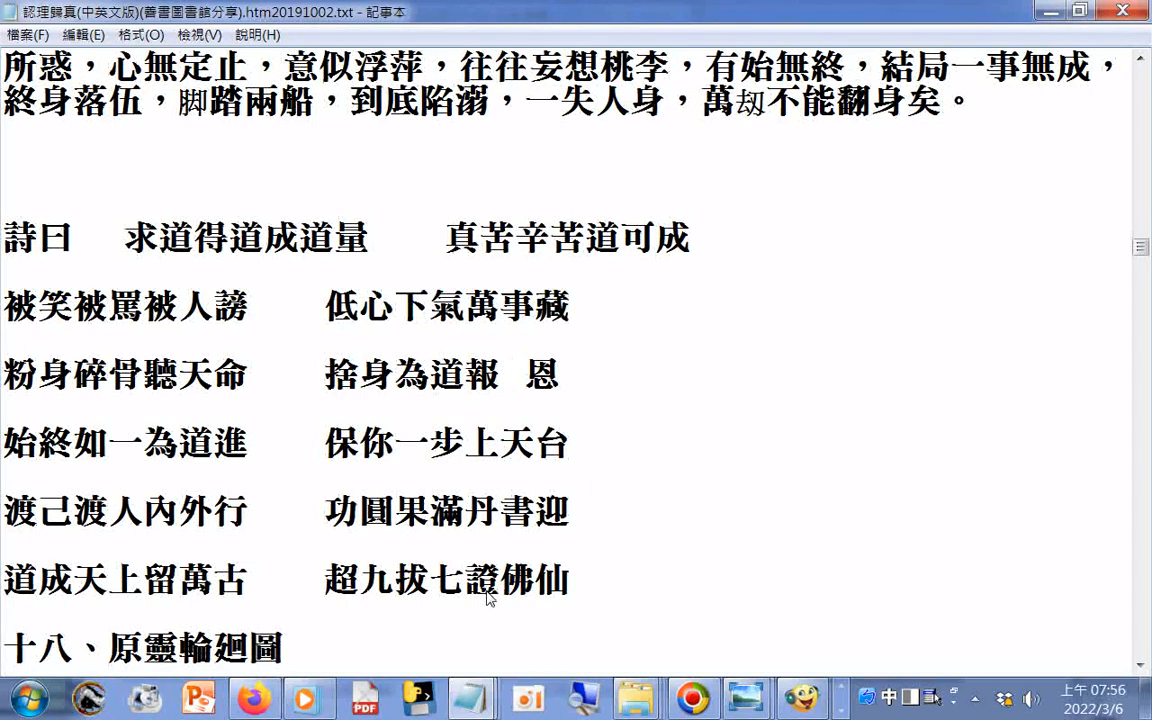
- Scroll past the remaining Chinese sections into the English edition's Tao and religion passages
scroll("down", 3)
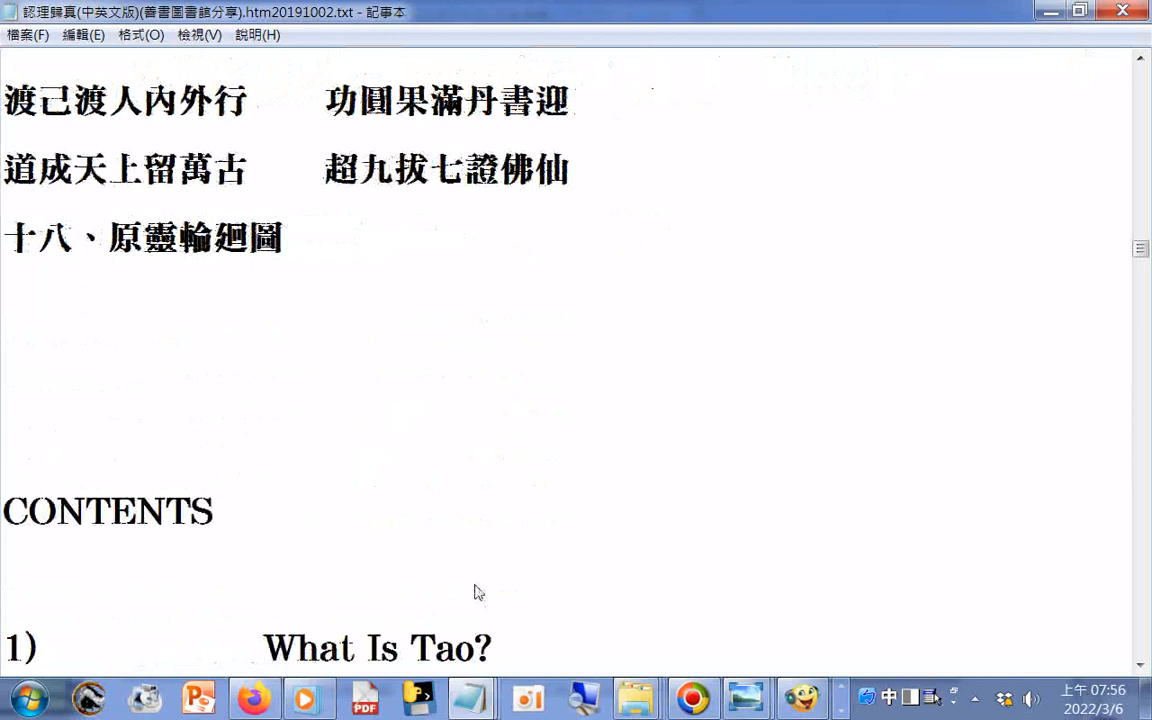
scroll("down", 3)
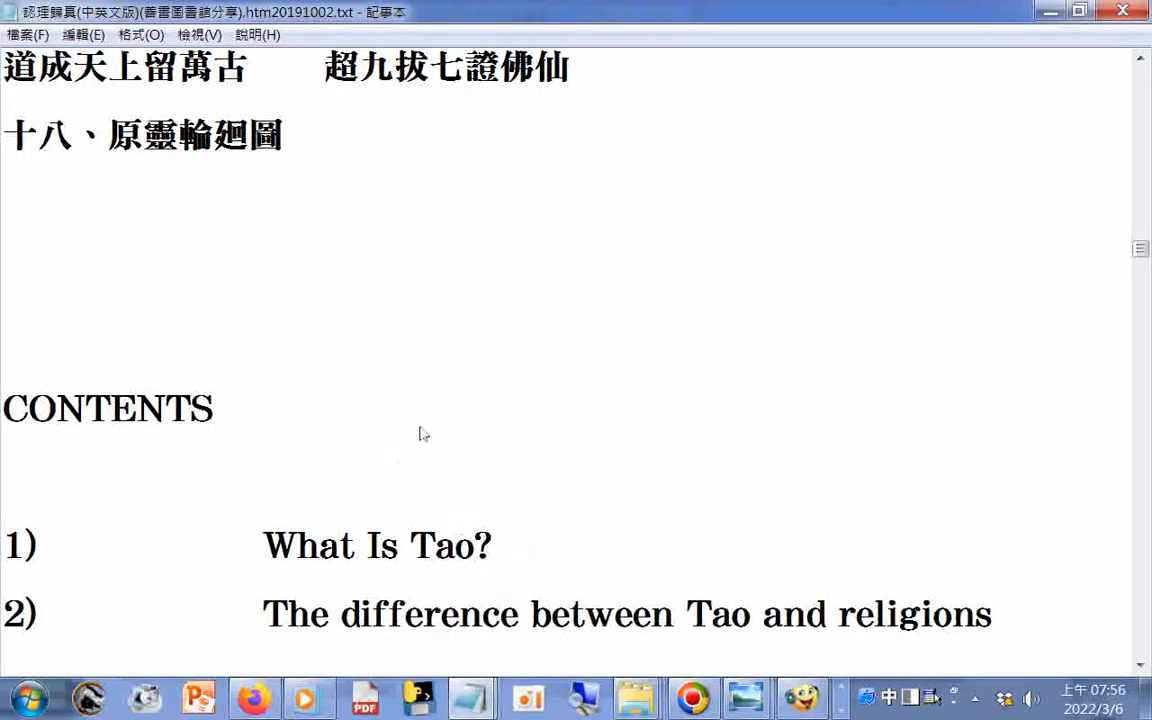
mouse_move(262, 200)
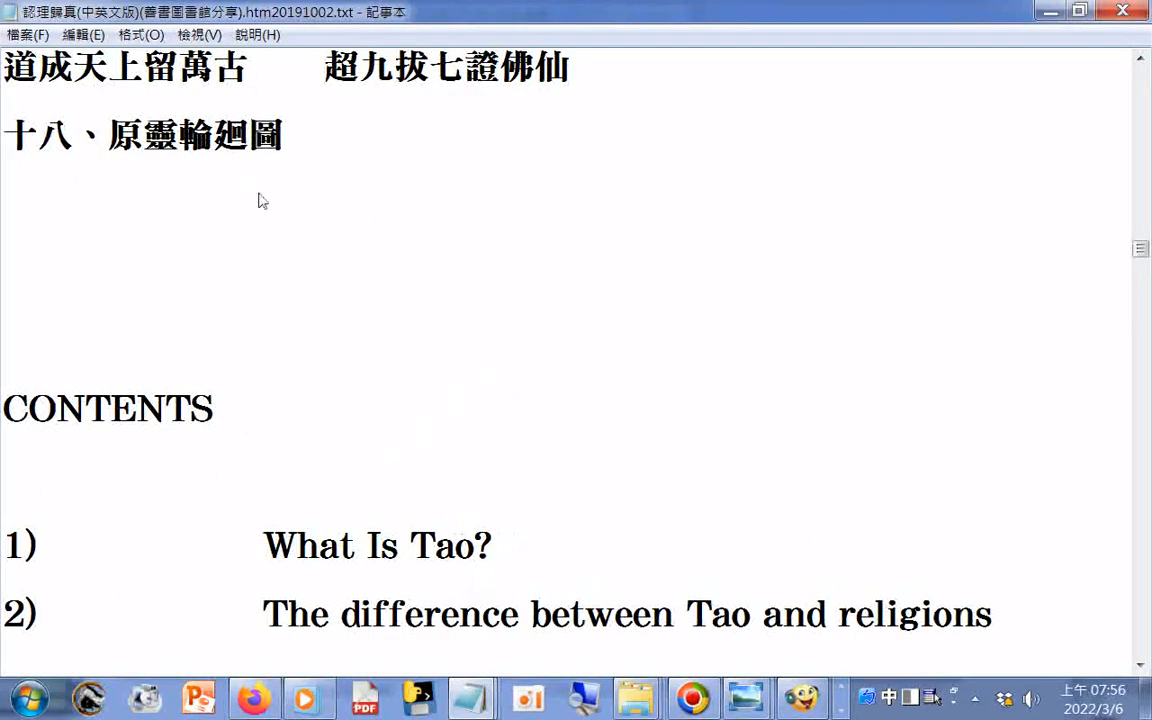
scroll("down", 3)
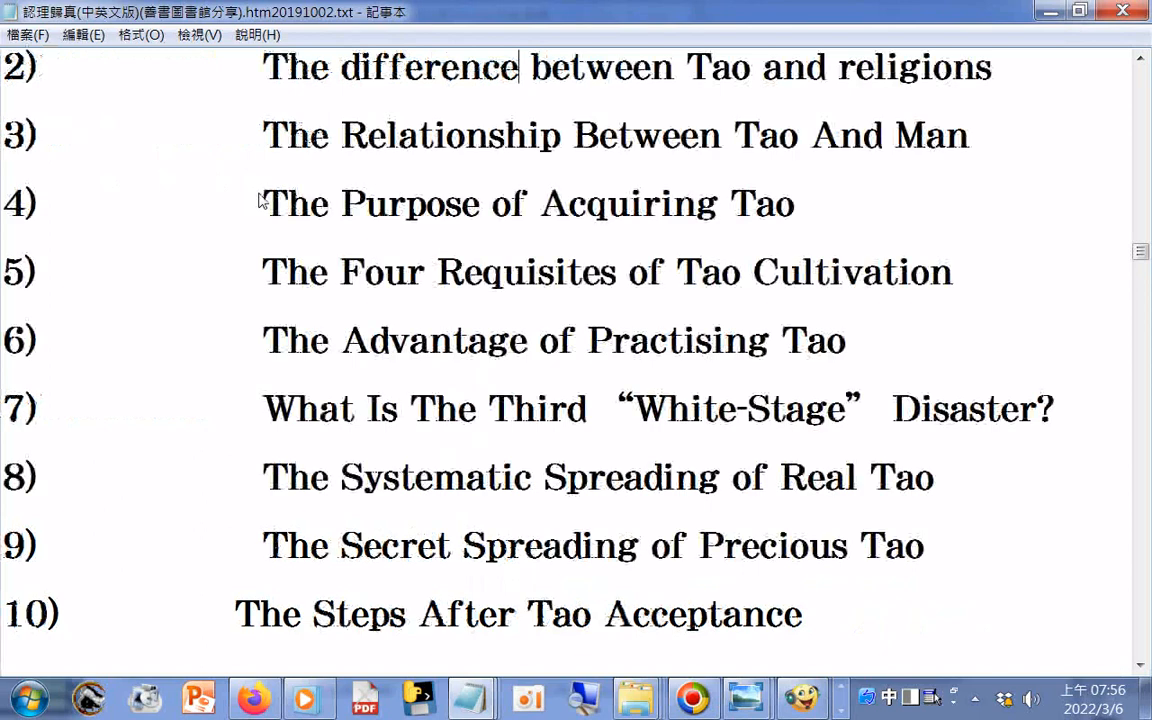
scroll("down", 3)
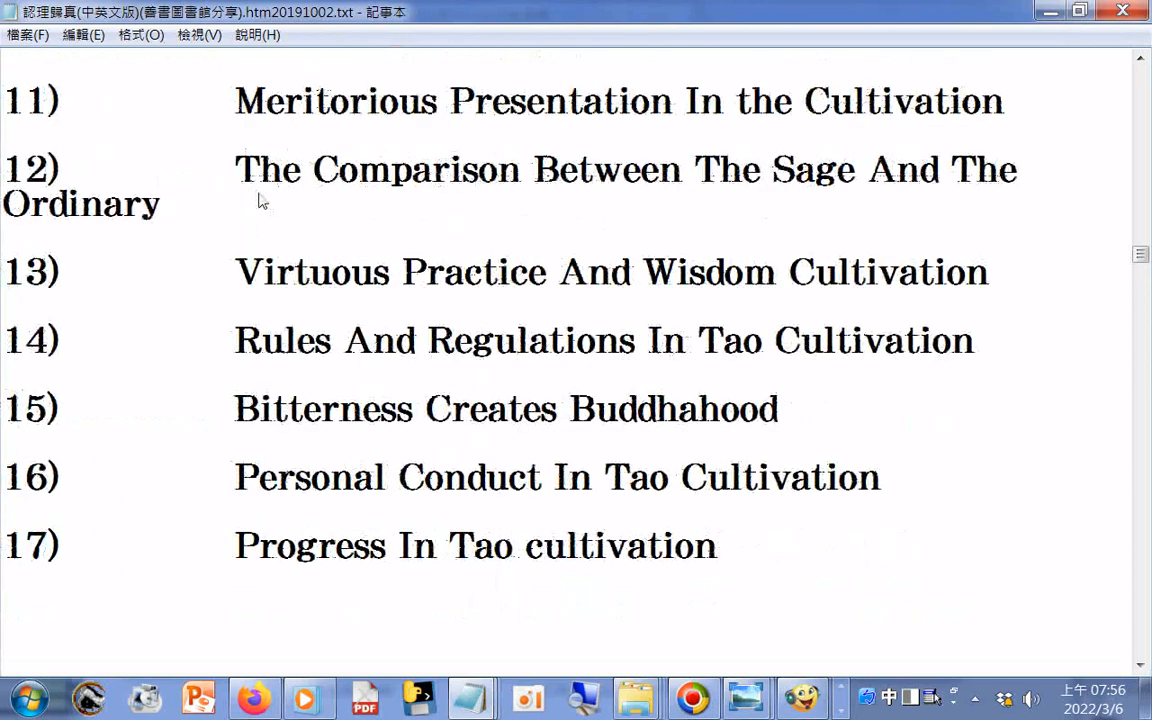
scroll("down", 3)
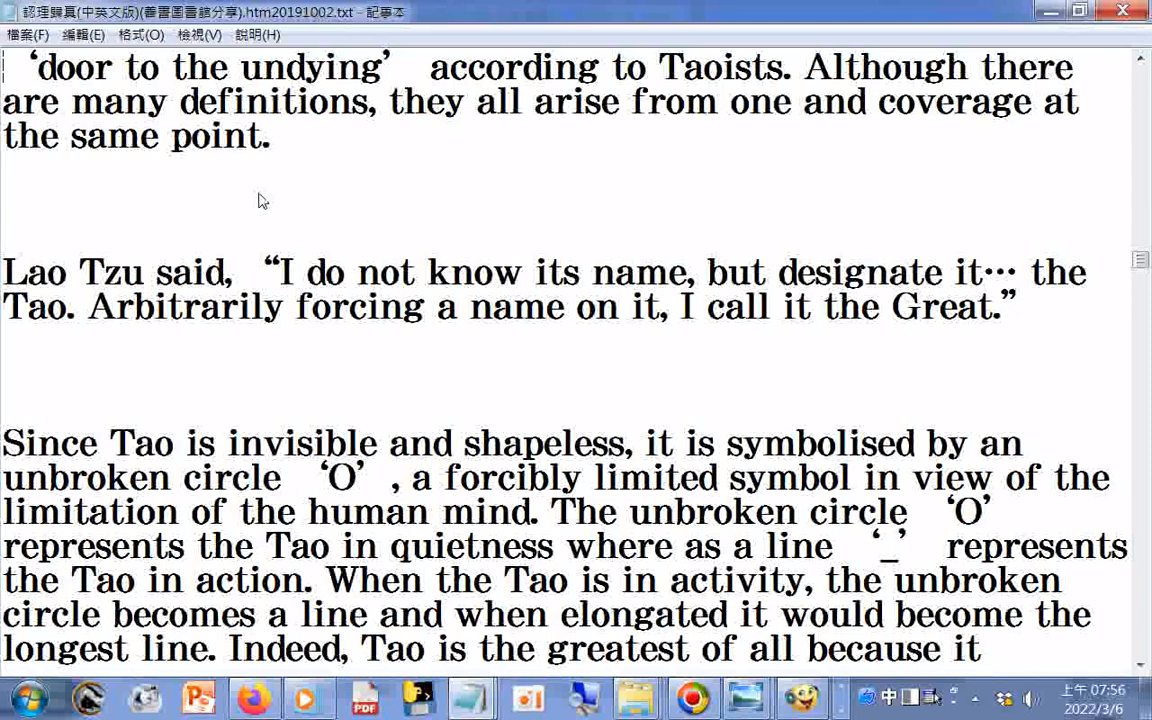
scroll("down", 3)
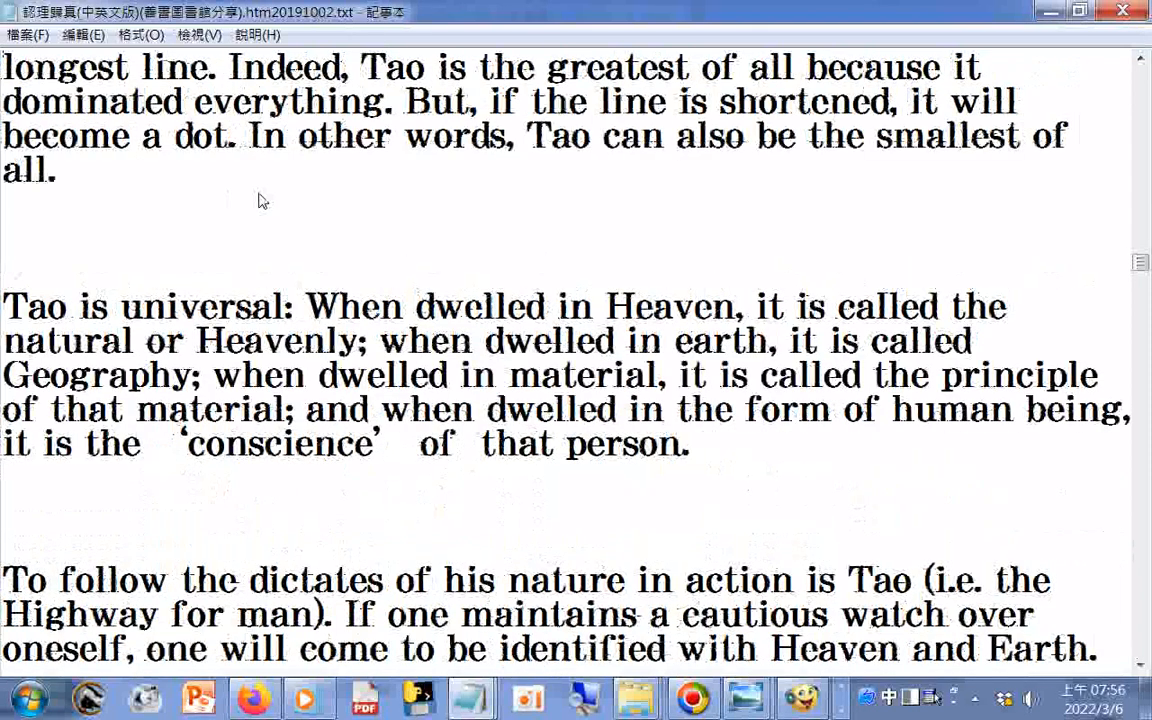
scroll("down", 3)
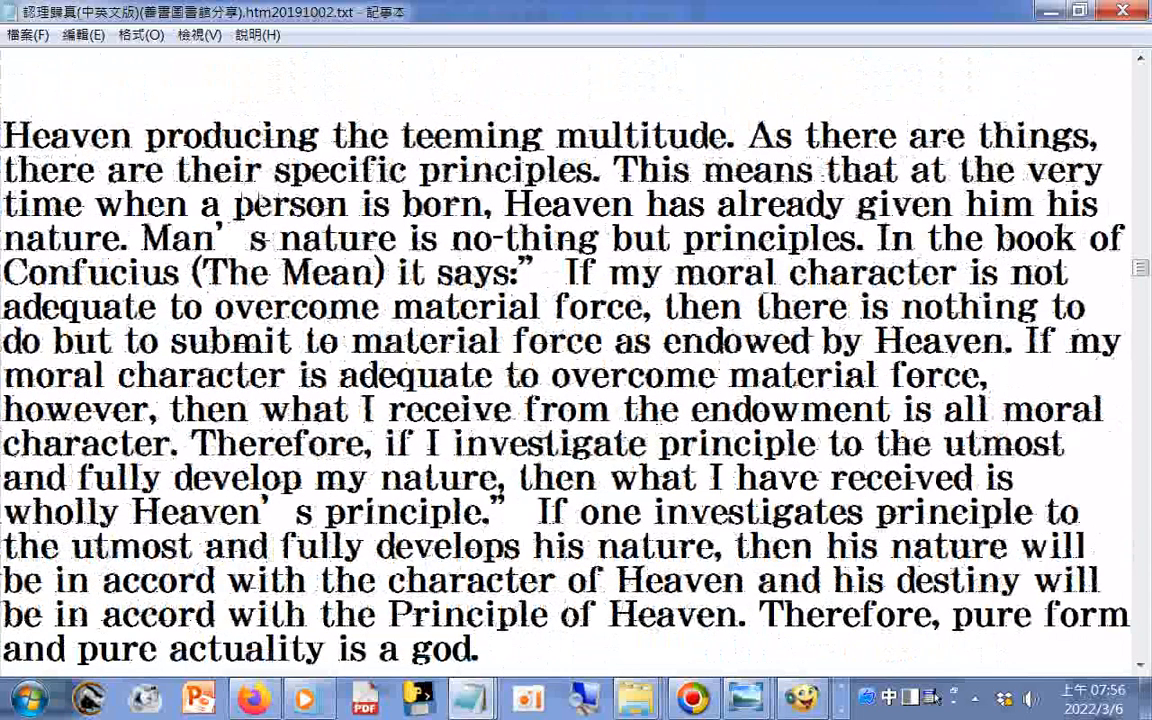
scroll("down", 3)
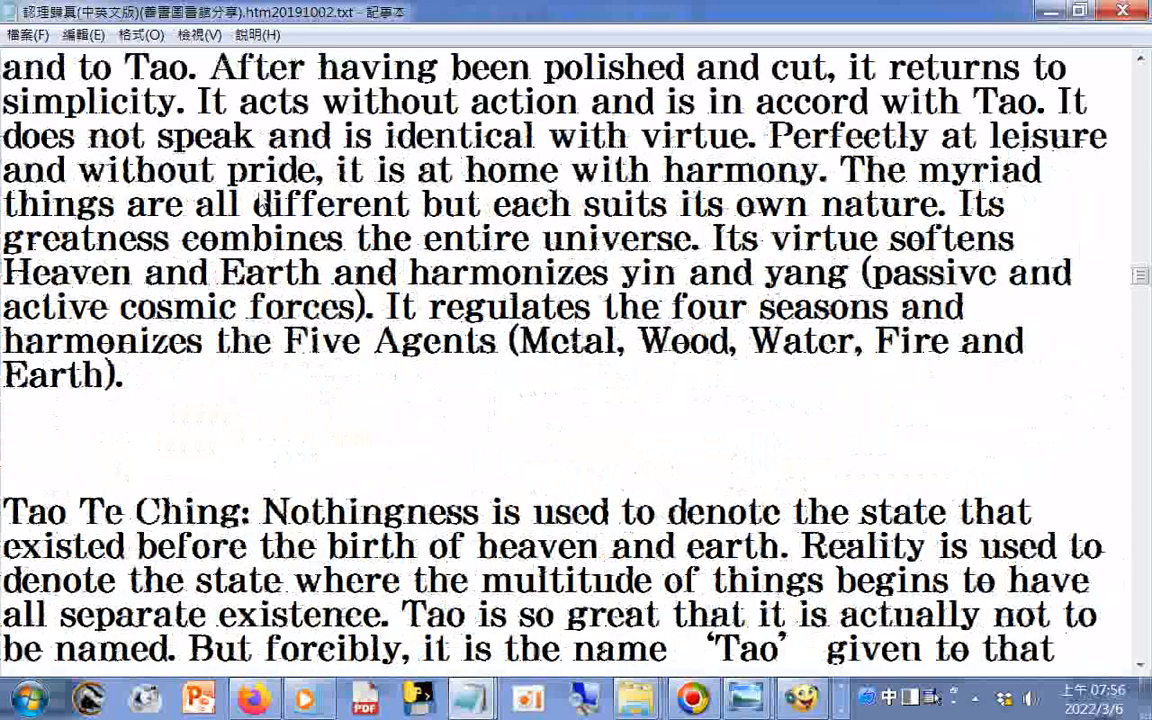
scroll("down", 3)
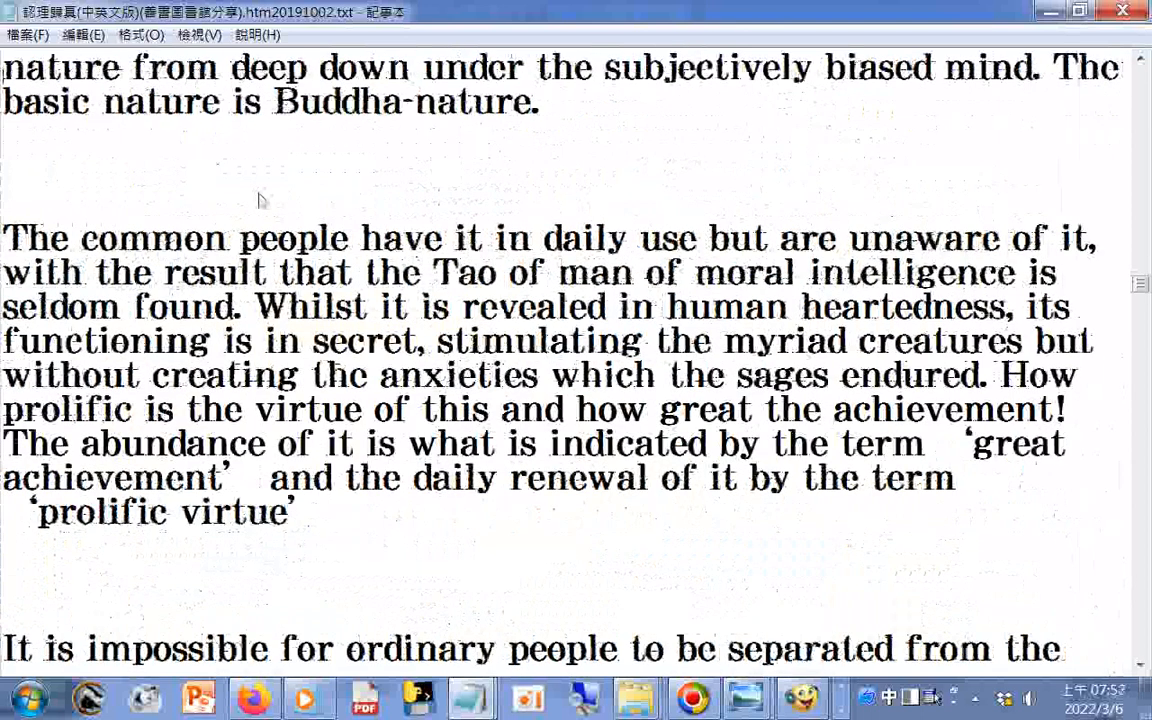
scroll("down", 3)
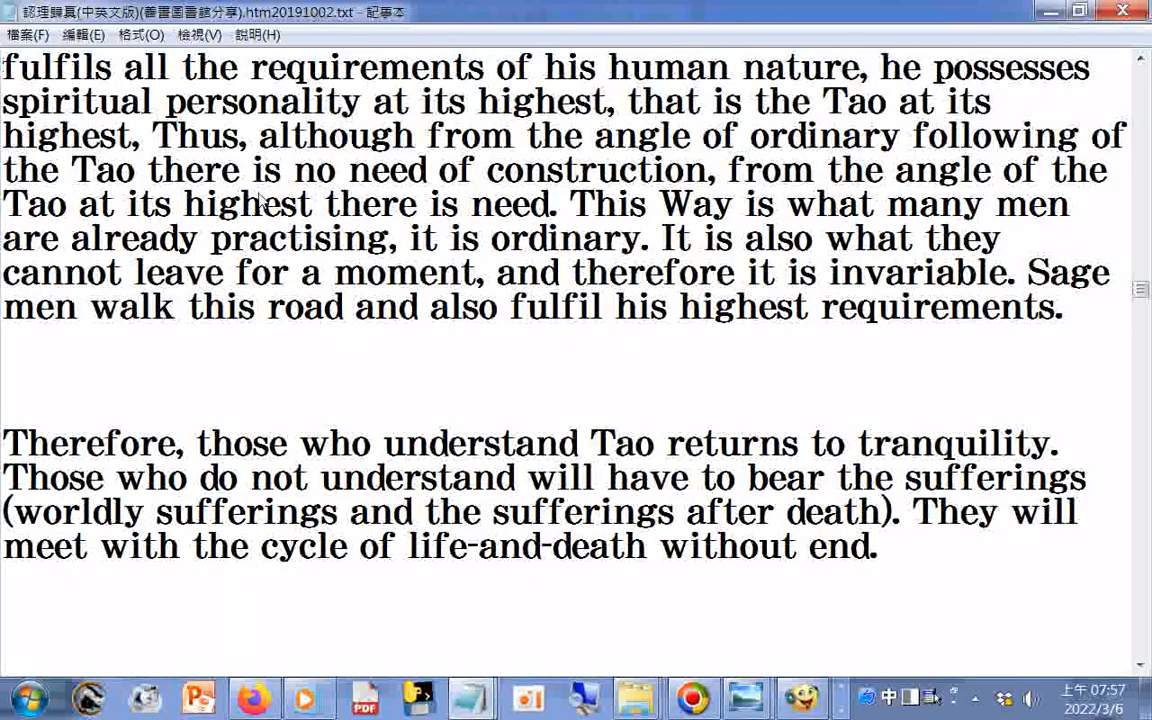
scroll("down", 3)
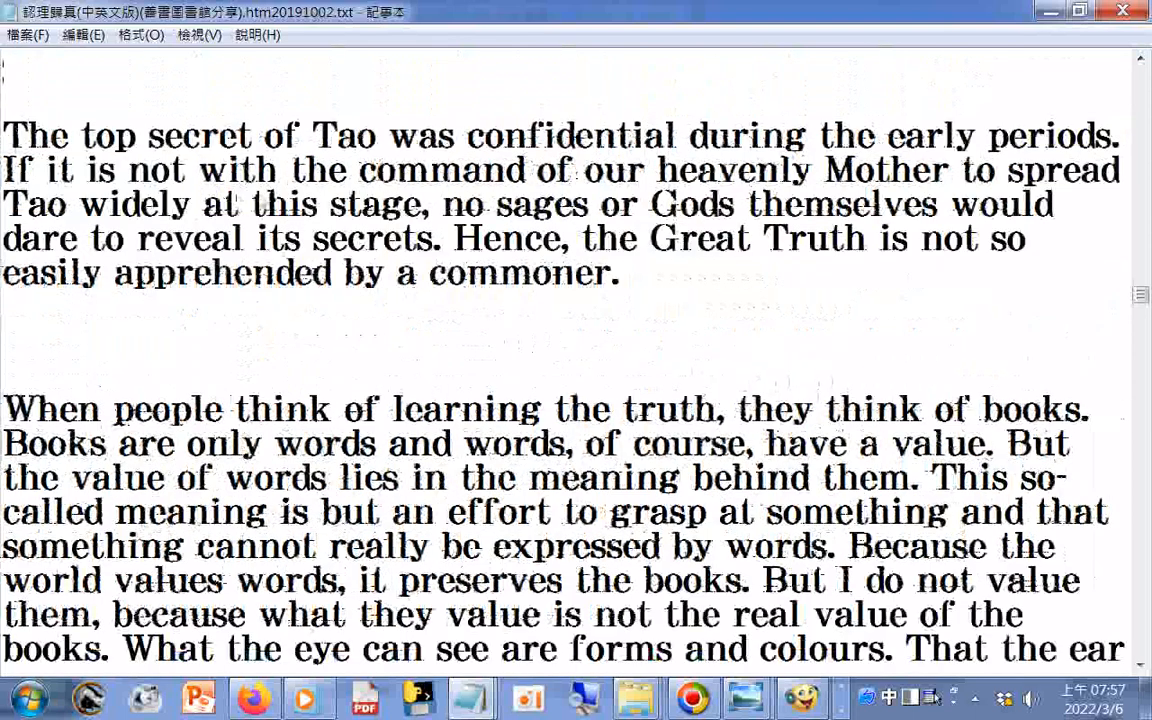
scroll("down", 3)
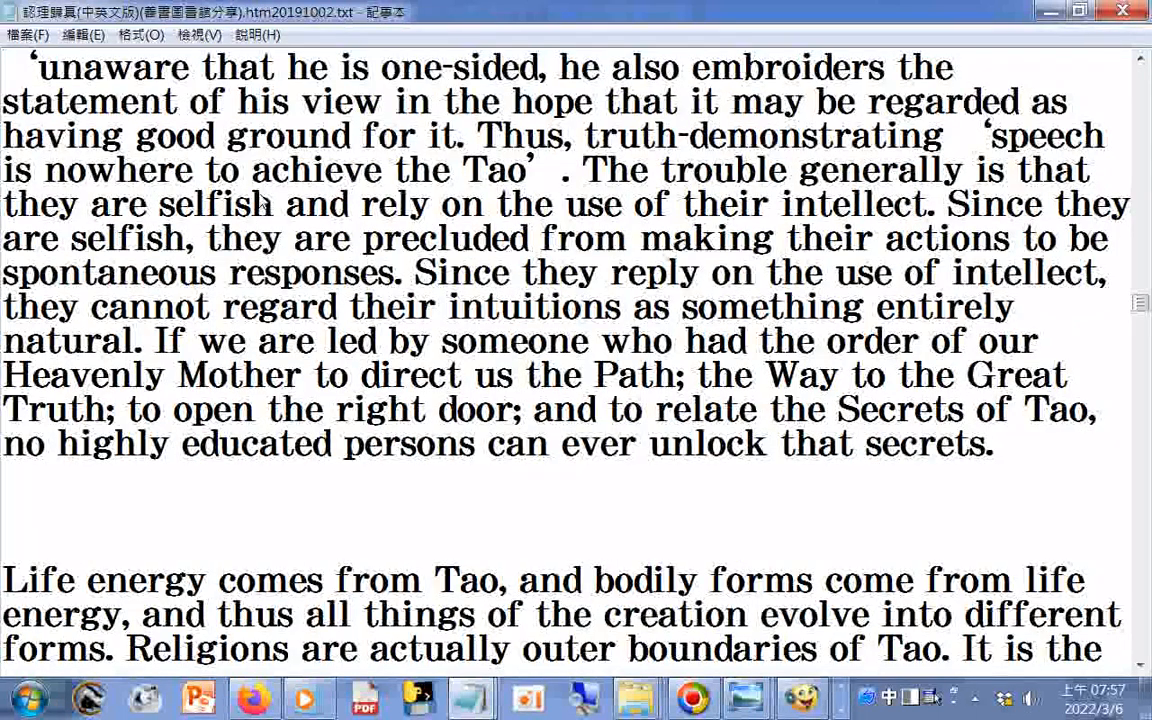
- Continue through the Tao and religion essays to heading 4) The Purpose of Acquiring Tao
scroll("down", 3)
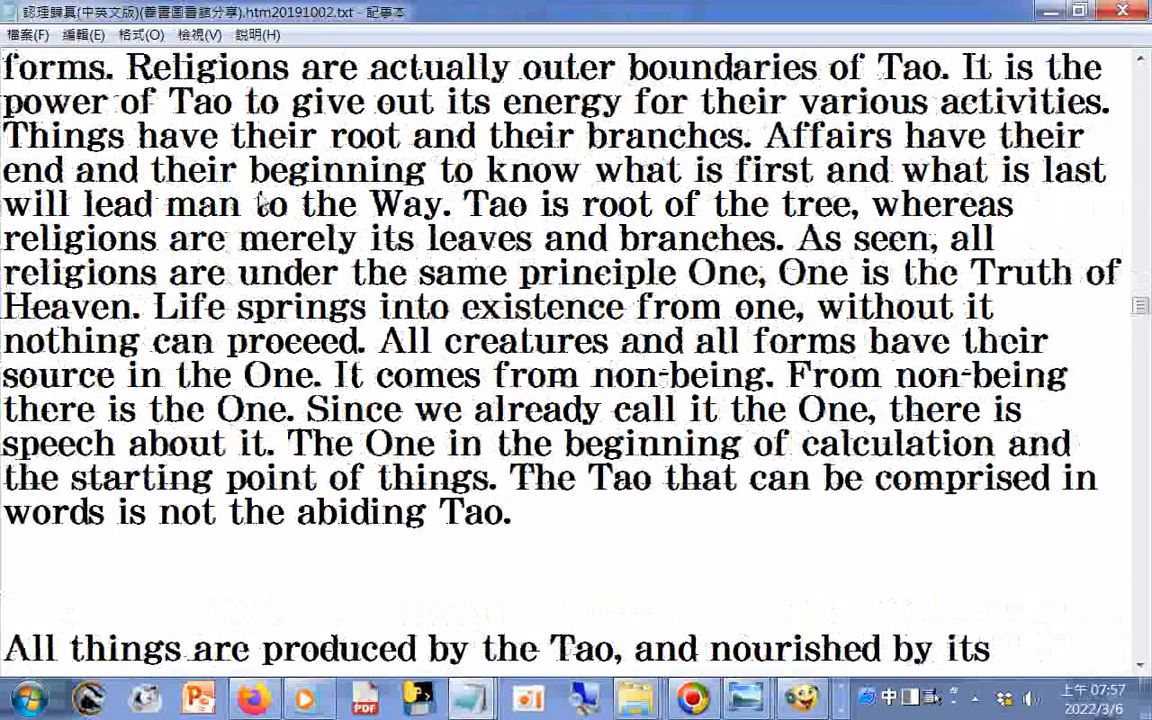
scroll("down", 3)
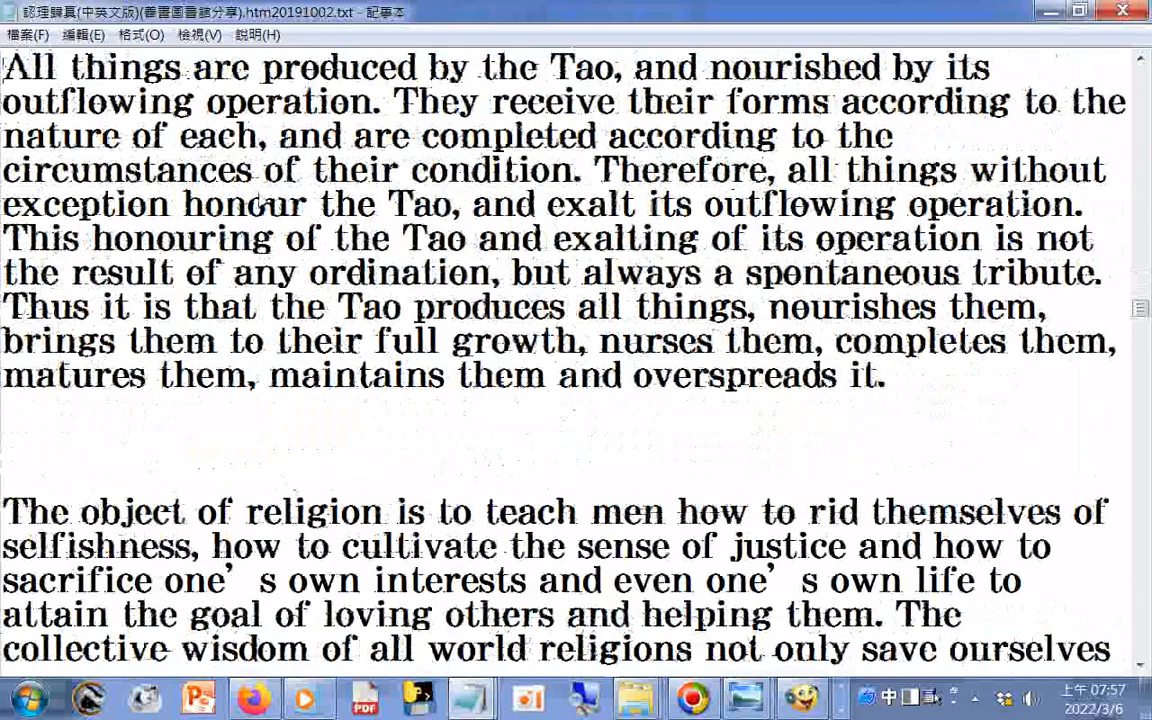
scroll("down", 3)
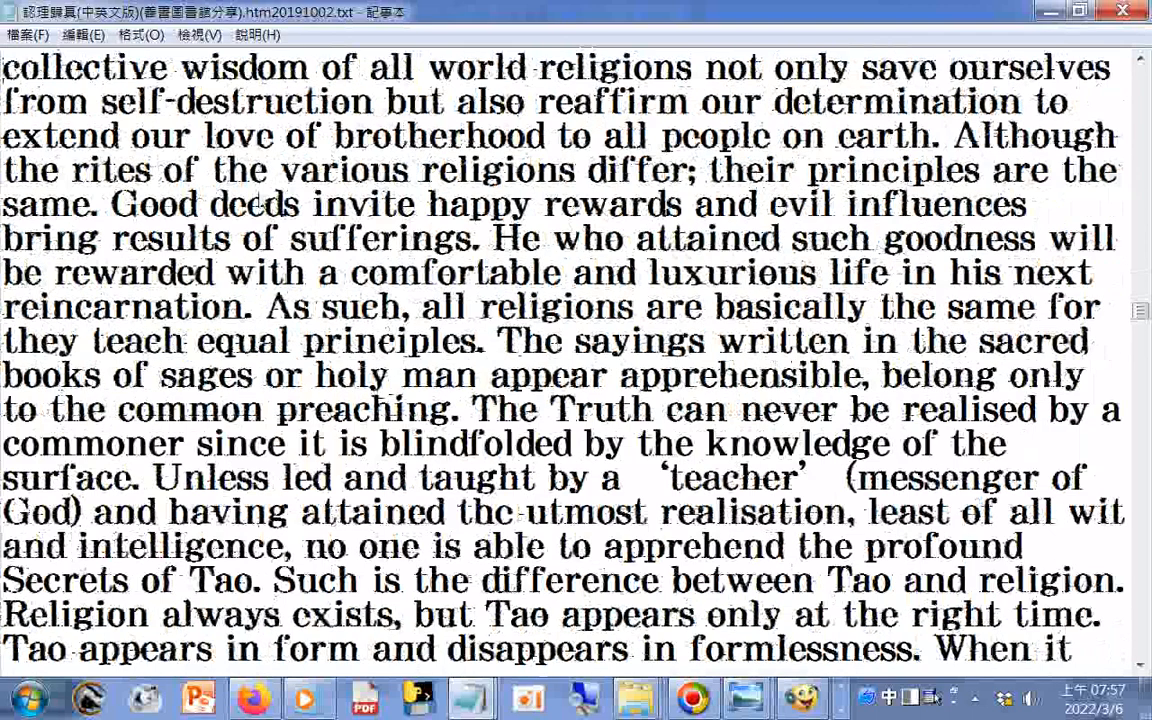
scroll("down", 3)
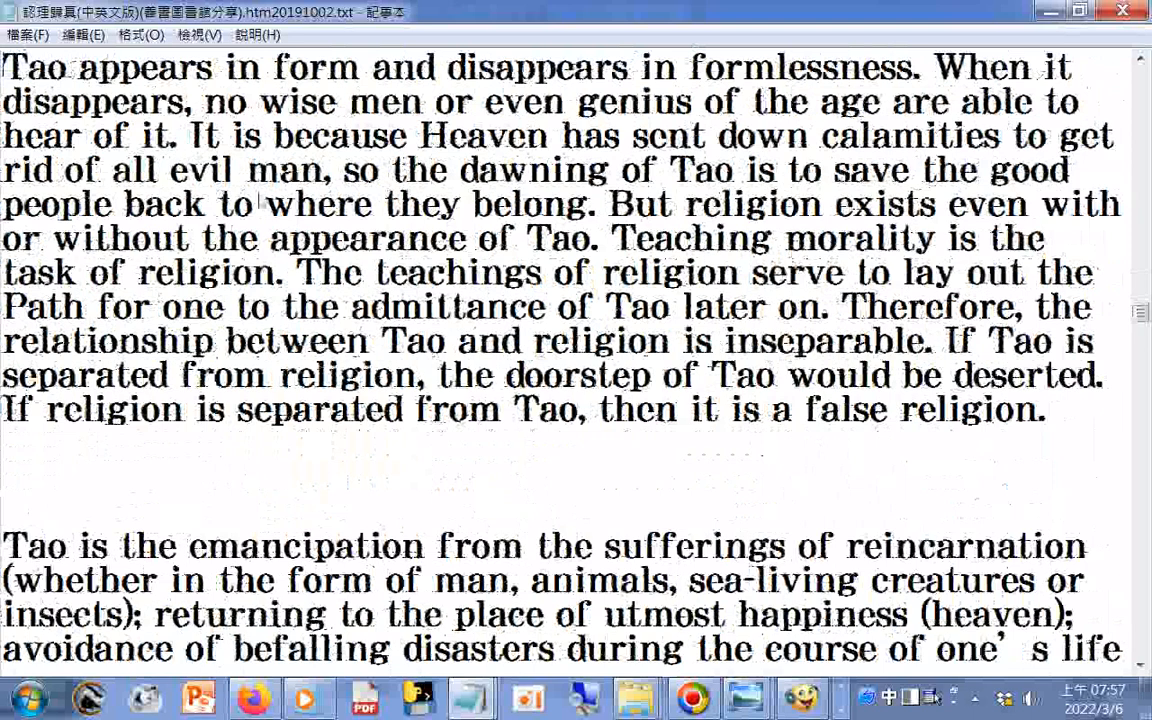
scroll("down", 3)
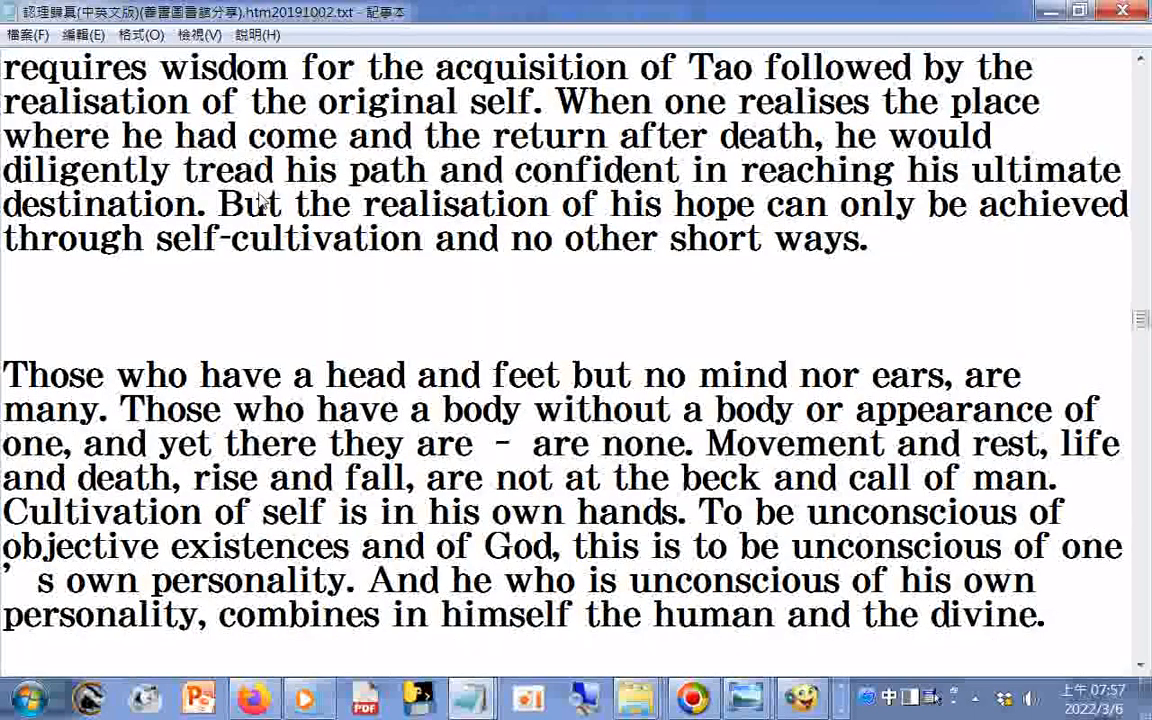
scroll("down", 3)
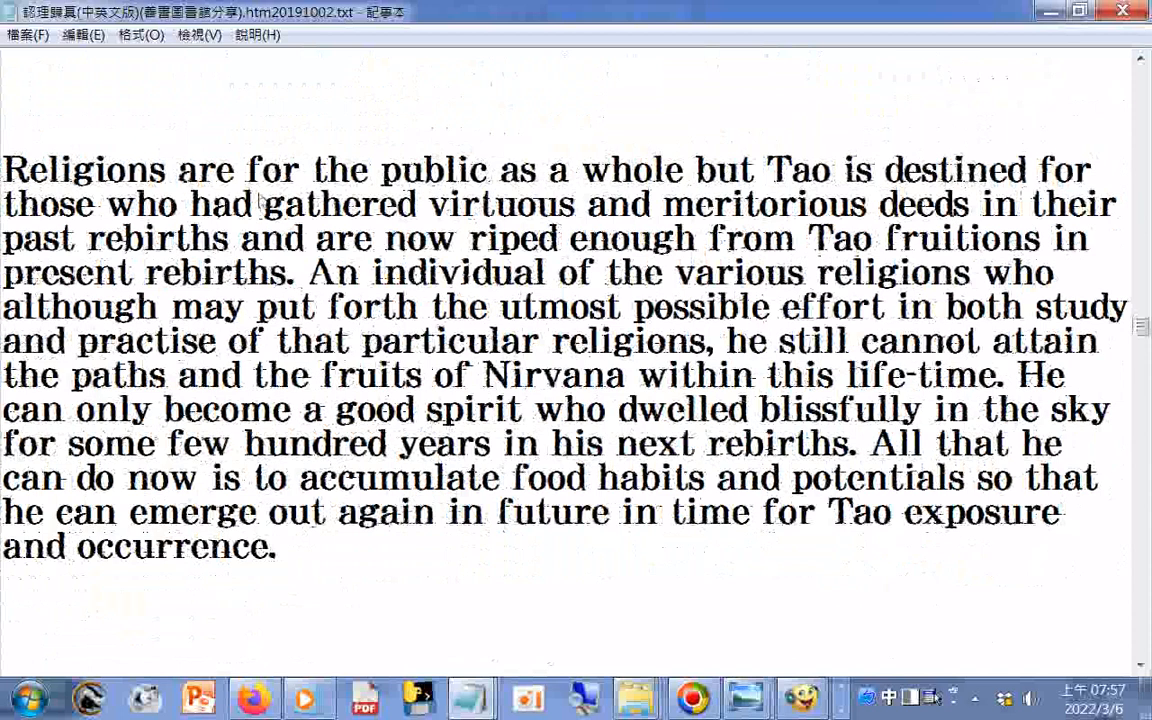
scroll("down", 3)
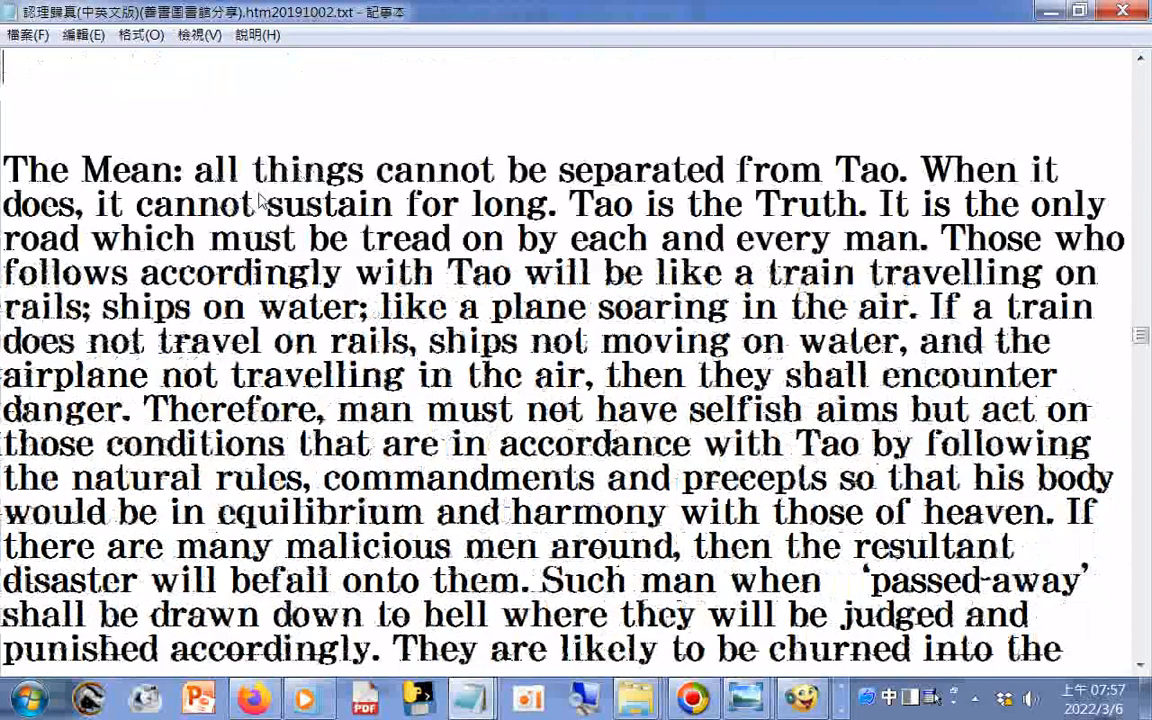
scroll("down", 3)
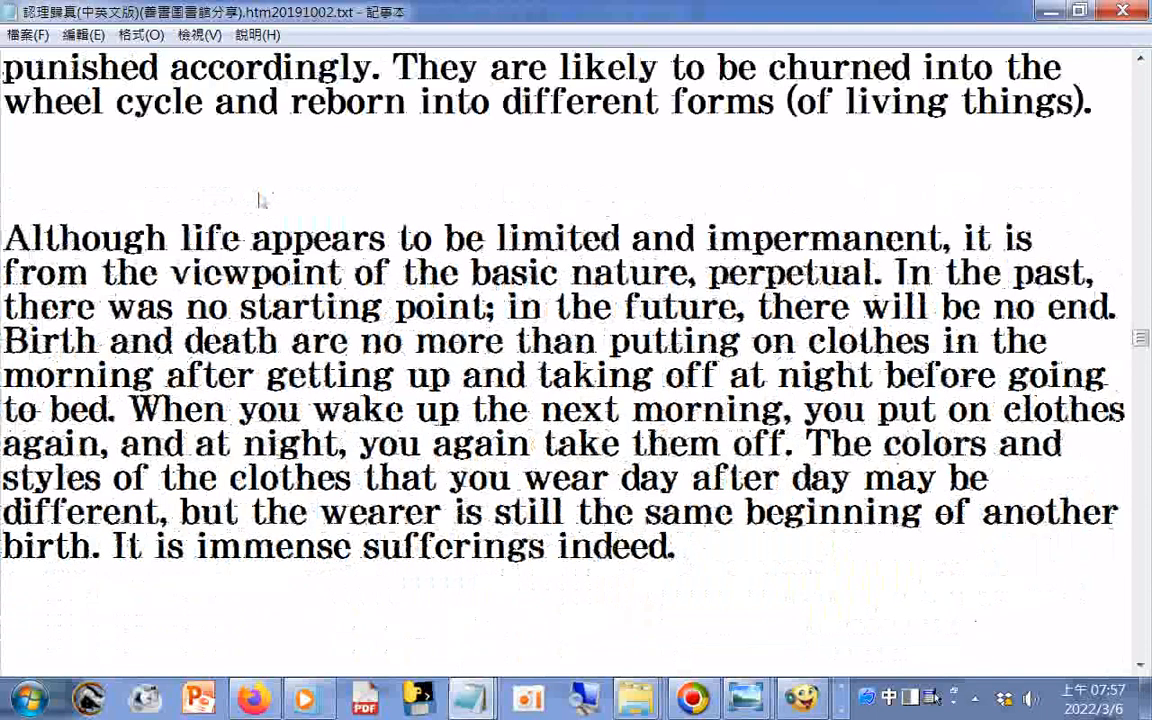
scroll("down", 3)
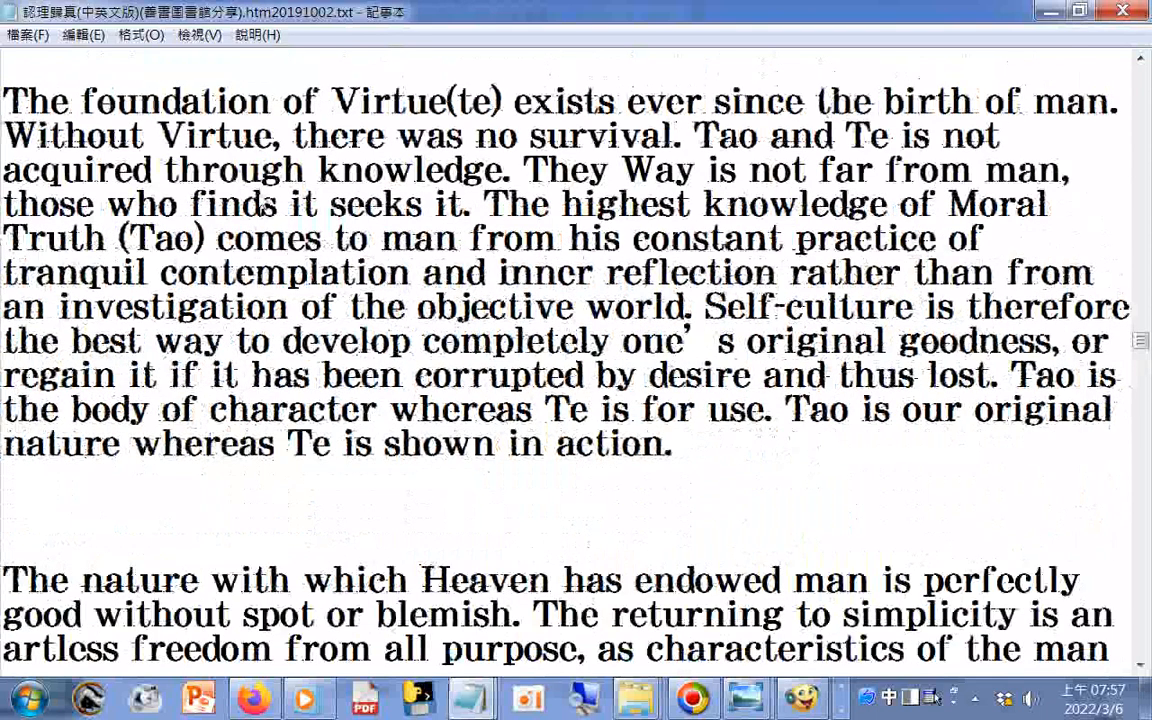
scroll("down", 3)
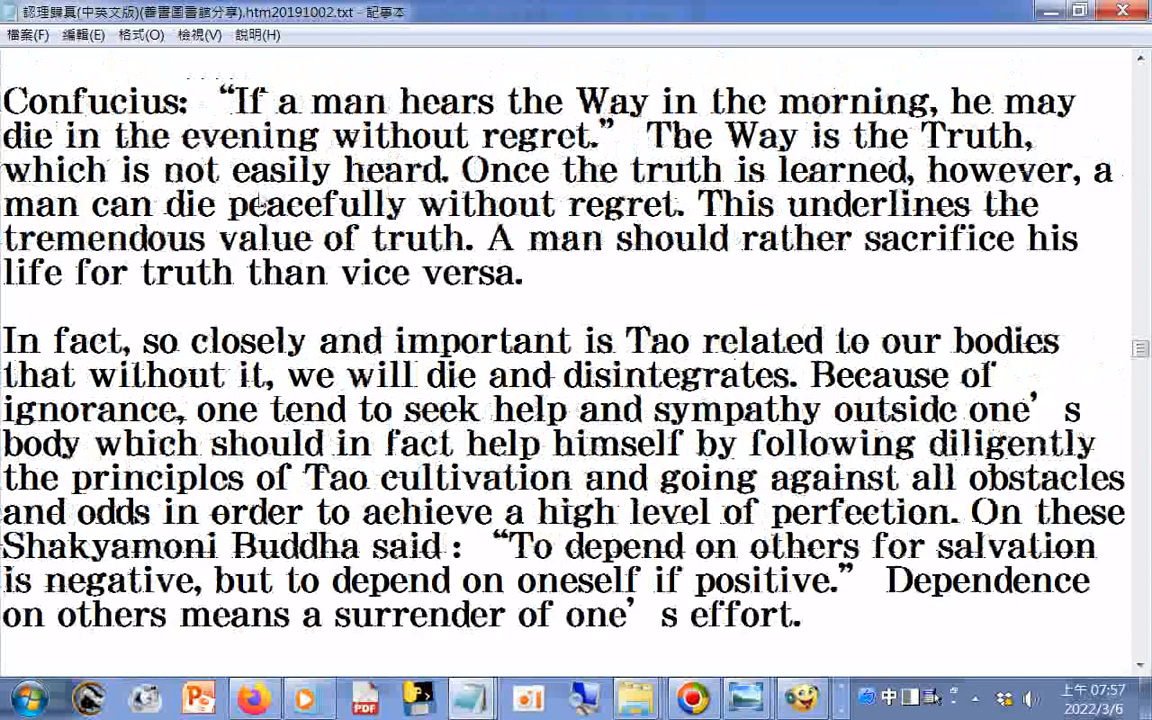
scroll("down", 3)
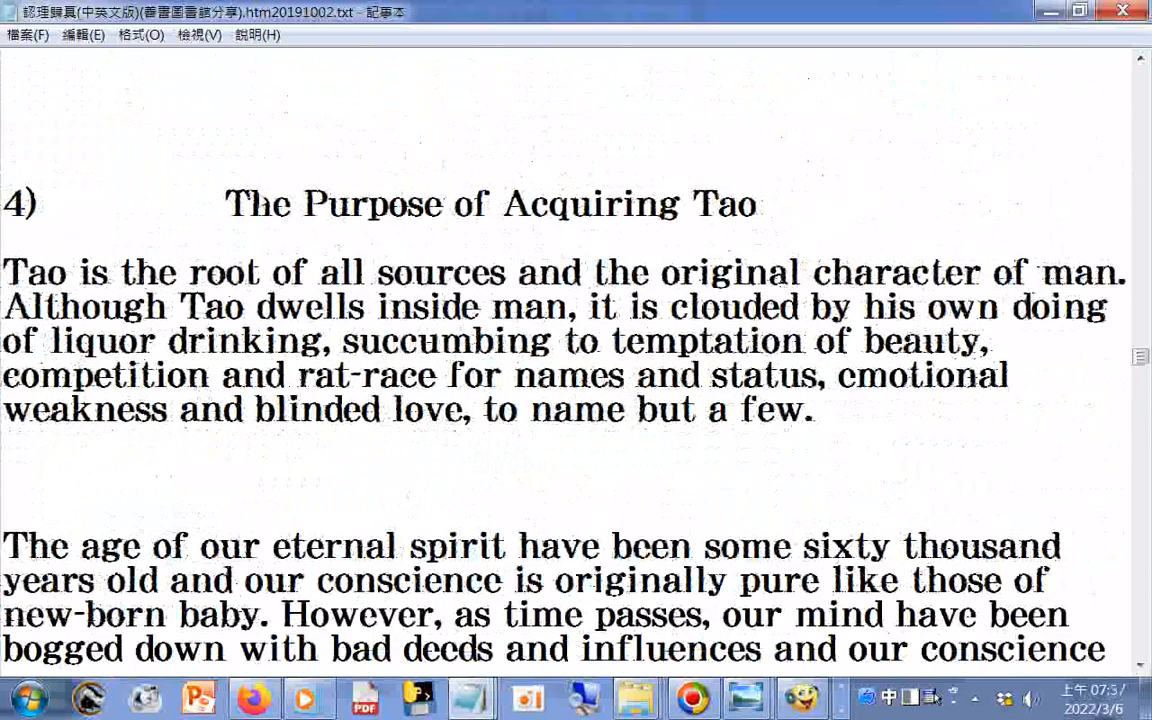
- Scroll through the passages on life's sorrows and the sufferings of mankind
scroll("down", 3)
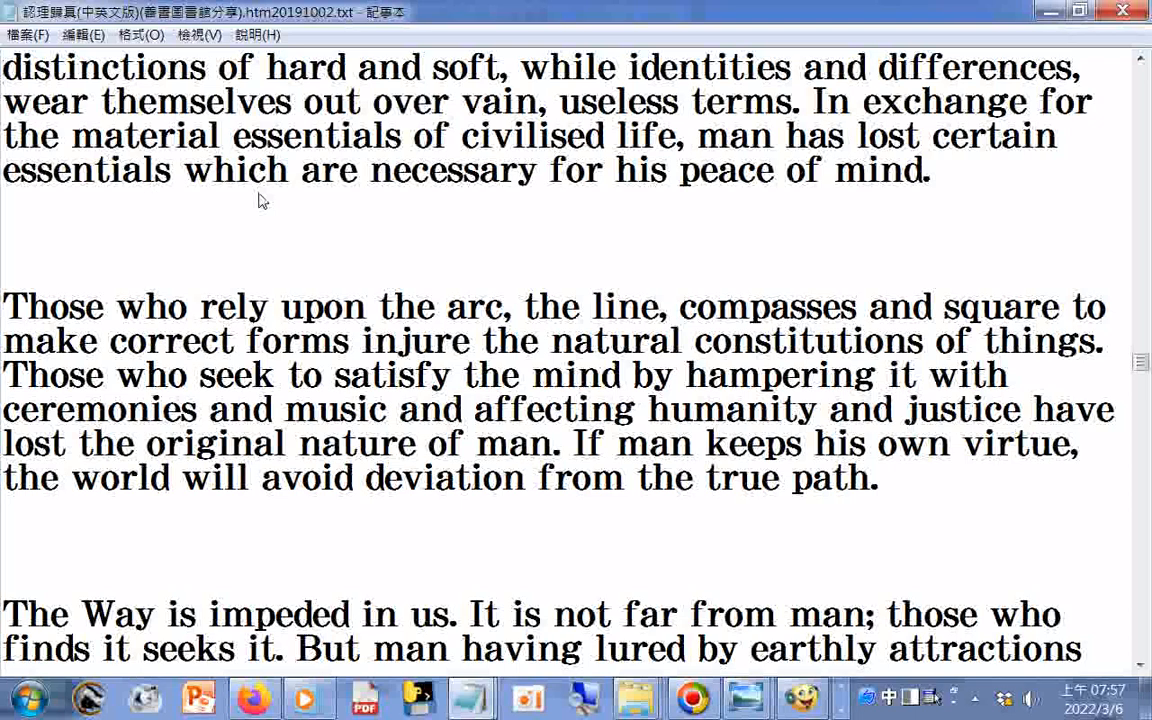
scroll("down", 3)
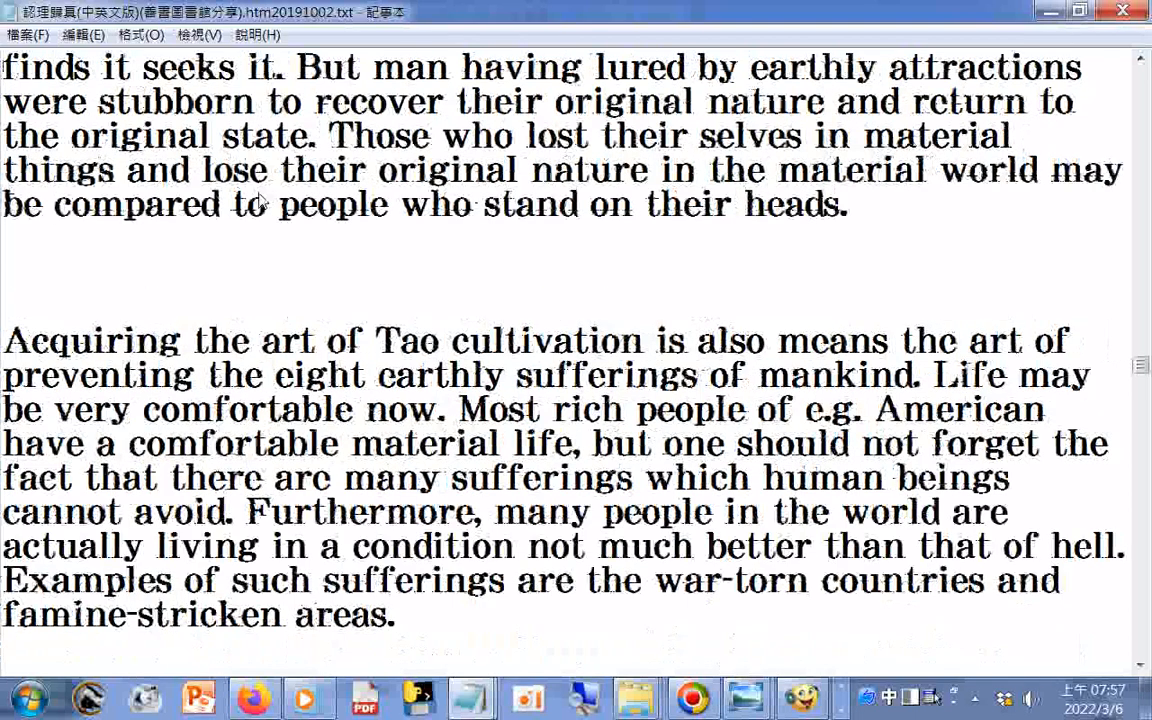
scroll("down", 3)
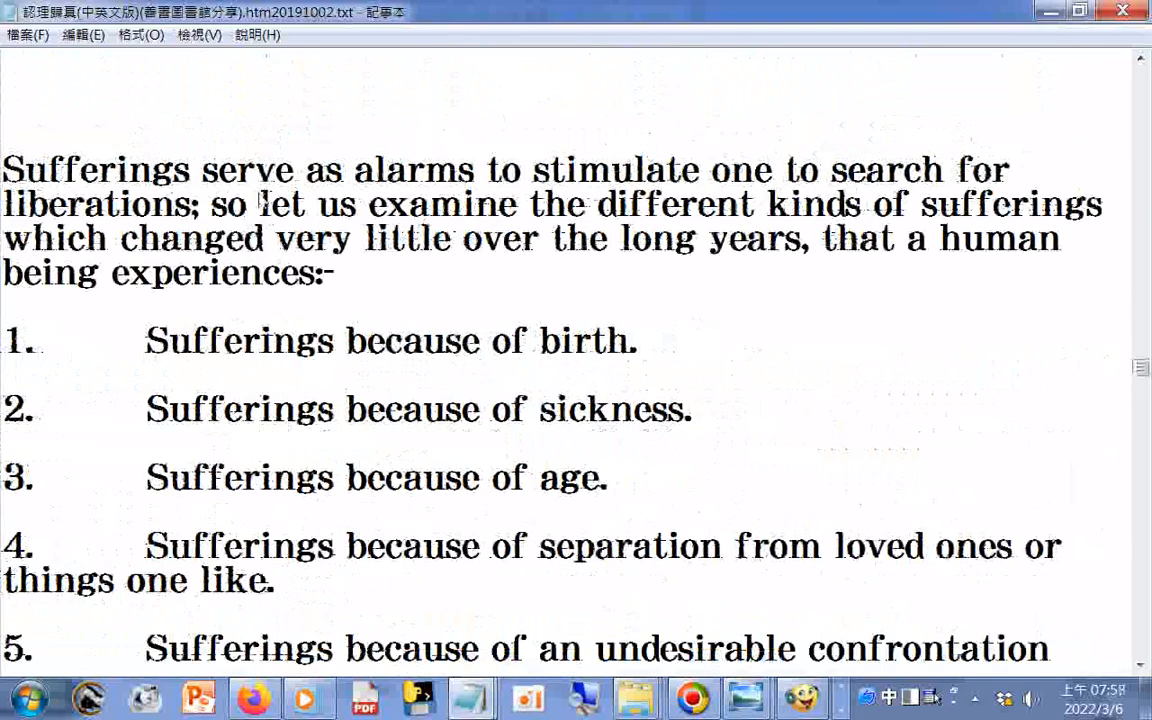
scroll("down", 3)
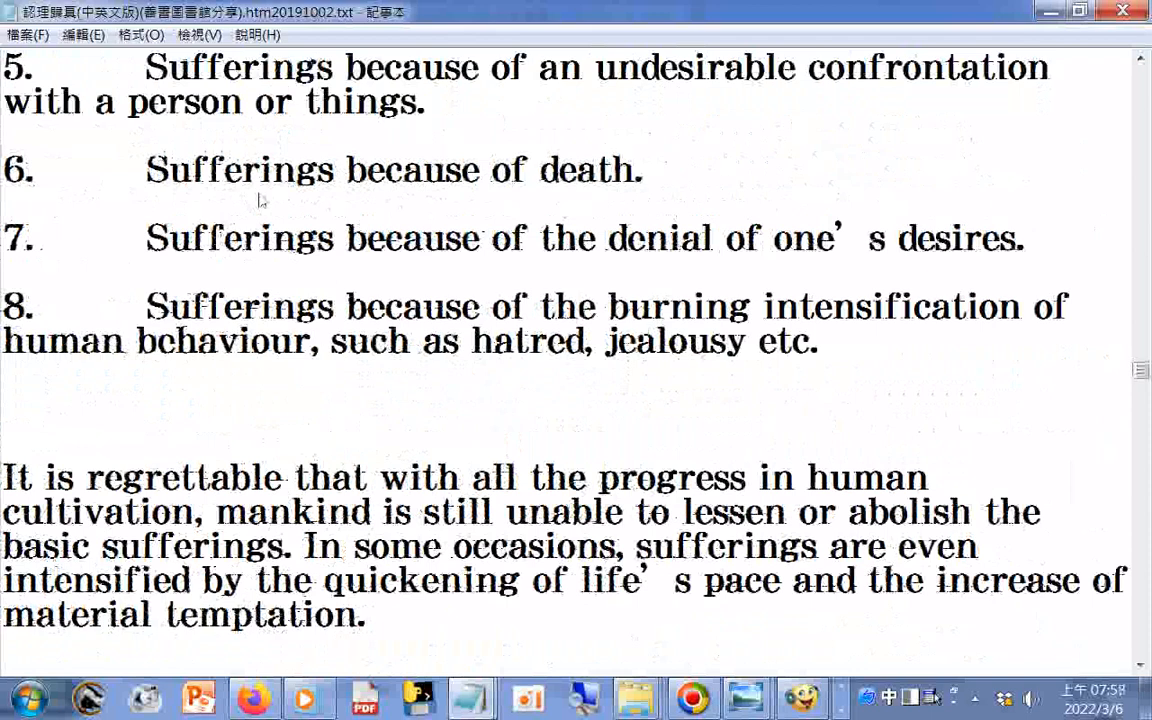
scroll("down", 3)
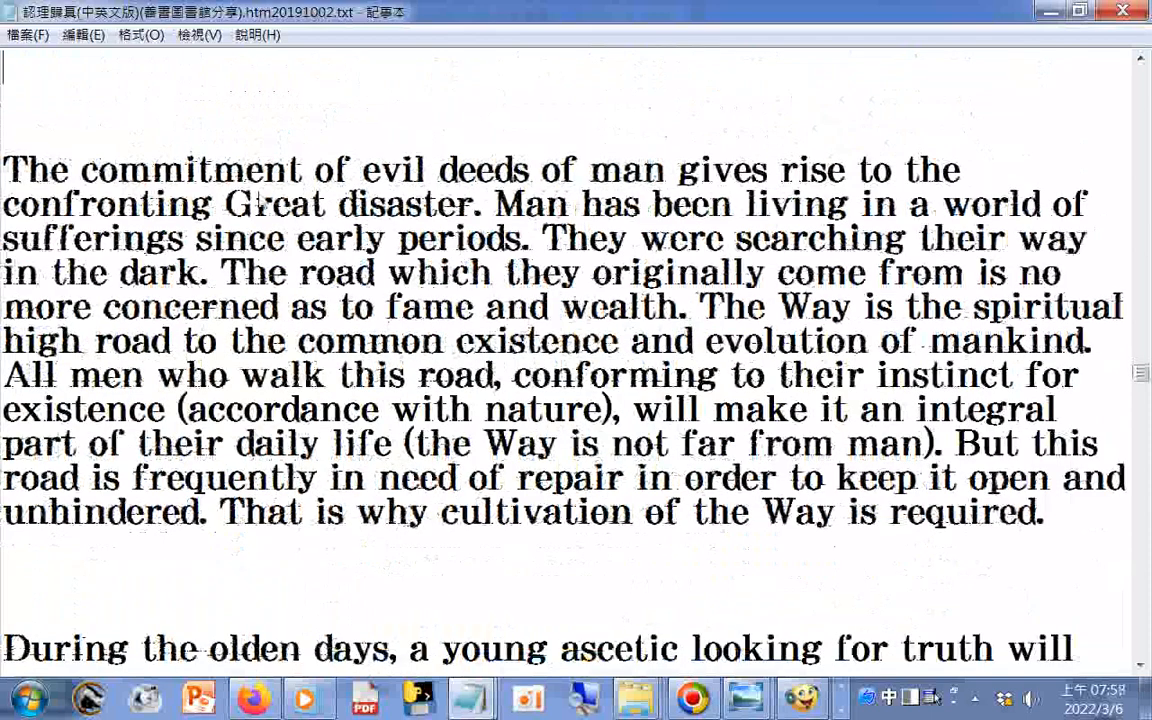
scroll("down", 3)
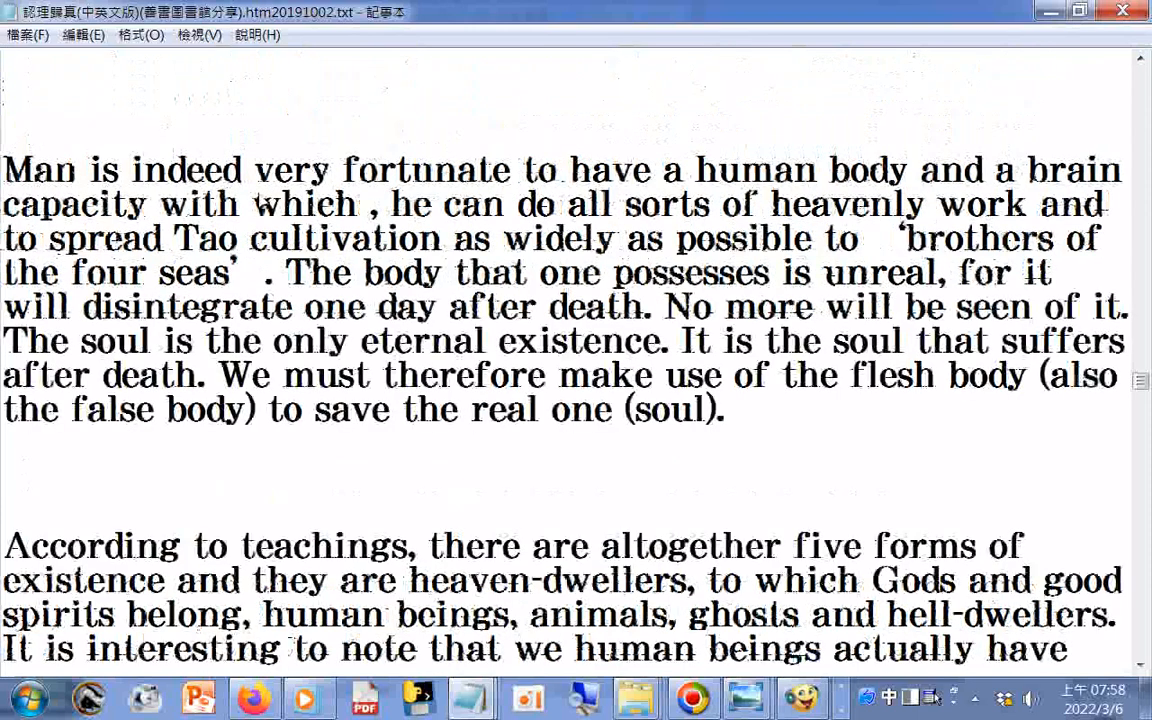
scroll("down", 3)
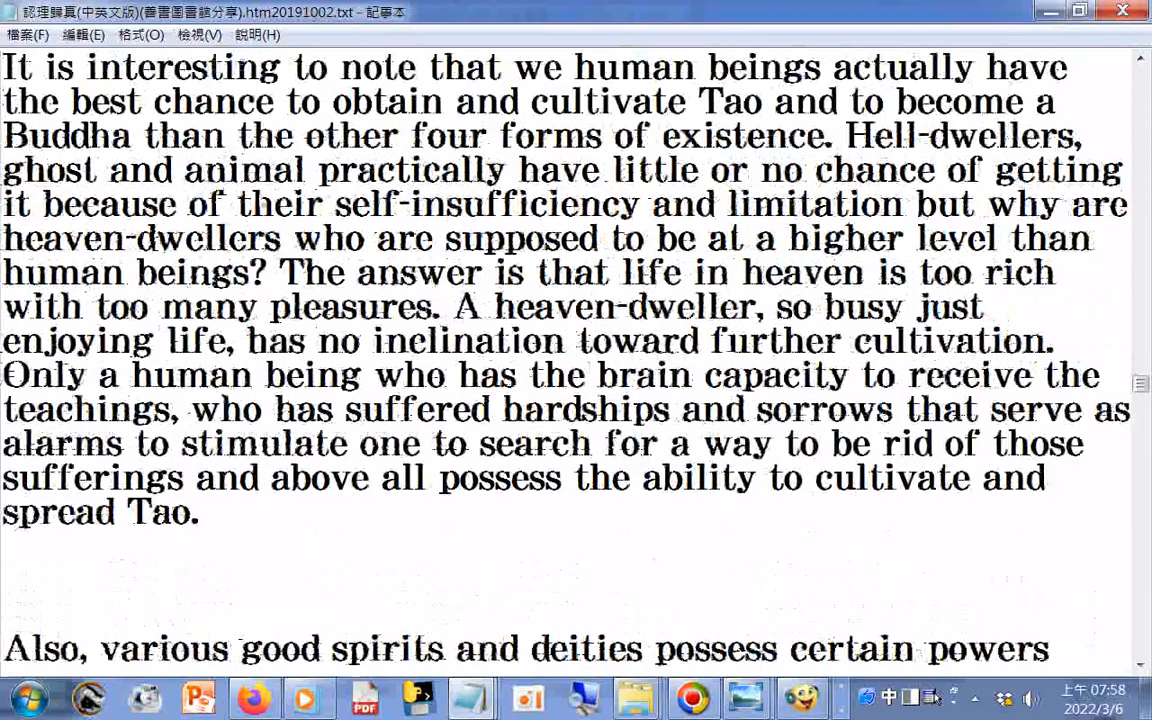
scroll("down", 3)
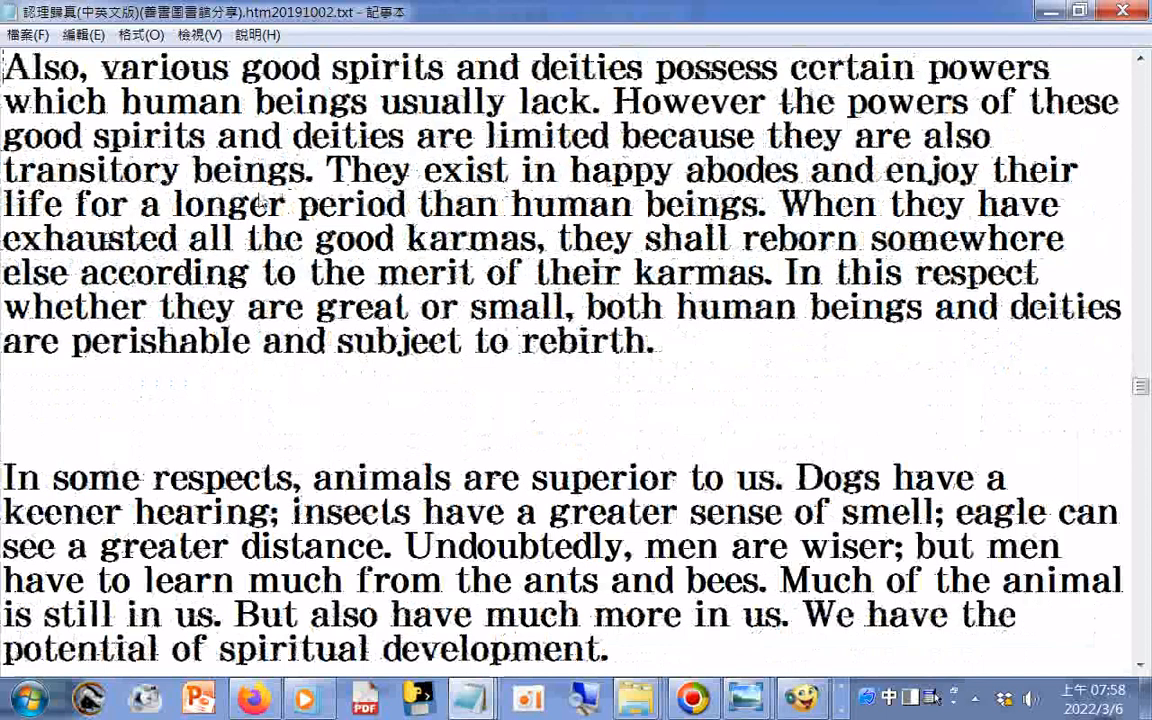
scroll("down", 3)
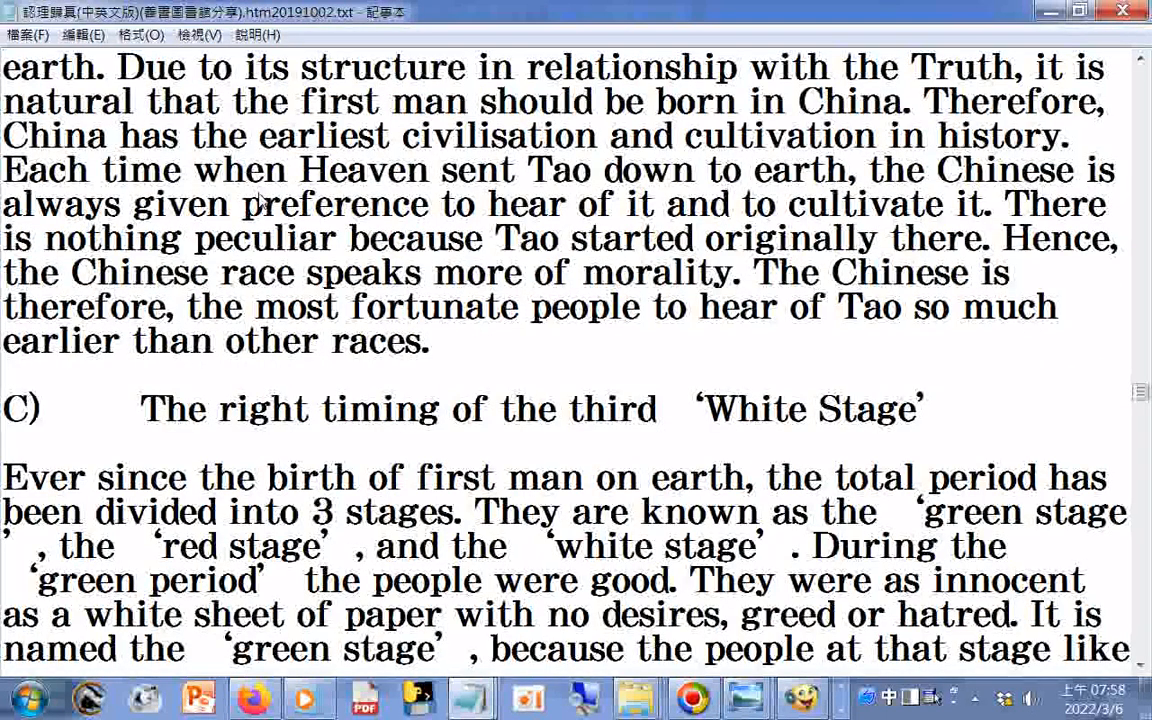
scroll("down", 3)
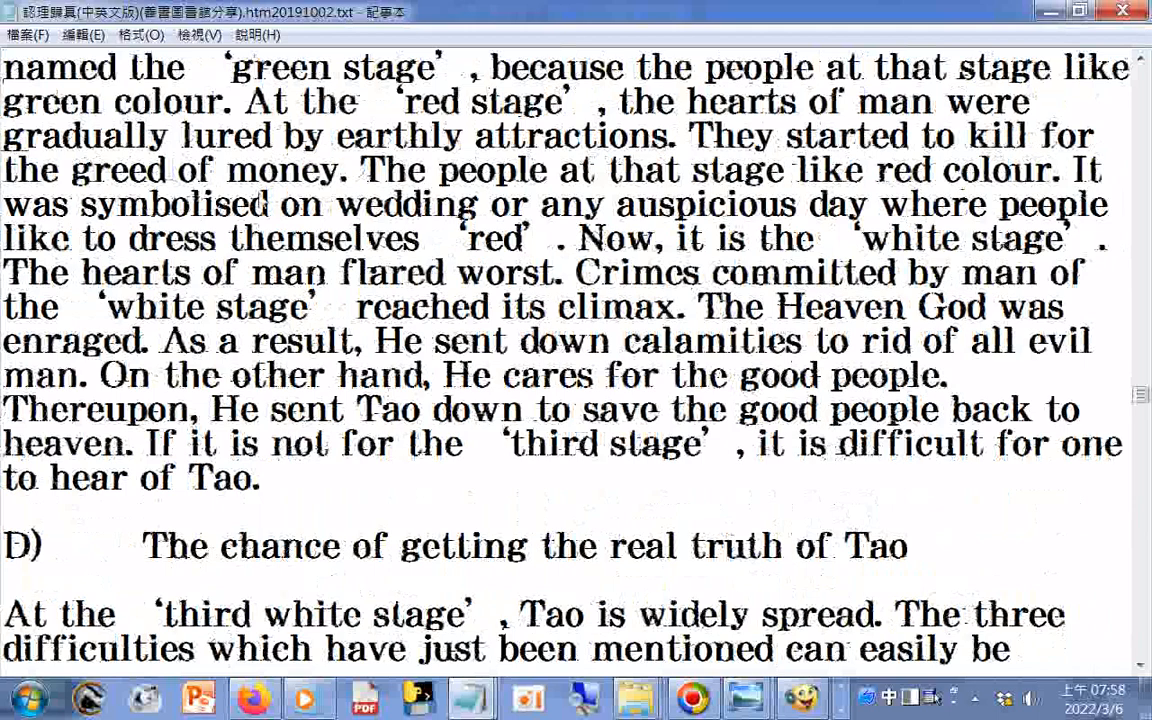
scroll("down", 3)
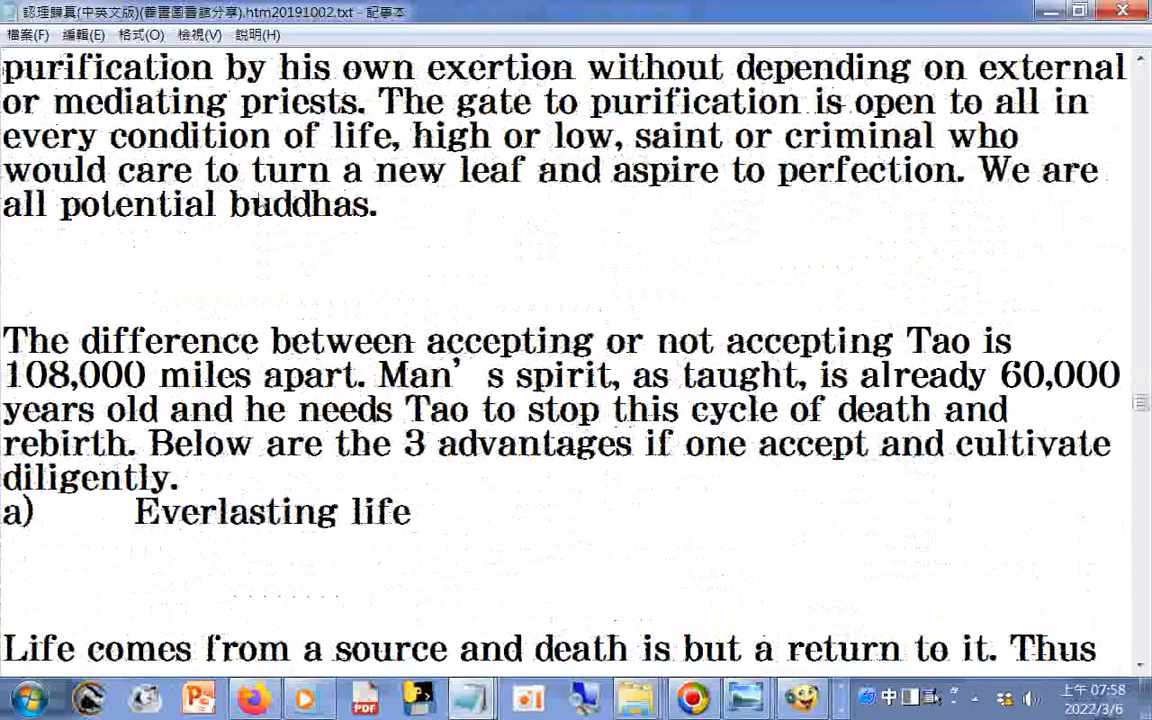
- Continue through the benefits of cultivating Tao to heading 7) on the Third White-Stage Disaster
scroll("down", 3)
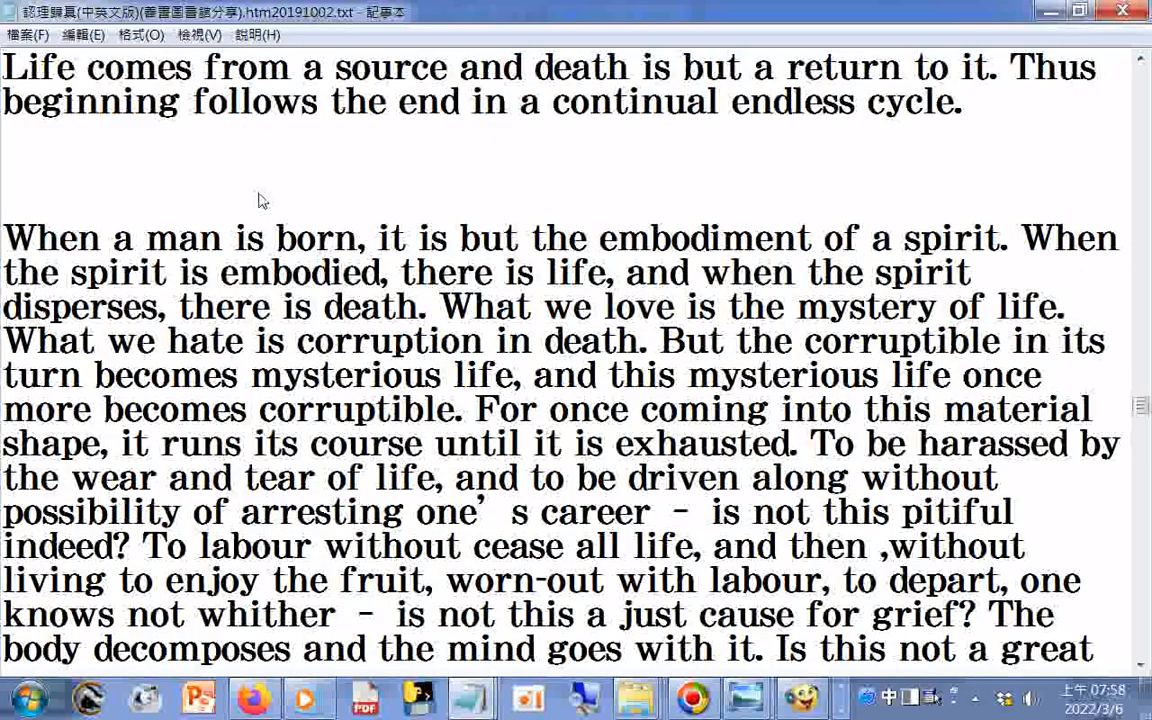
scroll("down", 3)
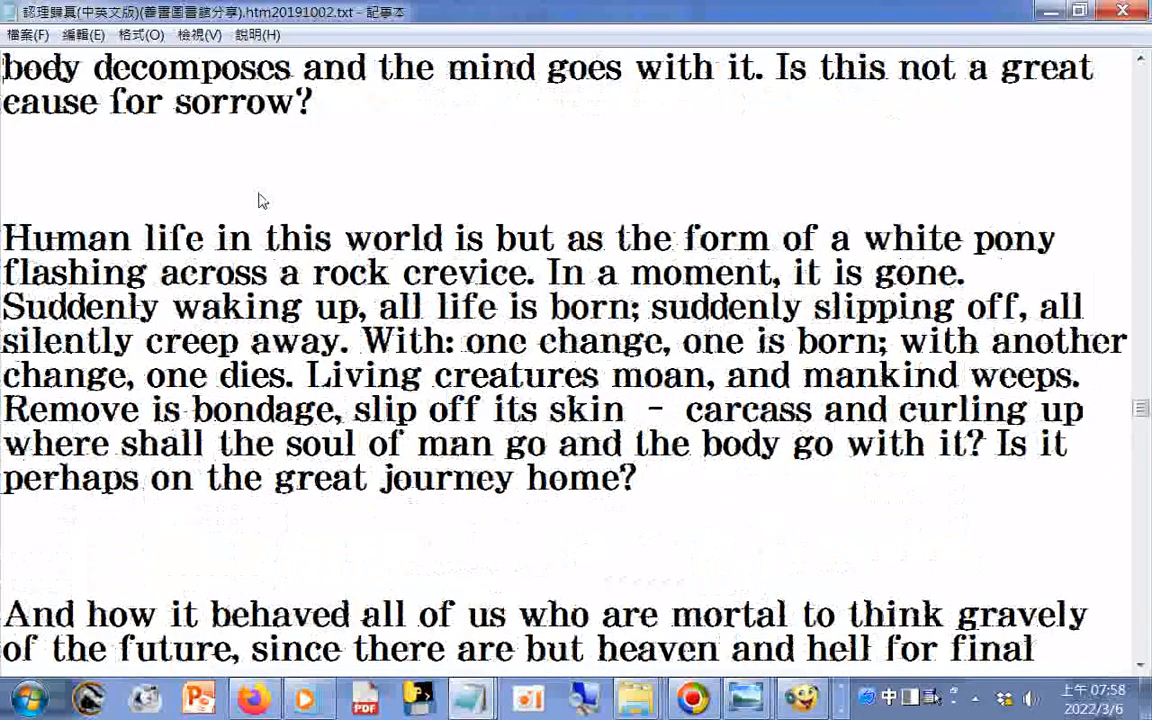
scroll("down", 3)
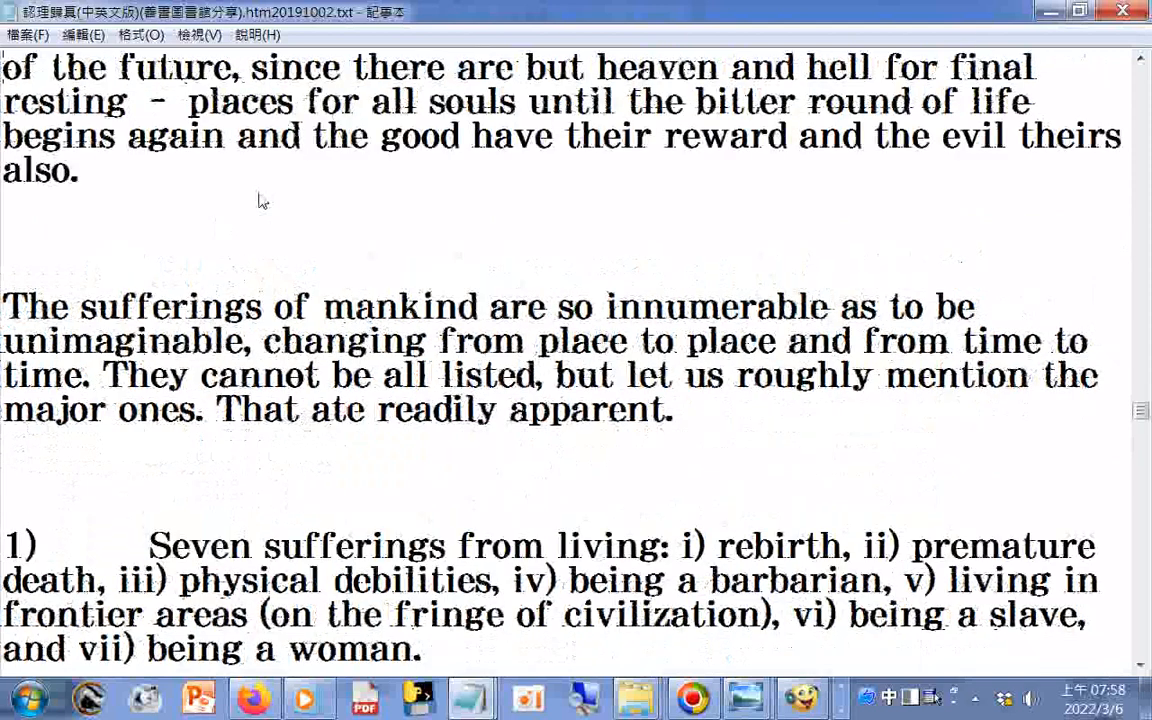
scroll("down", 3)
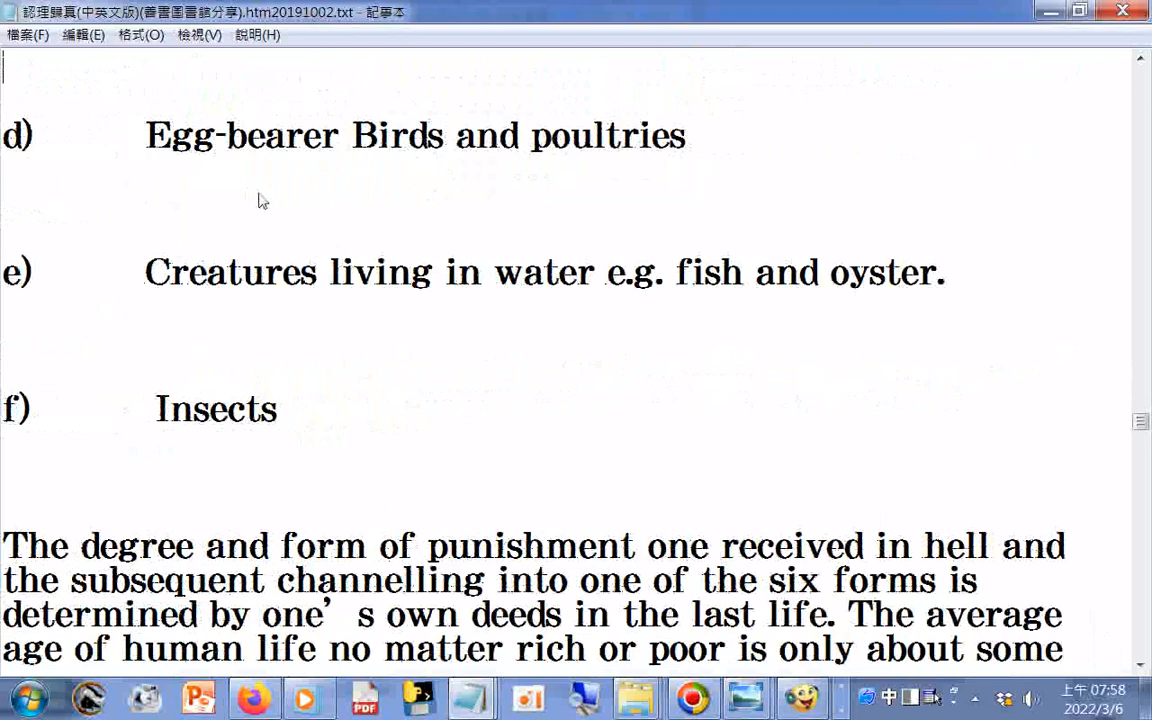
scroll("down", 3)
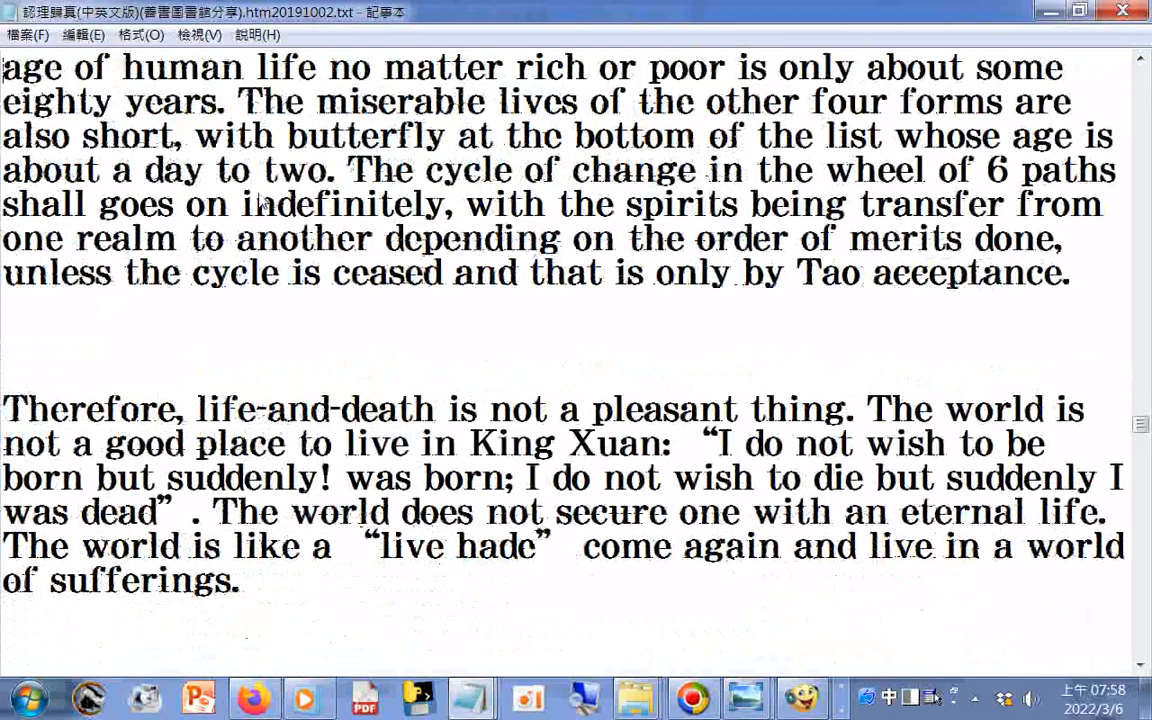
scroll("down", 3)
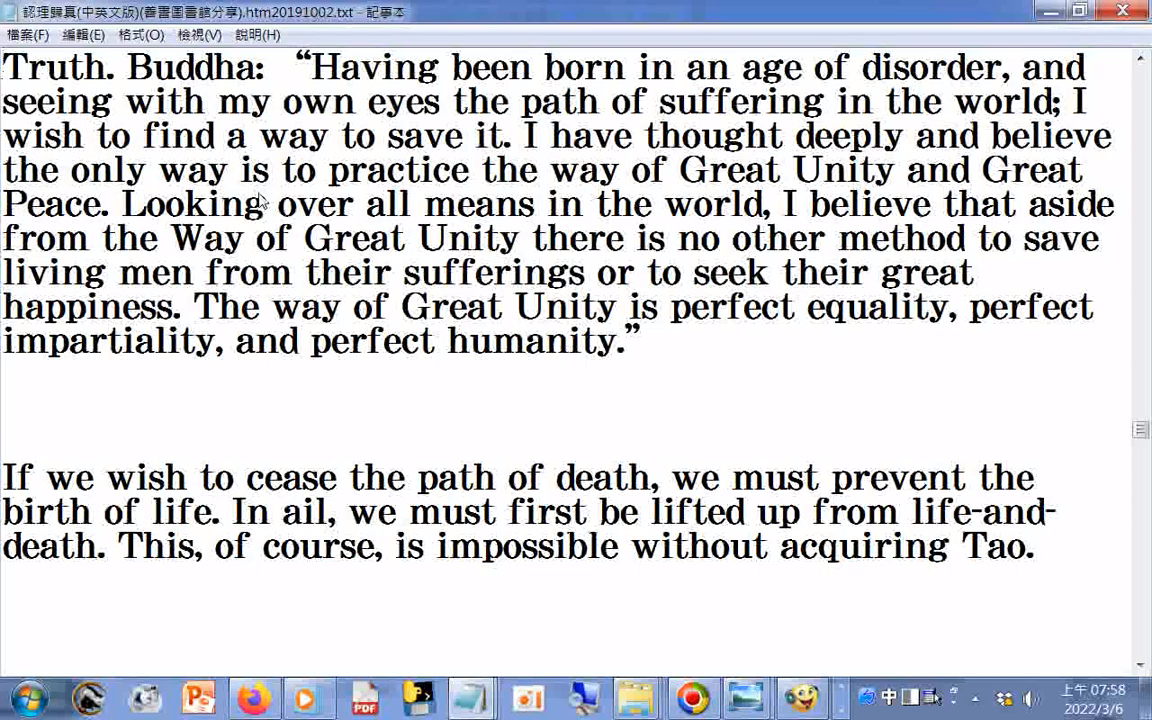
scroll("down", 3)
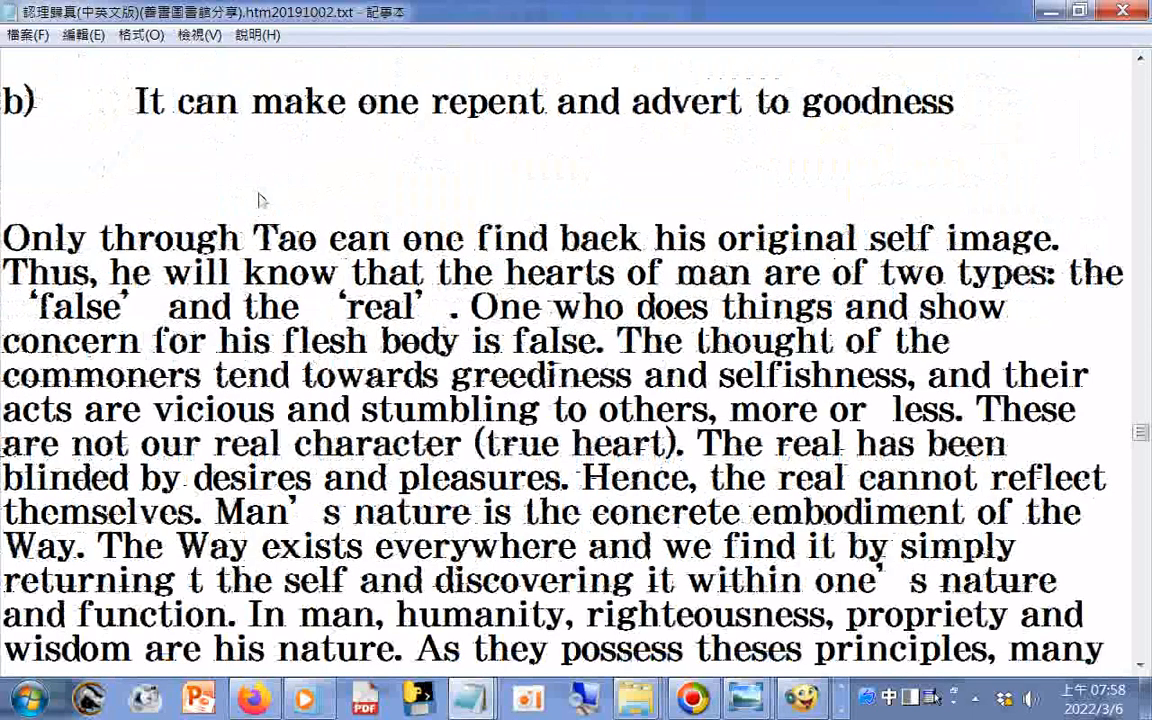
scroll("down", 3)
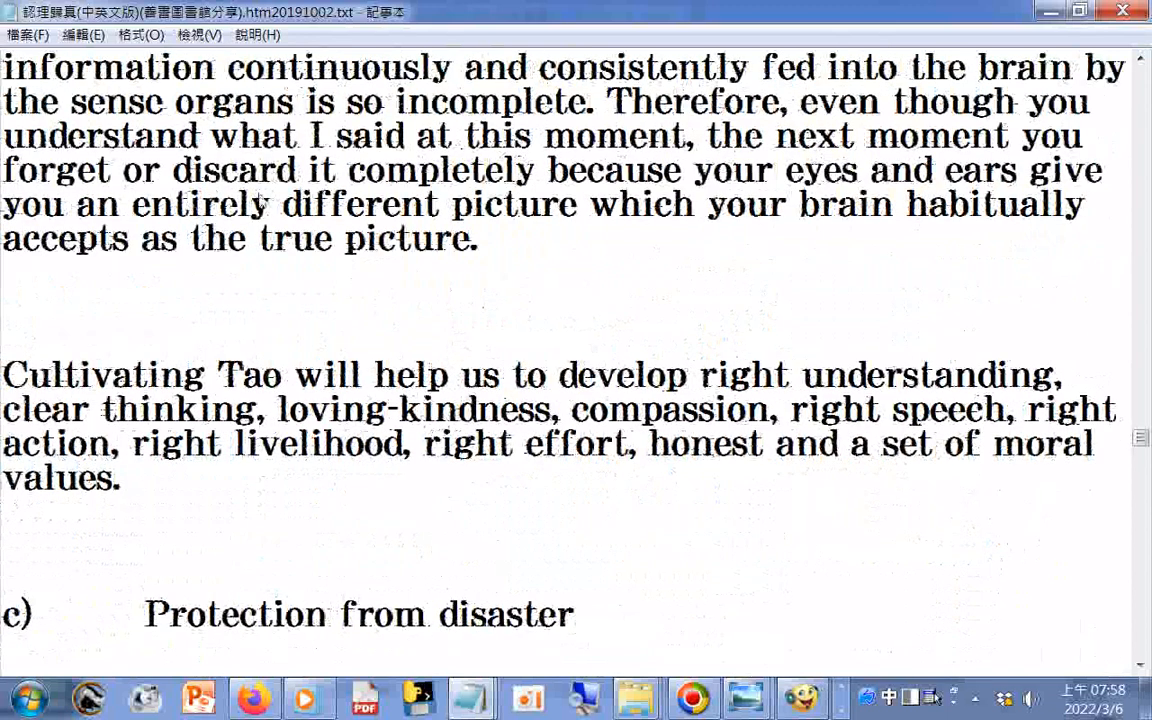
scroll("down", 3)
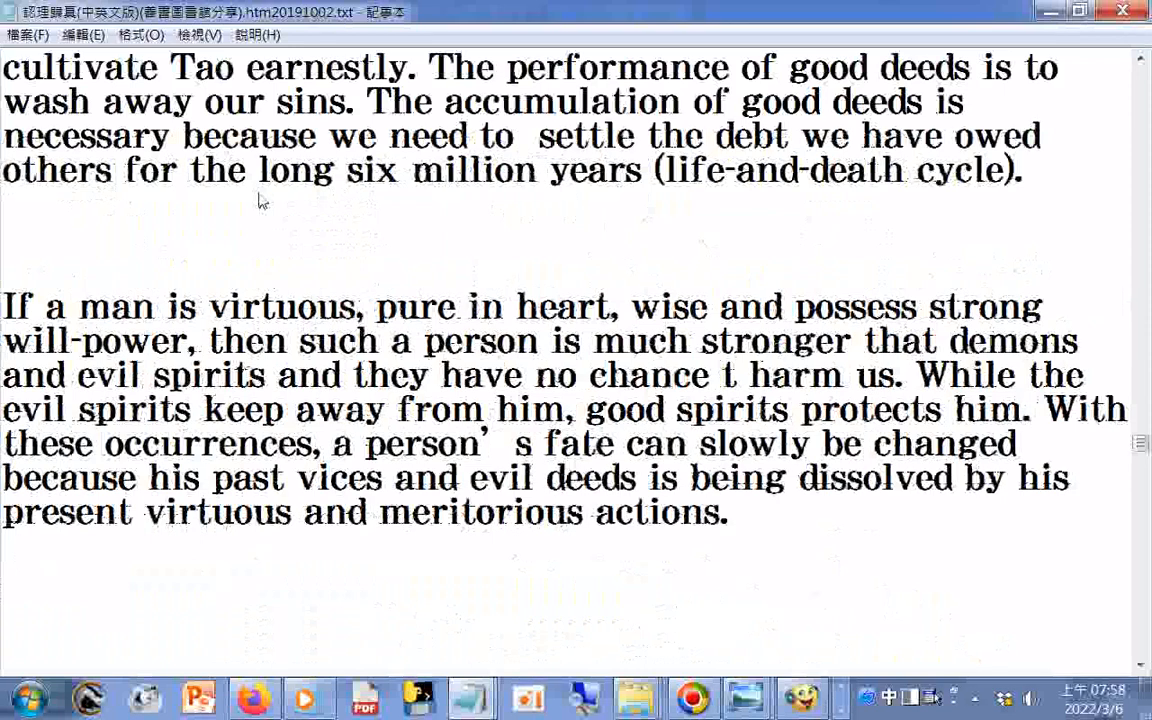
scroll("down", 3)
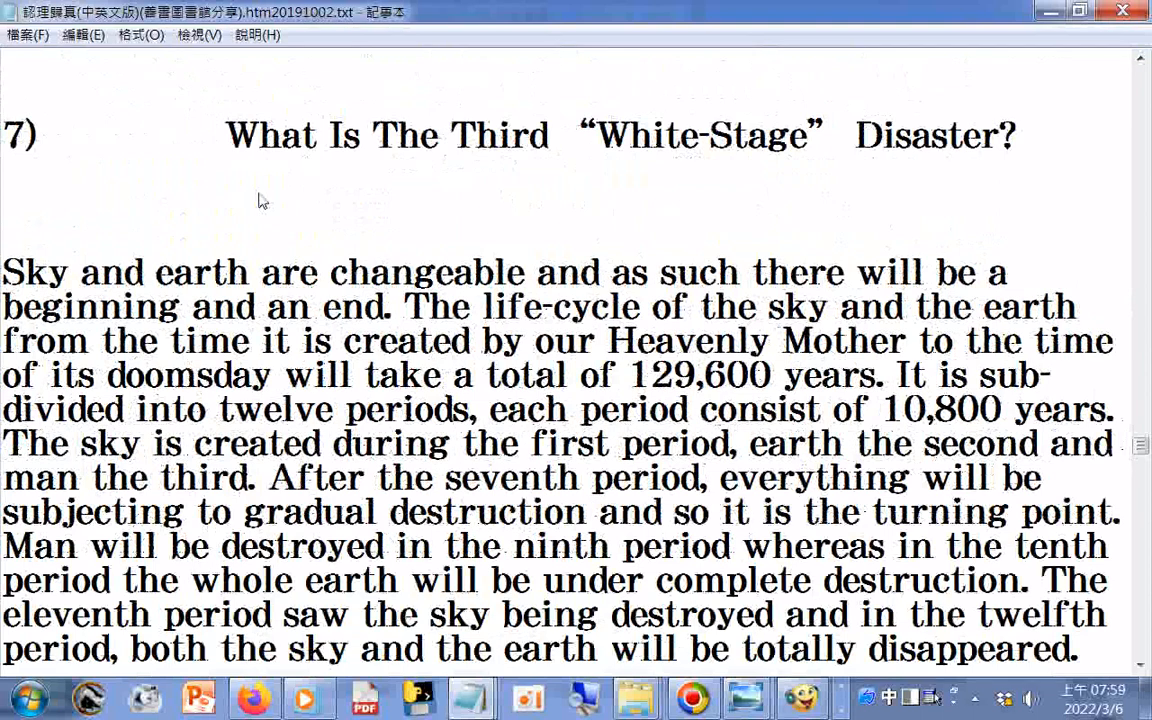
- Scroll through sections 7 to 10 on the white-stage disaster and spreading Tao
scroll("down", 3)
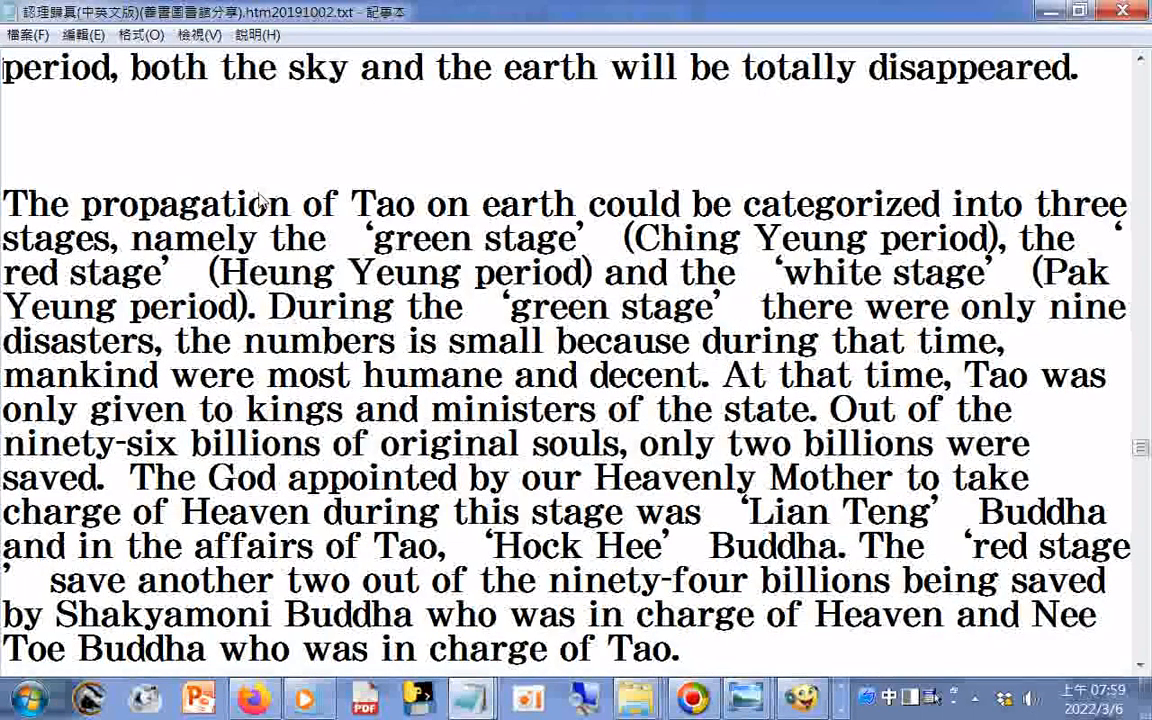
scroll("down", 3)
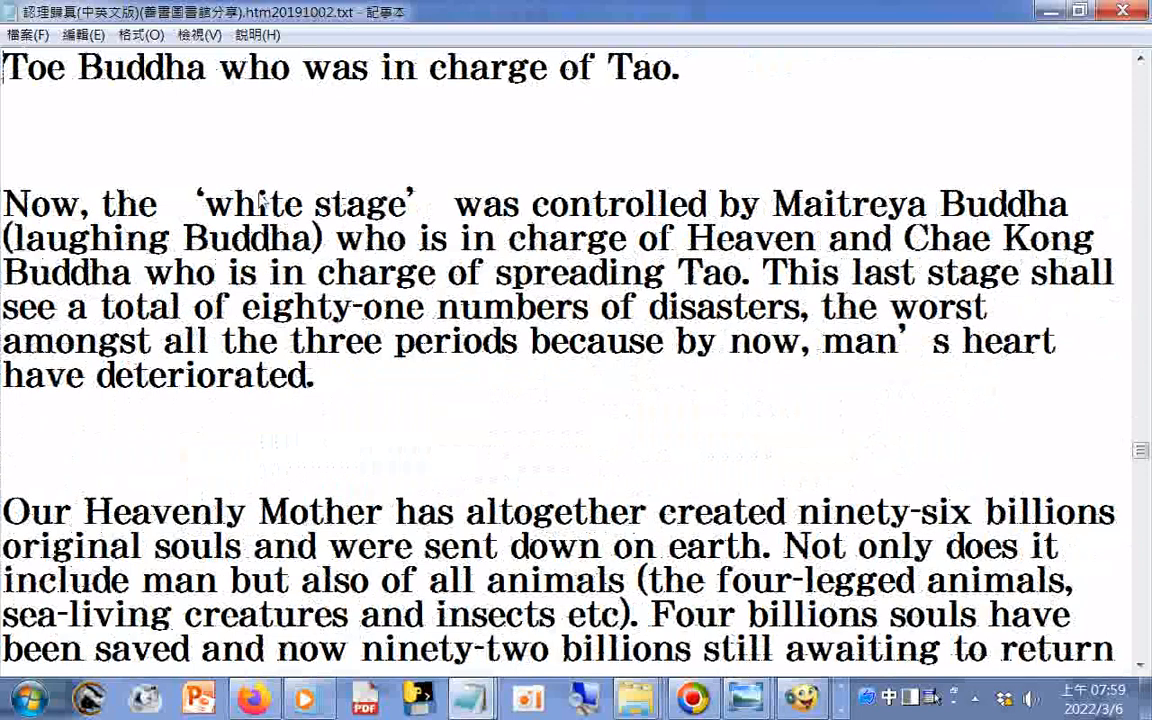
scroll("down", 3)
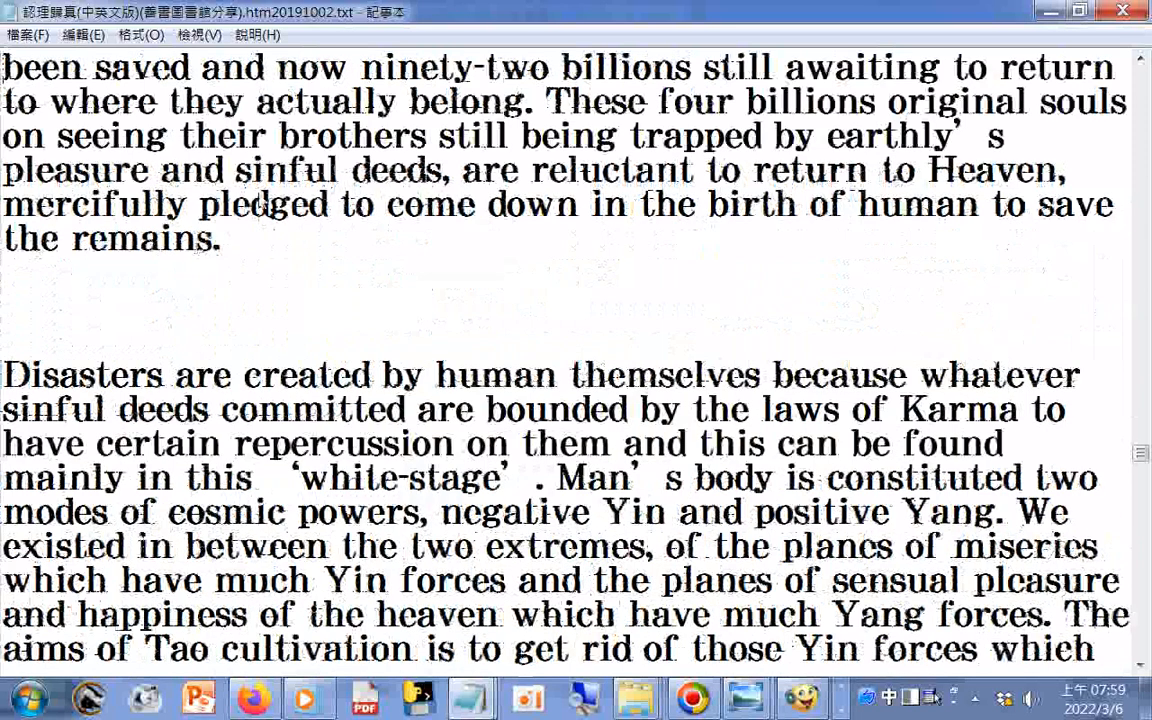
scroll("down", 3)
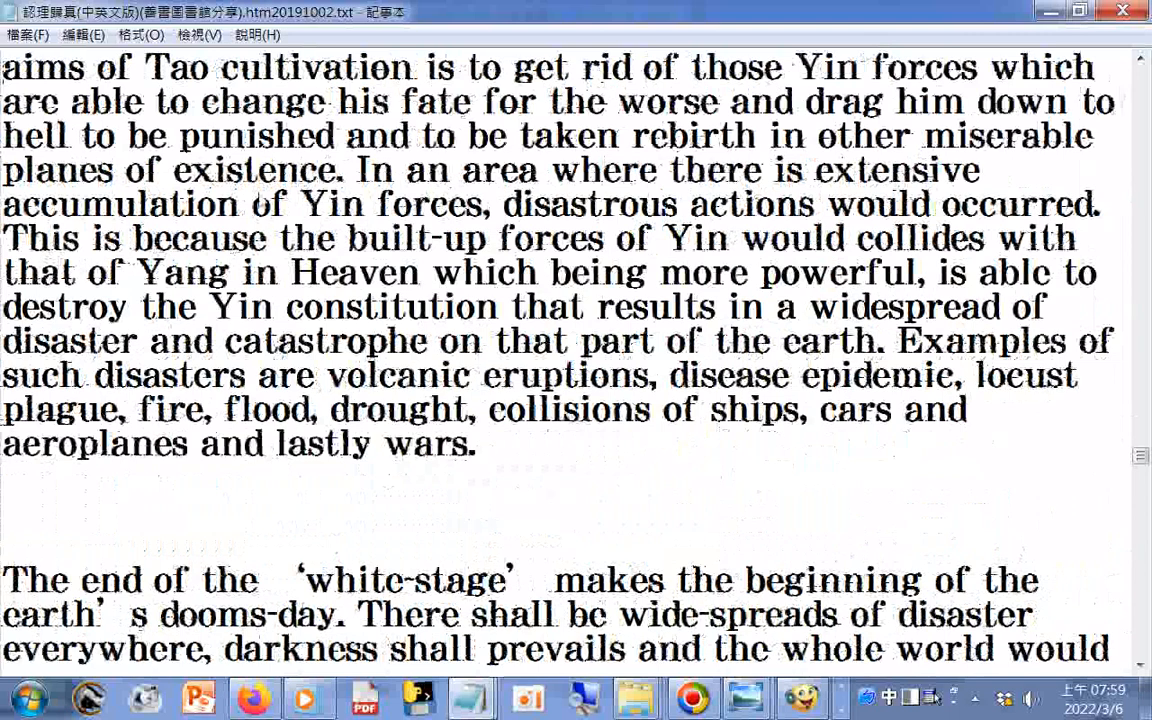
scroll("down", 3)
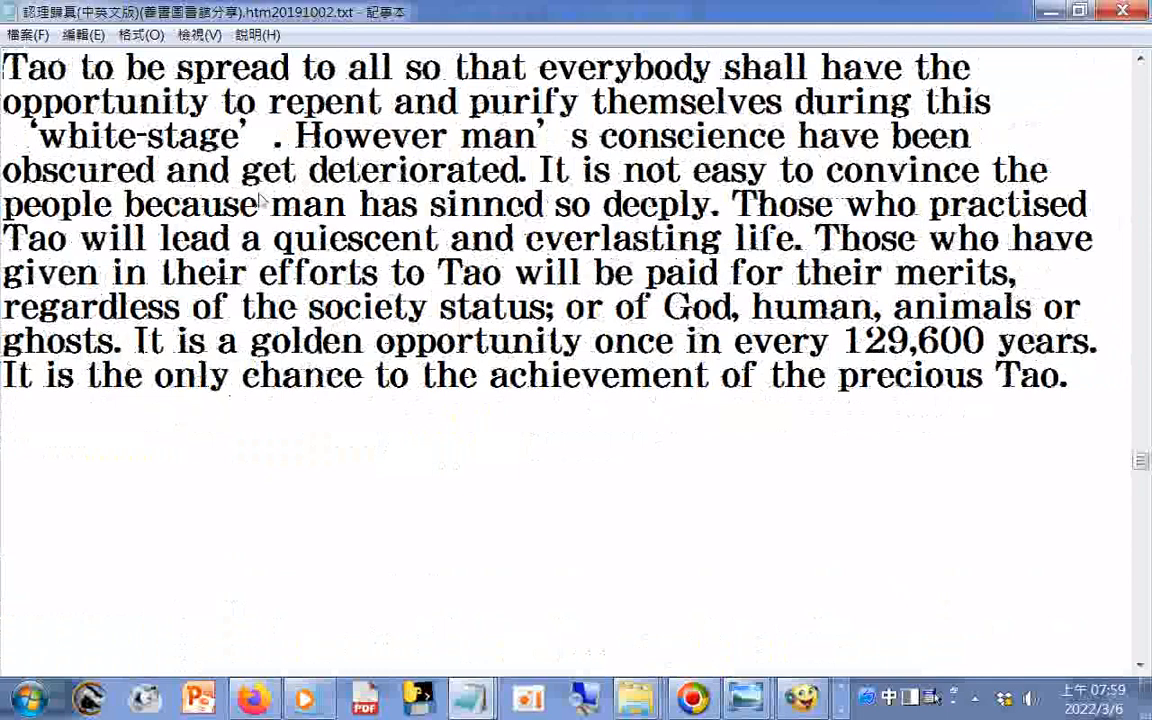
scroll("down", 3)
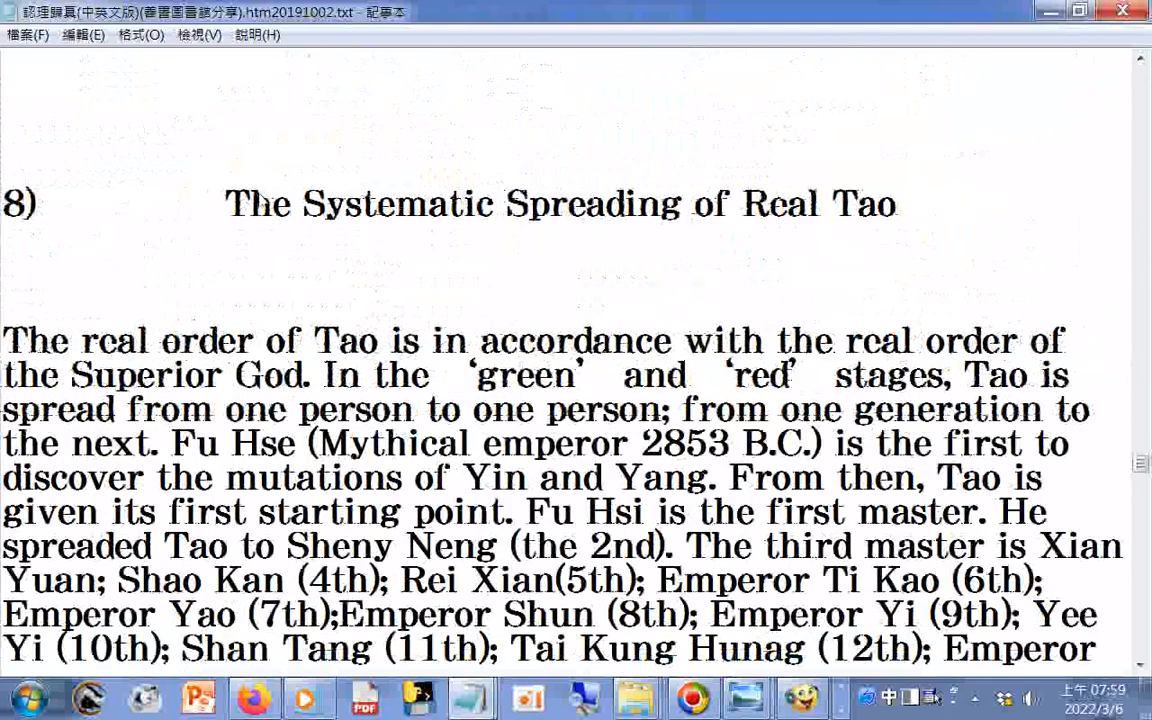
scroll("down", 3)
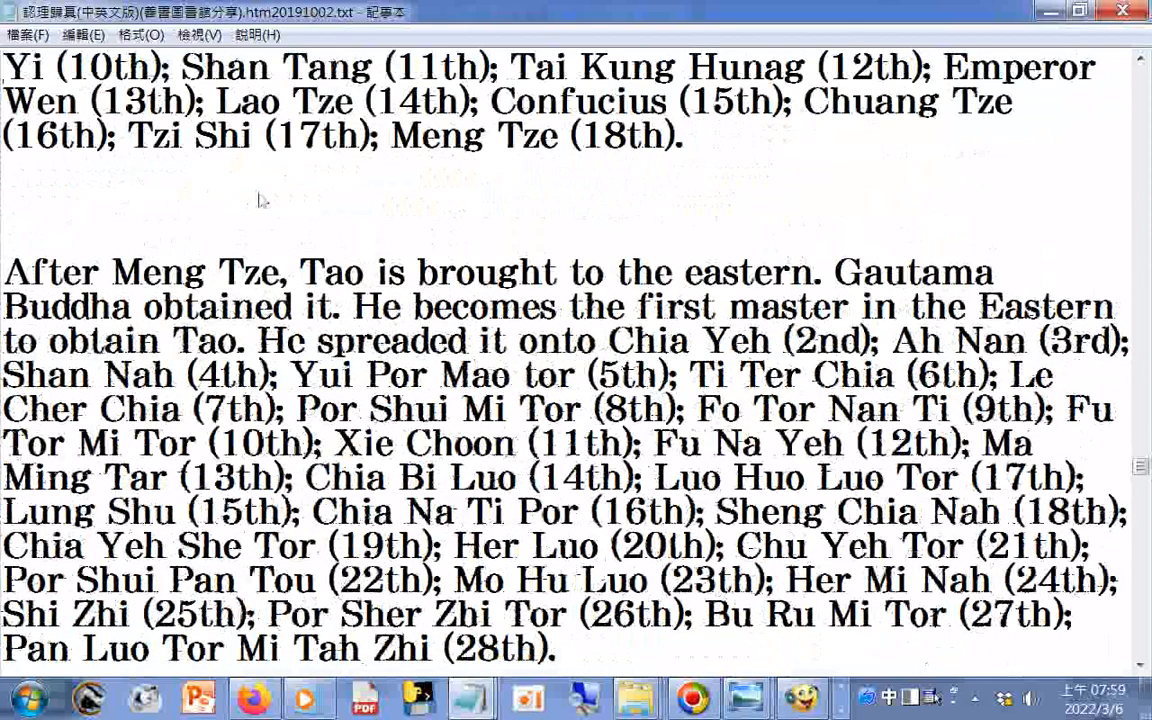
scroll("down", 3)
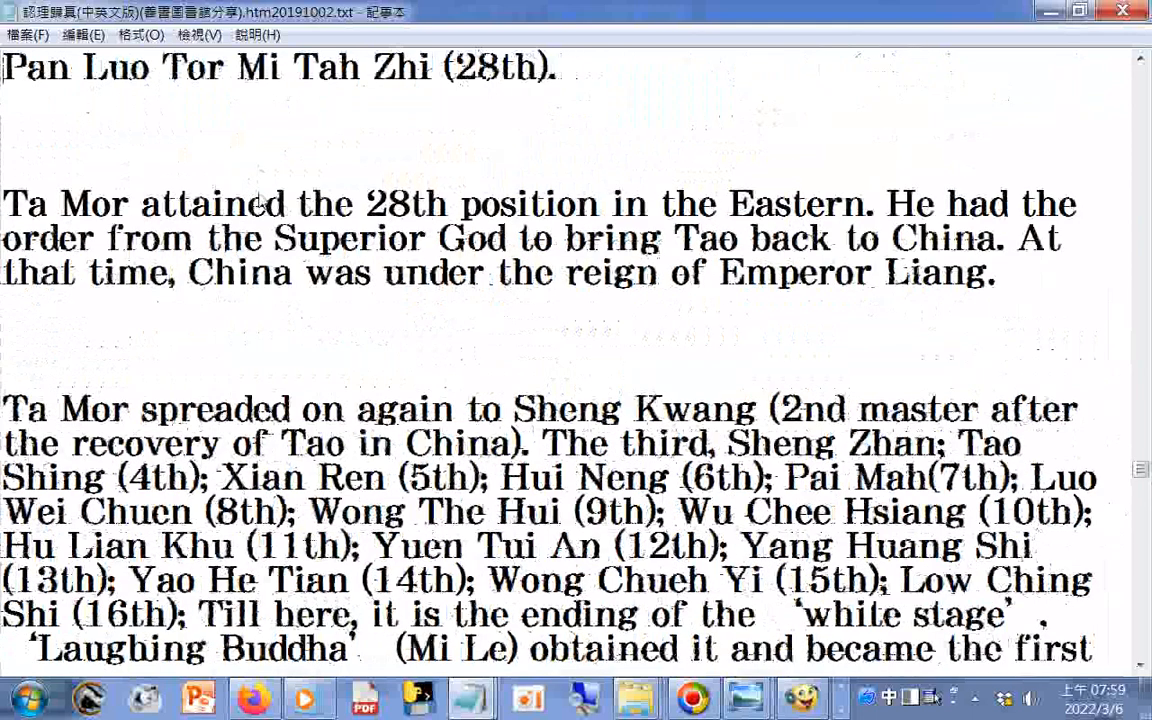
scroll("down", 3)
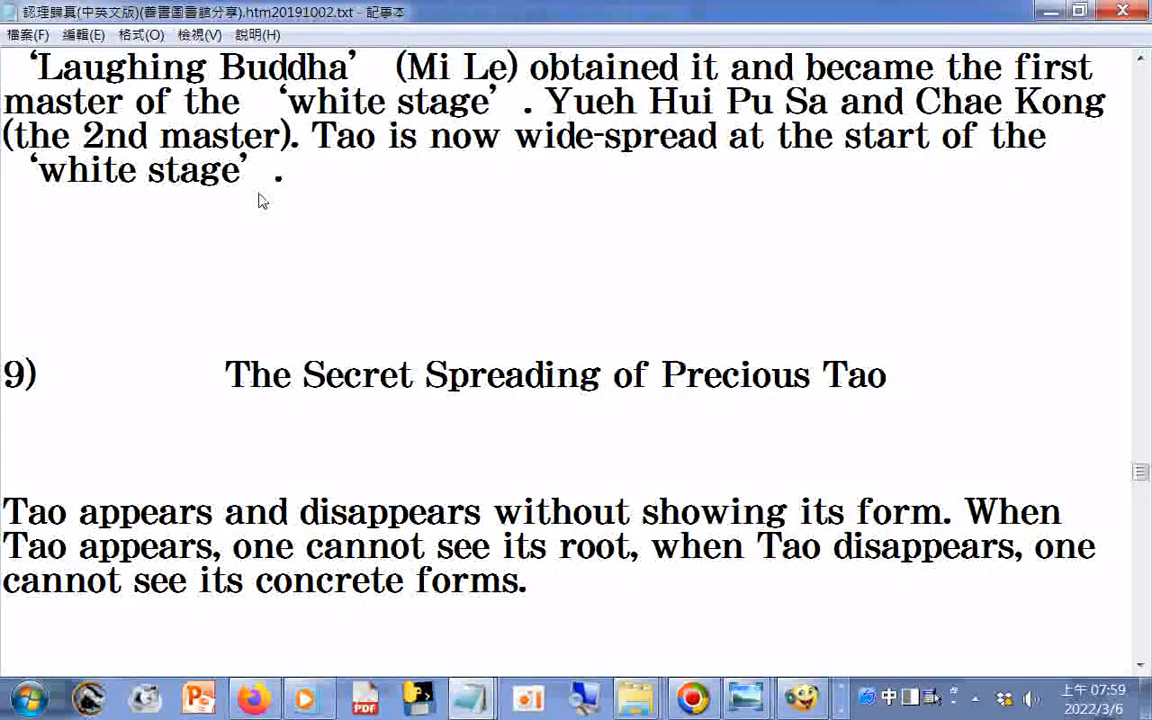
scroll("down", 3)
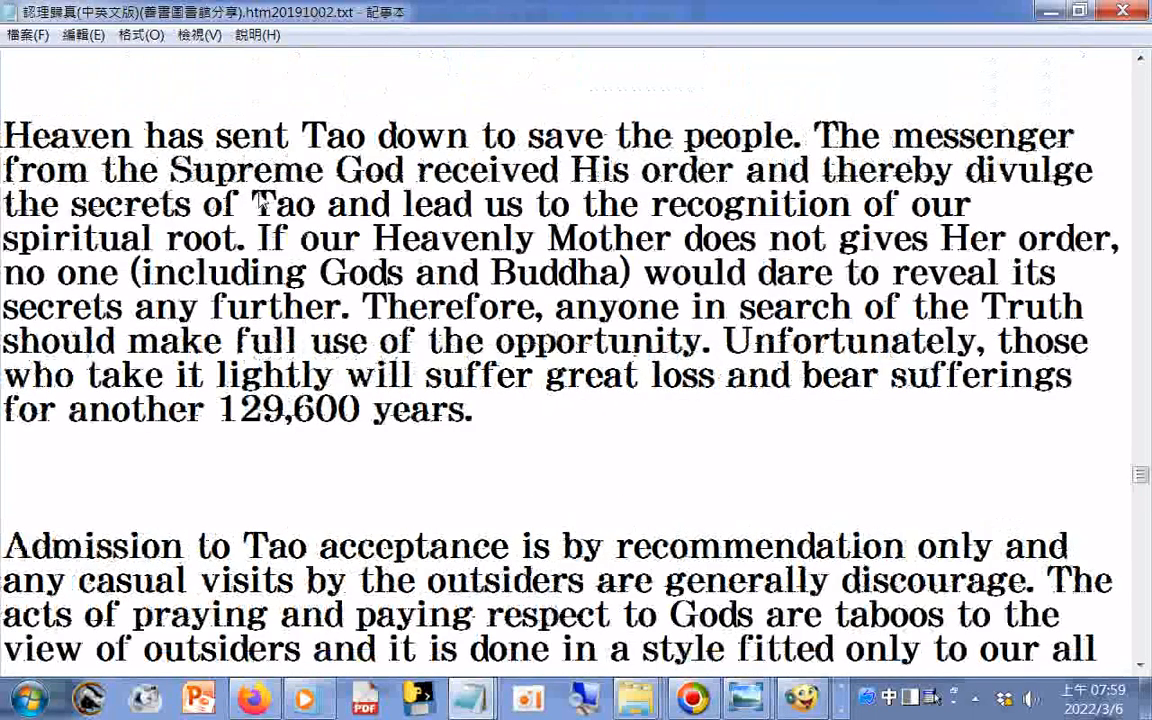
scroll("down", 3)
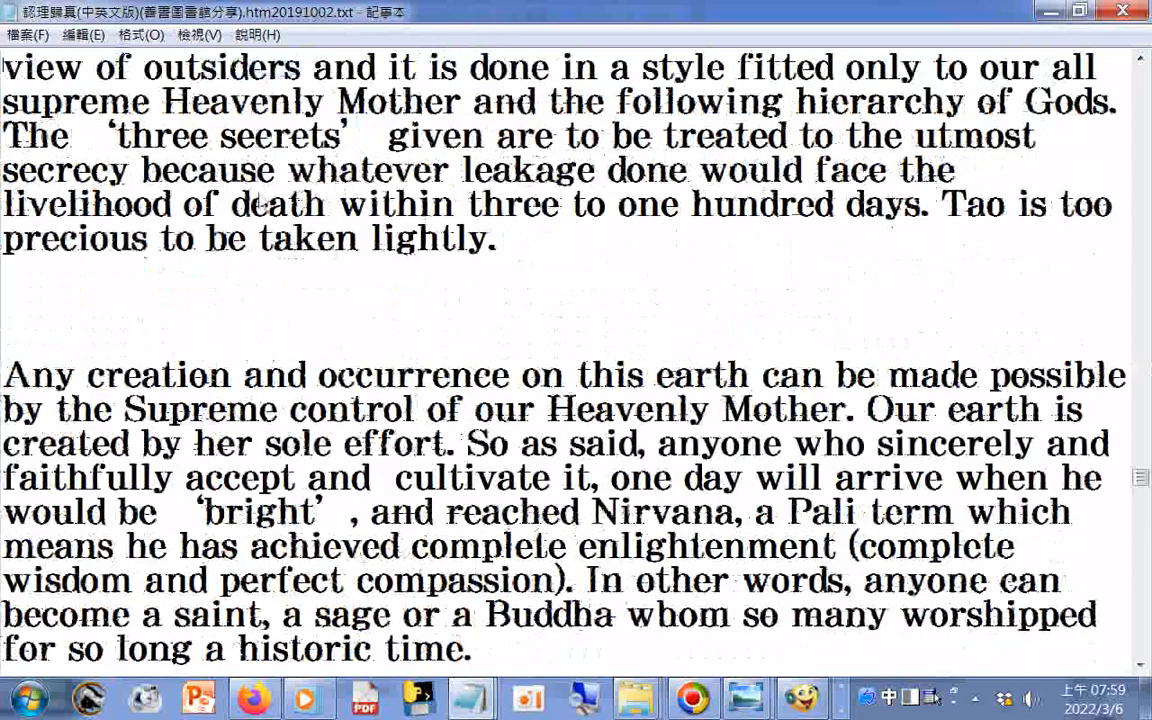
- Continue past heading 11) on meritorious cultivation and its eight ways of merit to heading 12)
scroll("down", 3)
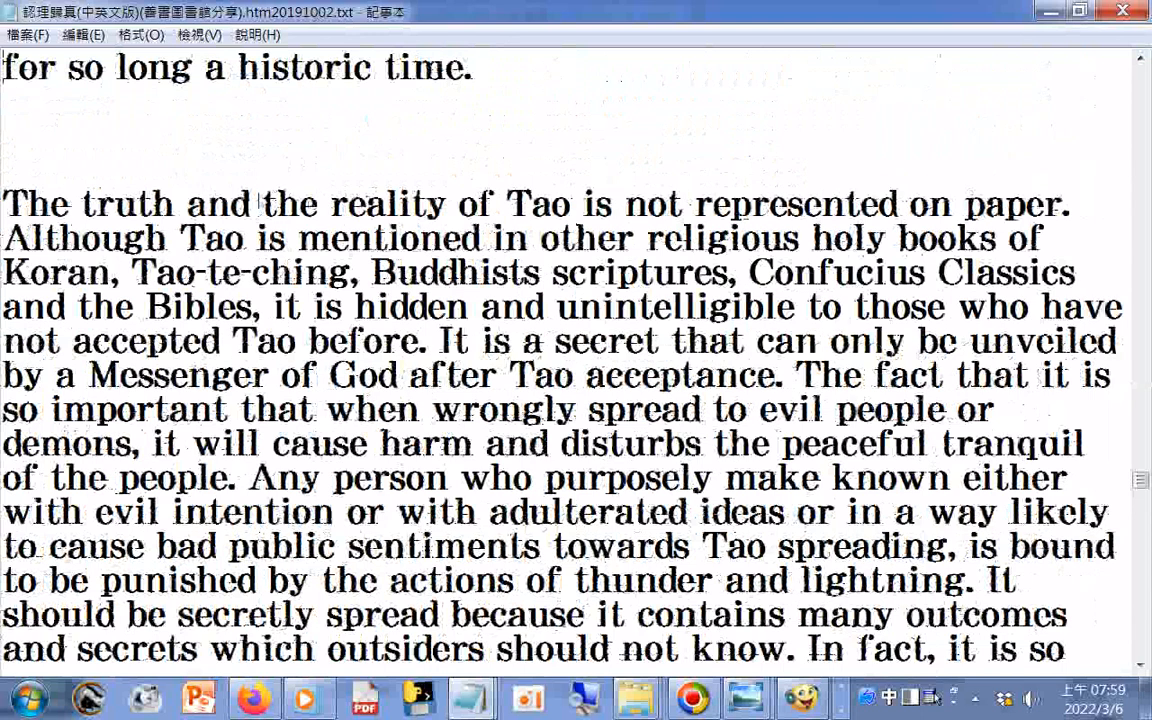
scroll("down", 3)
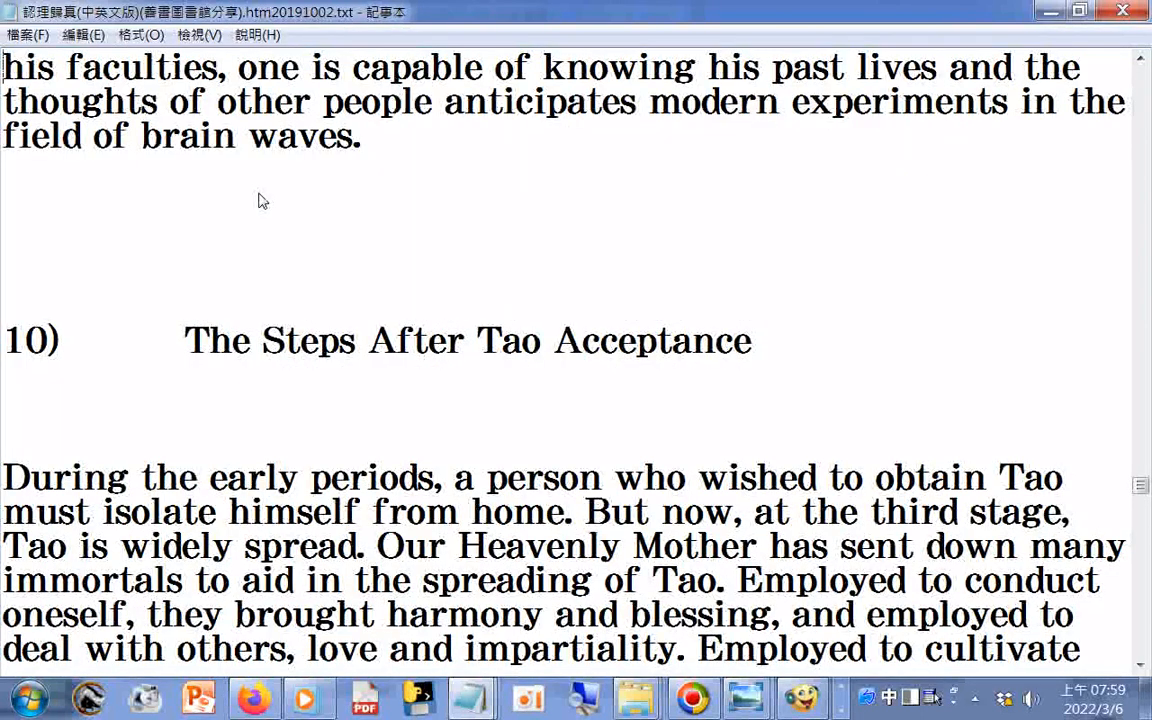
scroll("down", 3)
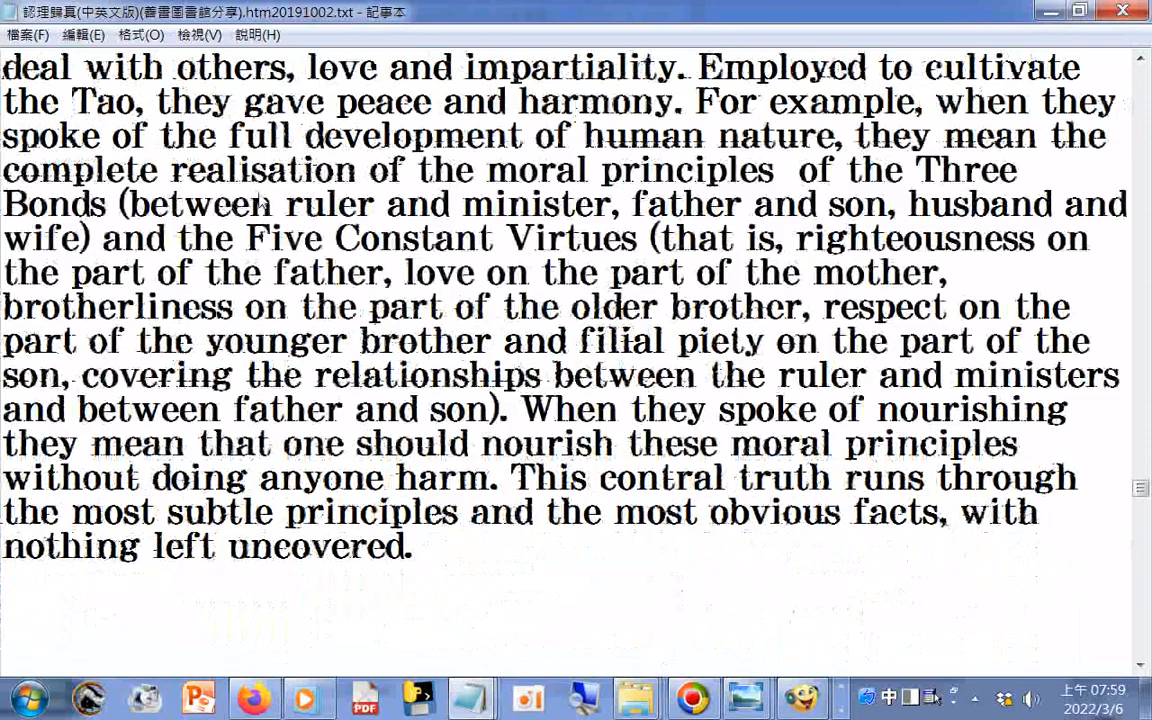
scroll("down", 3)
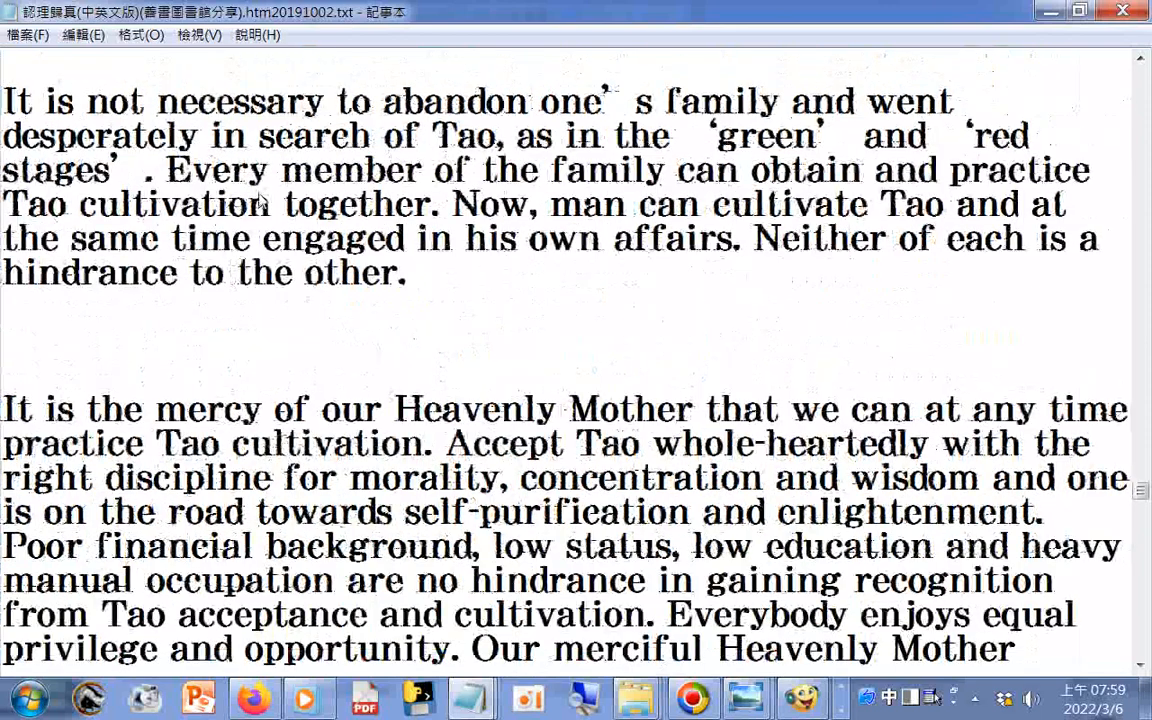
scroll("down", 3)
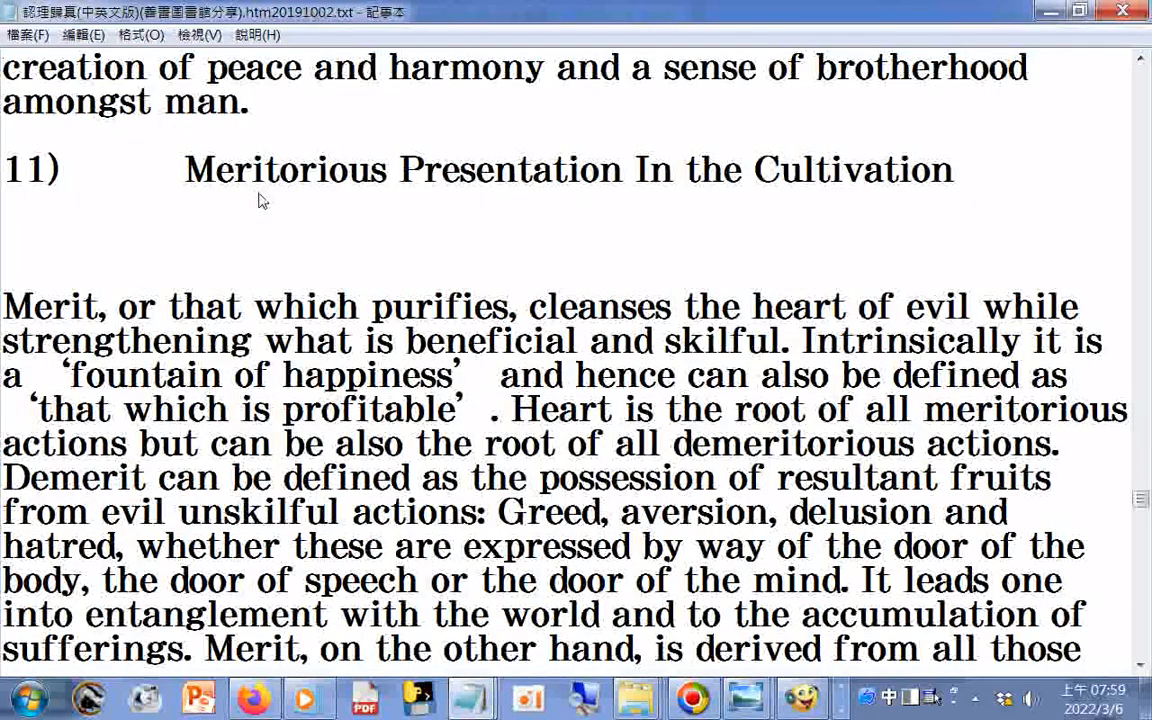
scroll("down", 3)
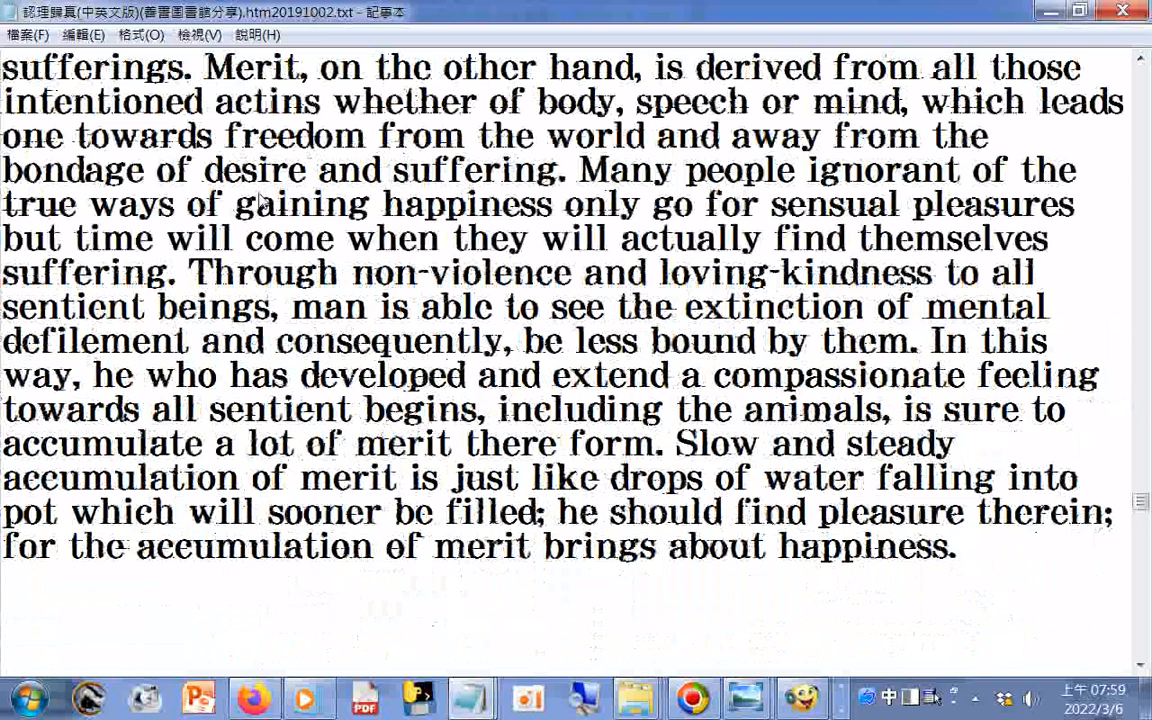
scroll("down", 3)
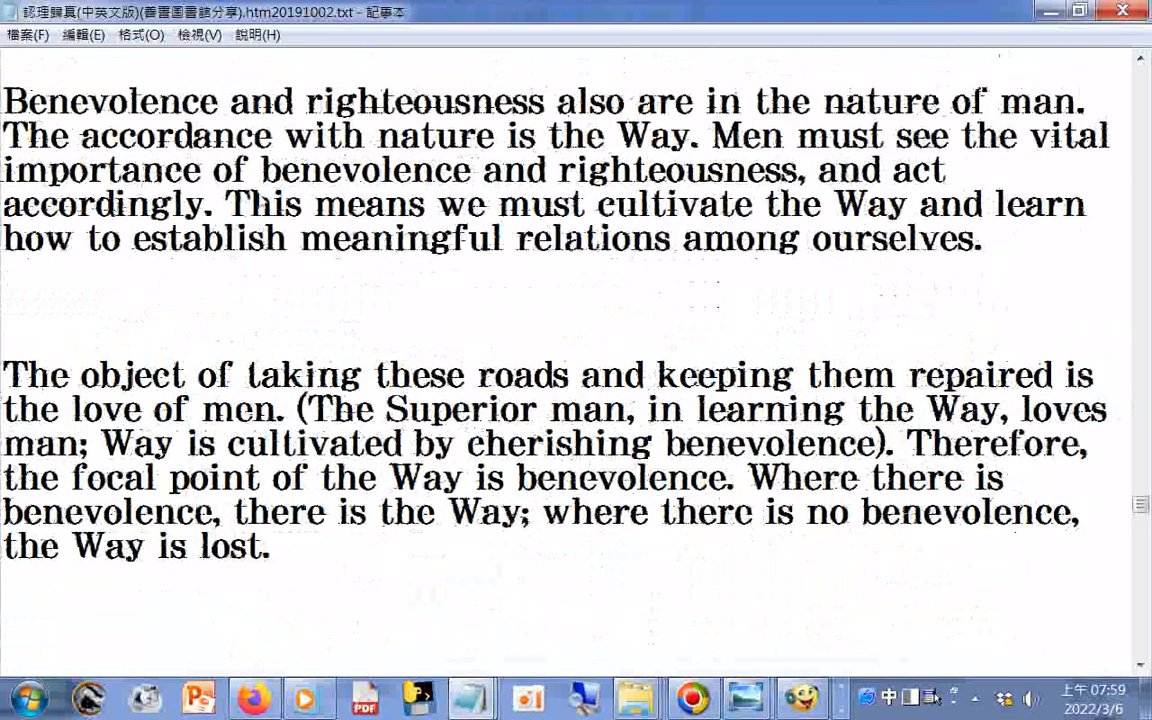
scroll("down", 3)
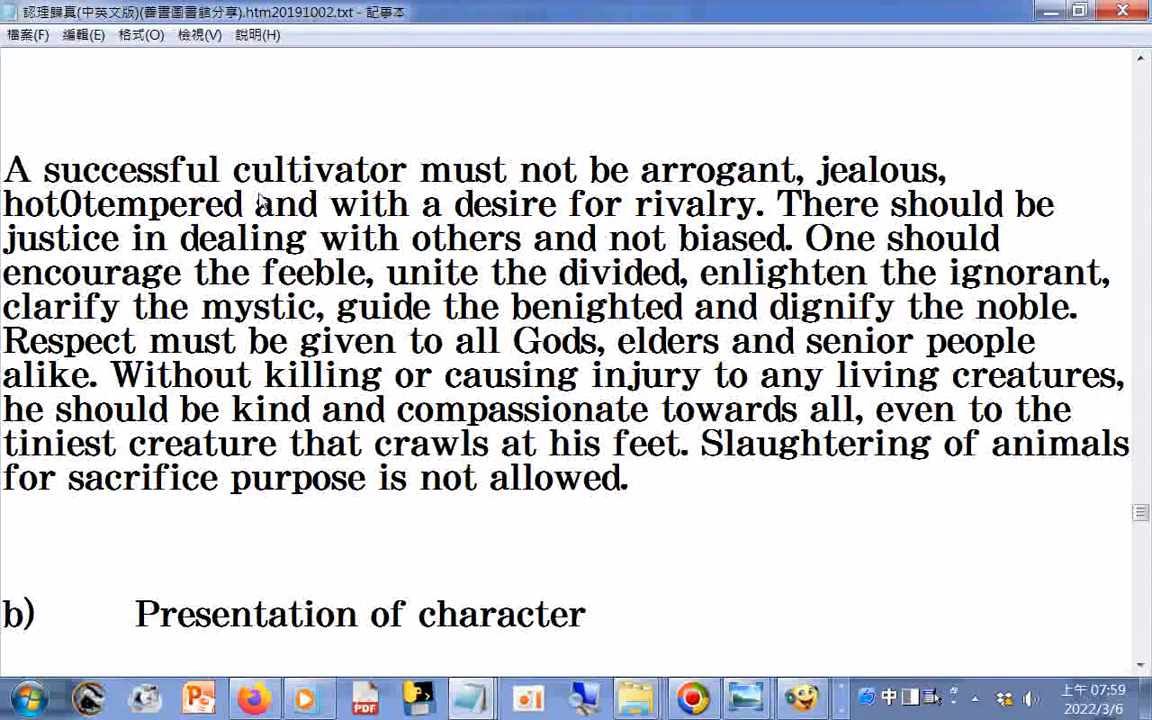
scroll("down", 3)
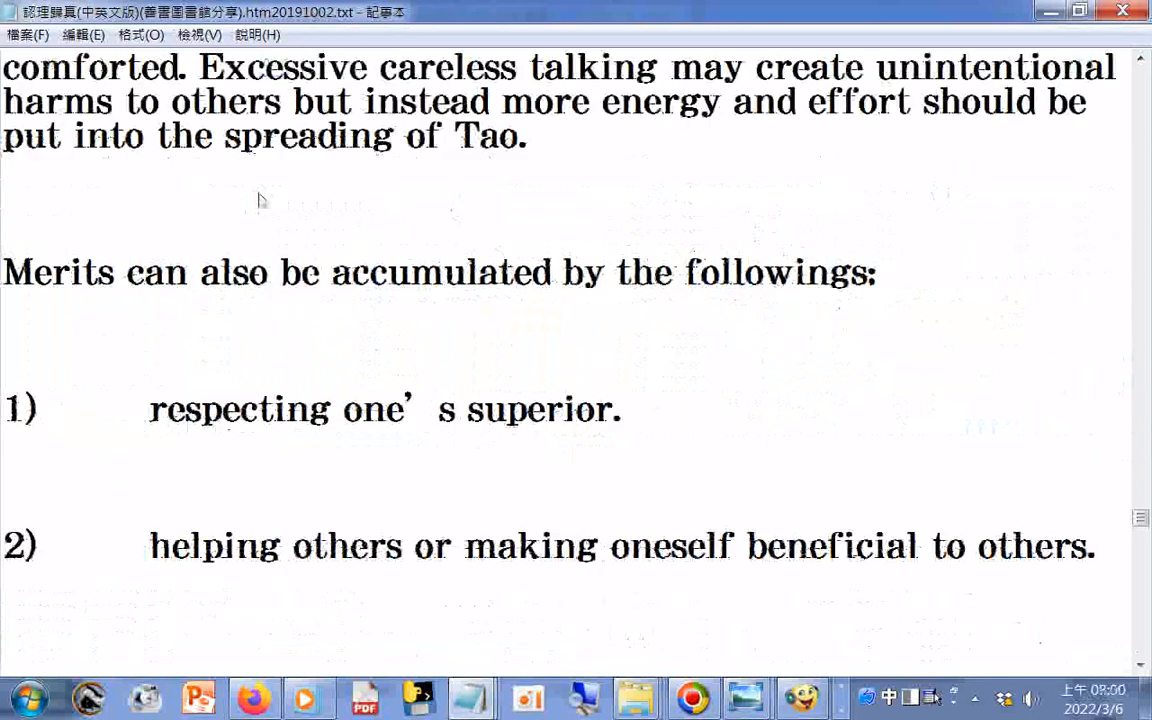
scroll("down", 3)
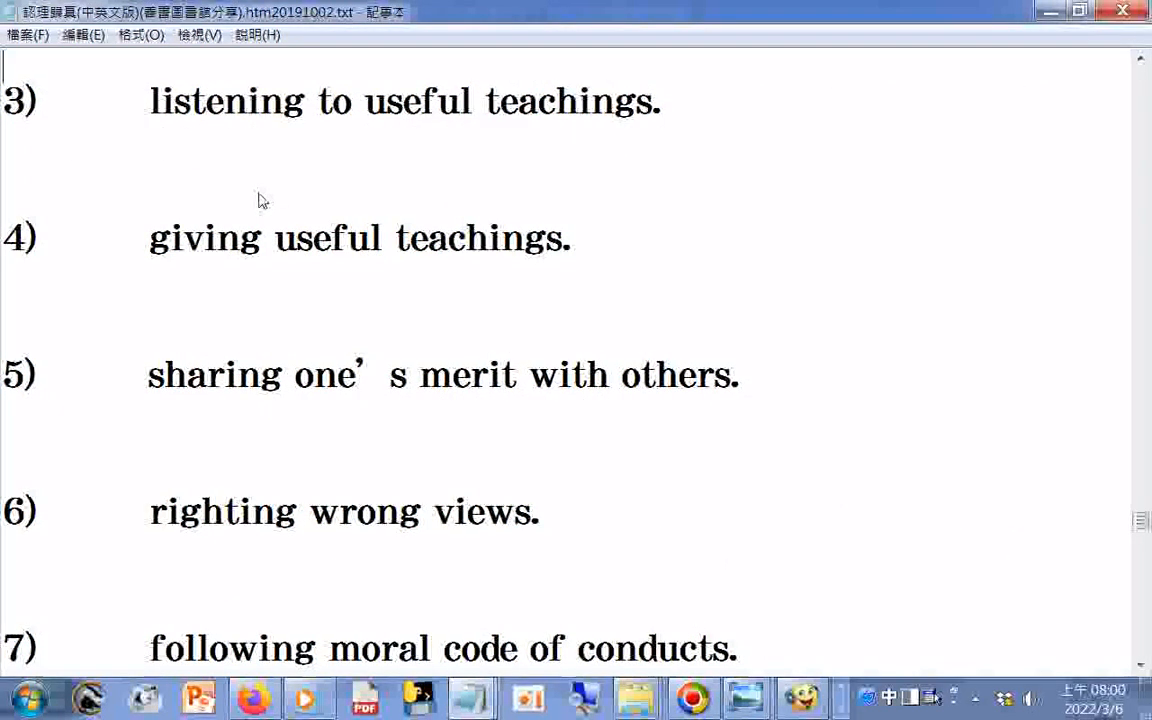
scroll("down", 3)
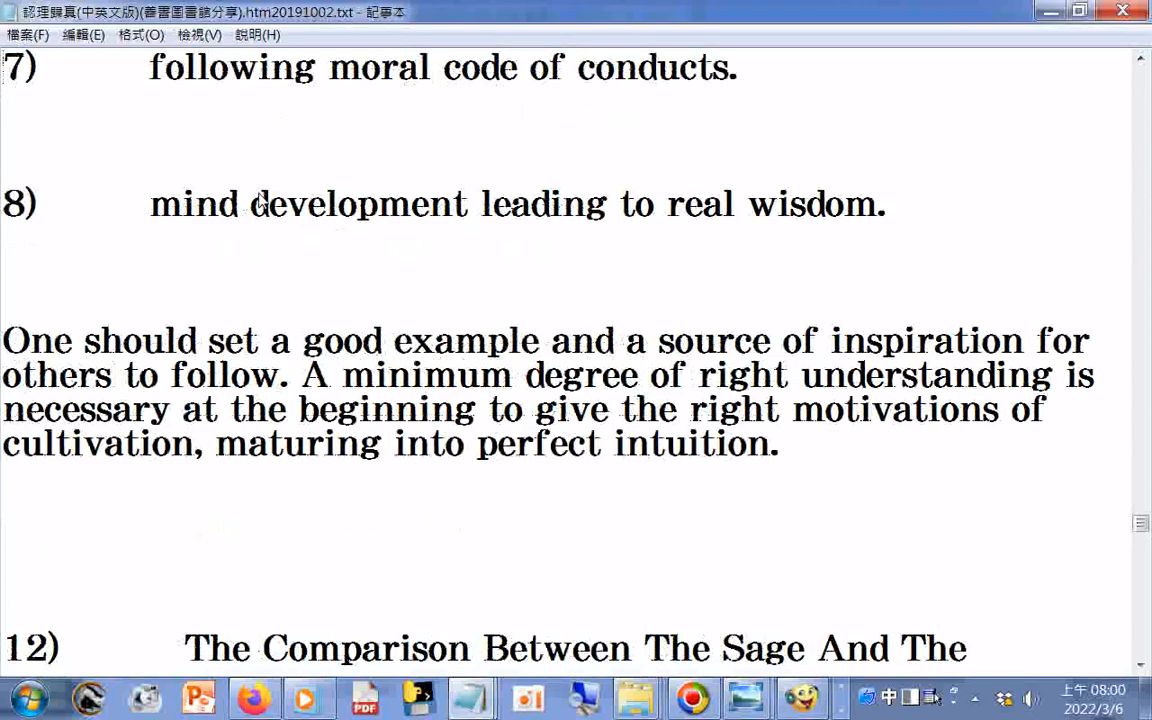
- Scroll through sections 12 and 13 to heading 14) Rules And Regulations In Tao Cultivation
scroll("down", 3)
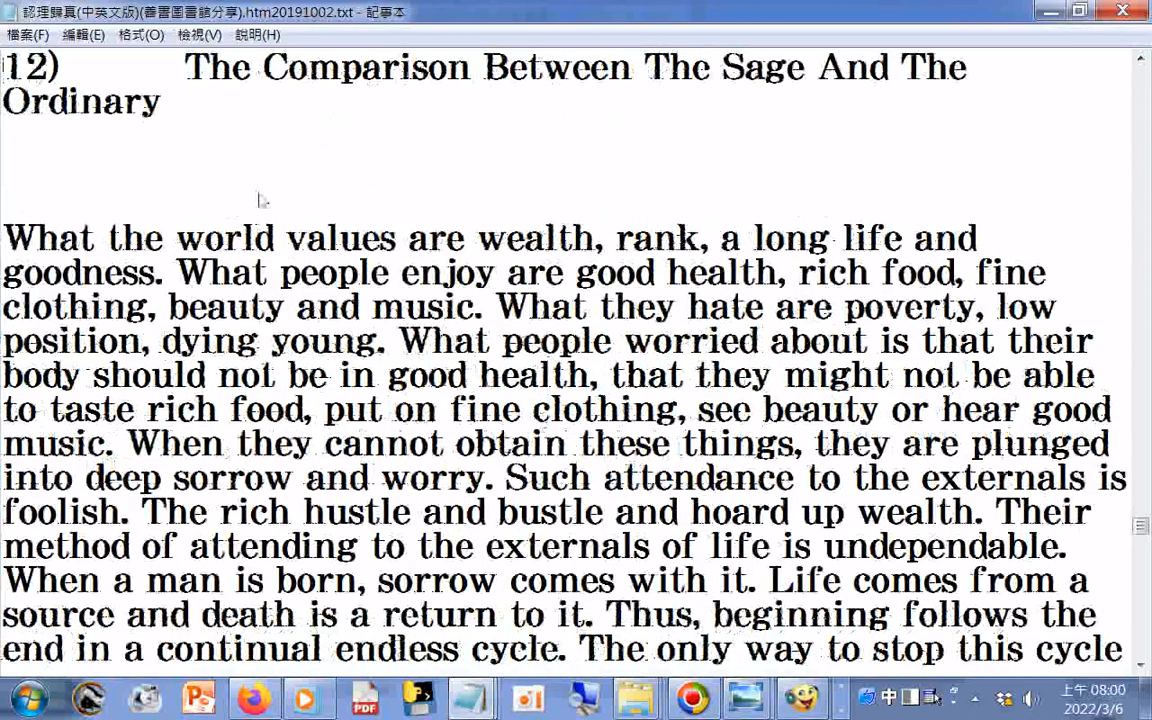
scroll("down", 3)
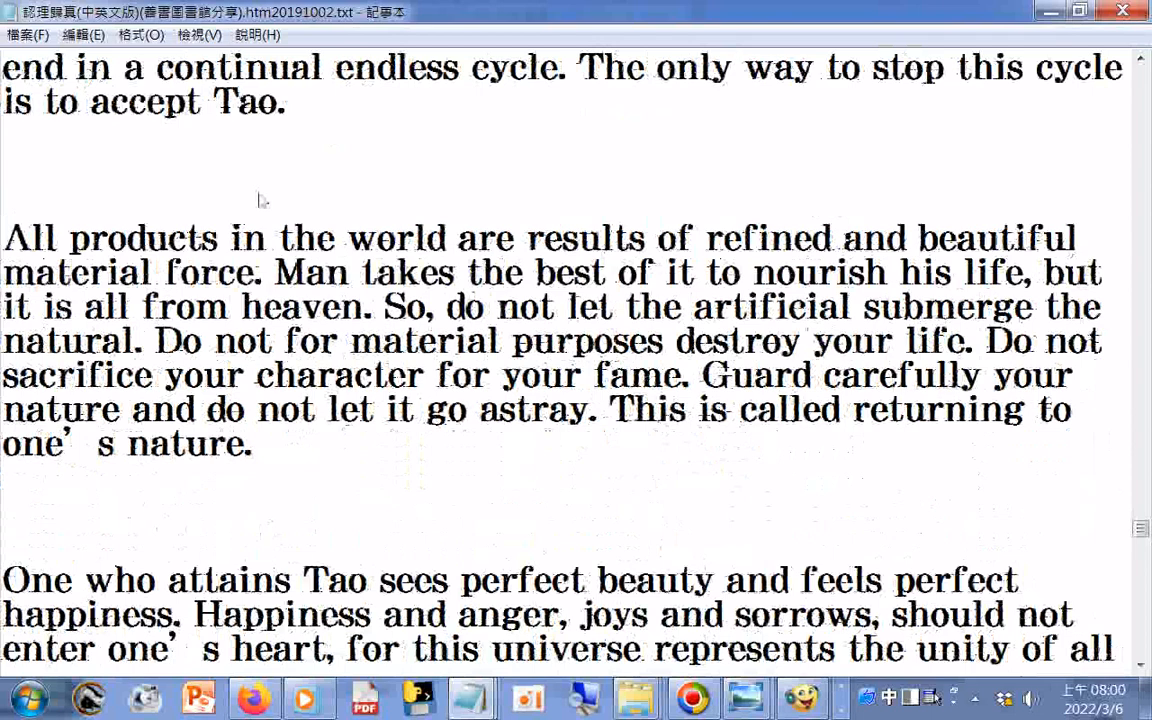
scroll("down", 3)
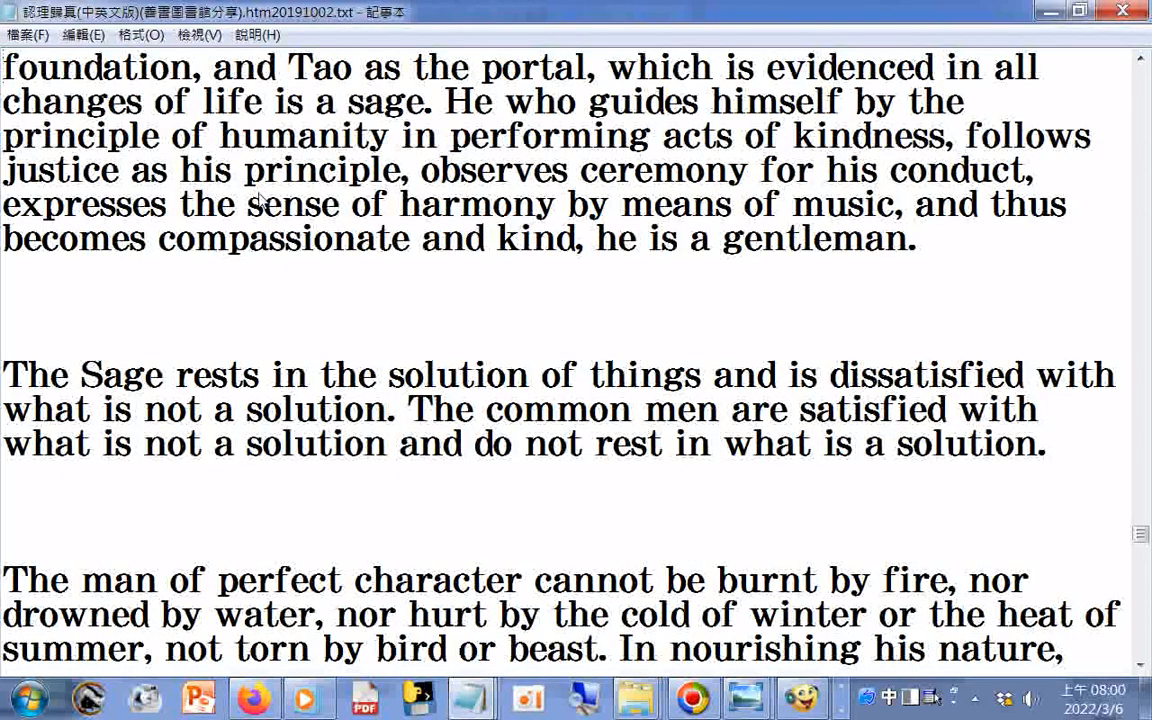
scroll("down", 3)
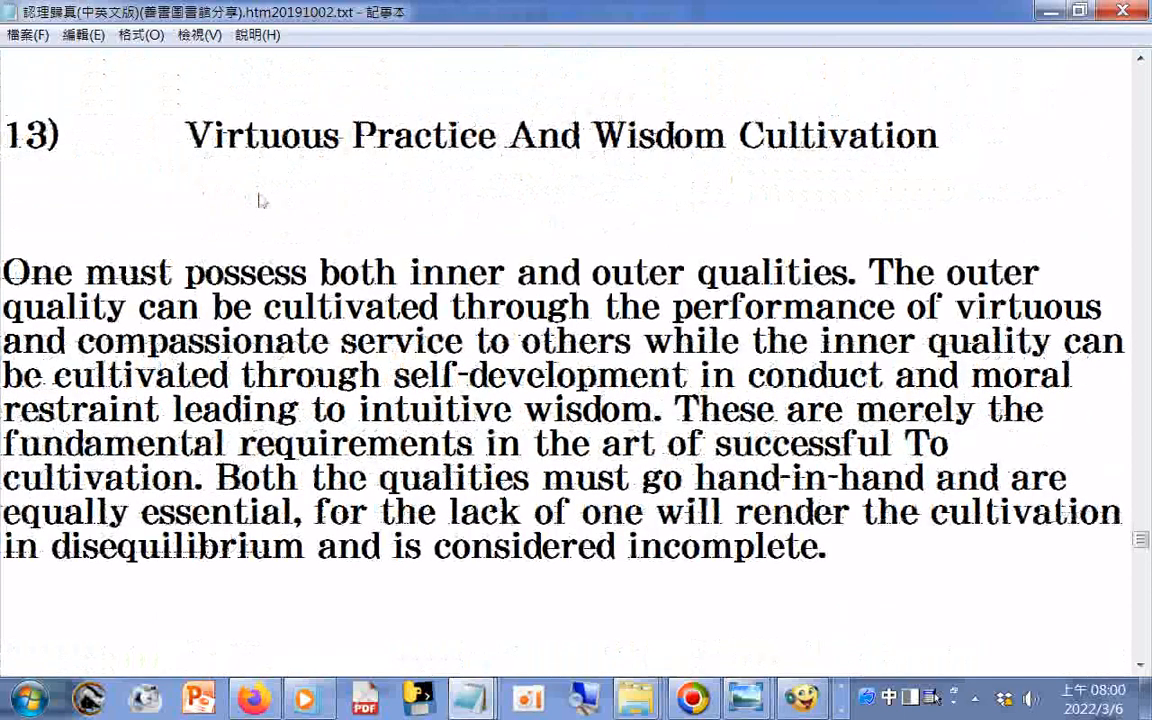
scroll("down", 3)
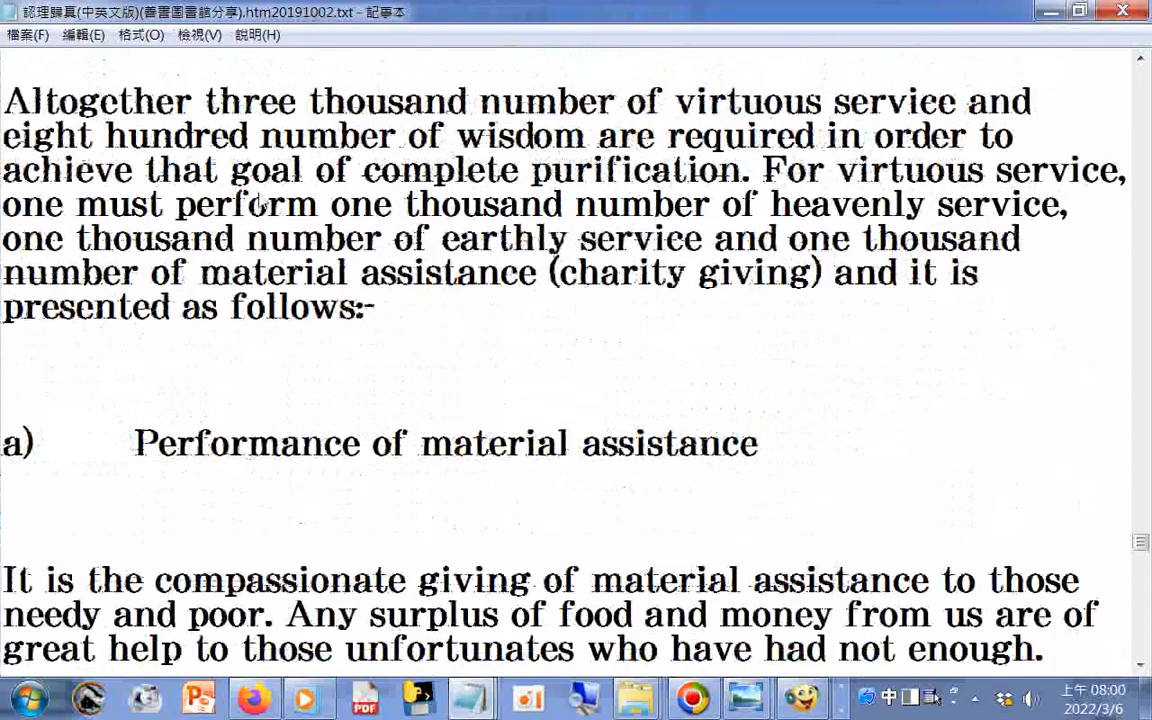
scroll("down", 3)
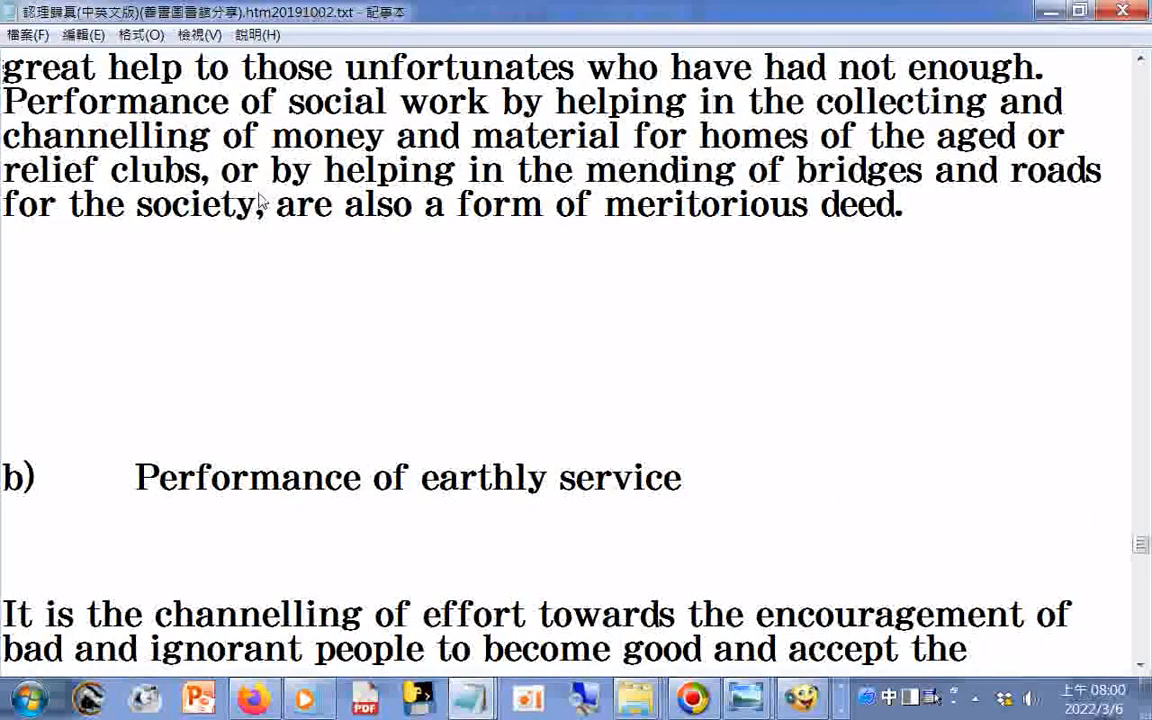
scroll("down", 3)
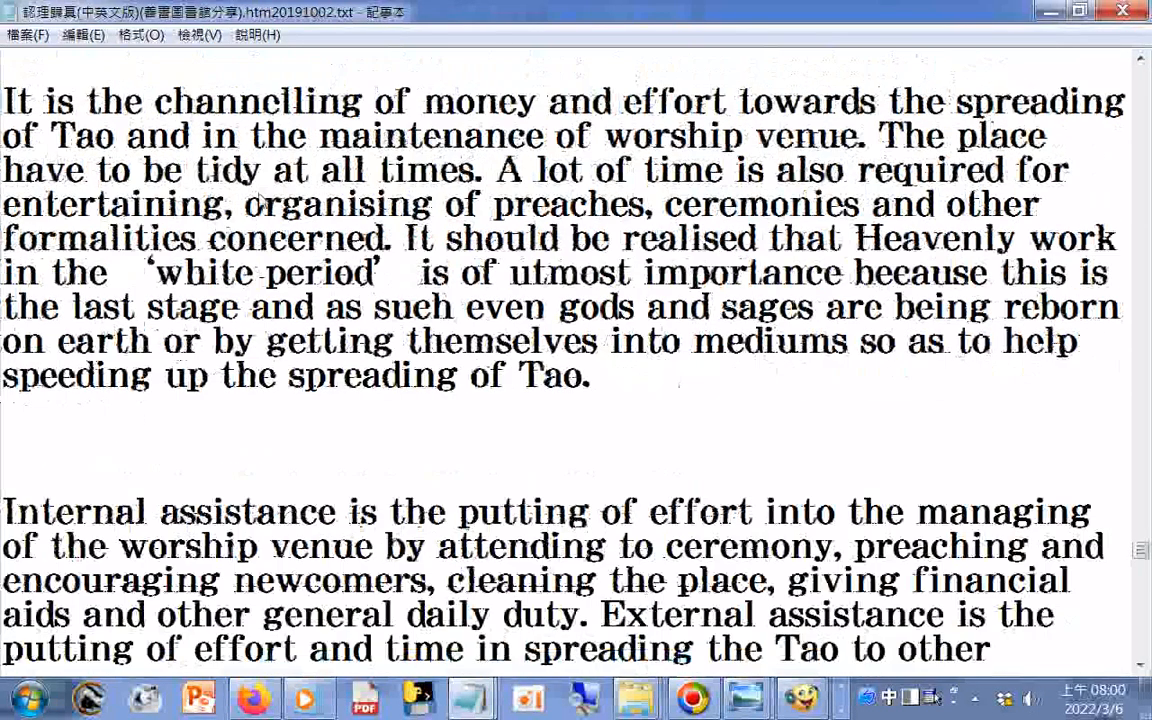
scroll("down", 3)
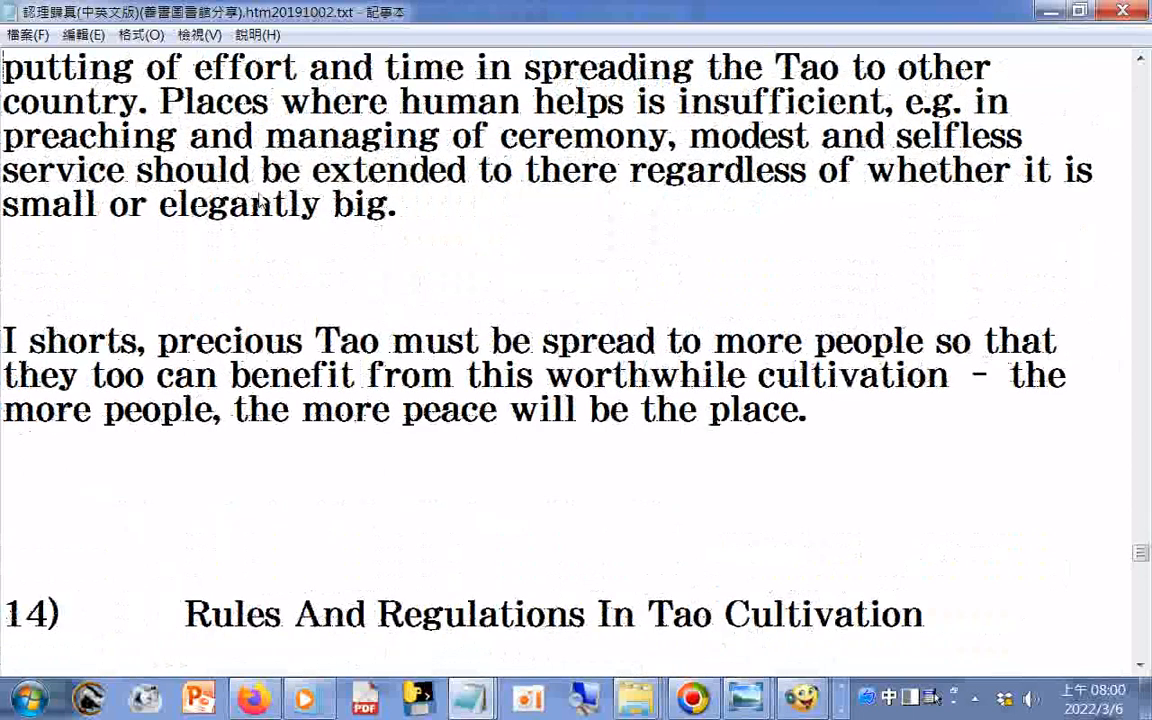
- Continue through section 14's lists and the three sages' principles to their moral code paragraph
scroll("down", 3)
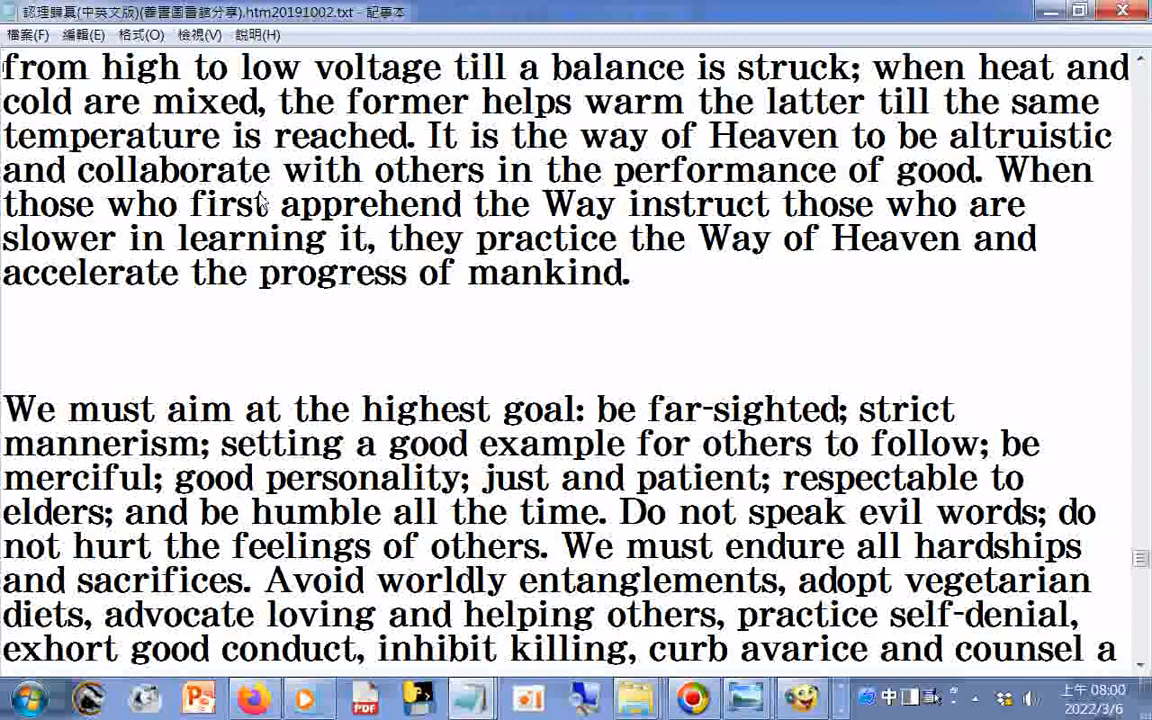
scroll("down", 3)
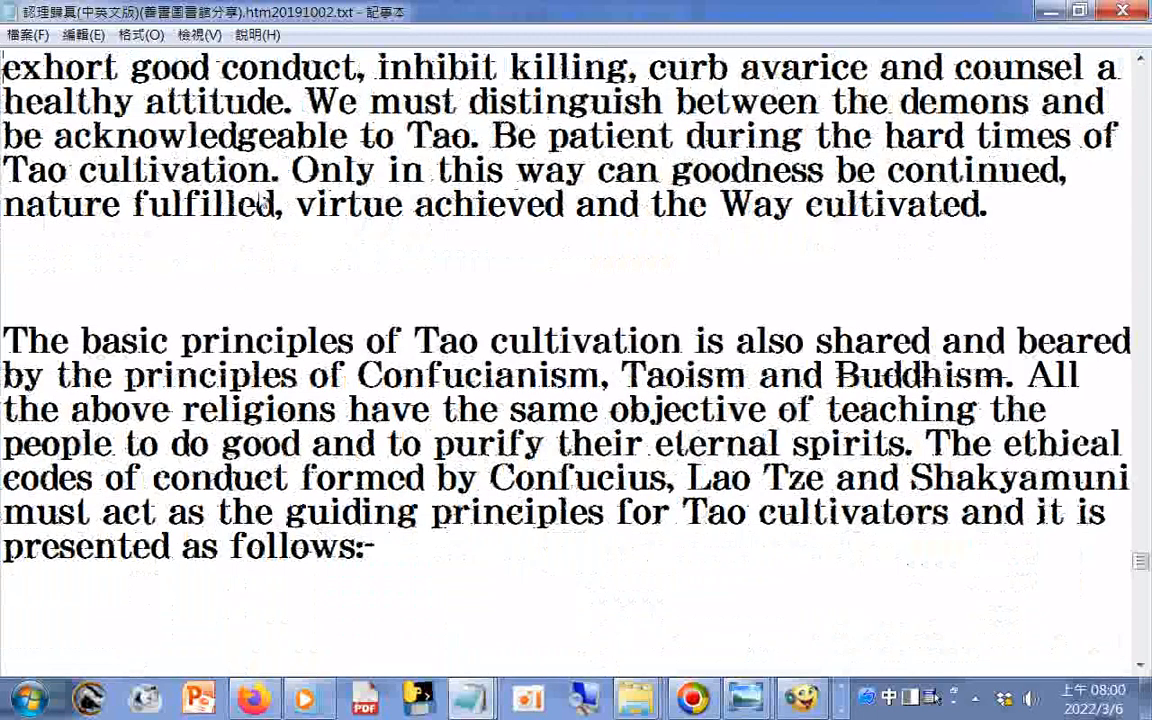
scroll("down", 3)
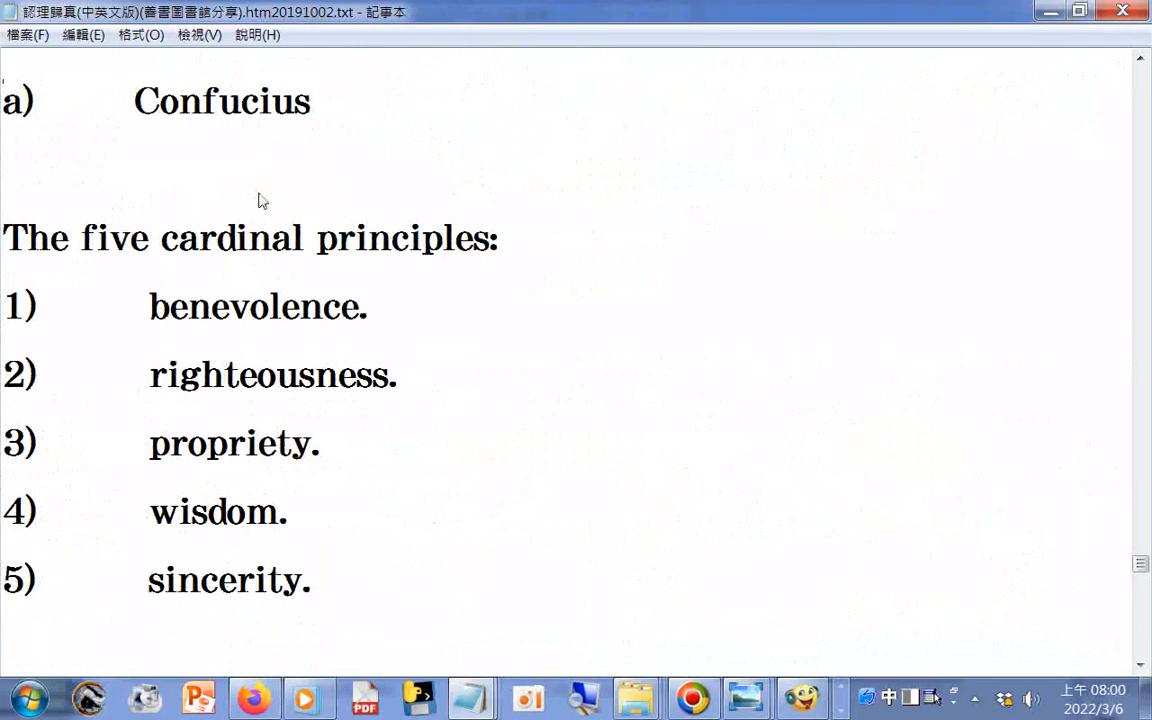
scroll("down", 3)
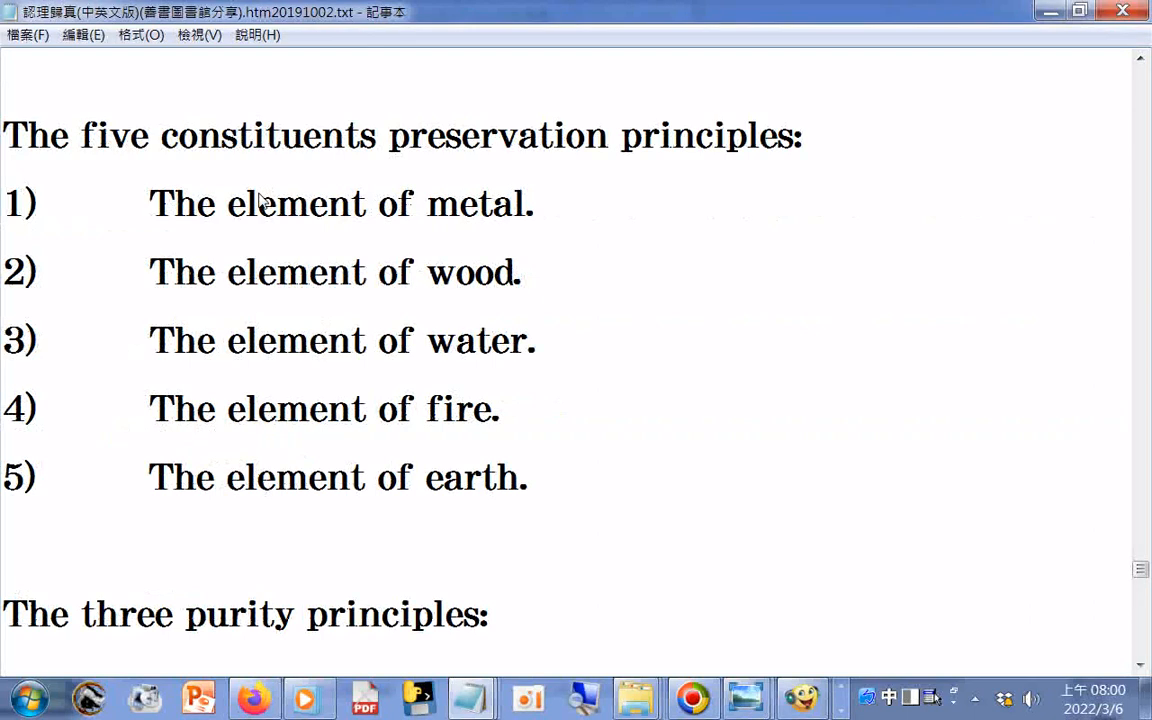
scroll("down", 3)
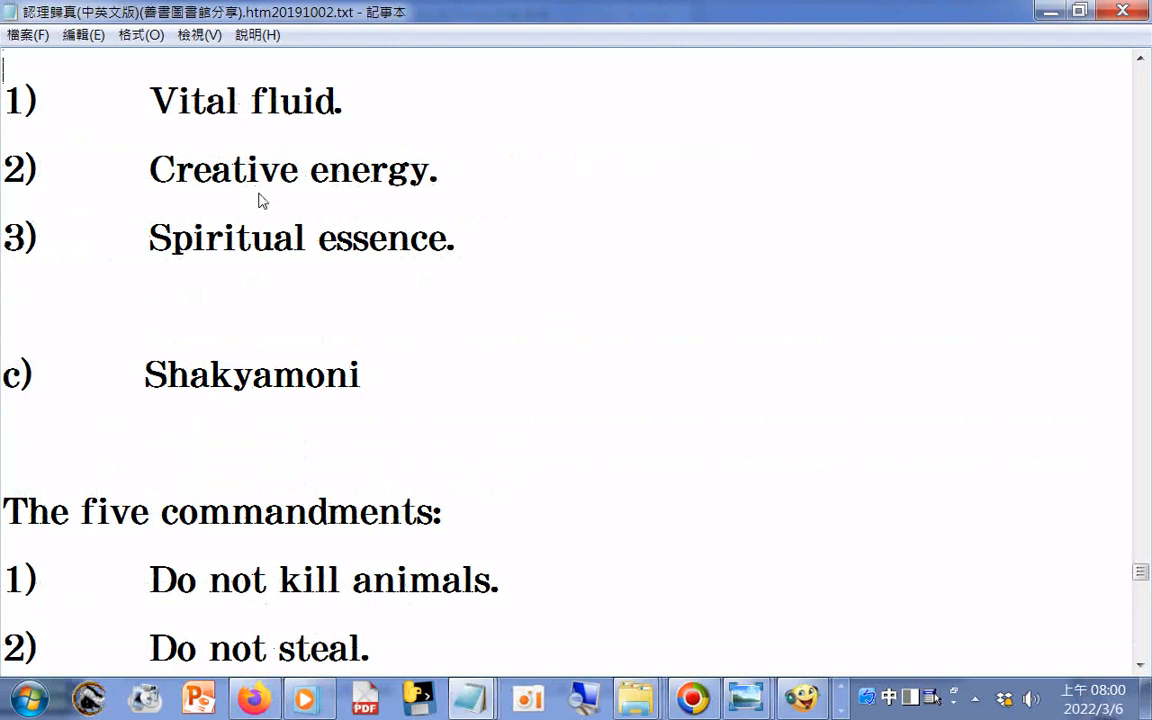
scroll("down", 3)
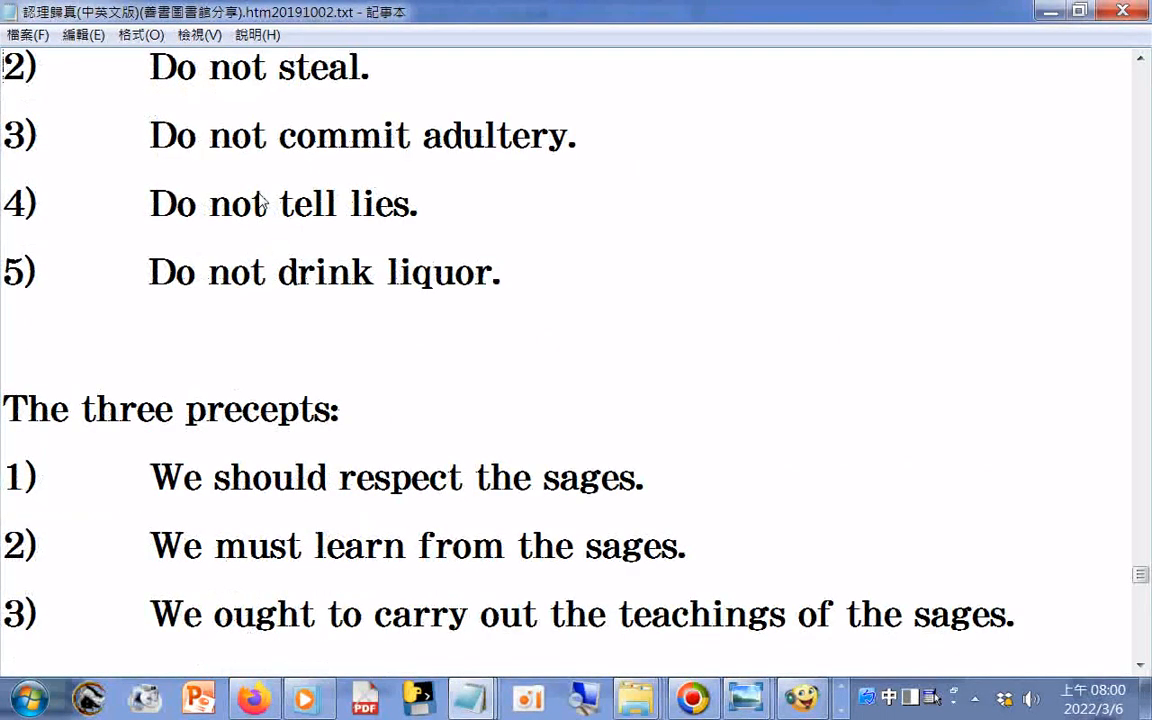
scroll("down", 3)
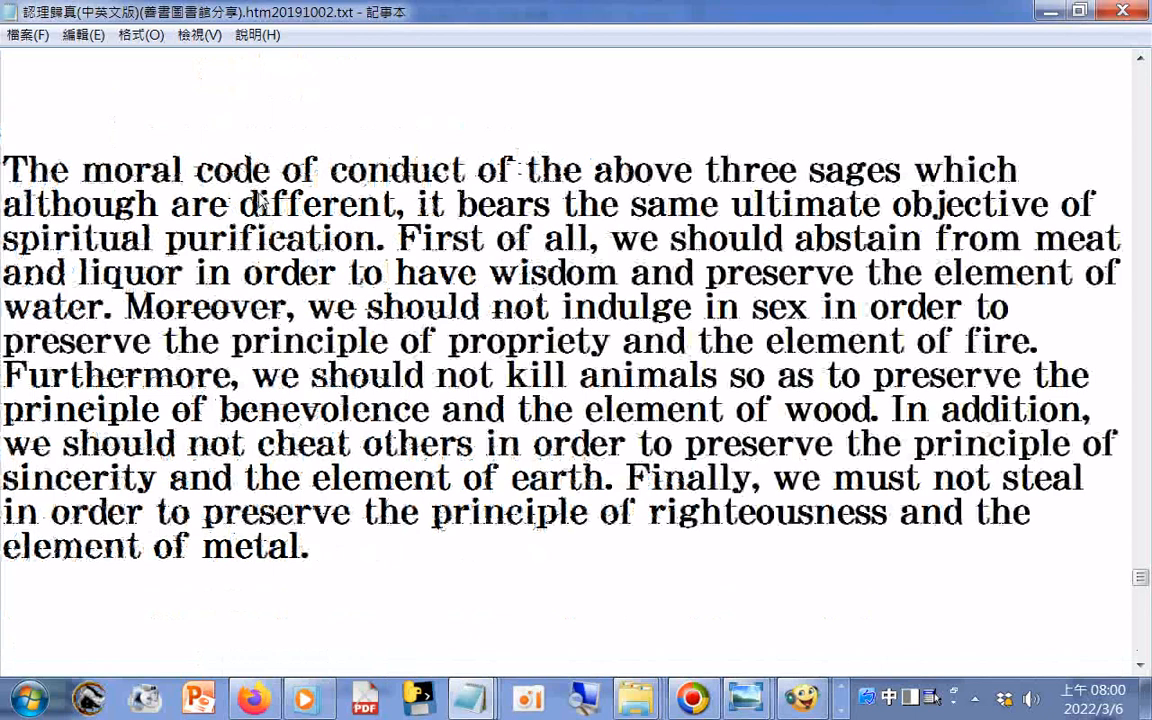
- Scroll past section 15 and heading 16) Personal Conduct In Tao Cultivation to heading 17) Progress In Tao Cultivation
scroll("down", 3)
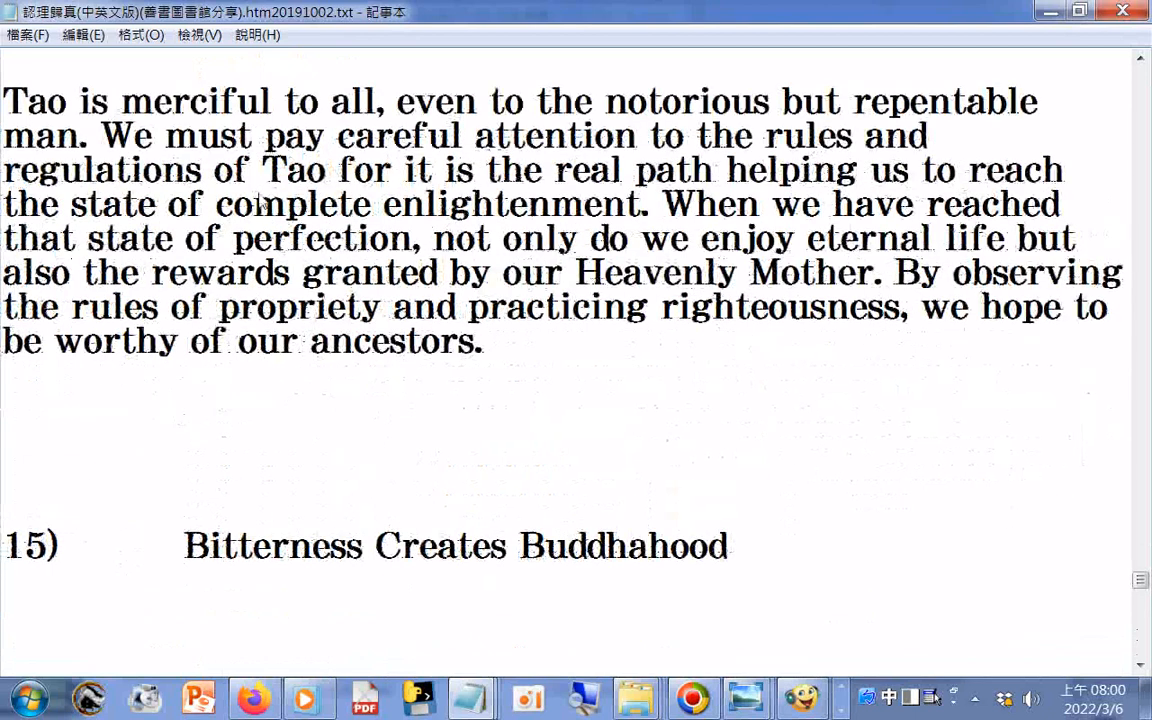
scroll("down", 3)
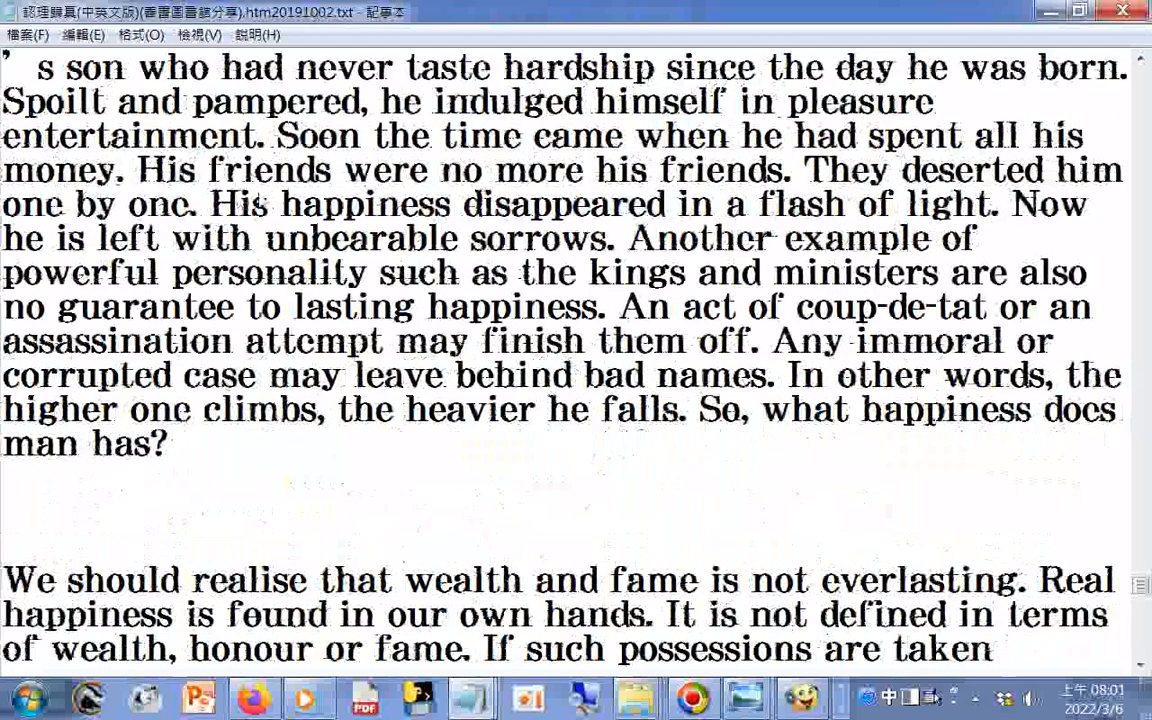
scroll("down", 3)
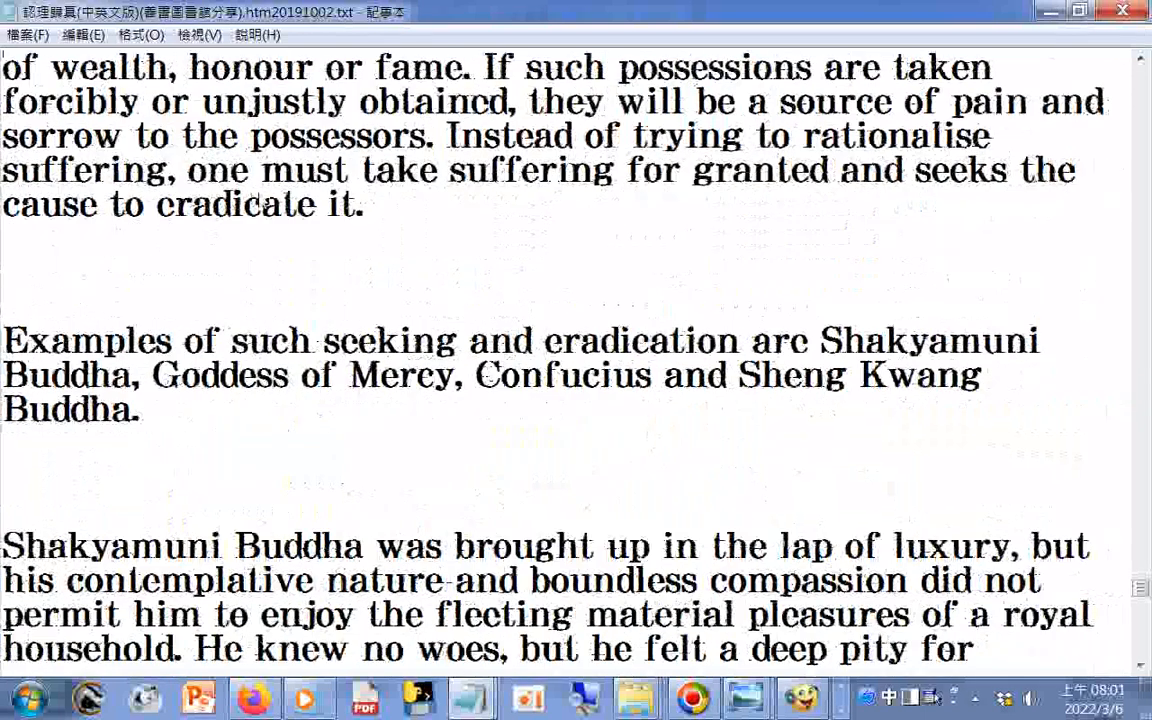
scroll("down", 3)
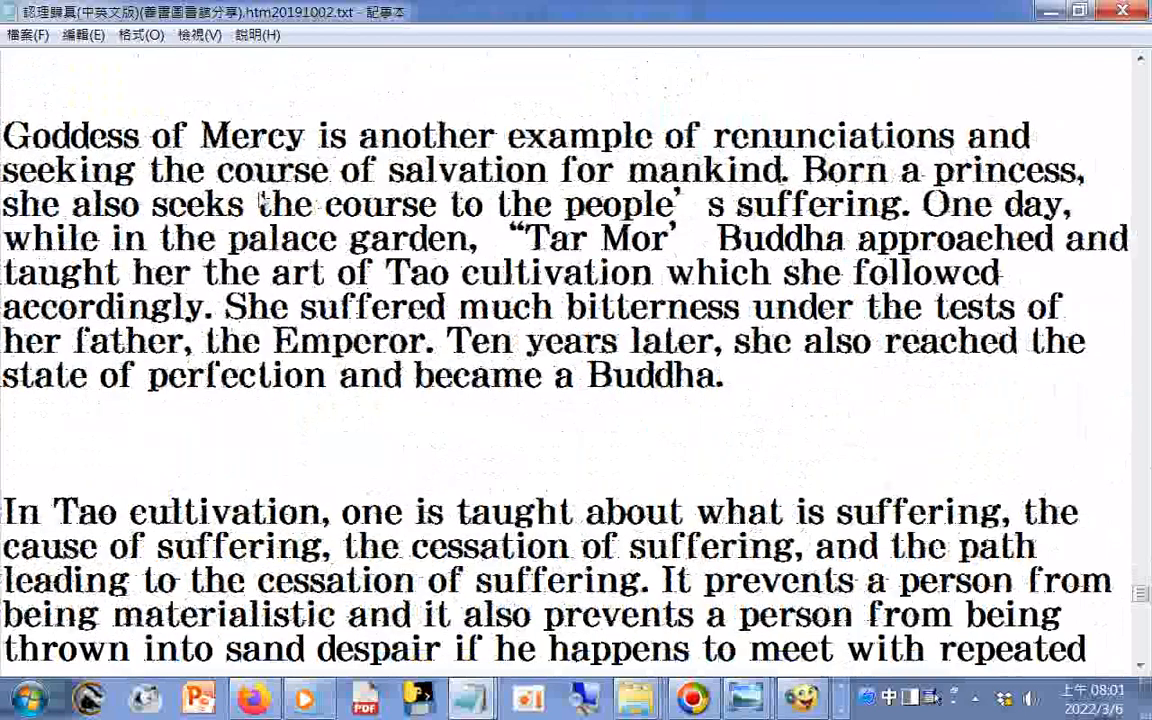
scroll("down", 3)
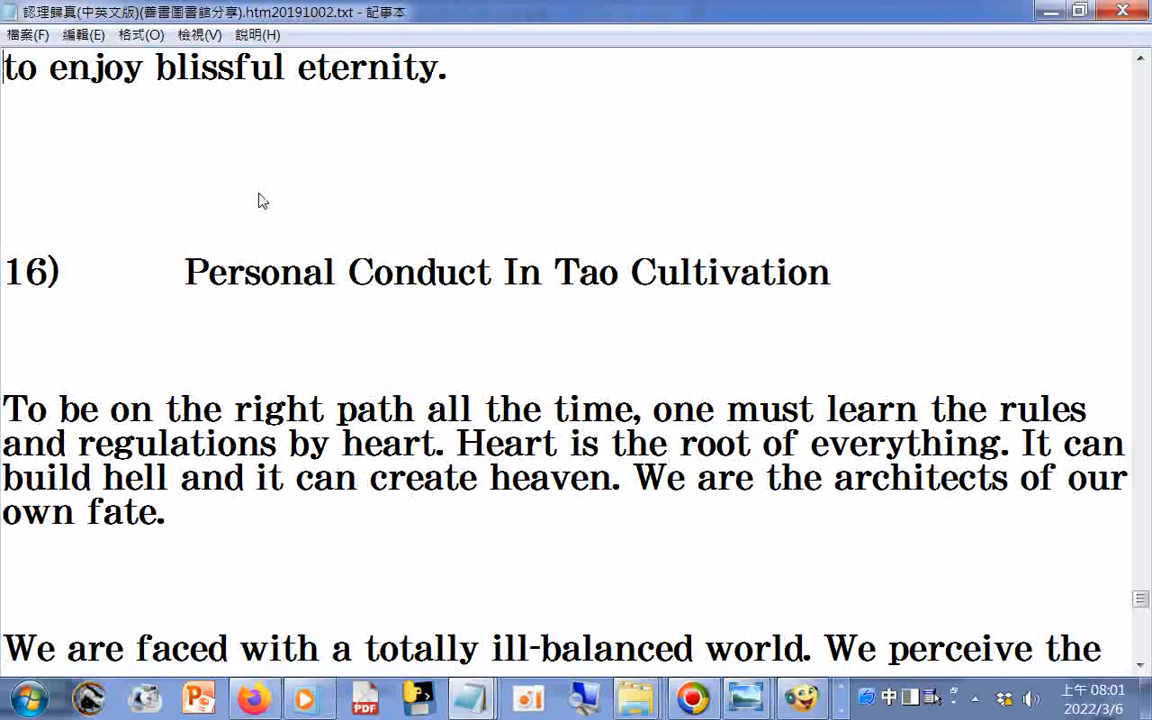
scroll("down", 3)
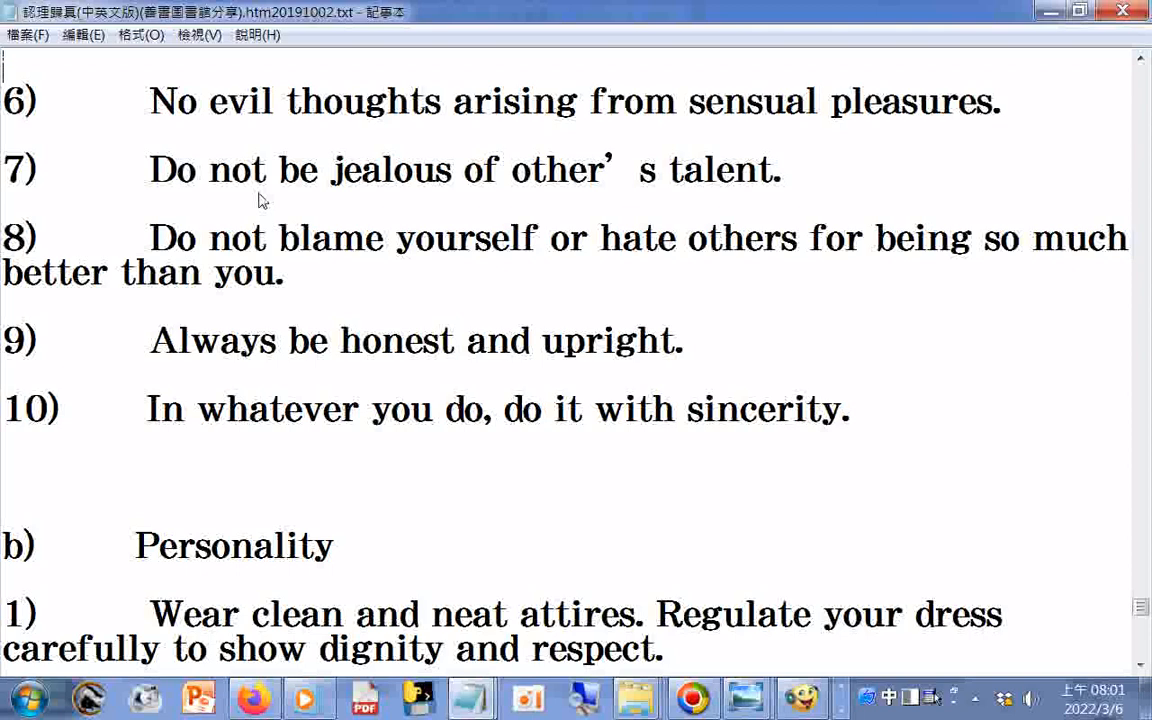
scroll("down", 3)
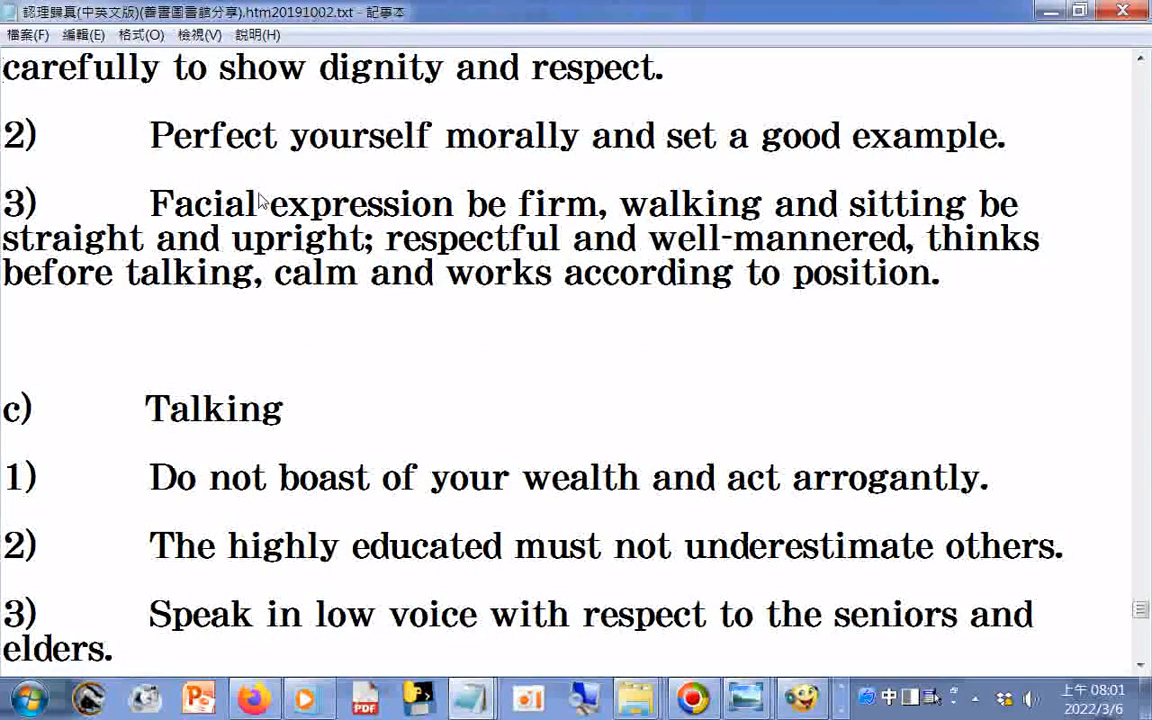
scroll("down", 3)
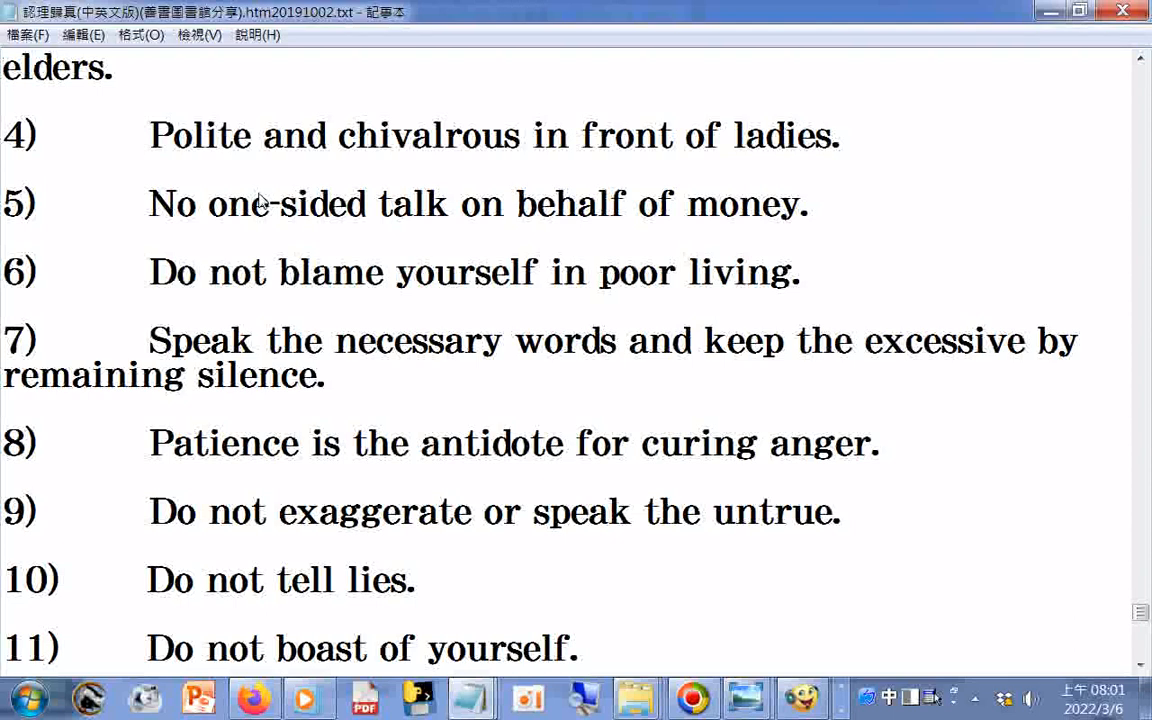
scroll("down", 3)
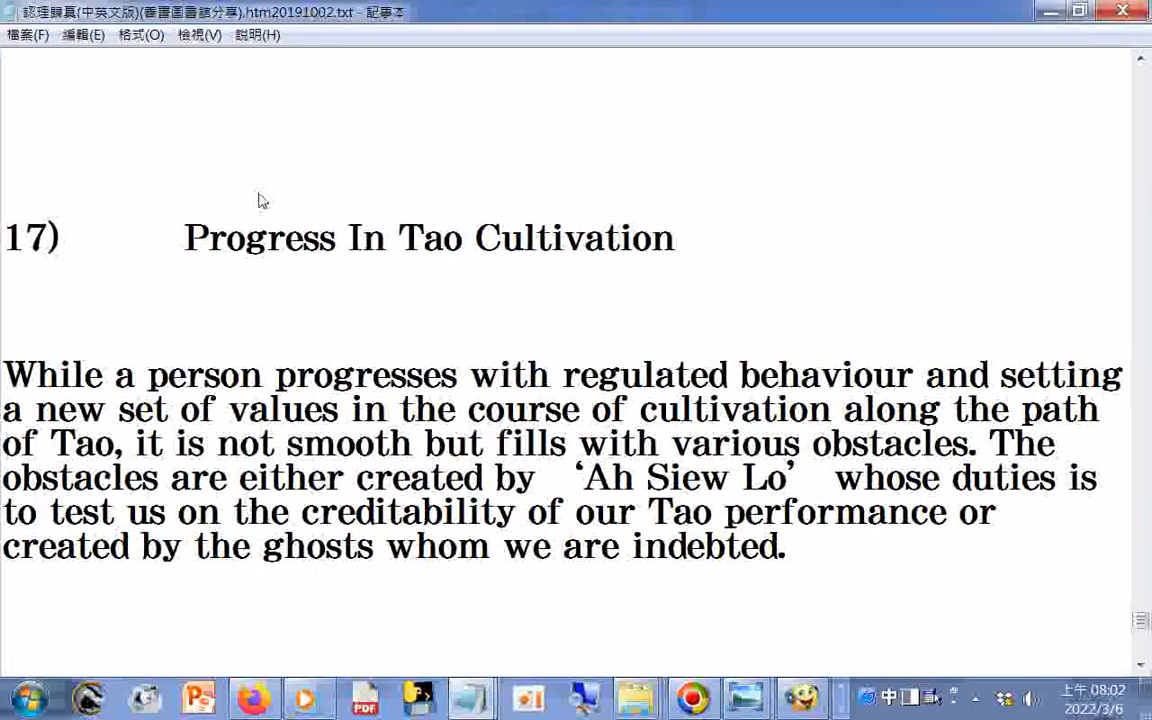
- Scroll through section 17's vegetarian reasons and Confucius quote to the closing taolibrary links and 易經證釋 volumes
scroll("down", 3)
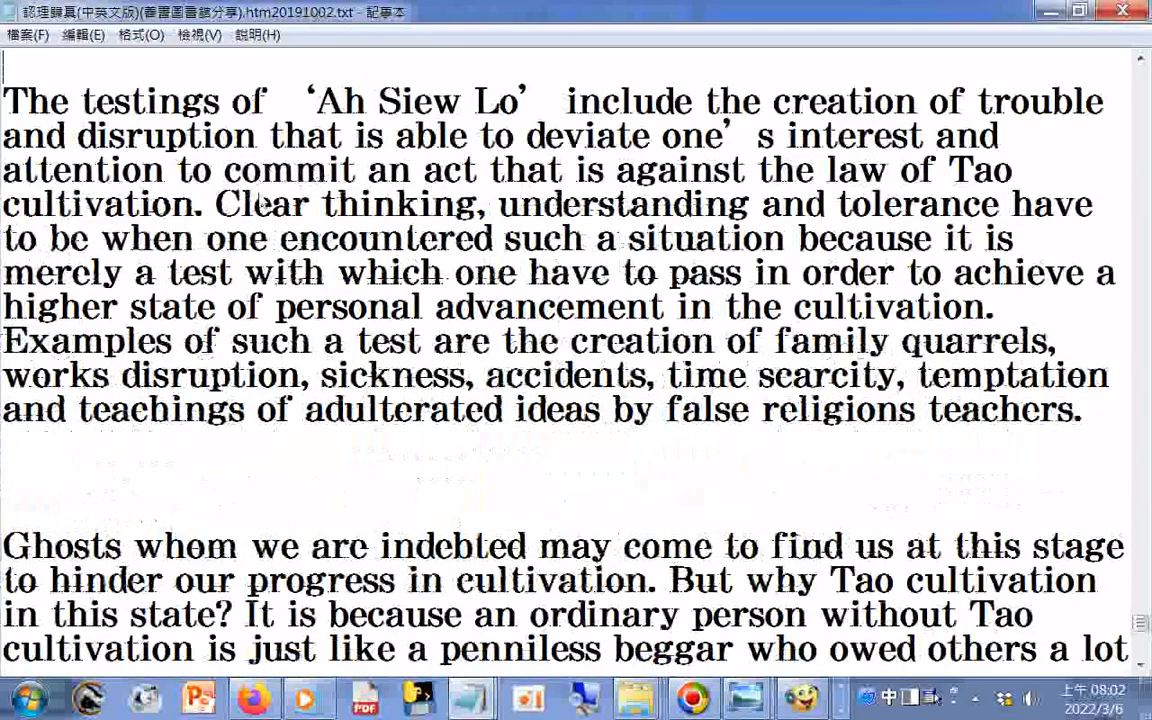
scroll("down", 3)
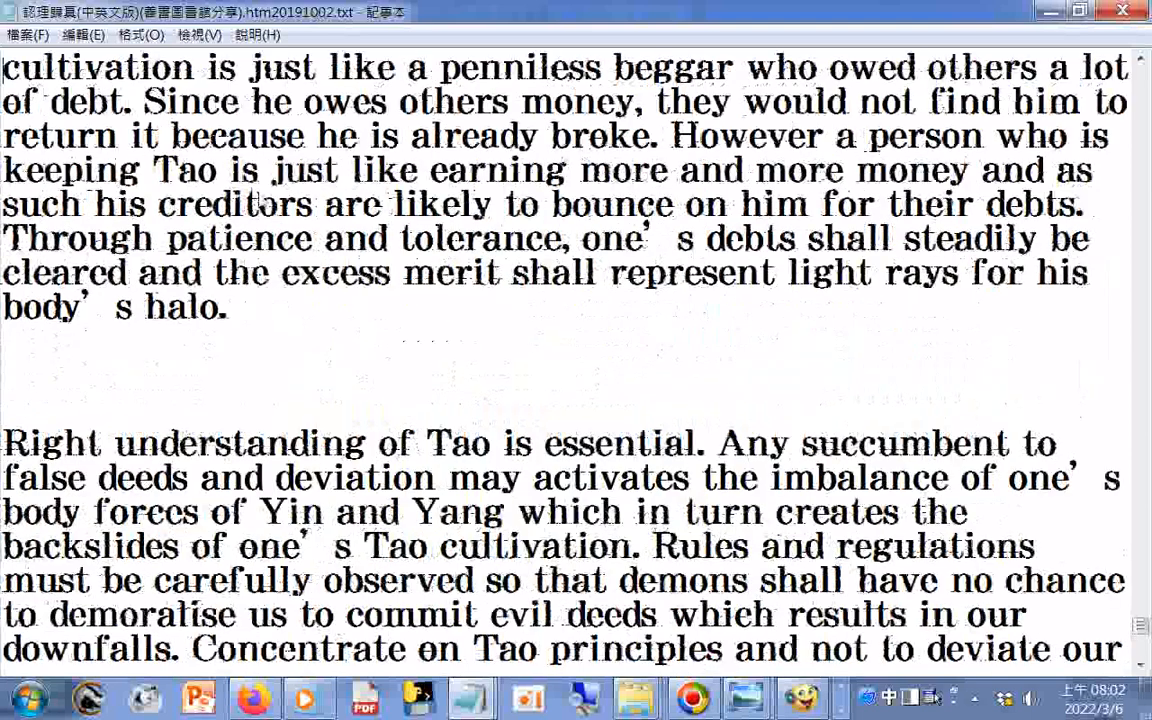
scroll("down", 3)
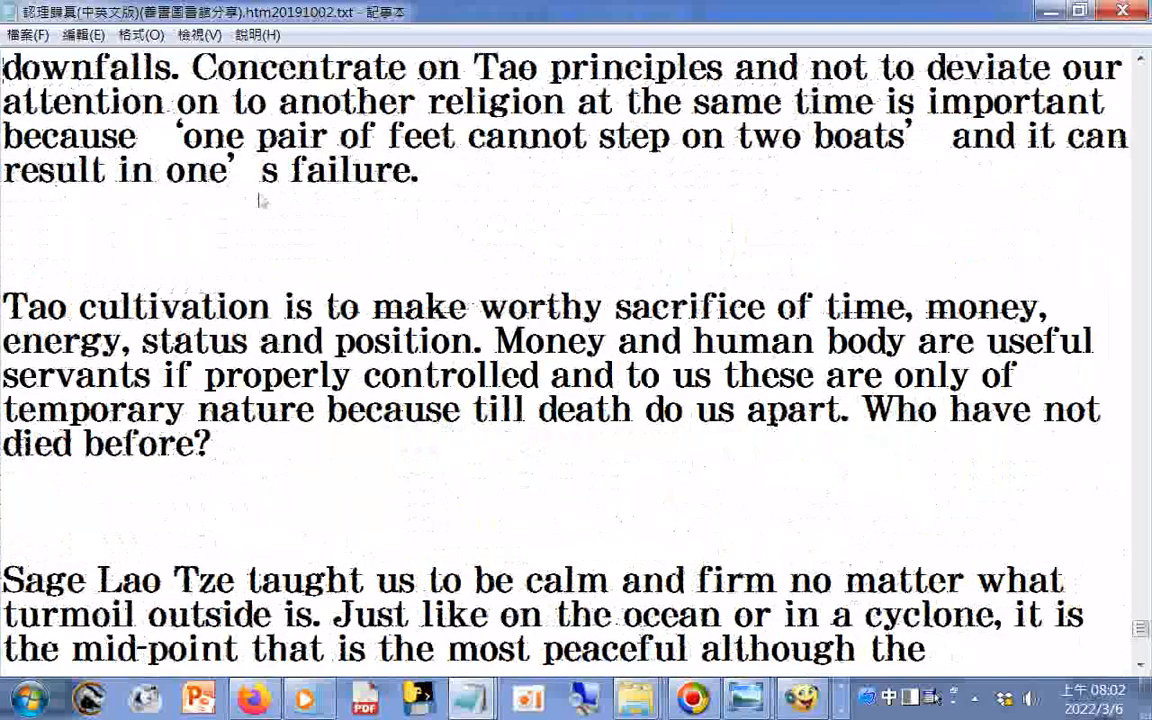
scroll("down", 3)
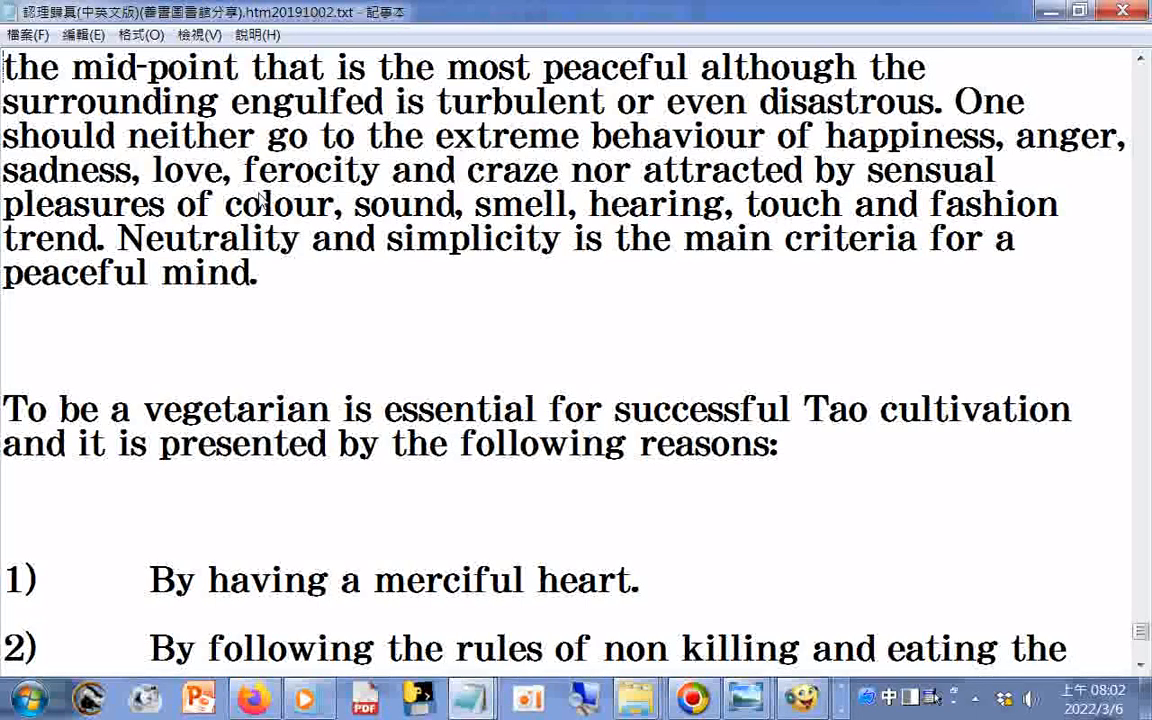
scroll("down", 3)
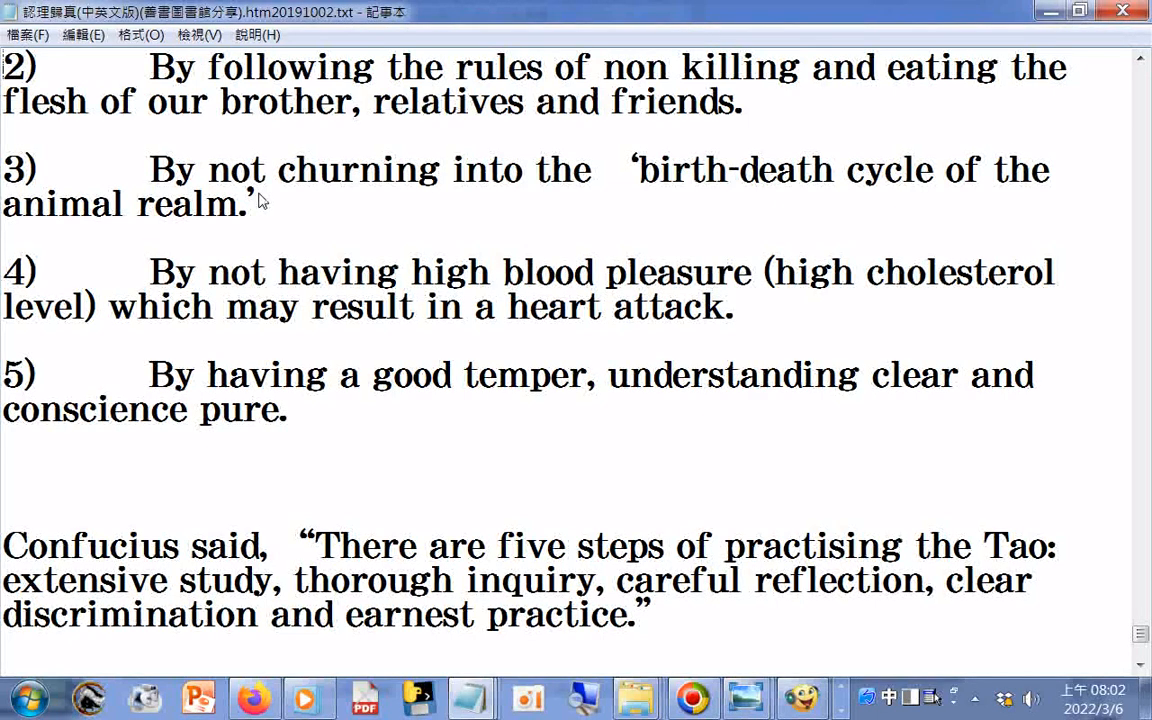
scroll("down", 3)
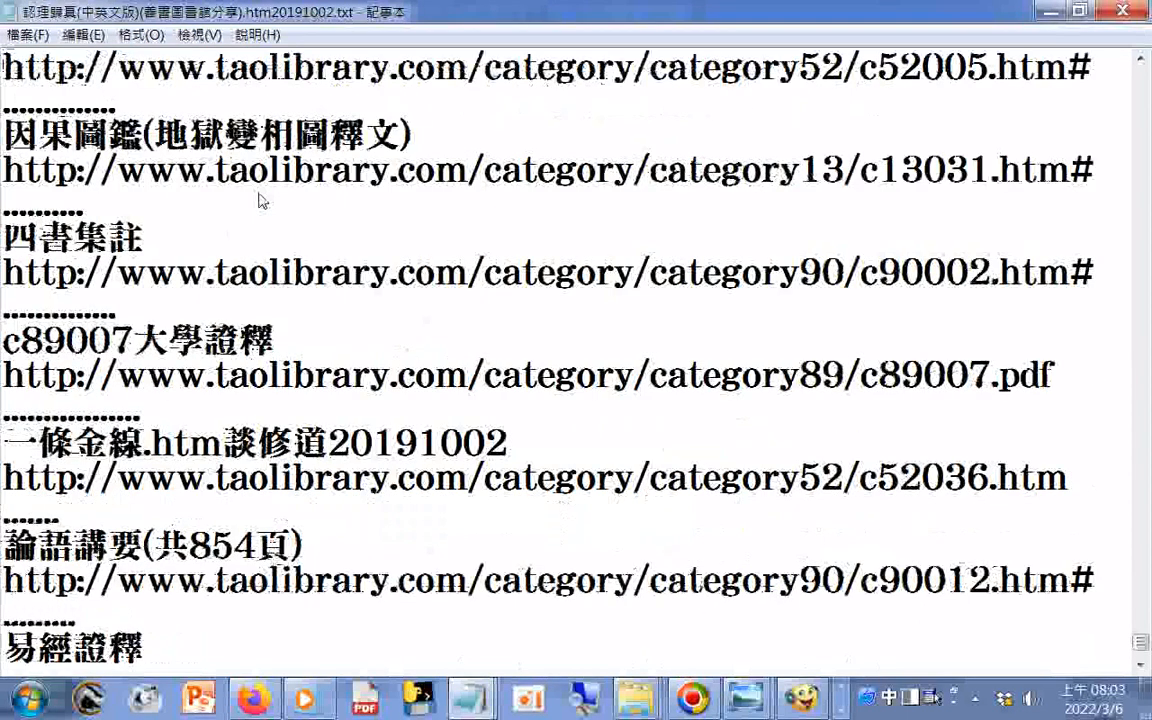
scroll("down", 3)
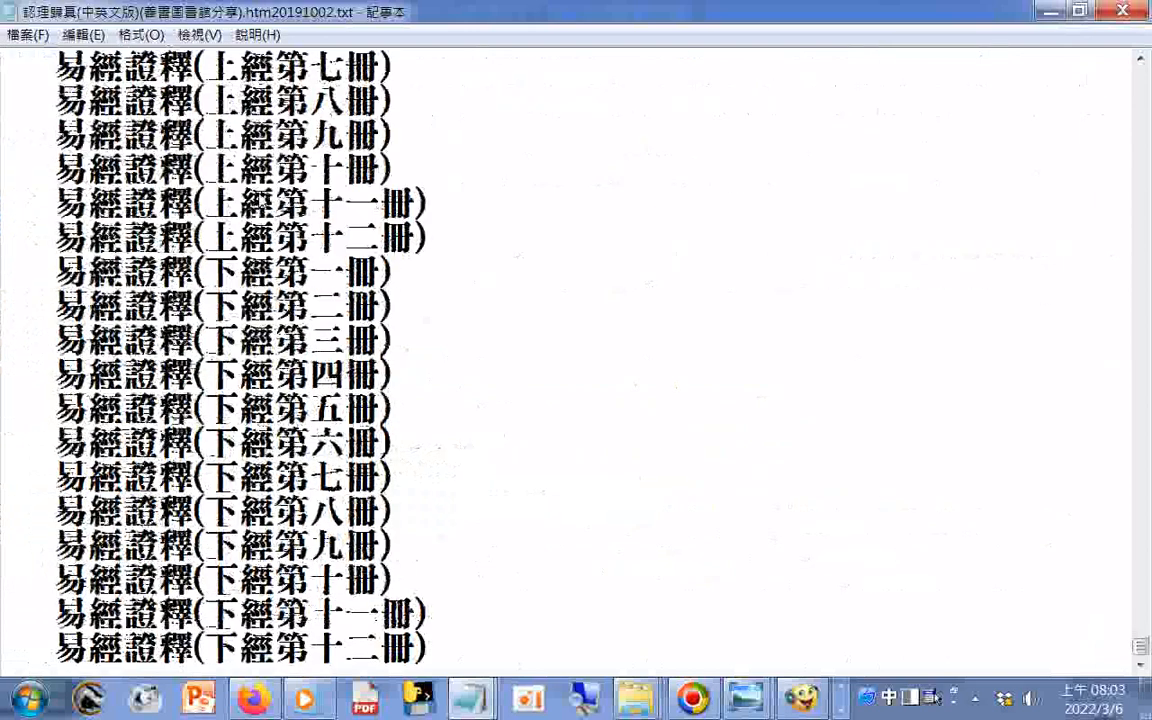